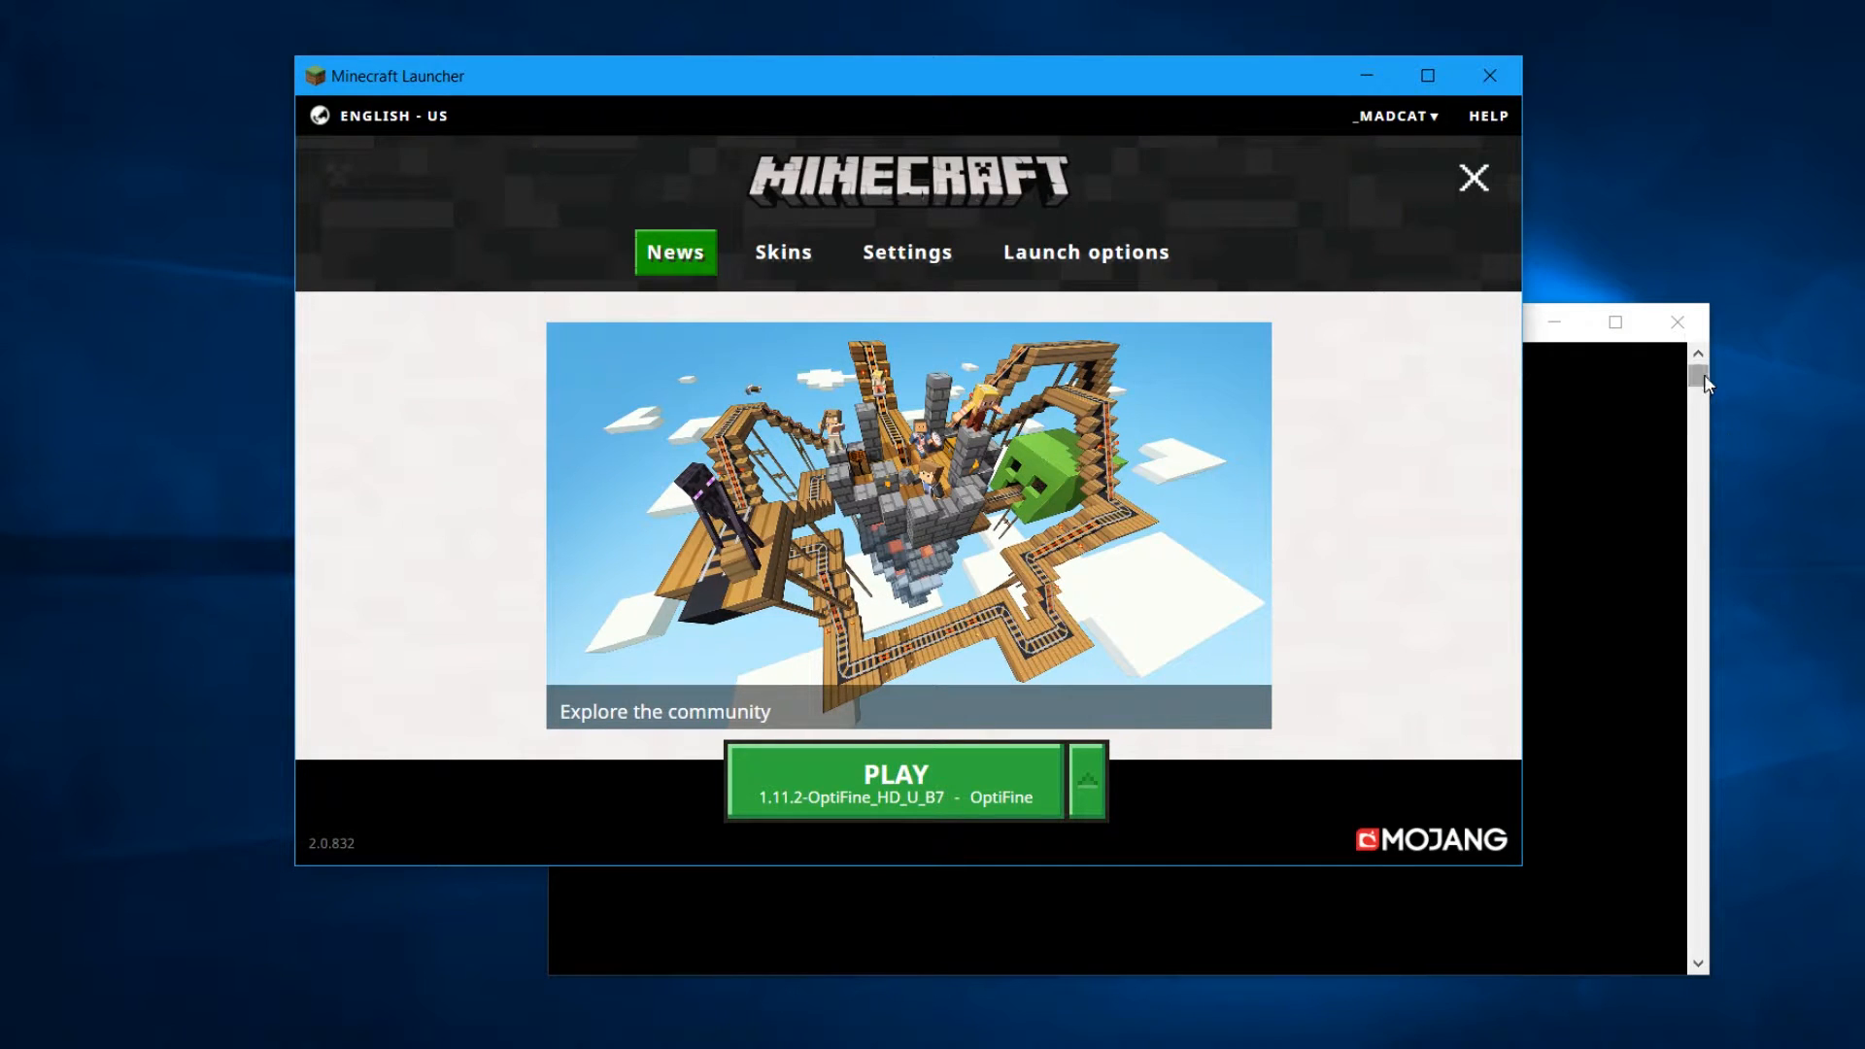
{"action": "mouse_move", "coordinate": [1029, 83]}
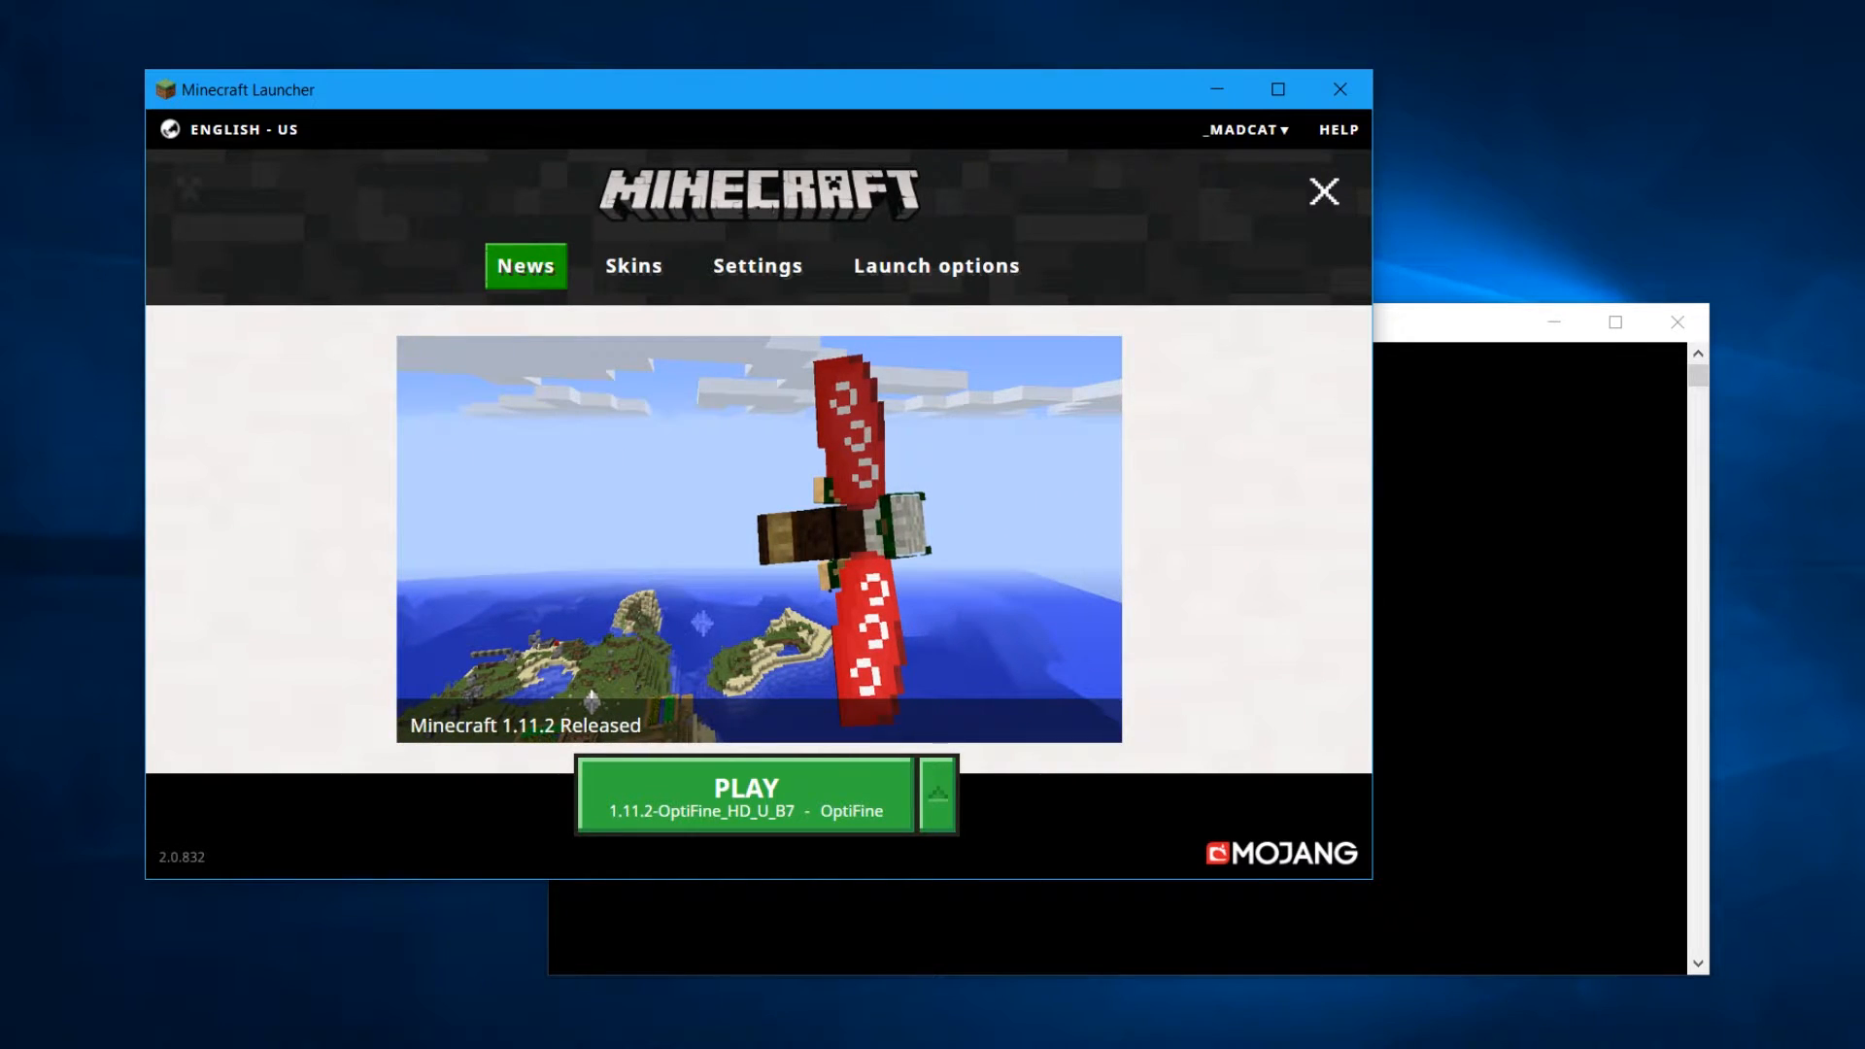
{"action": "mouse_move", "coordinate": [1120, 44]}
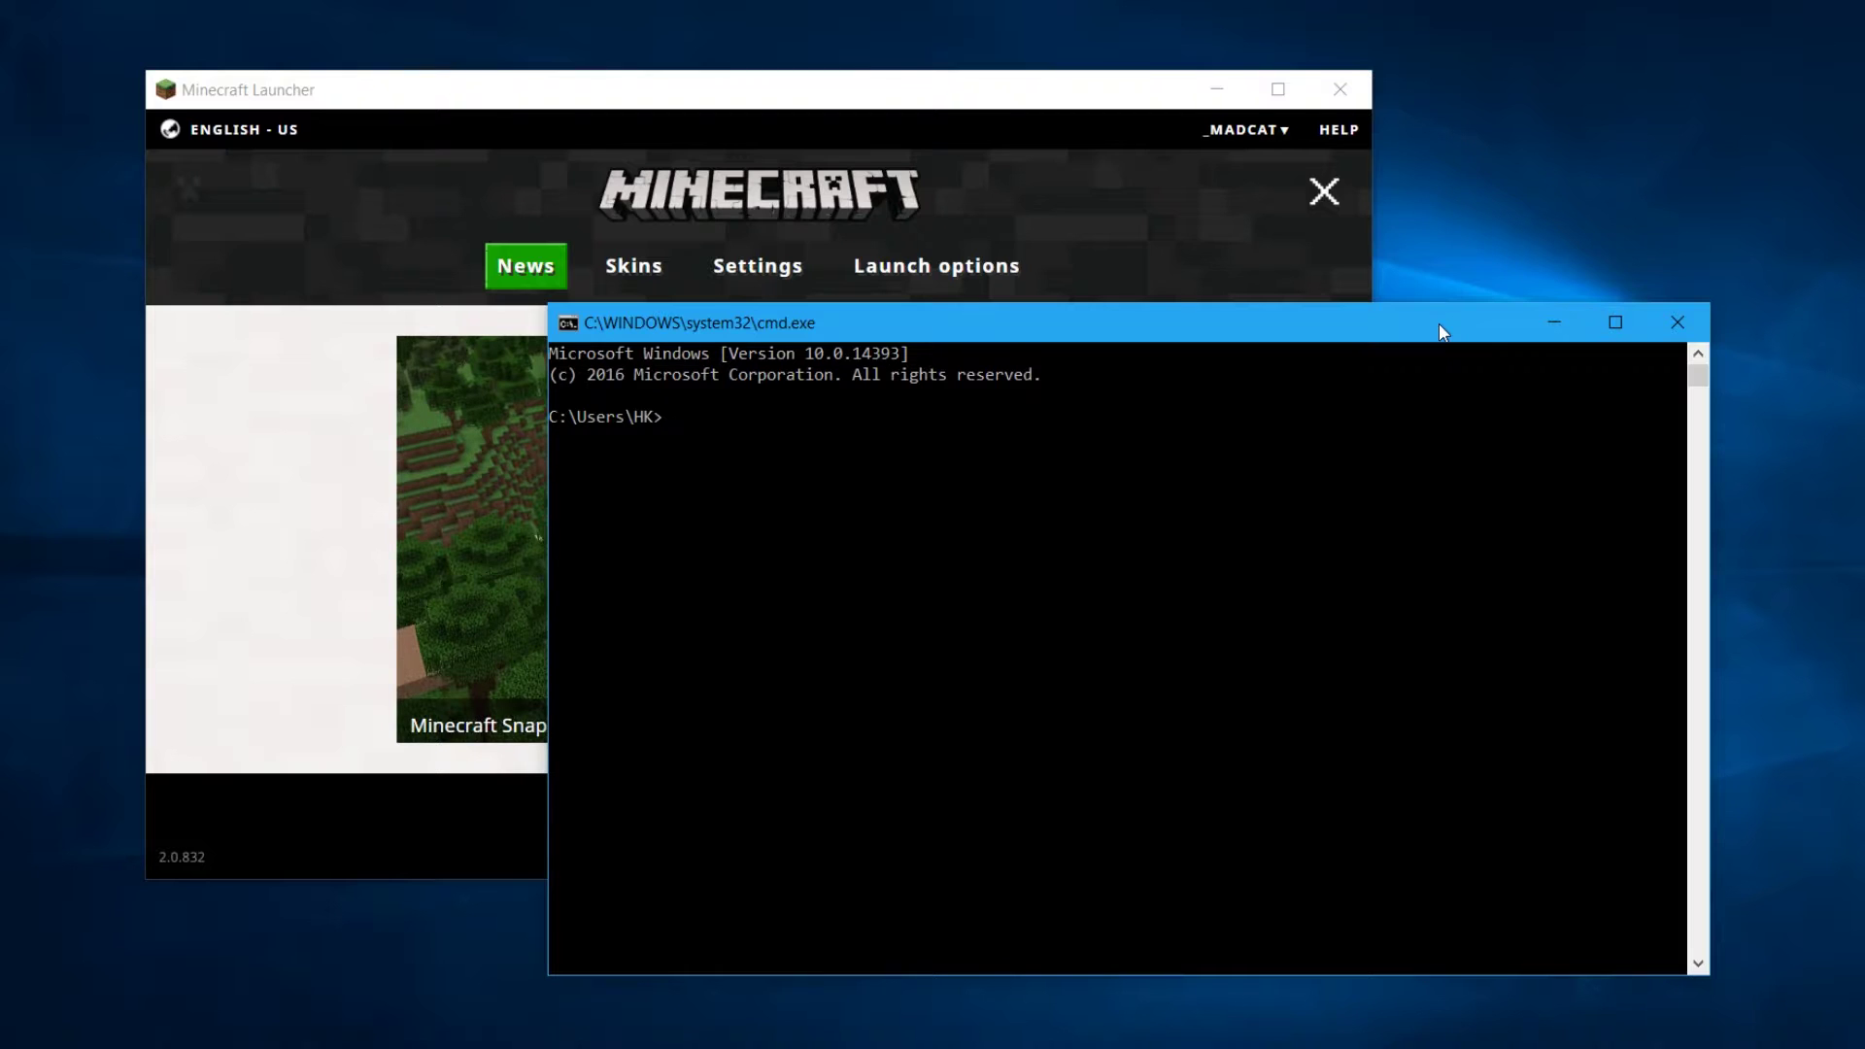
Run 'systeminfo | findstr Type' to report the machine as an x64-based PC
{"action": "type", "text": "syete"}
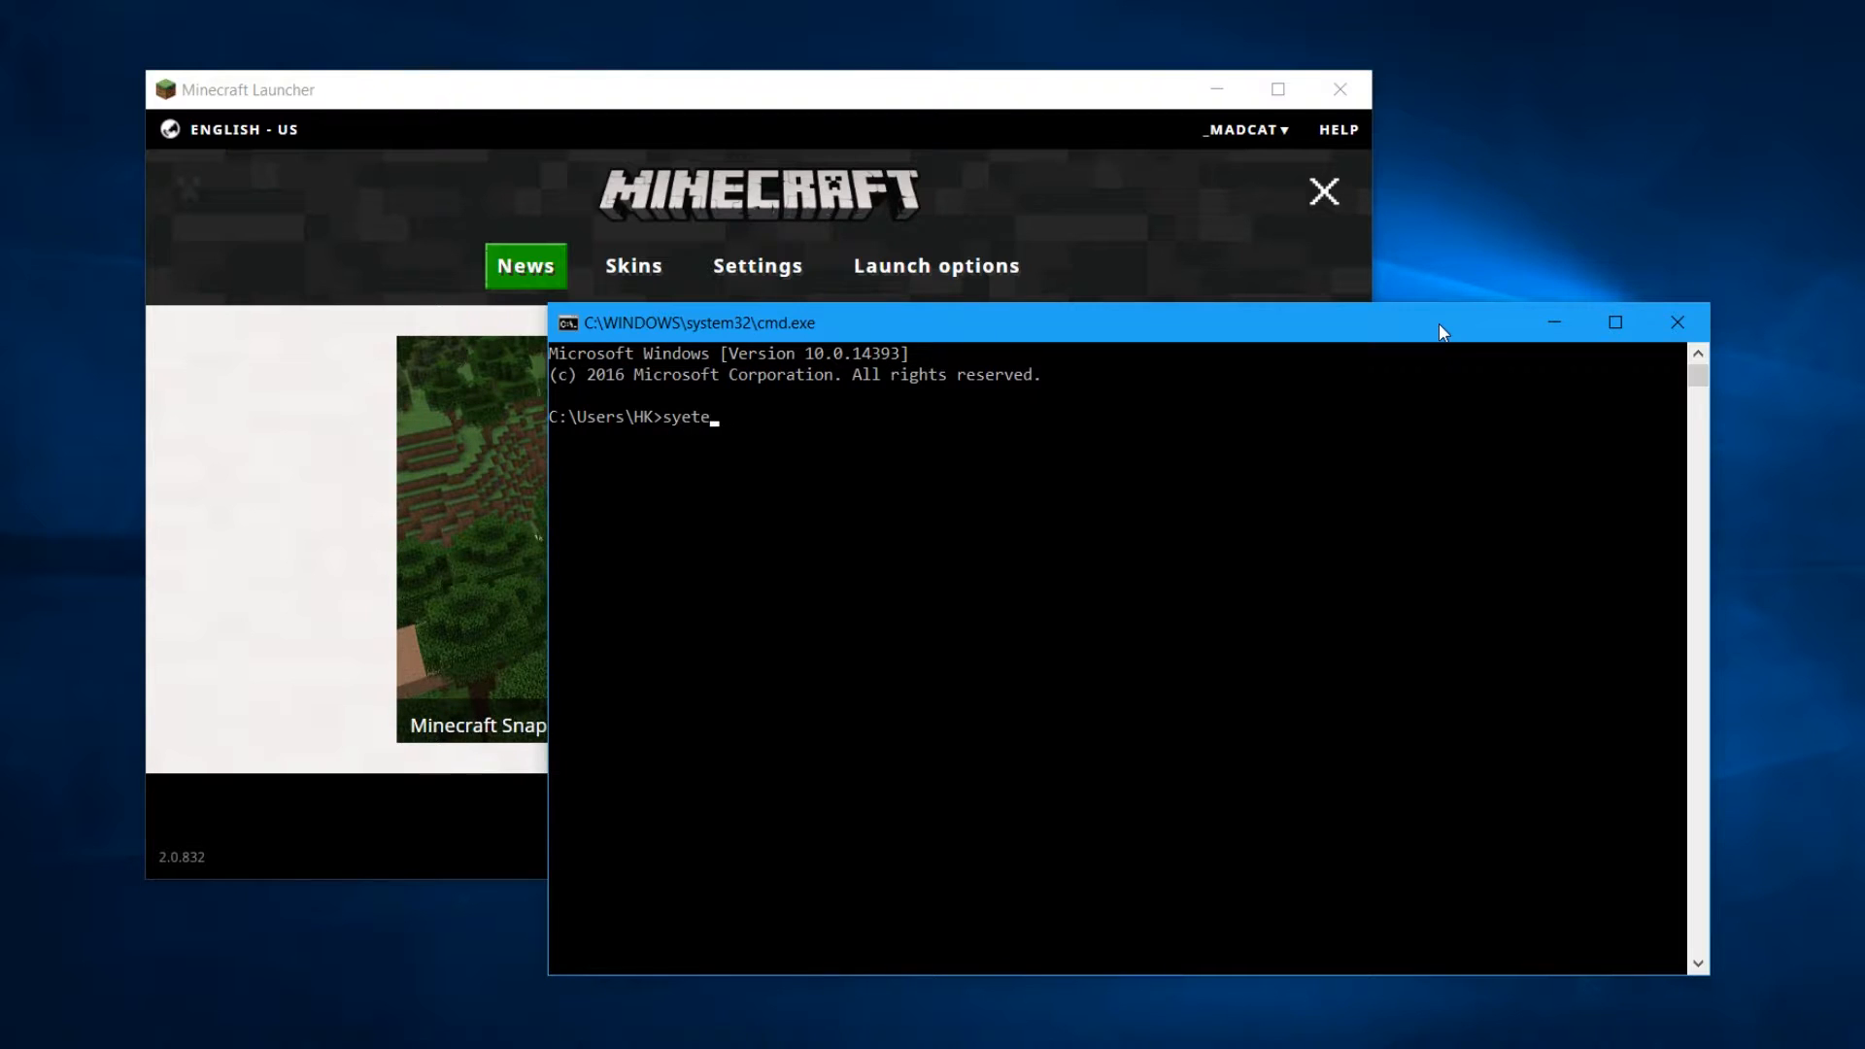
{"action": "key", "text": "Backspace"}
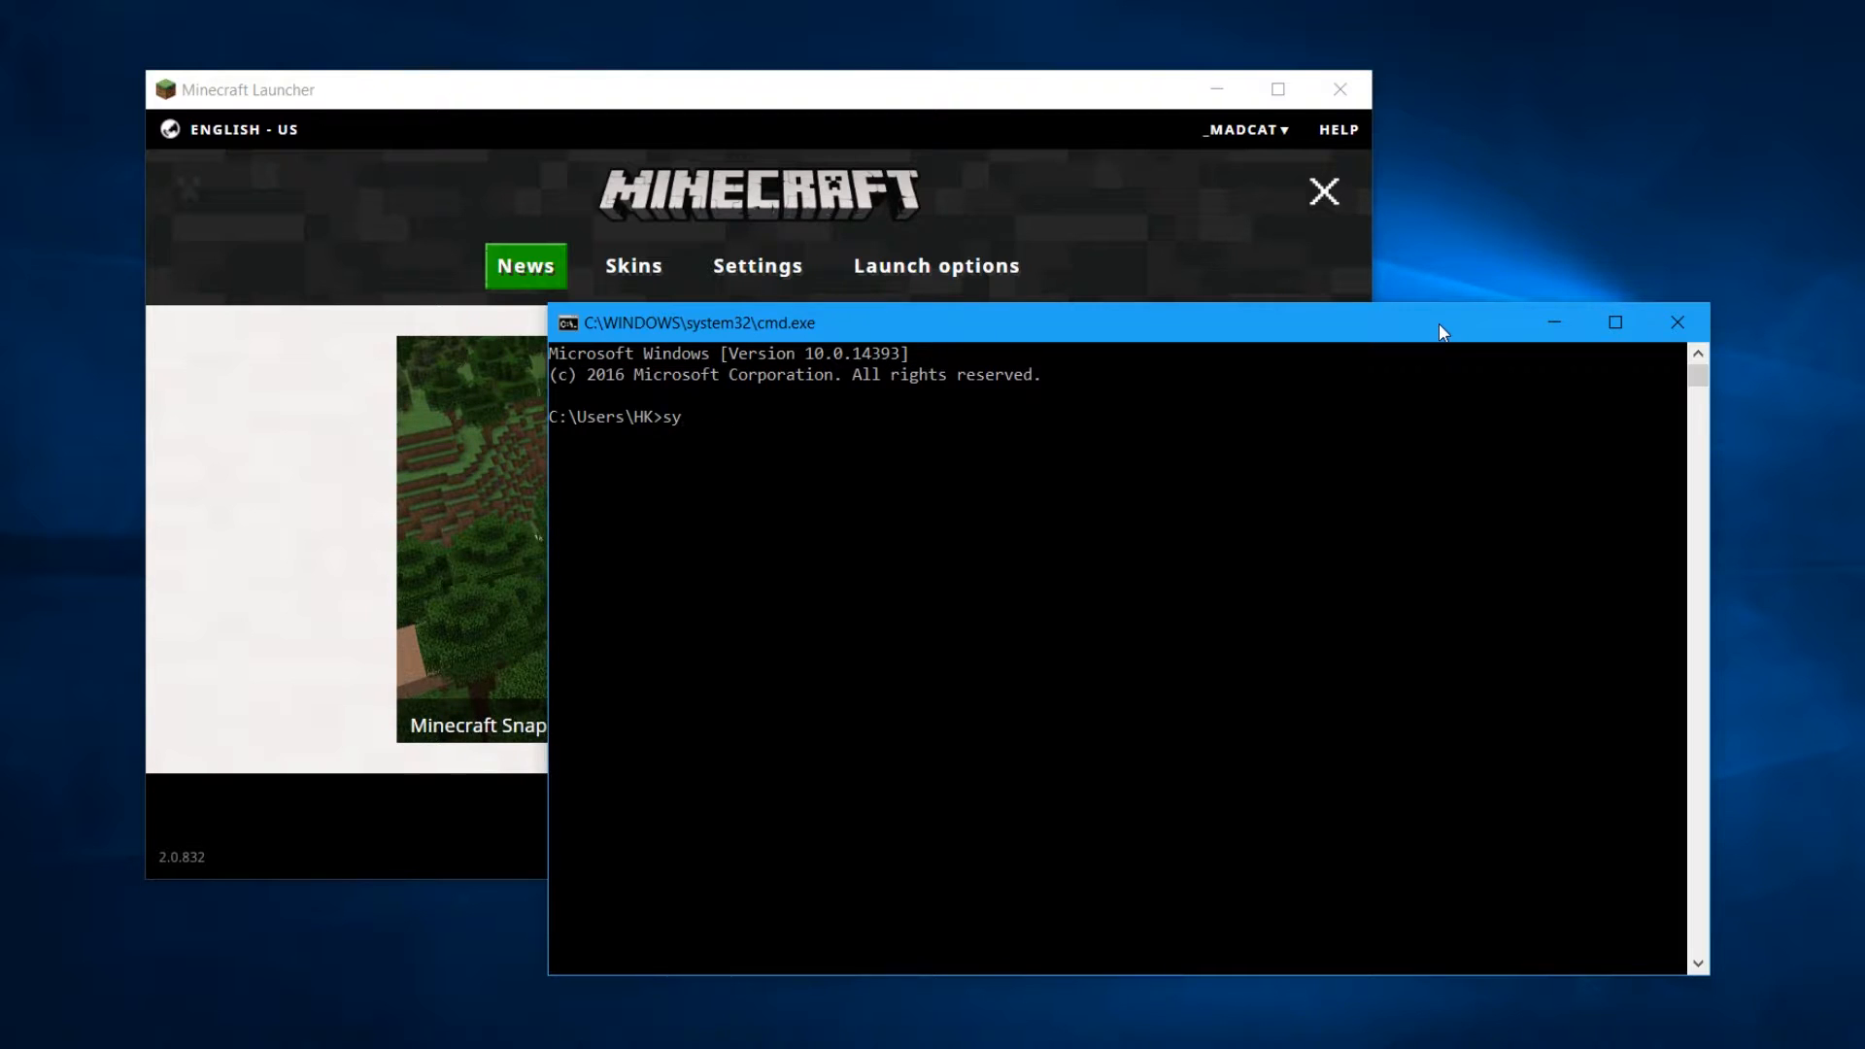
{"action": "type", "text": "steminfo |"}
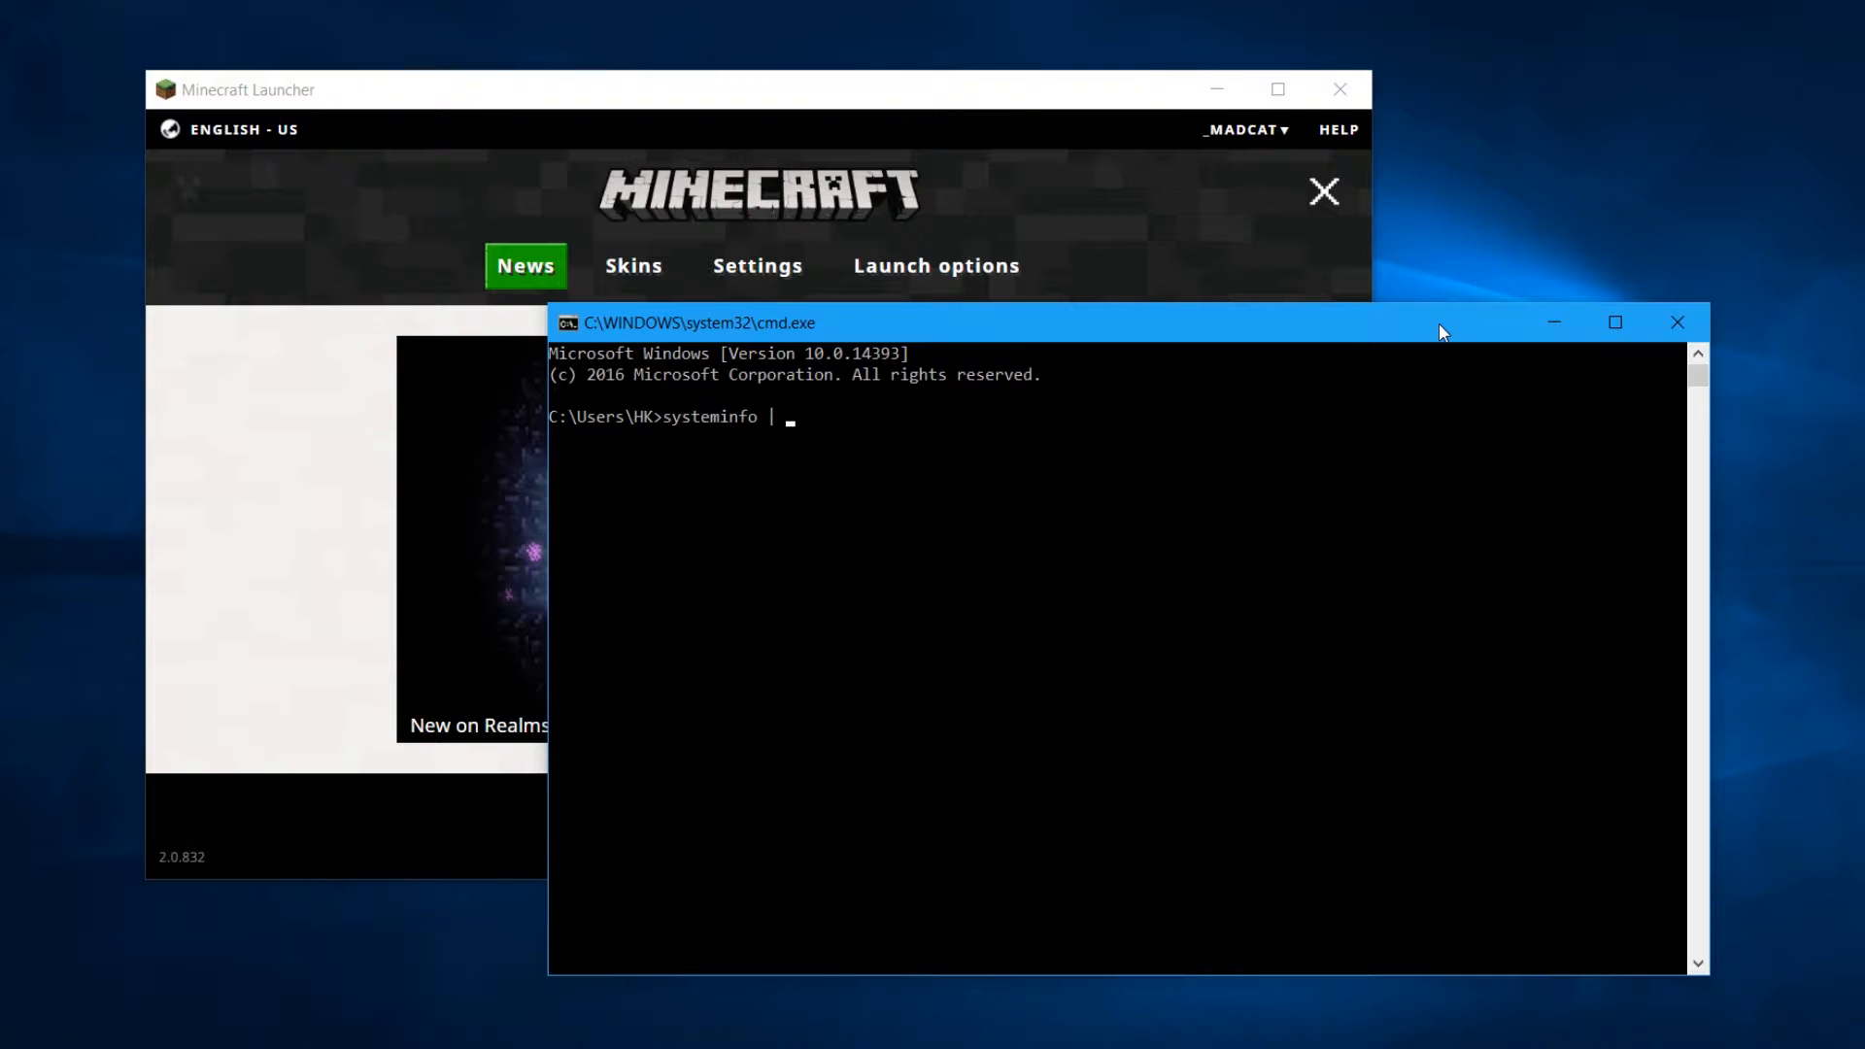
{"action": "type", "text": "fin"}
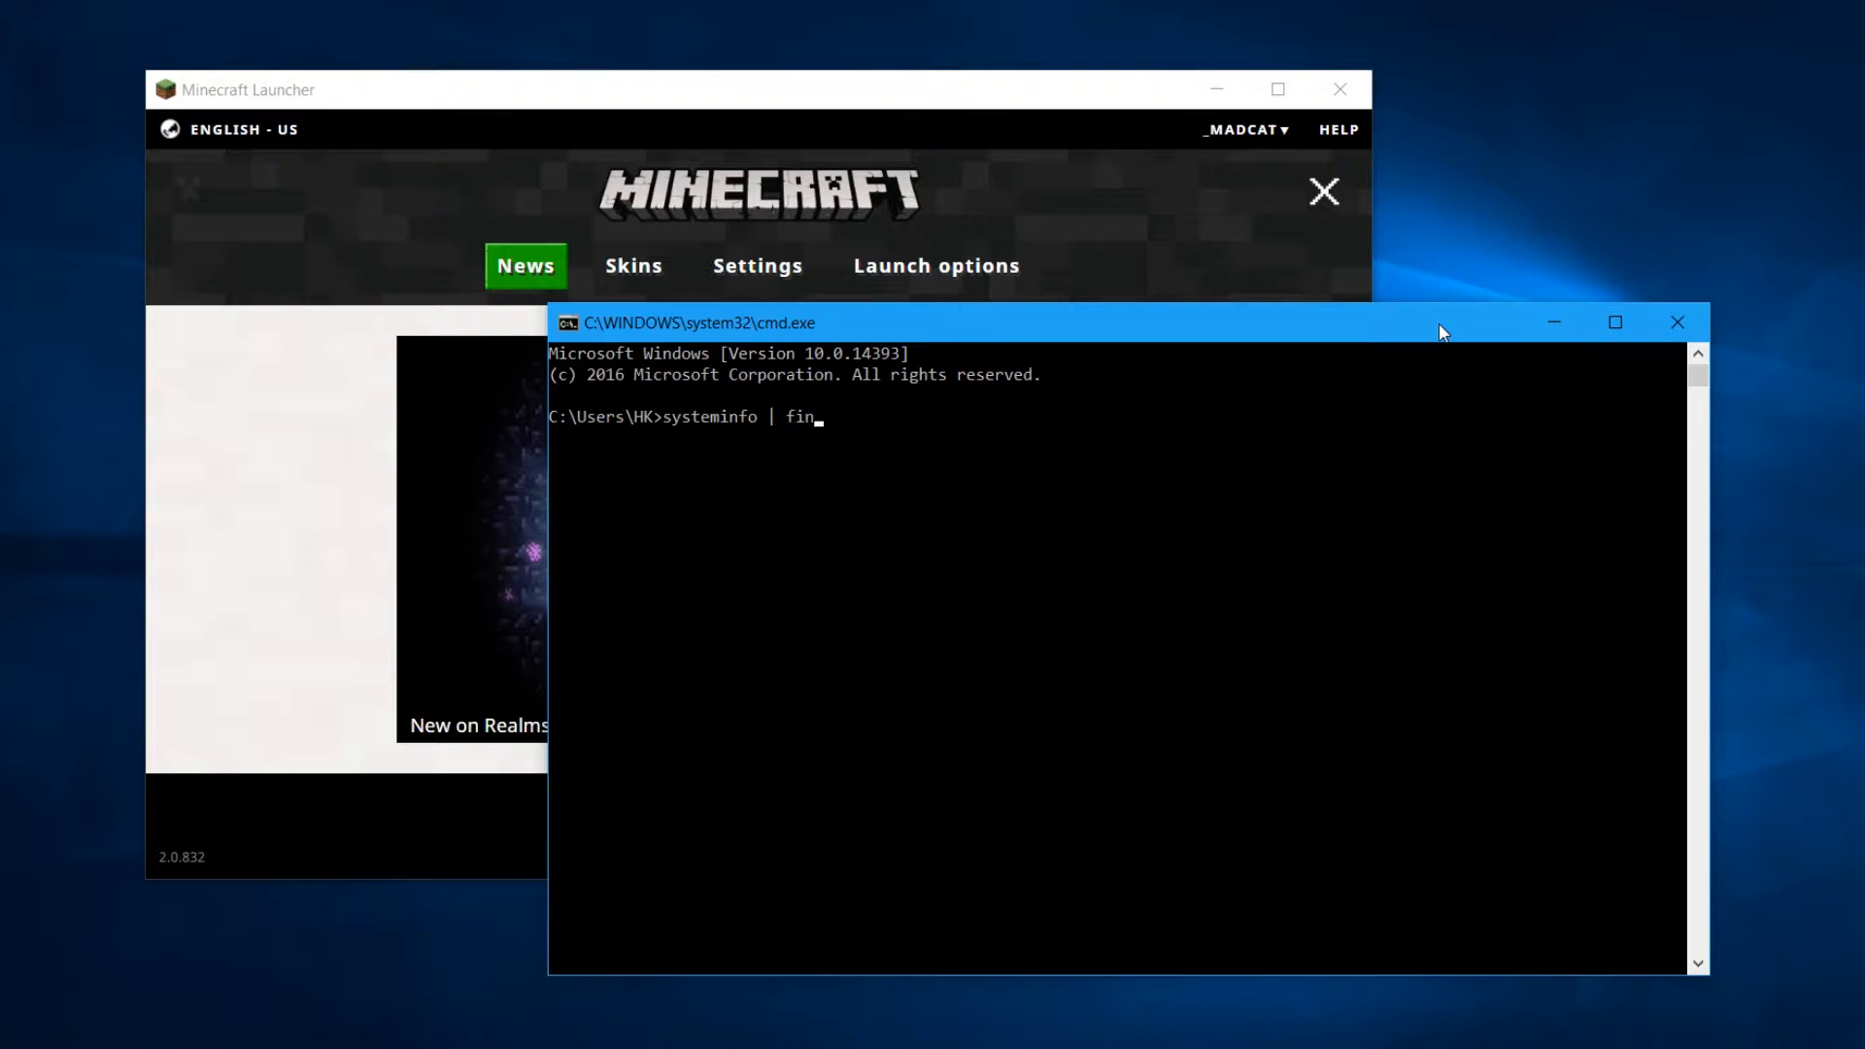
{"action": "type", "text": "ds"}
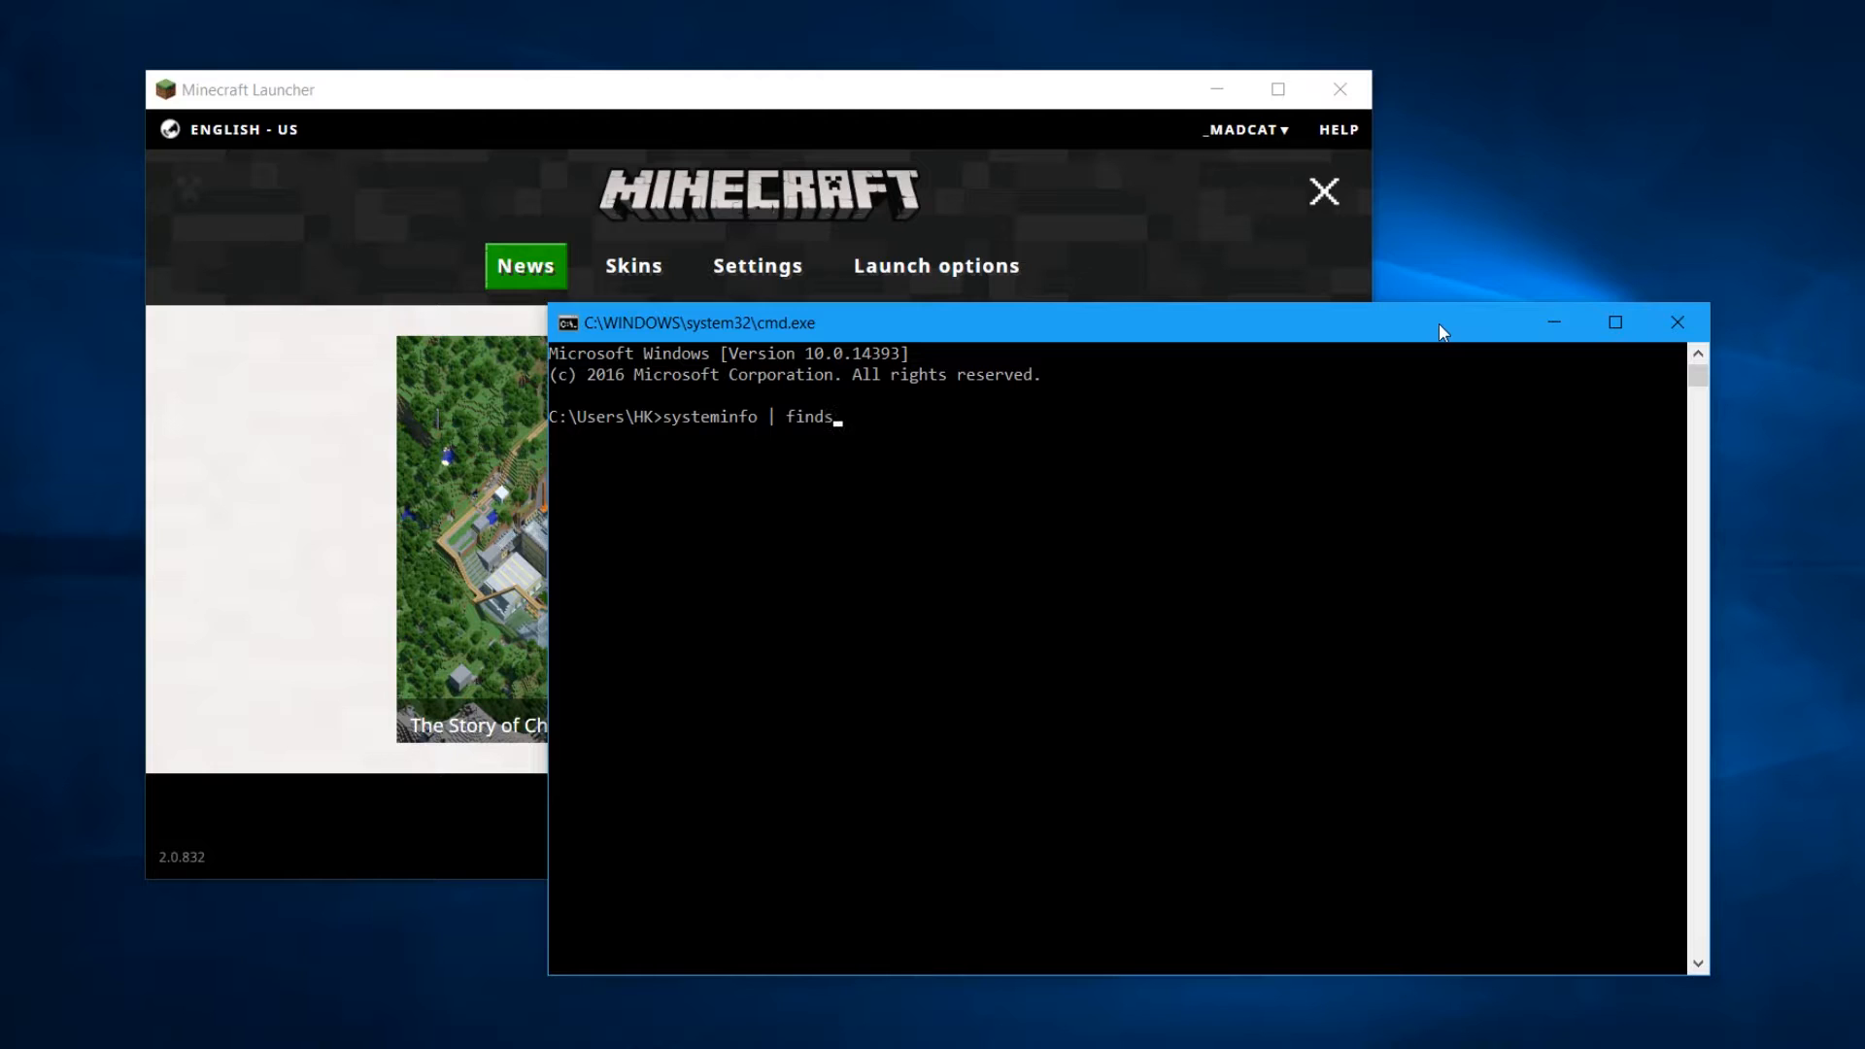
{"action": "type", "text": "tr"}
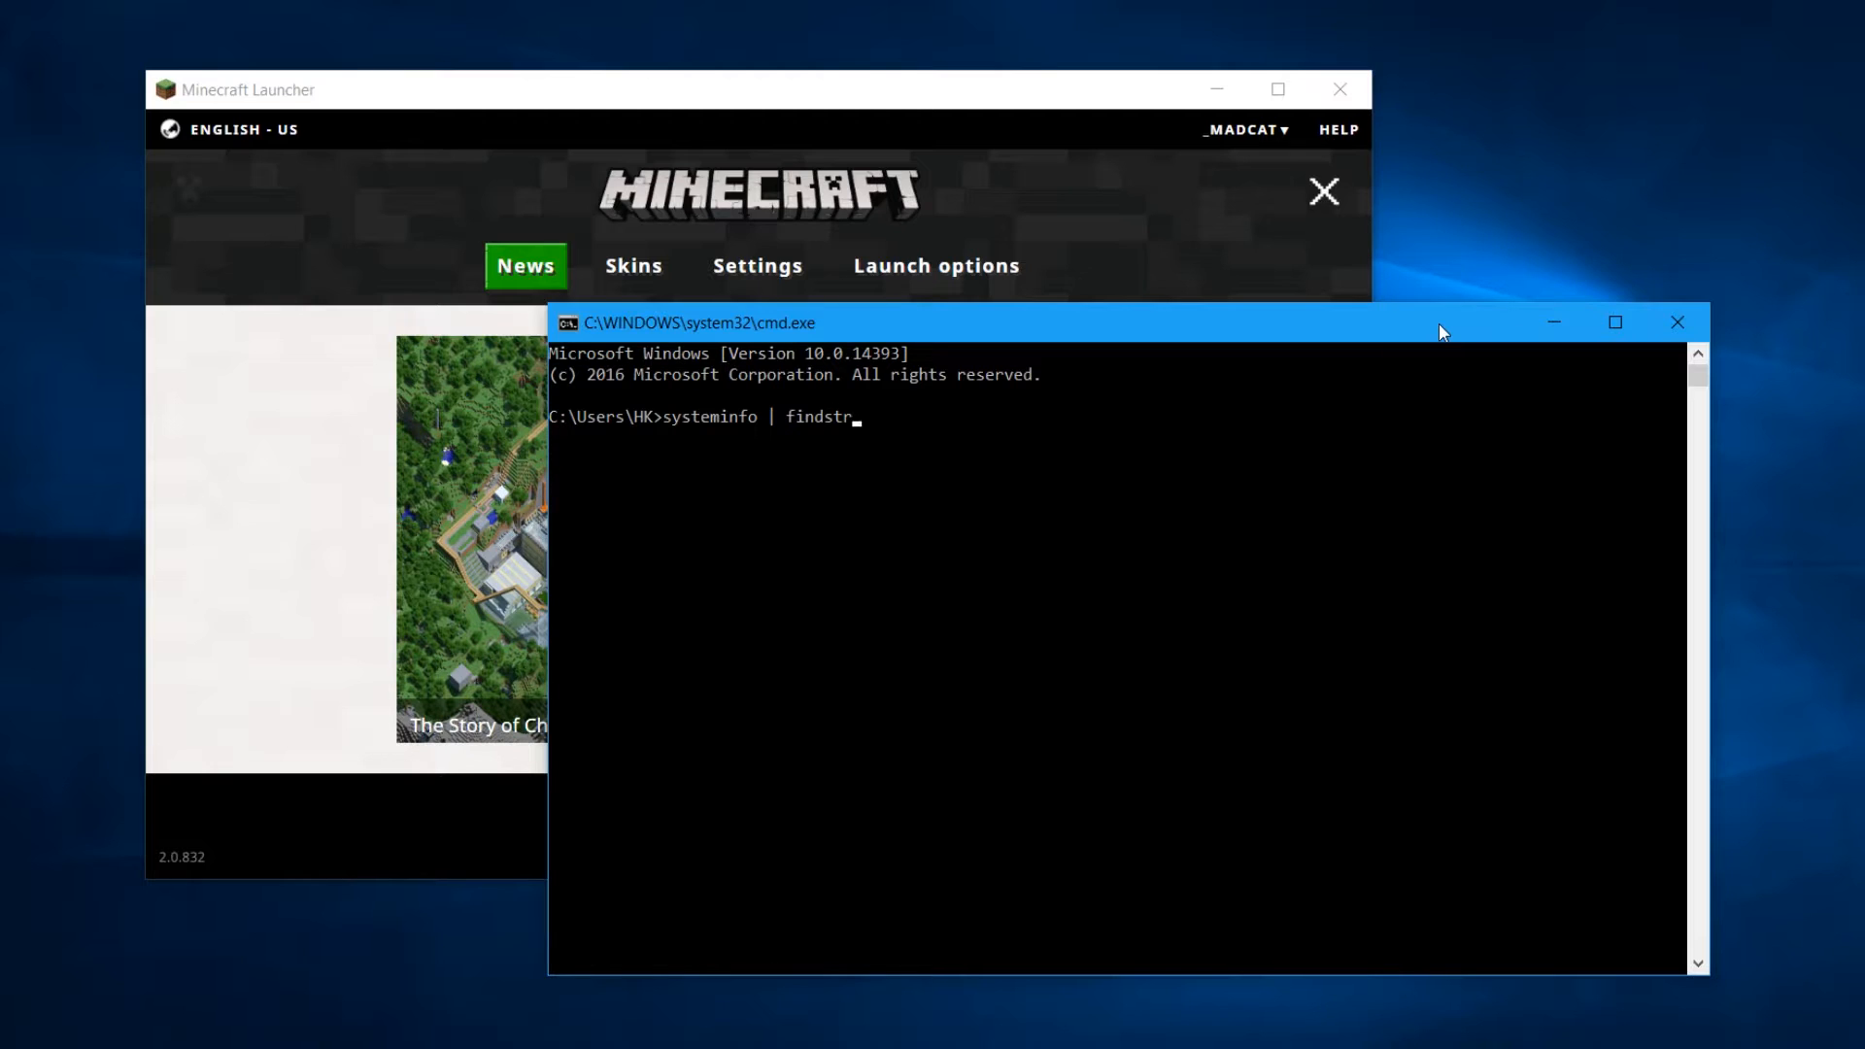
{"action": "type", "text": "T"}
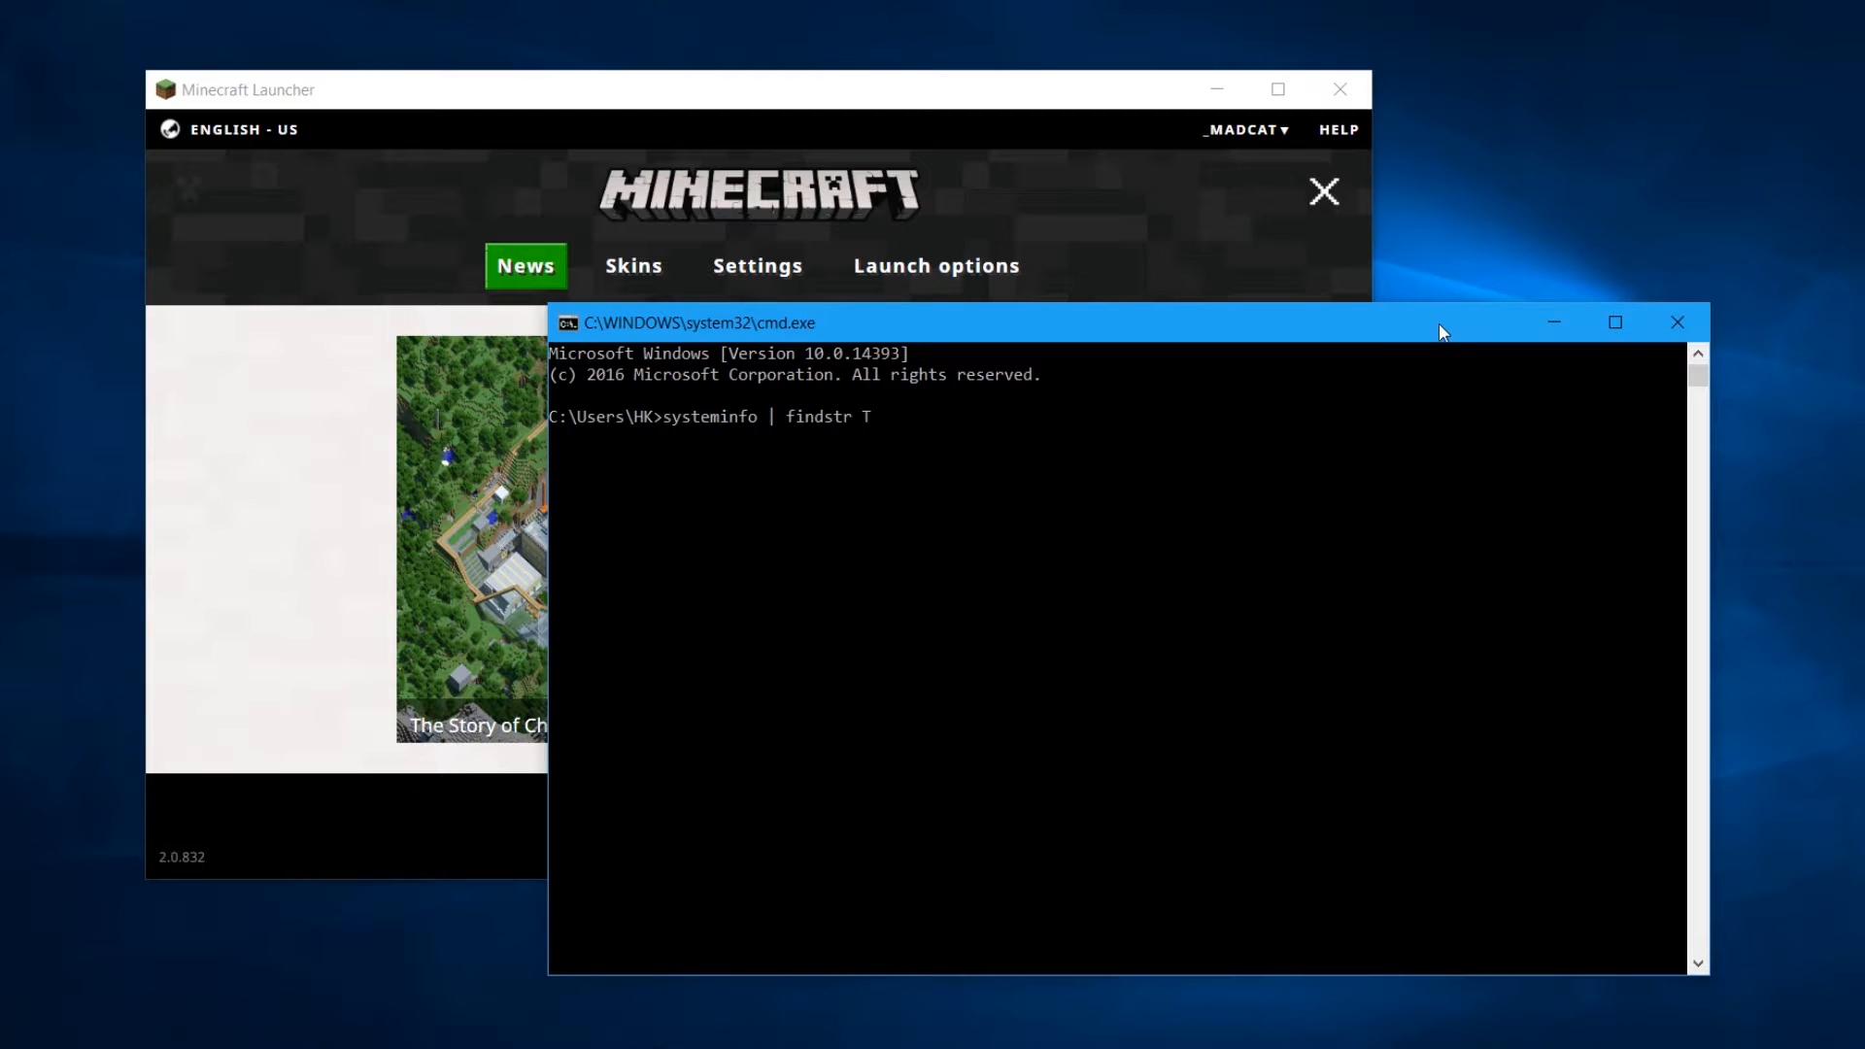
{"action": "type", "text": "y"}
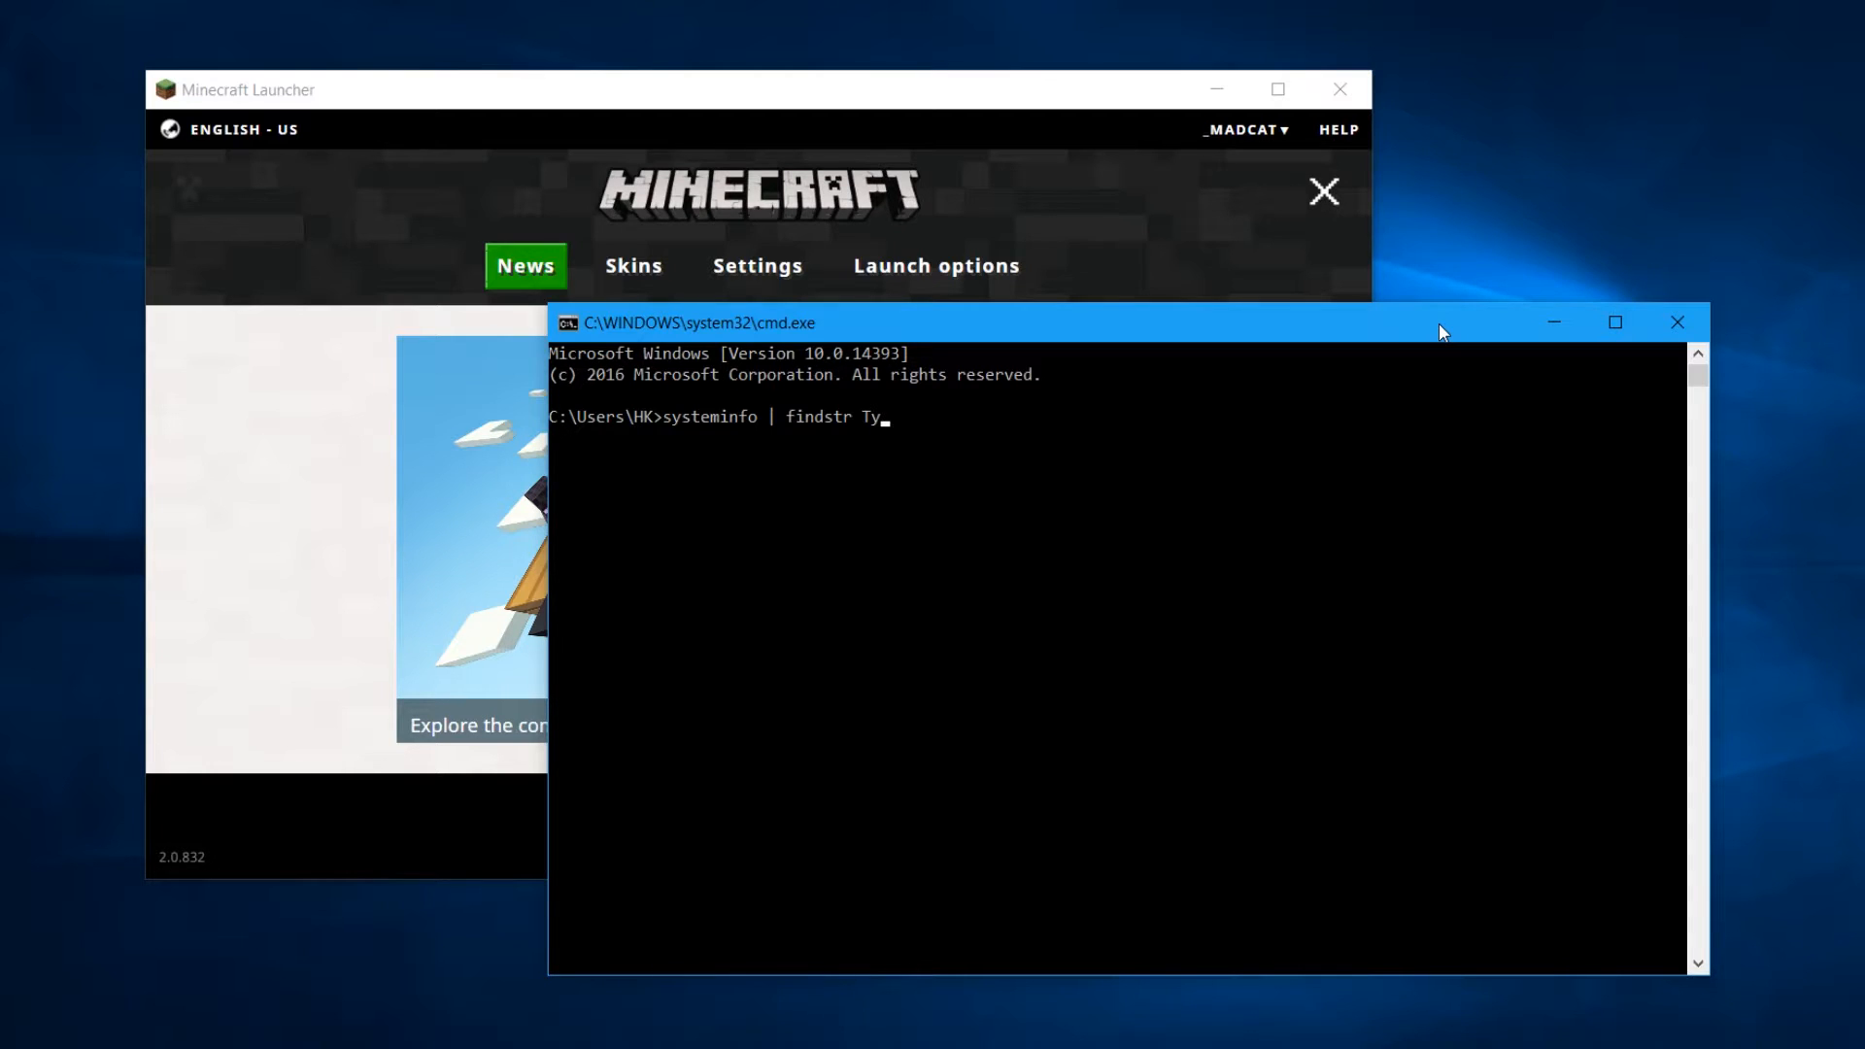
{"action": "type", "text": "pe"}
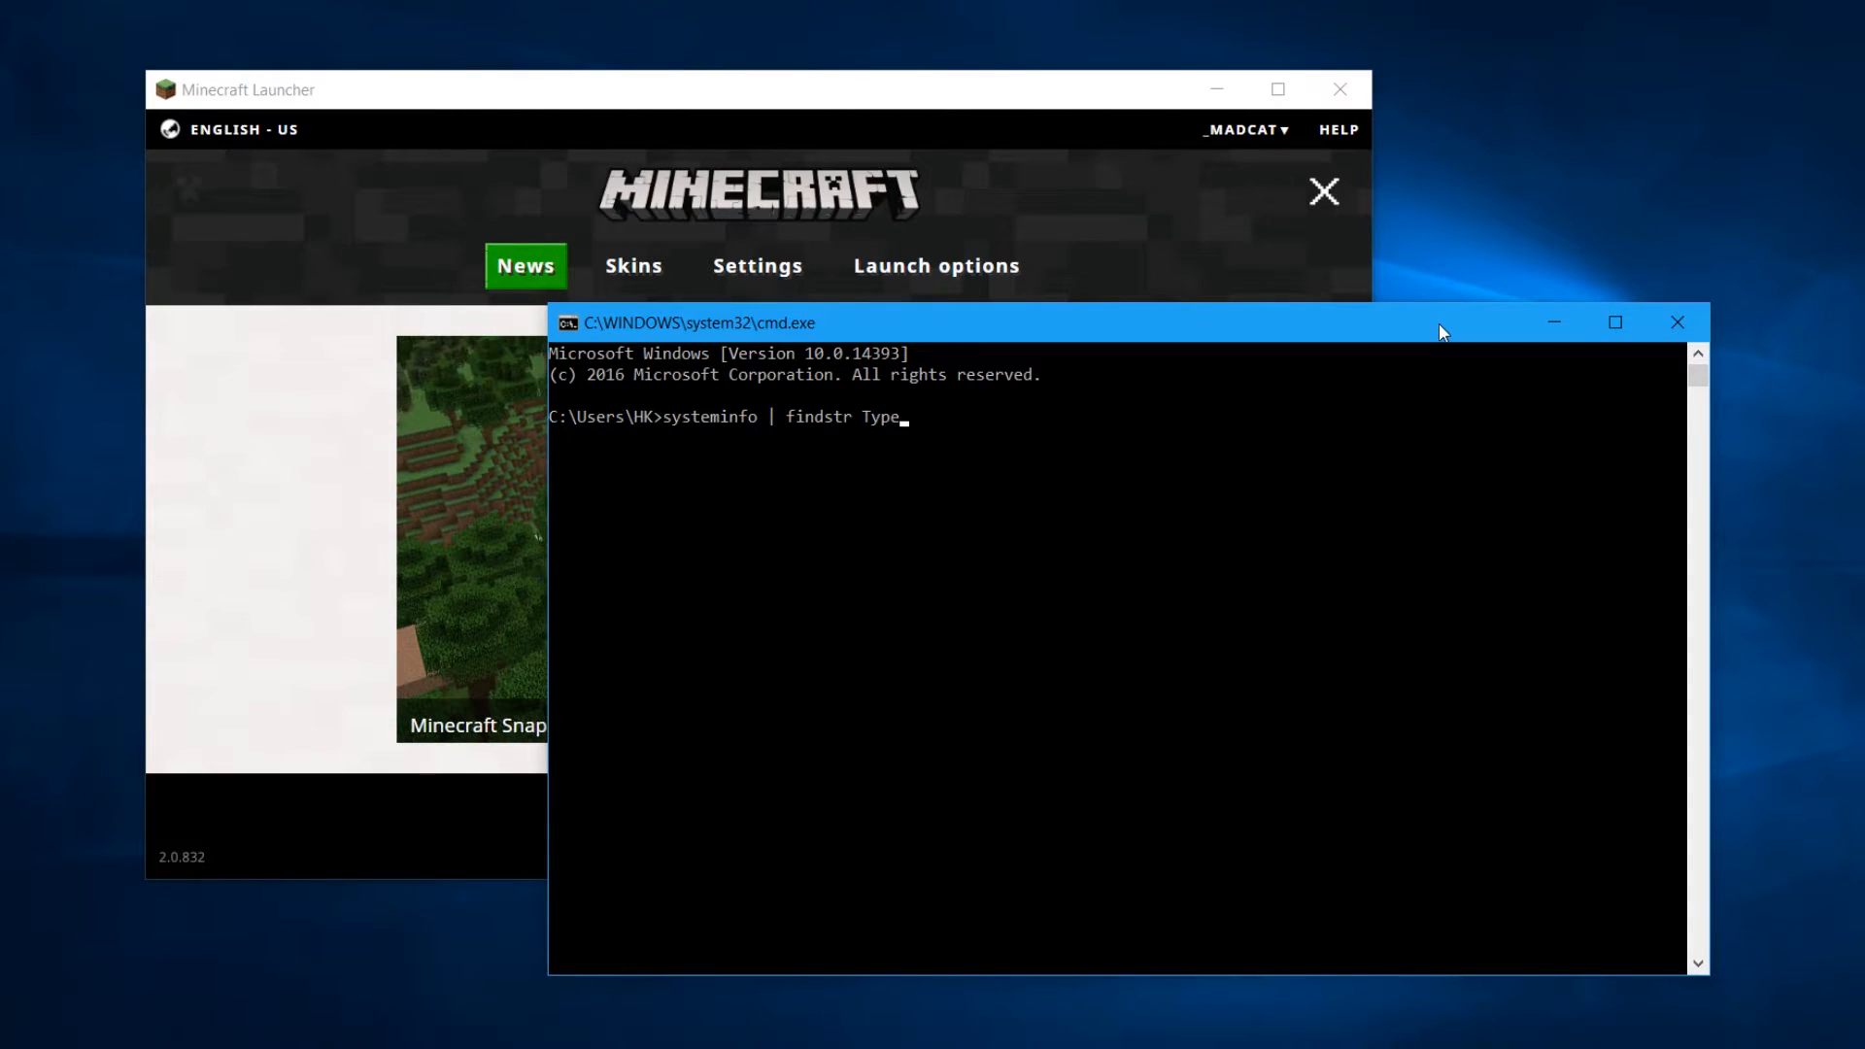
{"action": "key", "text": "Return"}
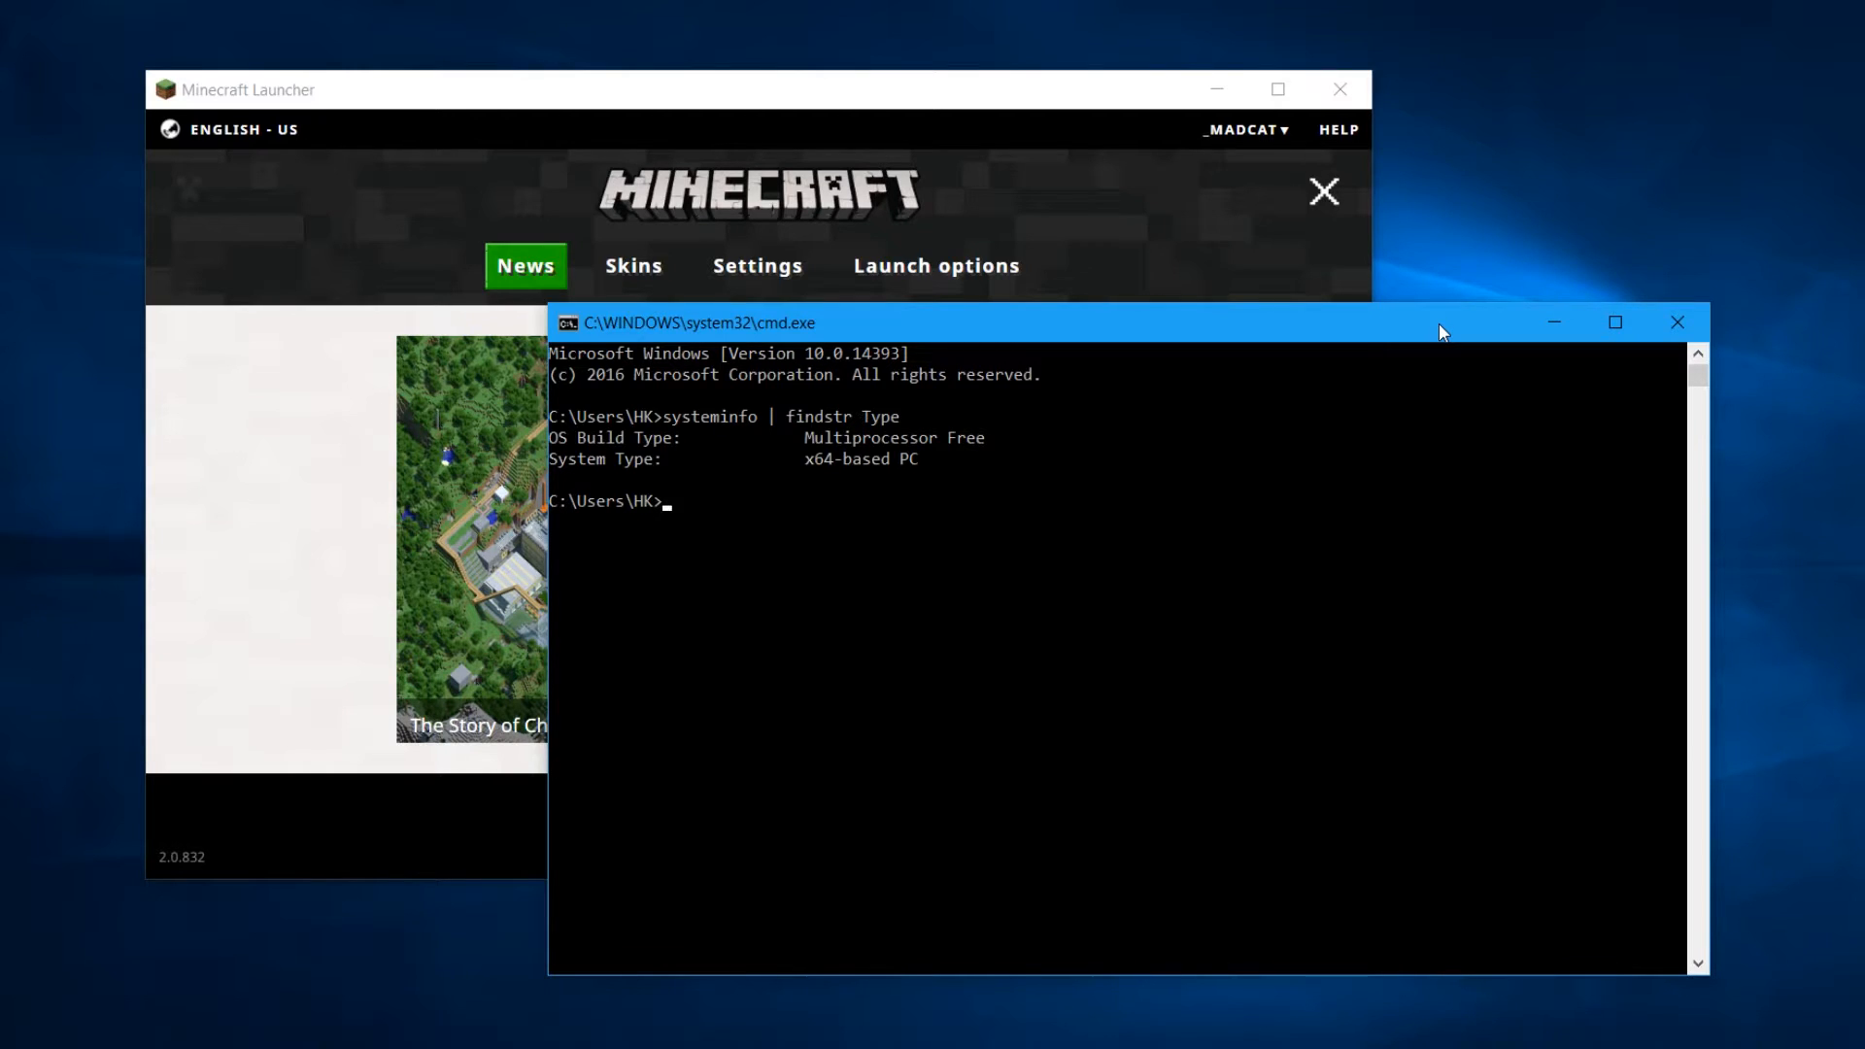
Run 'java -version' and highlight the 64-Bit Server VM text in the output
{"action": "type", "text": "java -version"}
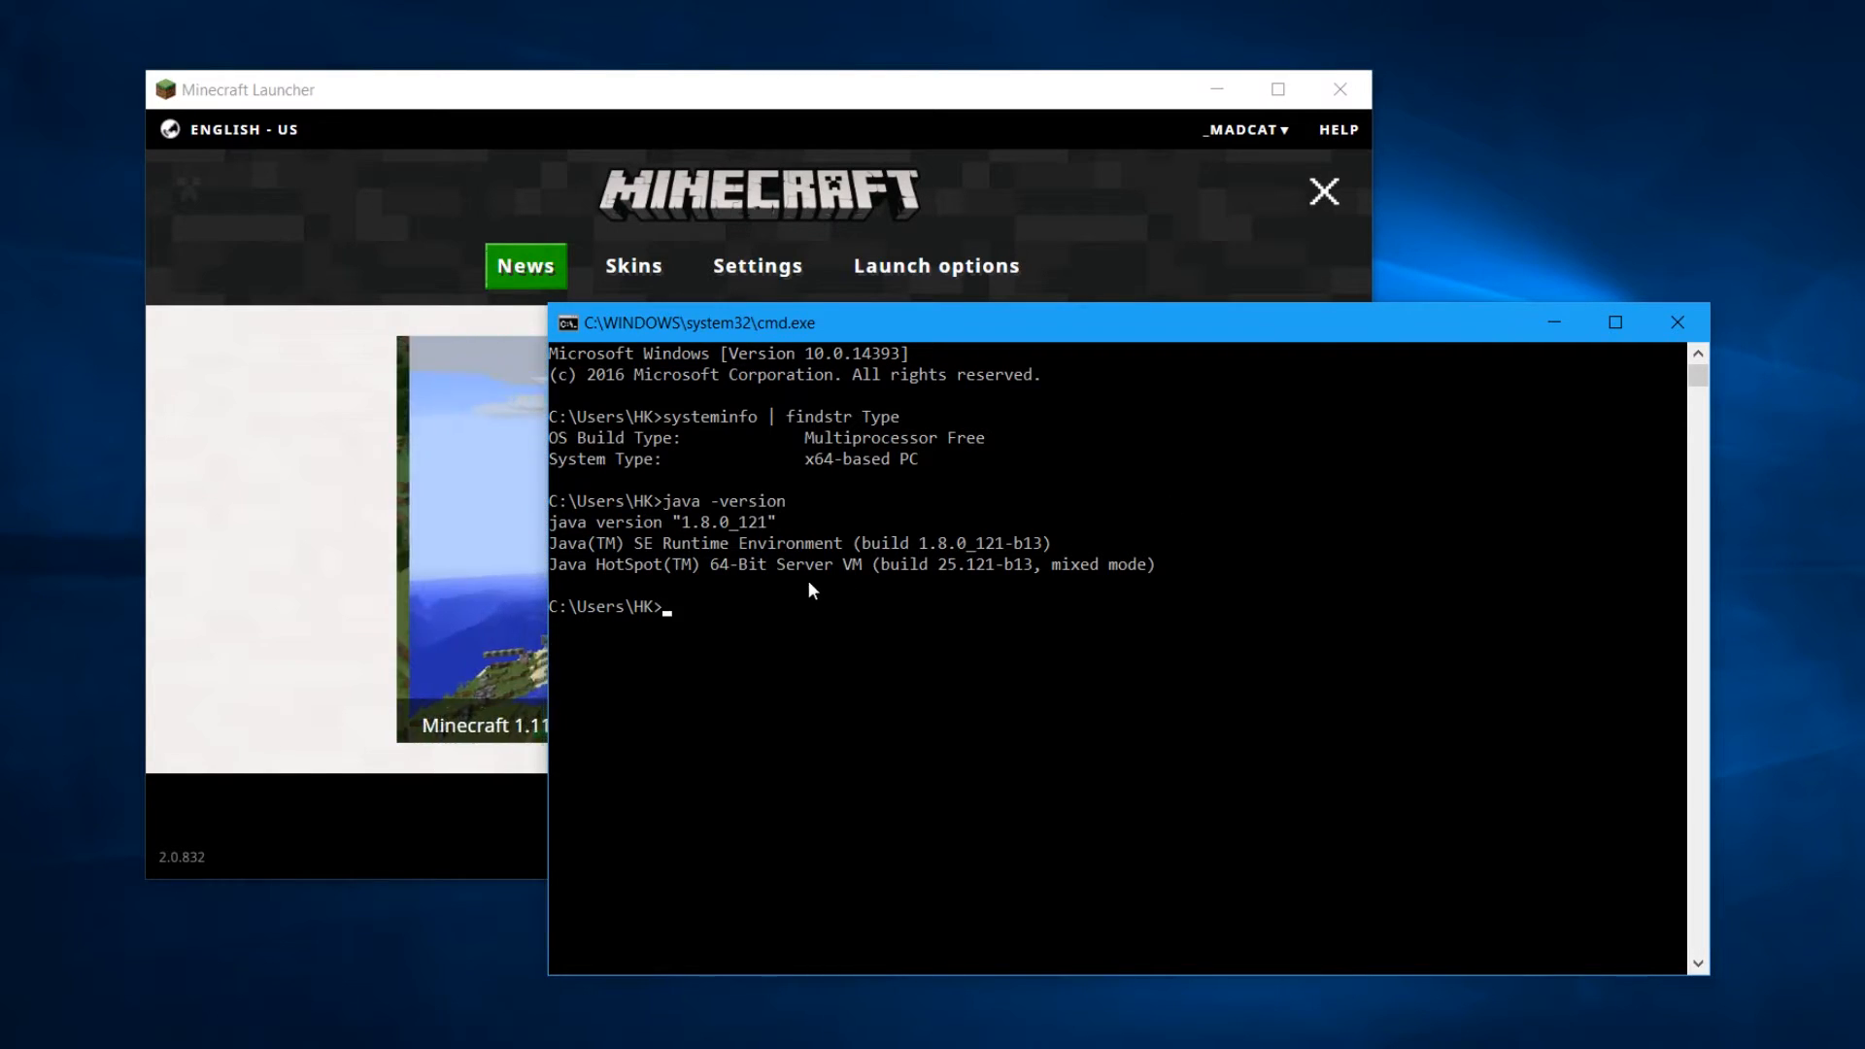
{"action": "double_click", "coordinate": [737, 563]}
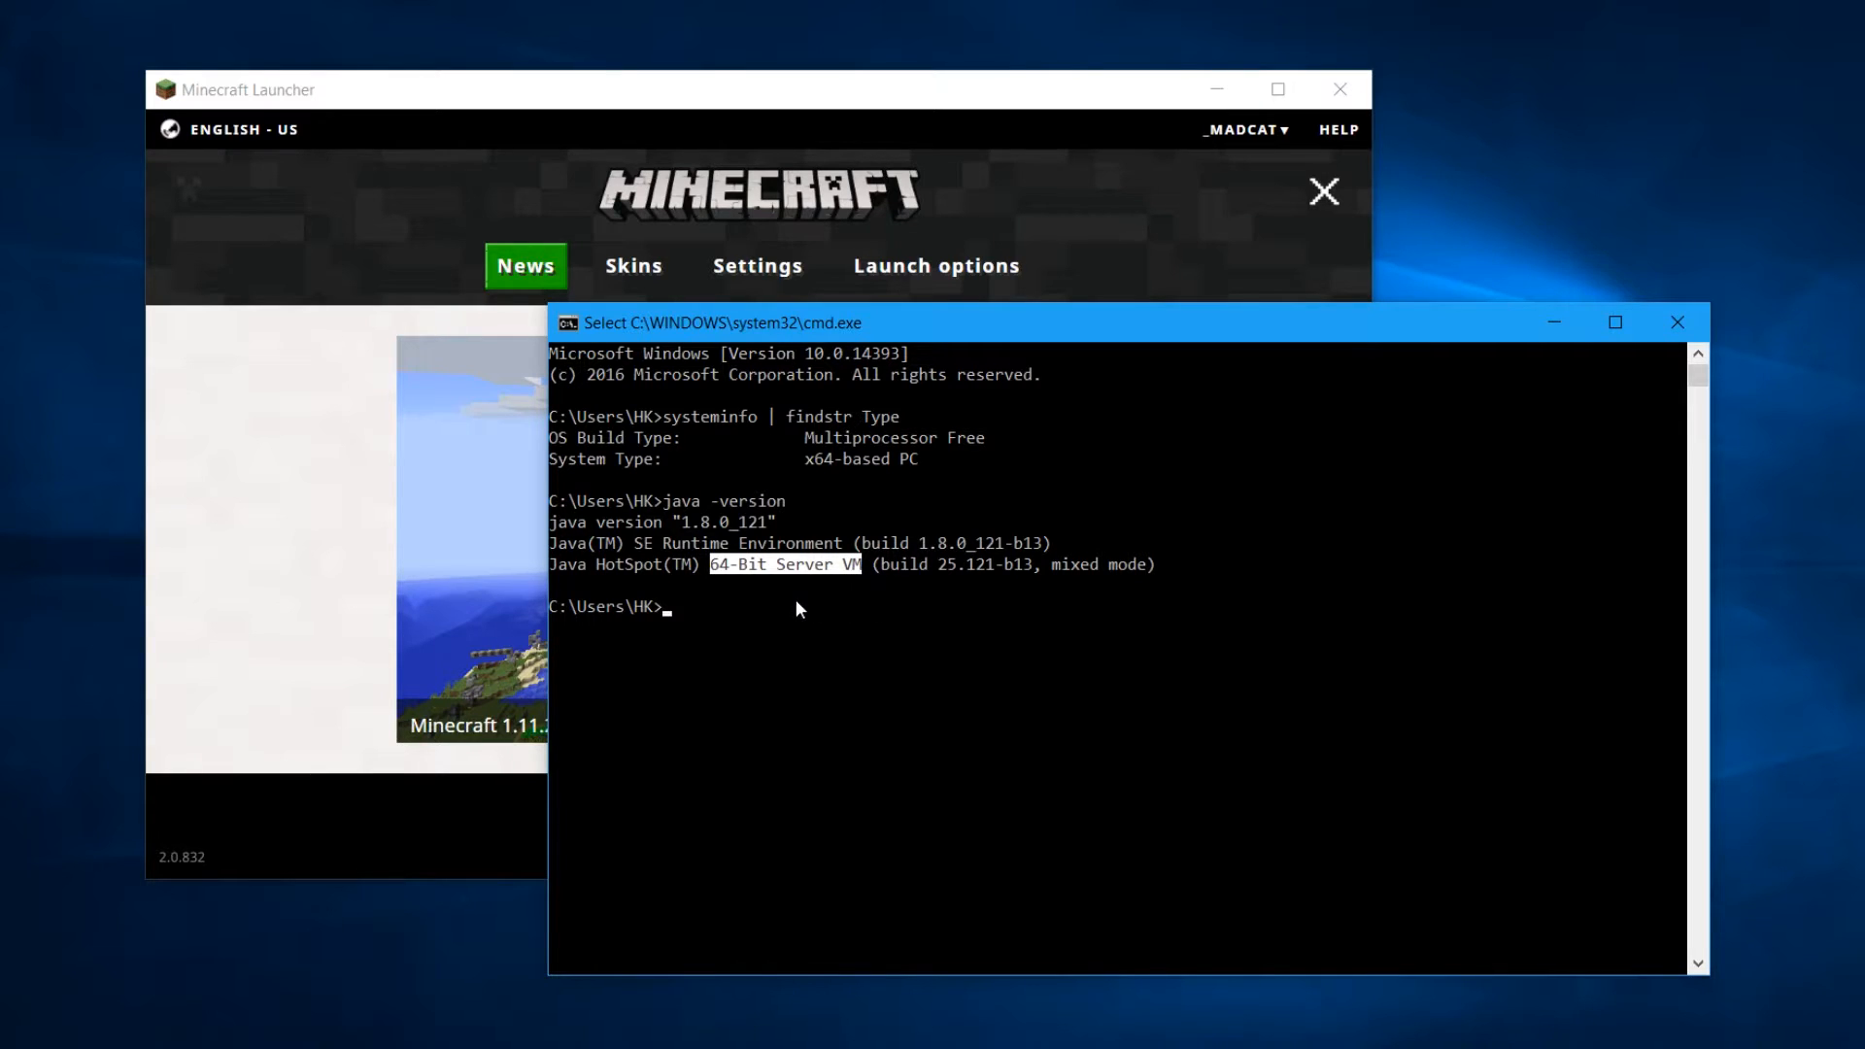
{"action": "mouse_move", "coordinate": [940, 643]}
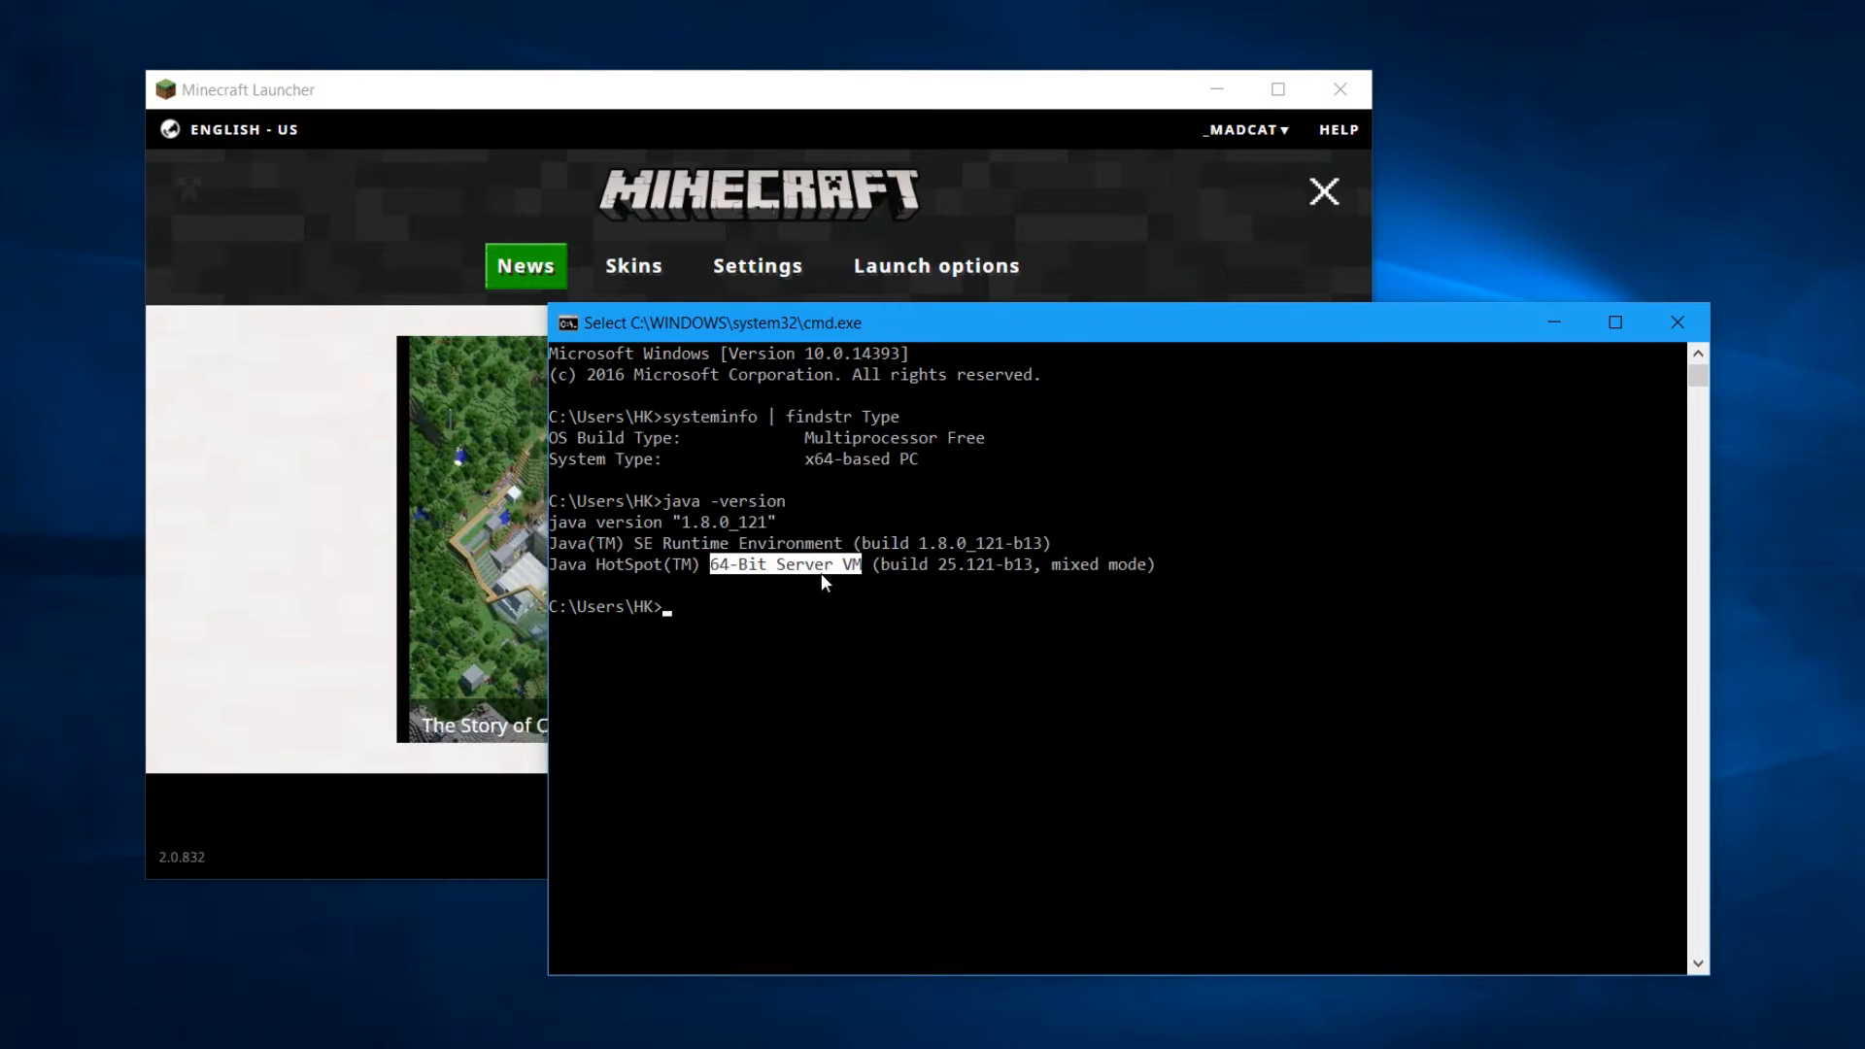
{"action": "mouse_move", "coordinate": [869, 598]}
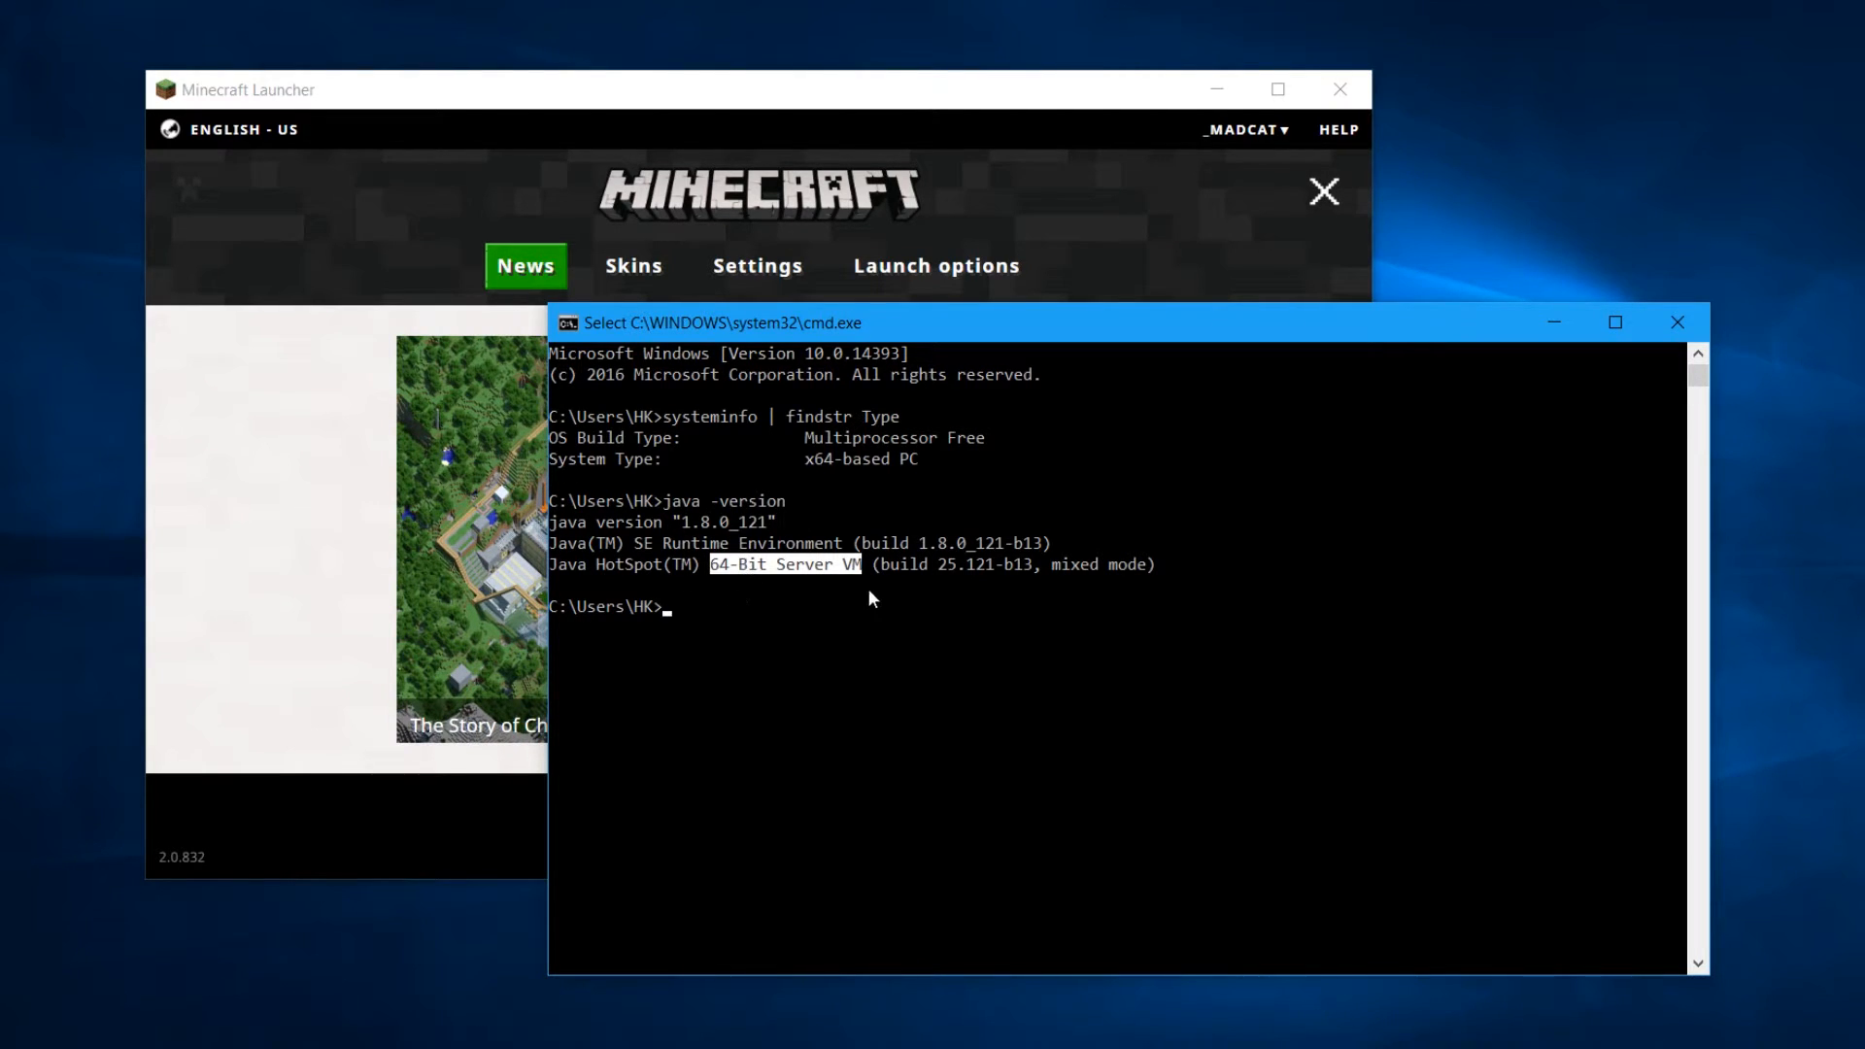
{"action": "mouse_move", "coordinate": [880, 614]}
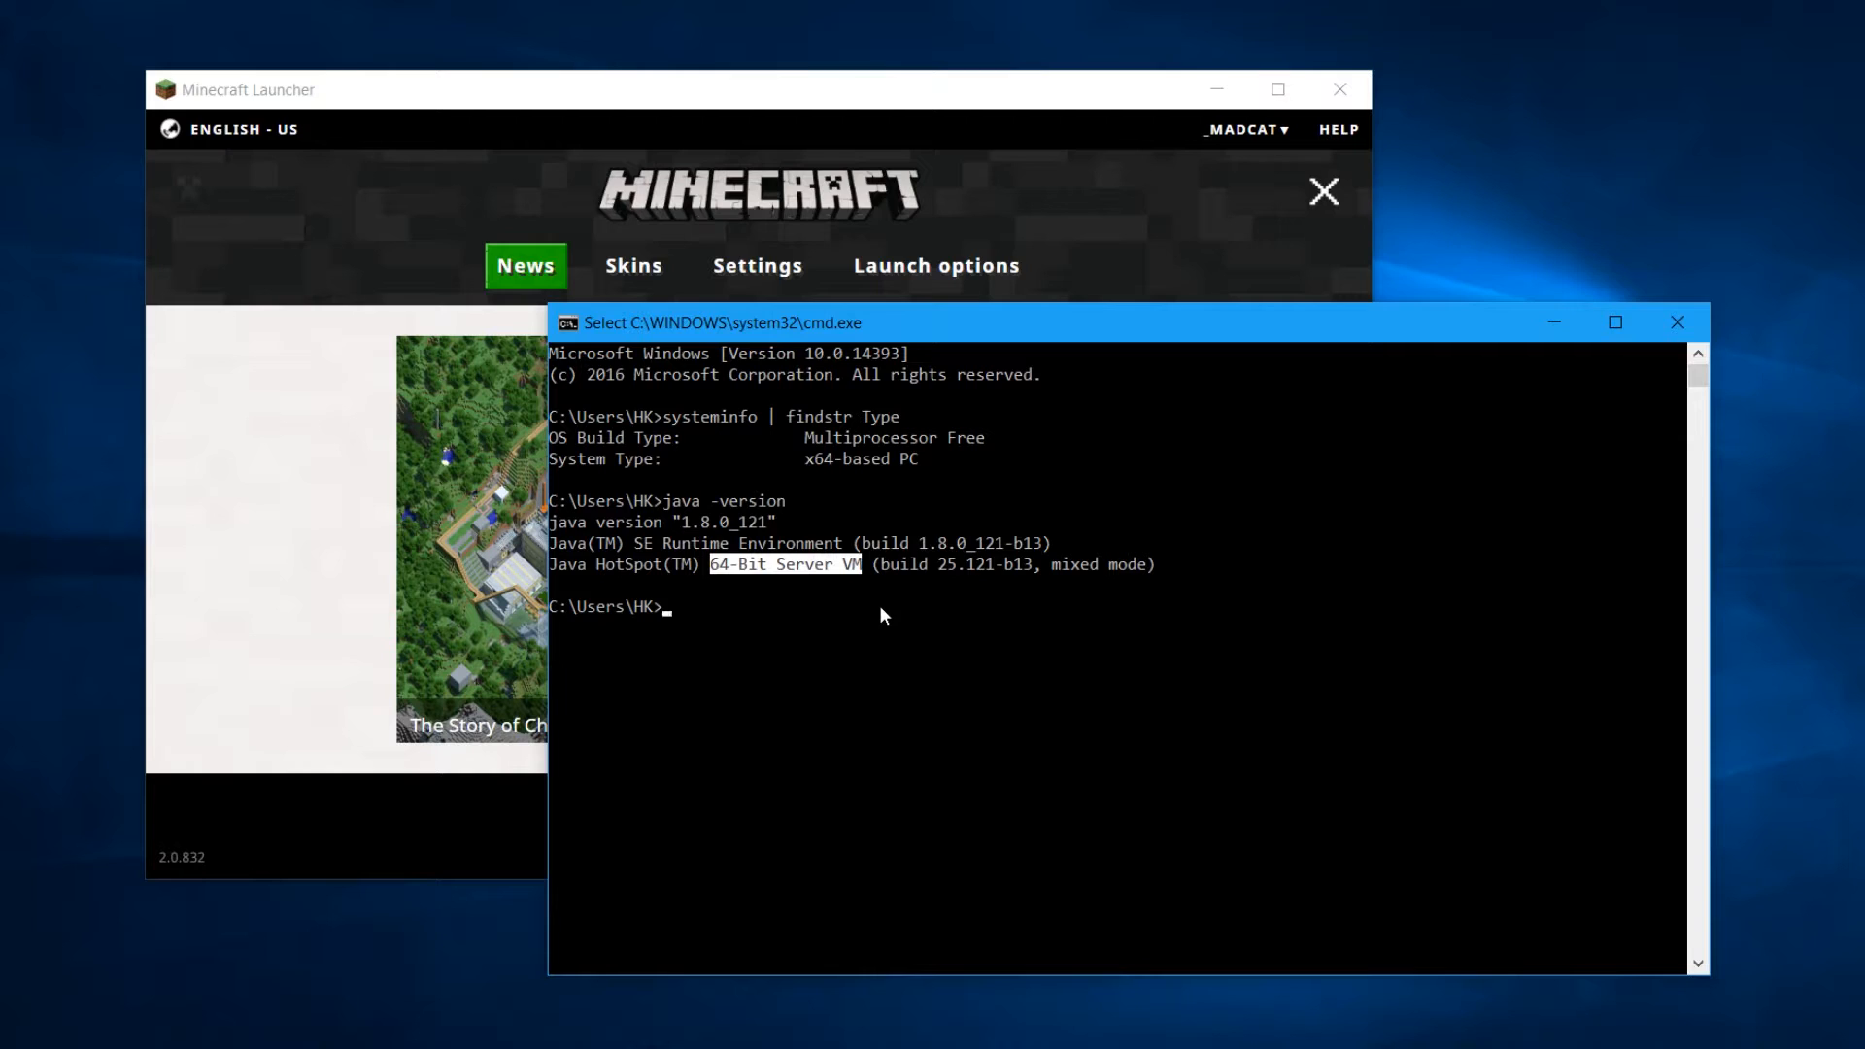
{"action": "mouse_move", "coordinate": [803, 629]}
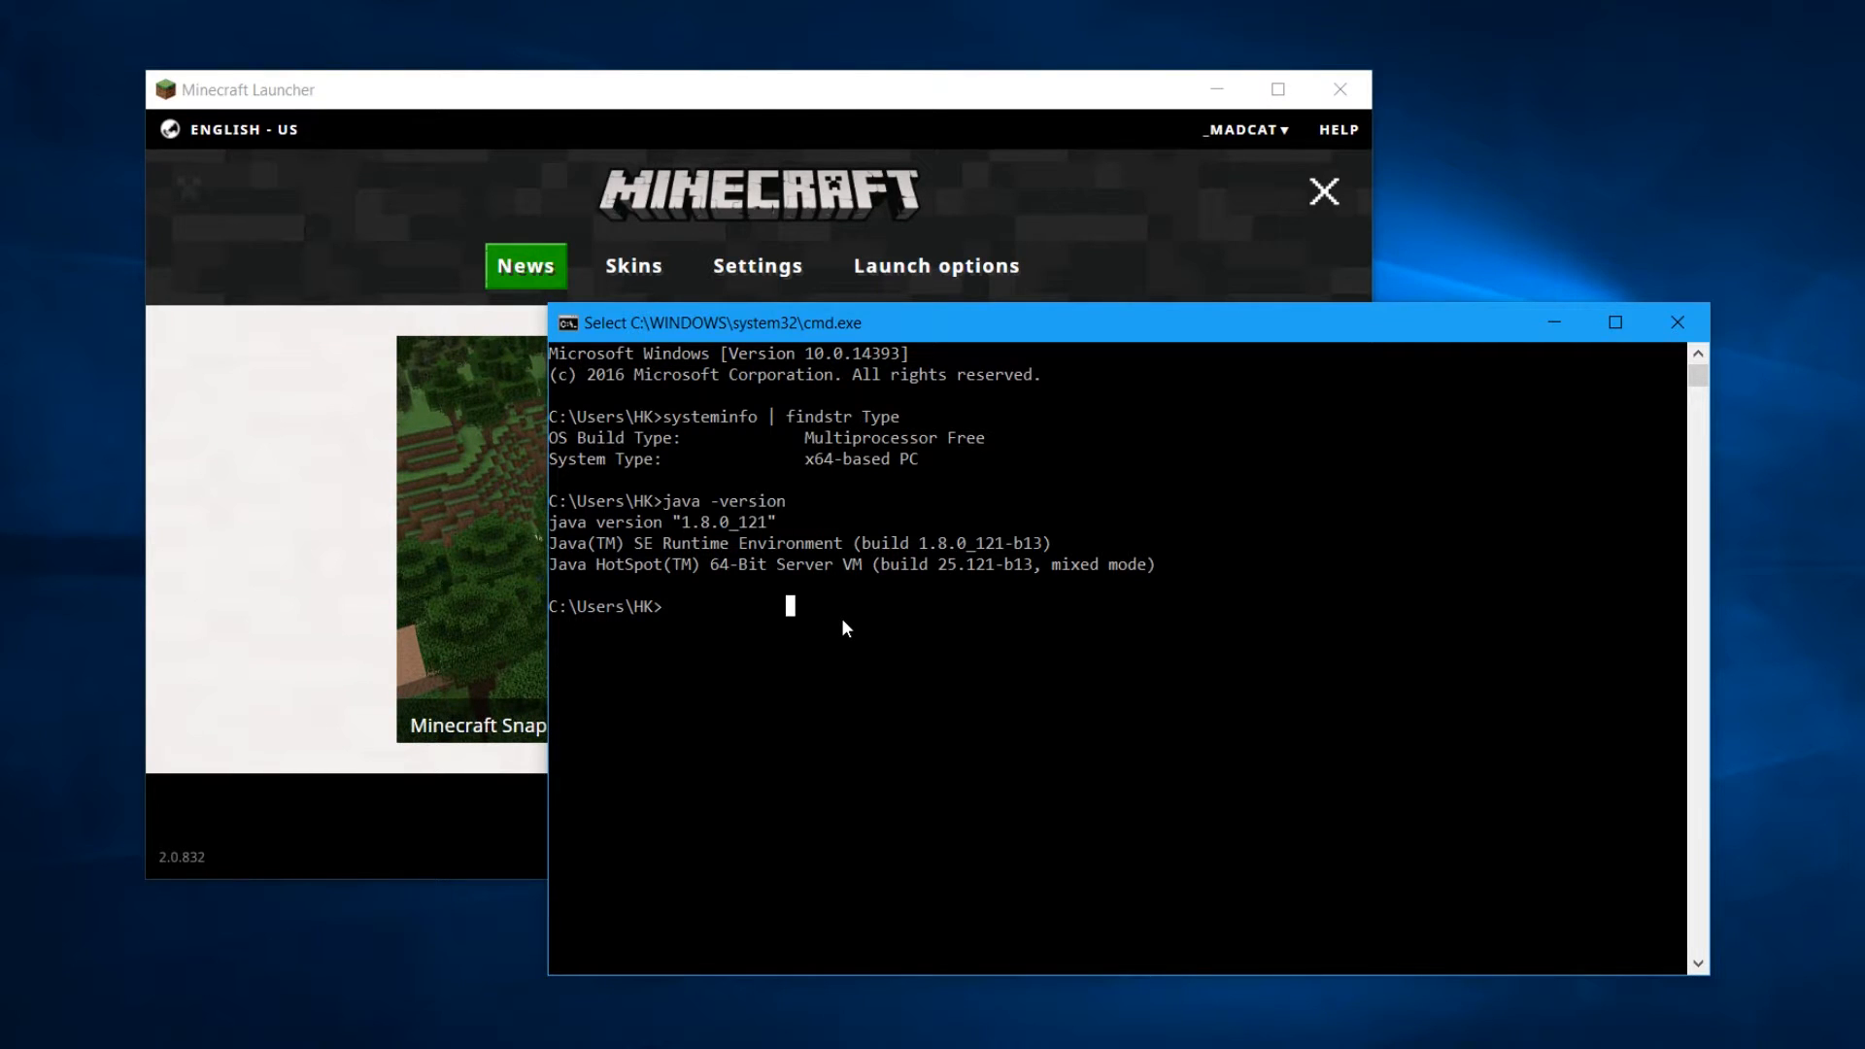
{"action": "mouse_move", "coordinate": [833, 626]}
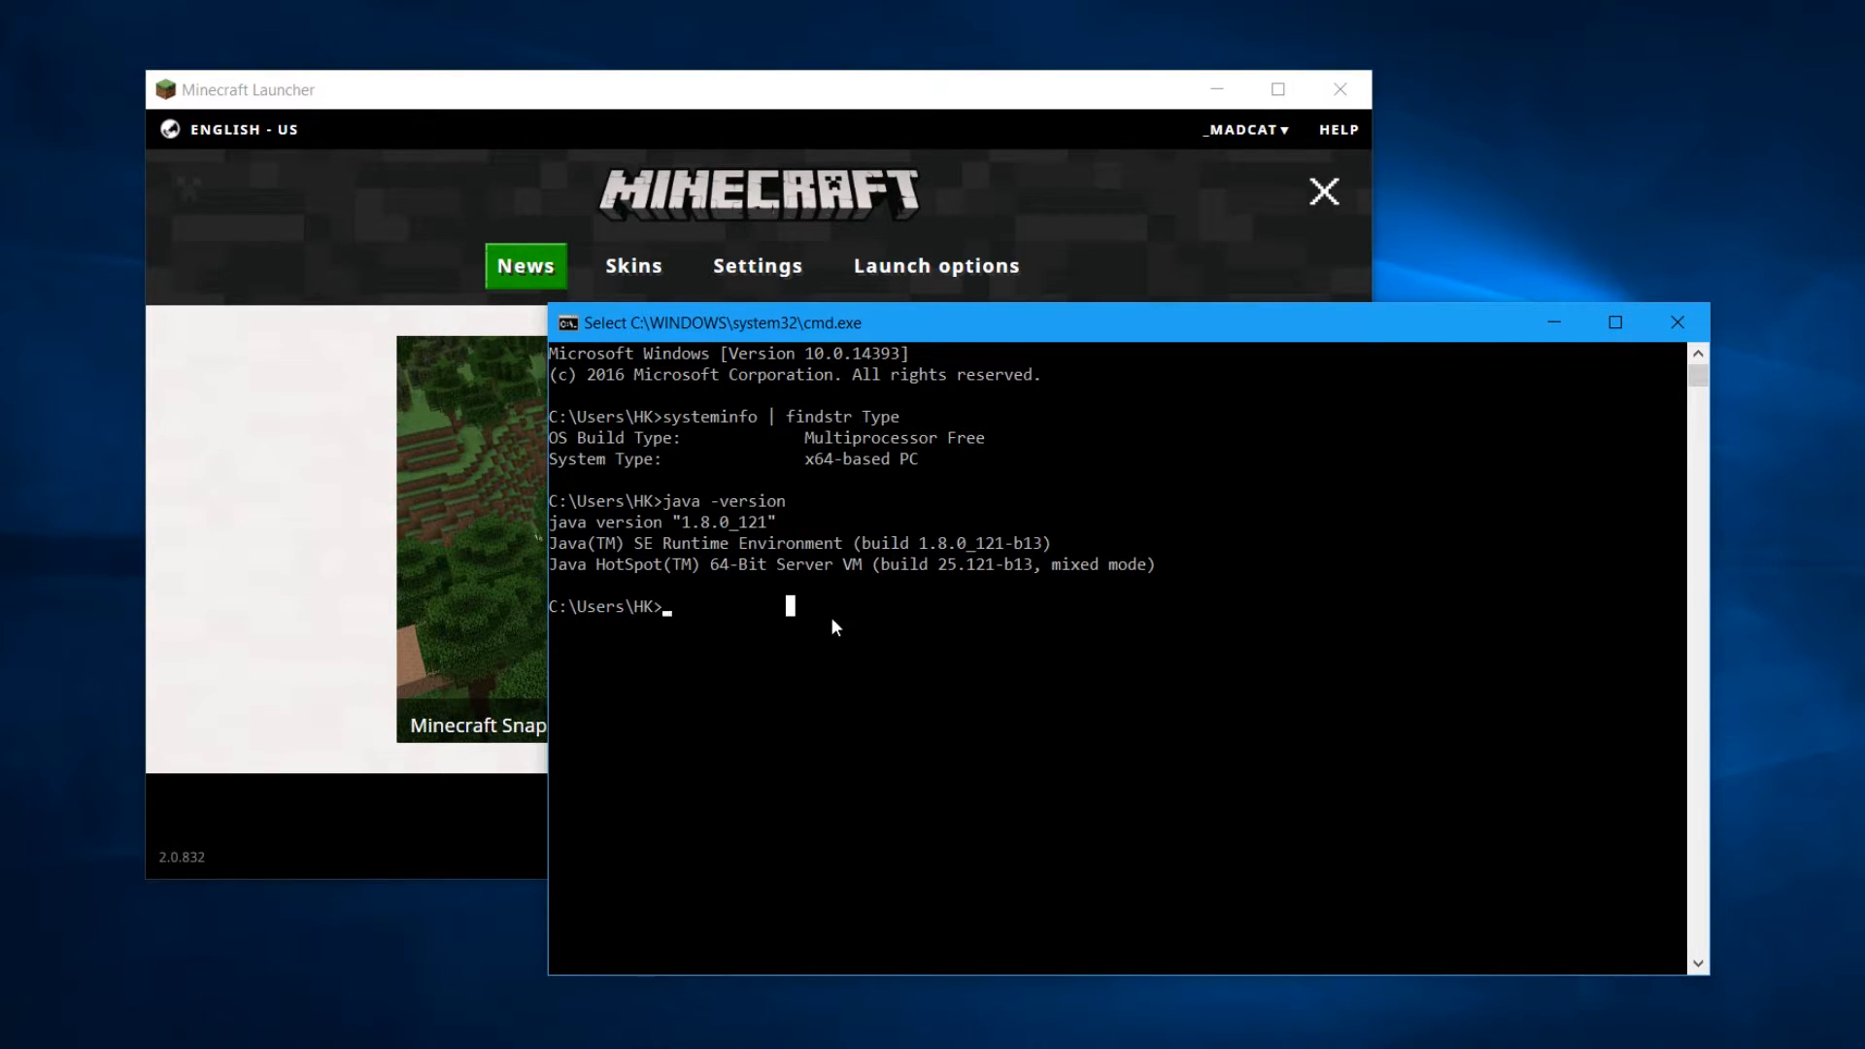
{"action": "mouse_move", "coordinate": [720, 577]}
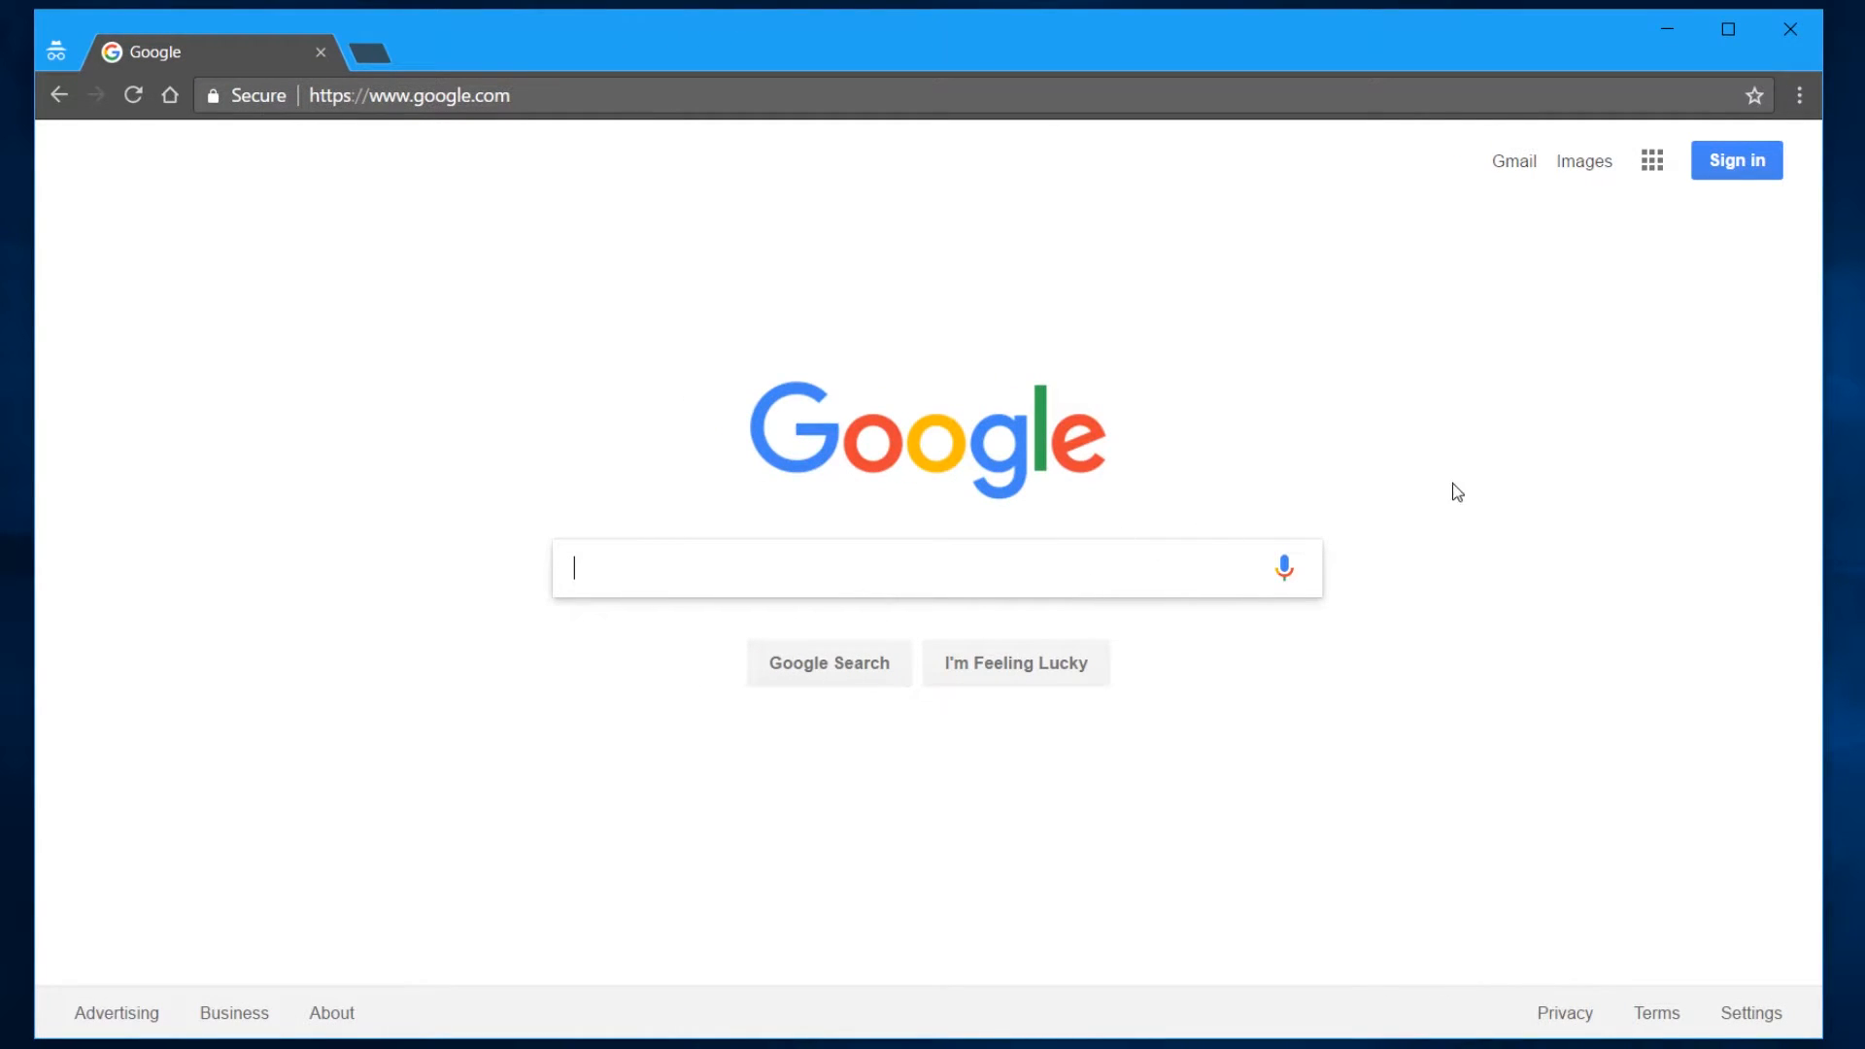
{"action": "mouse_move", "coordinate": [1568, 468]}
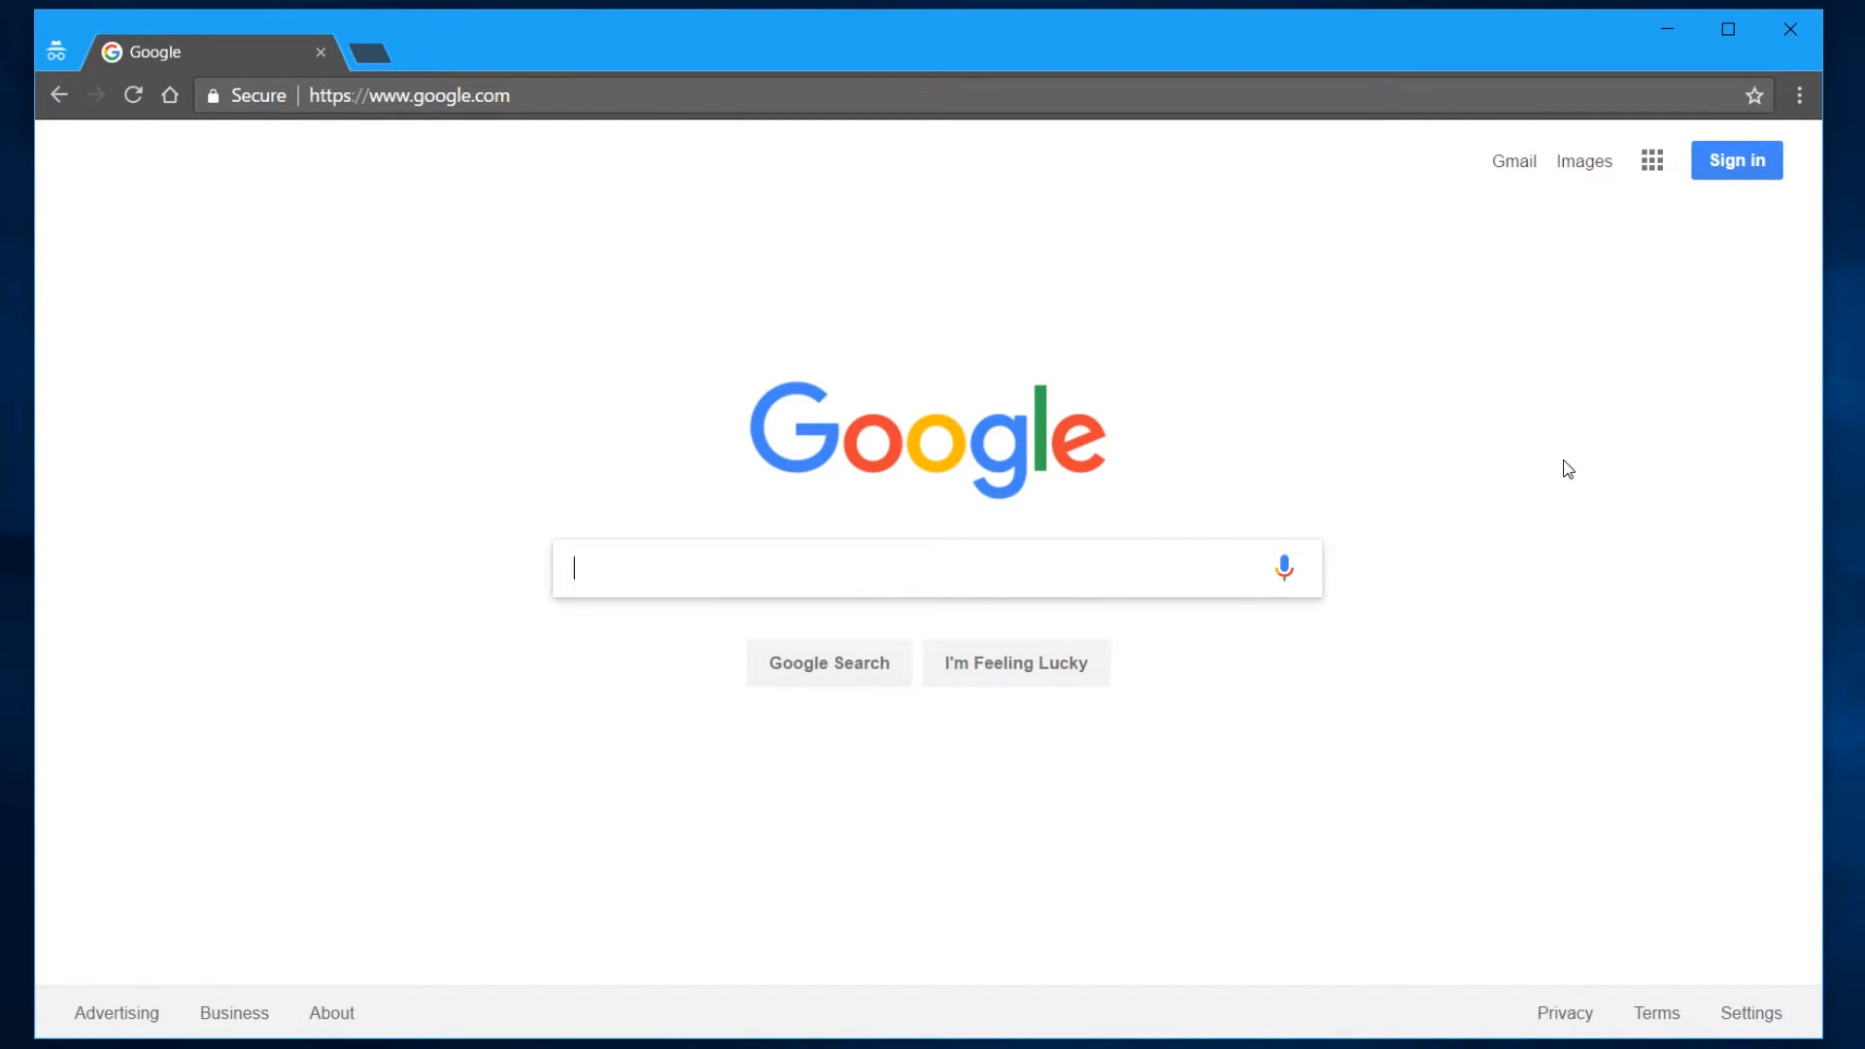
Search Google for 'java sdk 8', with Oracle's JDK 8 downloads page listed first
{"action": "type", "text": "java sdk"}
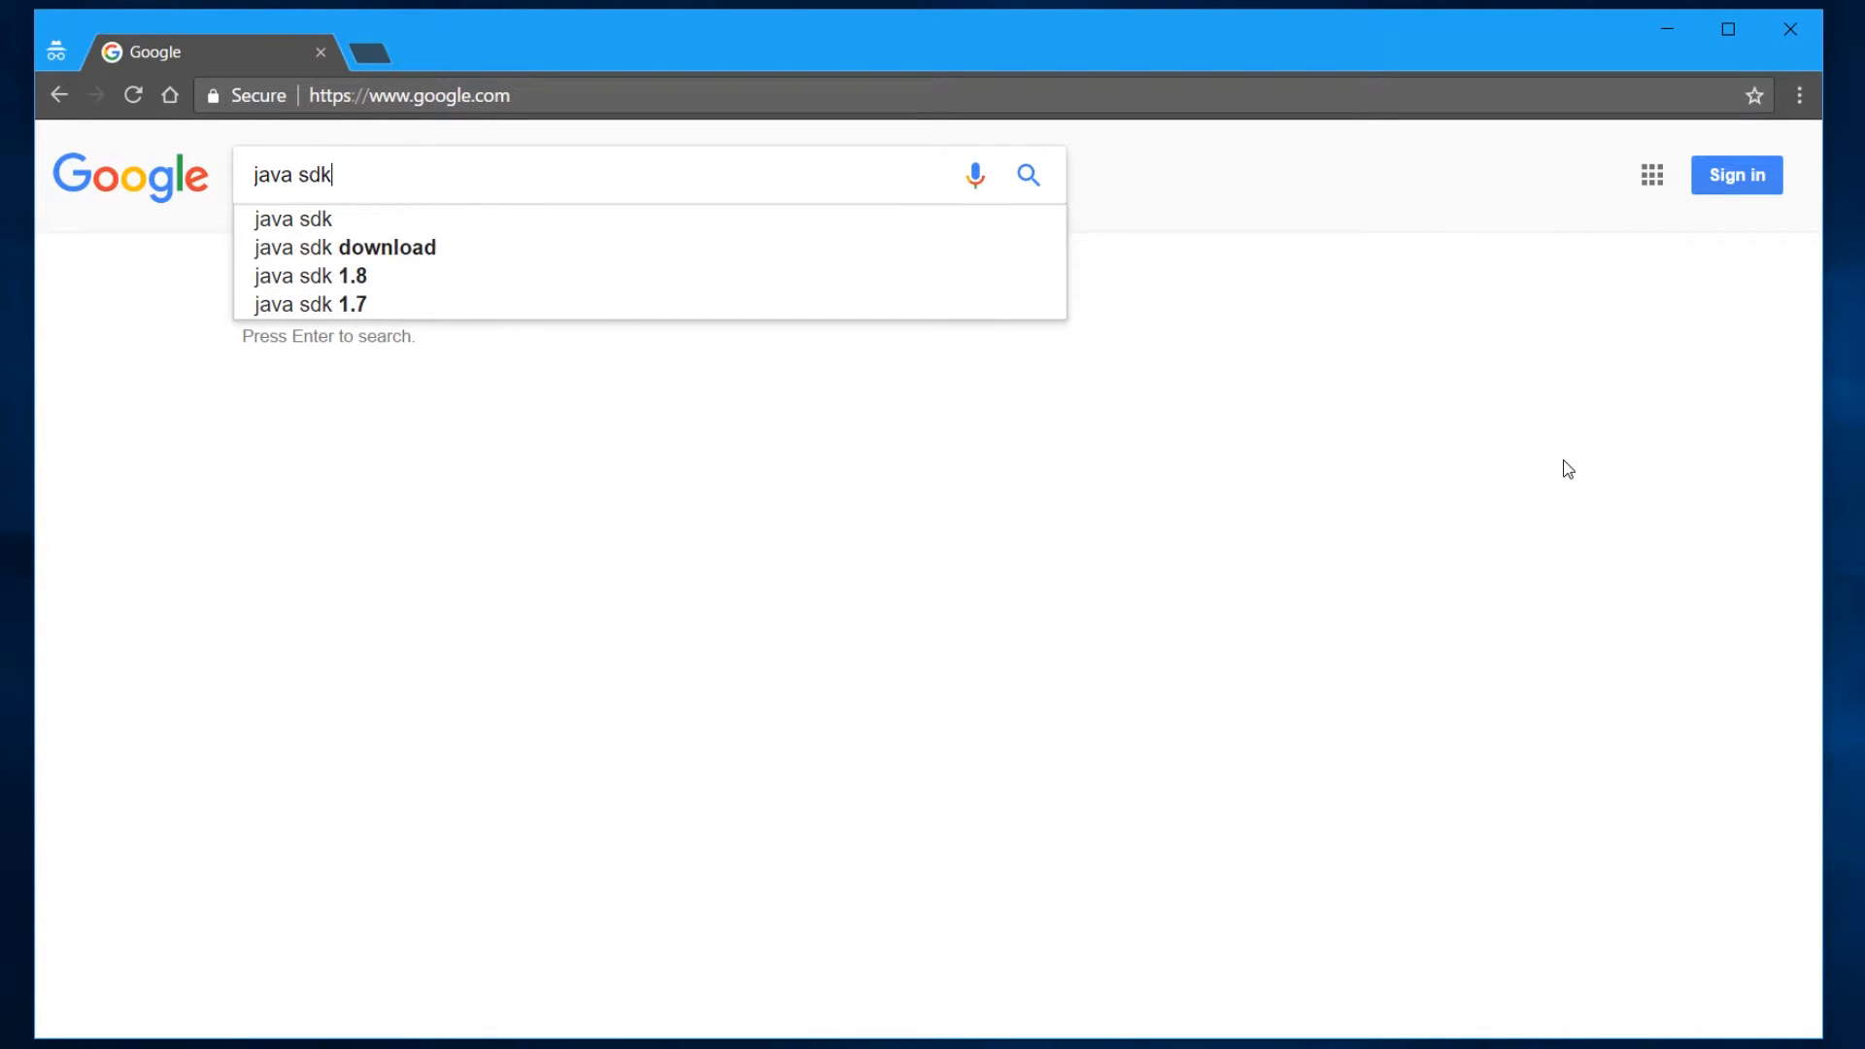
{"action": "type", "text": "8"}
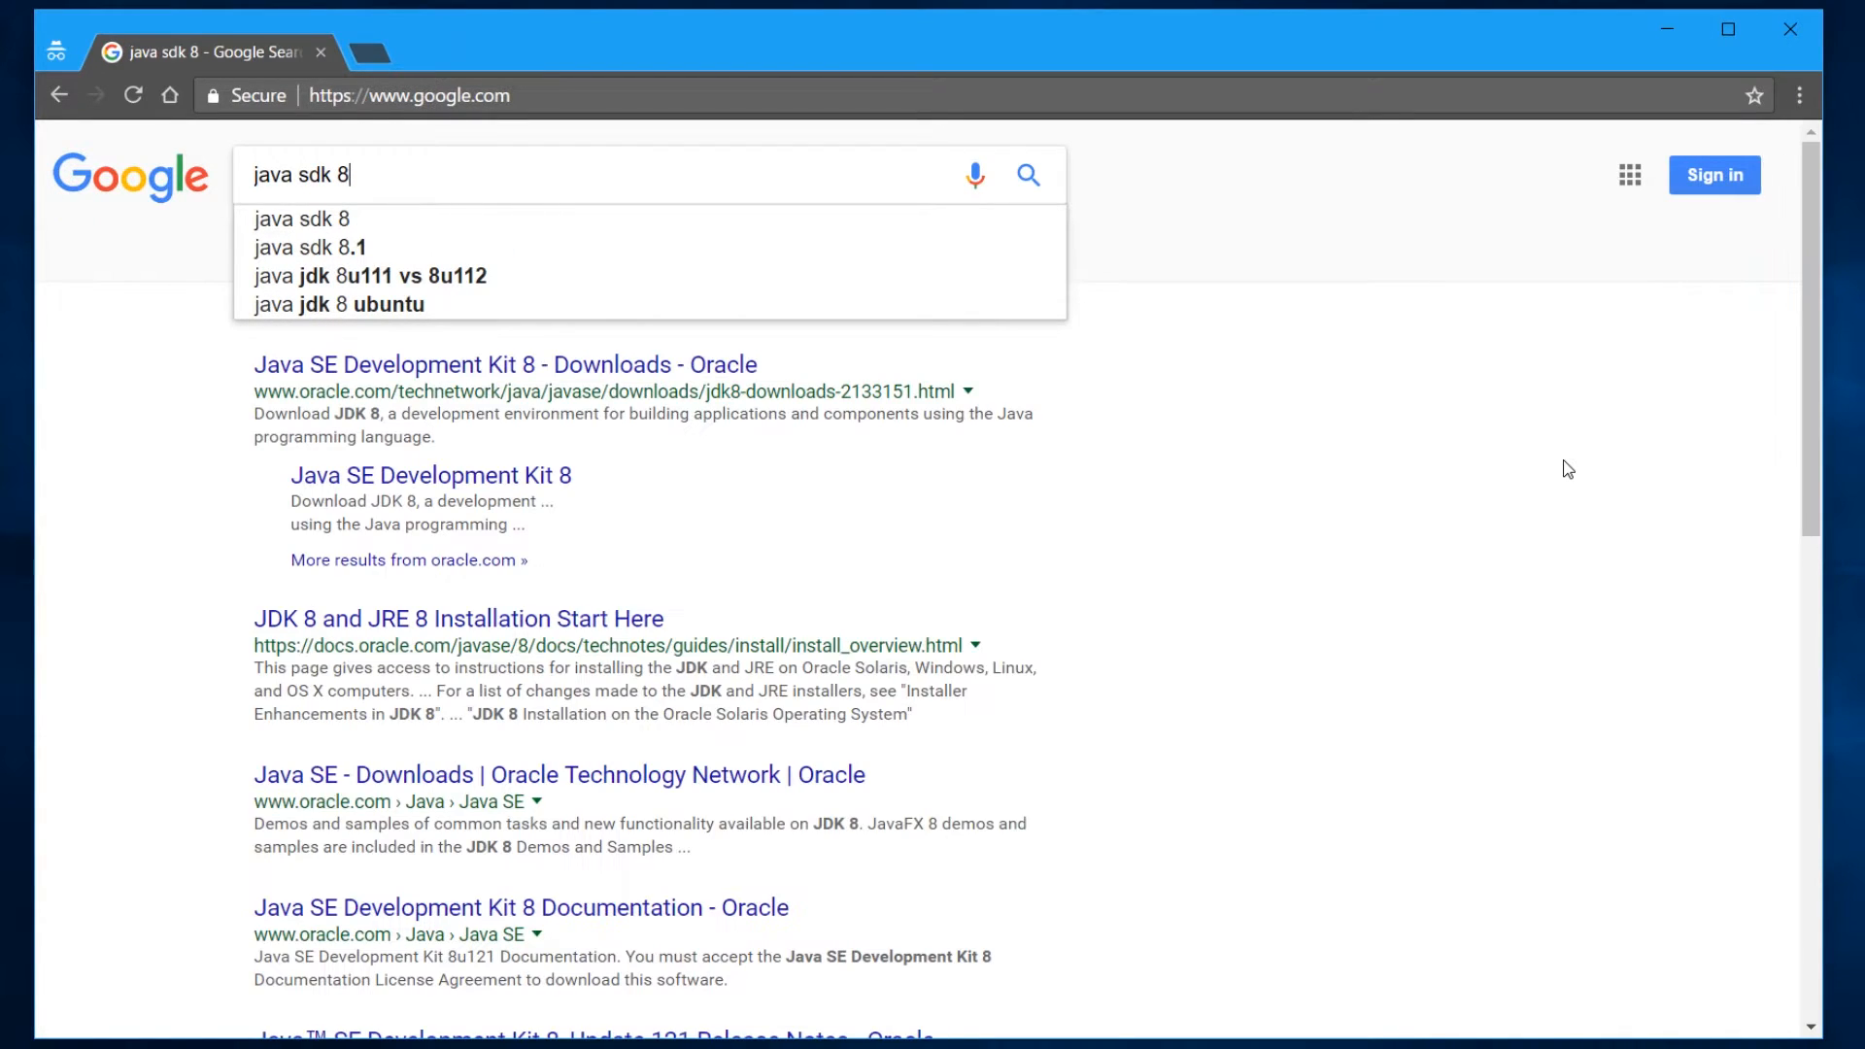
{"action": "key", "text": "Return"}
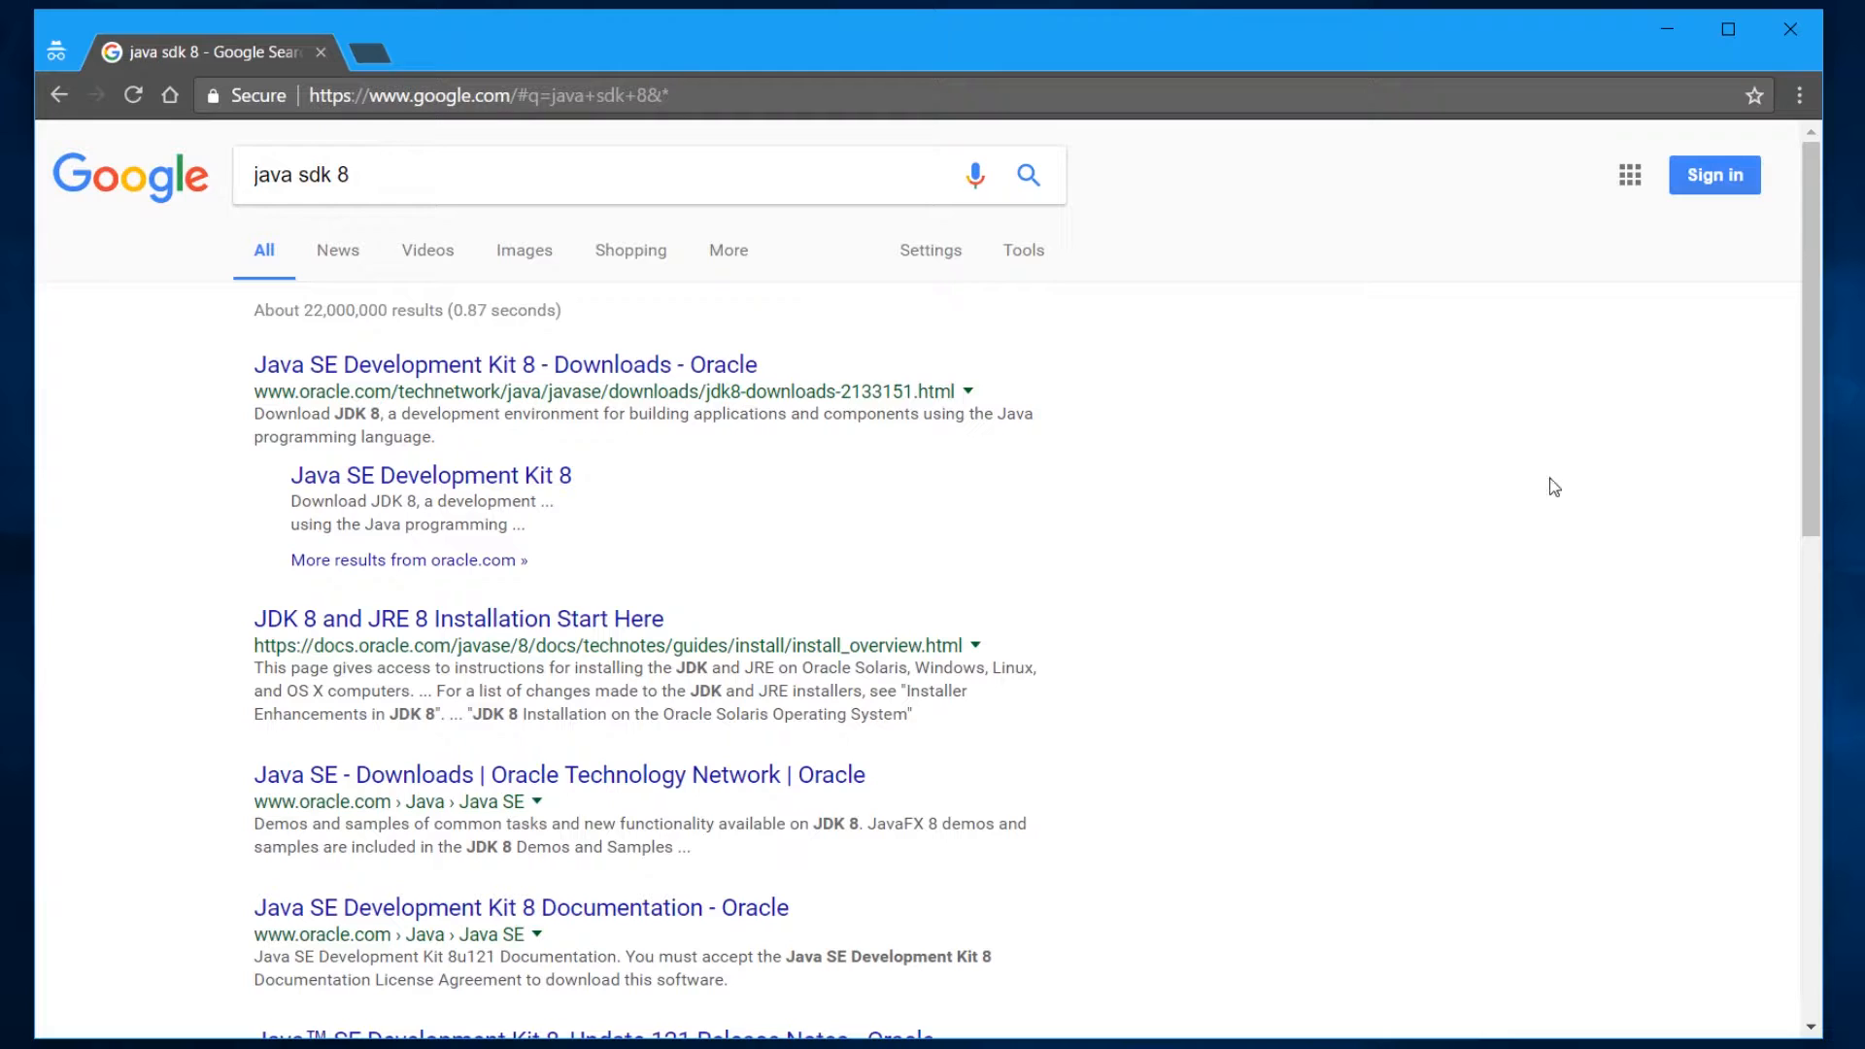
{"action": "mouse_move", "coordinate": [391, 500]}
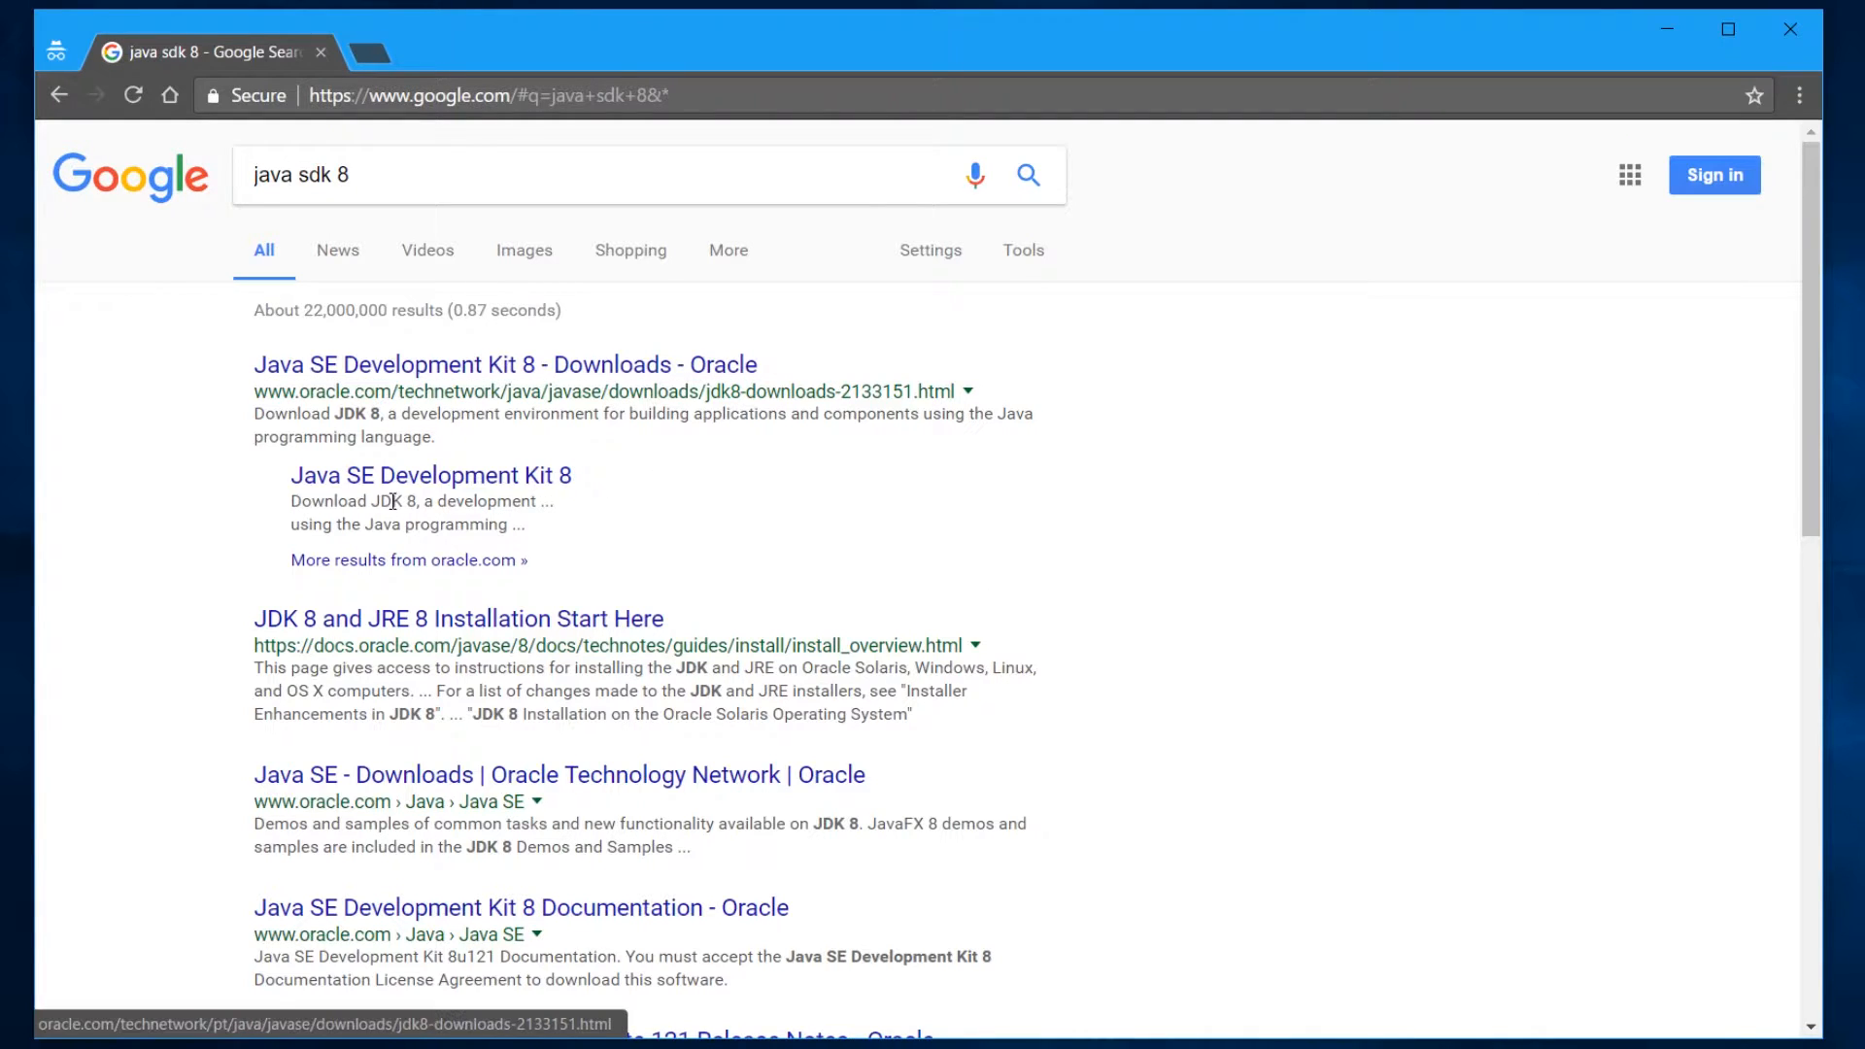
Reach Oracle's Java SE Development Kit 8 downloads page and locate the JDK 8u121 table
{"action": "left_click", "coordinate": [503, 365]}
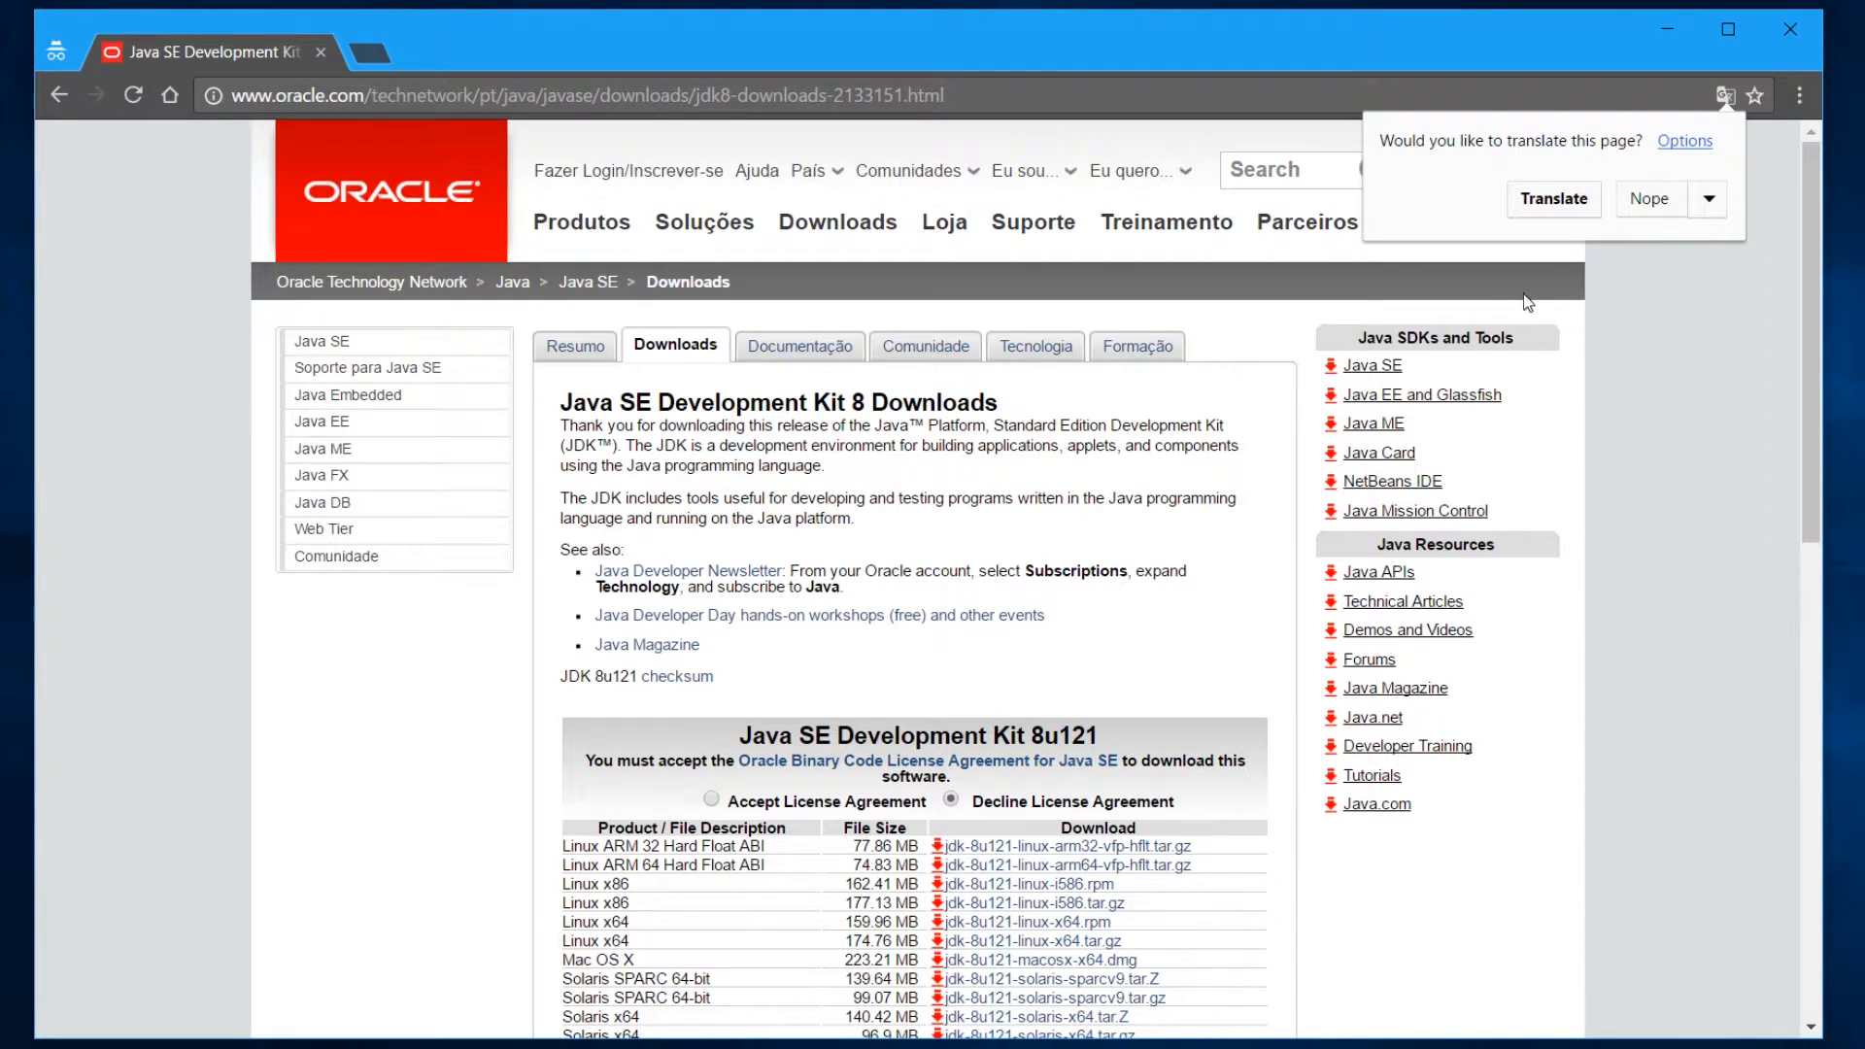
{"action": "mouse_move", "coordinate": [1662, 228]}
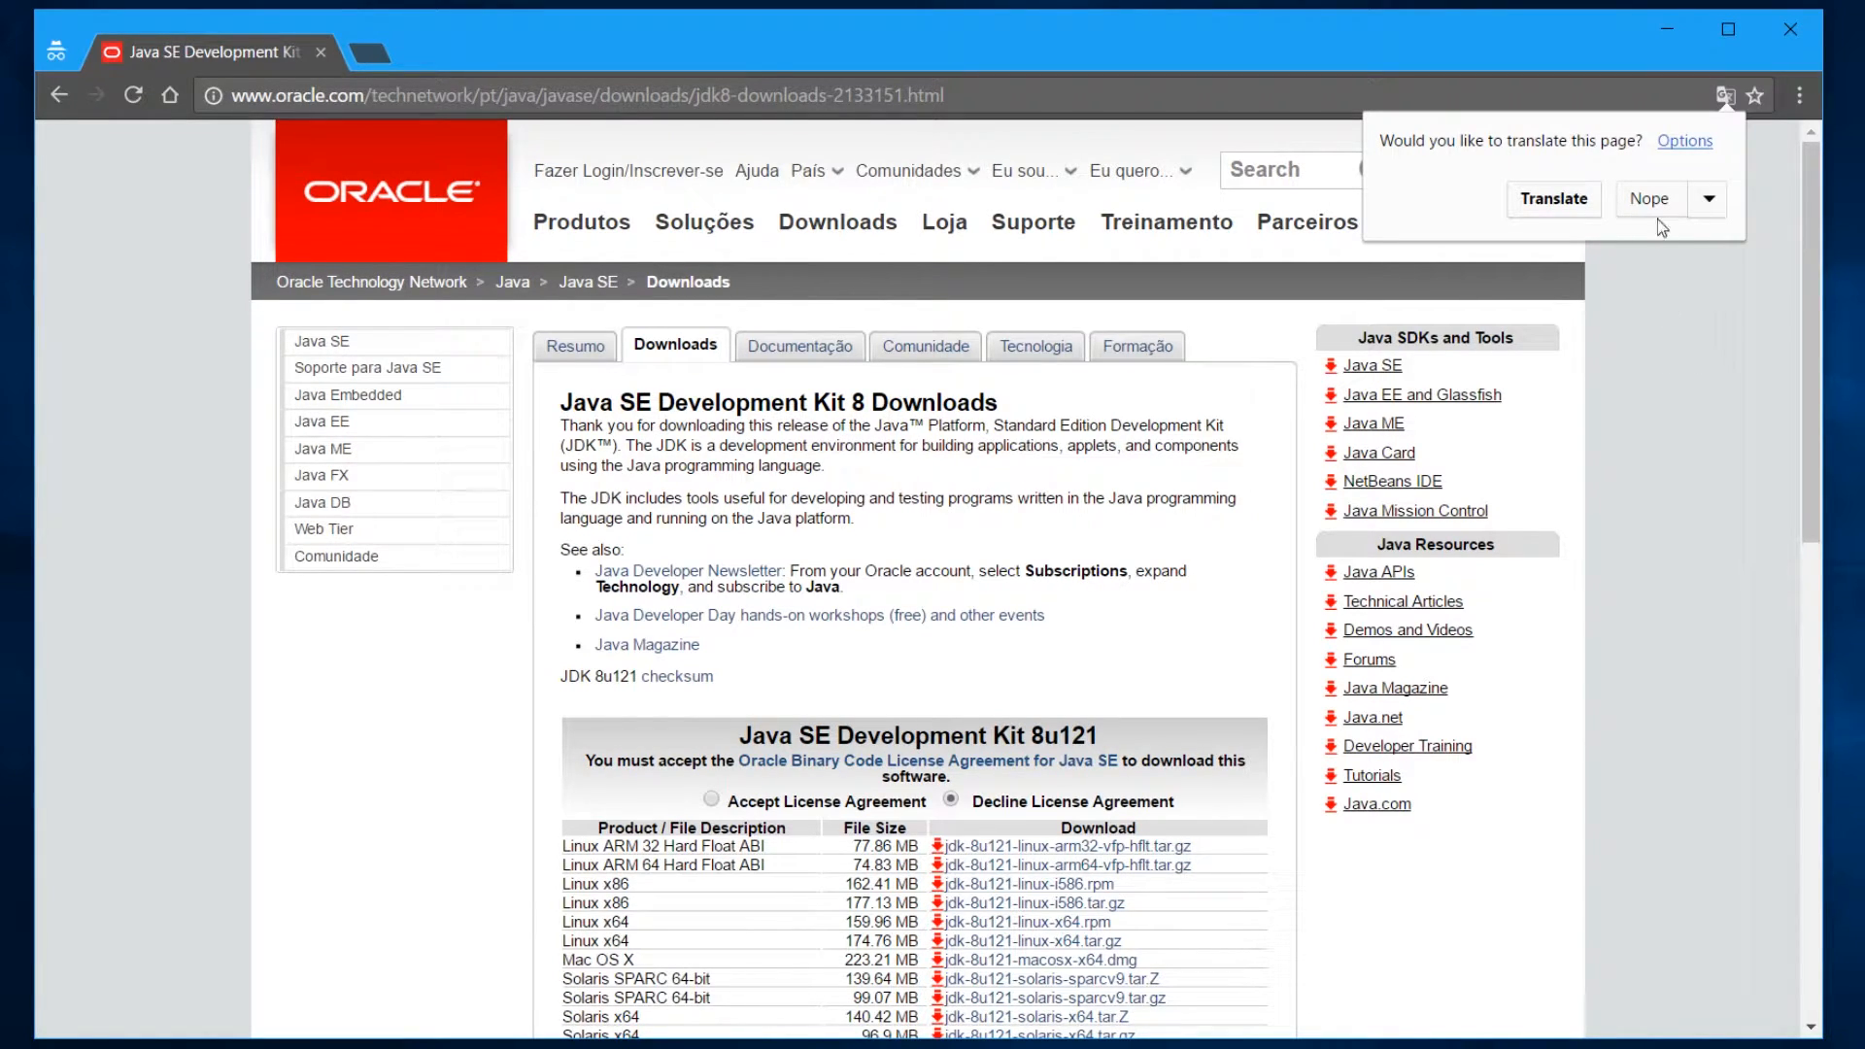
{"action": "left_click", "coordinate": [1649, 198]}
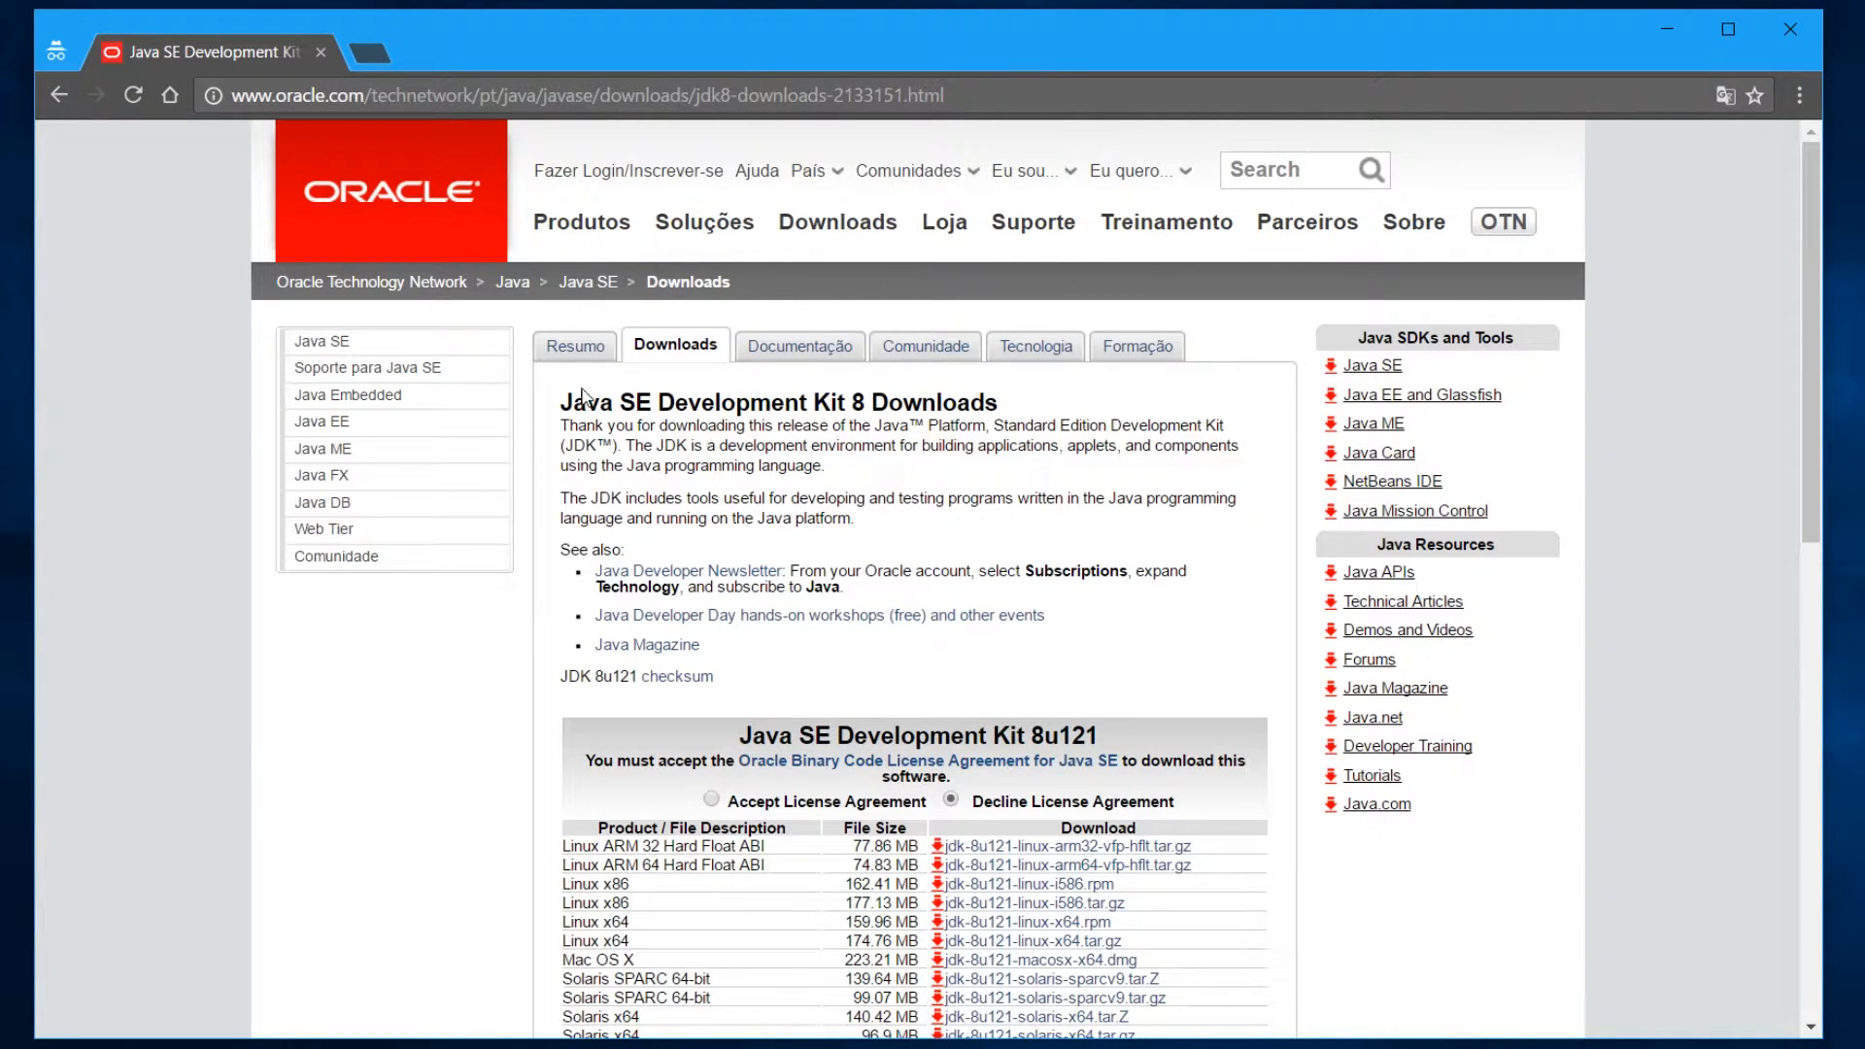
{"action": "double_click", "coordinate": [701, 402]}
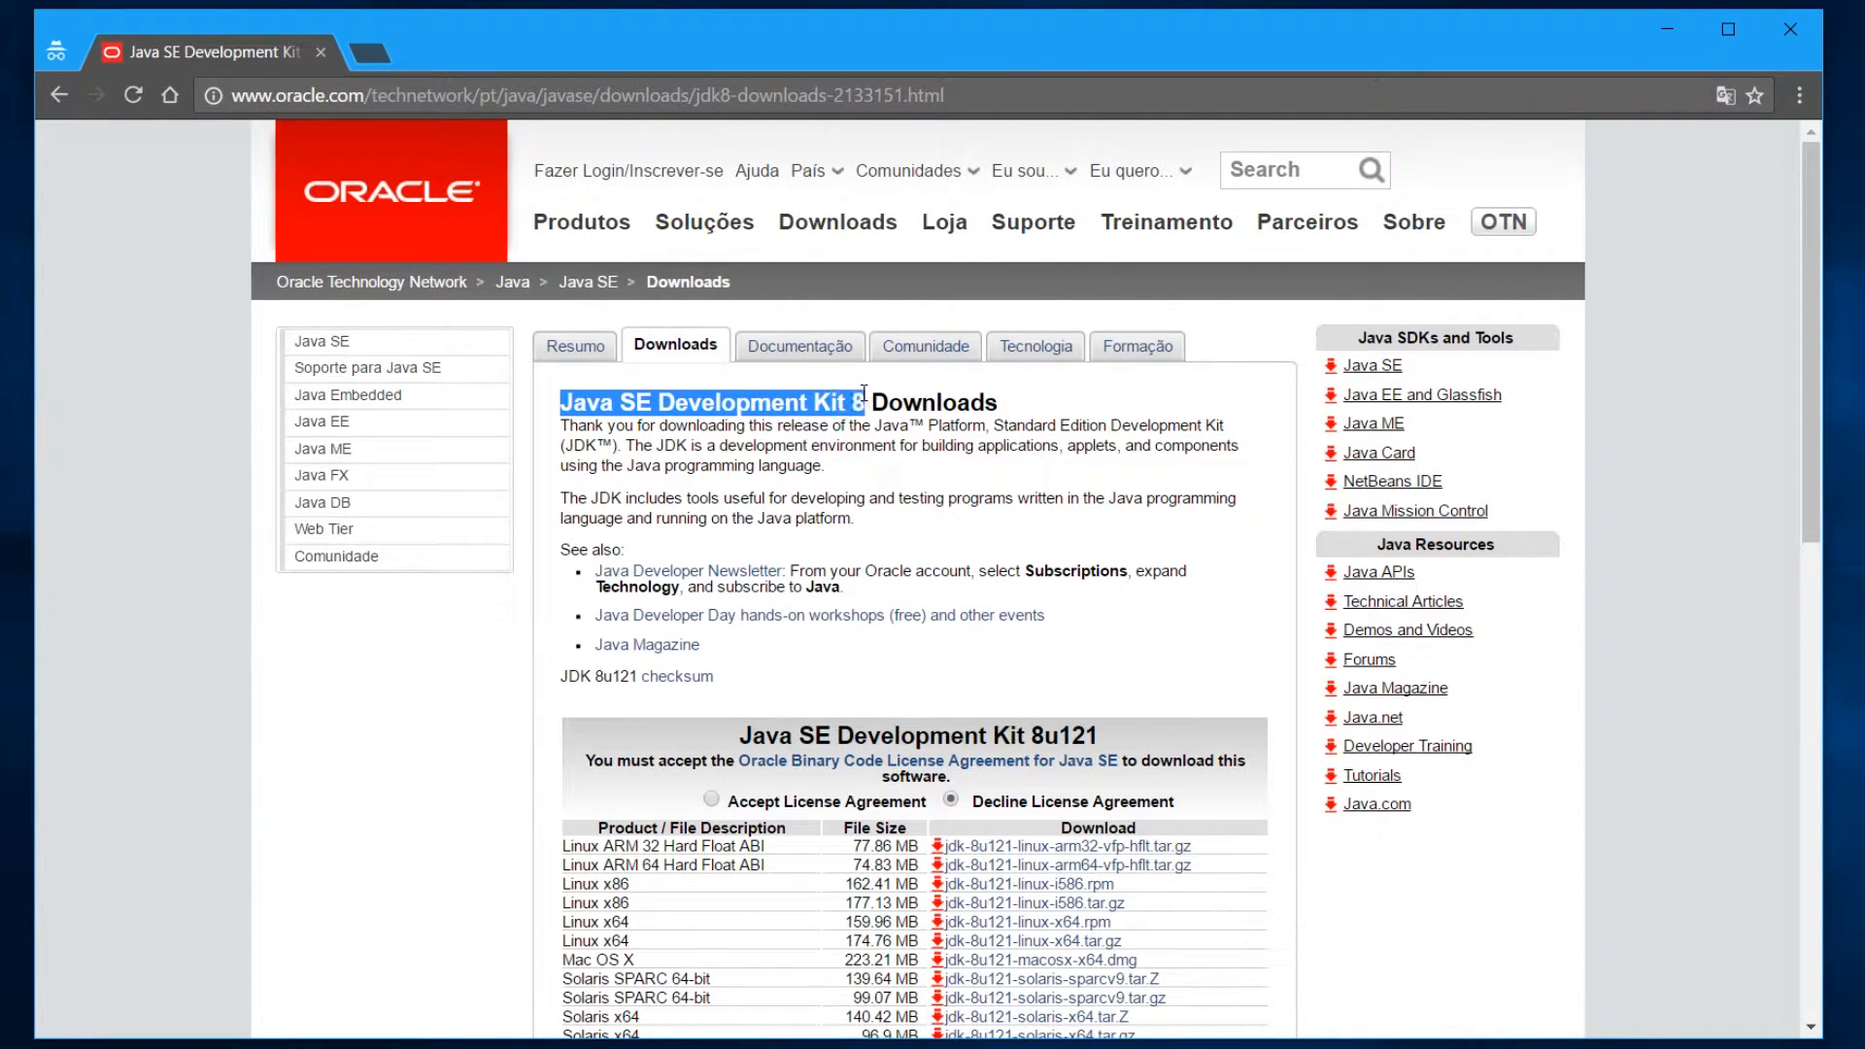
{"action": "scroll", "scroll_direction": "down", "scroll_amount": 3}
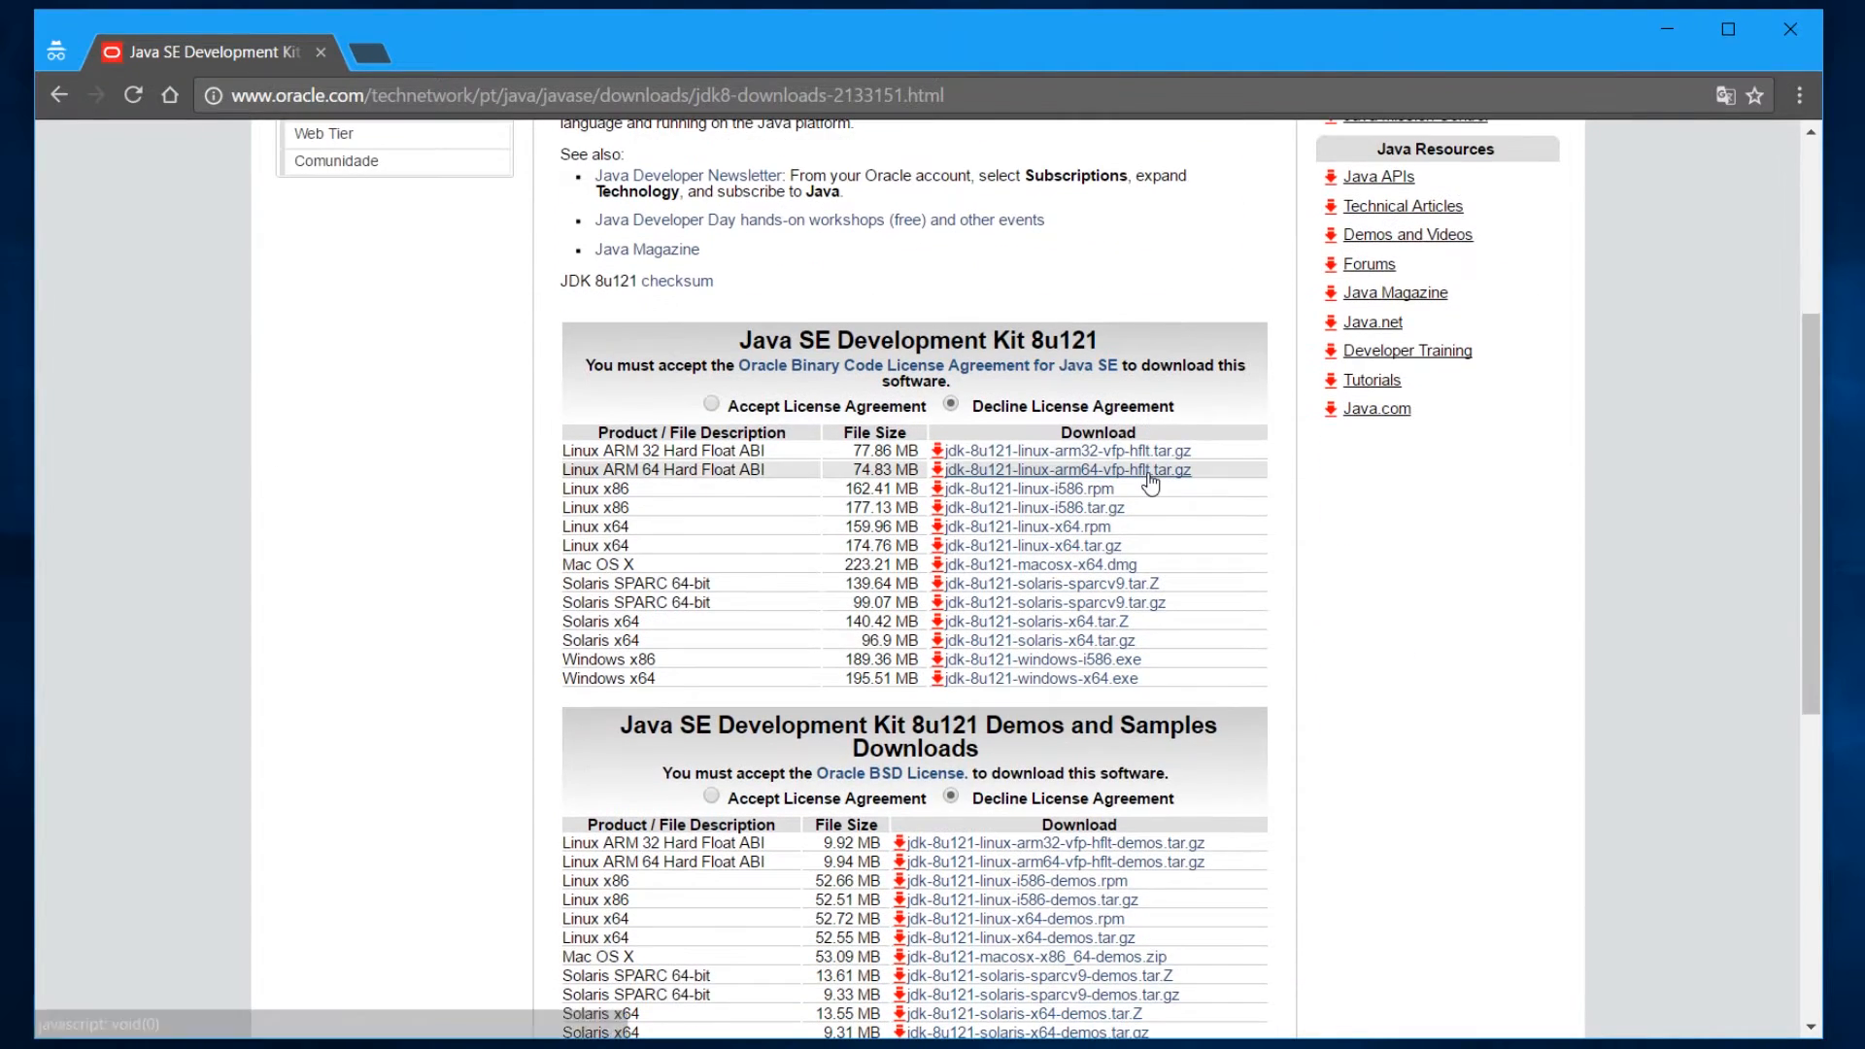
{"action": "scroll", "scroll_direction": "down", "scroll_amount": 3}
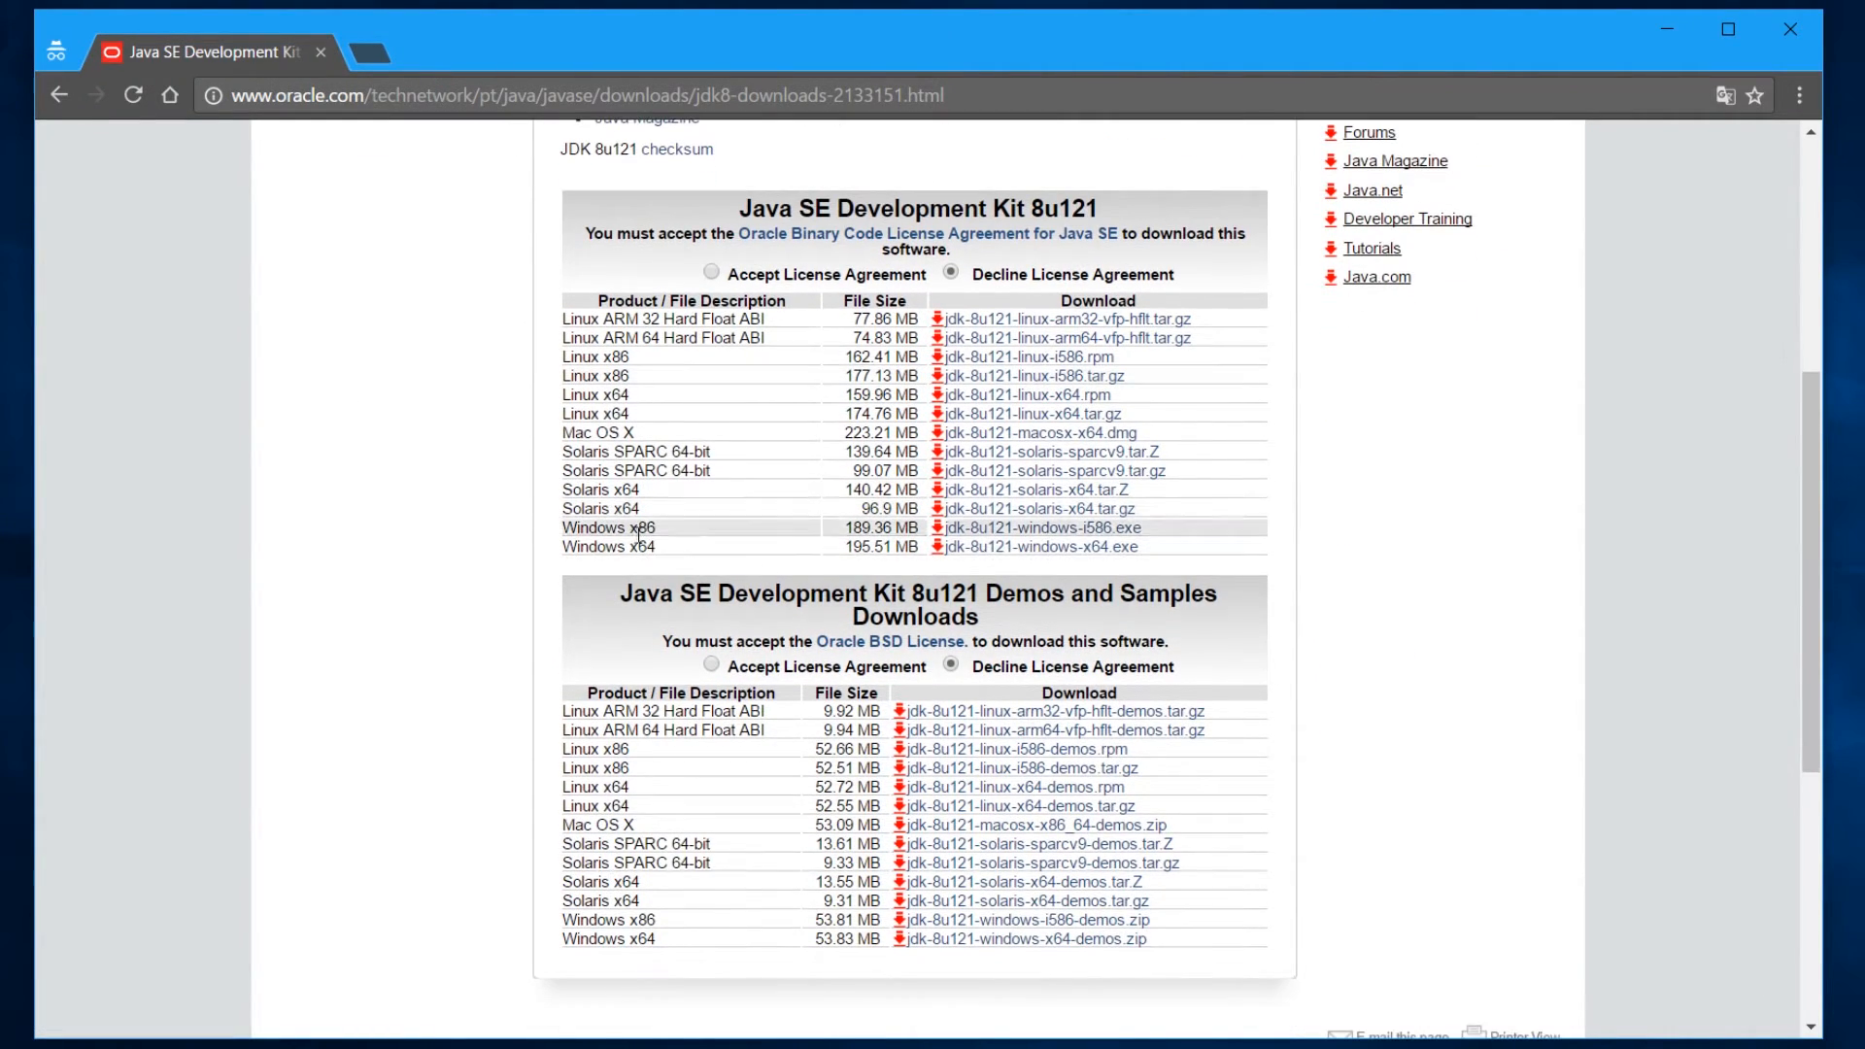
Highlight the Windows x64 entry and accept the Oracle Binary Code License Agreement
{"action": "double_click", "coordinate": [640, 546]}
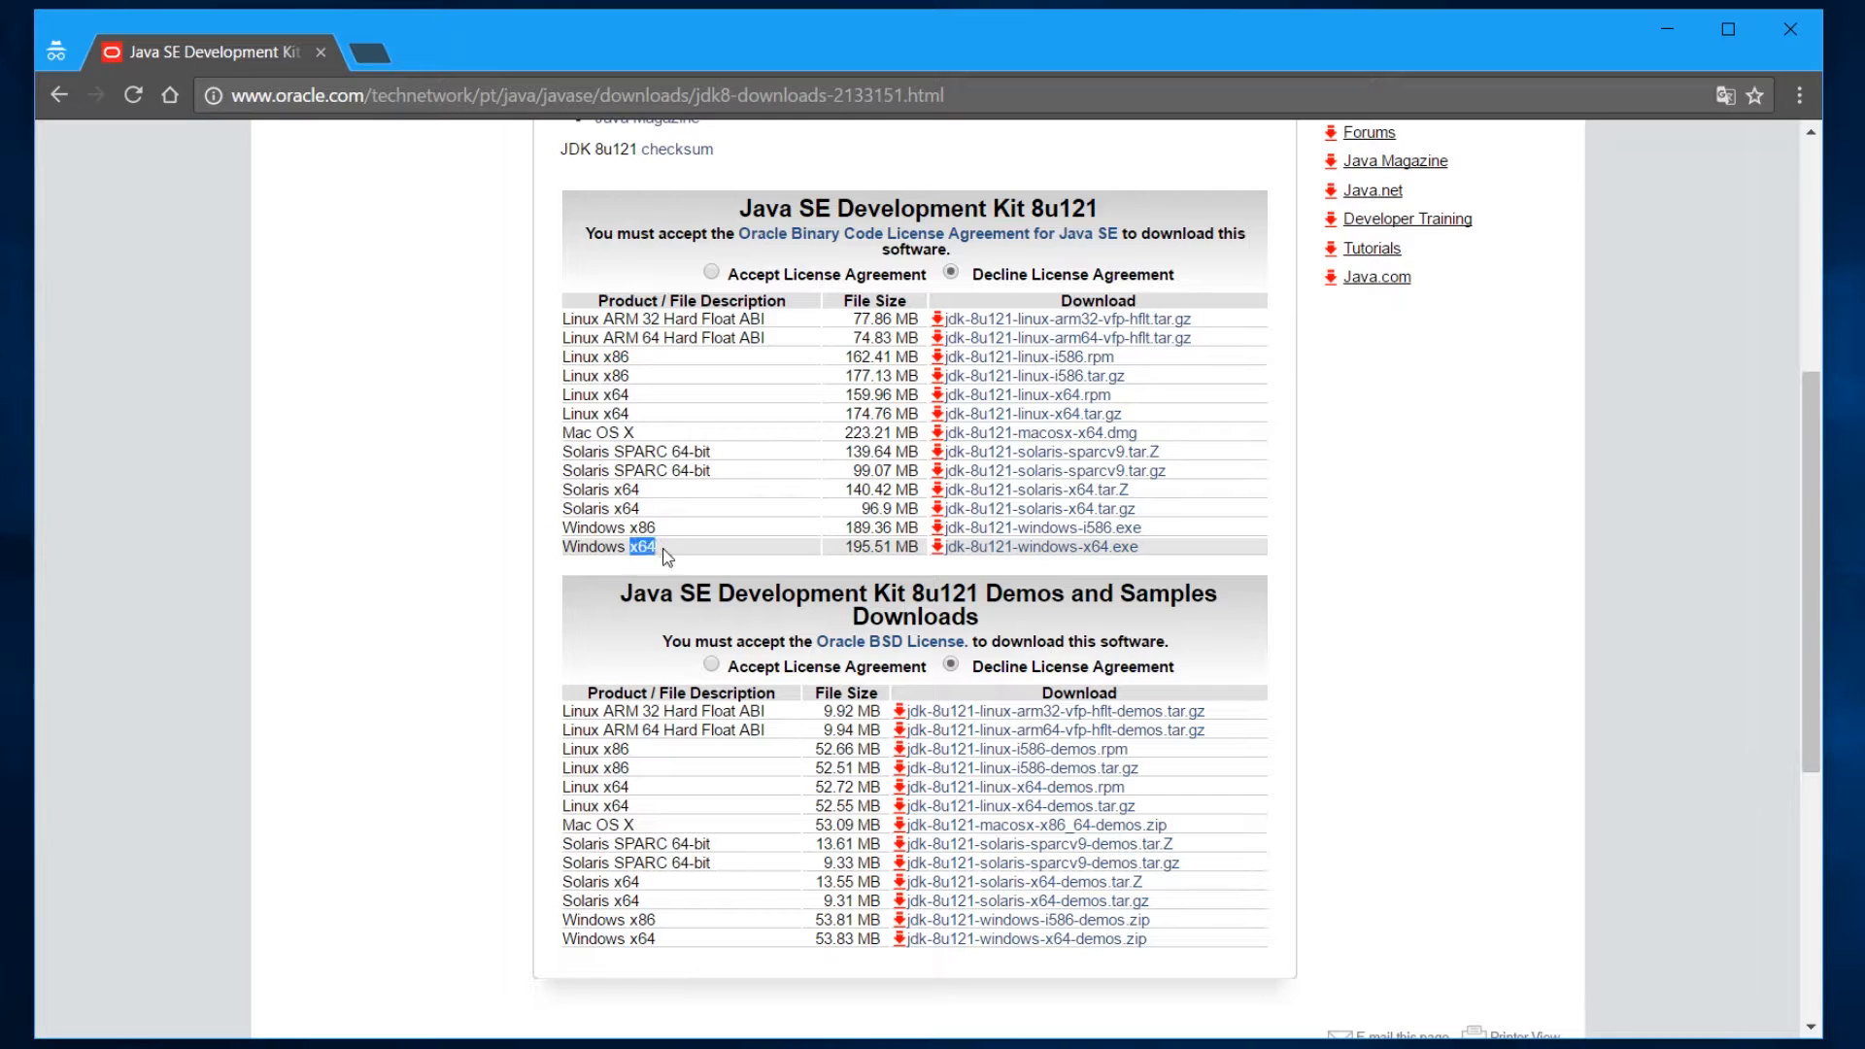
{"action": "mouse_move", "coordinate": [636, 337]}
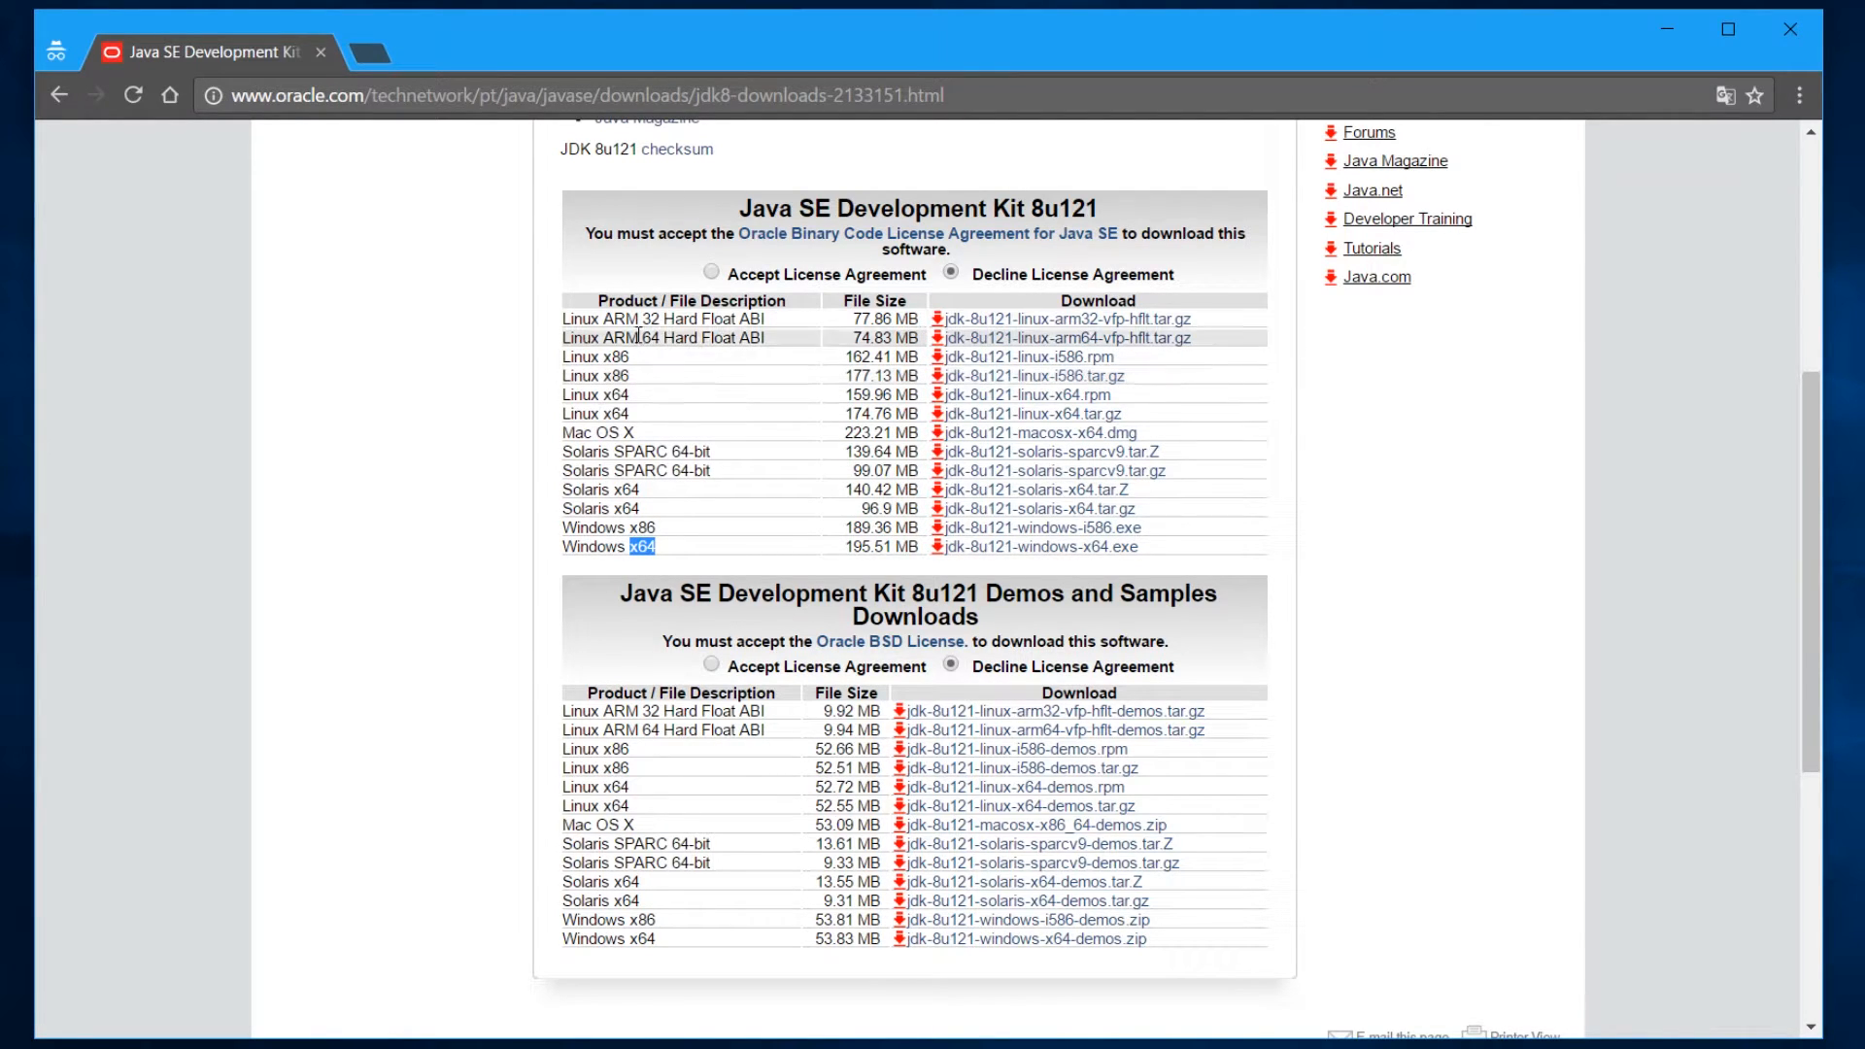
{"action": "mouse_move", "coordinate": [1071, 579]}
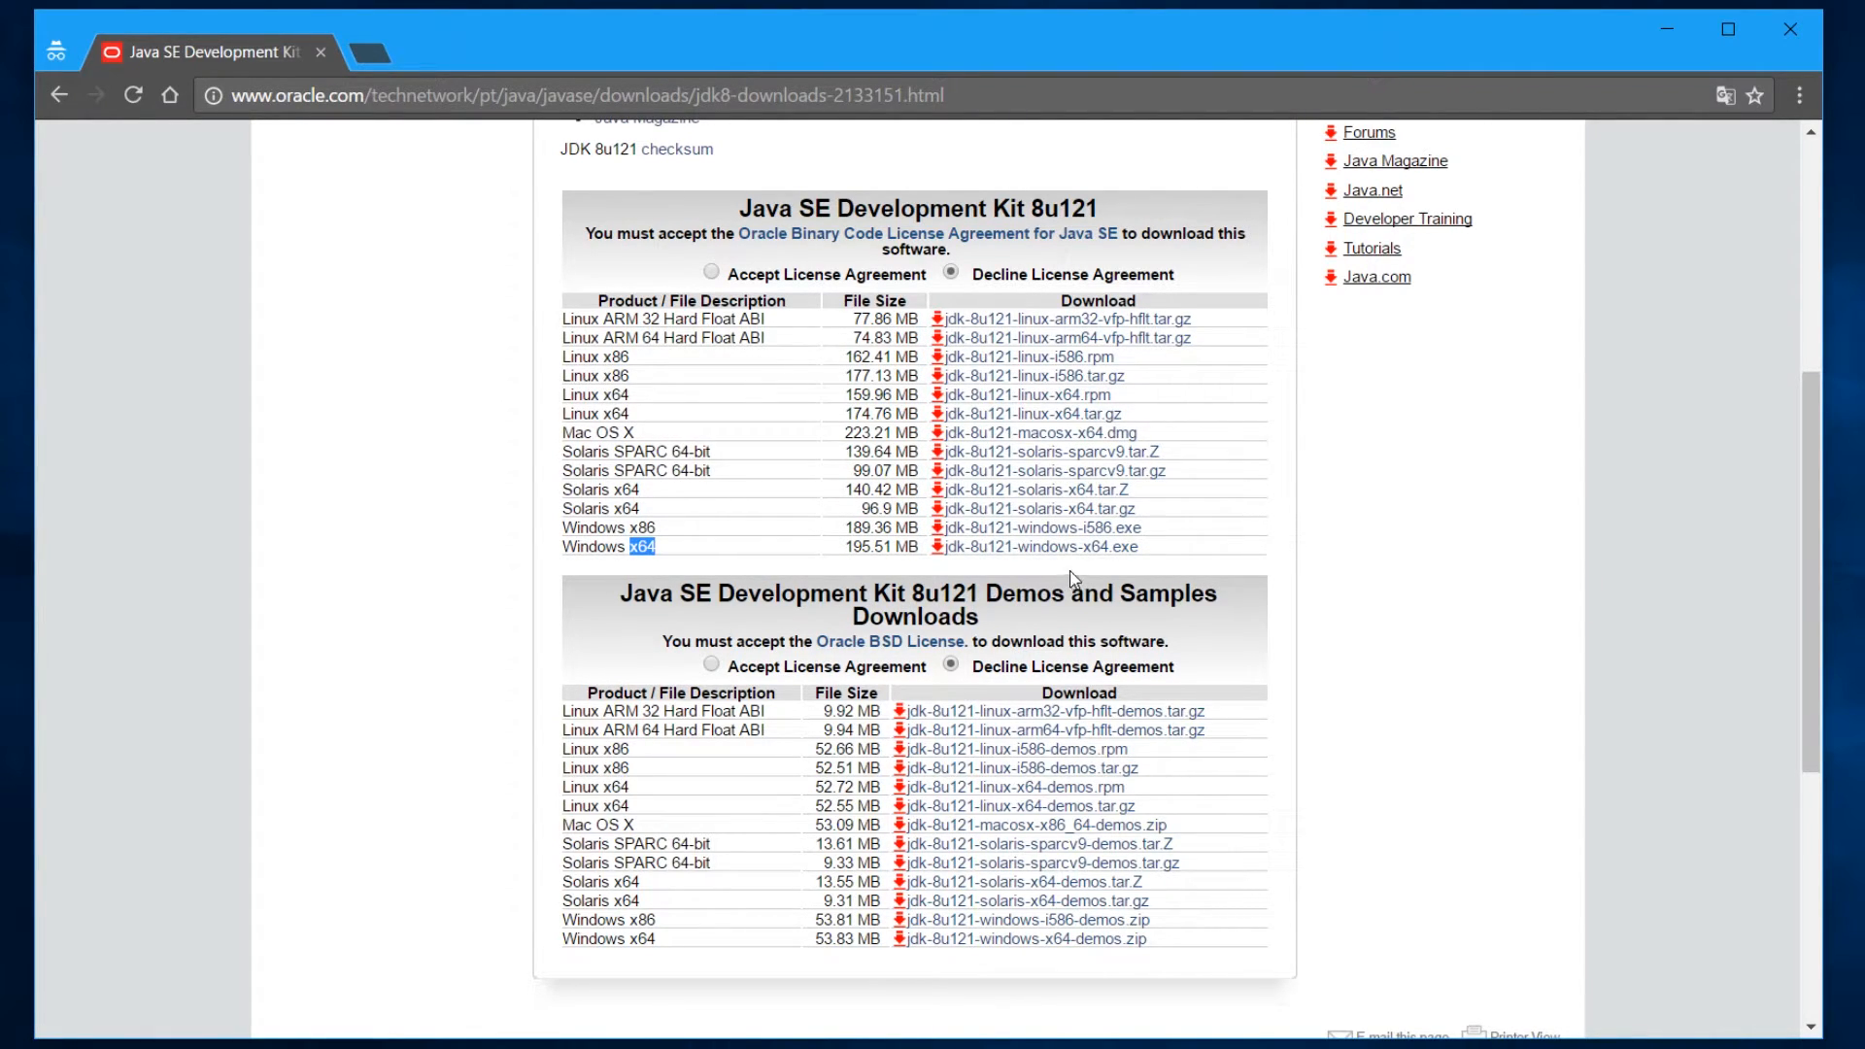
{"action": "mouse_move", "coordinate": [1485, 483]}
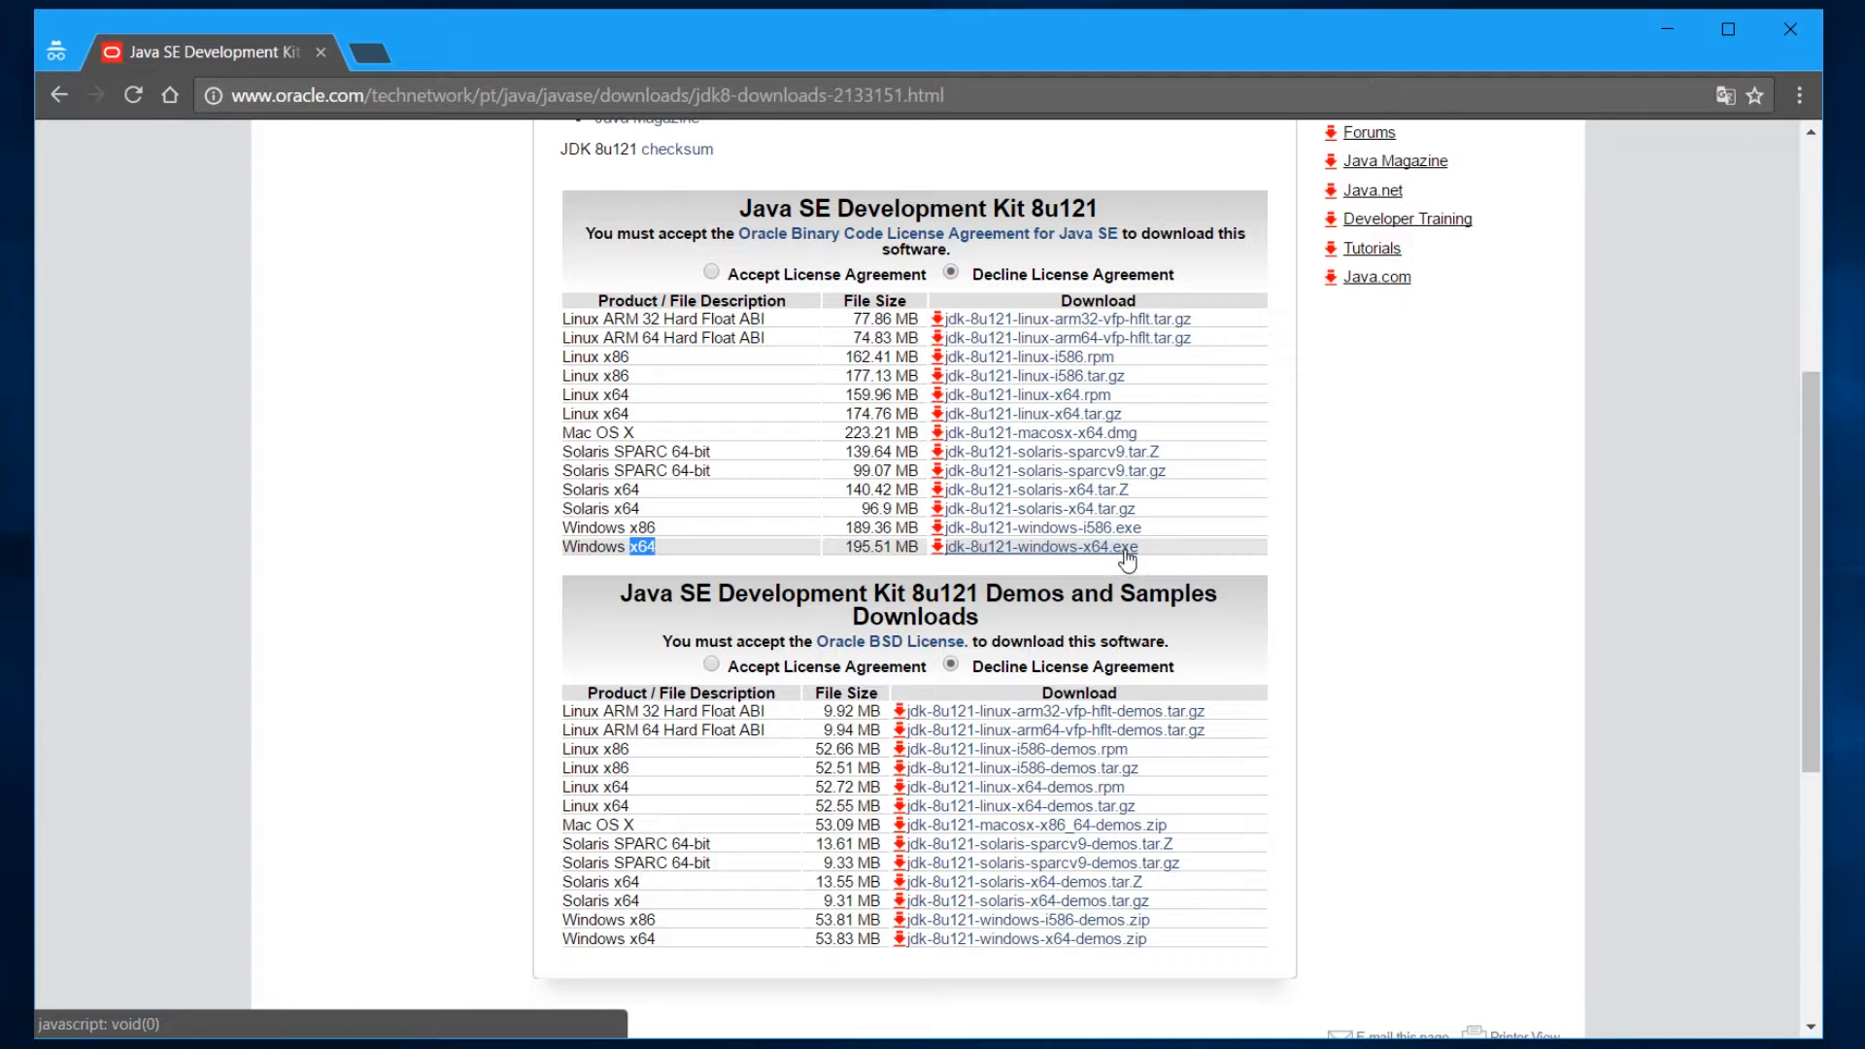
{"action": "mouse_move", "coordinate": [1100, 938]}
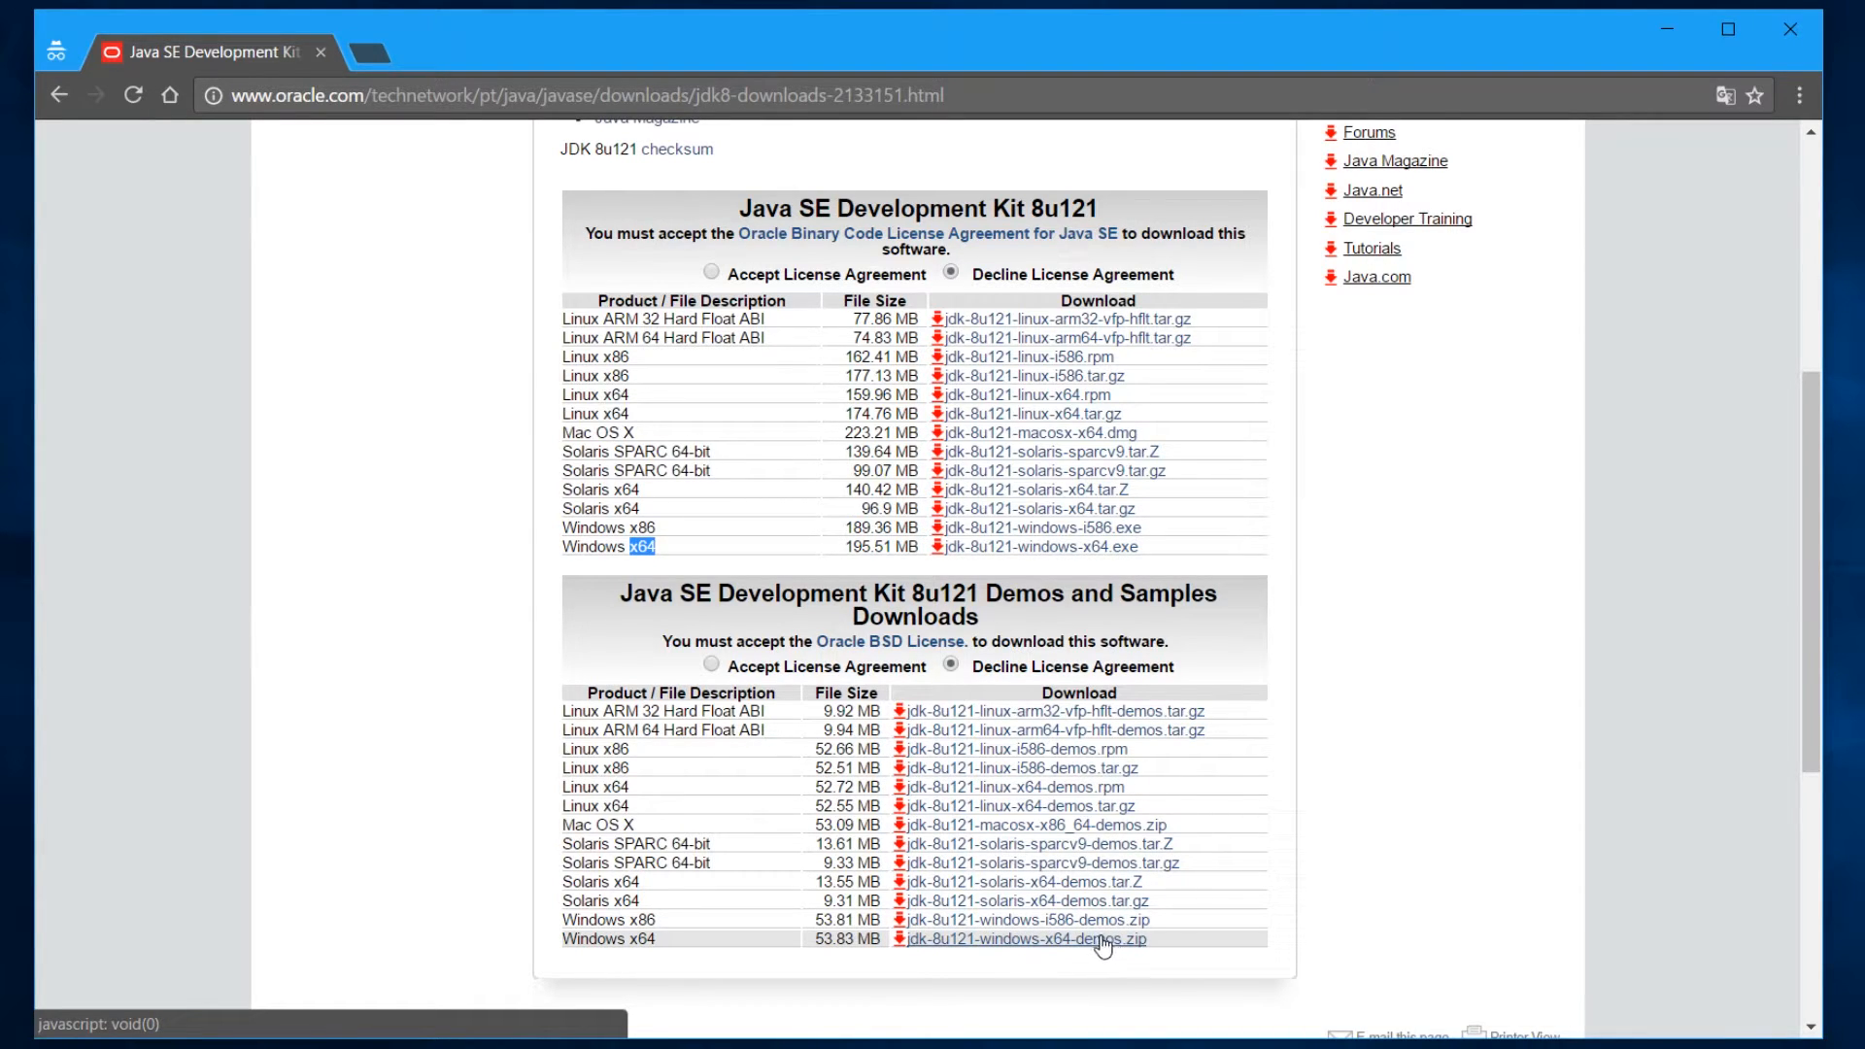
{"action": "mouse_move", "coordinate": [1035, 546]}
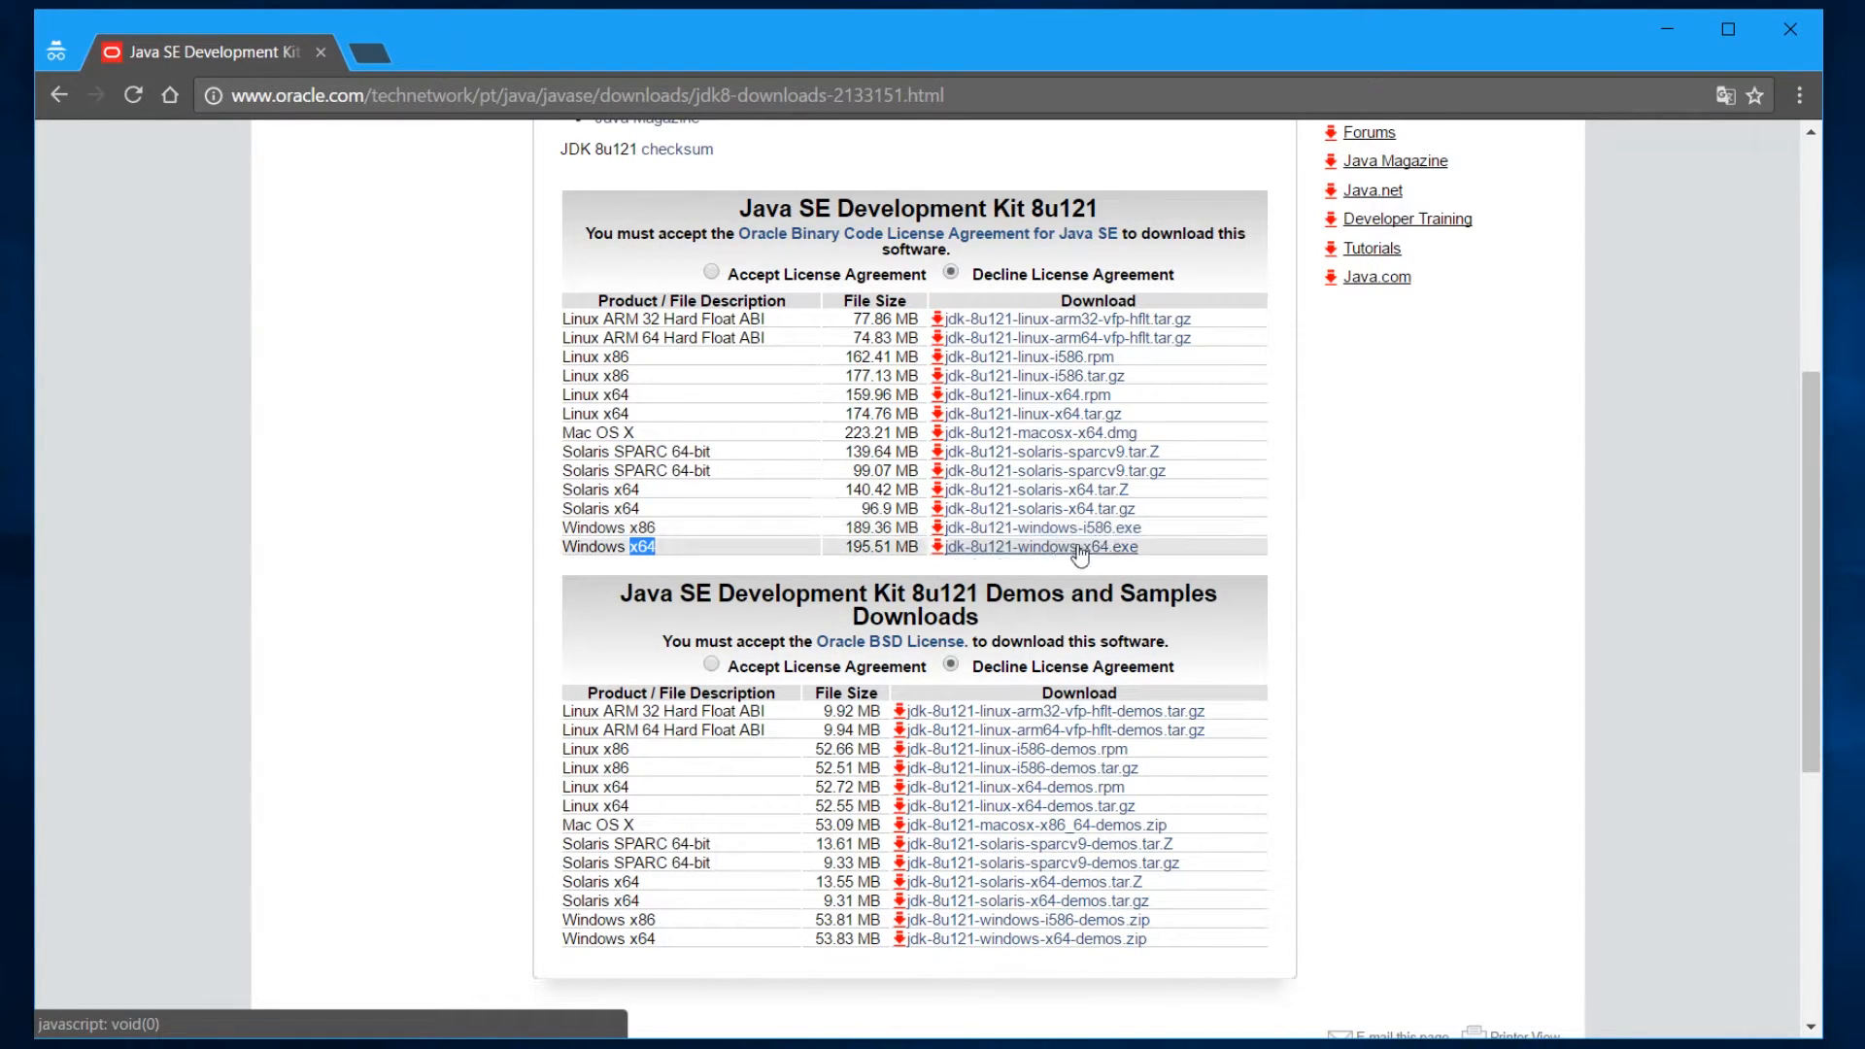
{"action": "mouse_move", "coordinate": [1095, 567]}
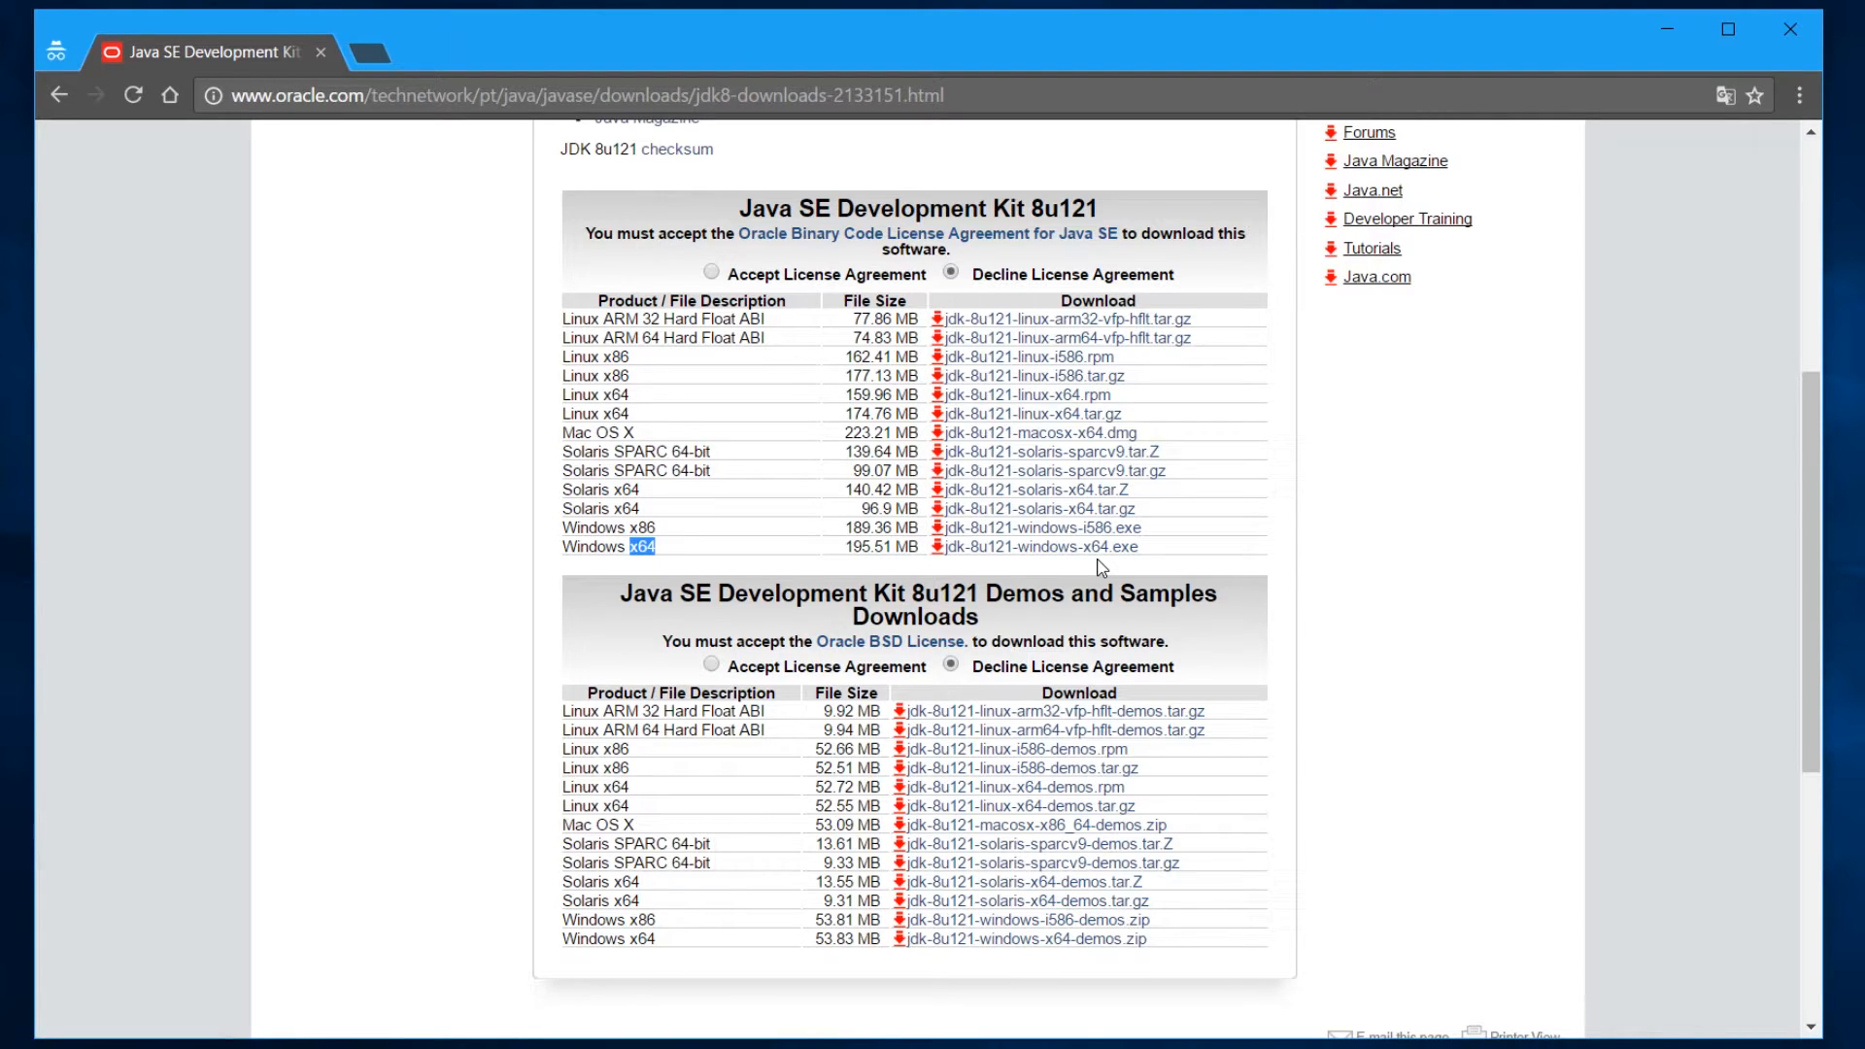
{"action": "mouse_move", "coordinate": [754, 175]}
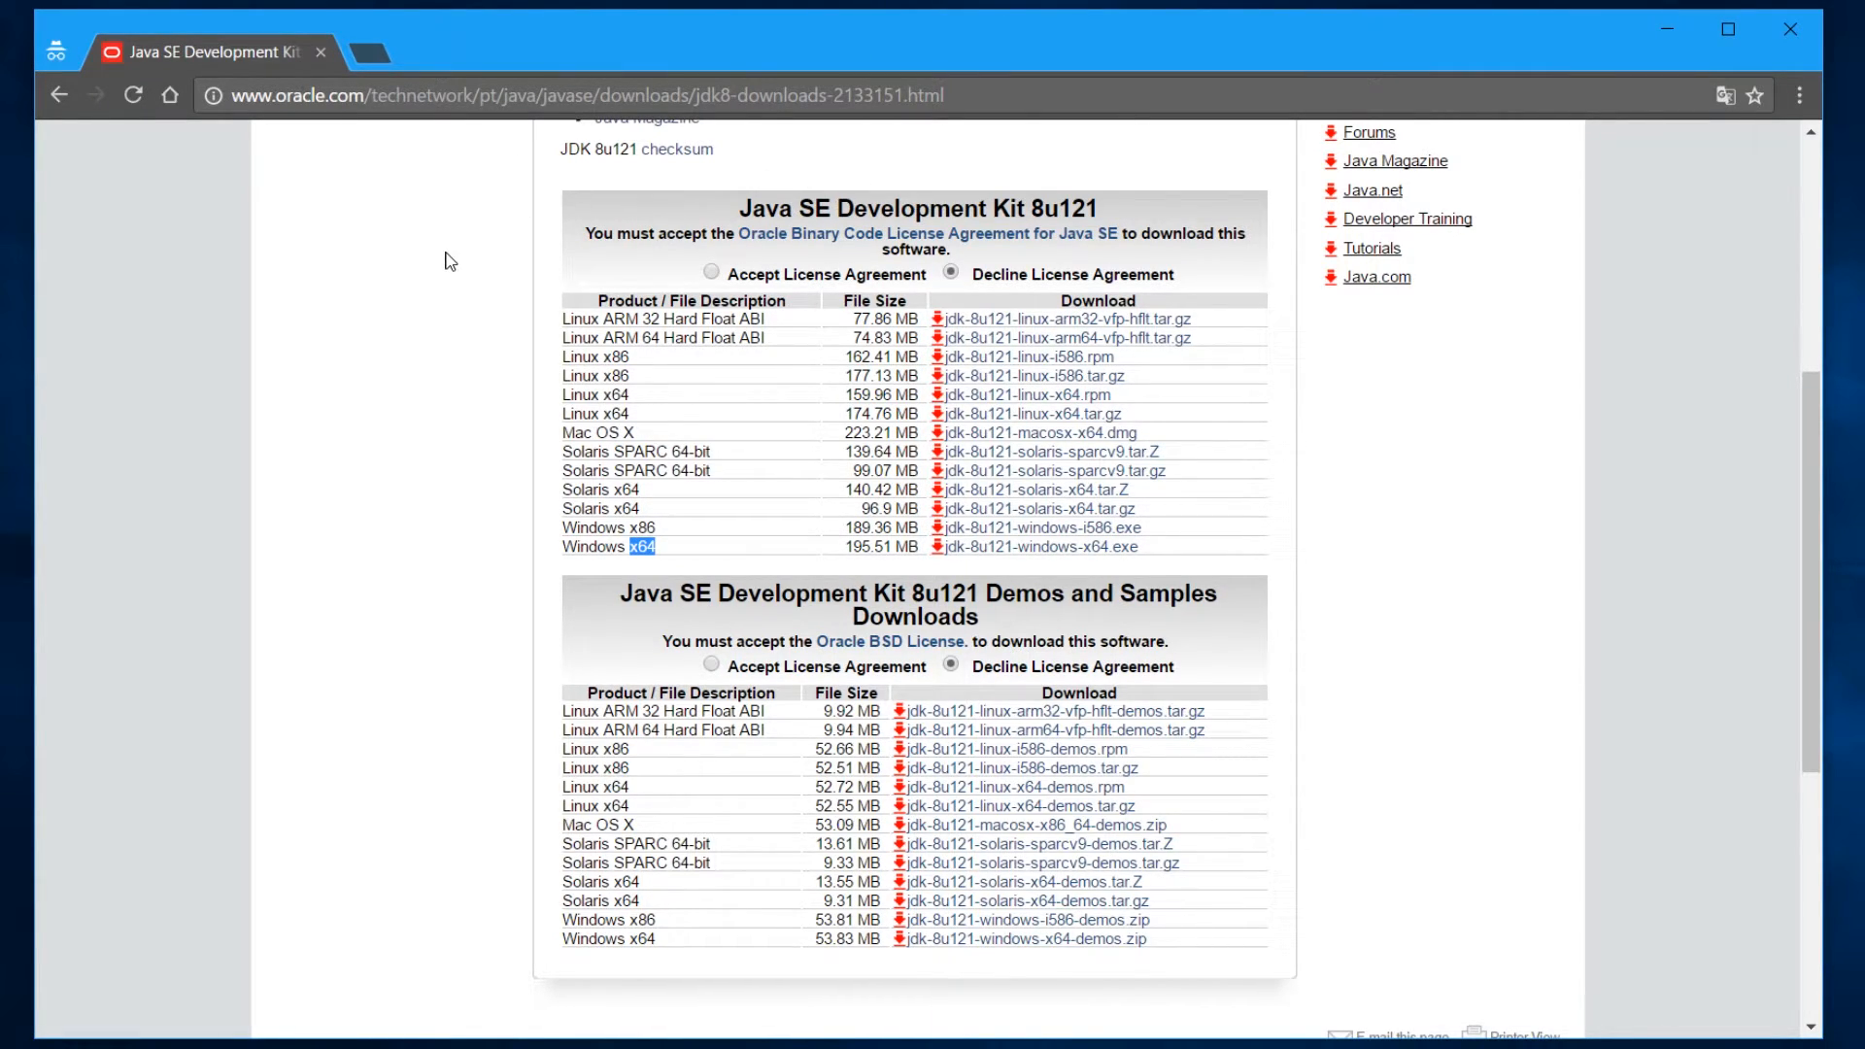
{"action": "mouse_move", "coordinate": [706, 275]}
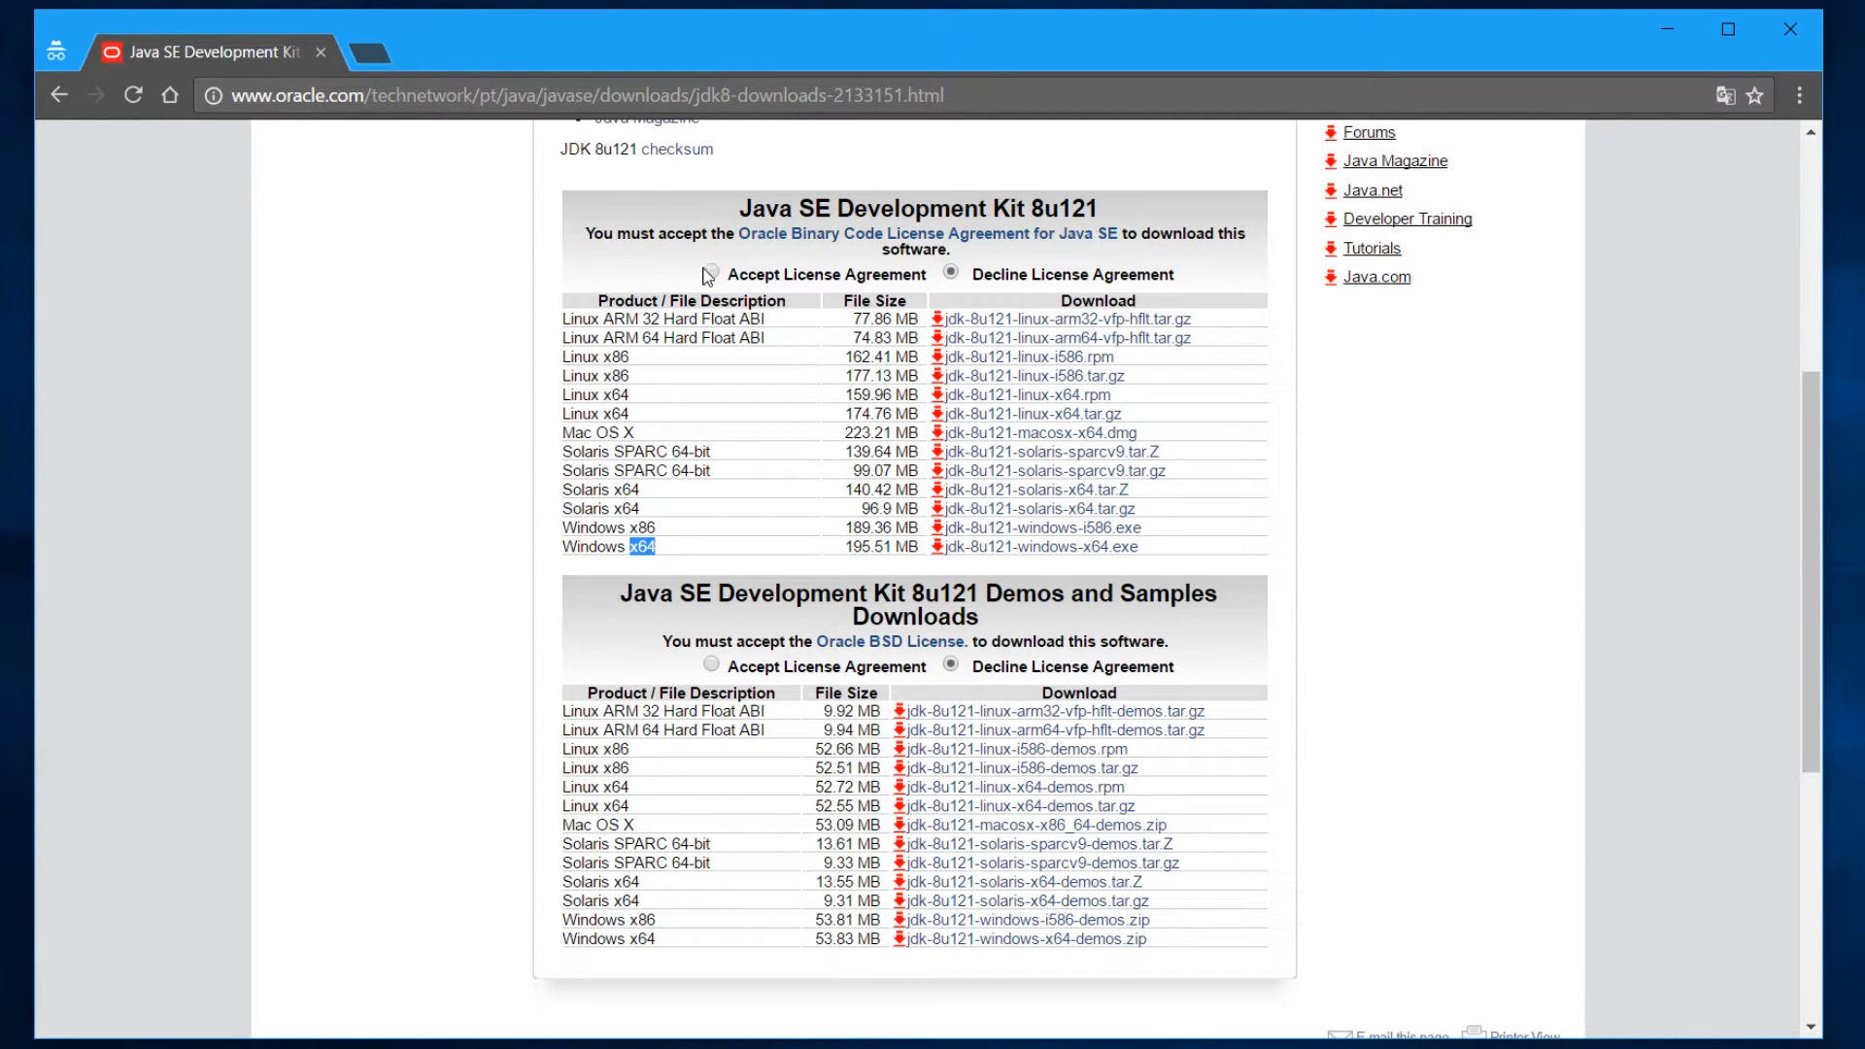
{"action": "left_click", "coordinate": [706, 275]}
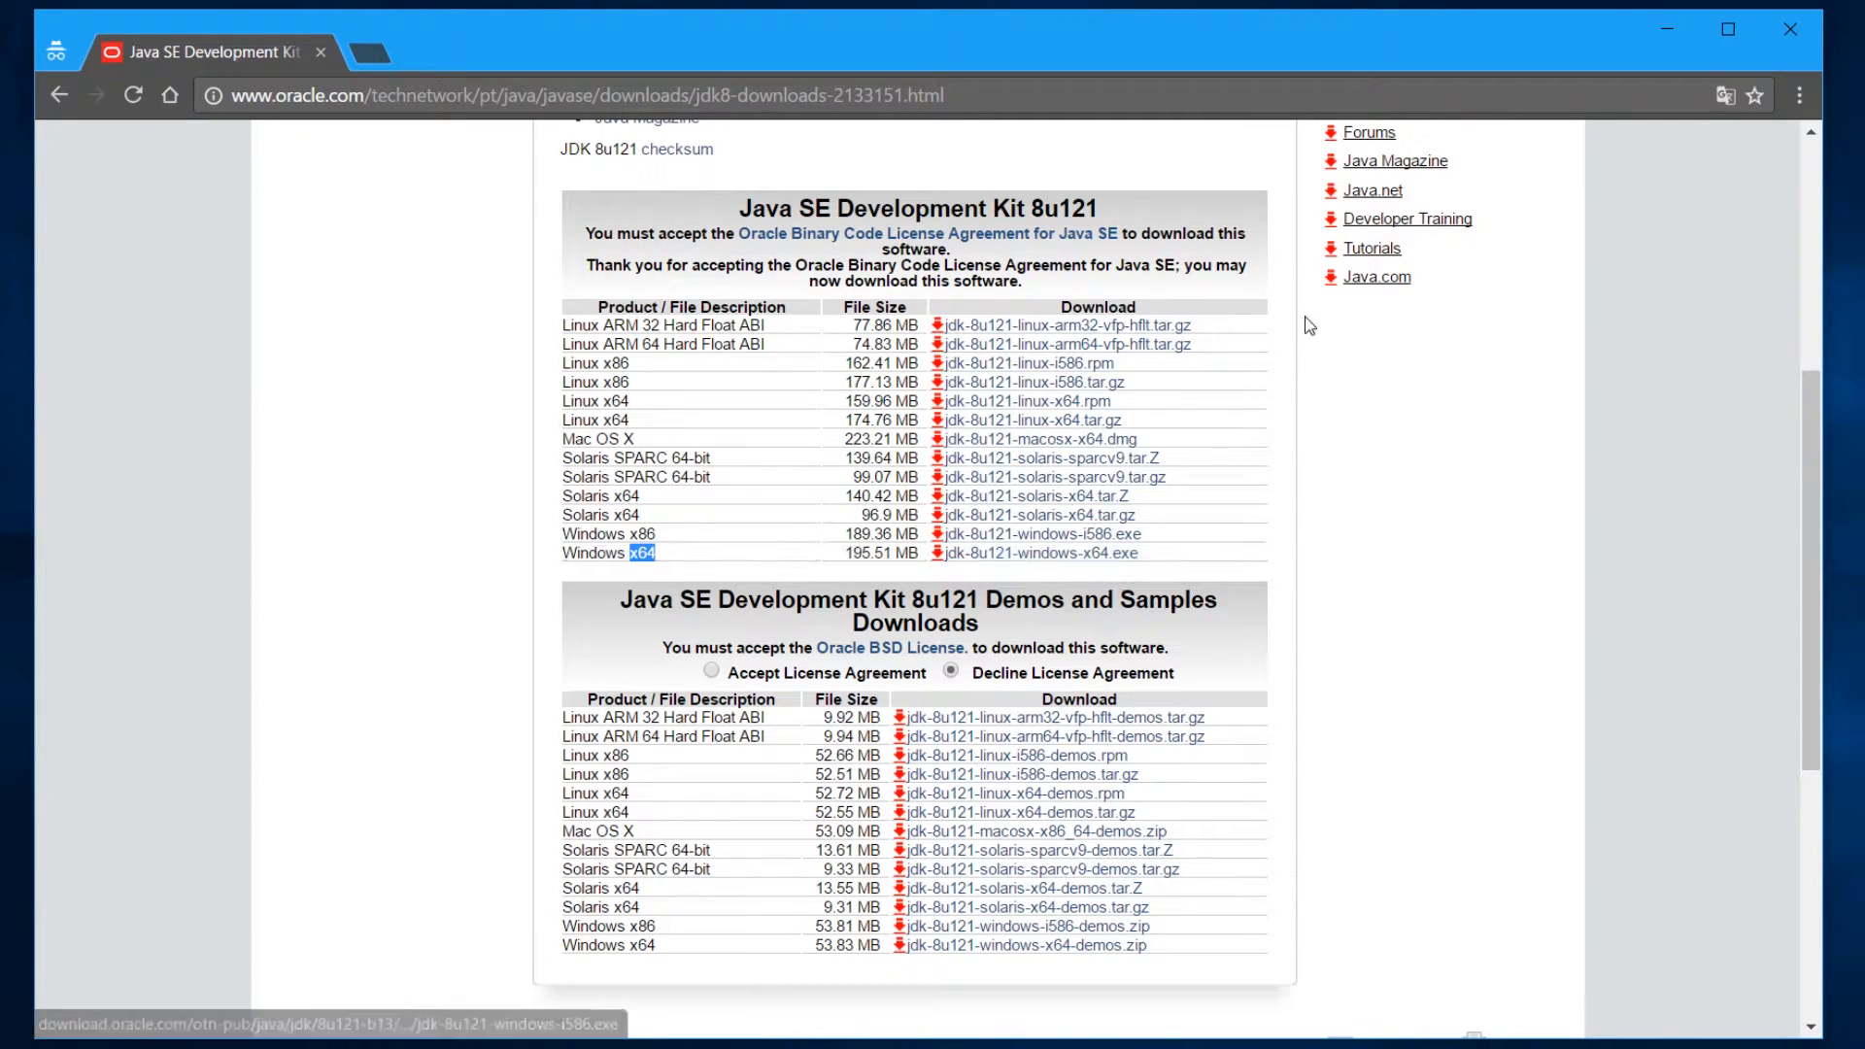
{"action": "mouse_move", "coordinate": [1579, 36]}
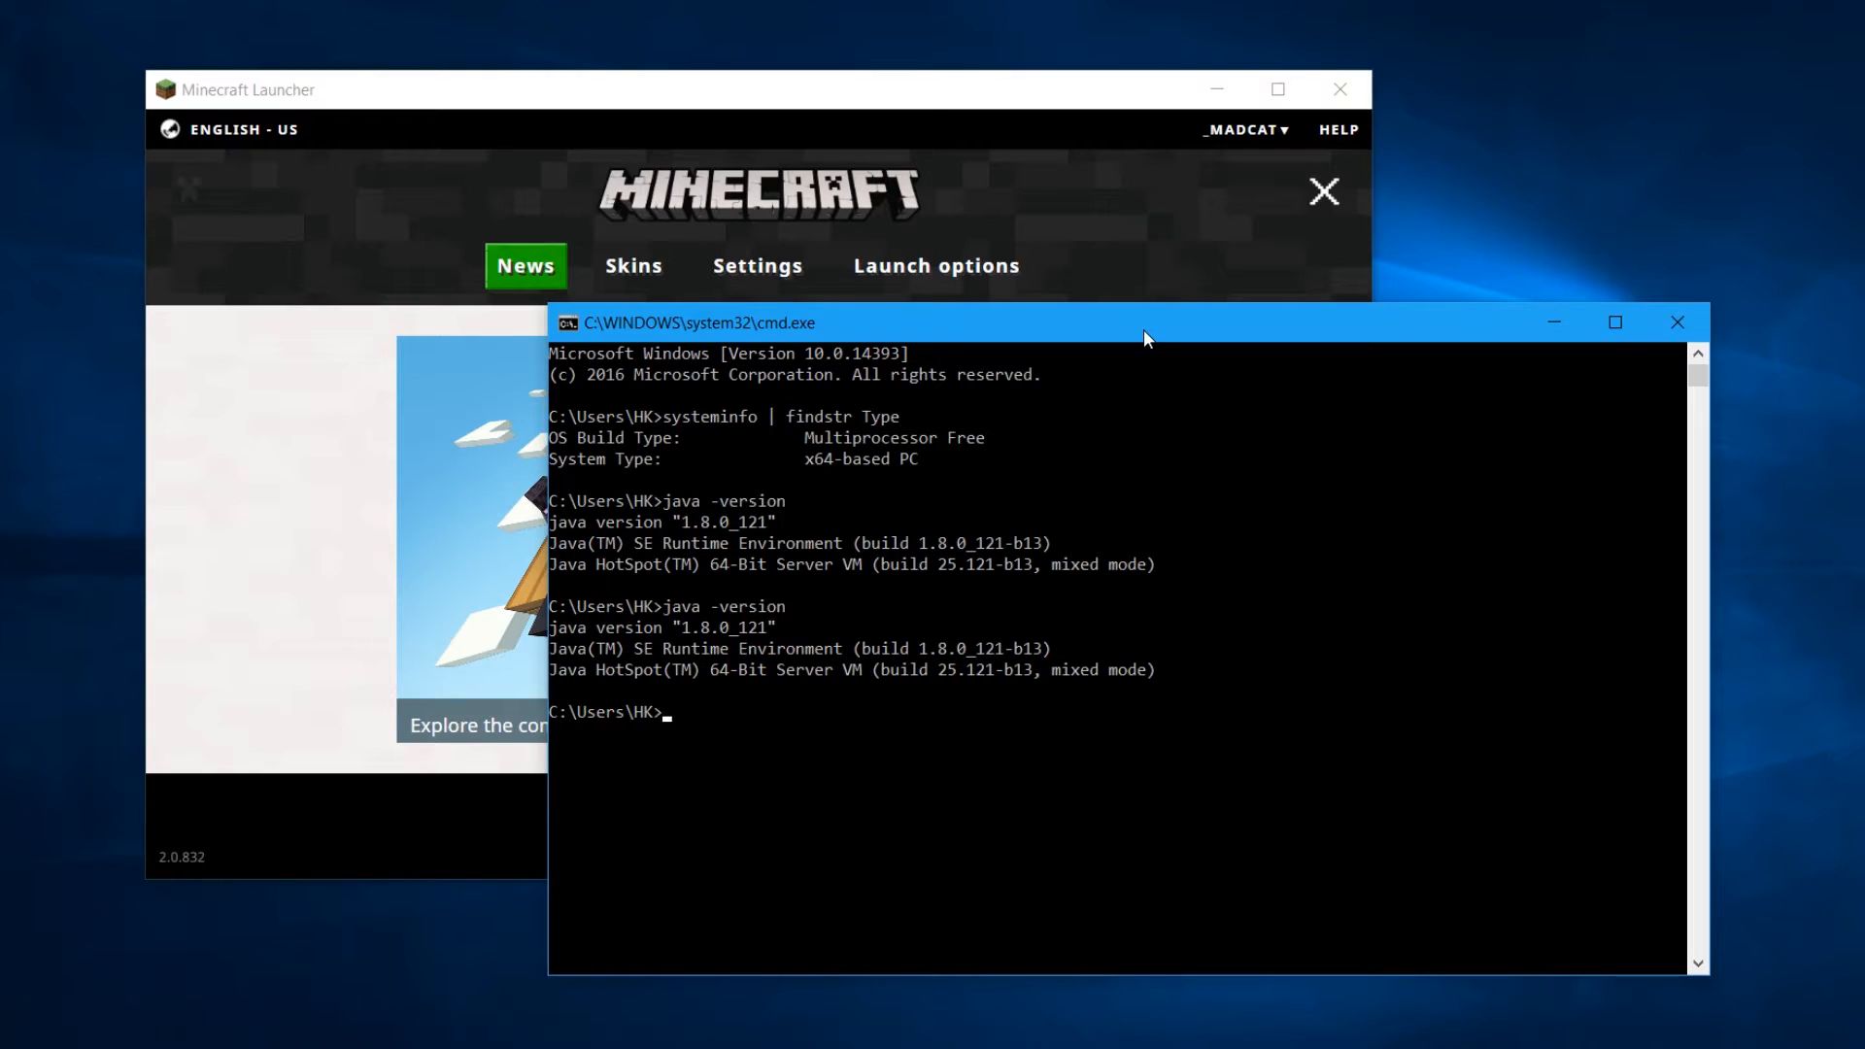
{"action": "mouse_move", "coordinate": [1119, 329]}
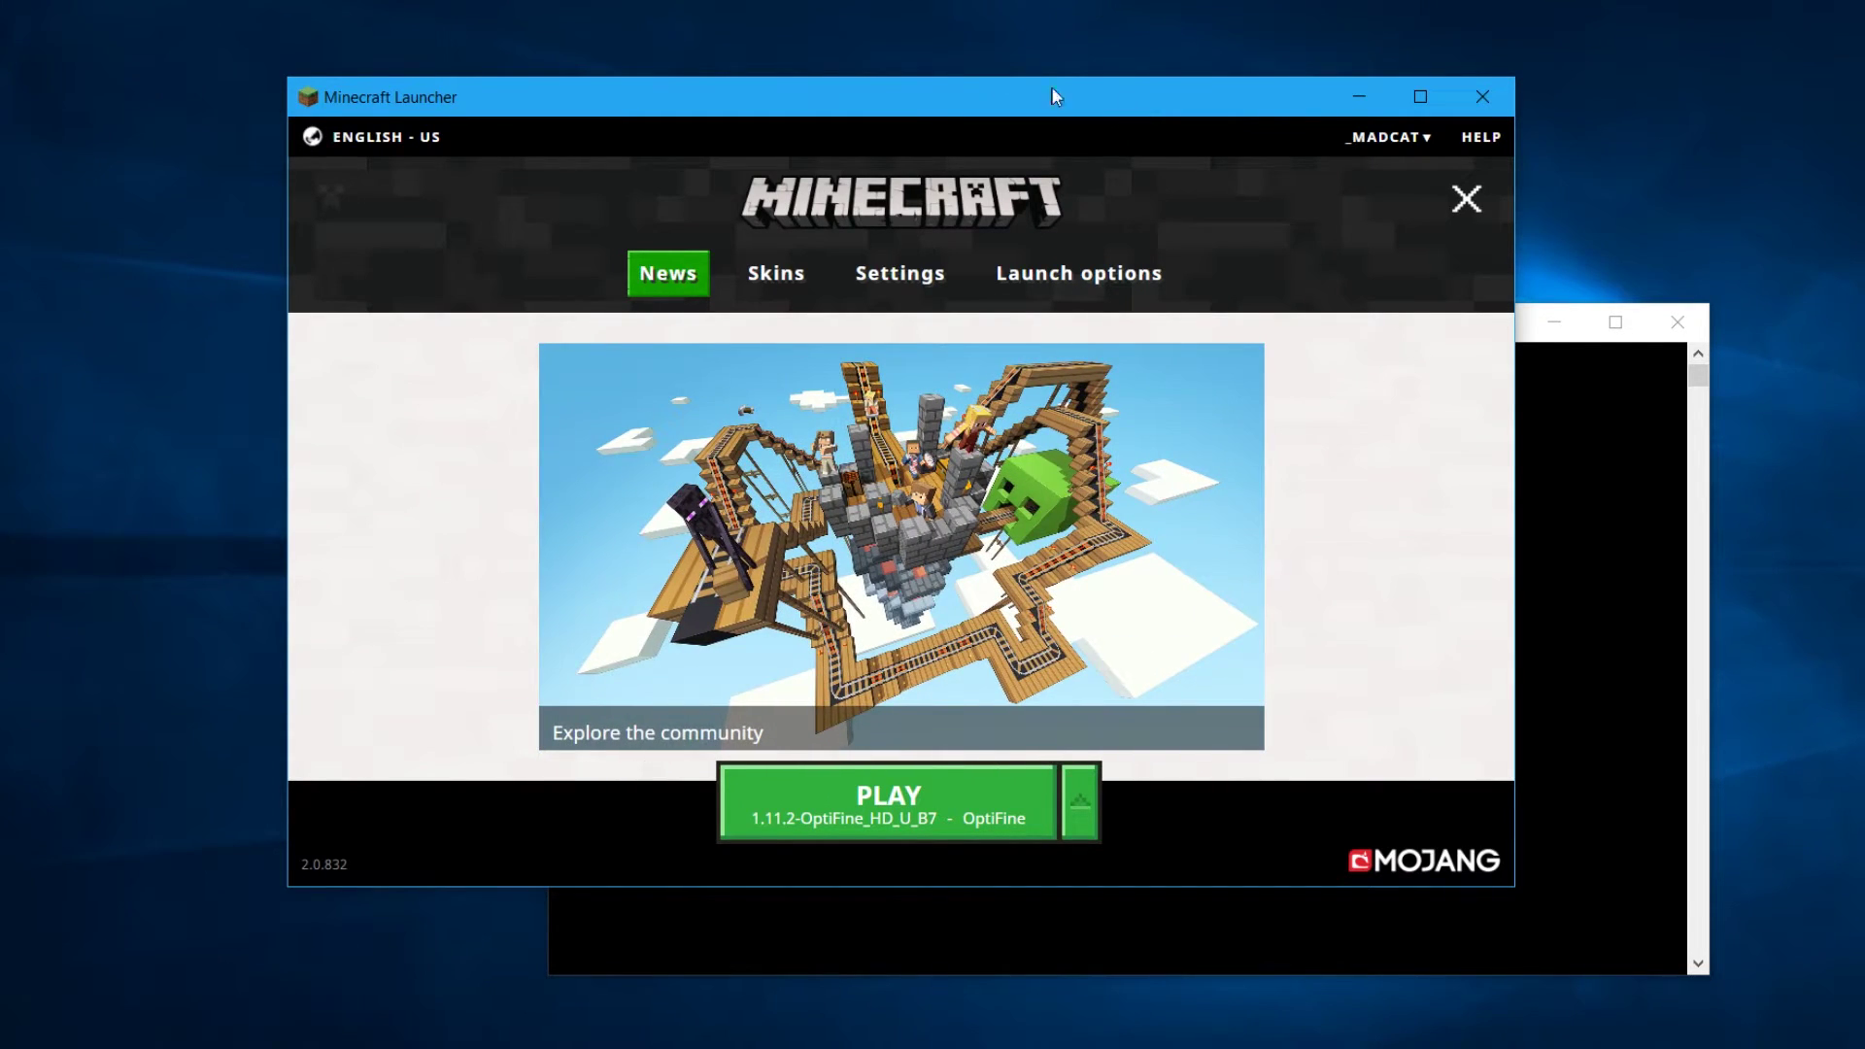
{"action": "mouse_move", "coordinate": [1368, 350]}
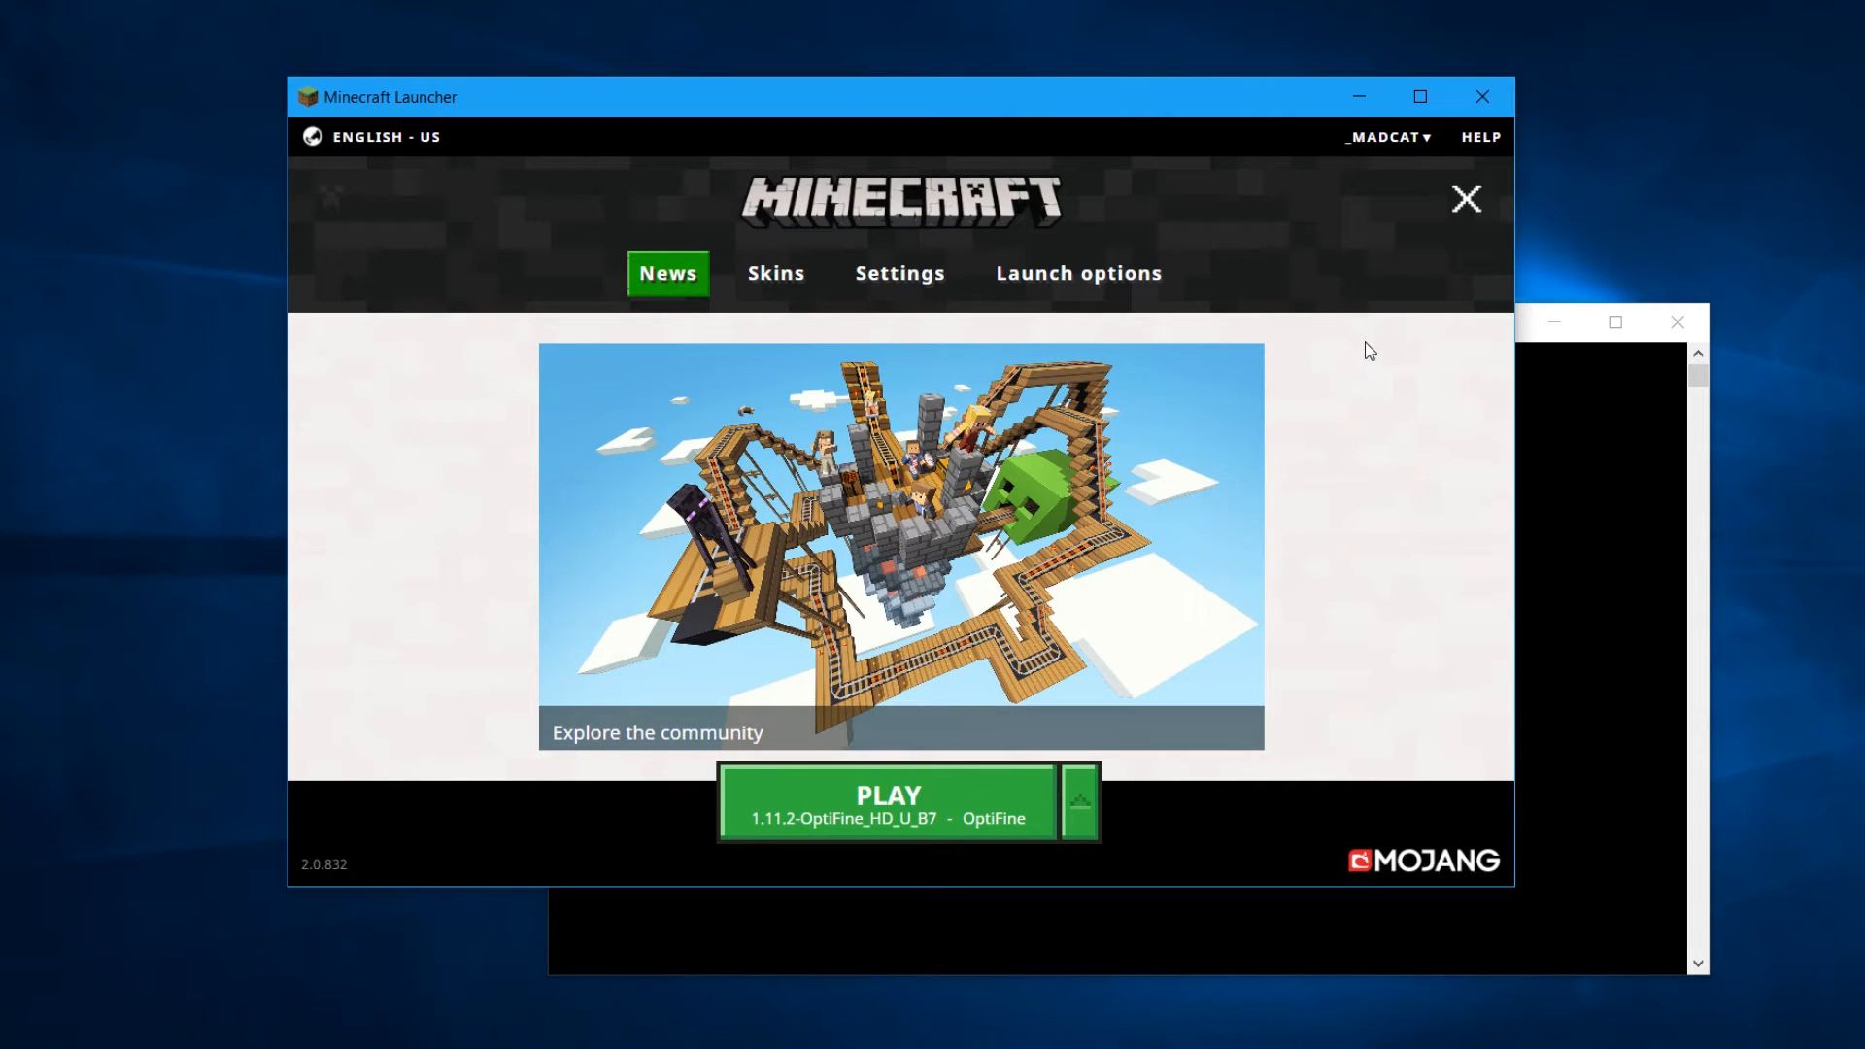
{"action": "mouse_move", "coordinate": [1078, 272]}
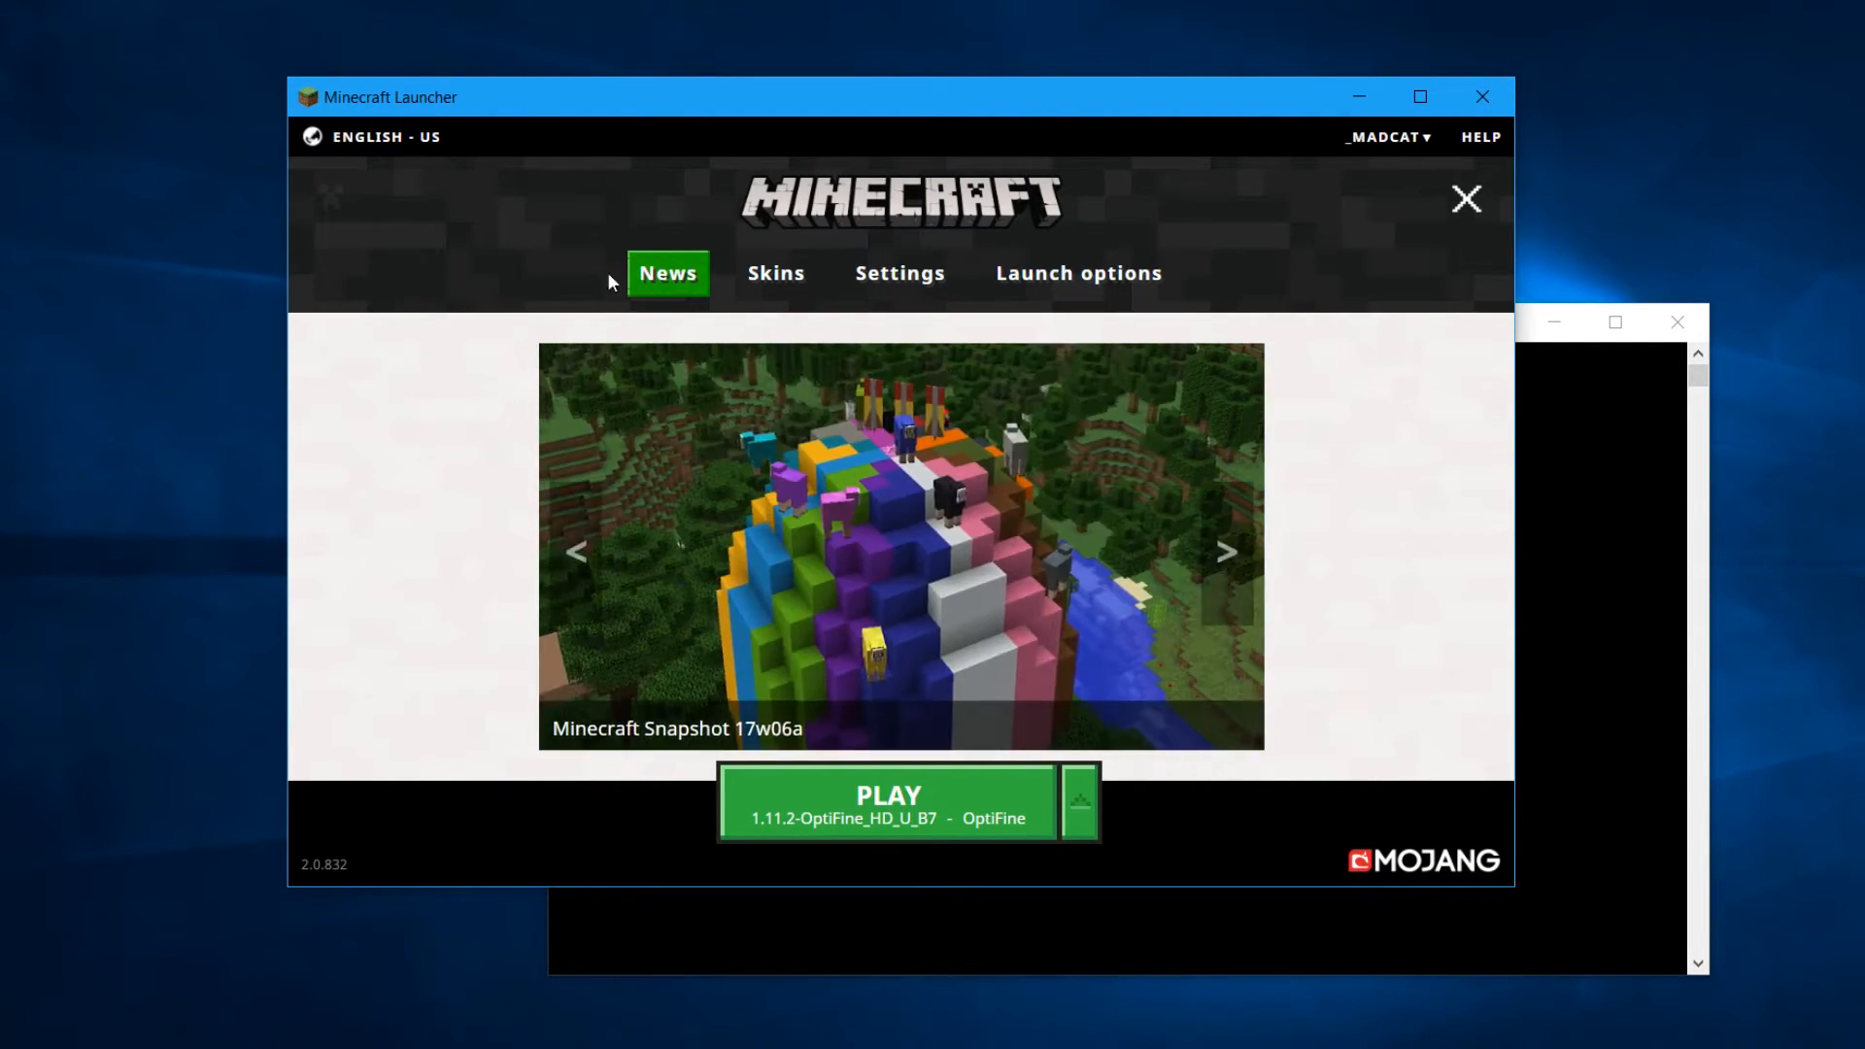
{"action": "mouse_move", "coordinate": [1077, 274]}
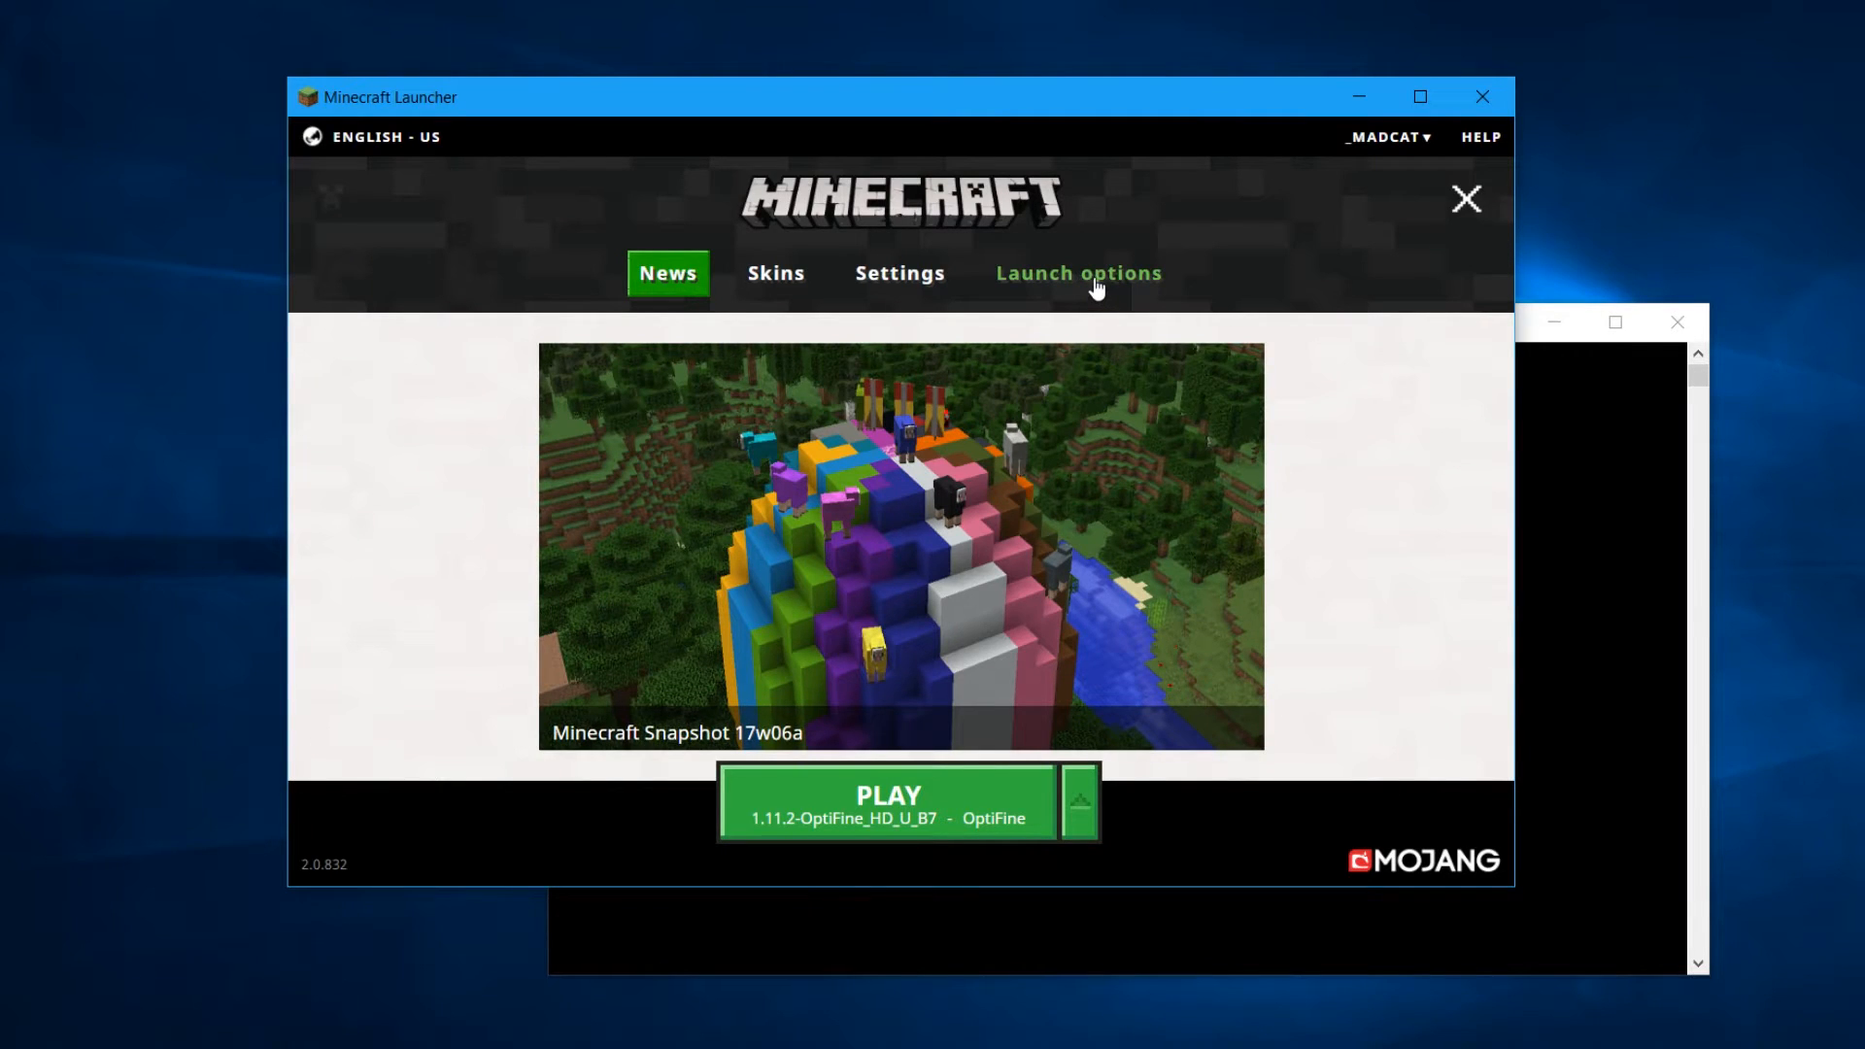
In Launch options, enable Advanced settings, bringing up the Java settings warning
{"action": "left_click", "coordinate": [1076, 272]}
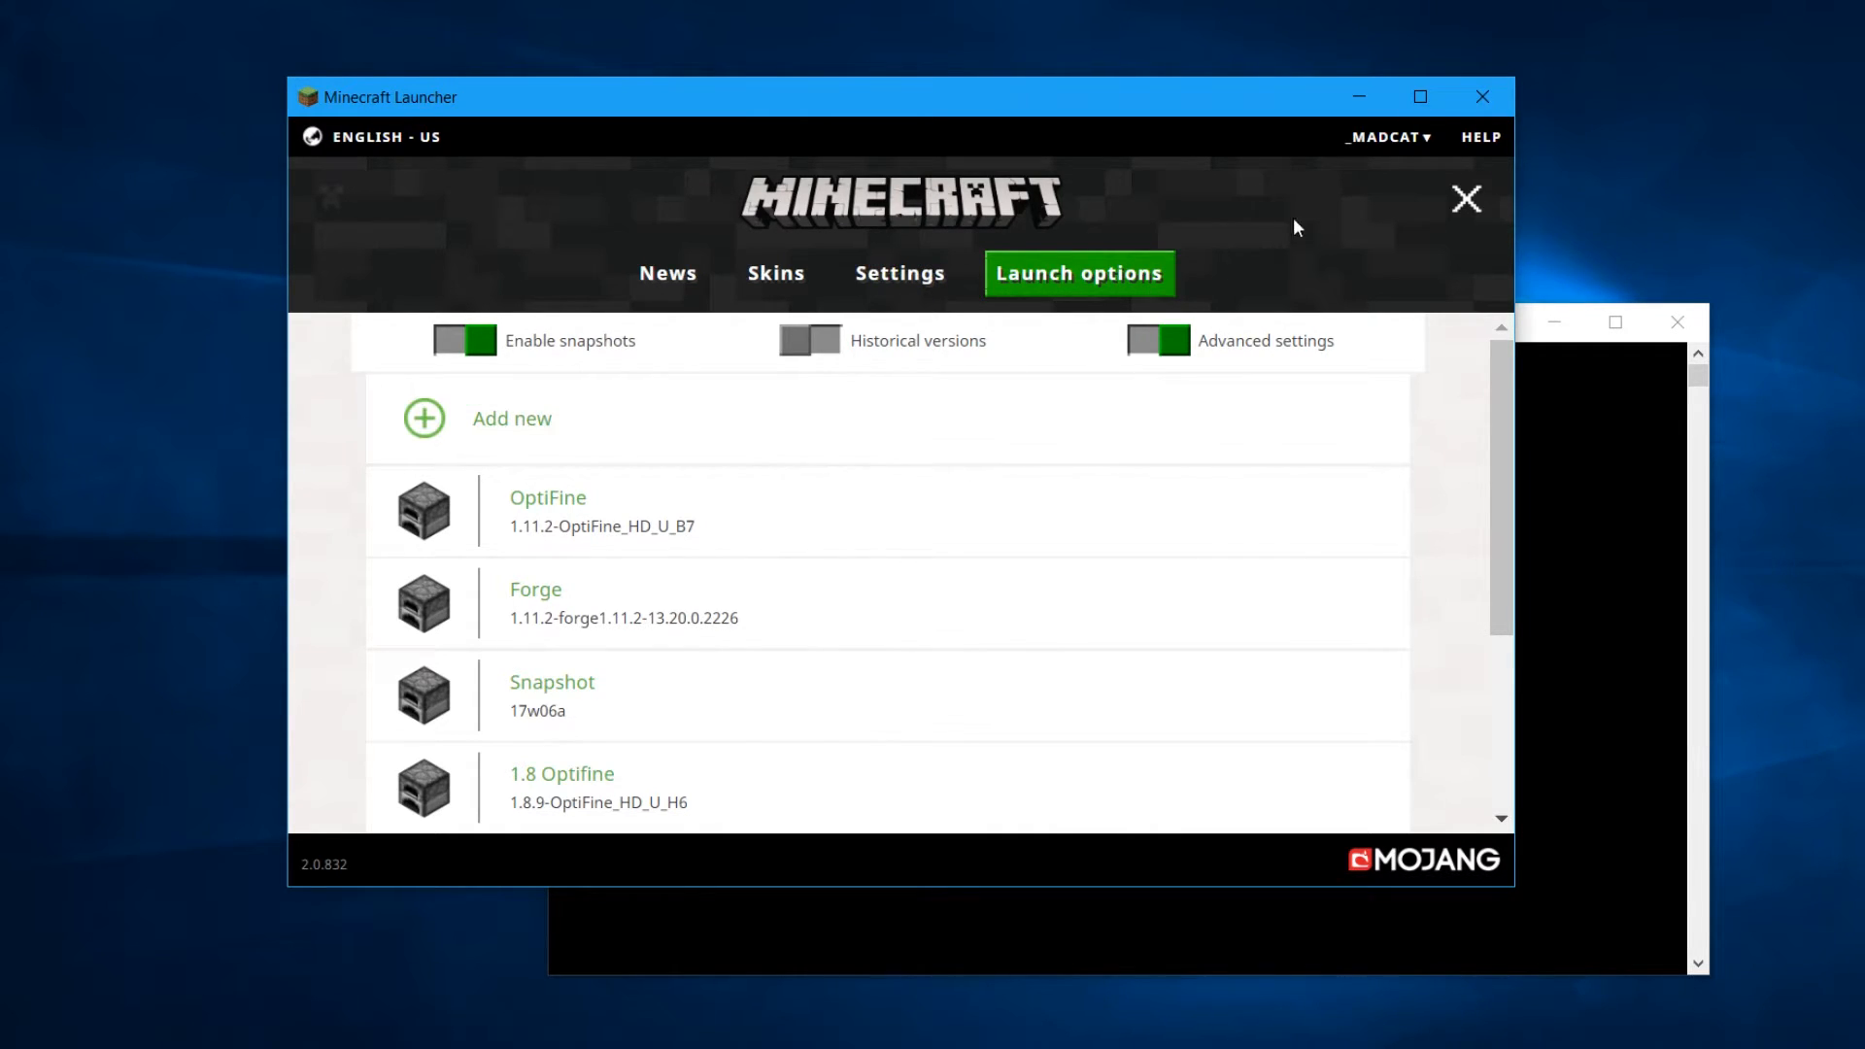
{"action": "left_click", "coordinate": [1156, 340]}
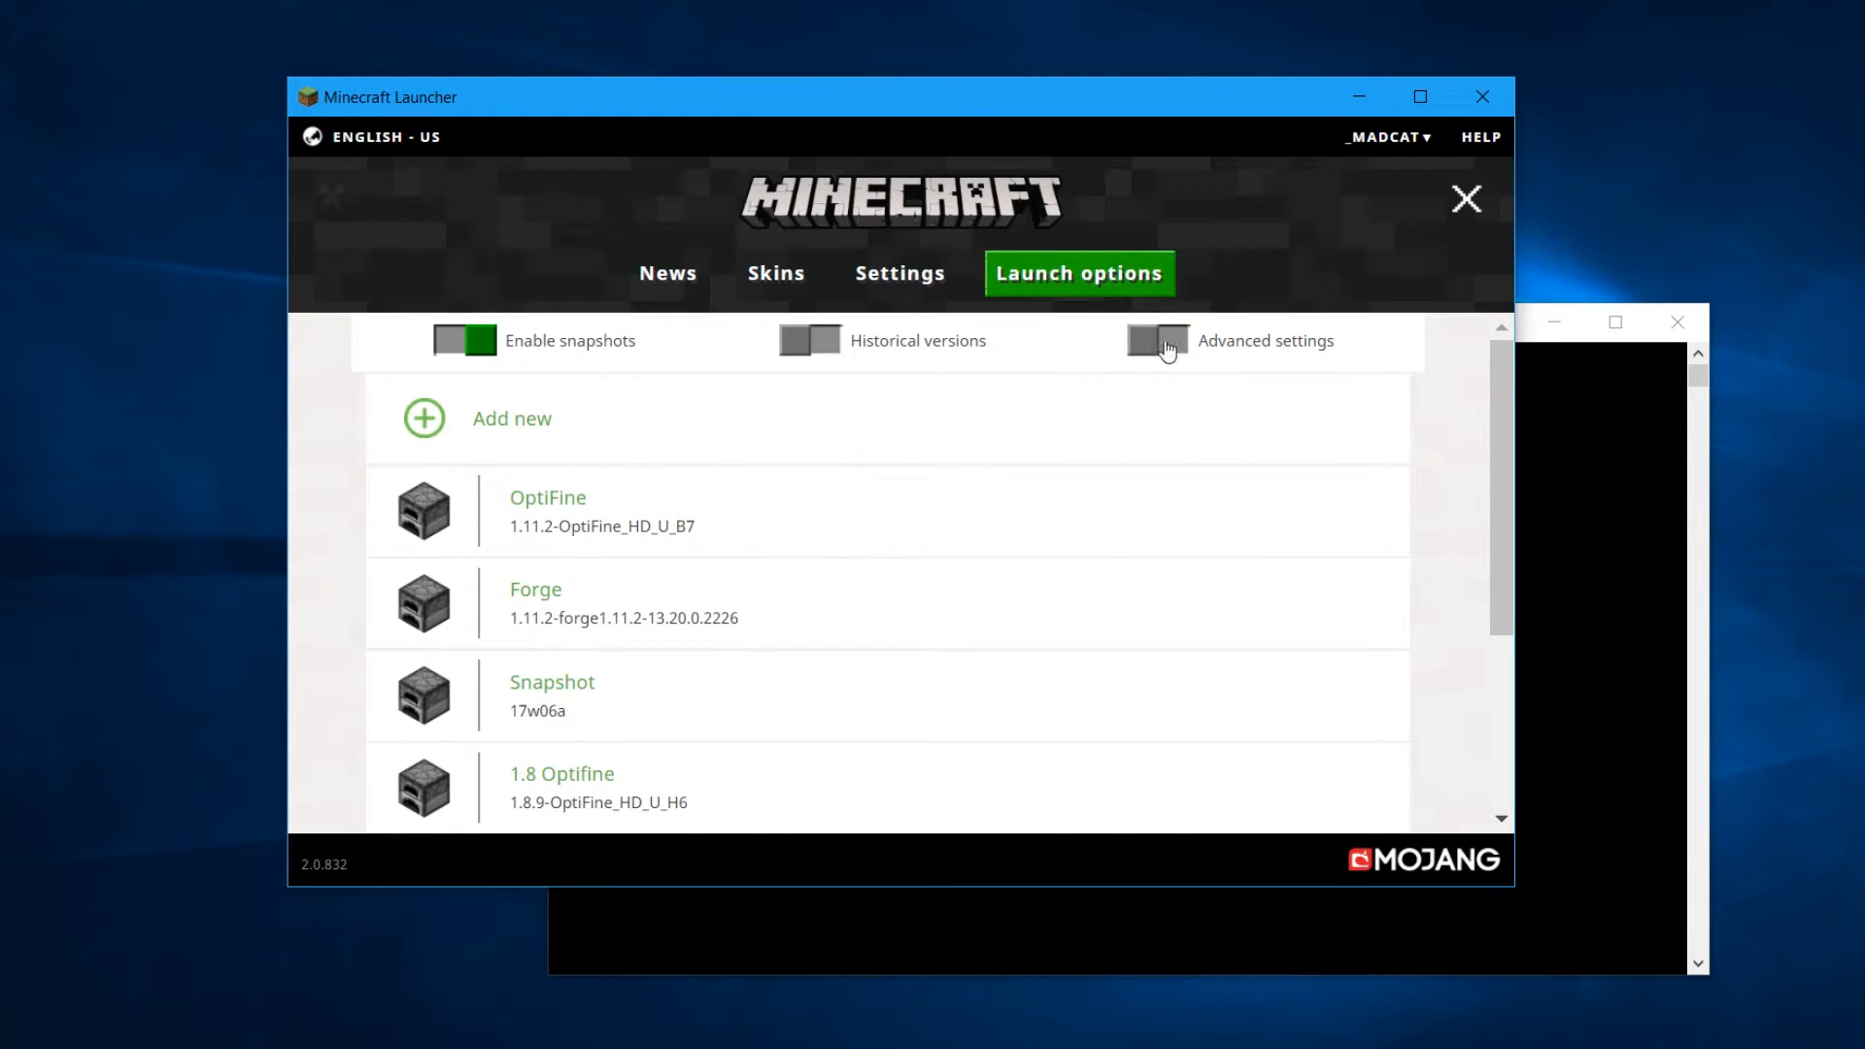
{"action": "mouse_move", "coordinate": [434, 428]}
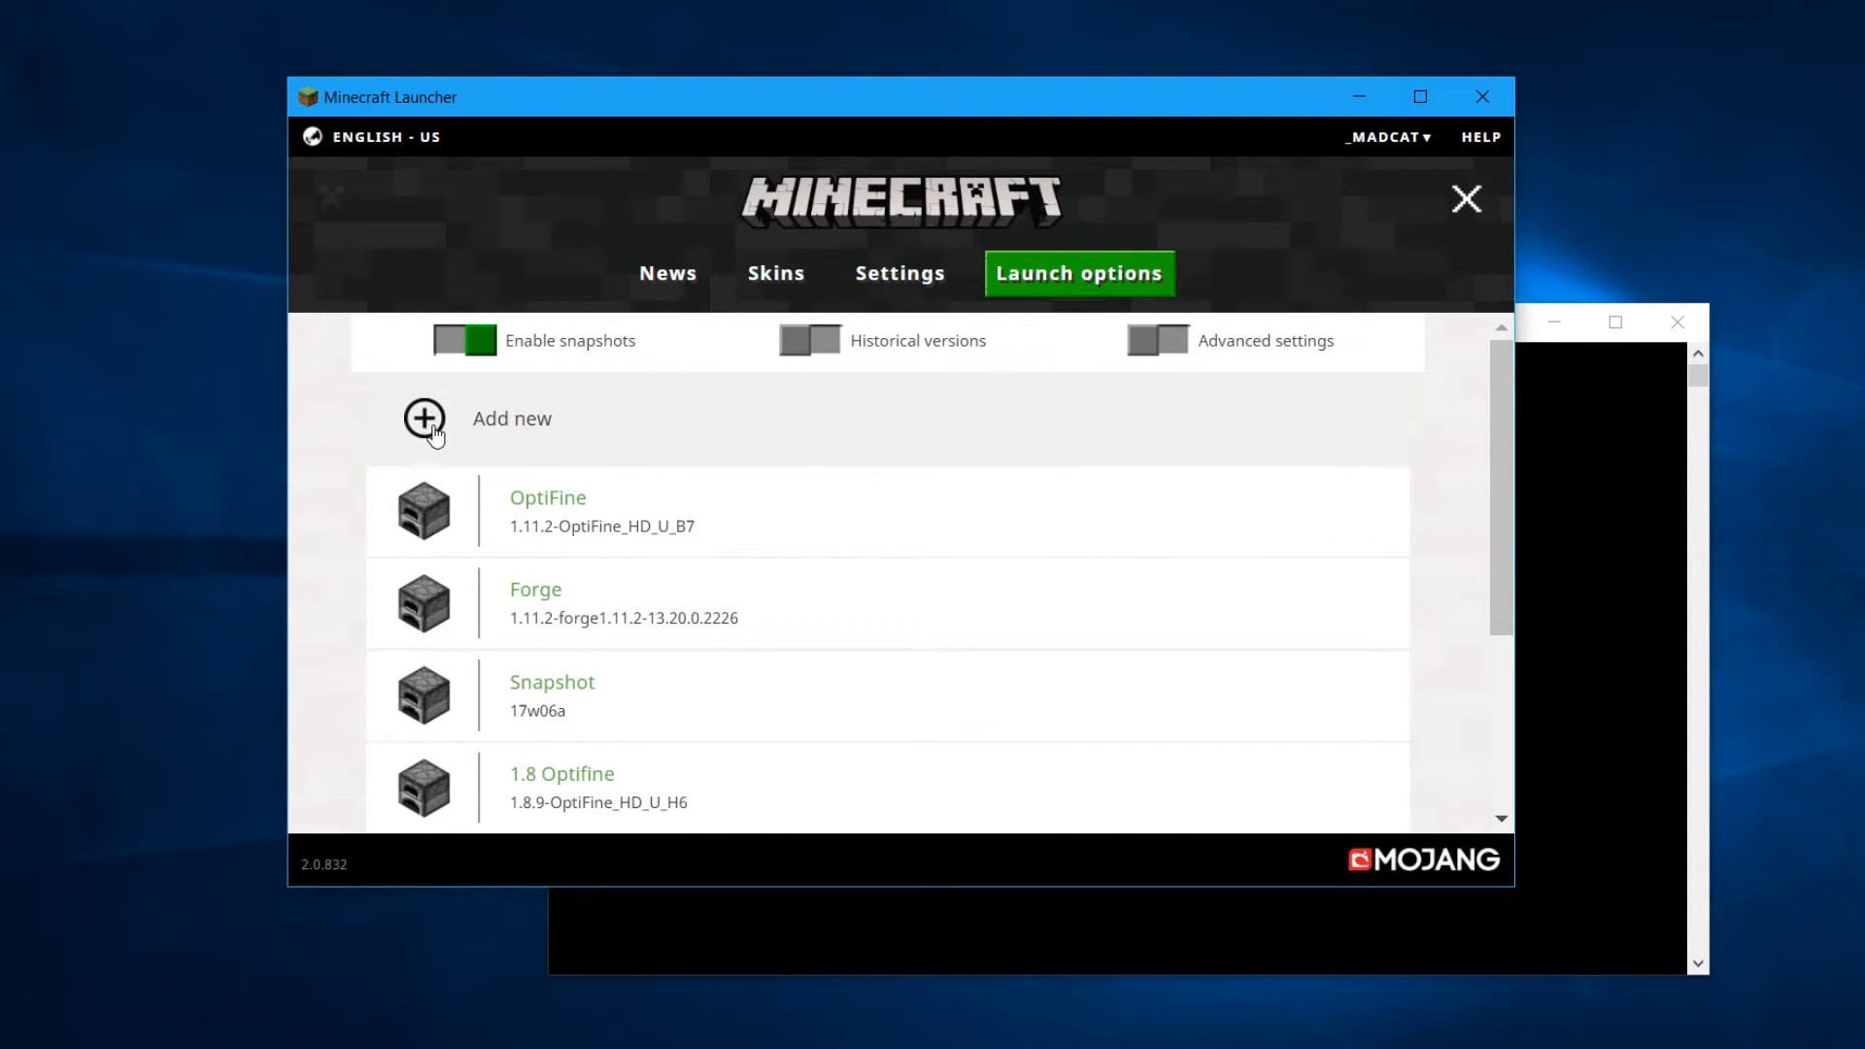
{"action": "left_click", "coordinate": [422, 418]}
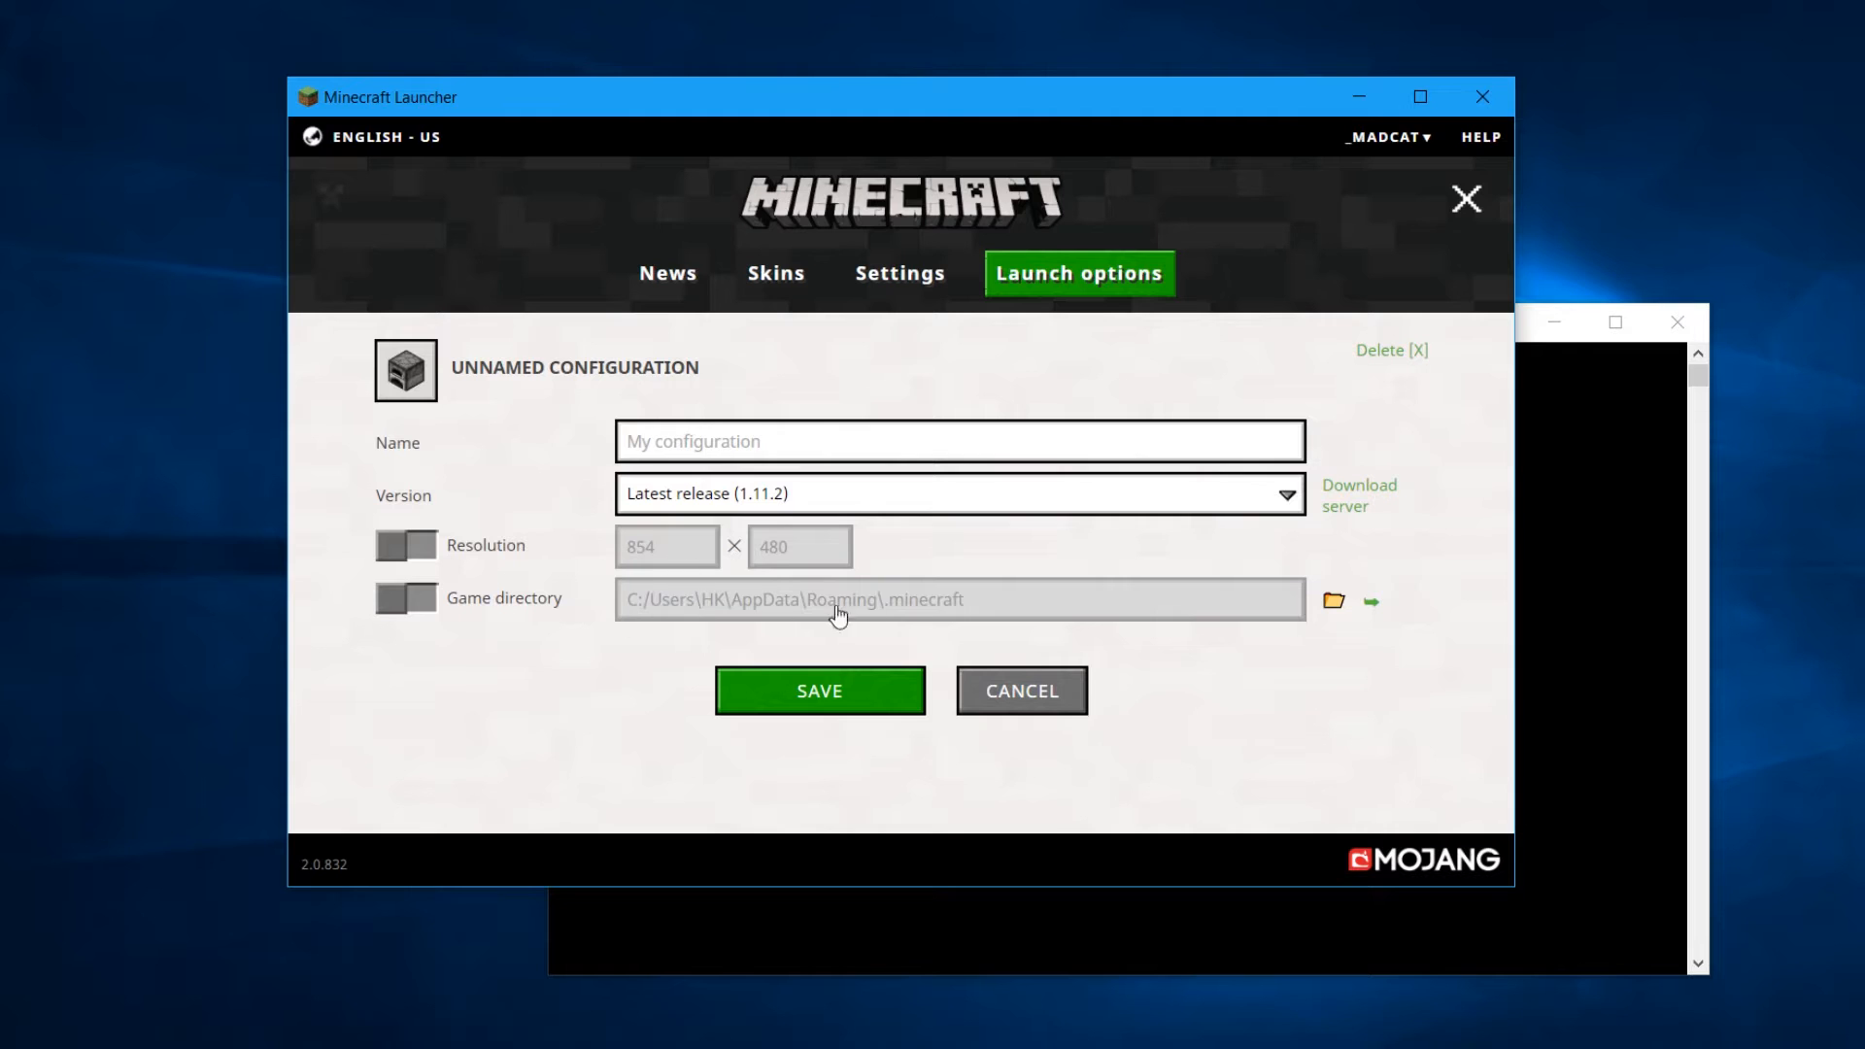
{"action": "left_click", "coordinate": [1019, 691]}
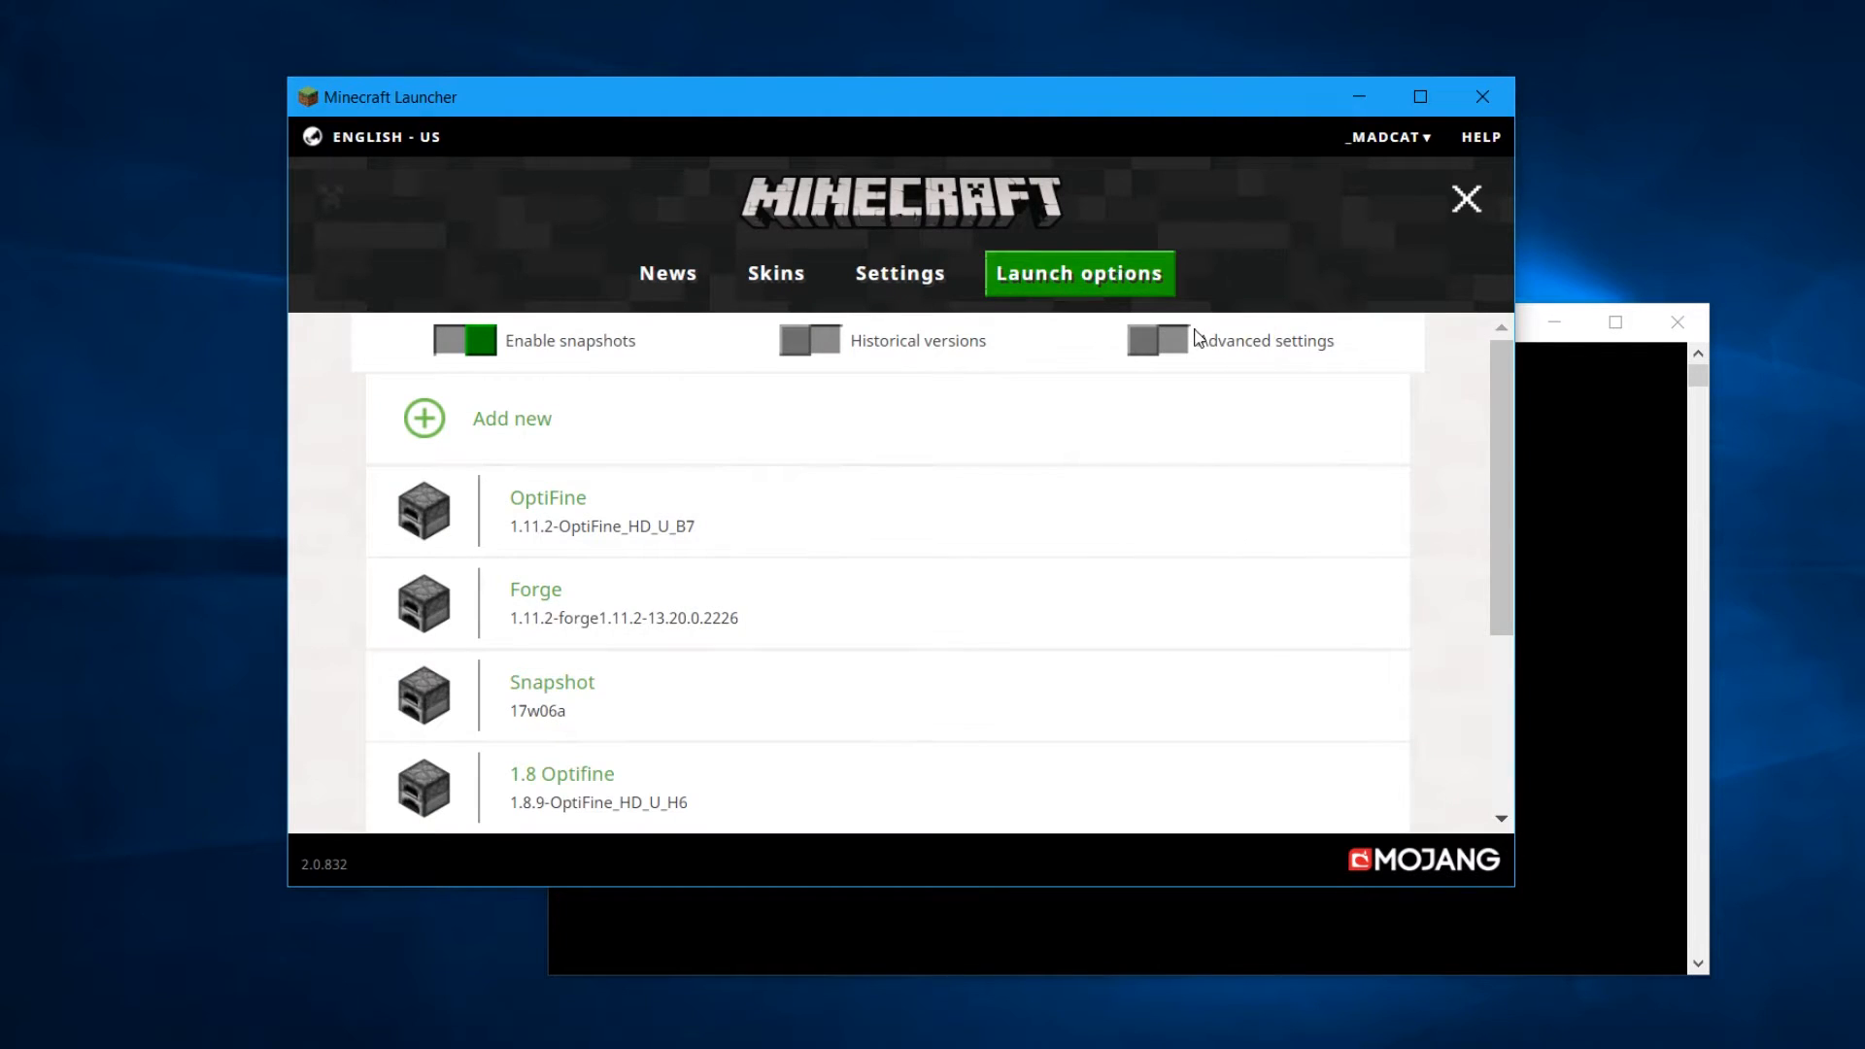
{"action": "left_click", "coordinate": [1155, 340]}
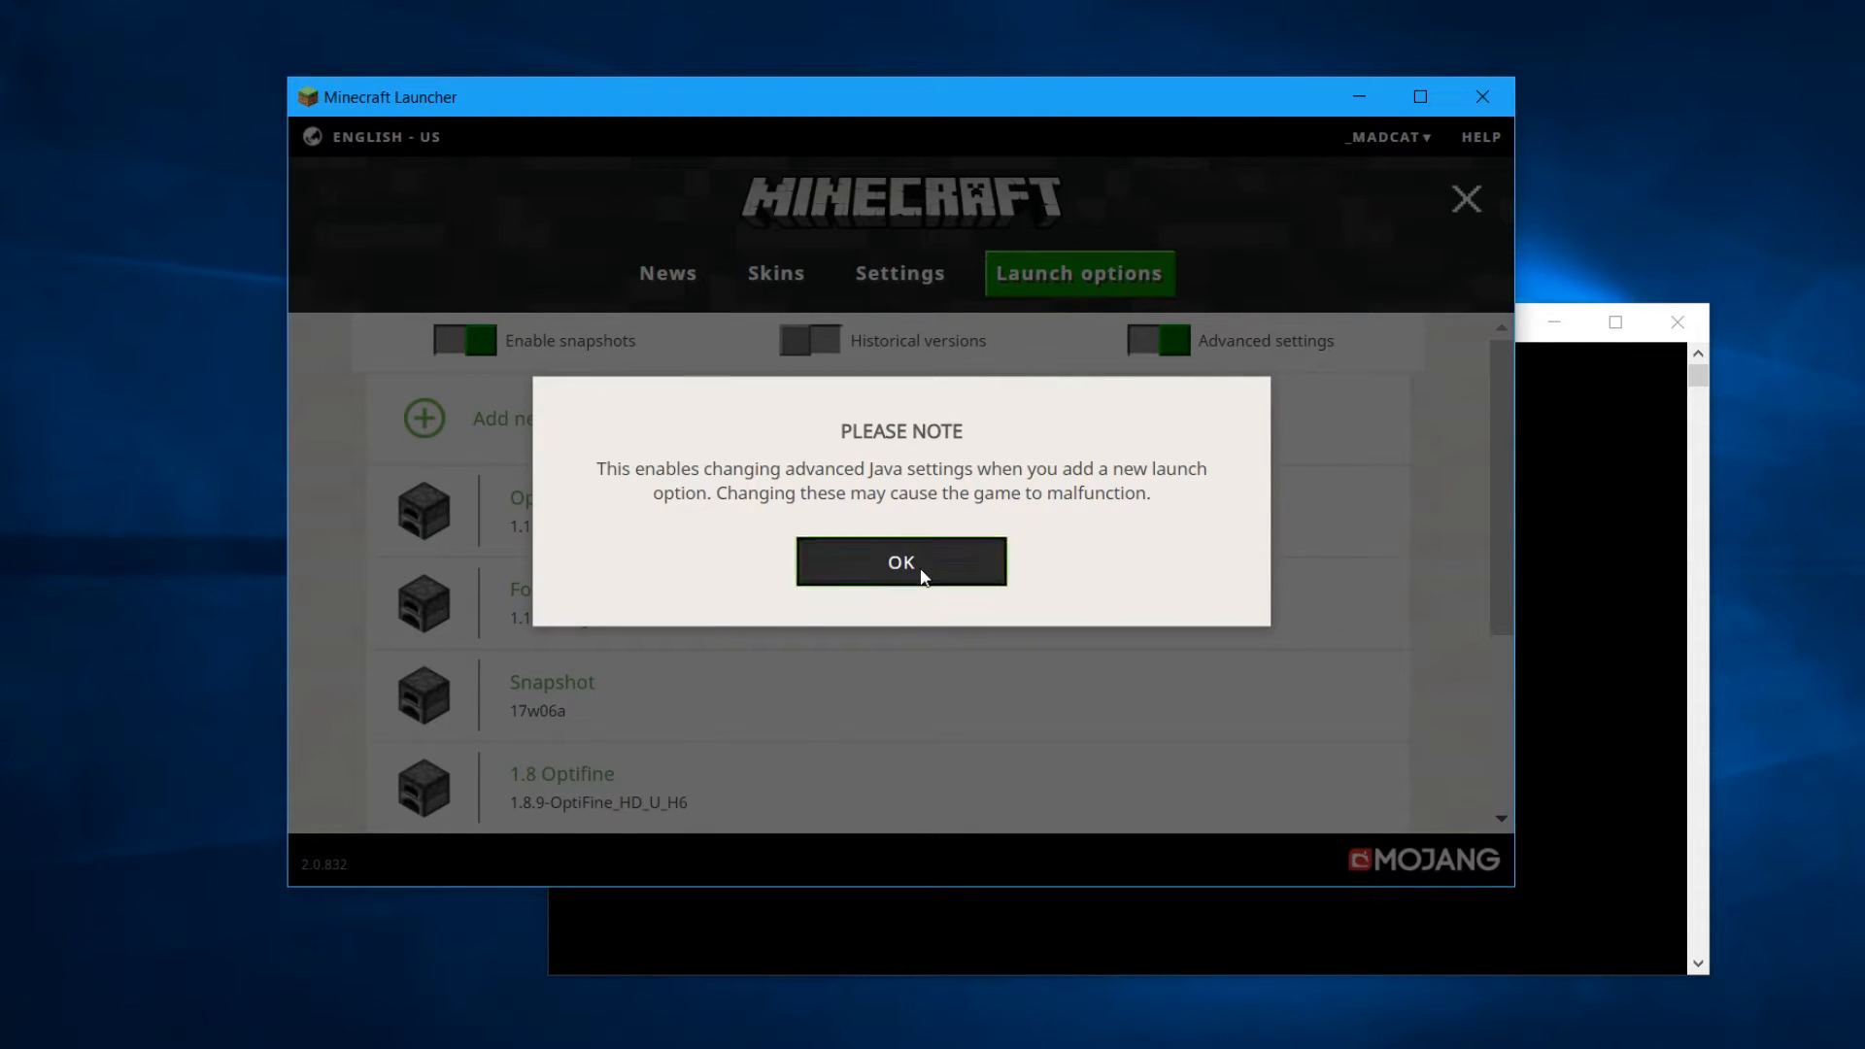
Acknowledge the warning and name the new launch configuration '8 gigs'
{"action": "left_click", "coordinate": [900, 560]}
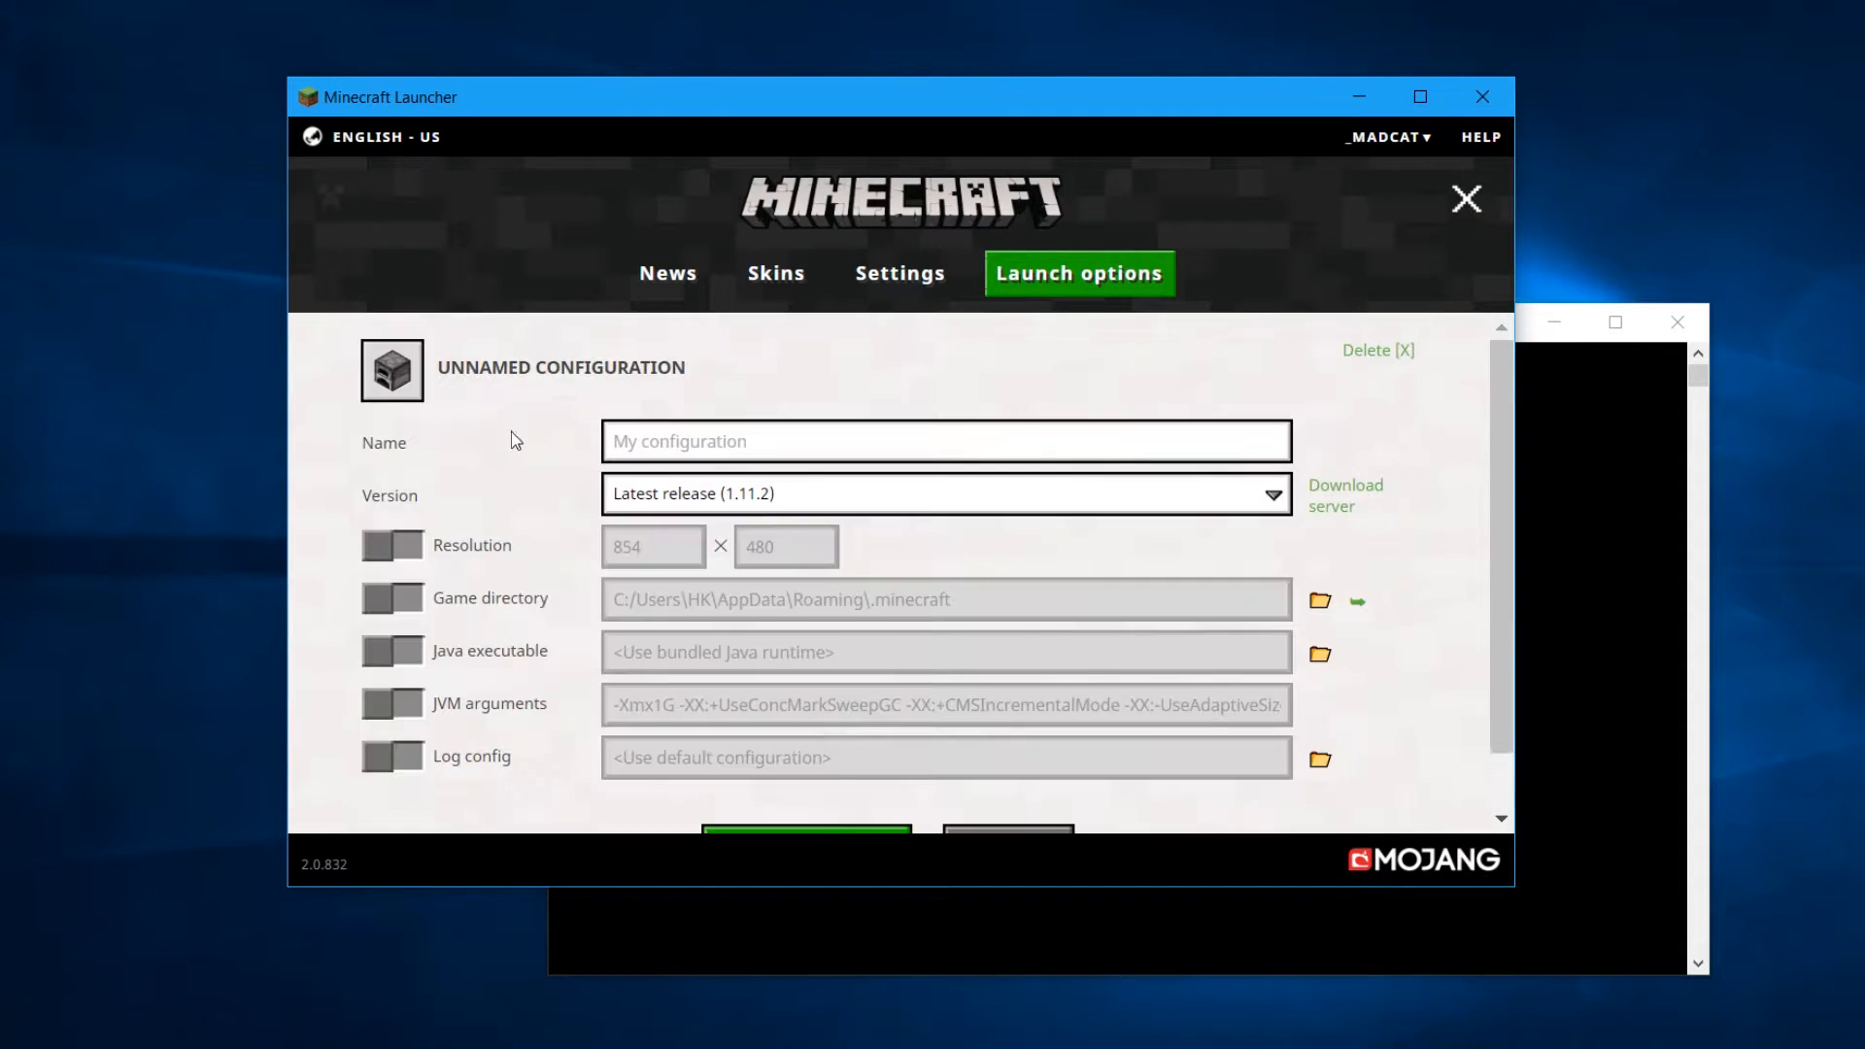
{"action": "mouse_move", "coordinate": [672, 666]}
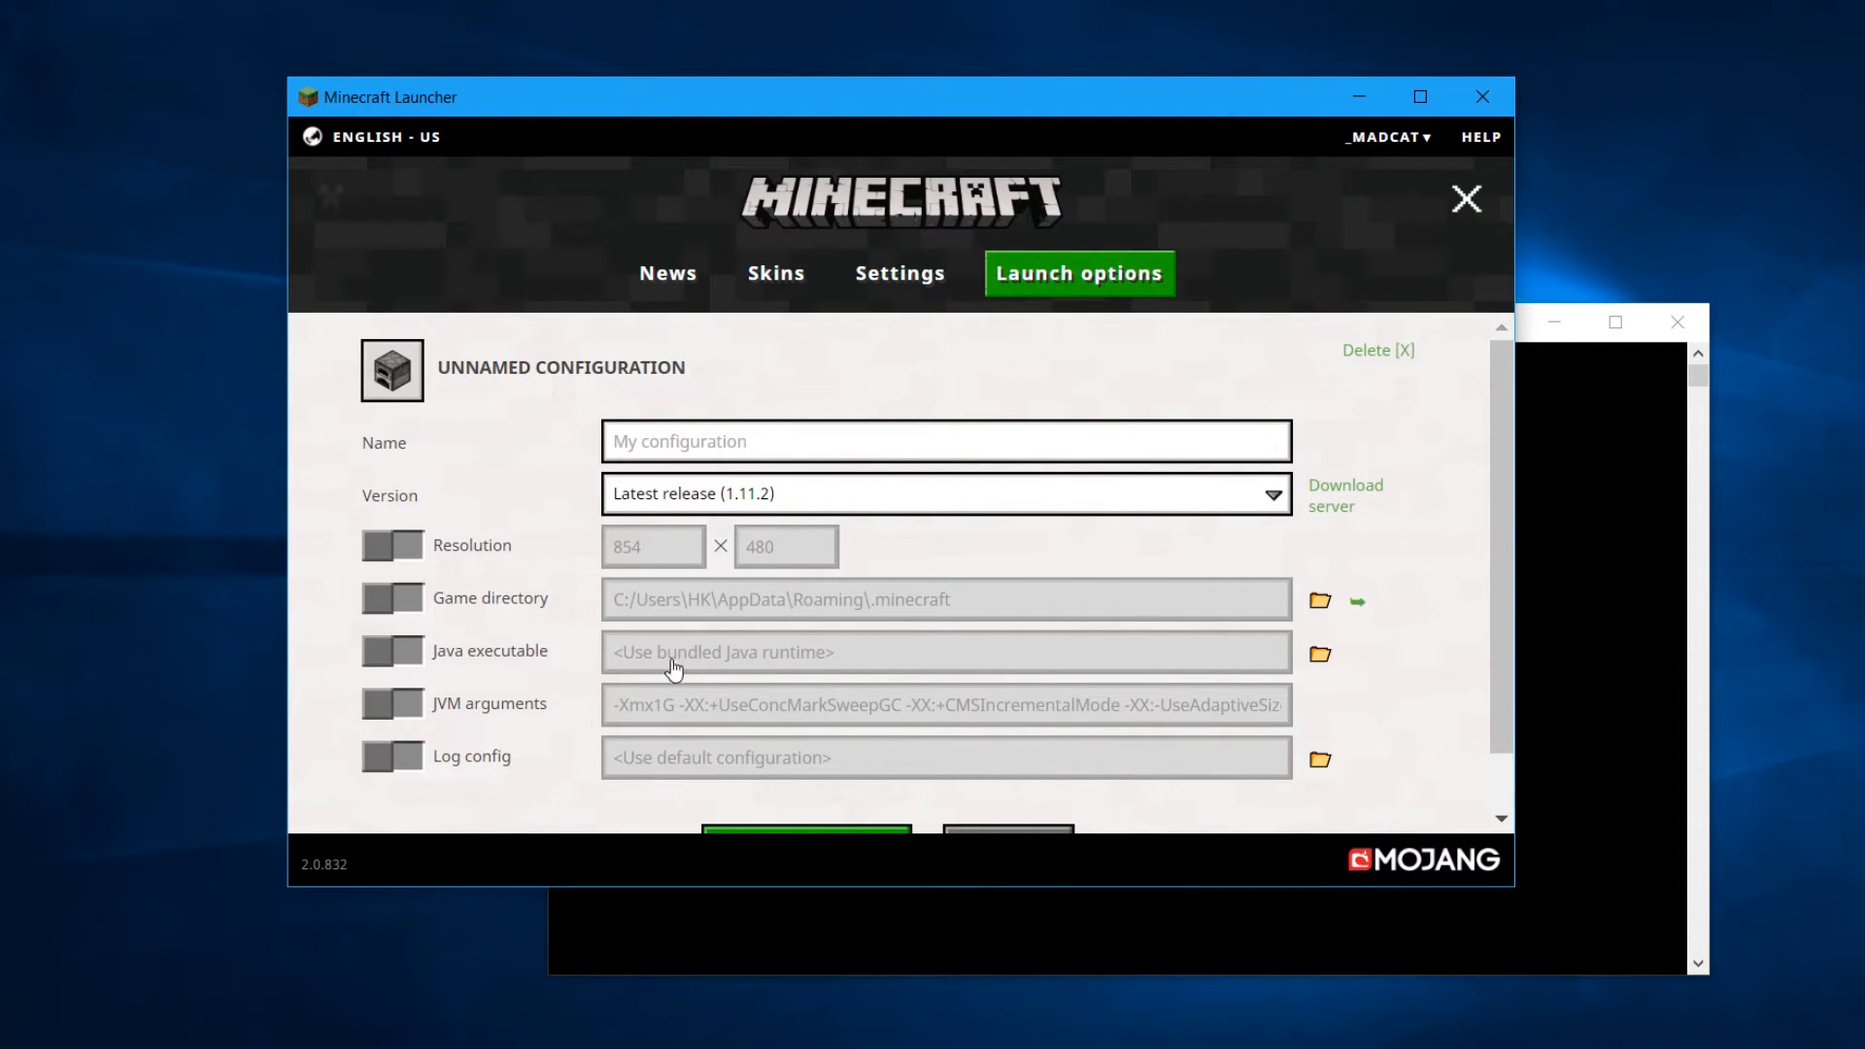
{"action": "mouse_move", "coordinate": [746, 488]}
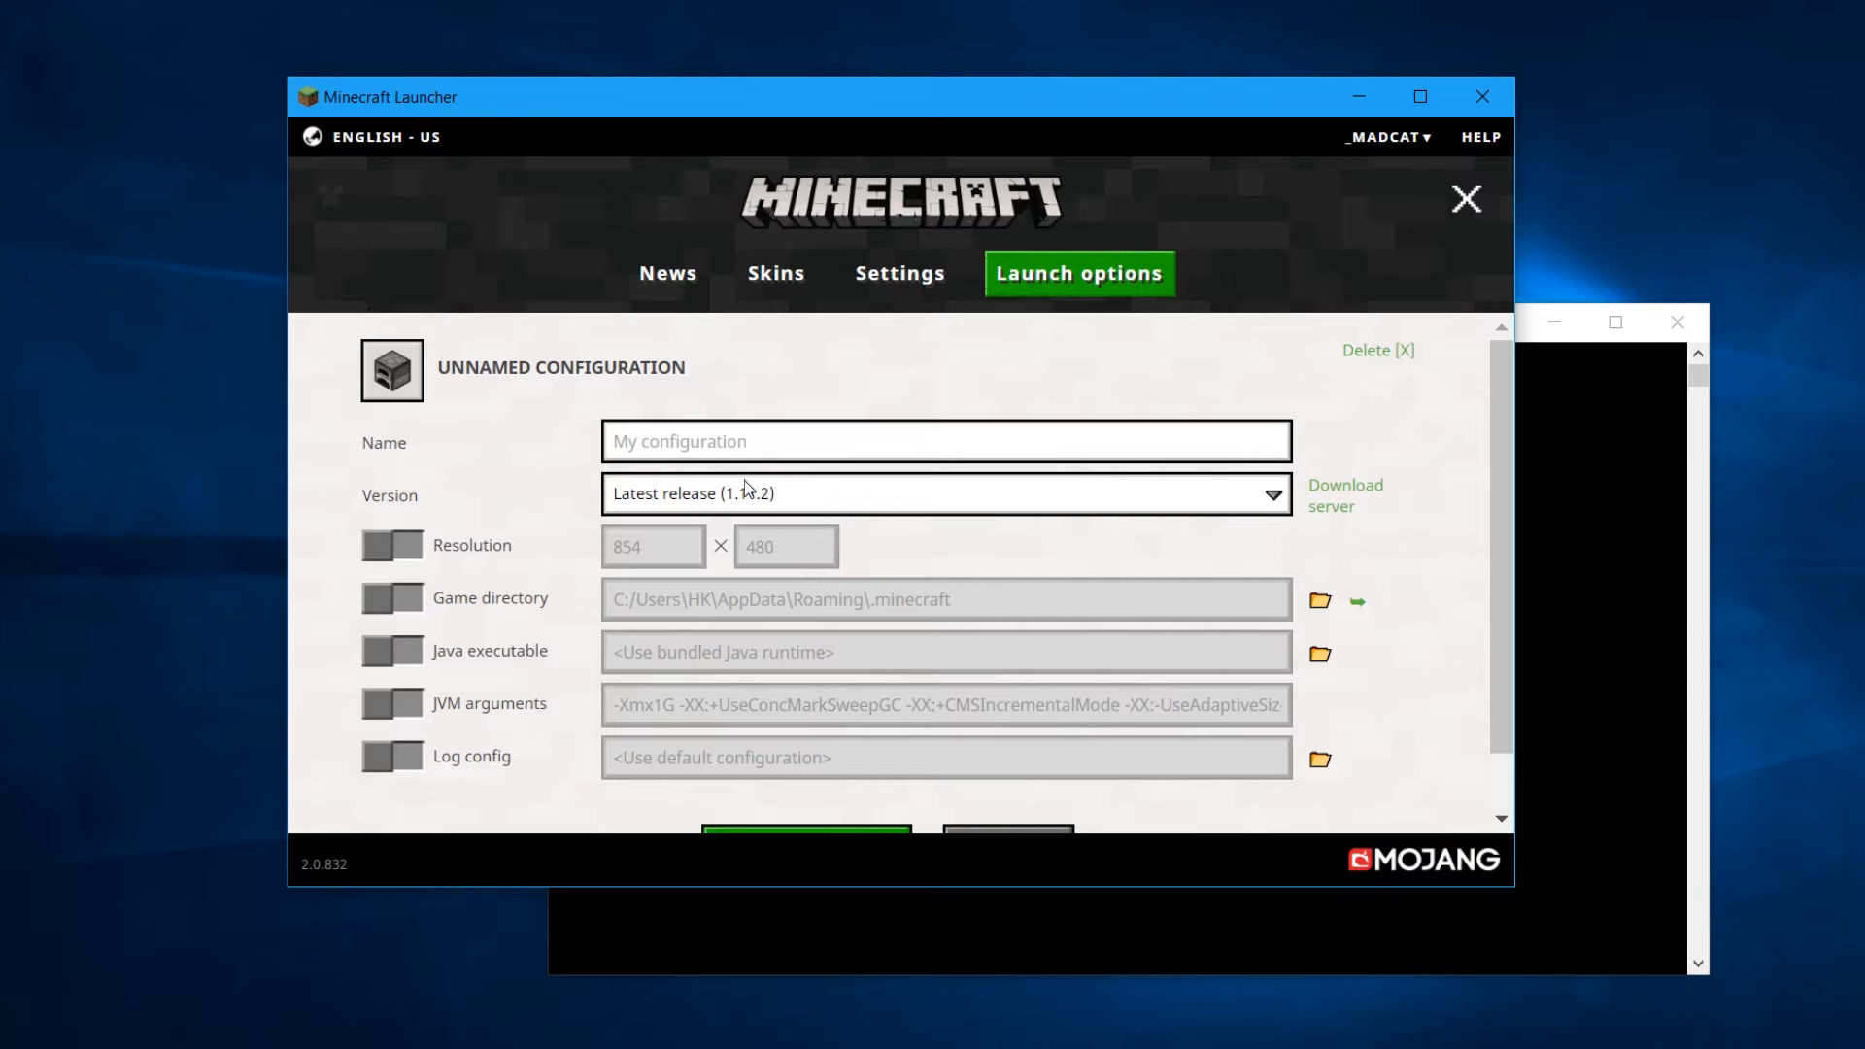
{"action": "mouse_move", "coordinate": [1222, 619]}
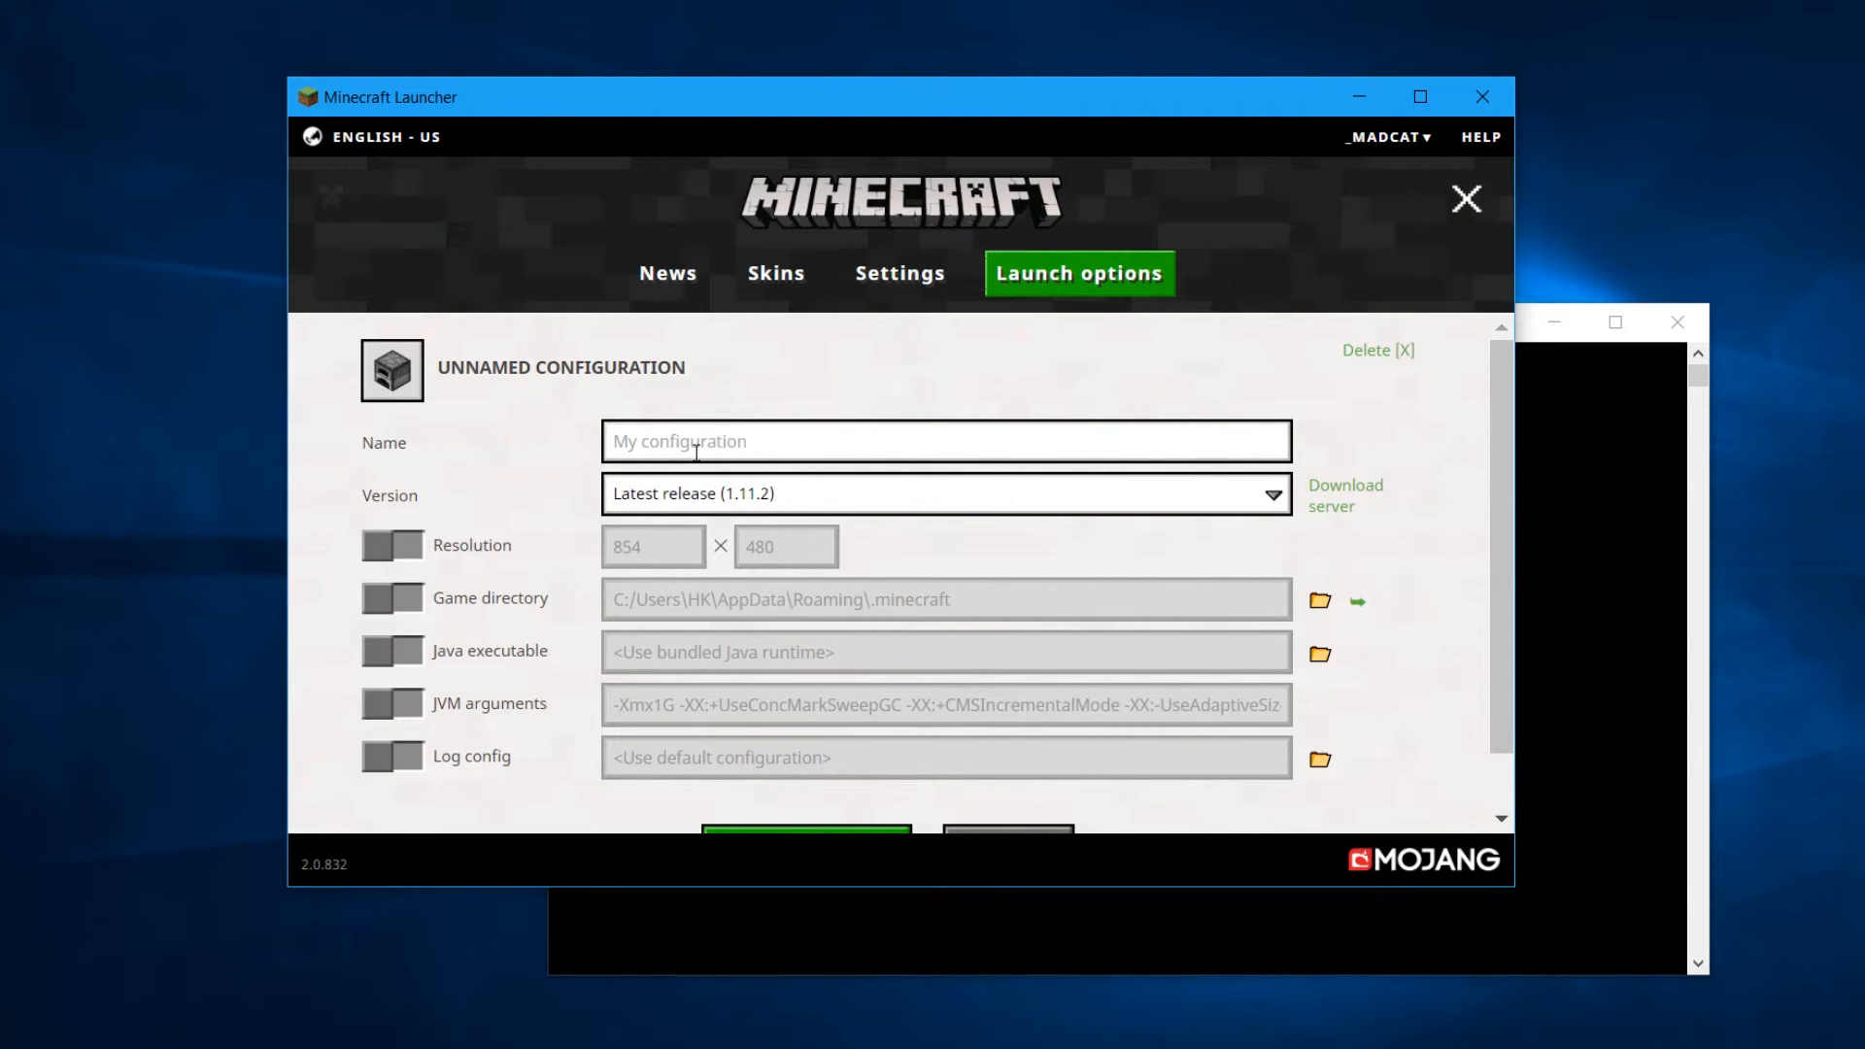
{"action": "left_click", "coordinate": [943, 441]}
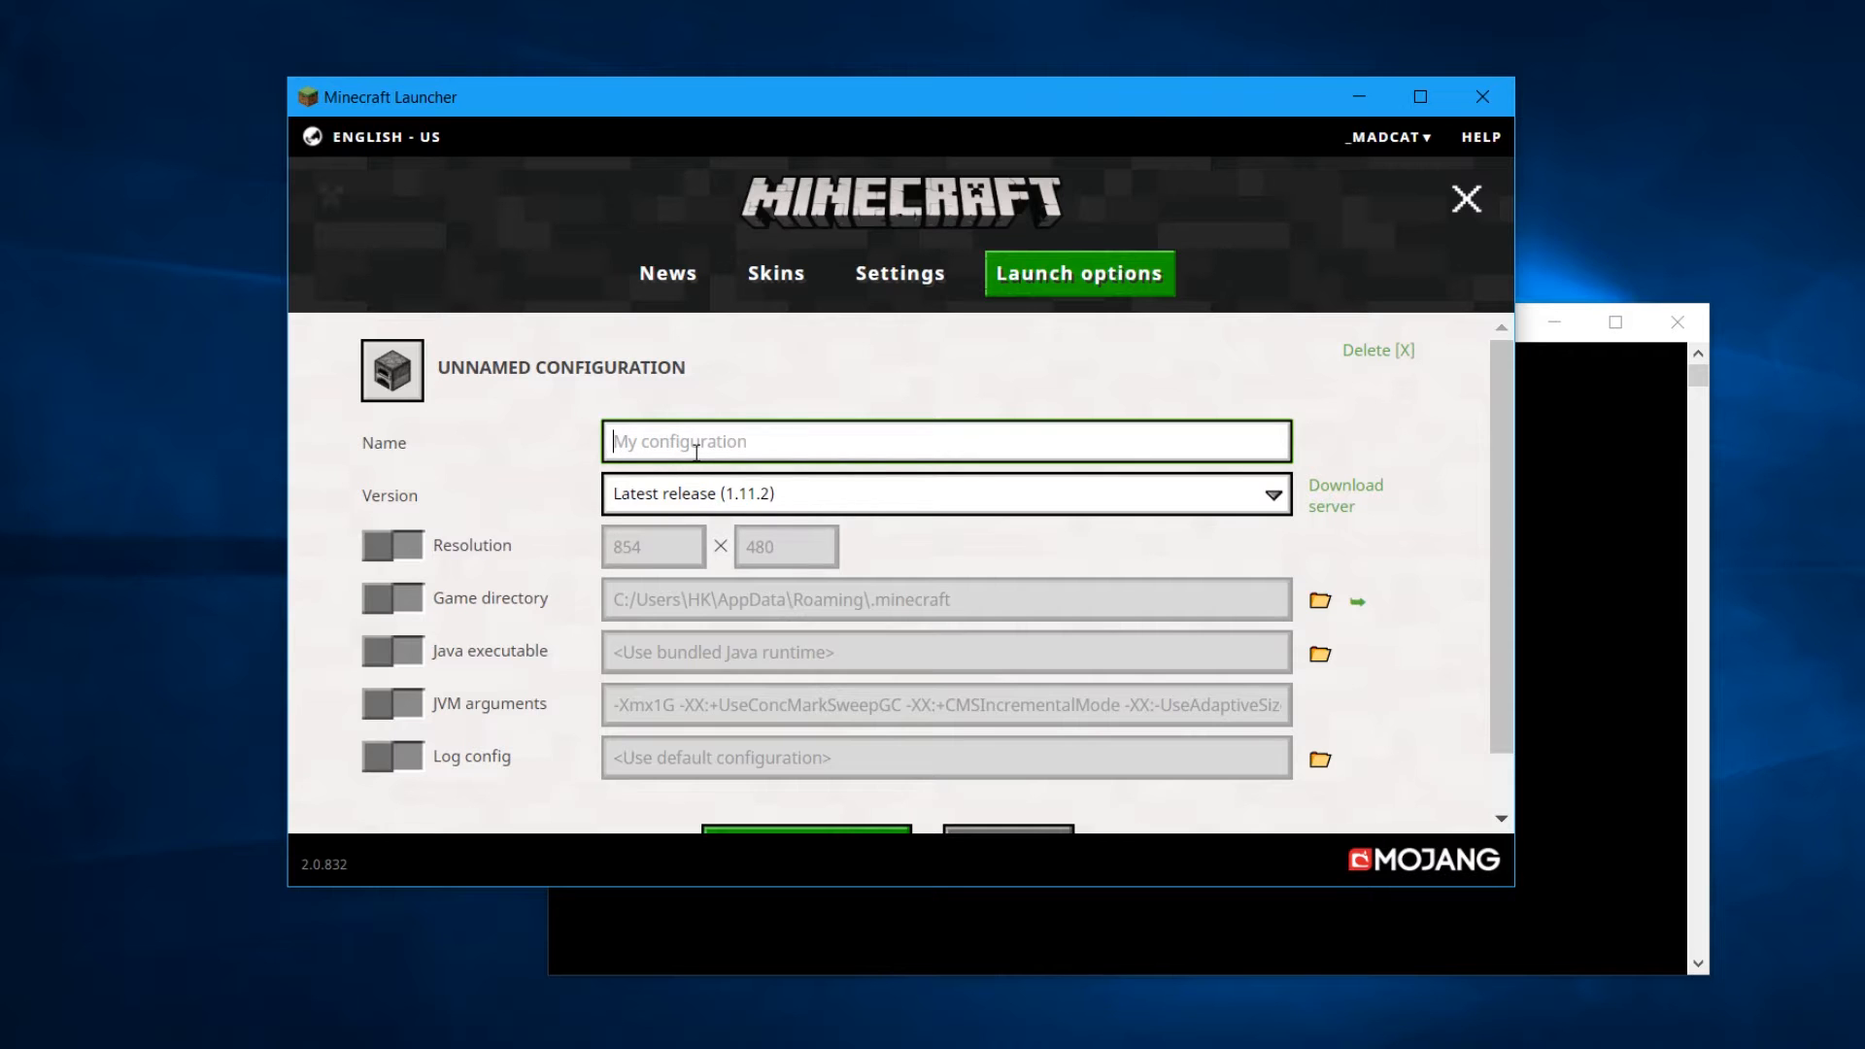
{"action": "type", "text": "8 gig"}
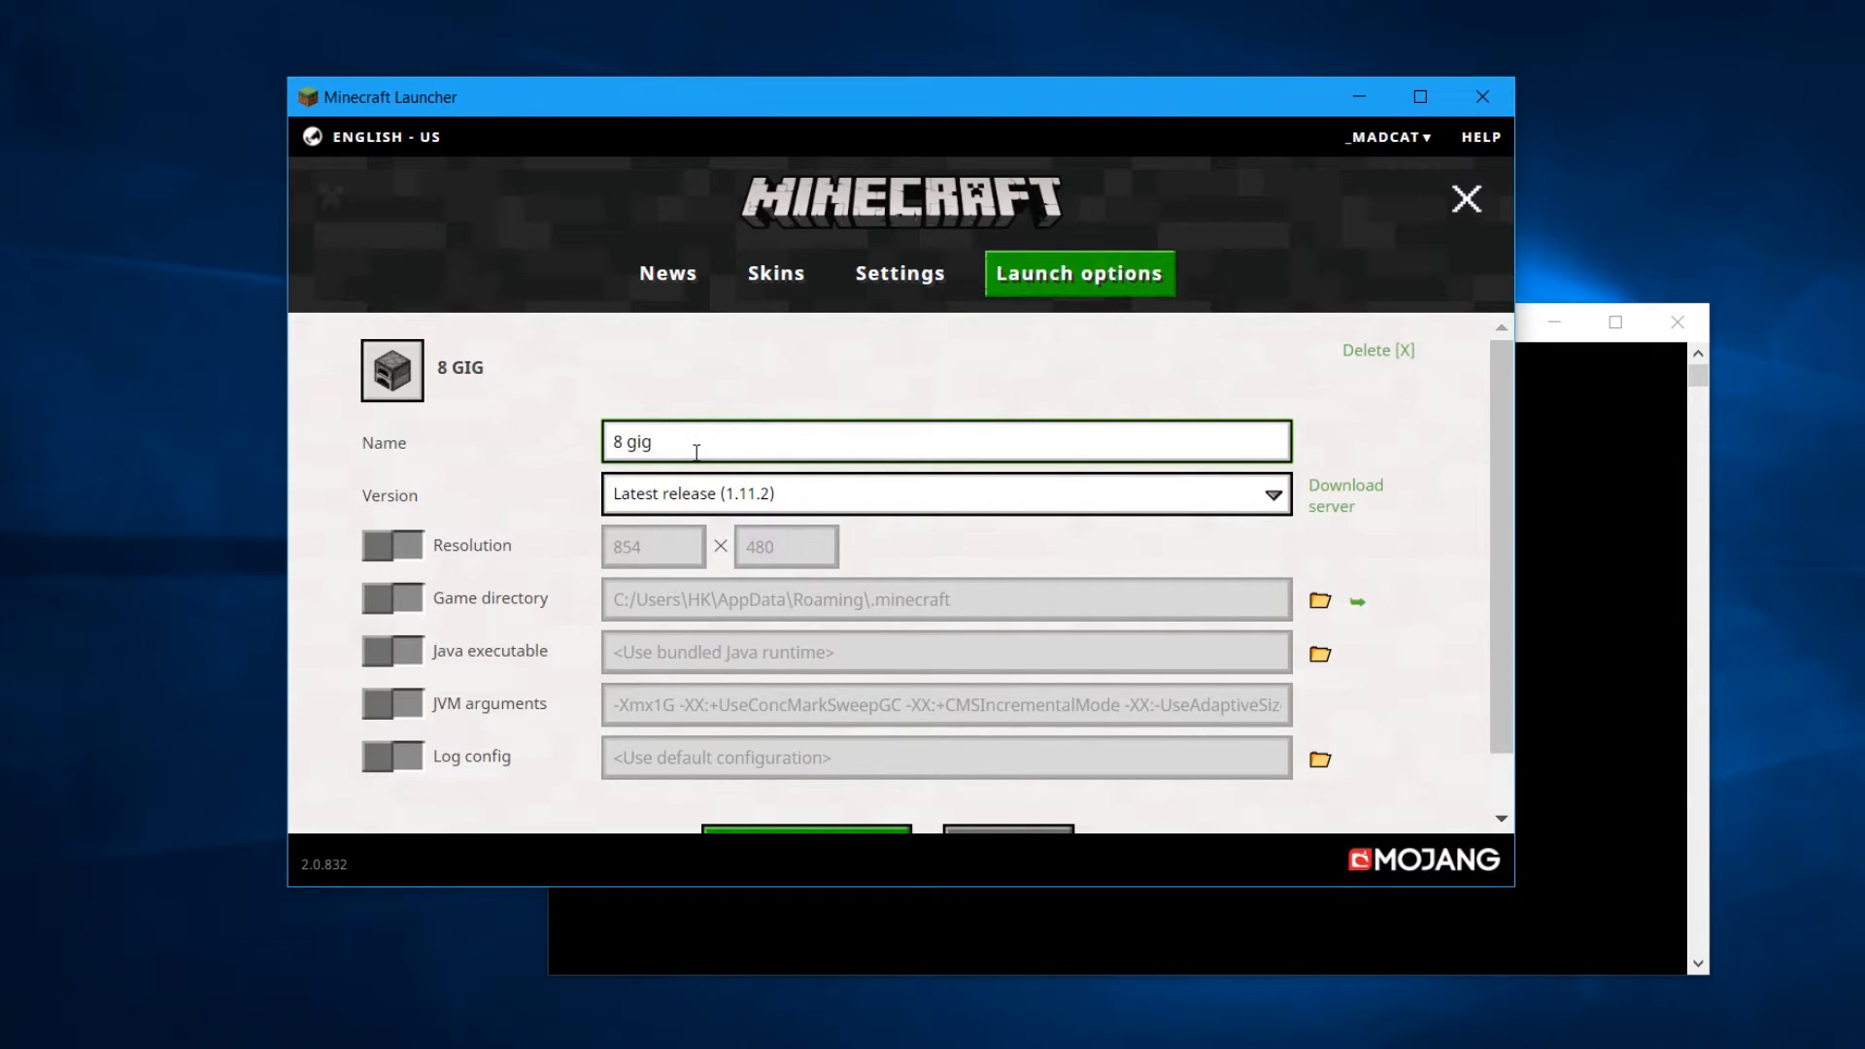
{"action": "type", "text": "s"}
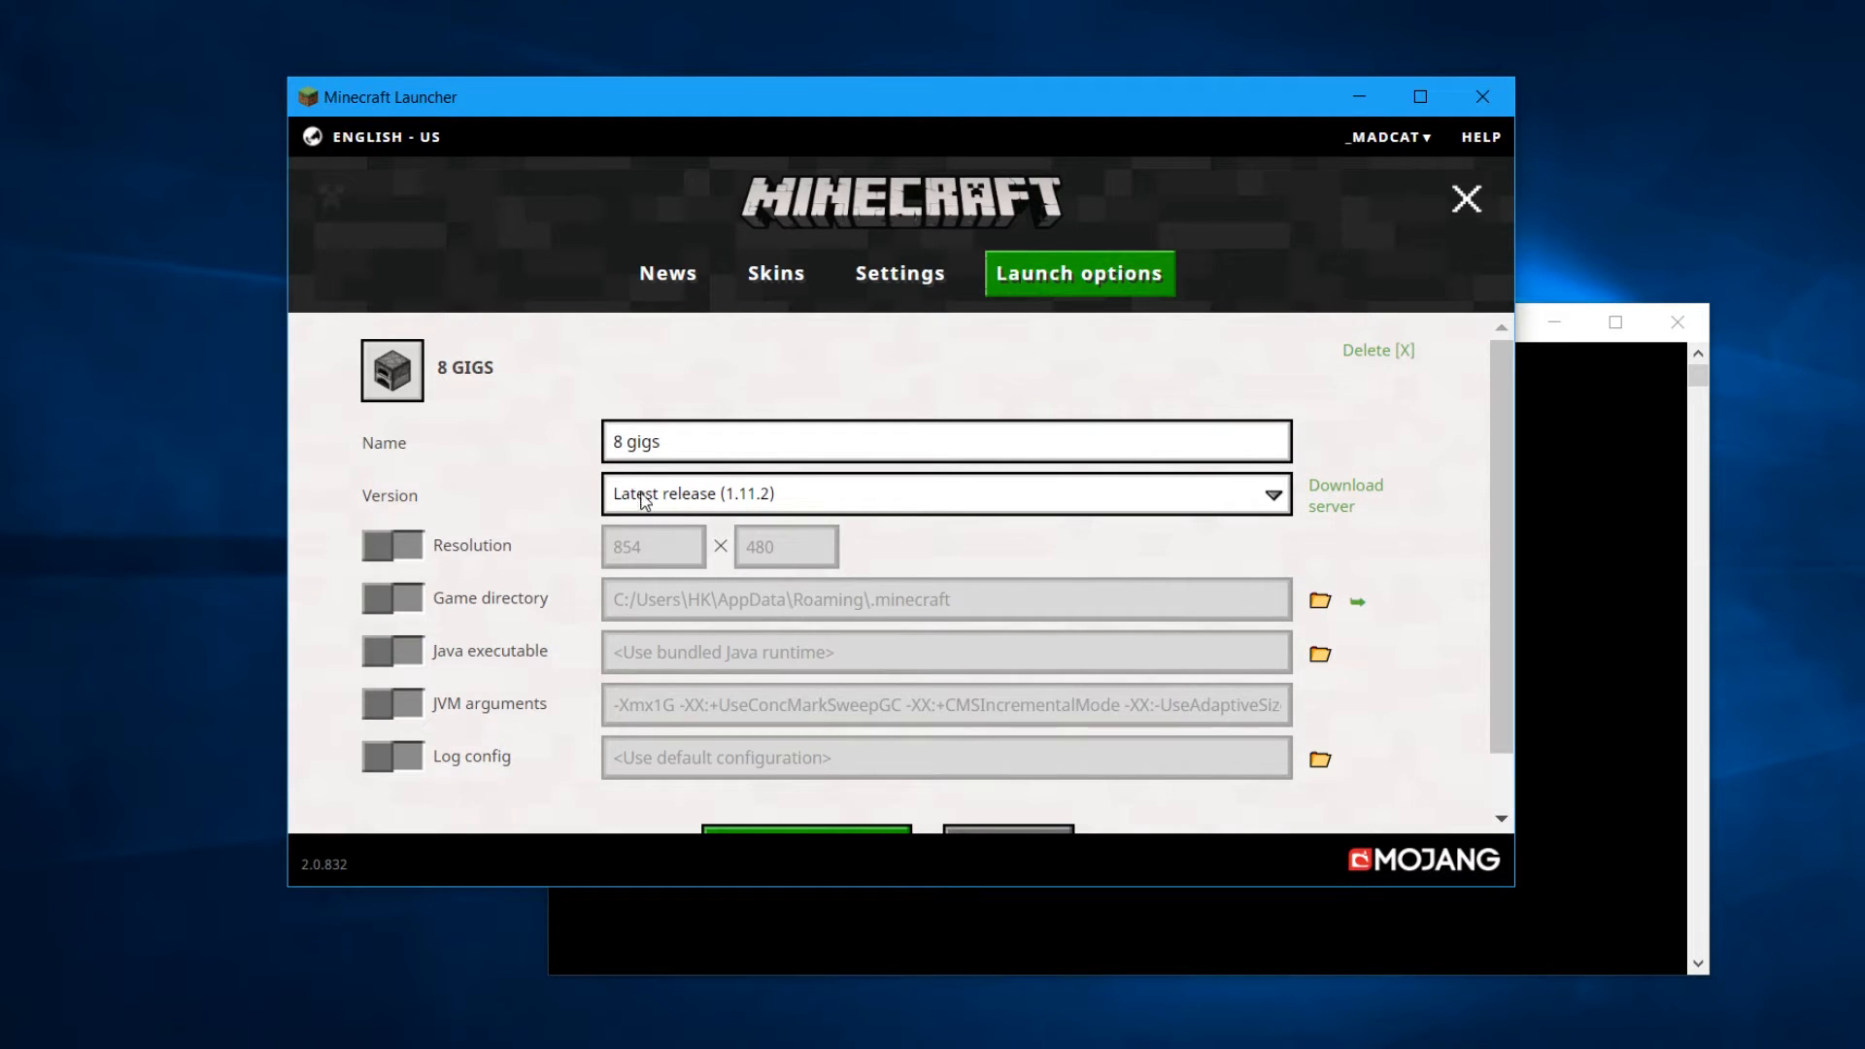
{"action": "mouse_move", "coordinate": [440, 646]}
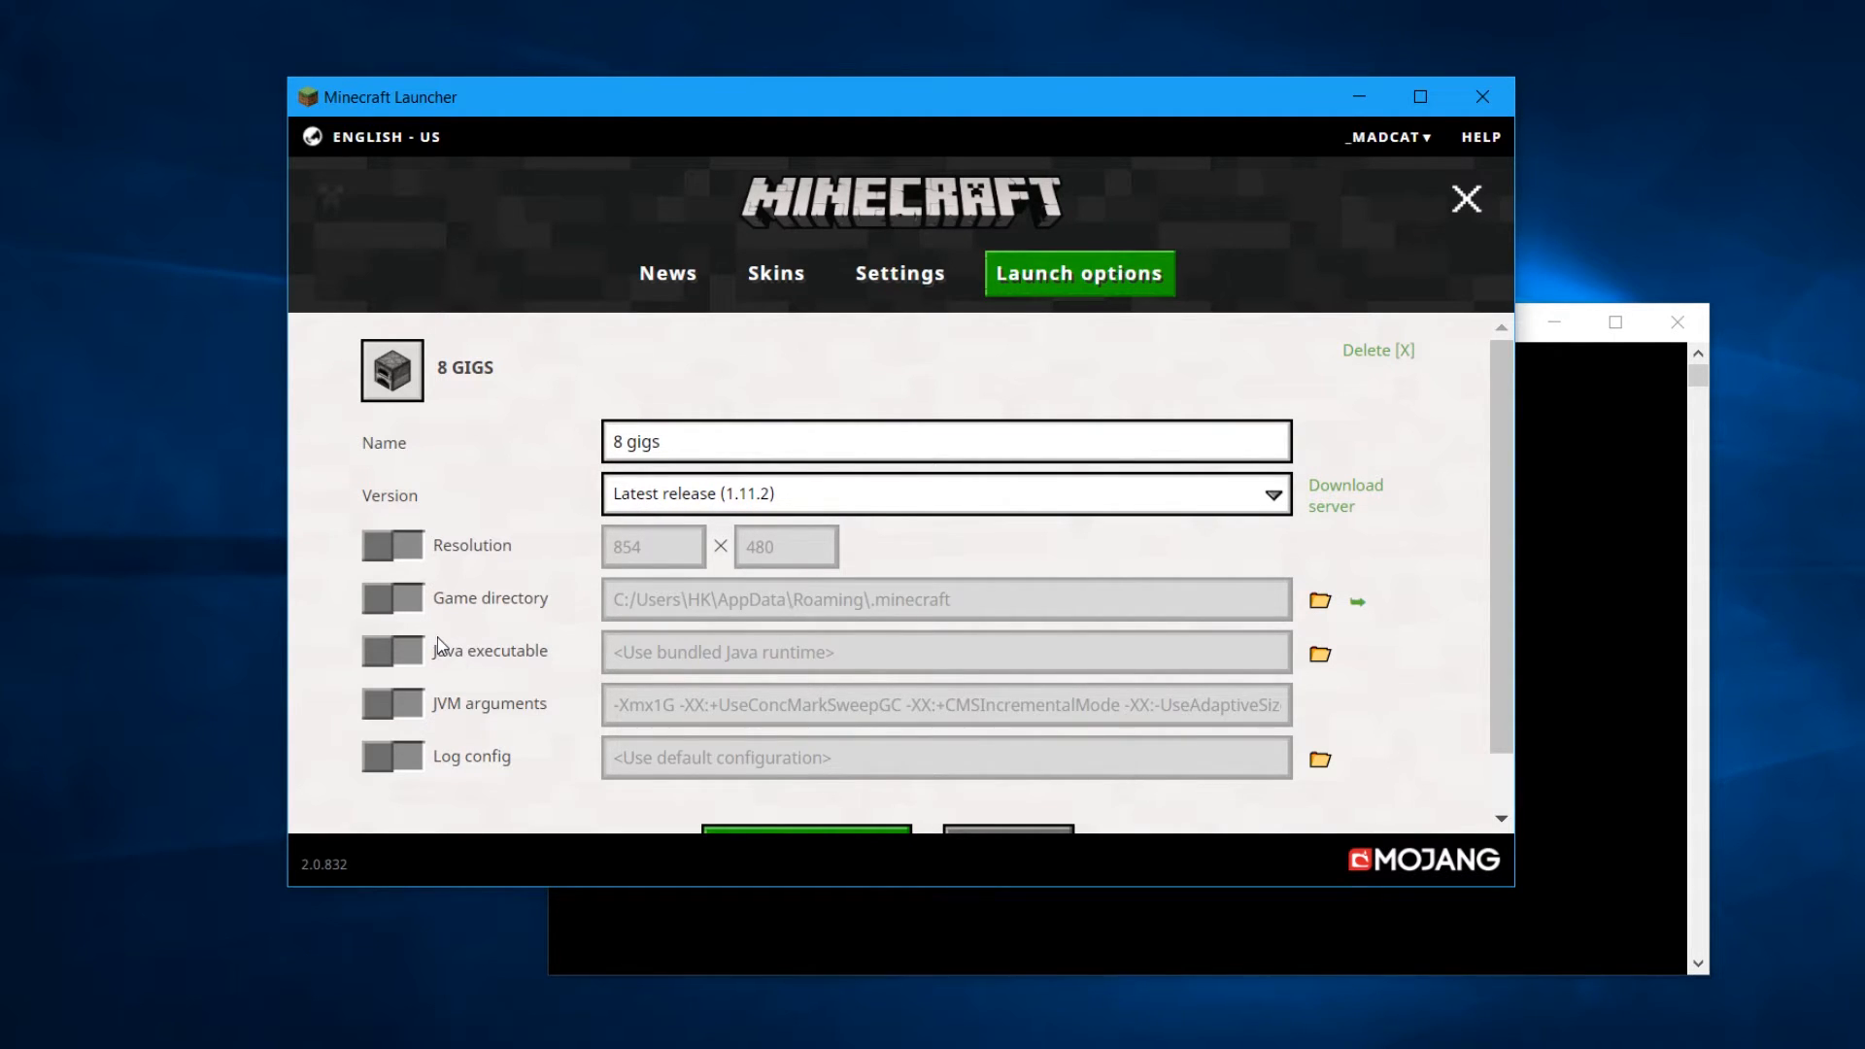
{"action": "mouse_move", "coordinate": [895, 656]}
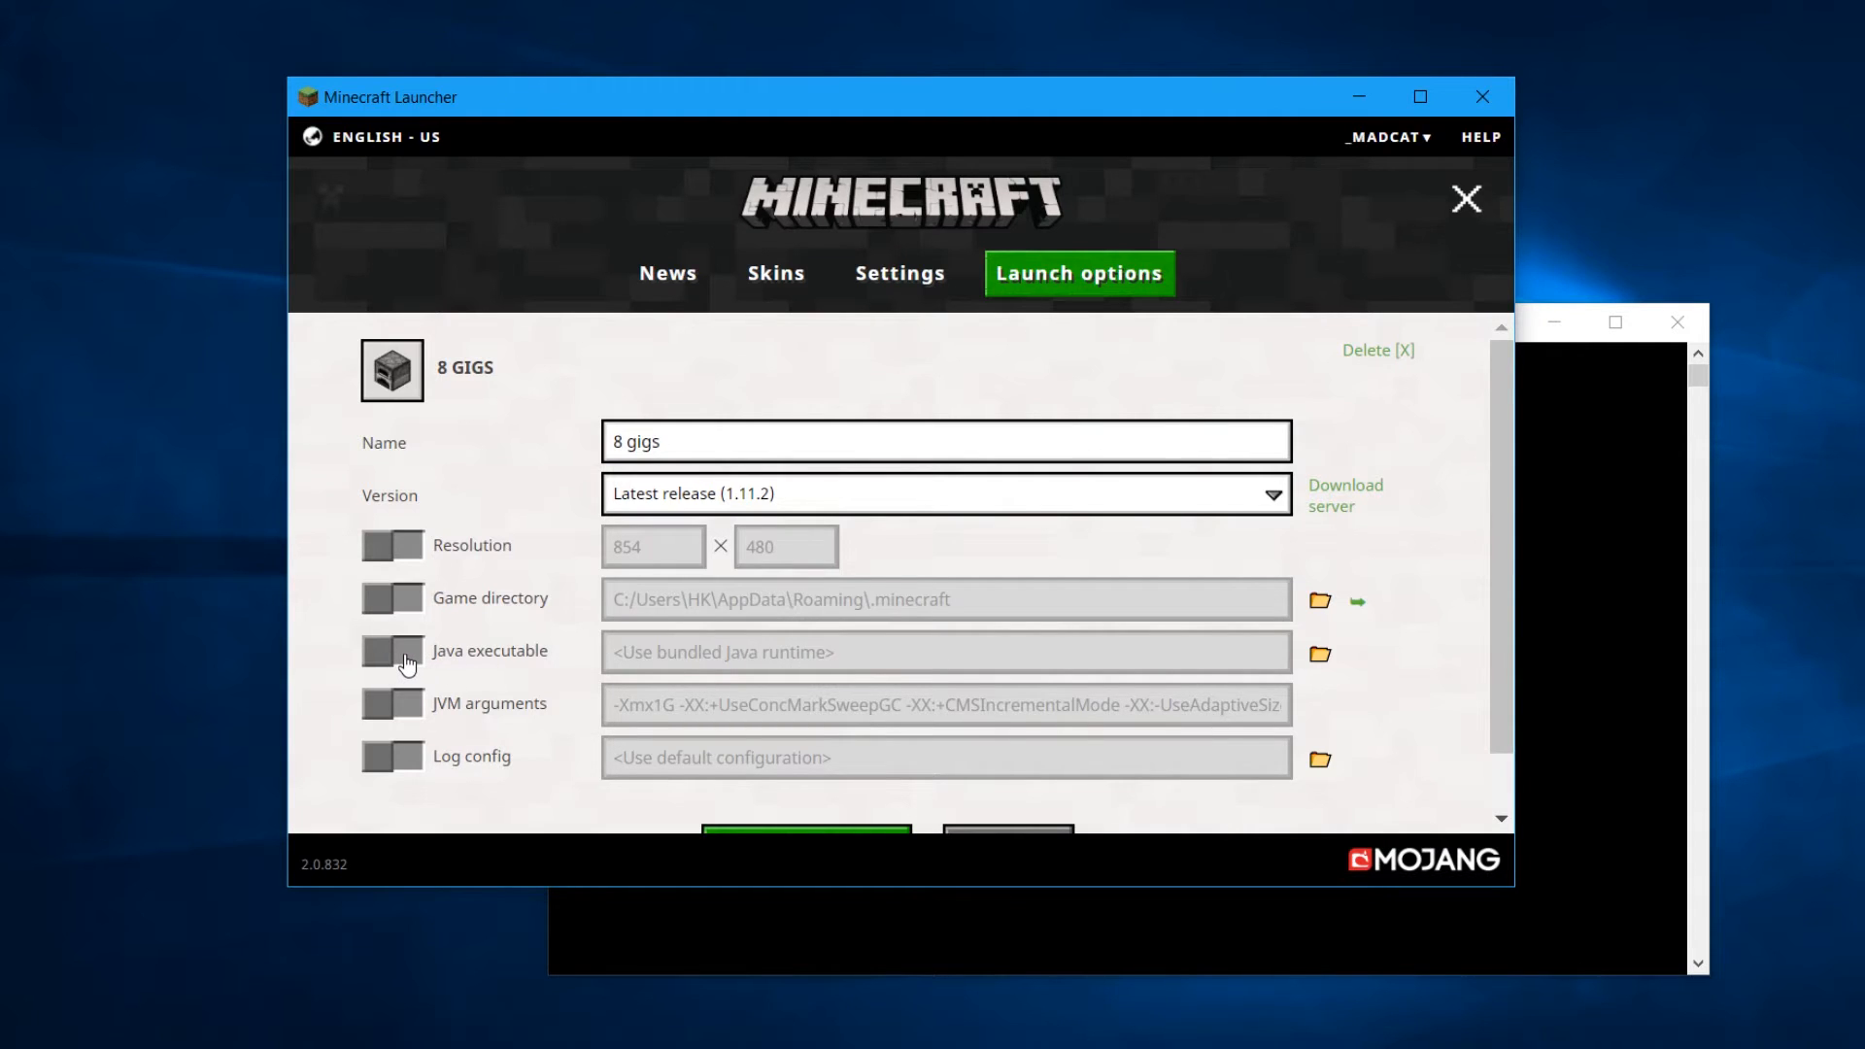
{"action": "left_click", "coordinate": [393, 652]}
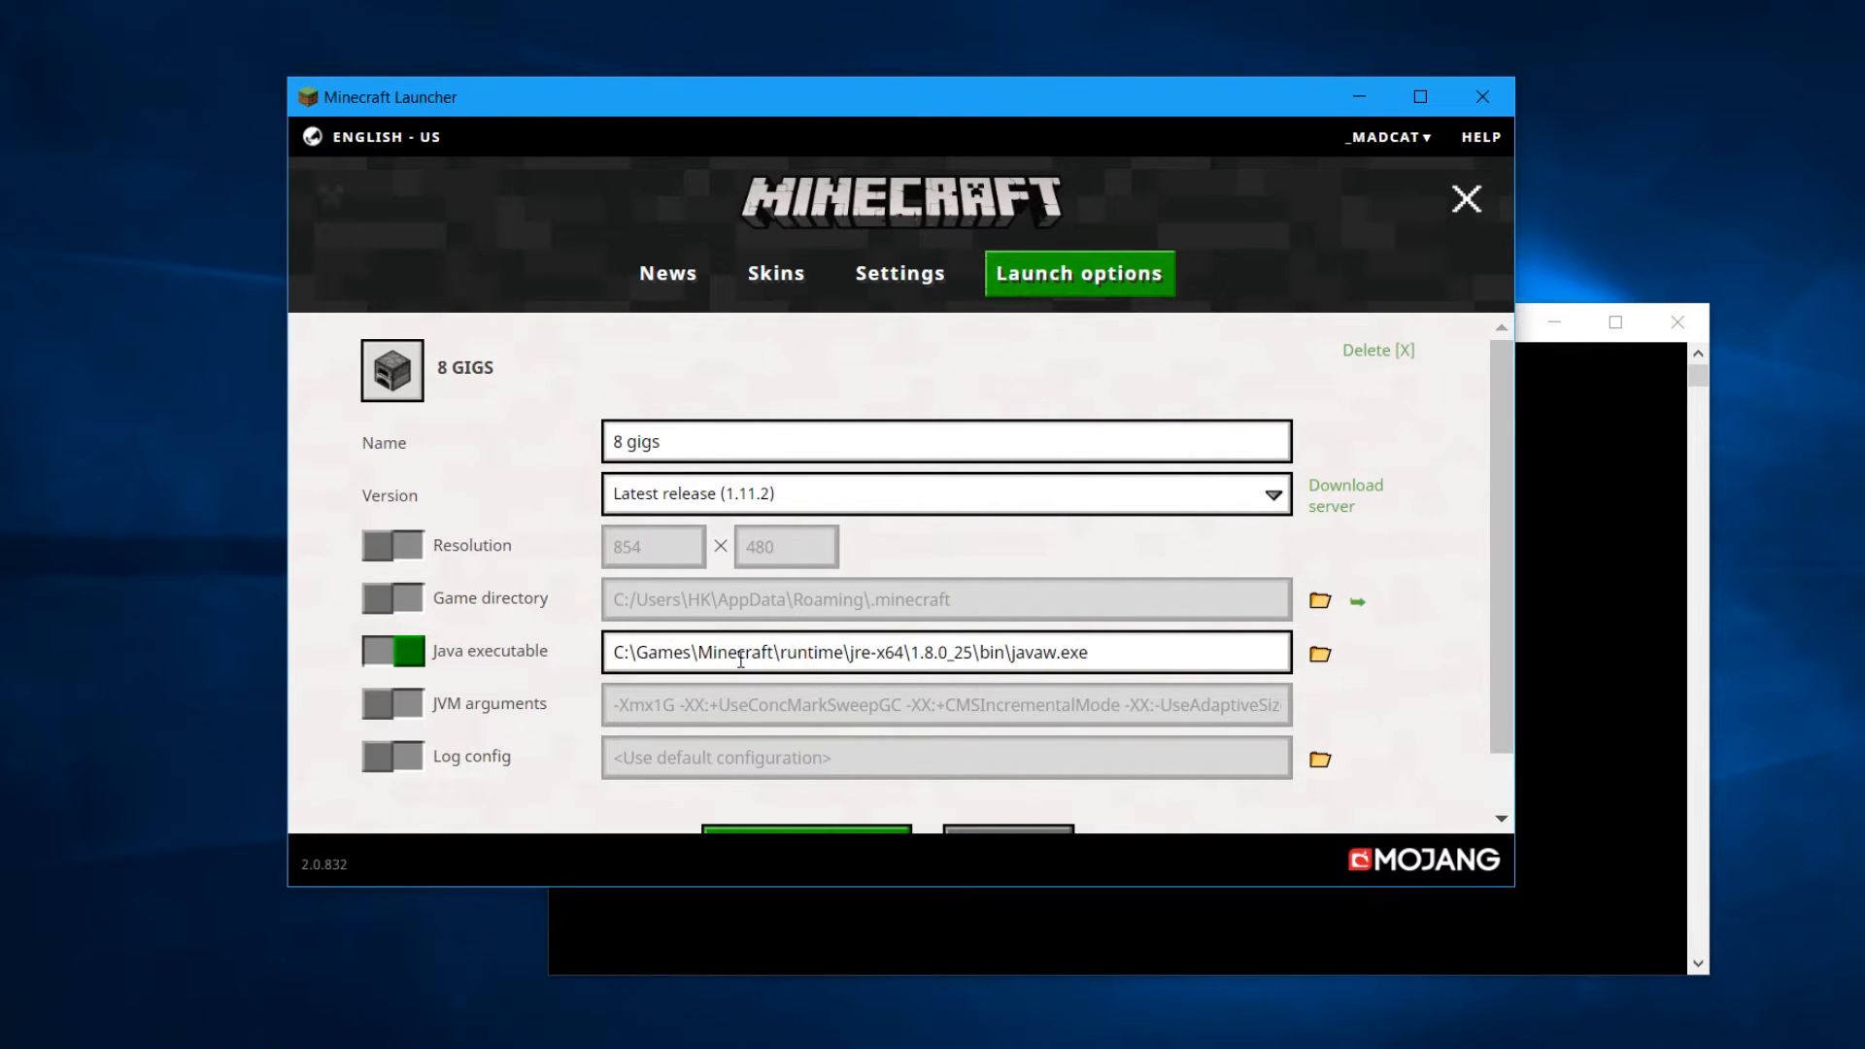
{"action": "mouse_move", "coordinate": [922, 651]}
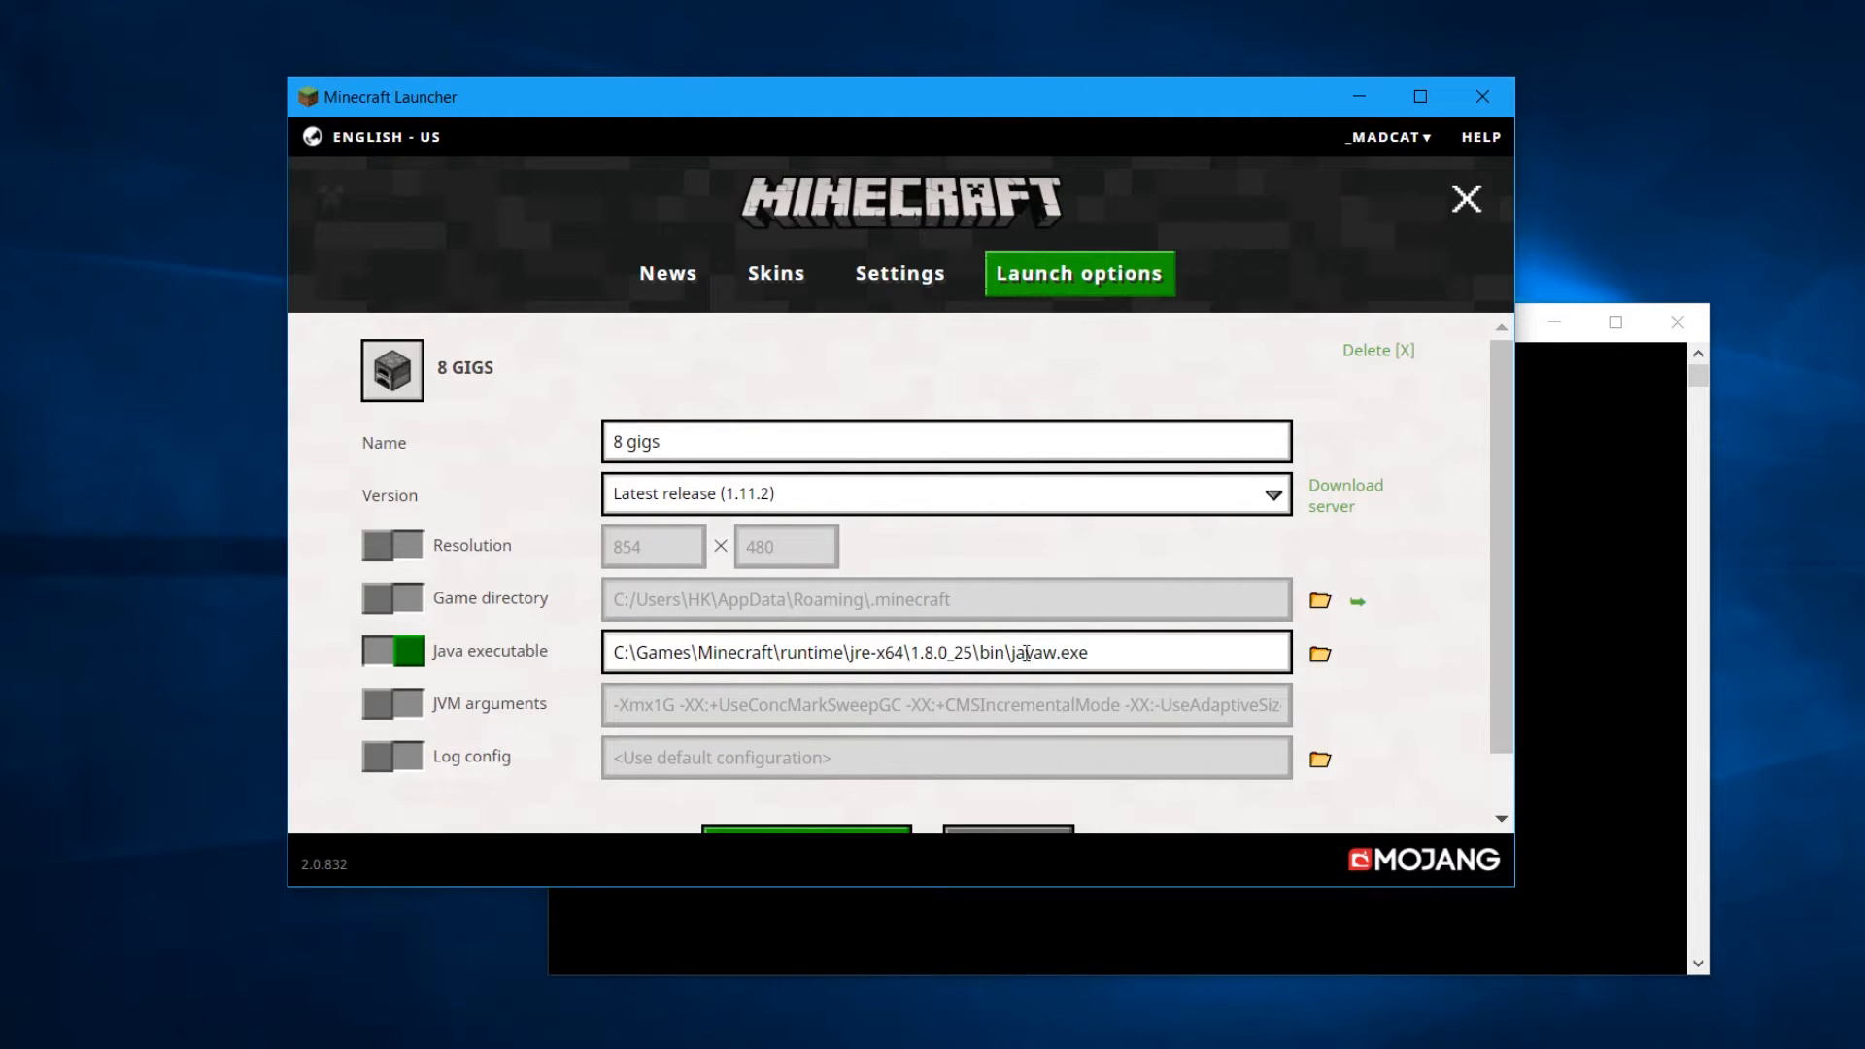
{"action": "mouse_move", "coordinate": [1076, 652]}
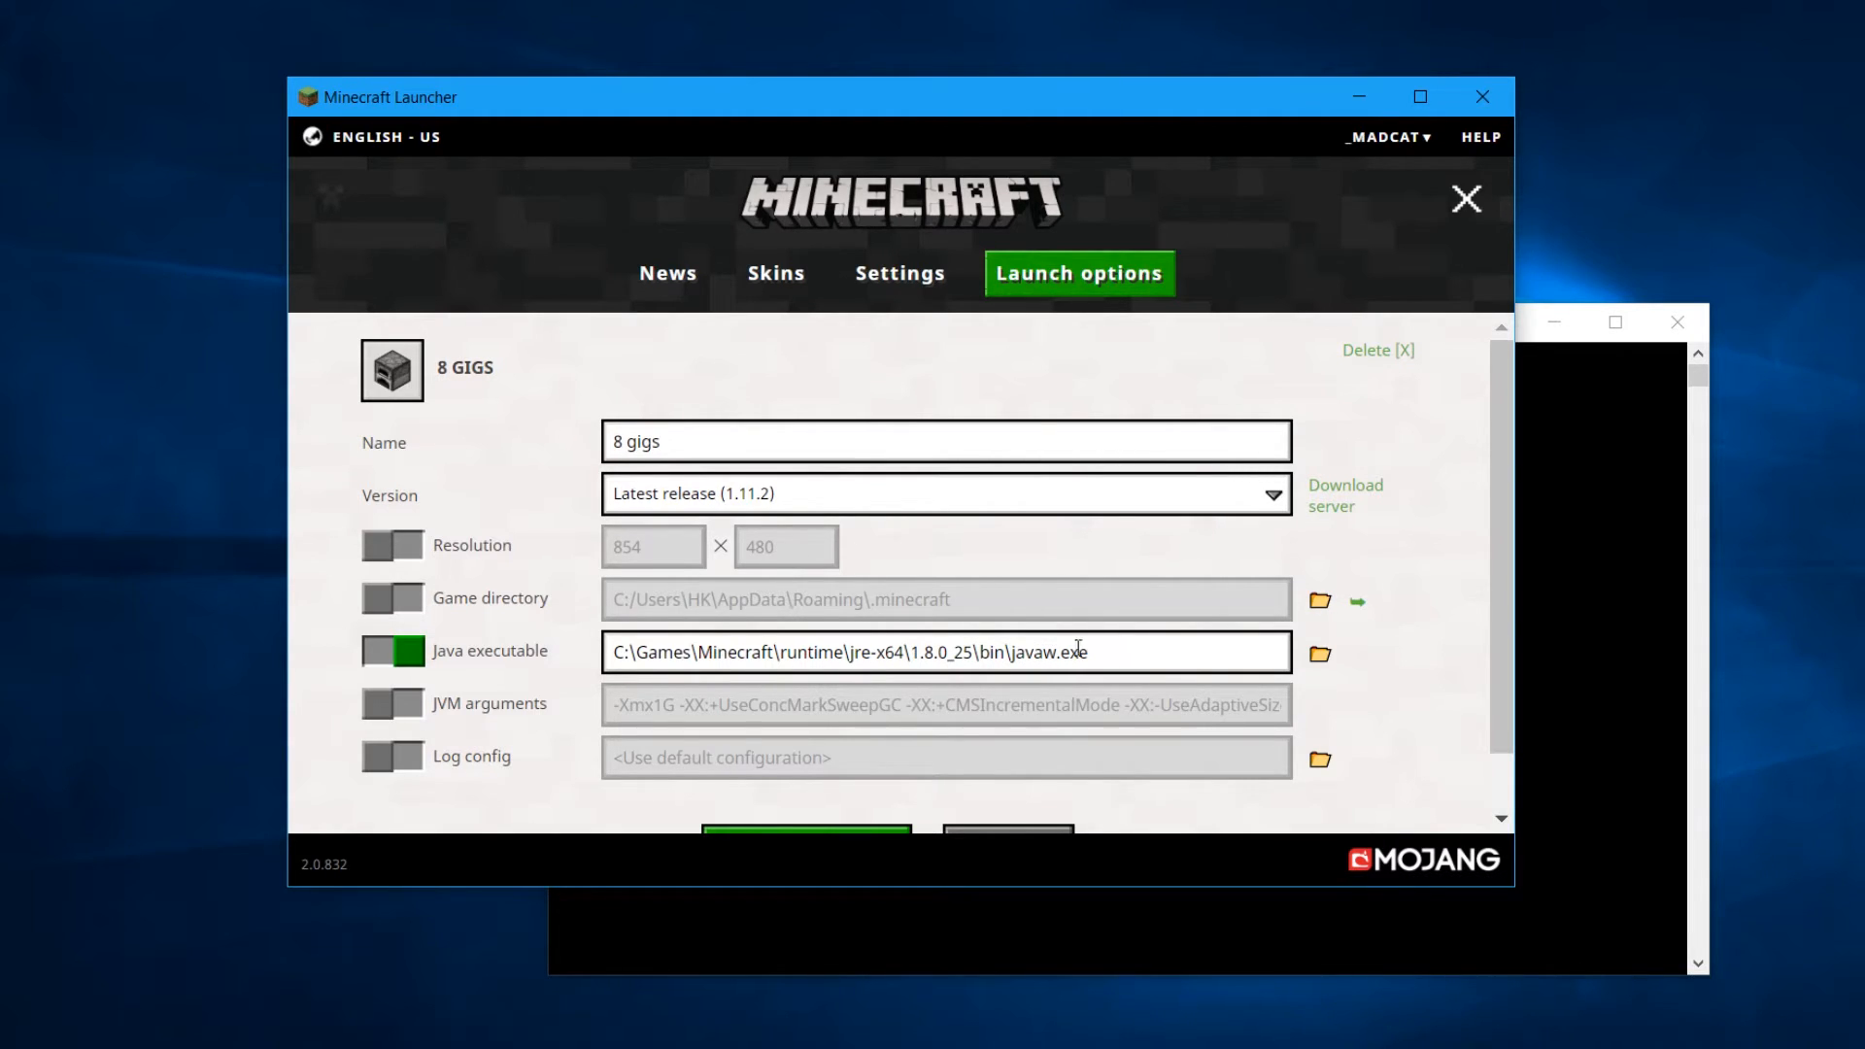
{"action": "mouse_move", "coordinate": [1151, 659]}
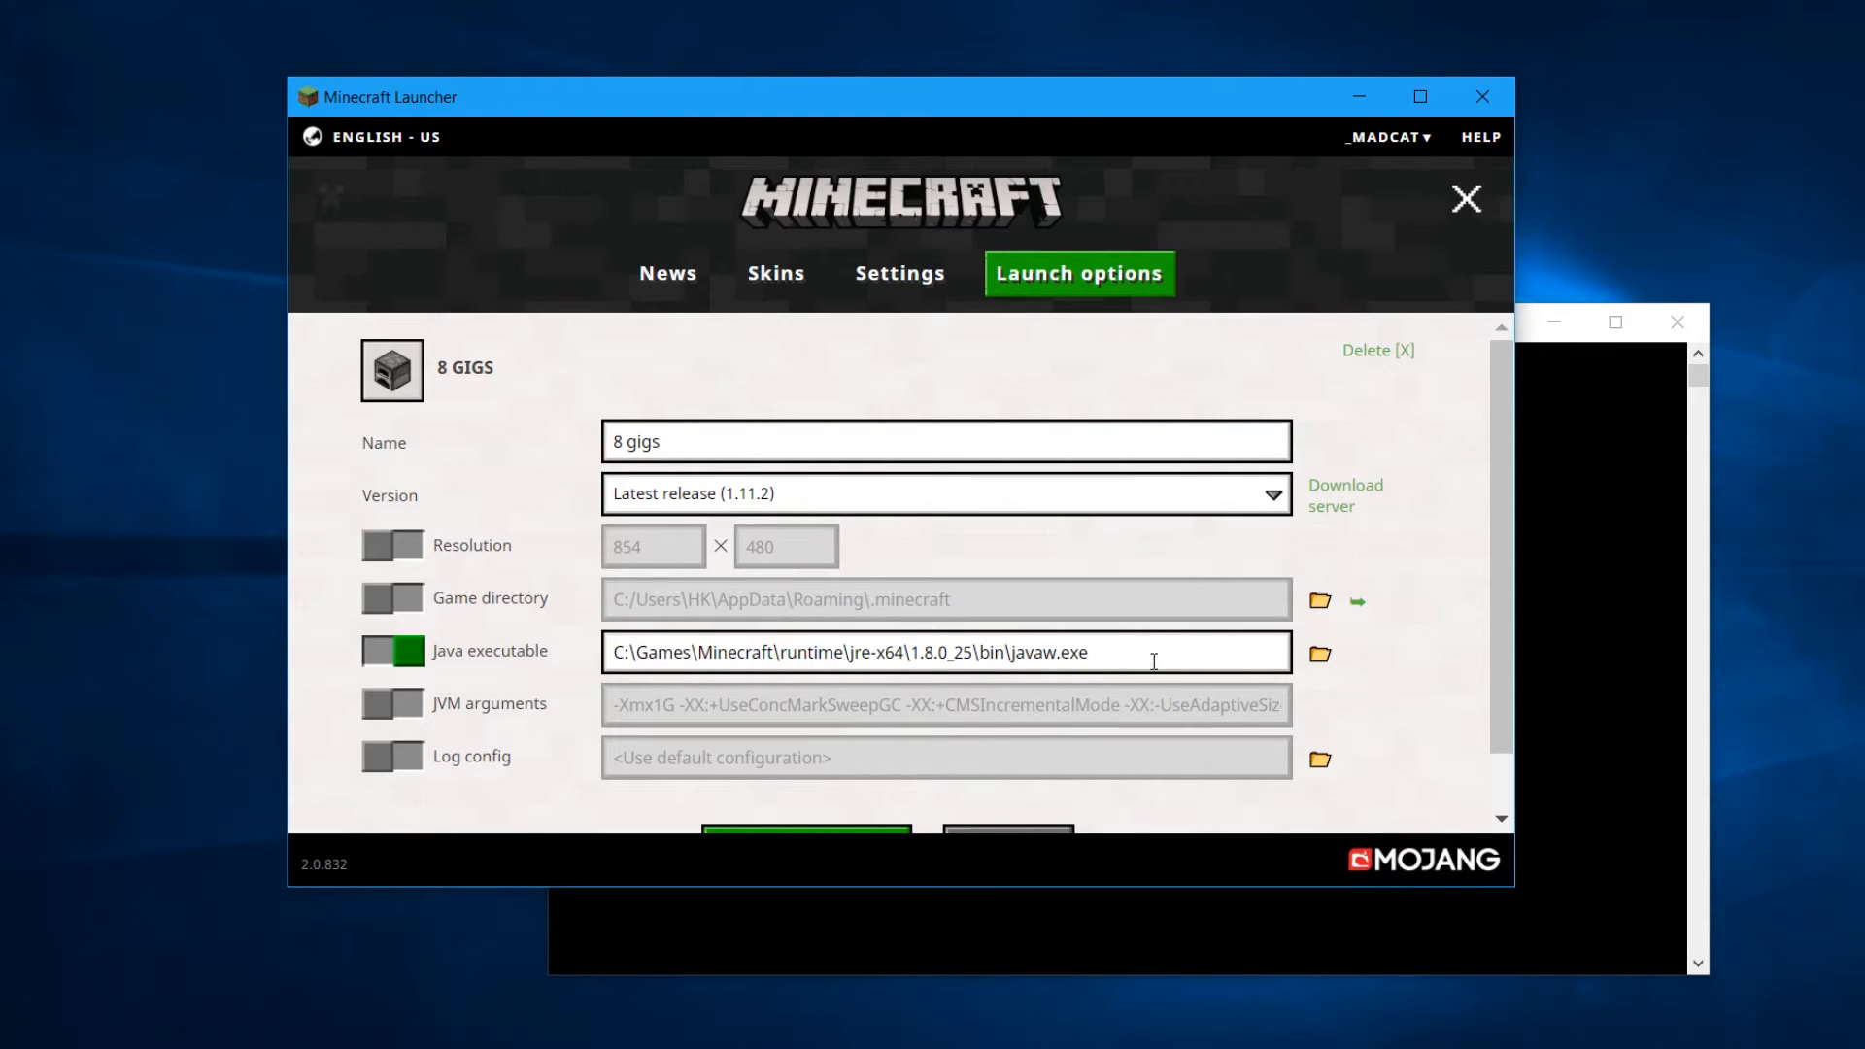
{"action": "mouse_move", "coordinate": [1319, 657]}
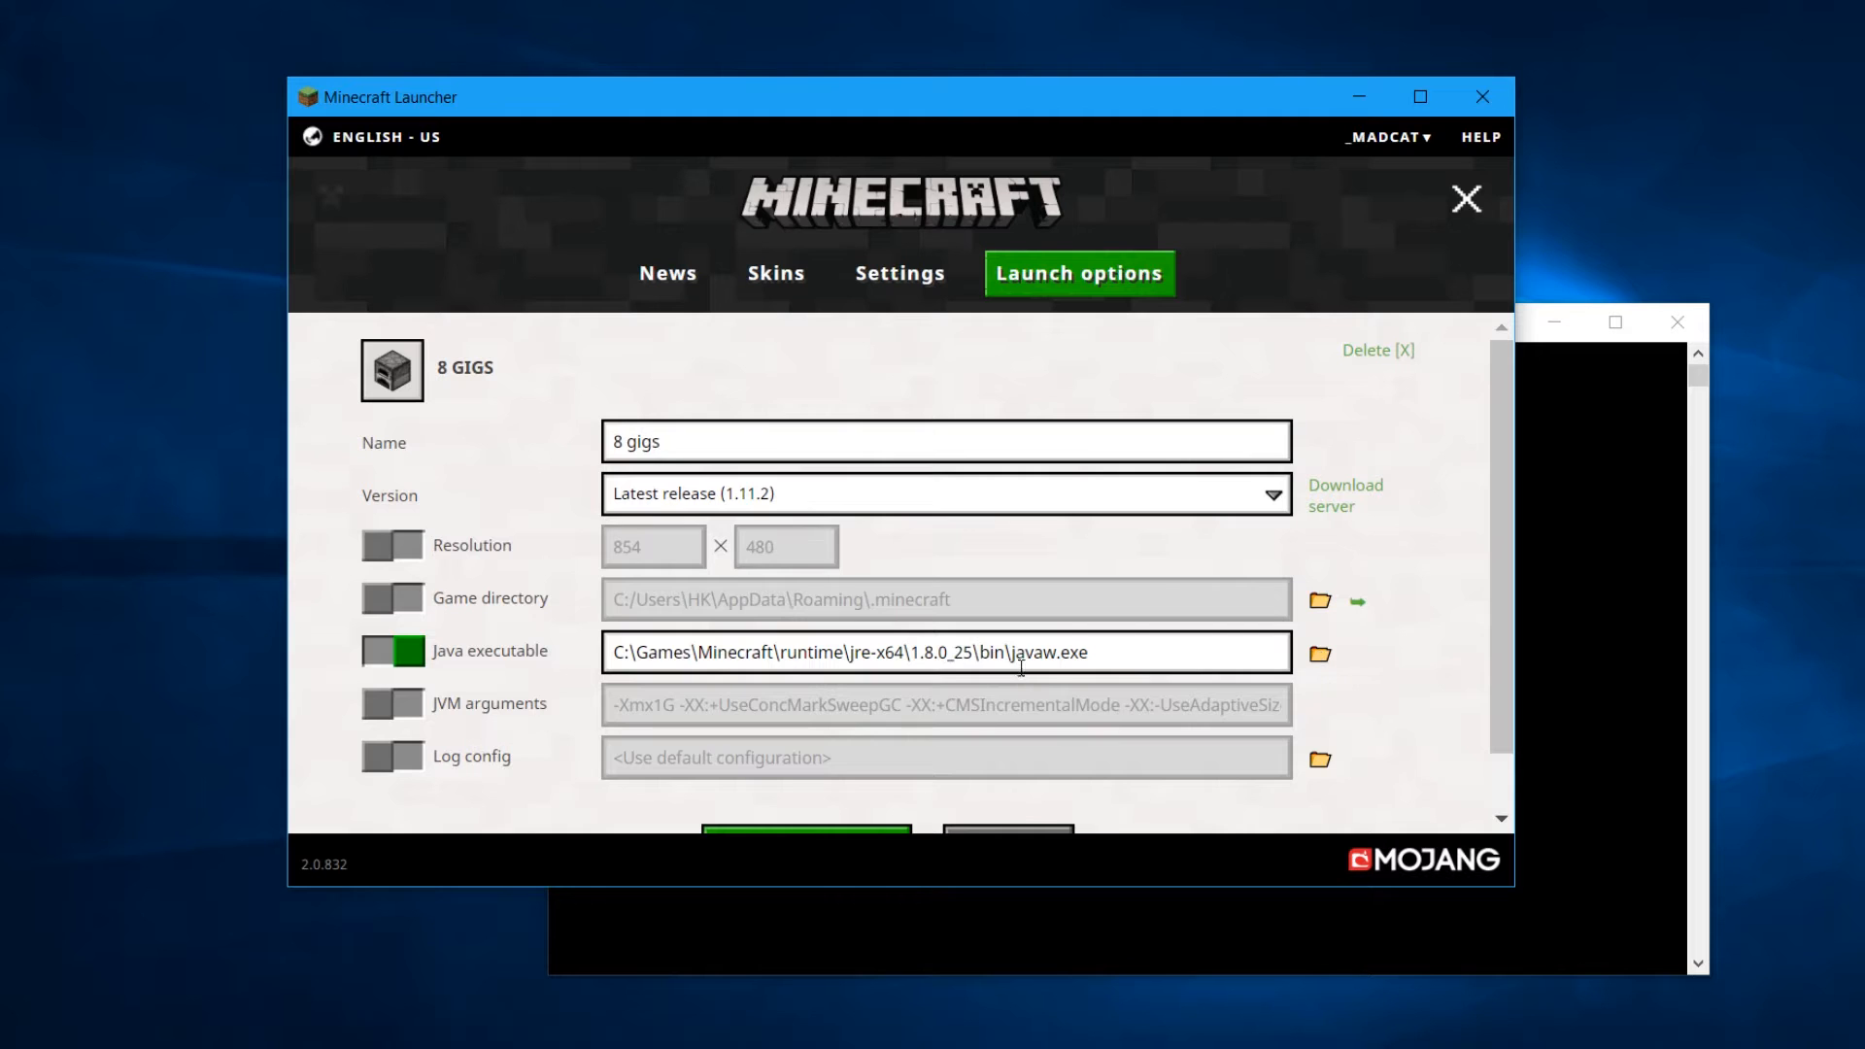
{"action": "mouse_move", "coordinate": [1318, 653]}
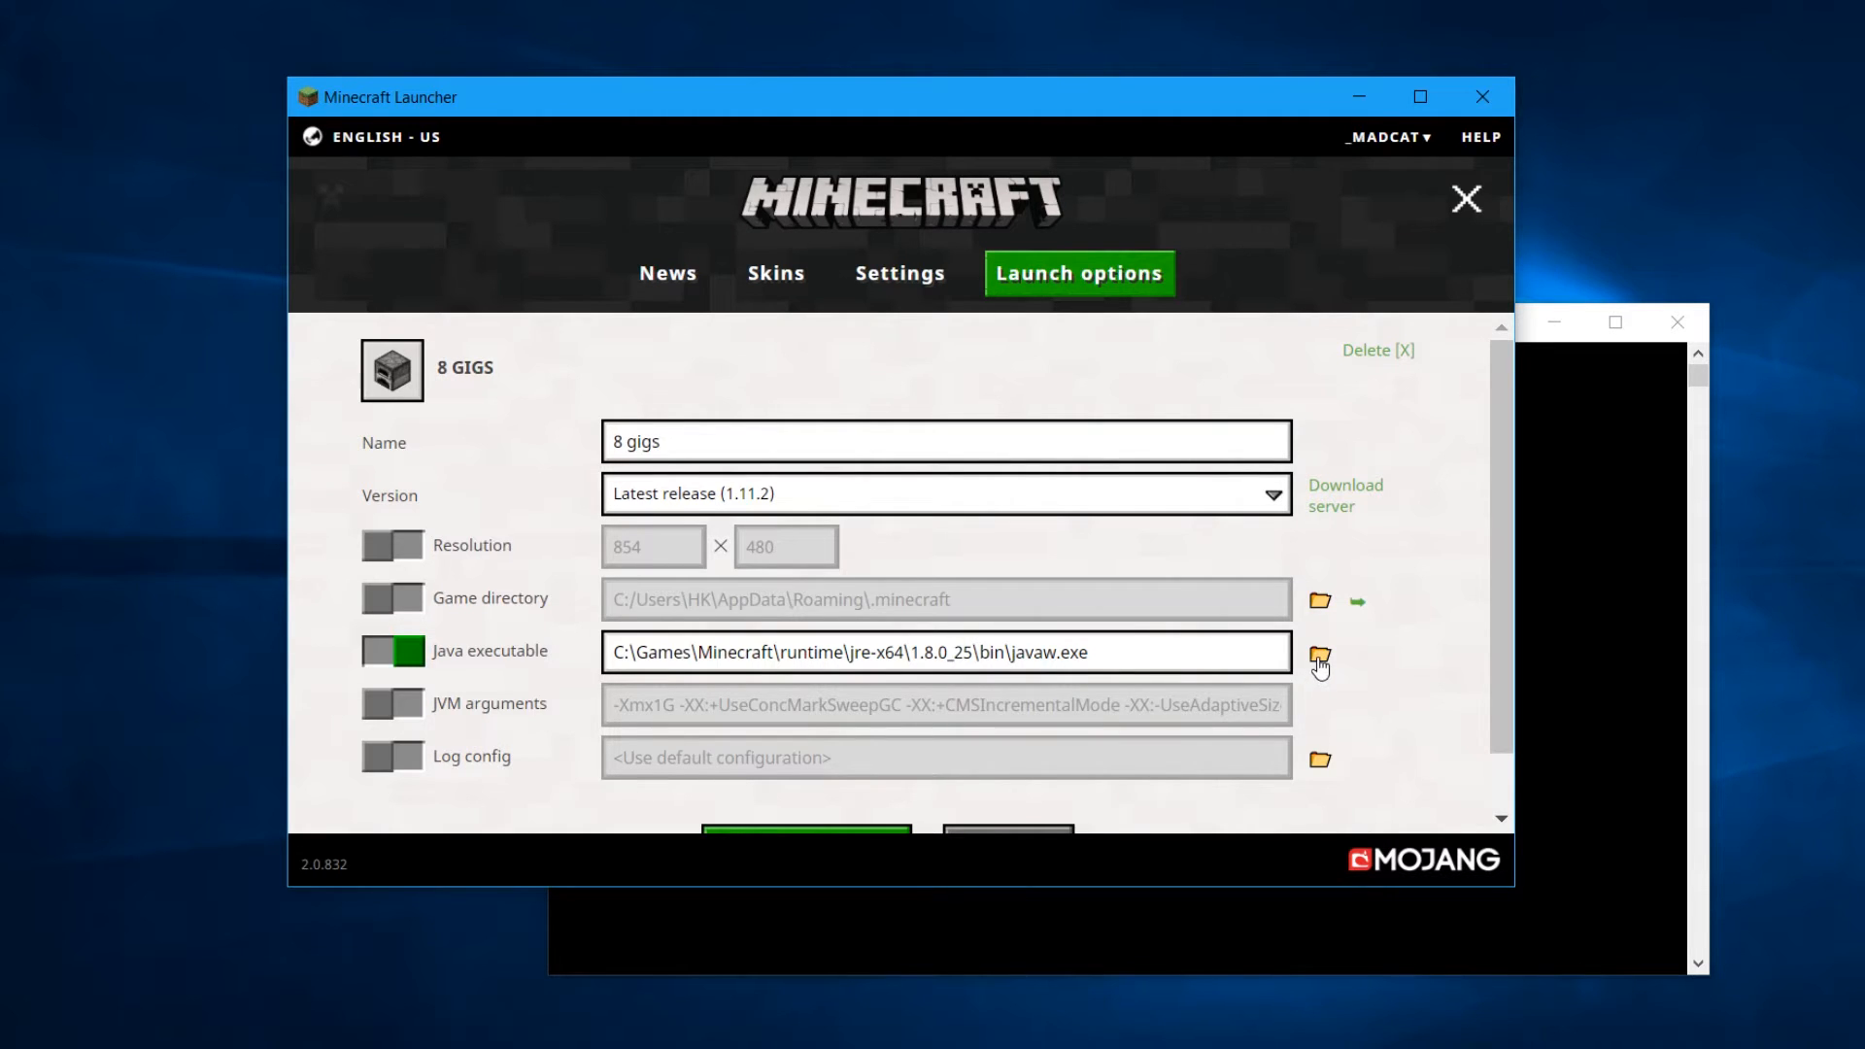
Point the Java executable to C:\Program Files\Java\jre1.8.0_121\bin\javaw.exe
{"action": "left_click", "coordinate": [1319, 659]}
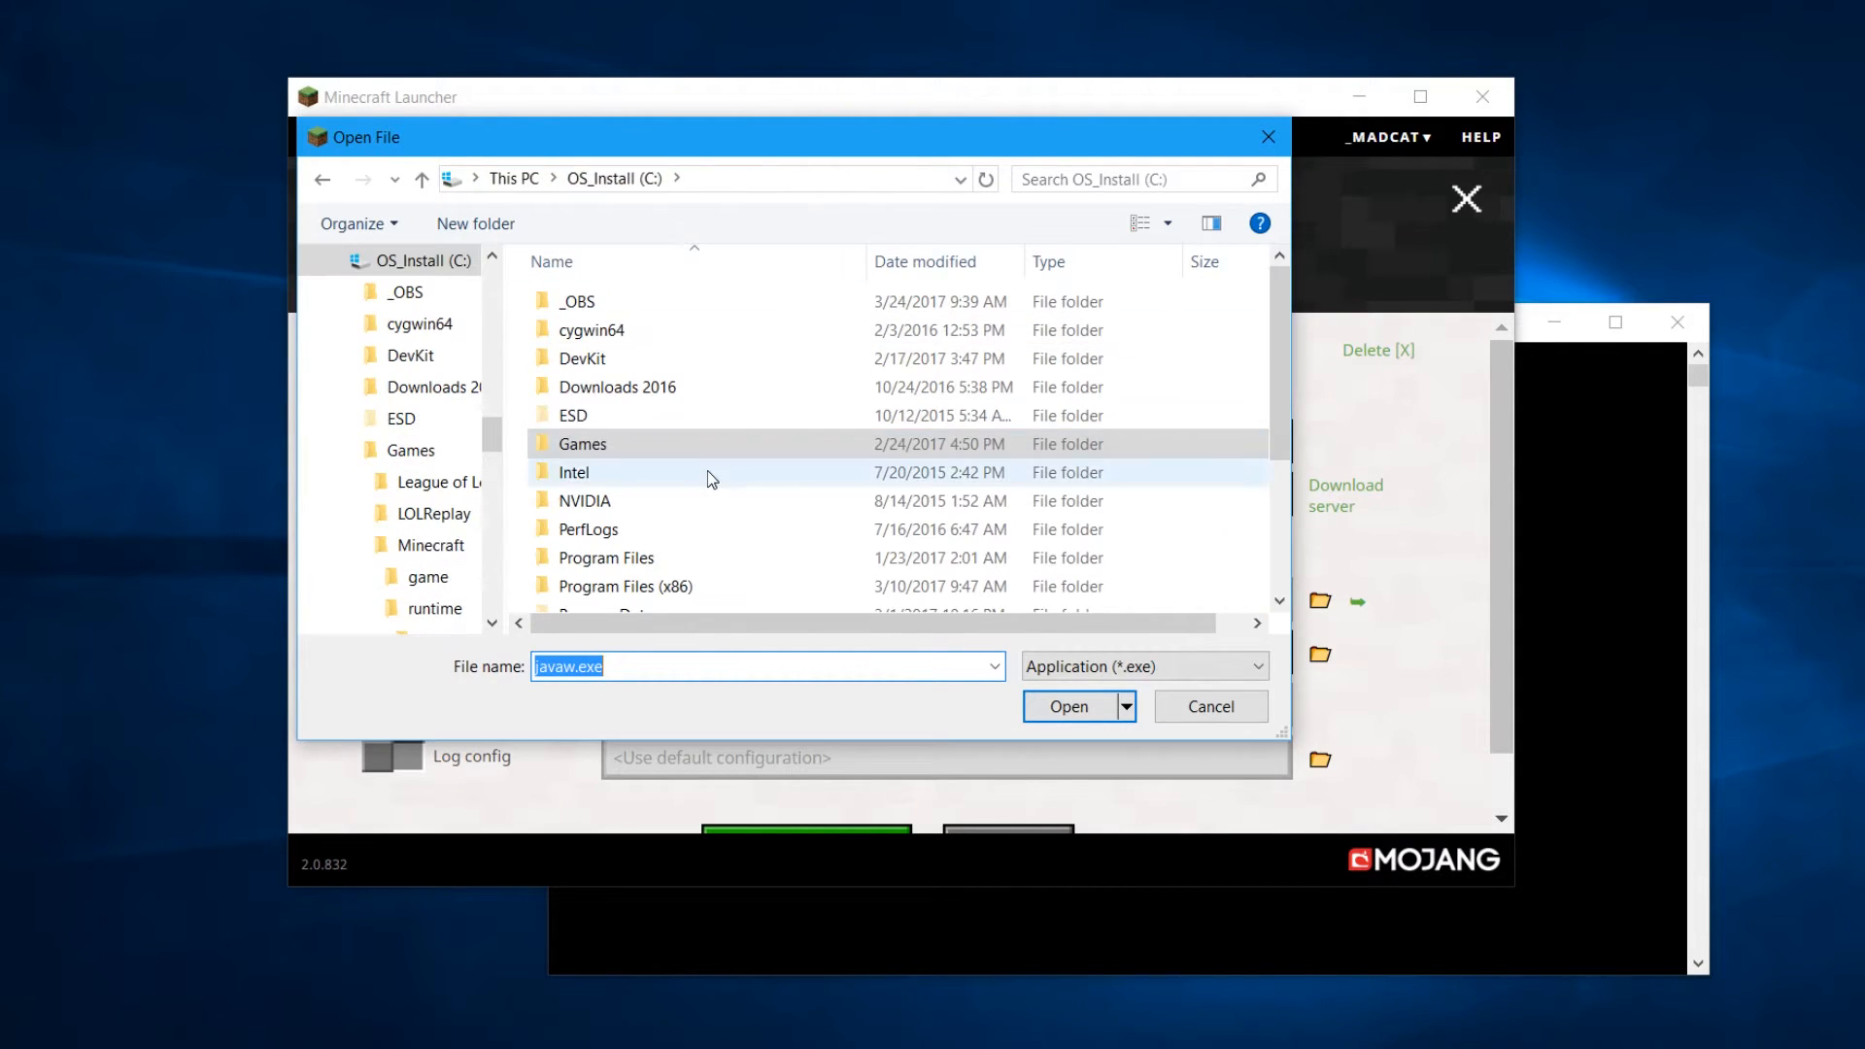
{"action": "double_click", "coordinate": [606, 557]}
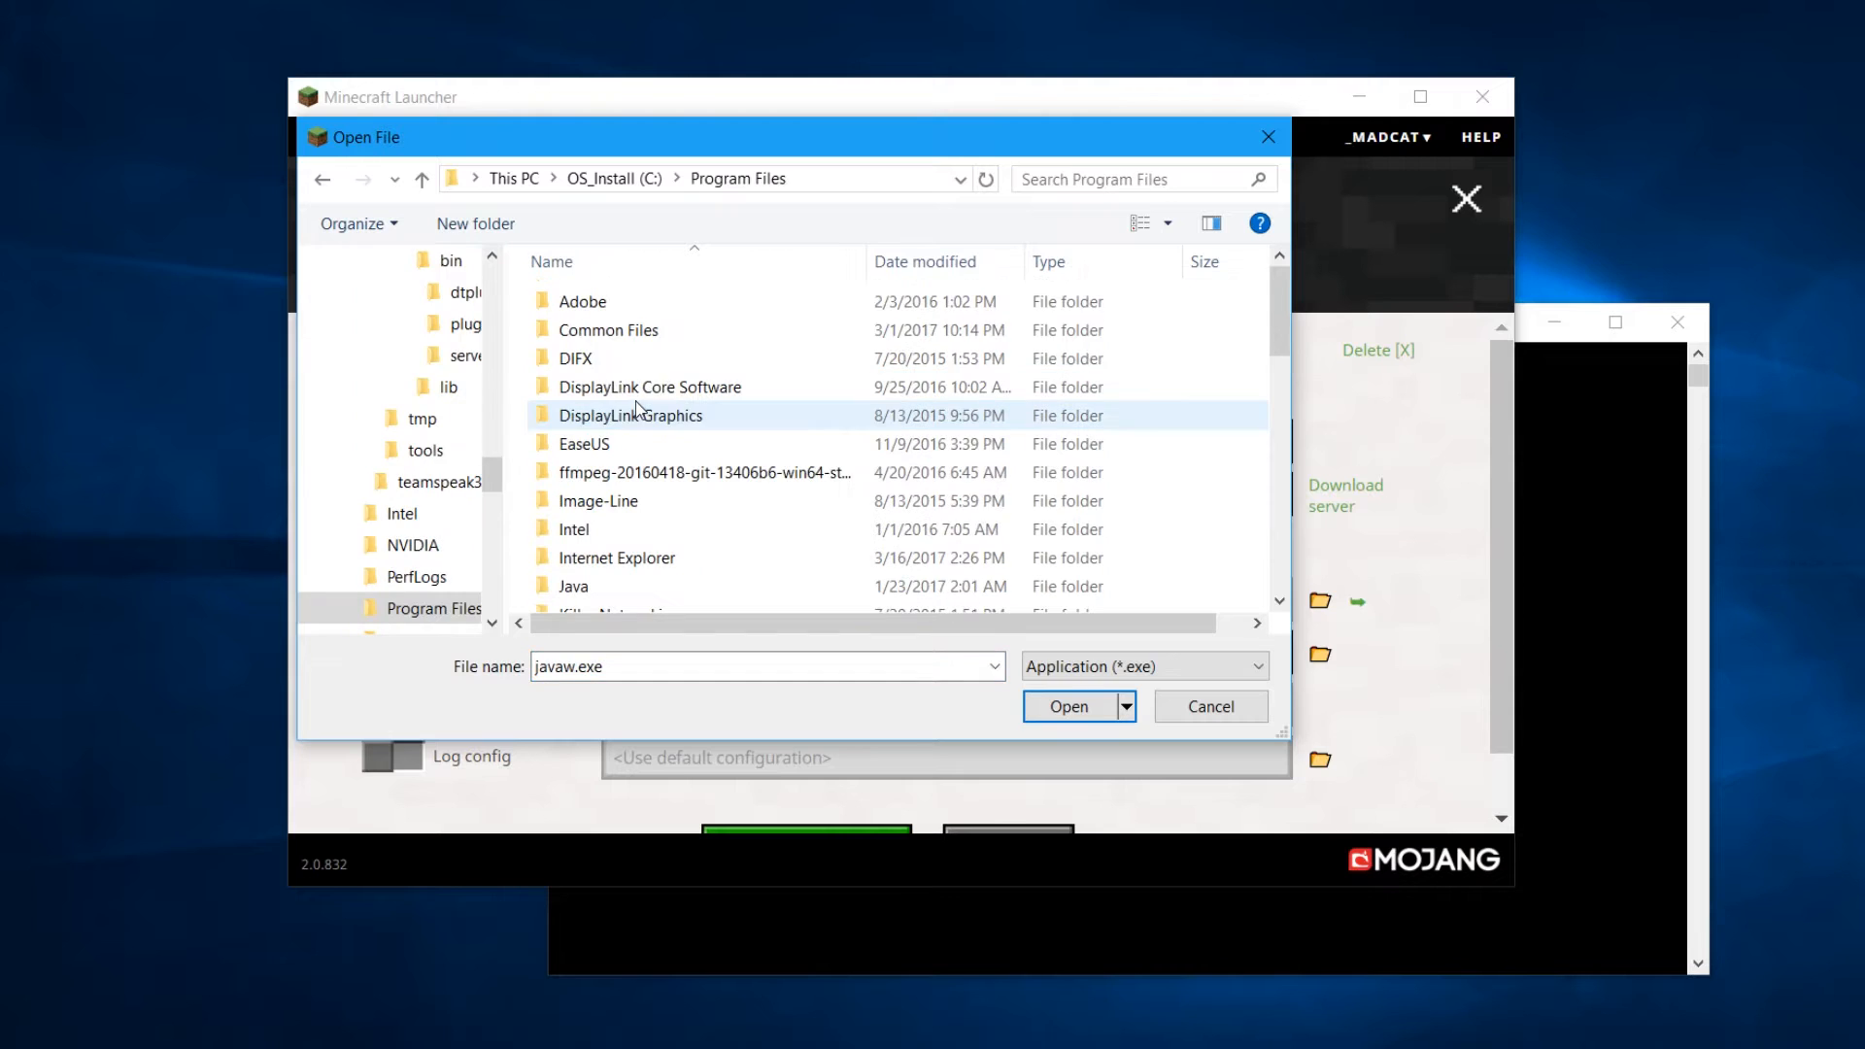
{"action": "double_click", "coordinate": [573, 584]}
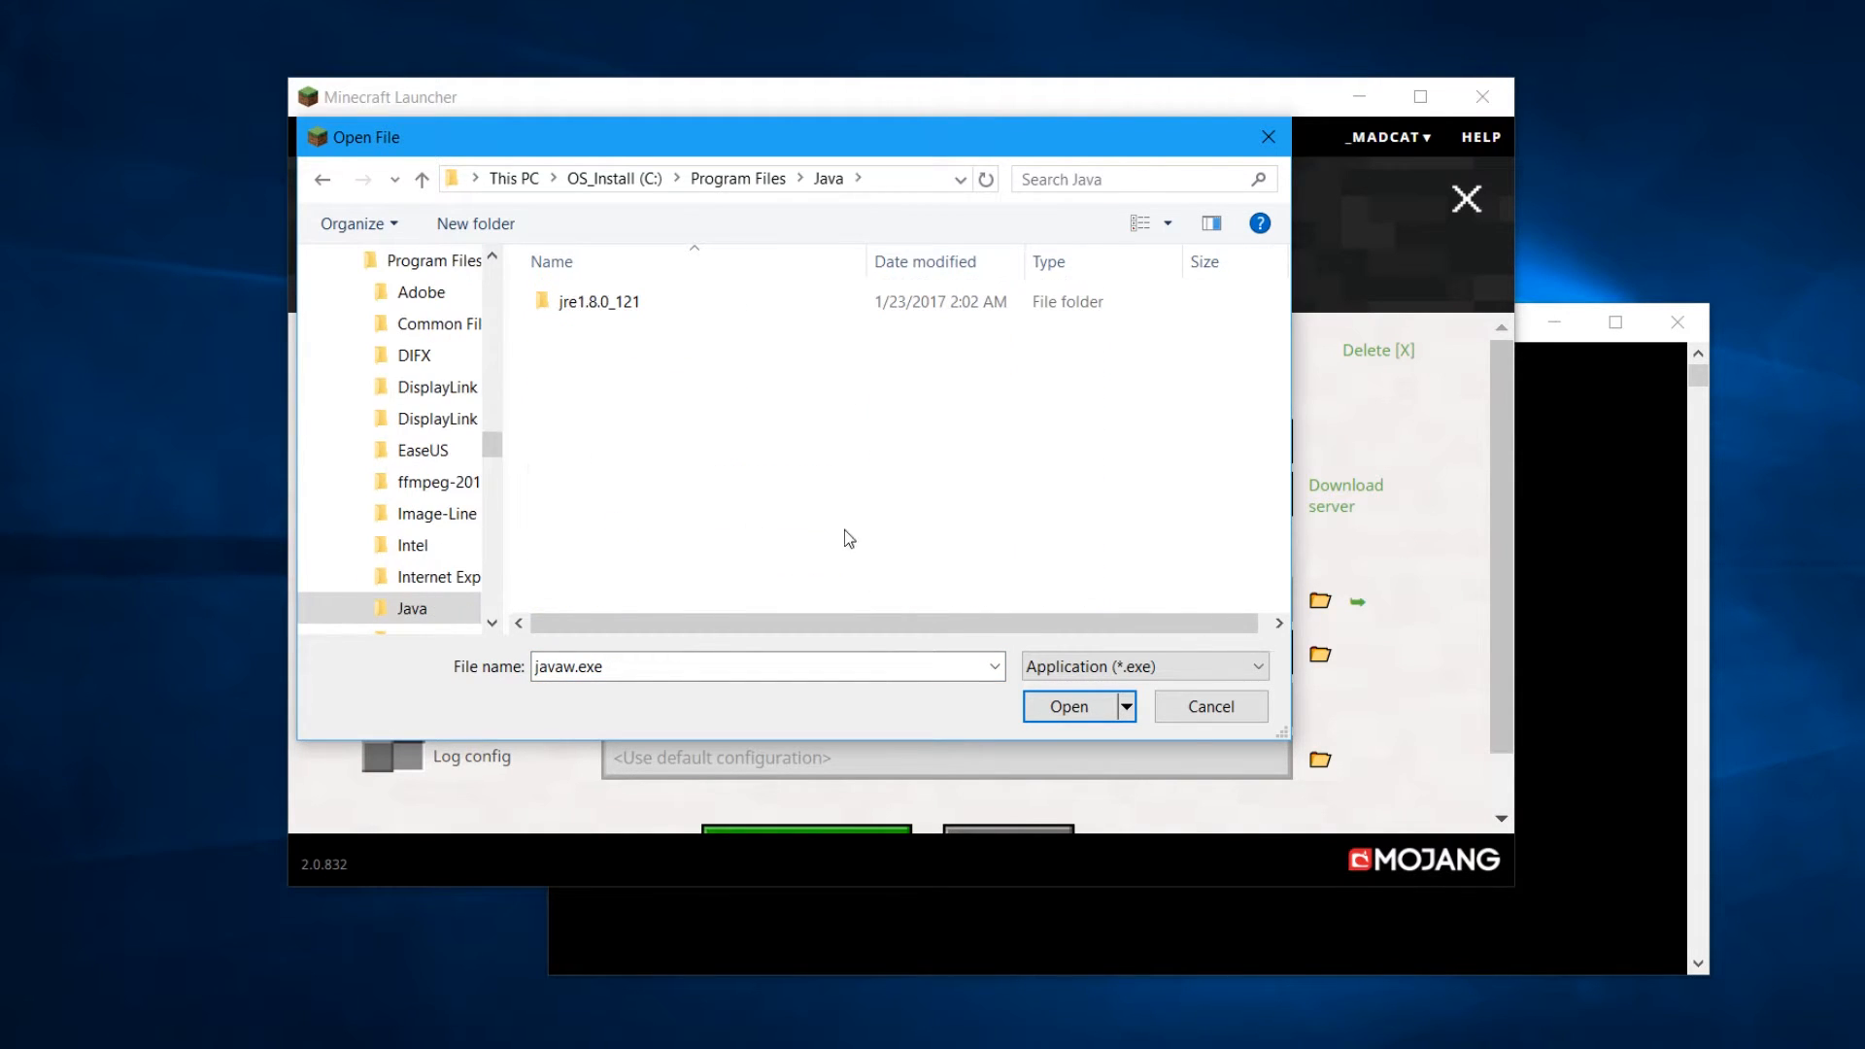
{"action": "double_click", "coordinate": [598, 301]}
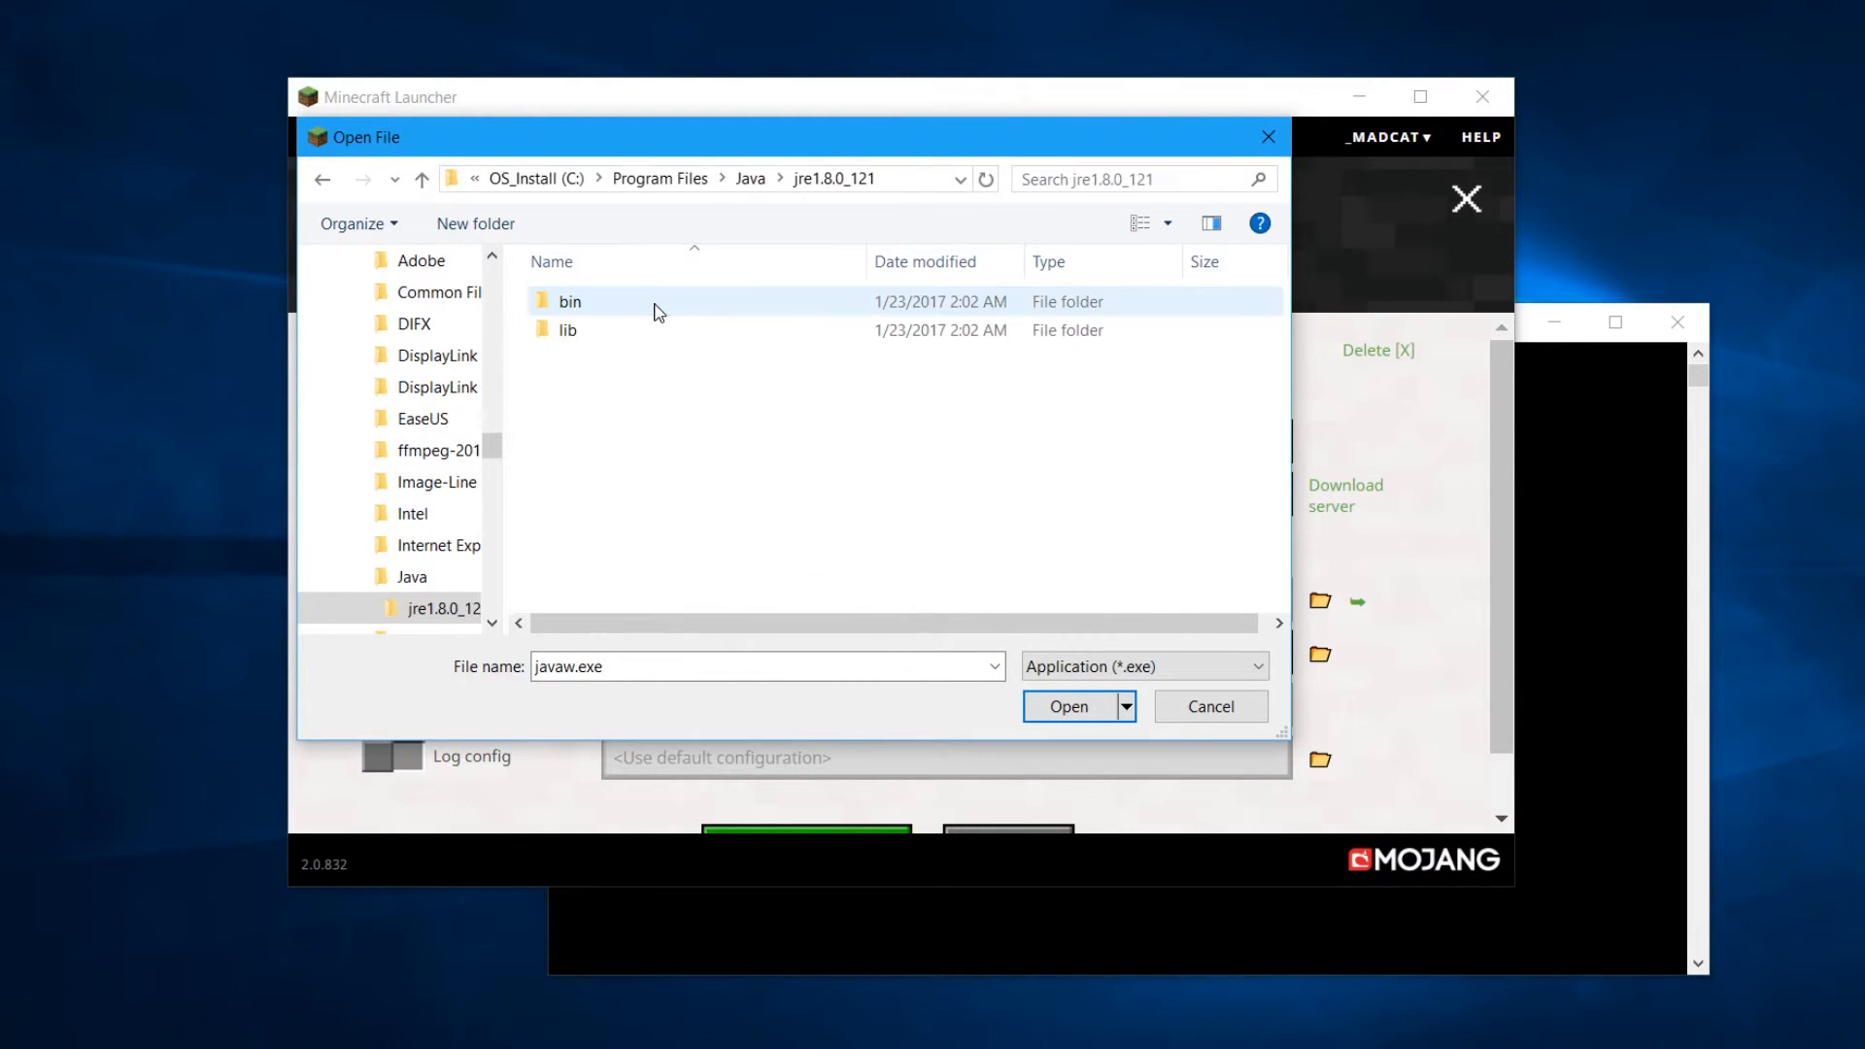
{"action": "mouse_move", "coordinate": [582, 309]}
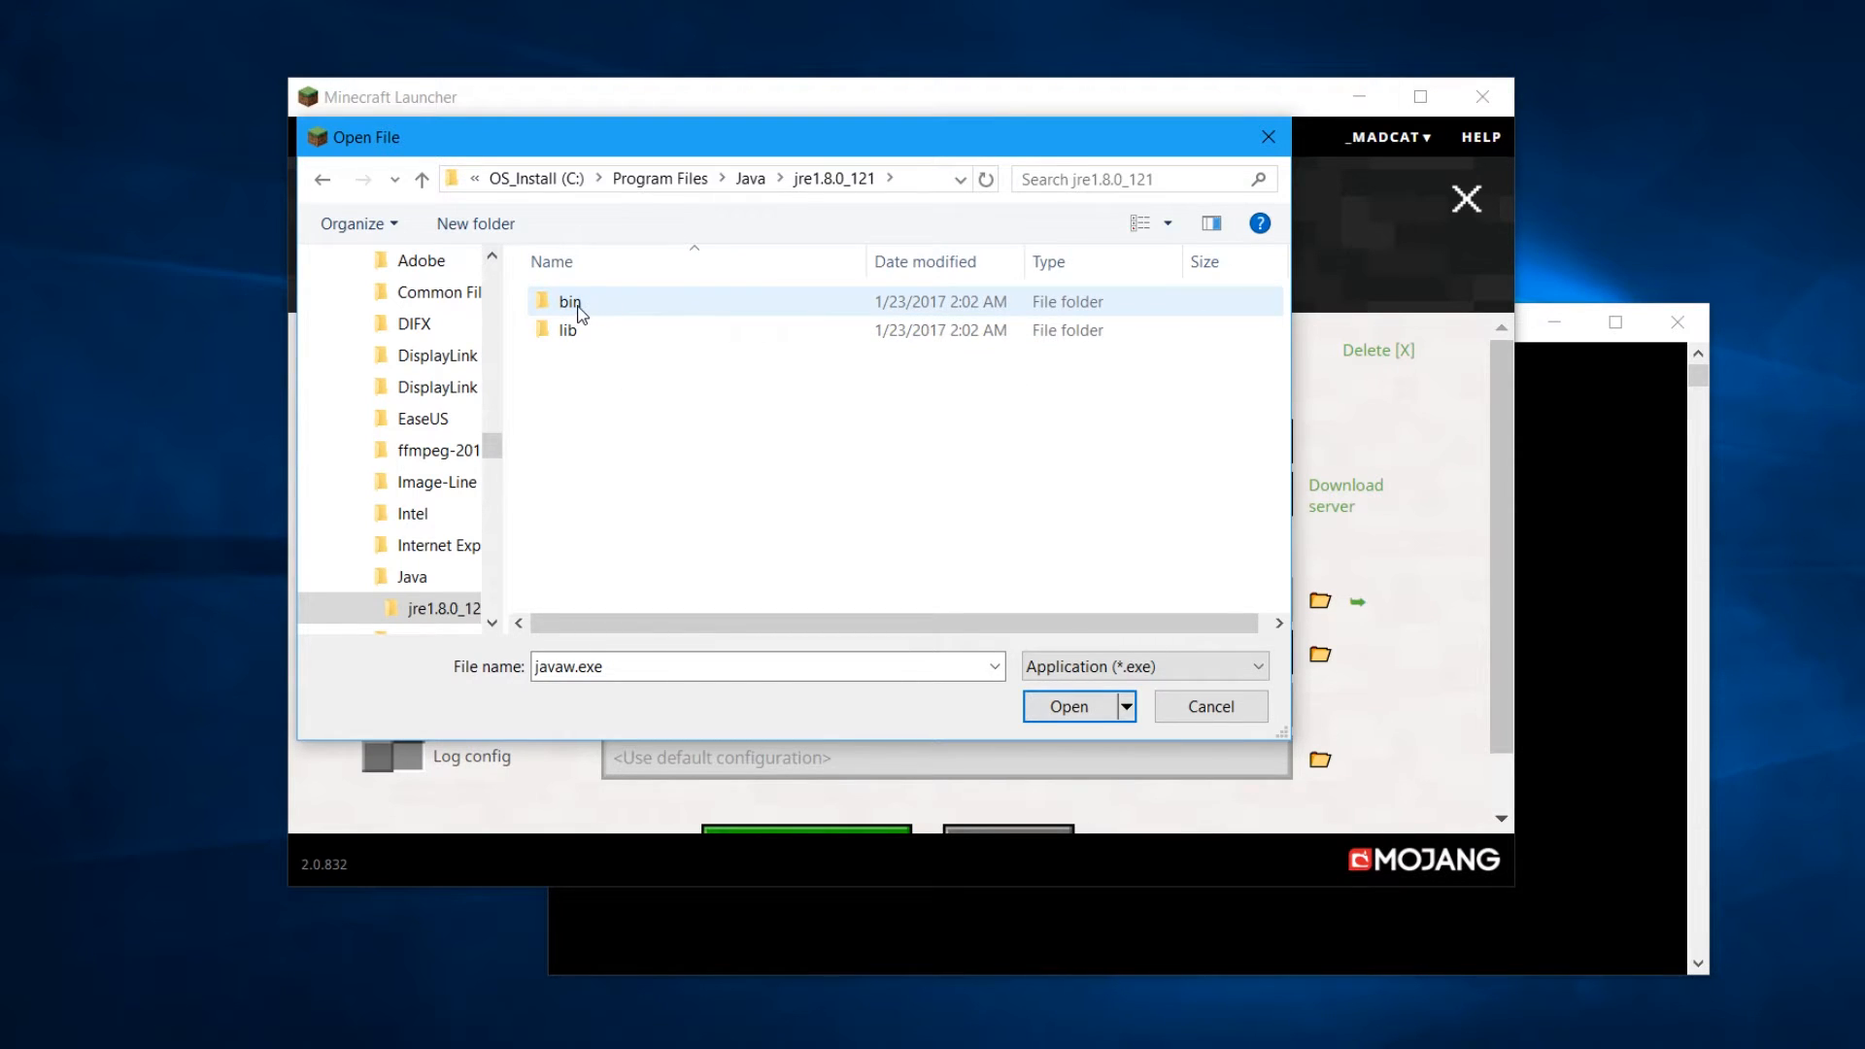
{"action": "double_click", "coordinate": [568, 301]}
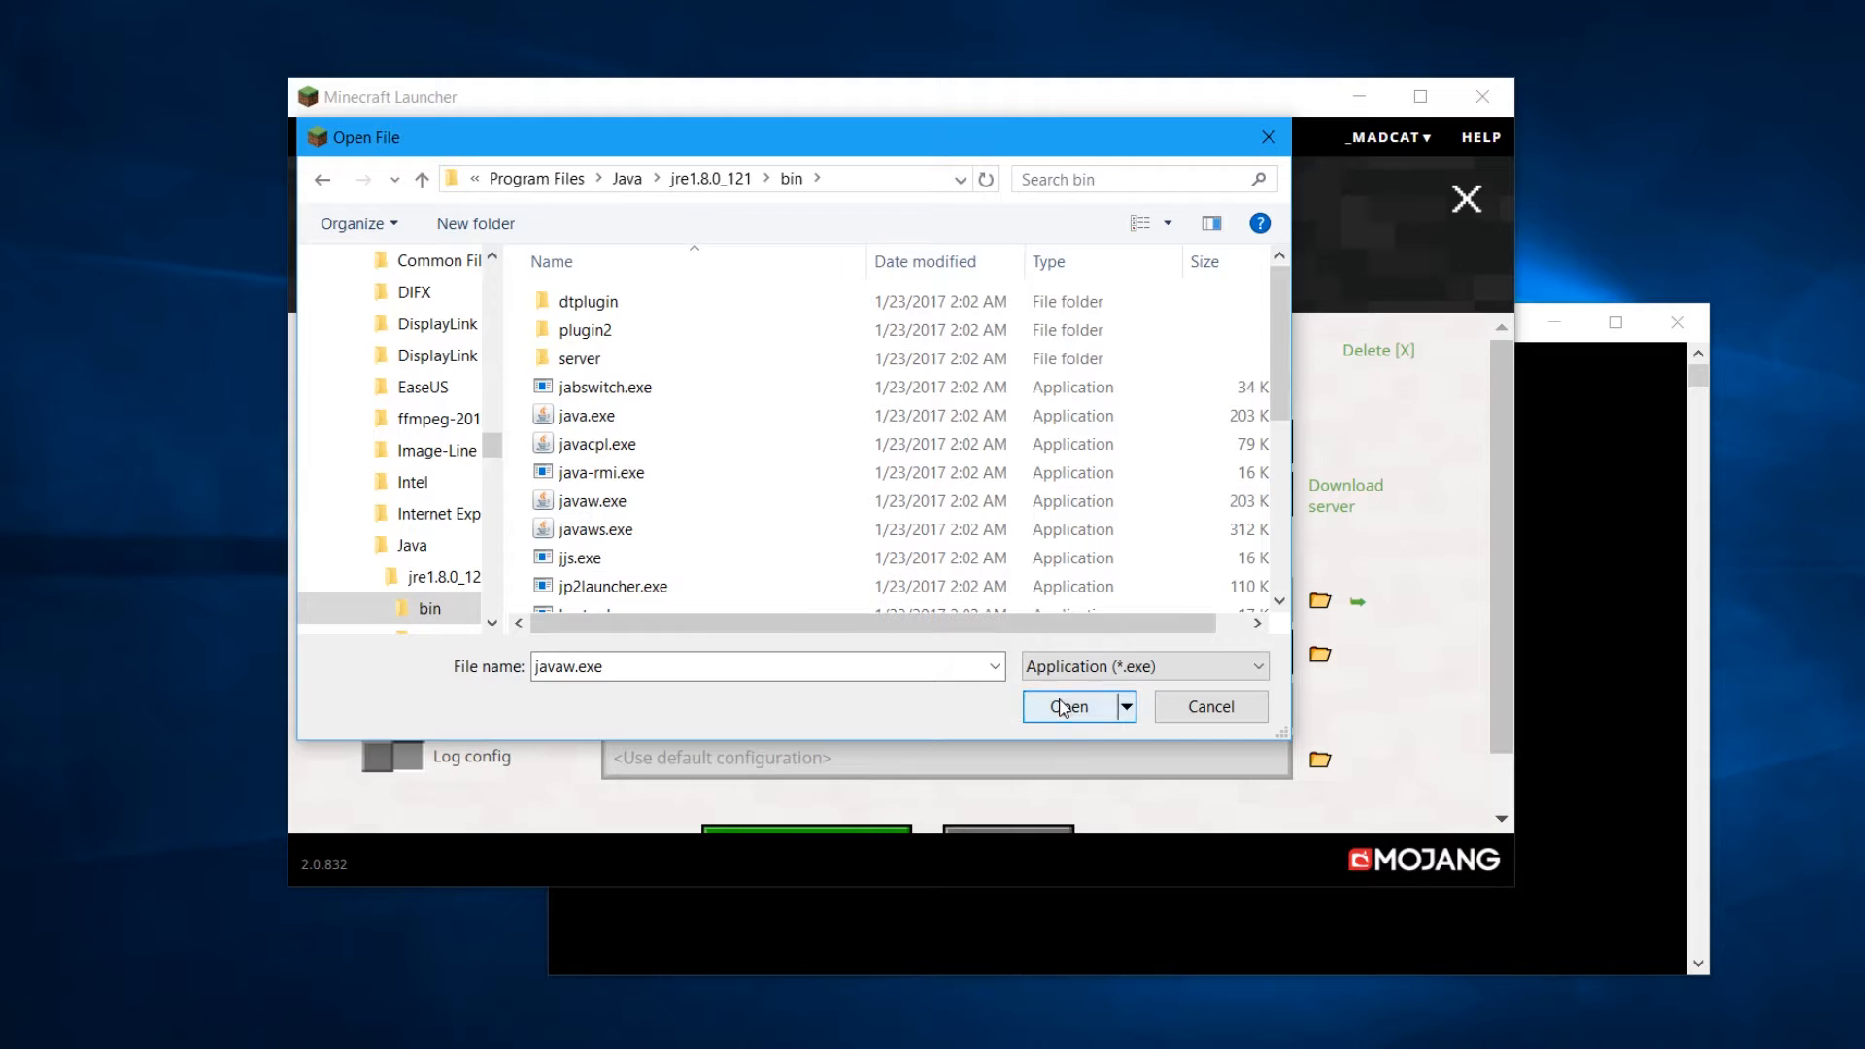
{"action": "mouse_move", "coordinate": [726, 666]}
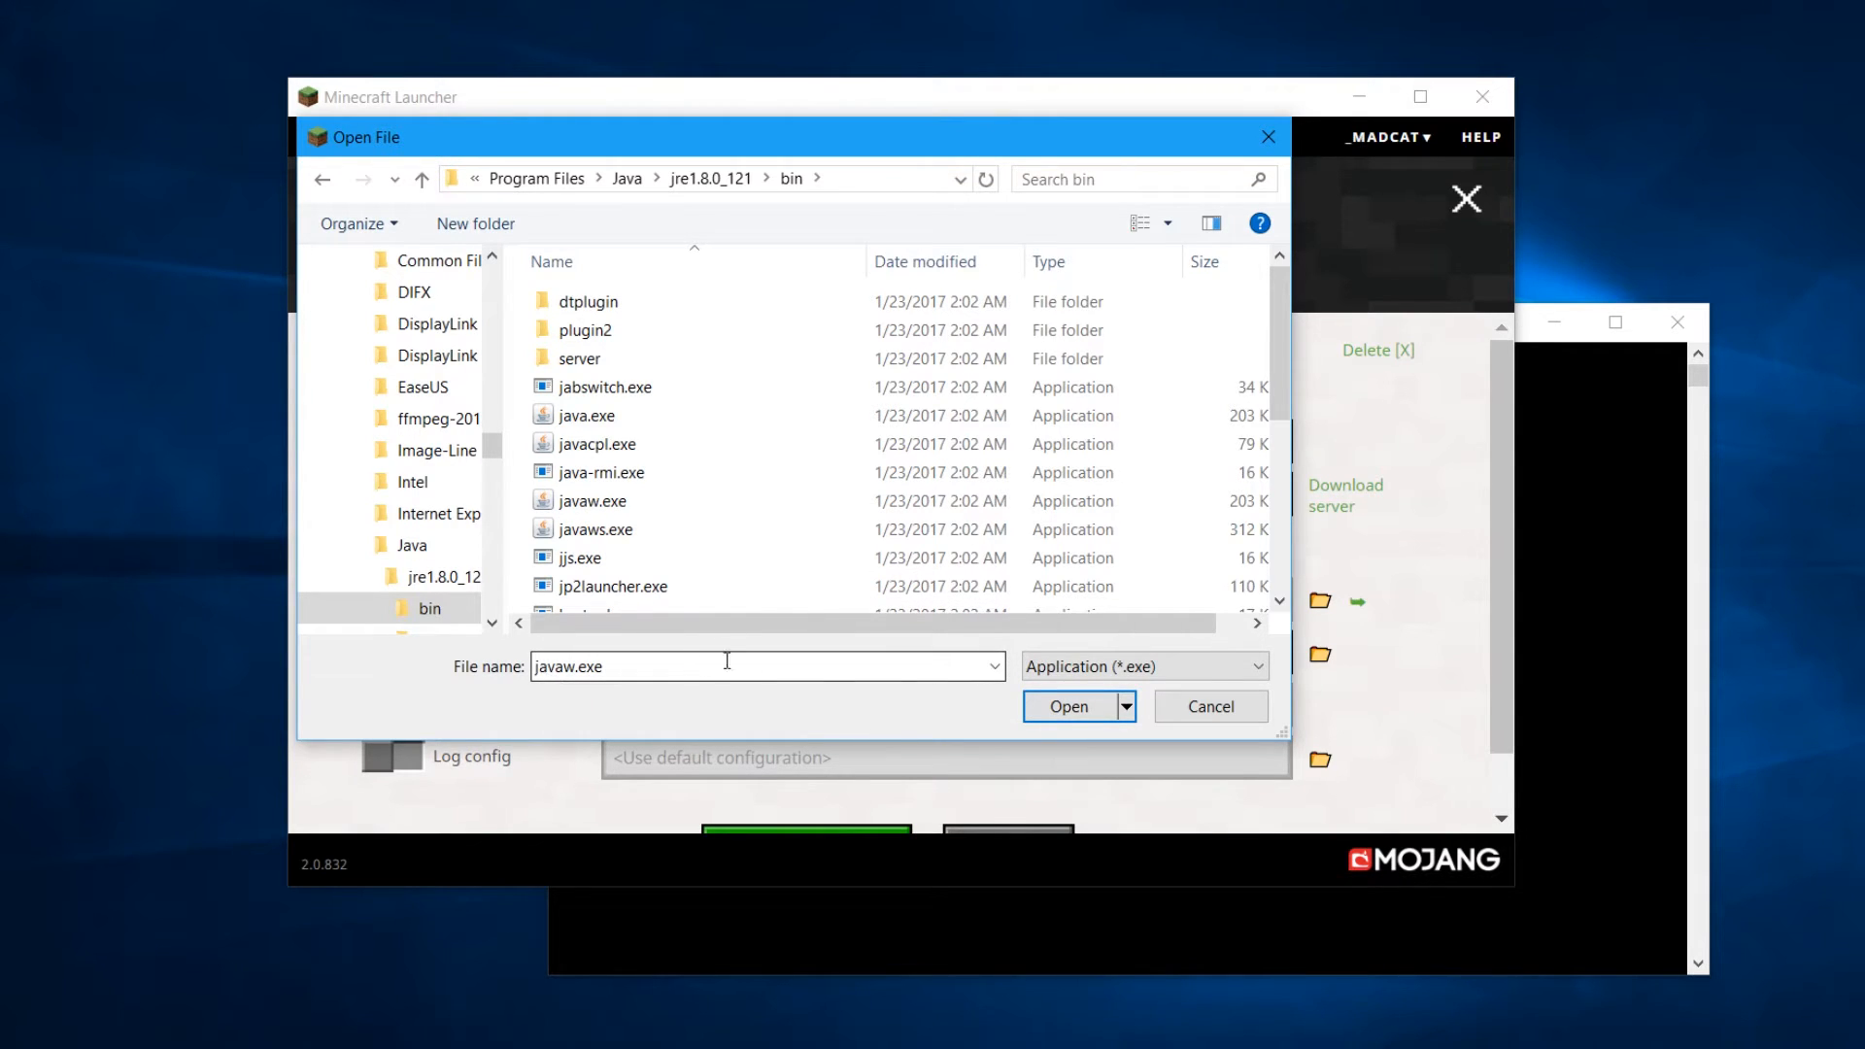
{"action": "left_click", "coordinate": [1066, 706]}
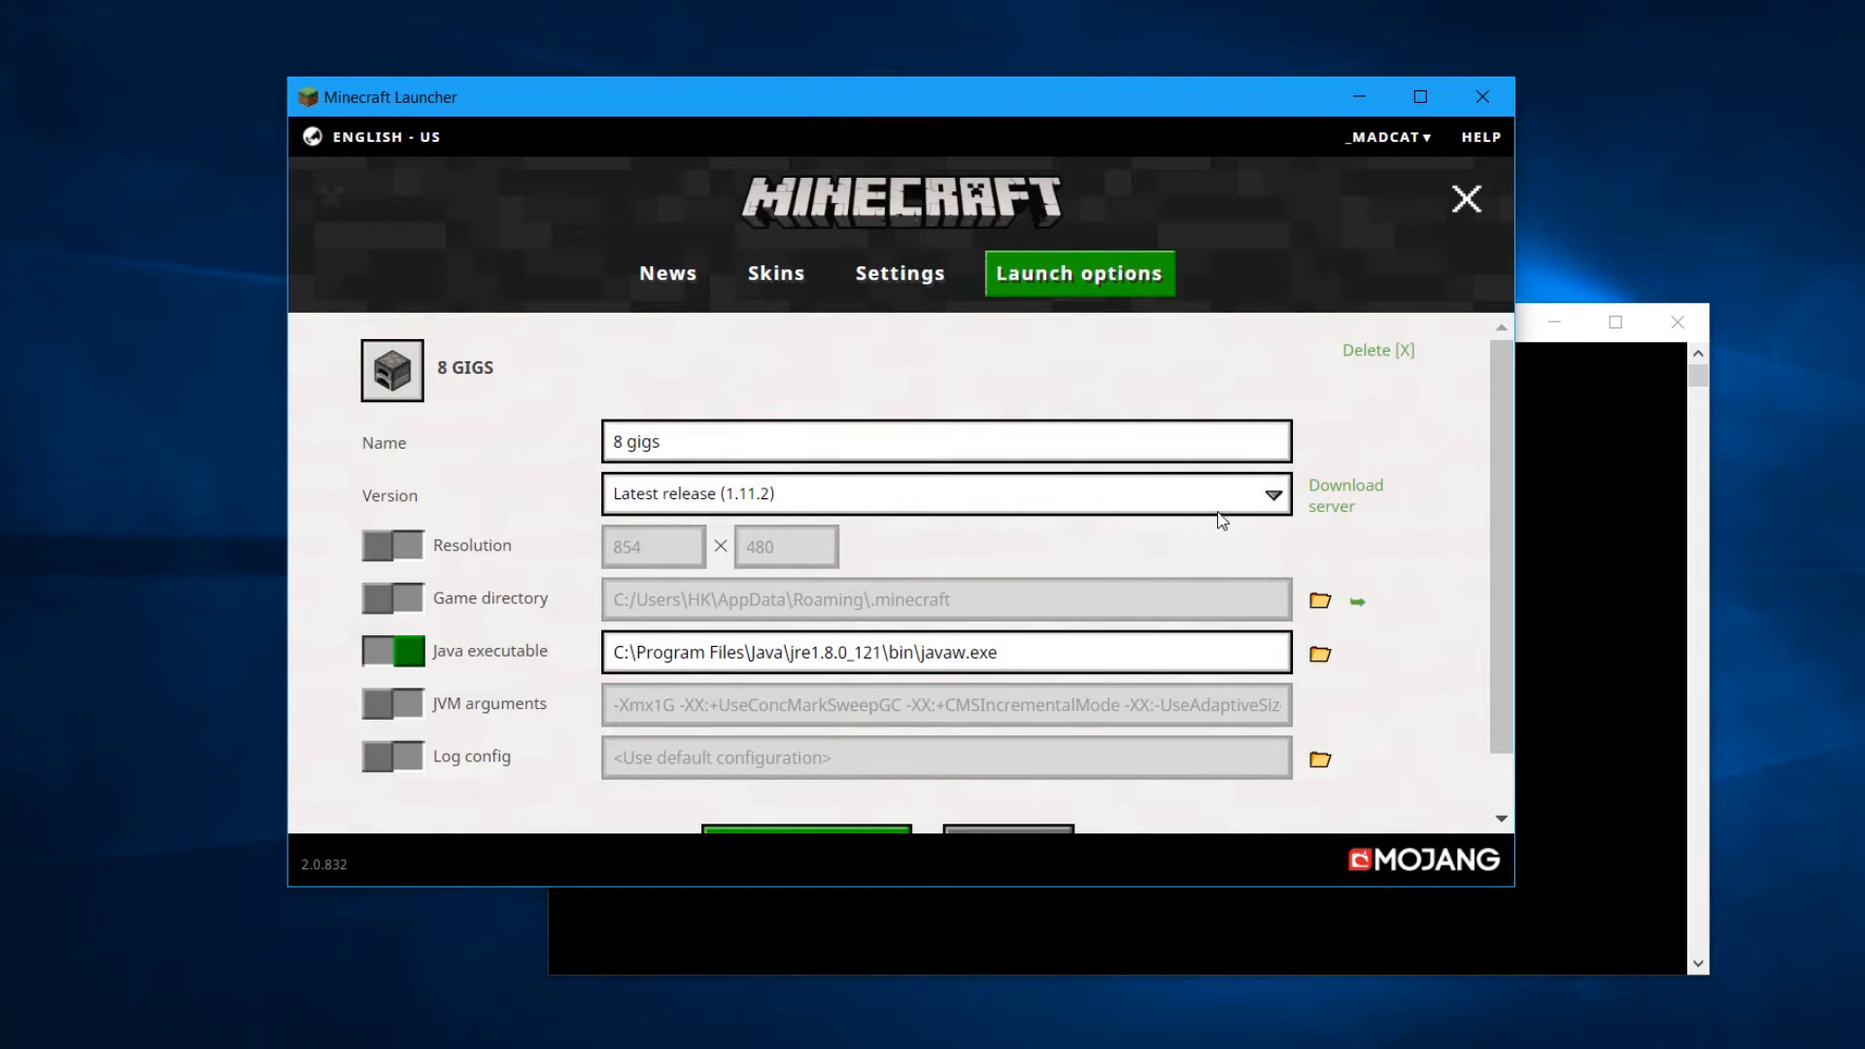
{"action": "mouse_move", "coordinate": [1394, 573]}
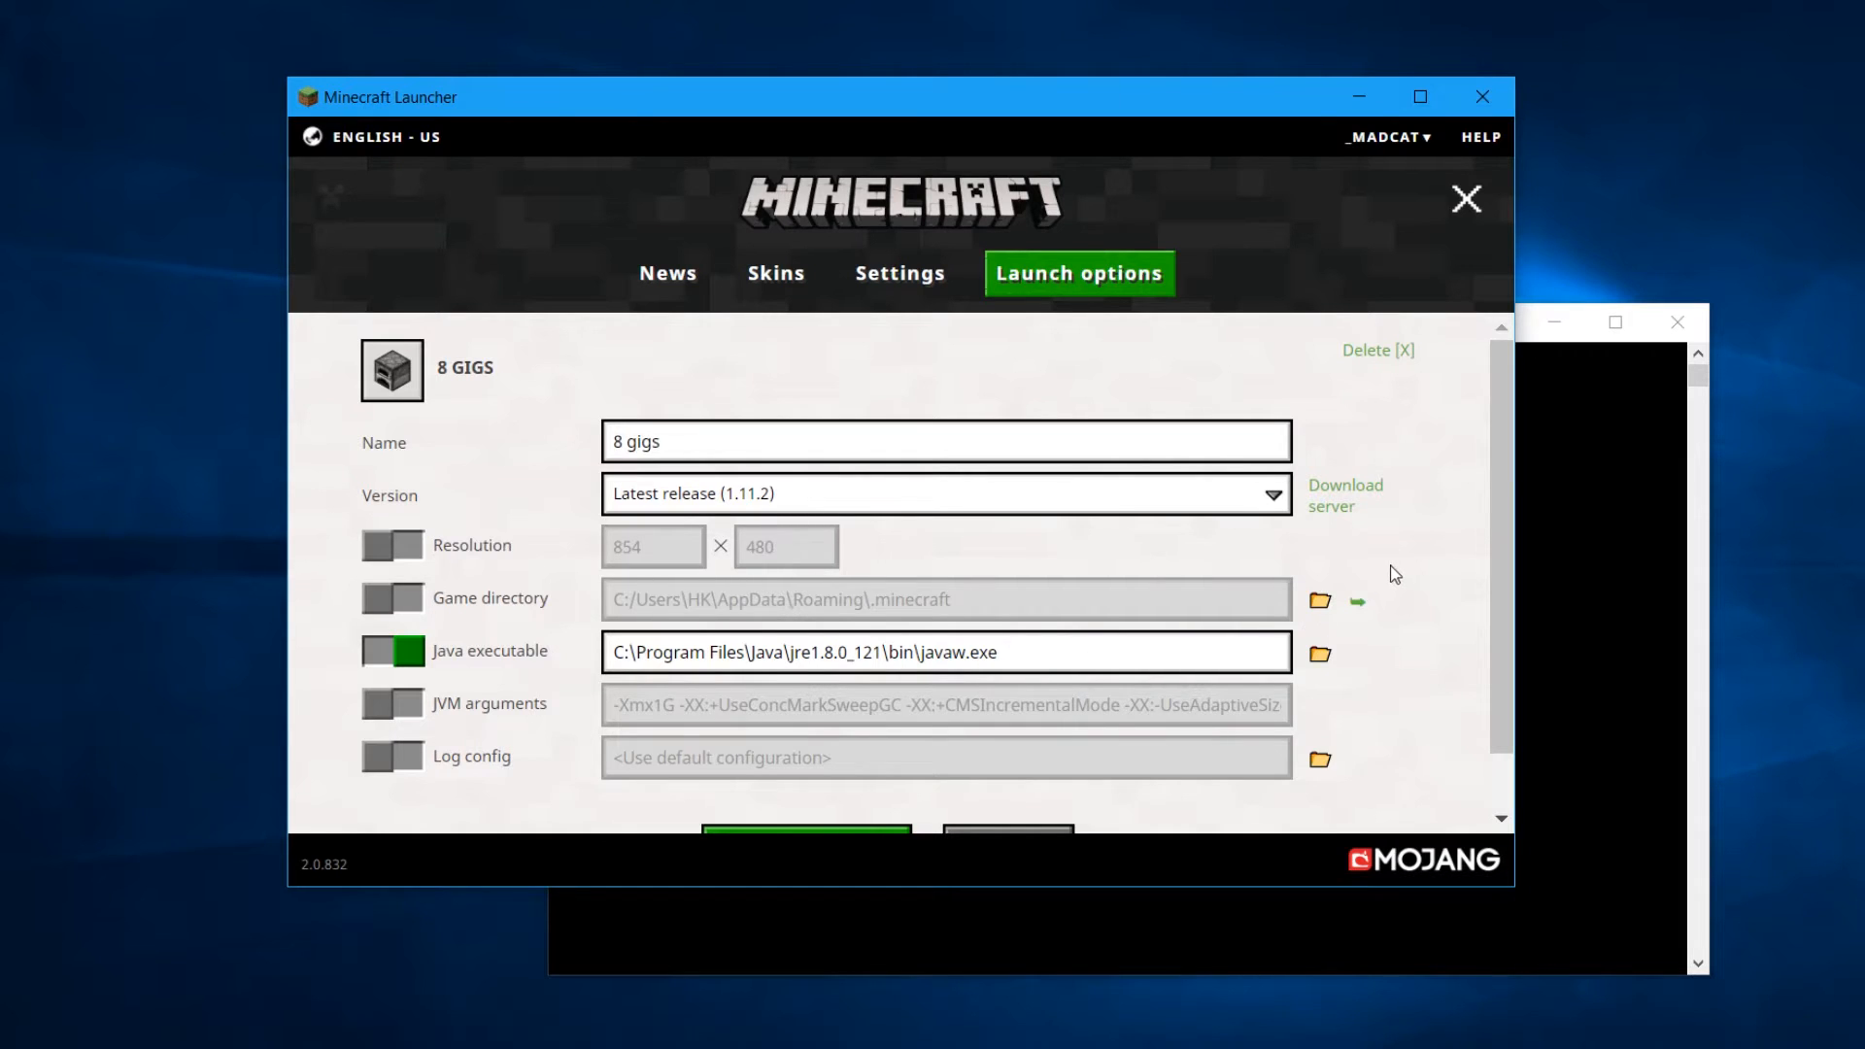
{"action": "scroll", "scroll_direction": "down", "scroll_amount": 3}
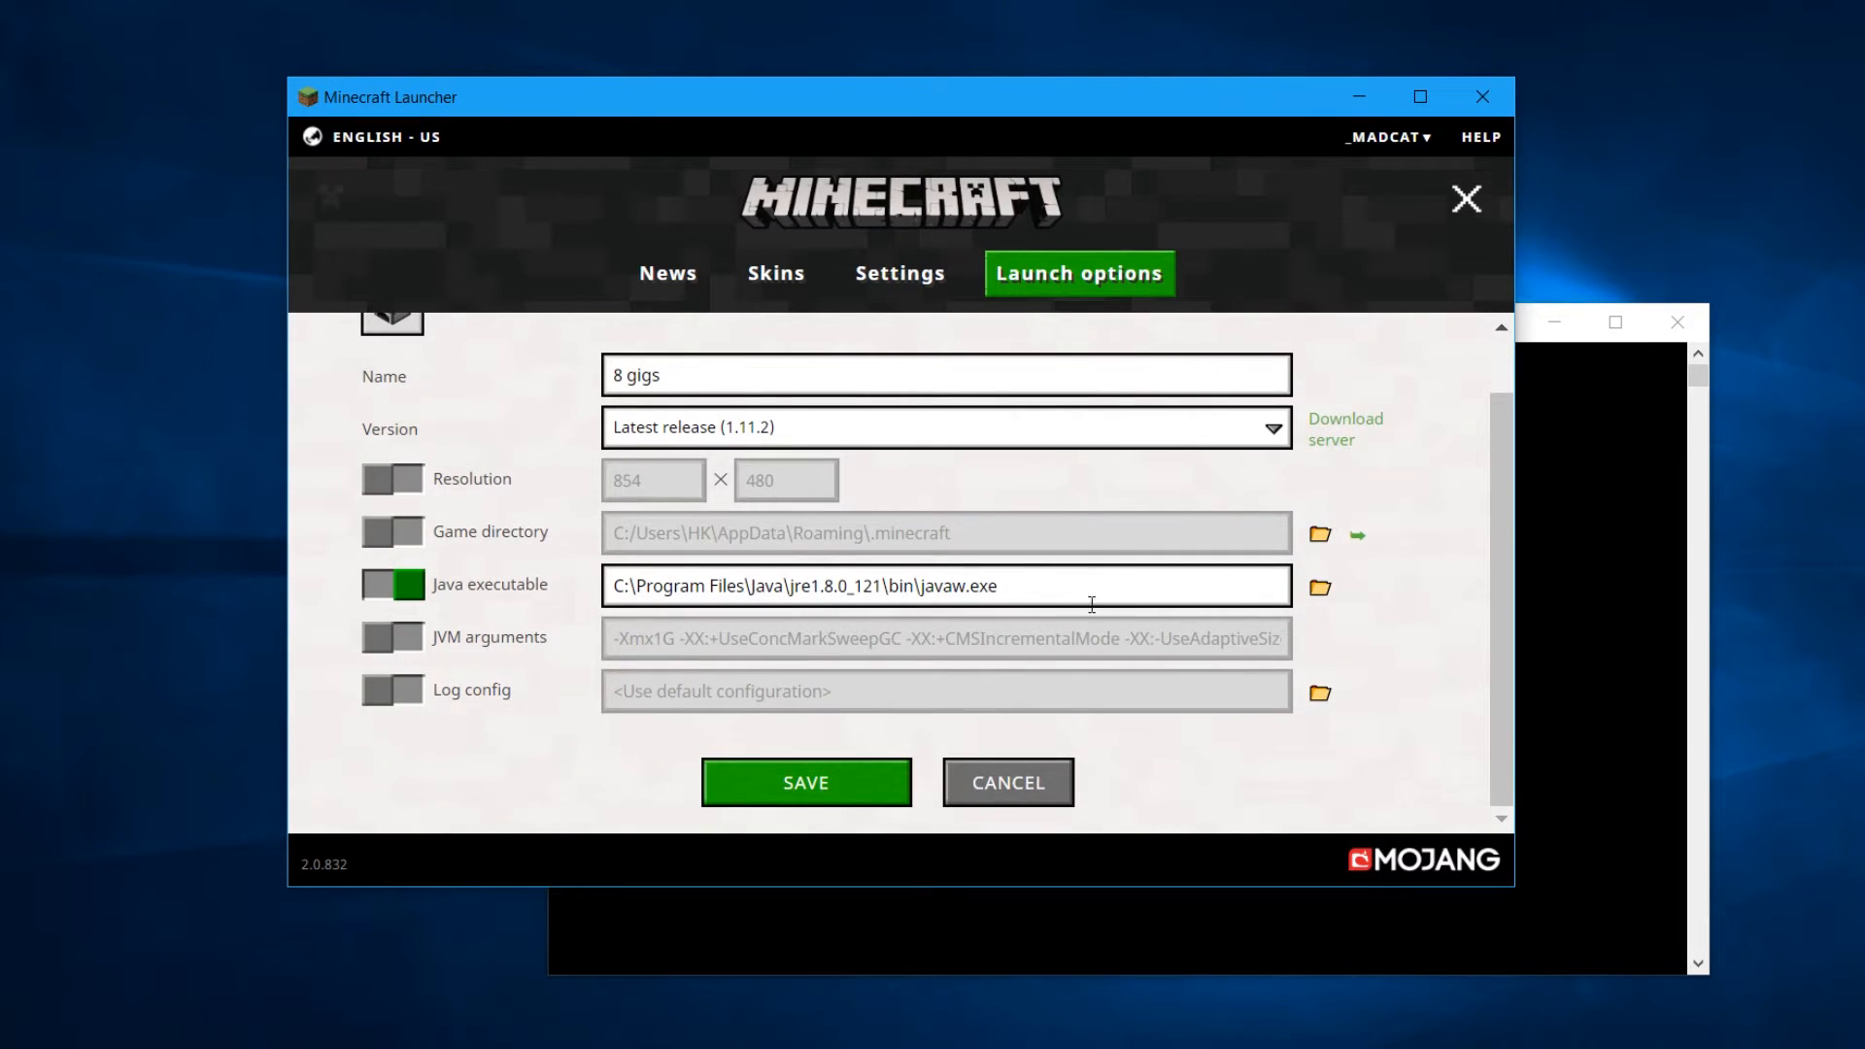
{"action": "mouse_move", "coordinate": [907, 595]}
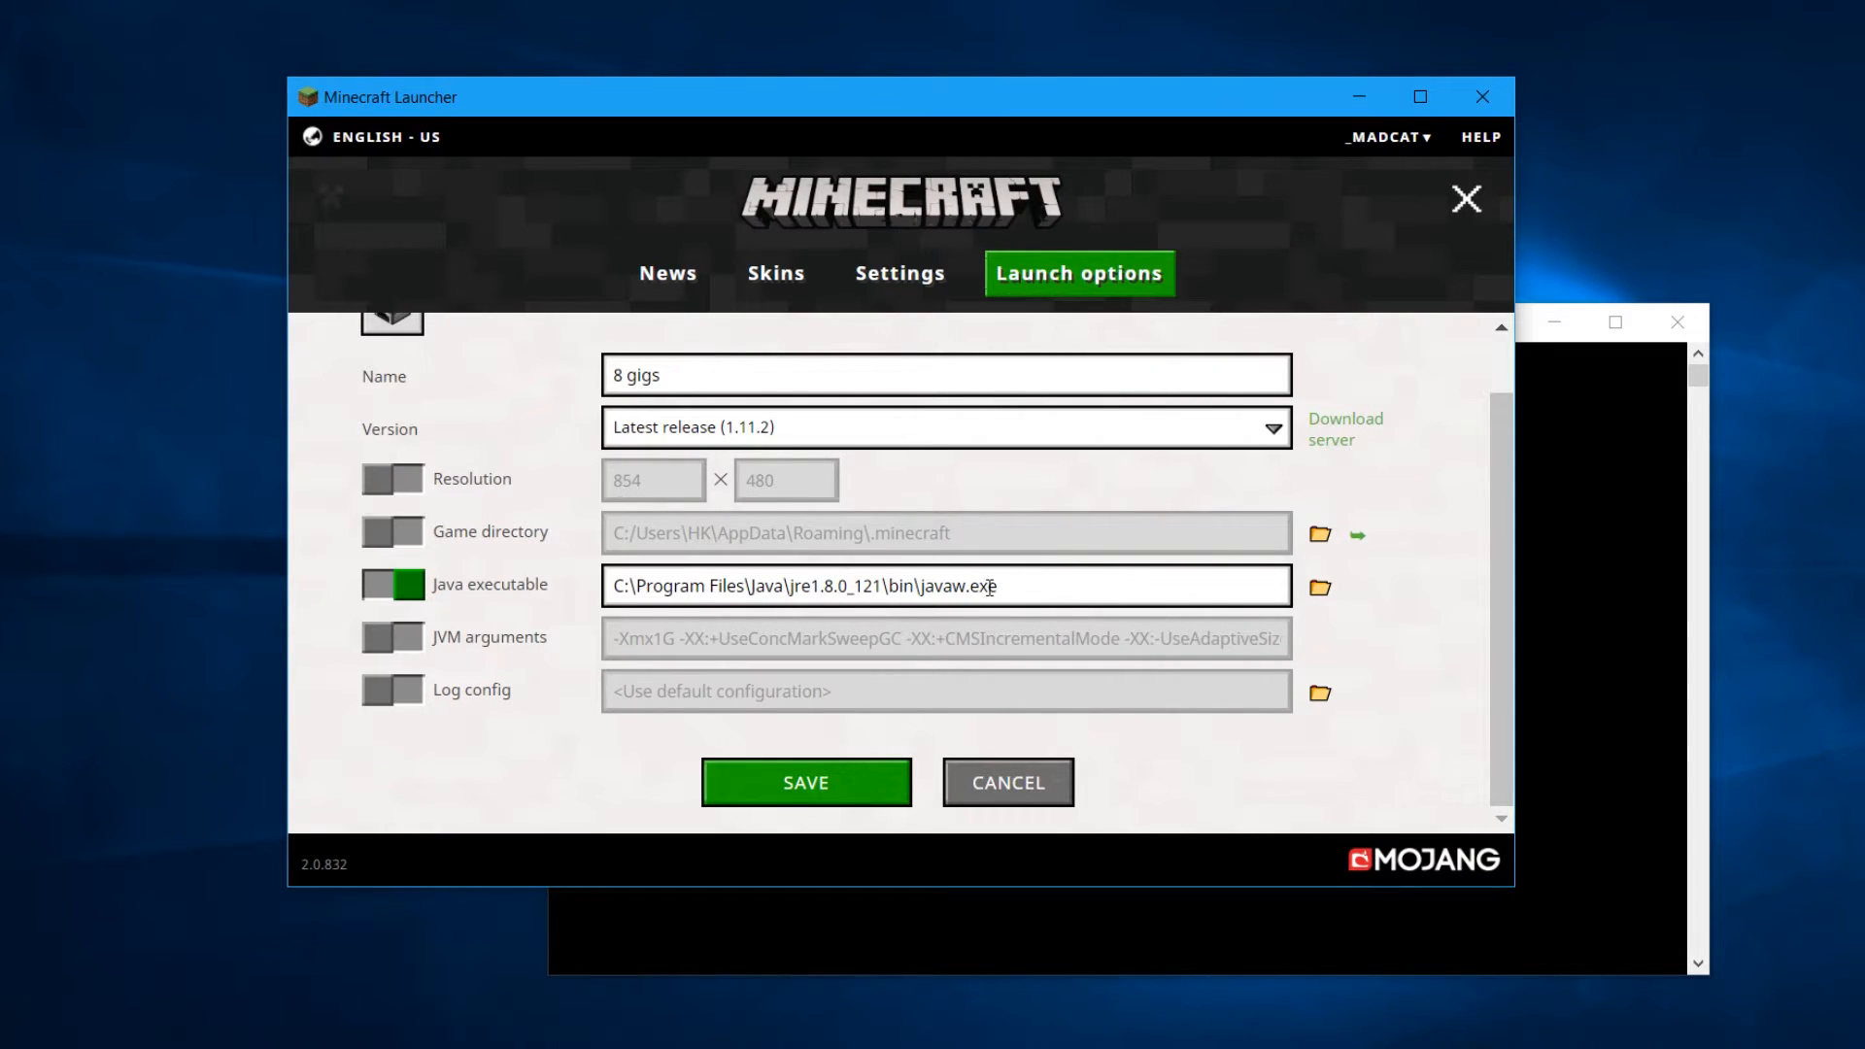
{"action": "double_click", "coordinate": [900, 585]}
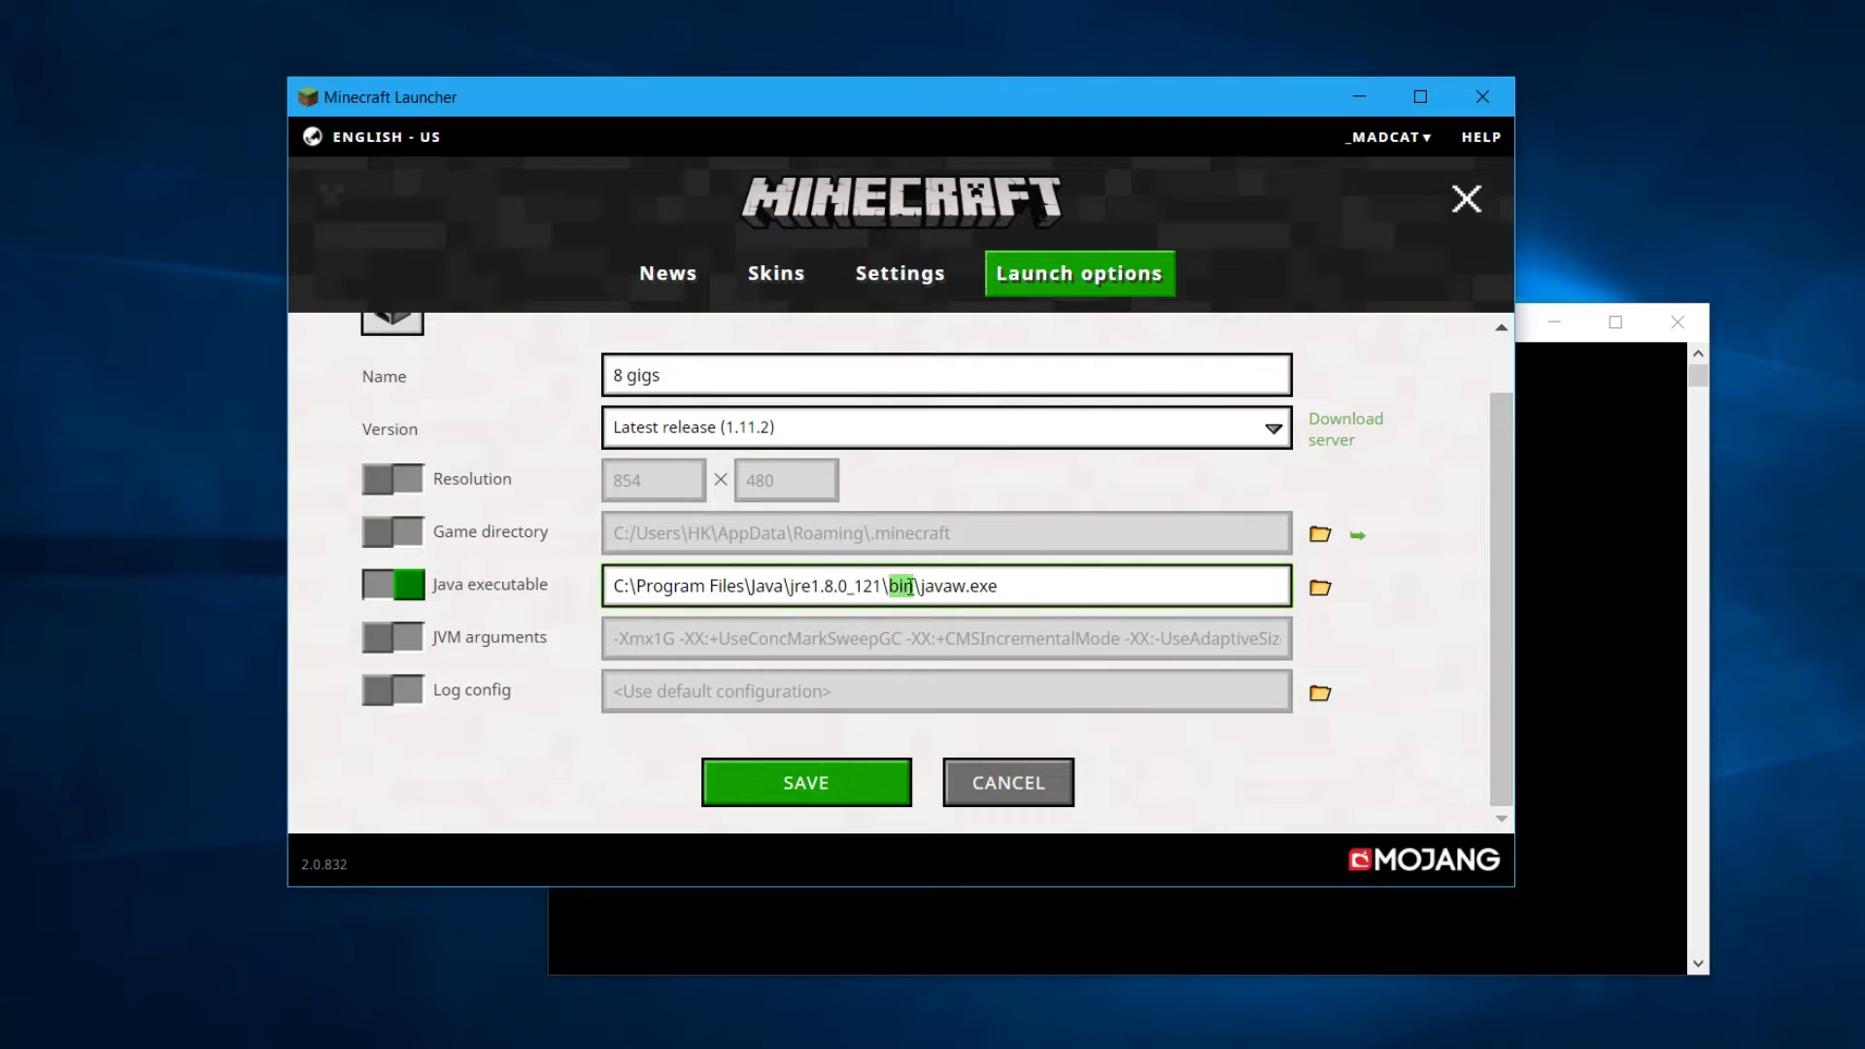
{"action": "left_click", "coordinate": [1029, 583]}
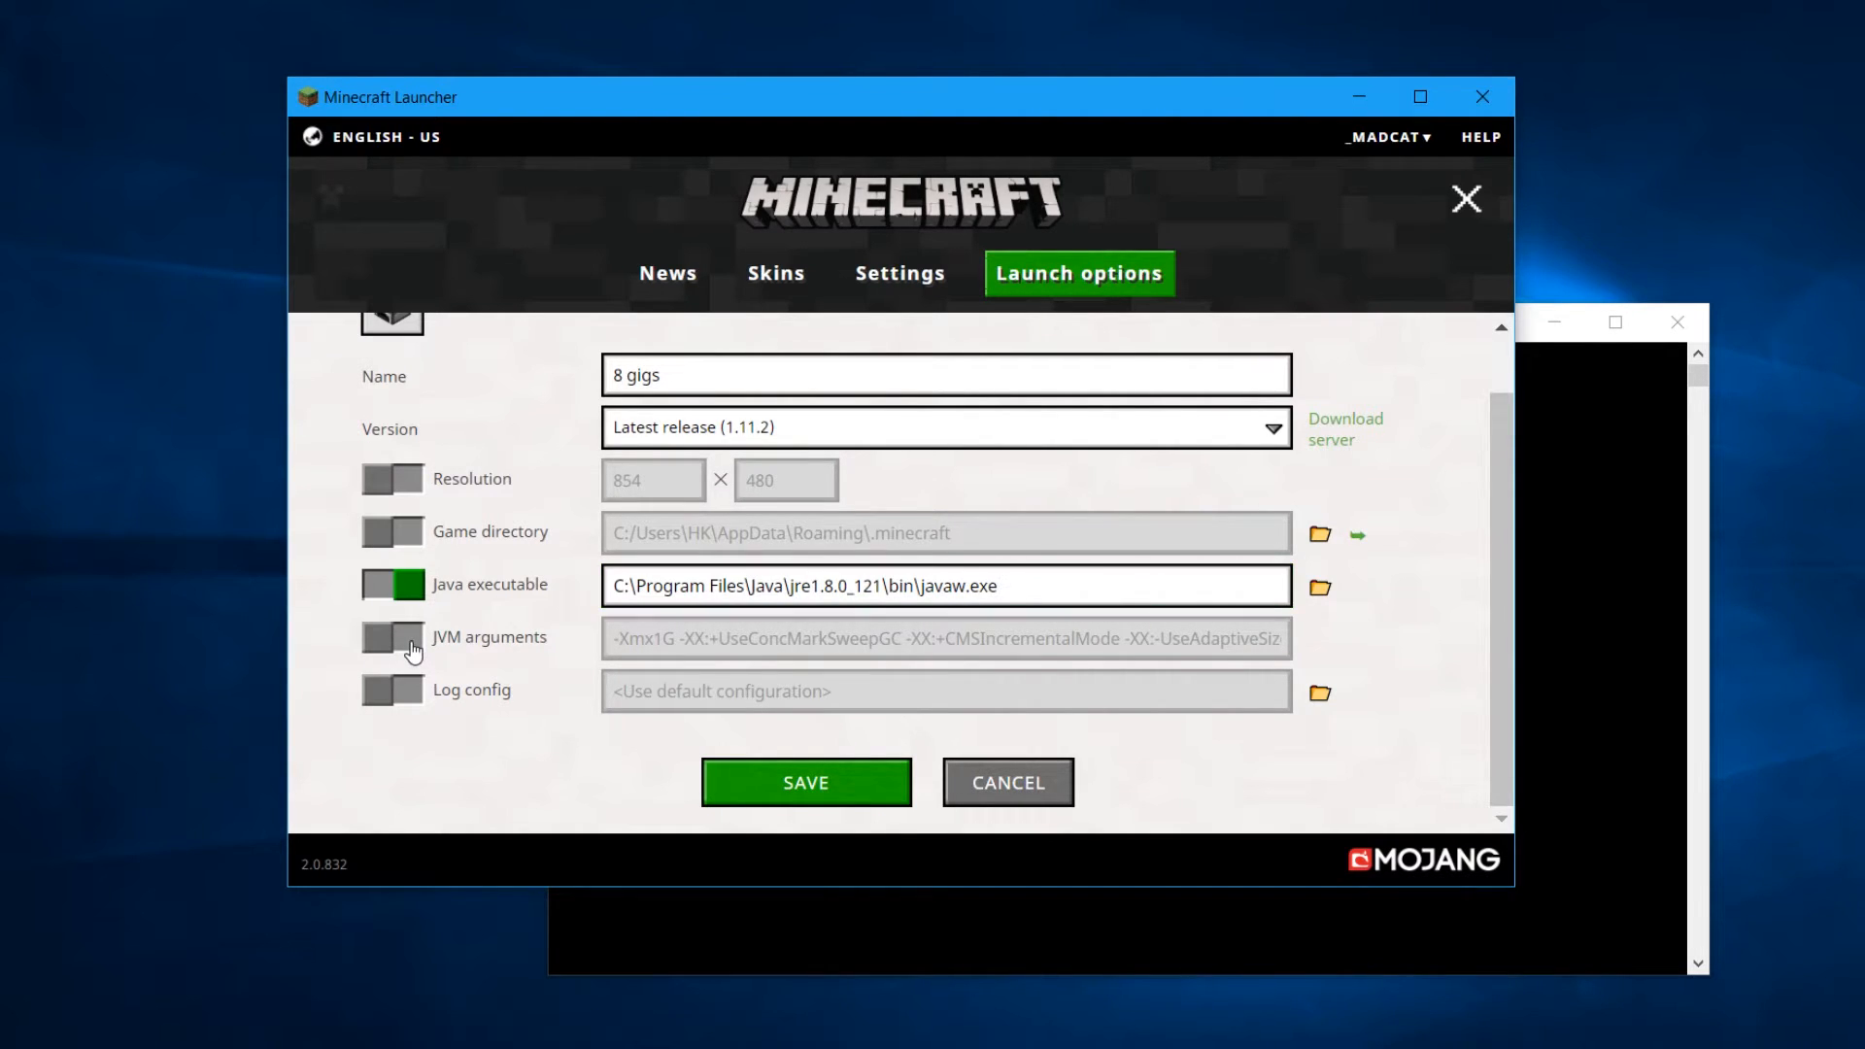
Enable custom JVM arguments and select the whole default -Xmx1G argument line
{"action": "left_click", "coordinate": [393, 637]}
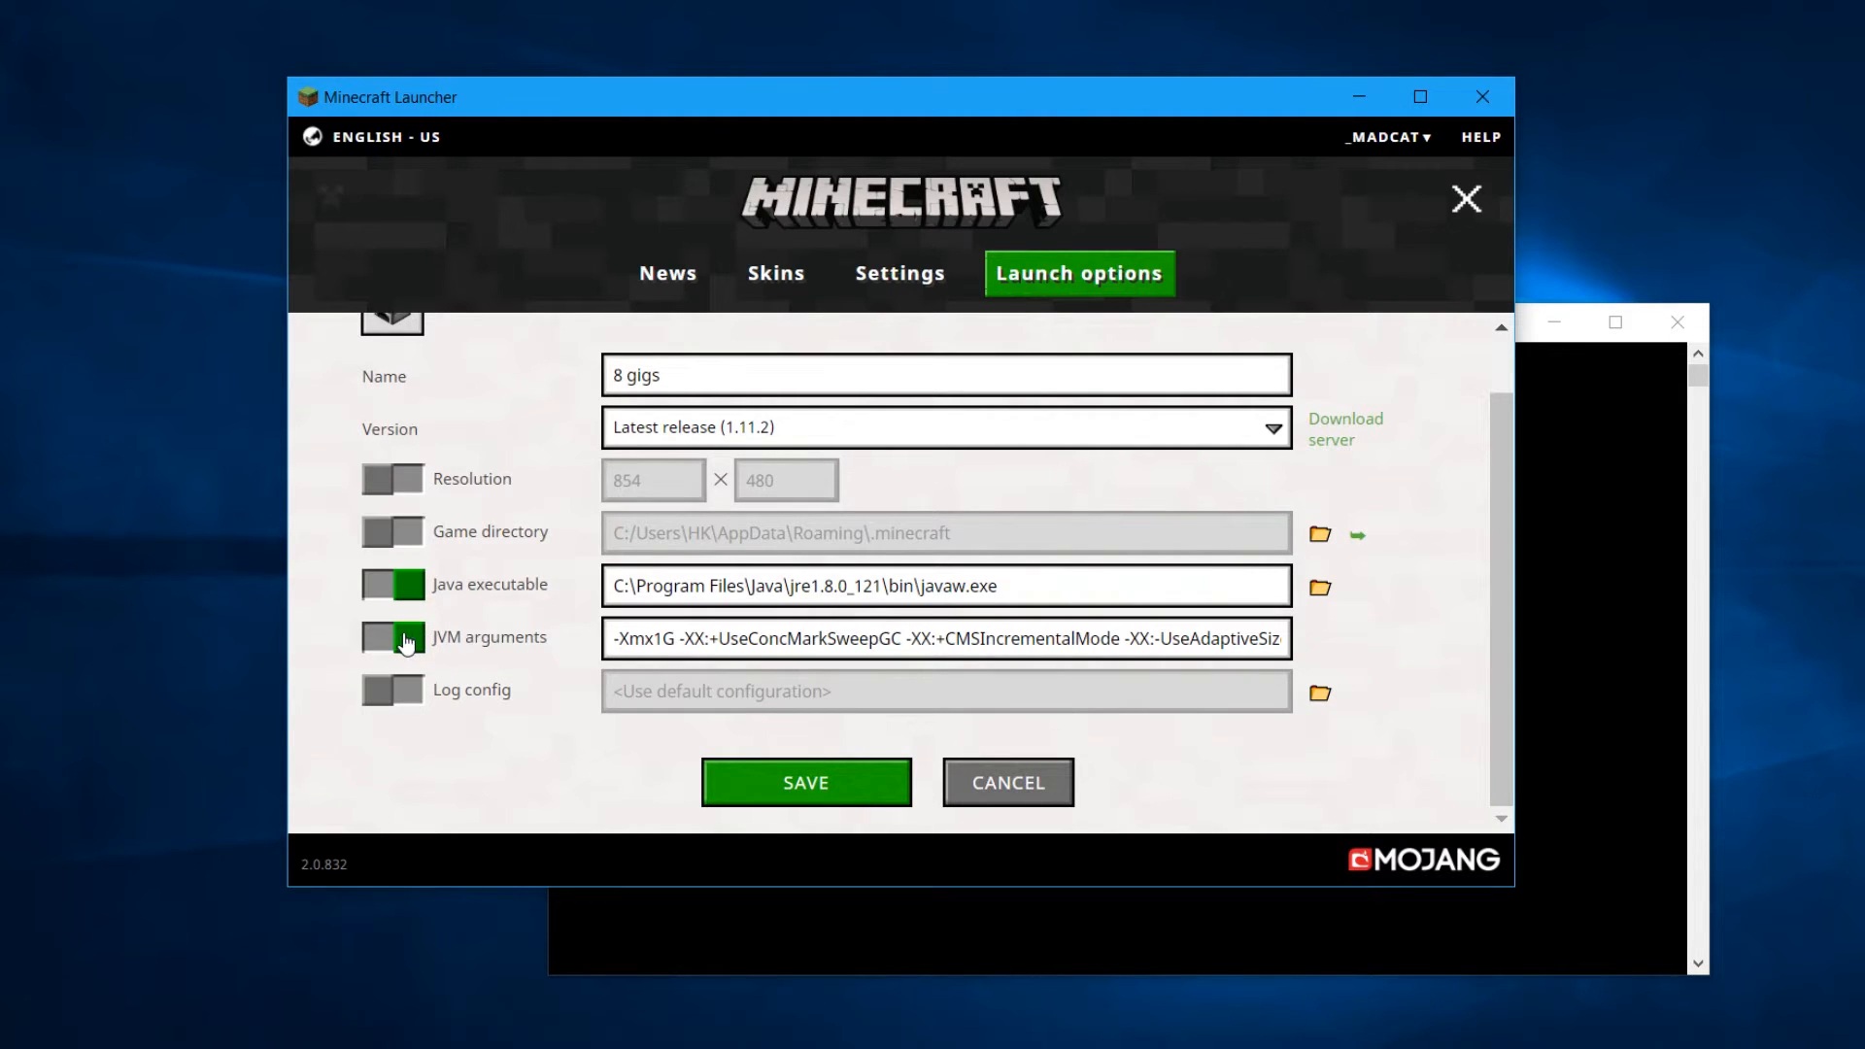
{"action": "left_click", "coordinate": [392, 636]}
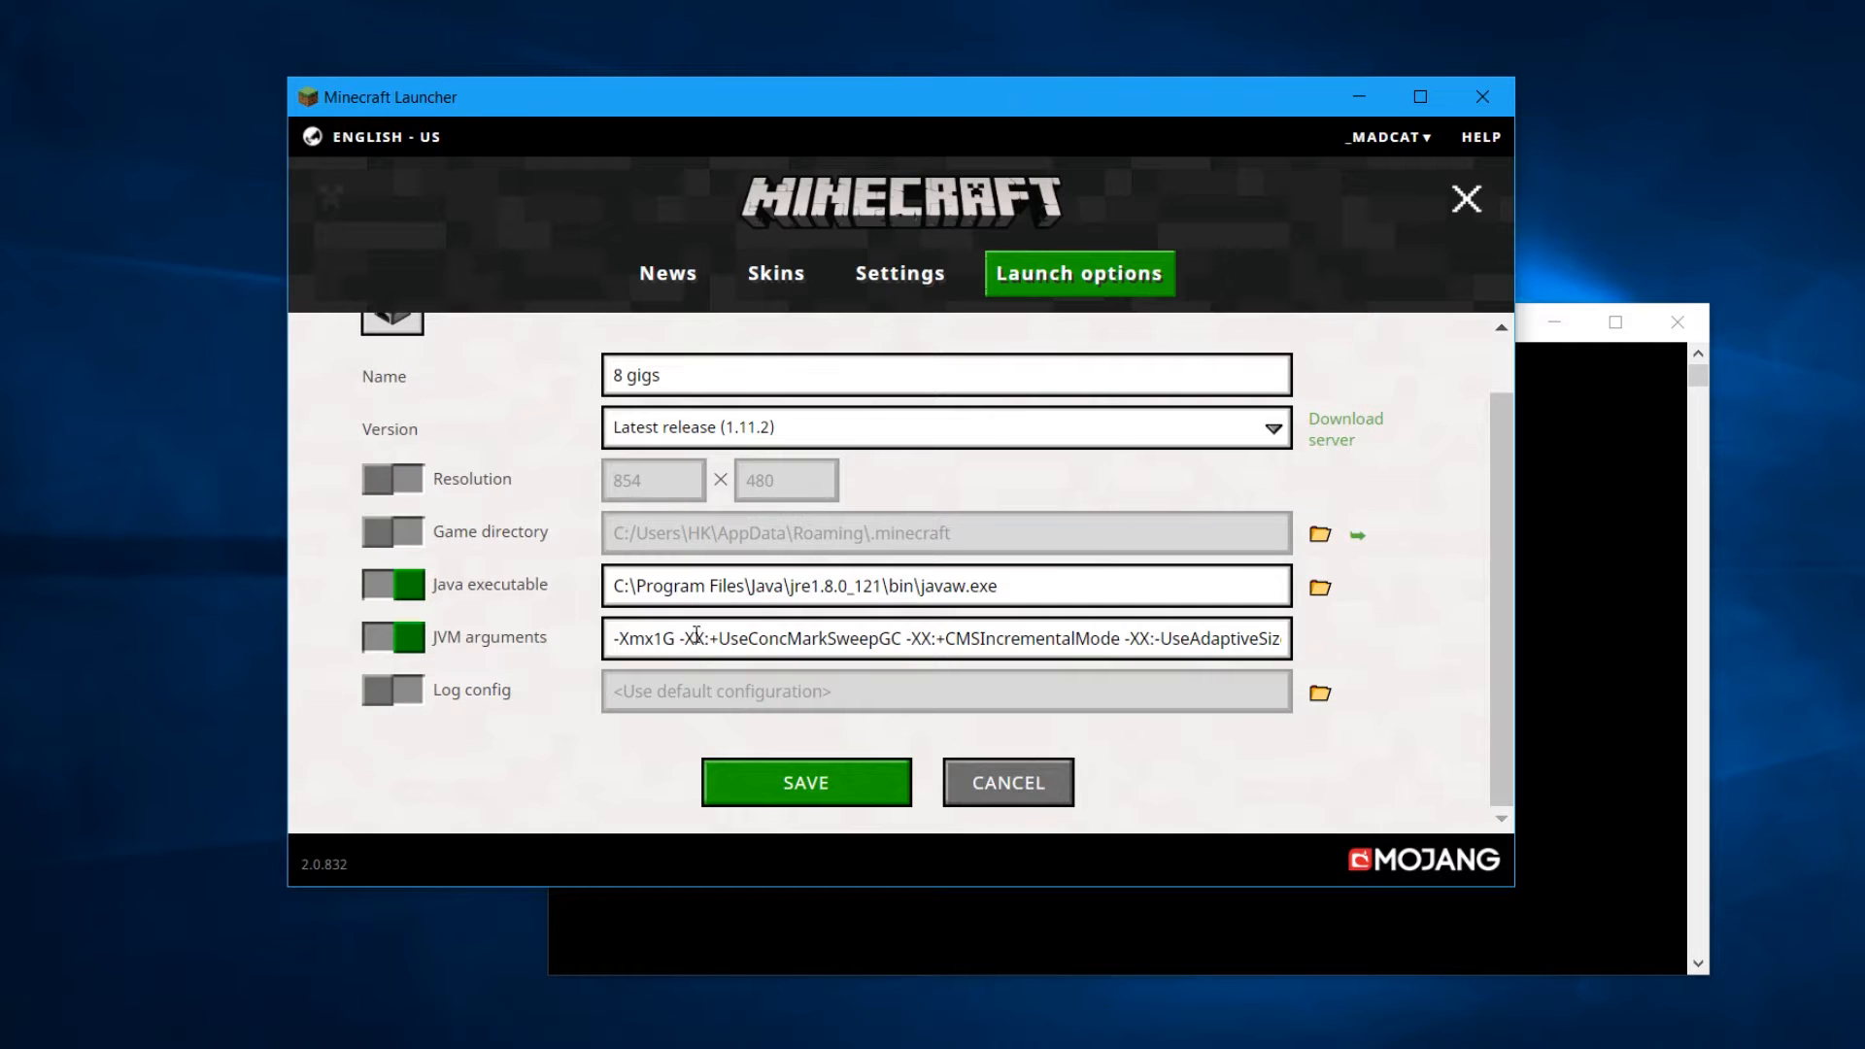
{"action": "double_click", "coordinate": [663, 640]}
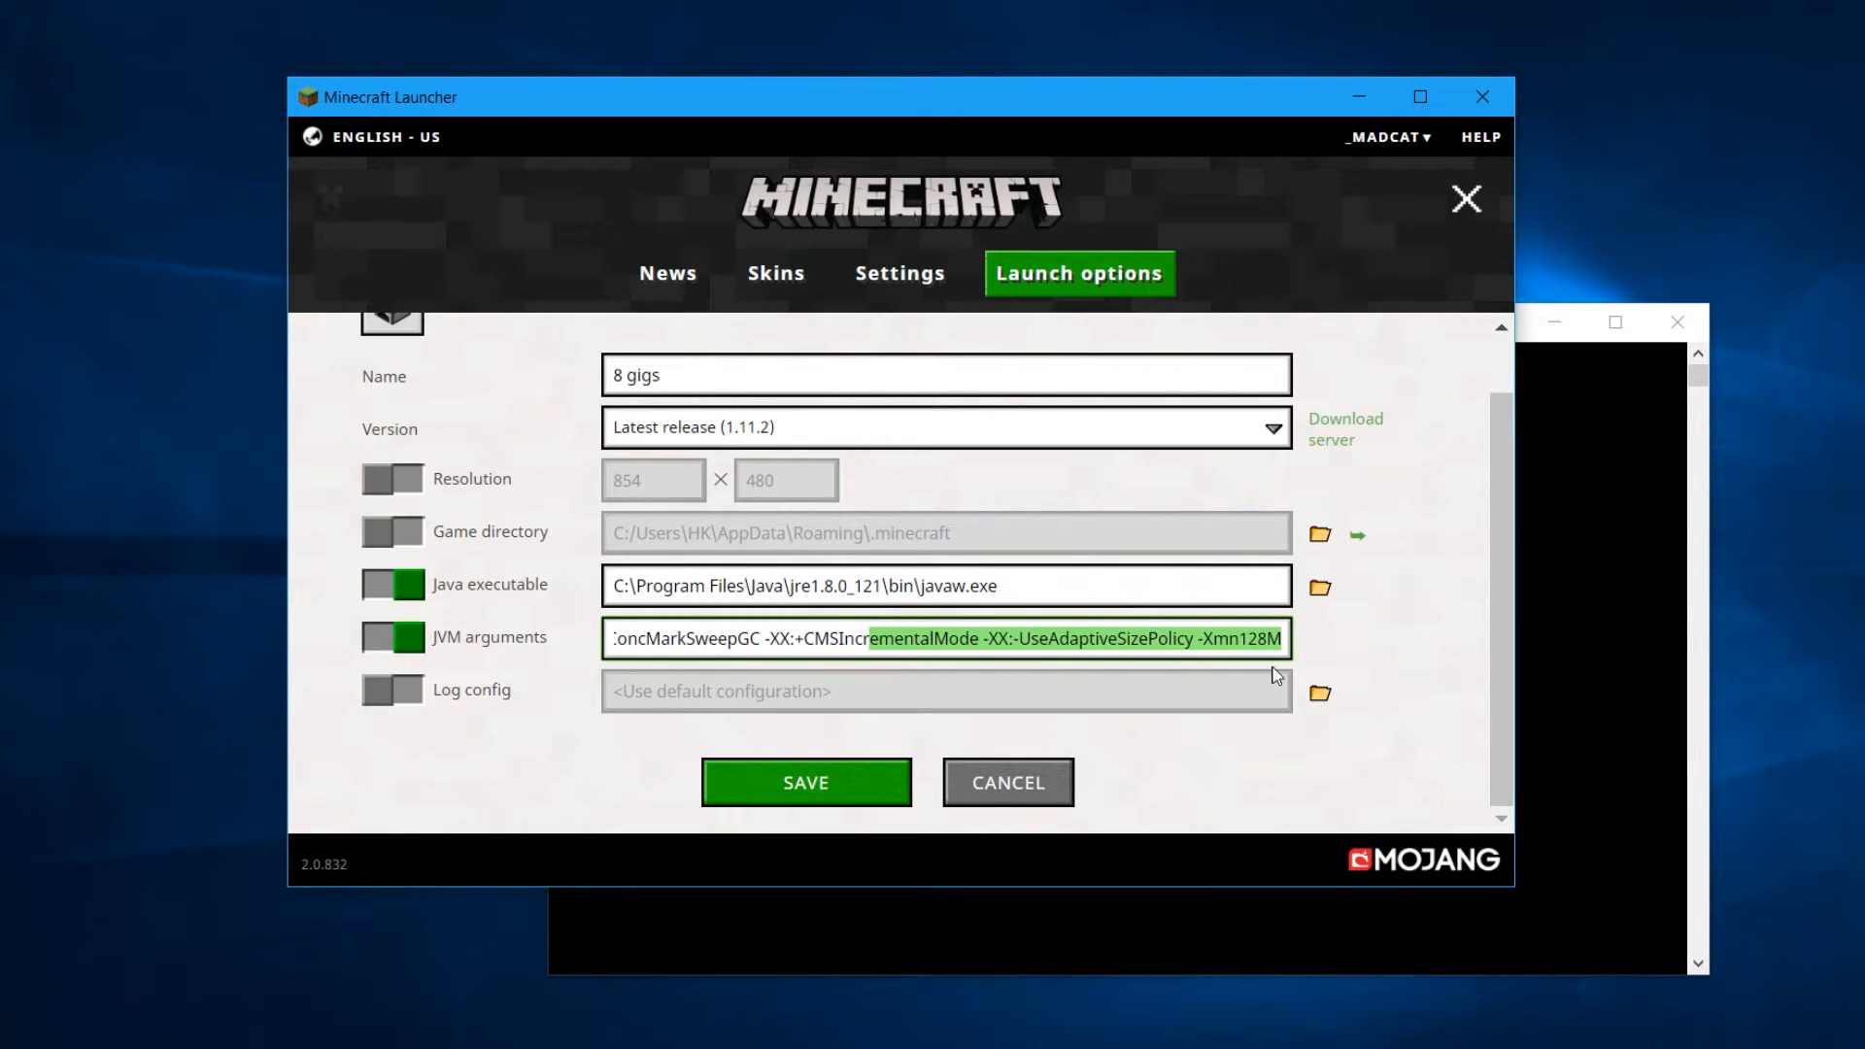
{"action": "left_click", "coordinate": [1177, 639]}
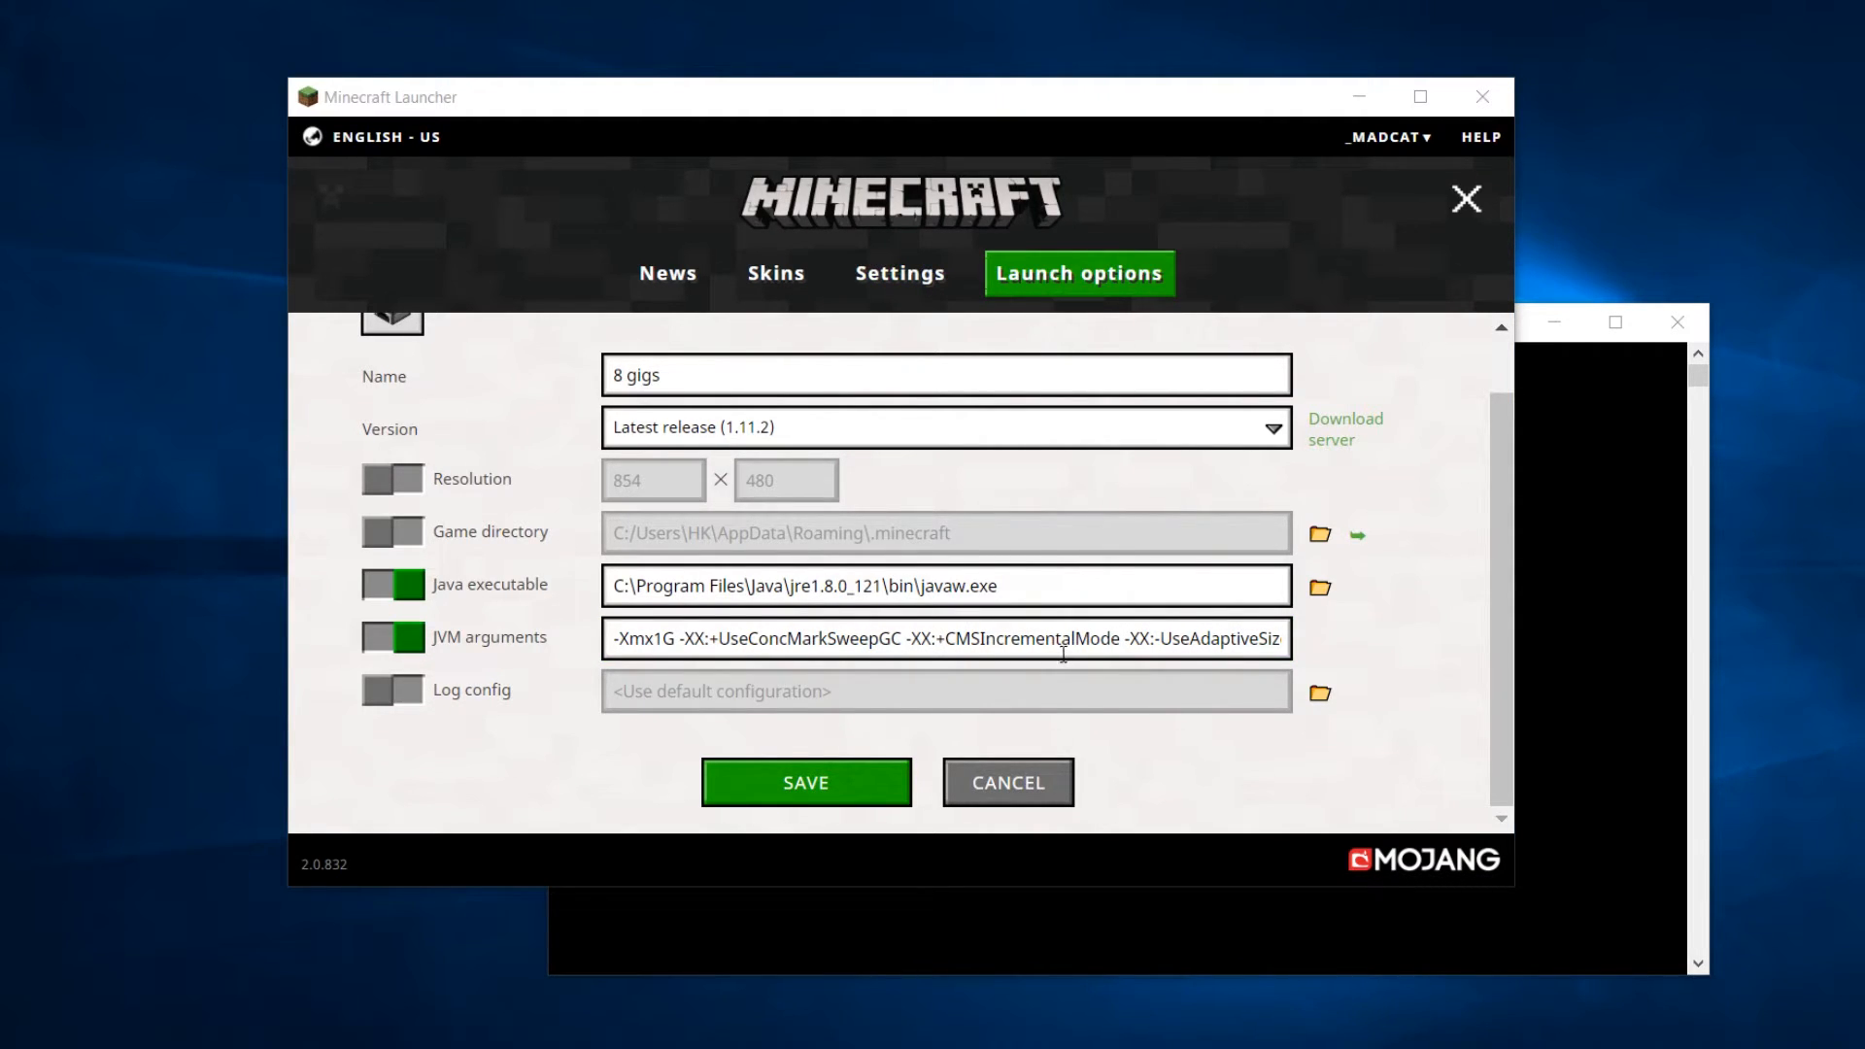
{"action": "triple_click", "coordinate": [944, 639]}
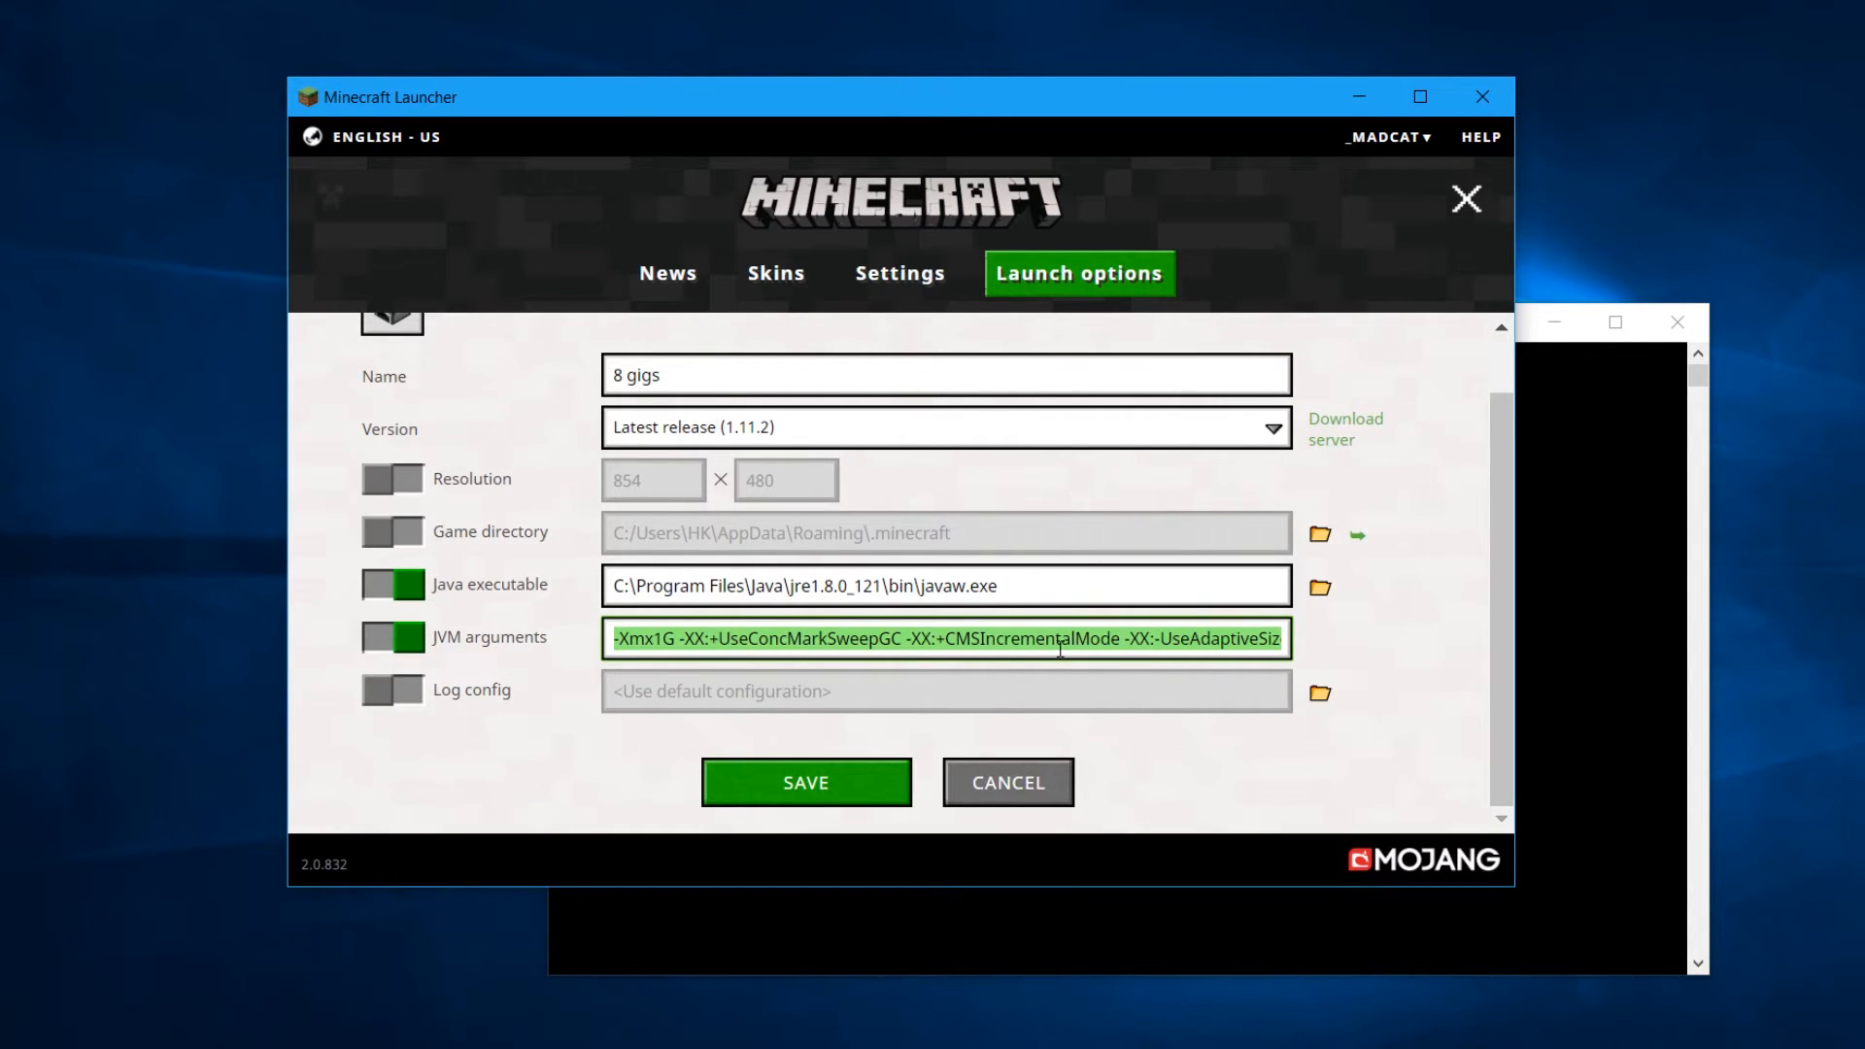
Replace the arguments with -d64 -Xmx4G -XX:+UseConcMarkSweepGC -XX:-UseAdaptiveSizePolicy -Xmn1024M
{"action": "type", "text": "-d64 -Xmx4G -XX:+UseConcMarkSweepGC -XX:-UseAdaptiveSizePolicy -Xmn1024M"}
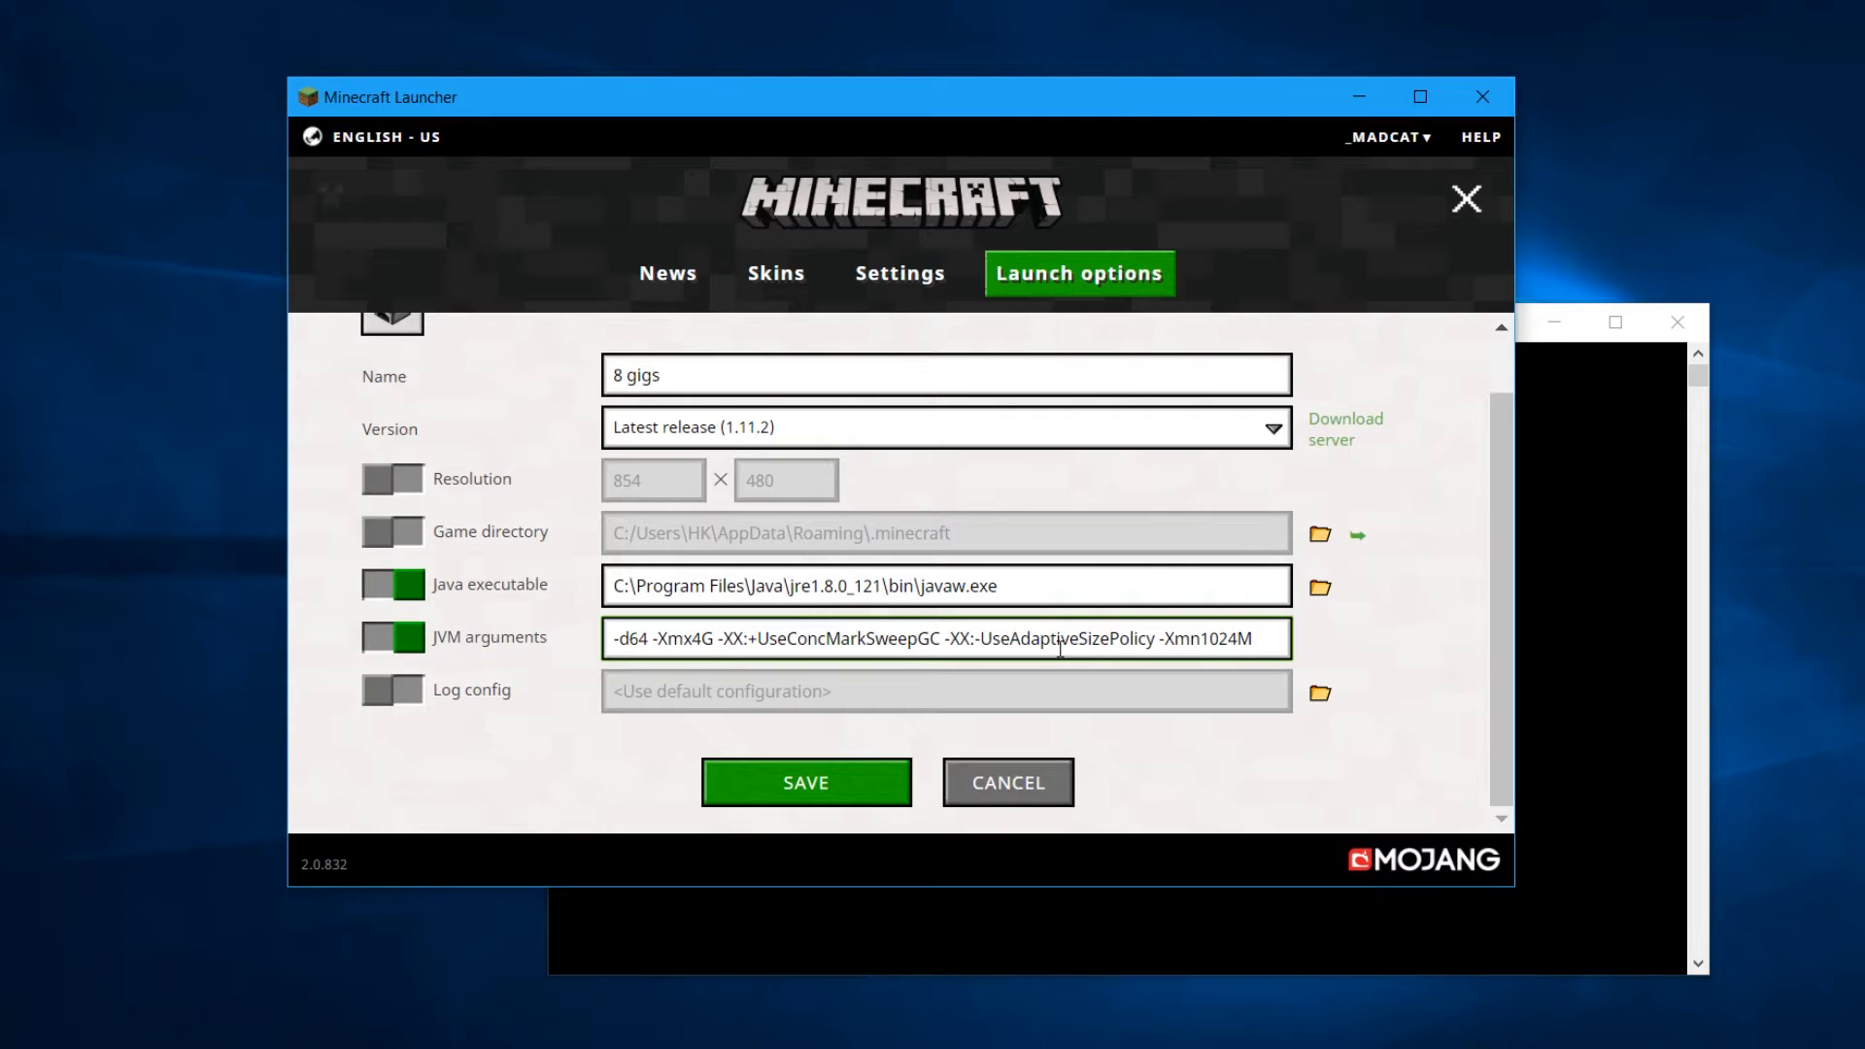
{"action": "mouse_move", "coordinate": [1170, 561]}
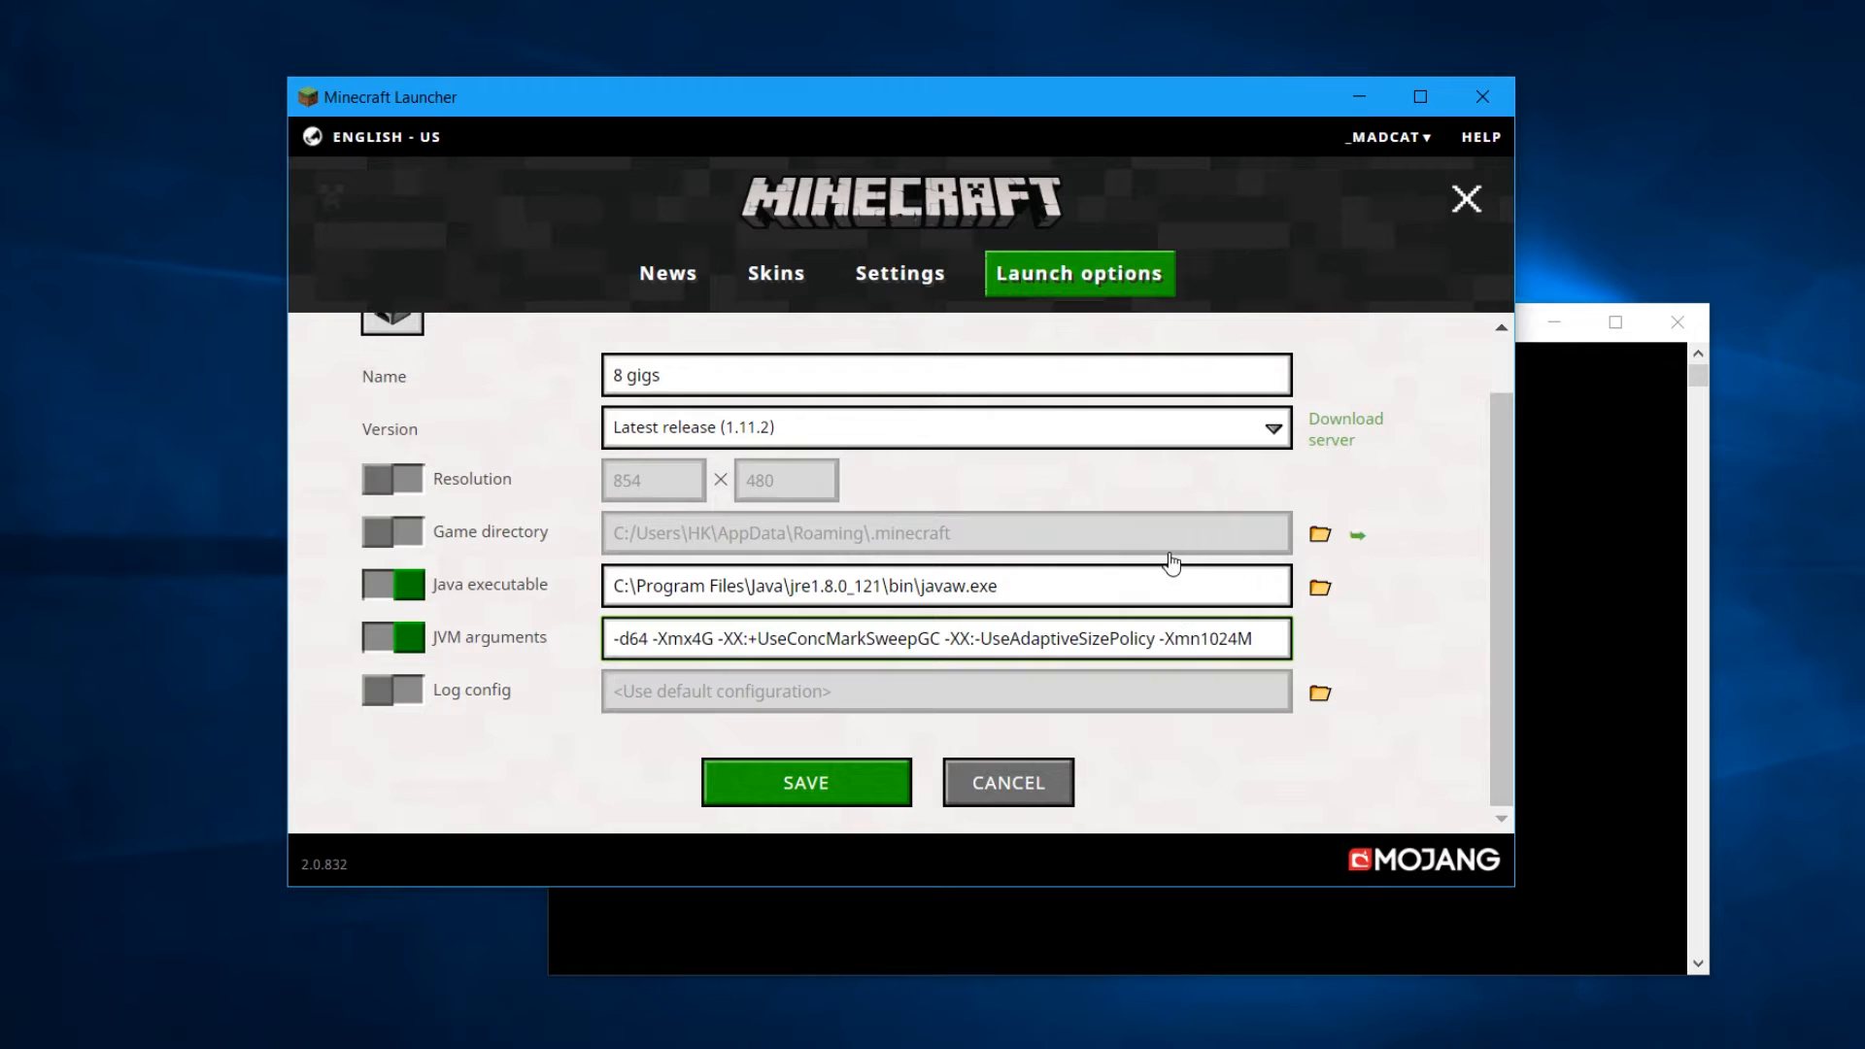
{"action": "mouse_move", "coordinate": [1183, 715]}
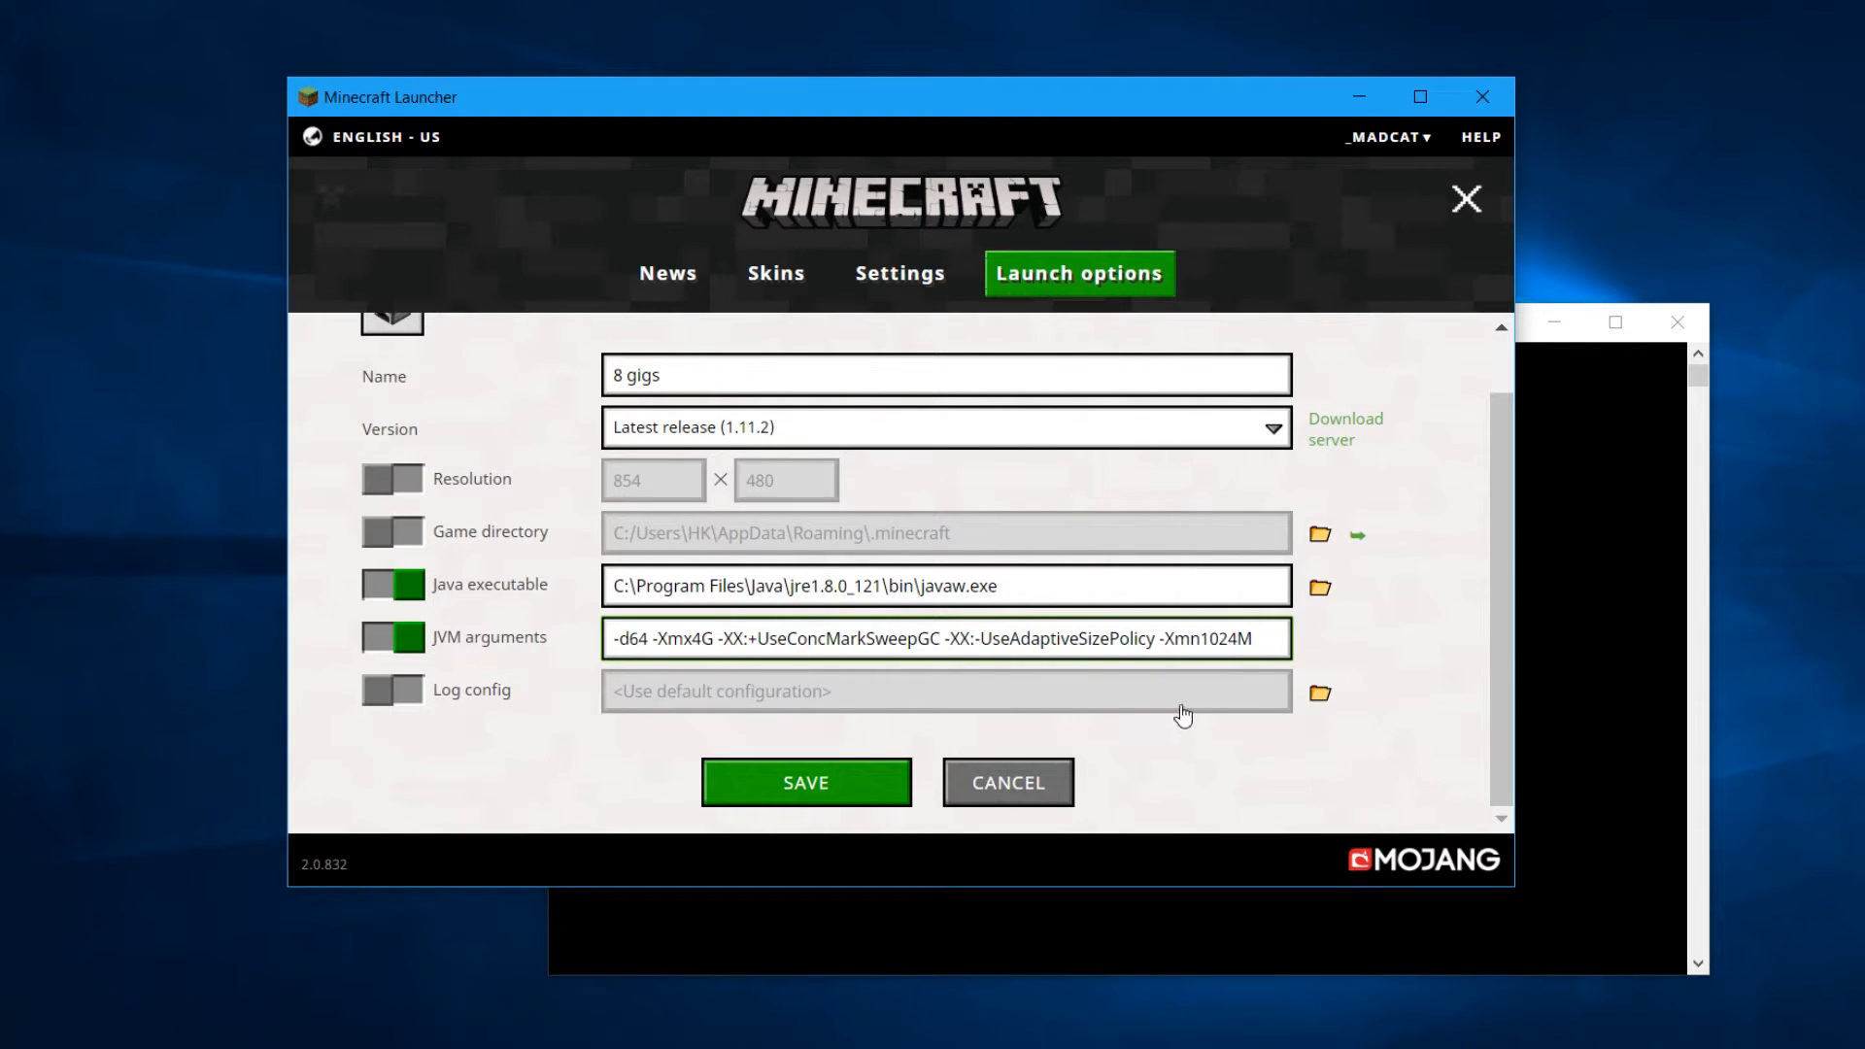
{"action": "left_click", "coordinate": [645, 640]}
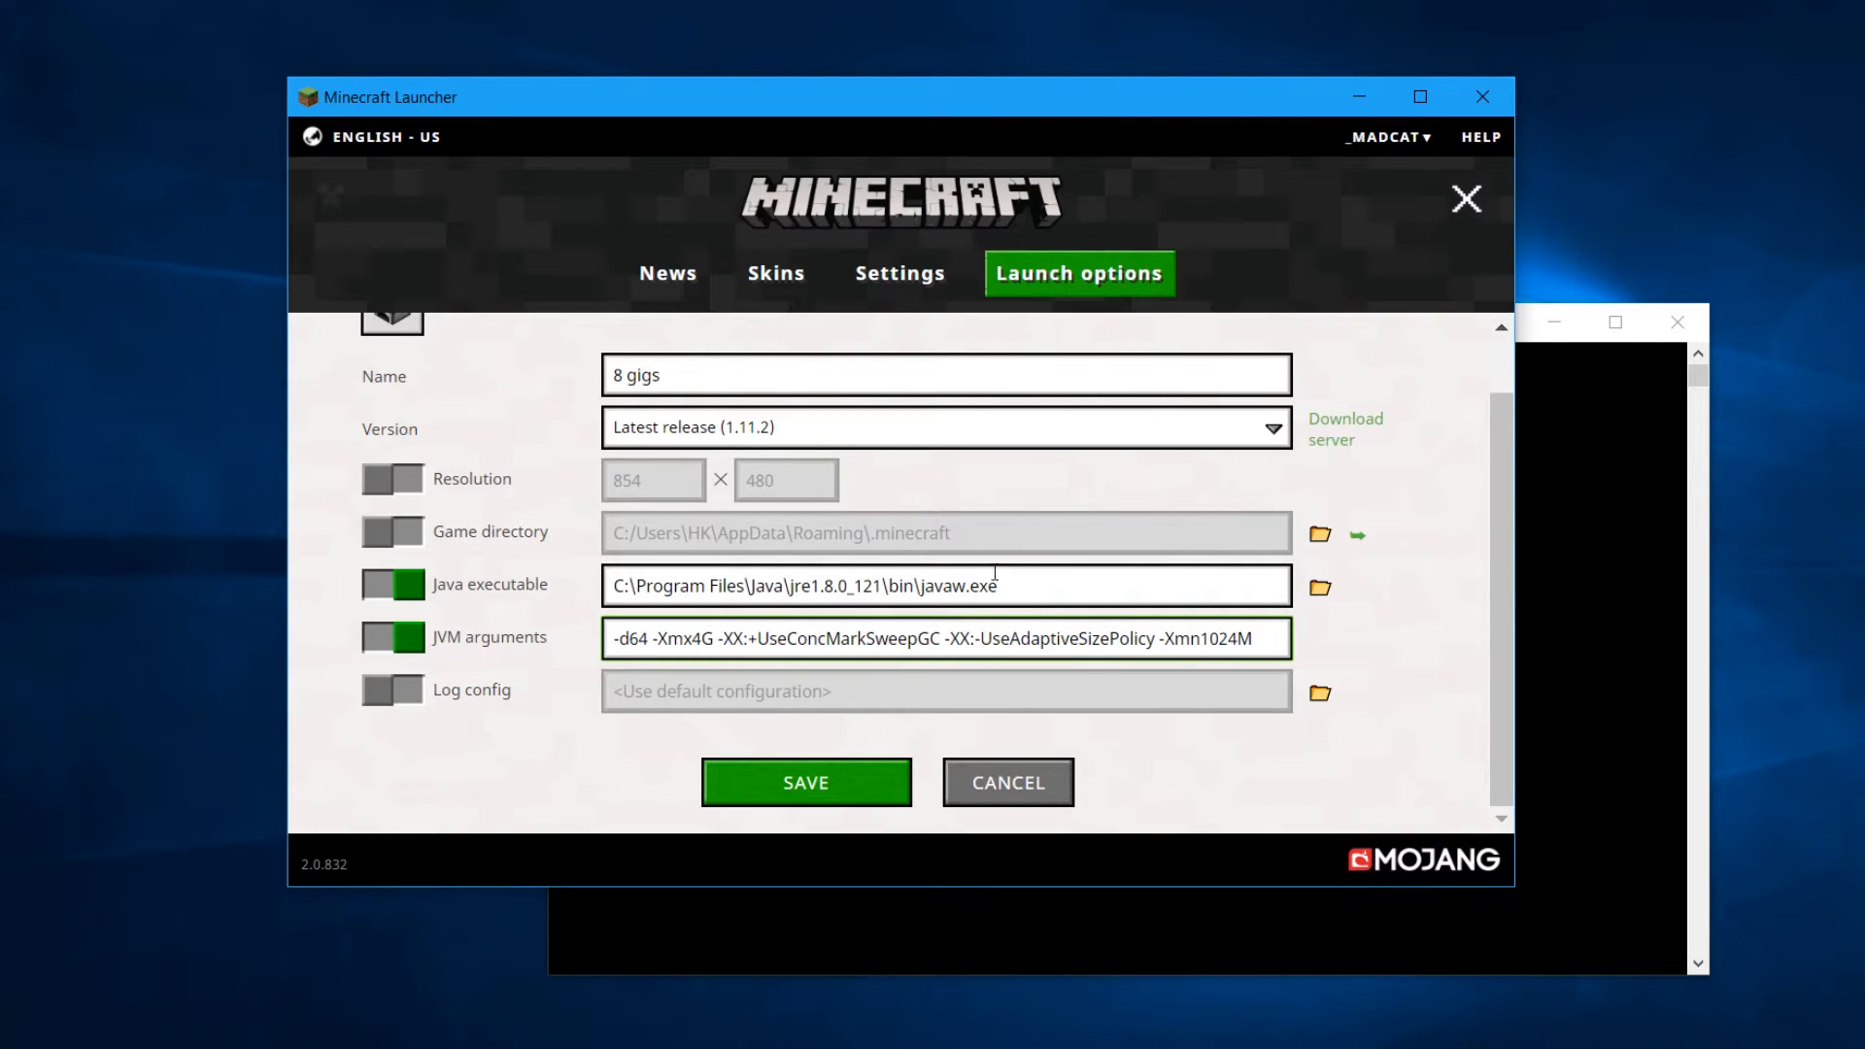
{"action": "double_click", "coordinate": [630, 639]}
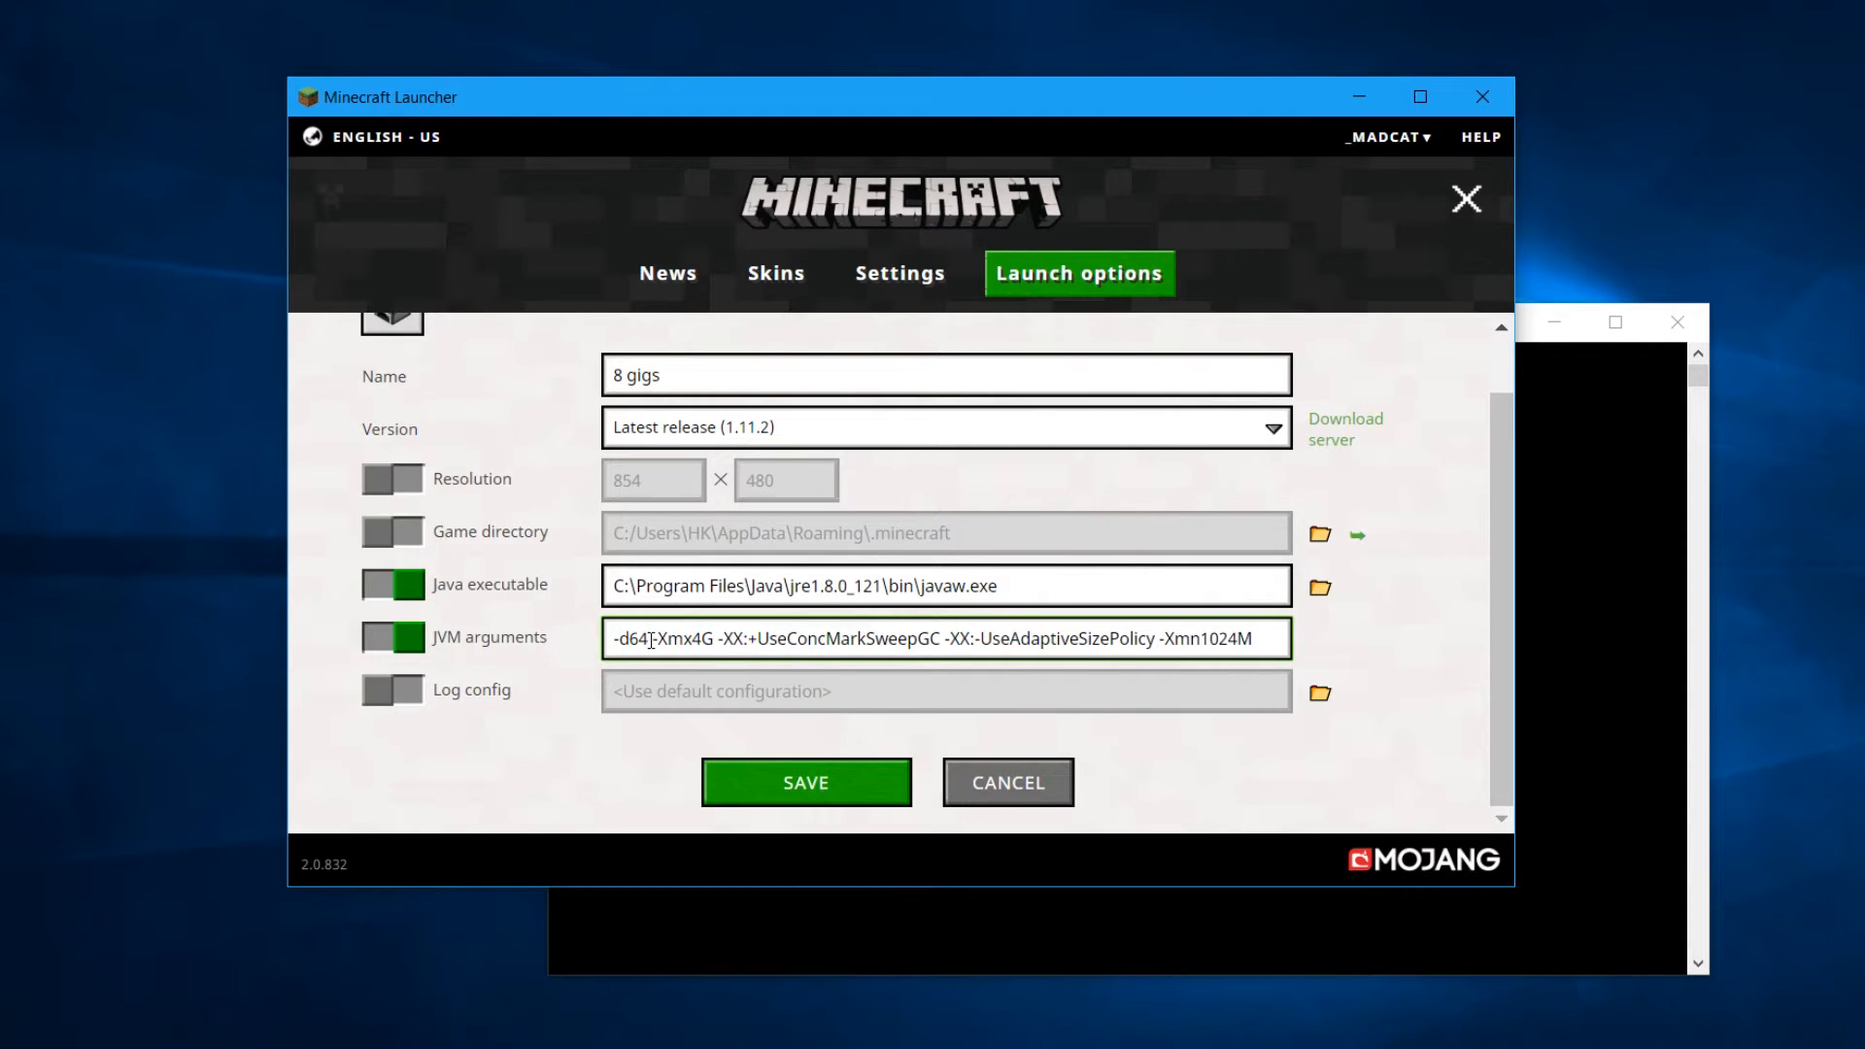
Raise the maximum memory argument from -Xmx4G to -Xmx8G
{"action": "double_click", "coordinate": [631, 639]}
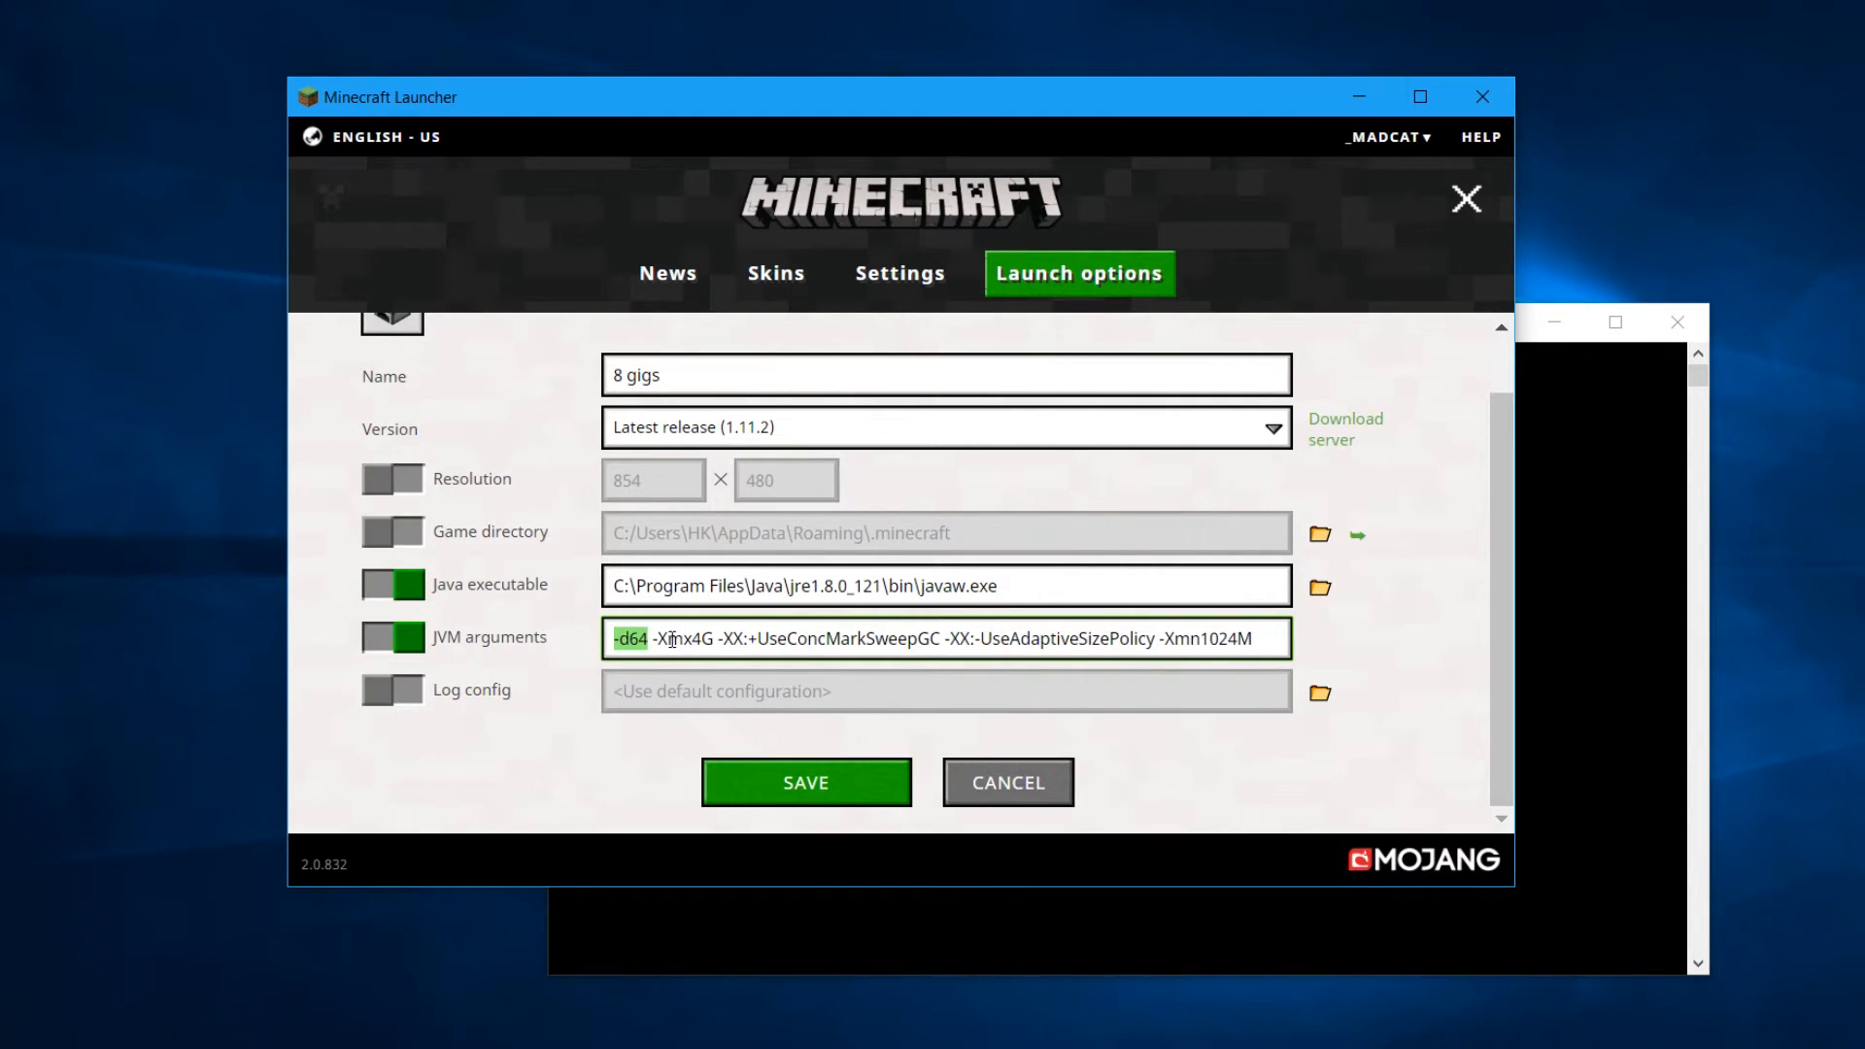
{"action": "mouse_move", "coordinate": [969, 627]}
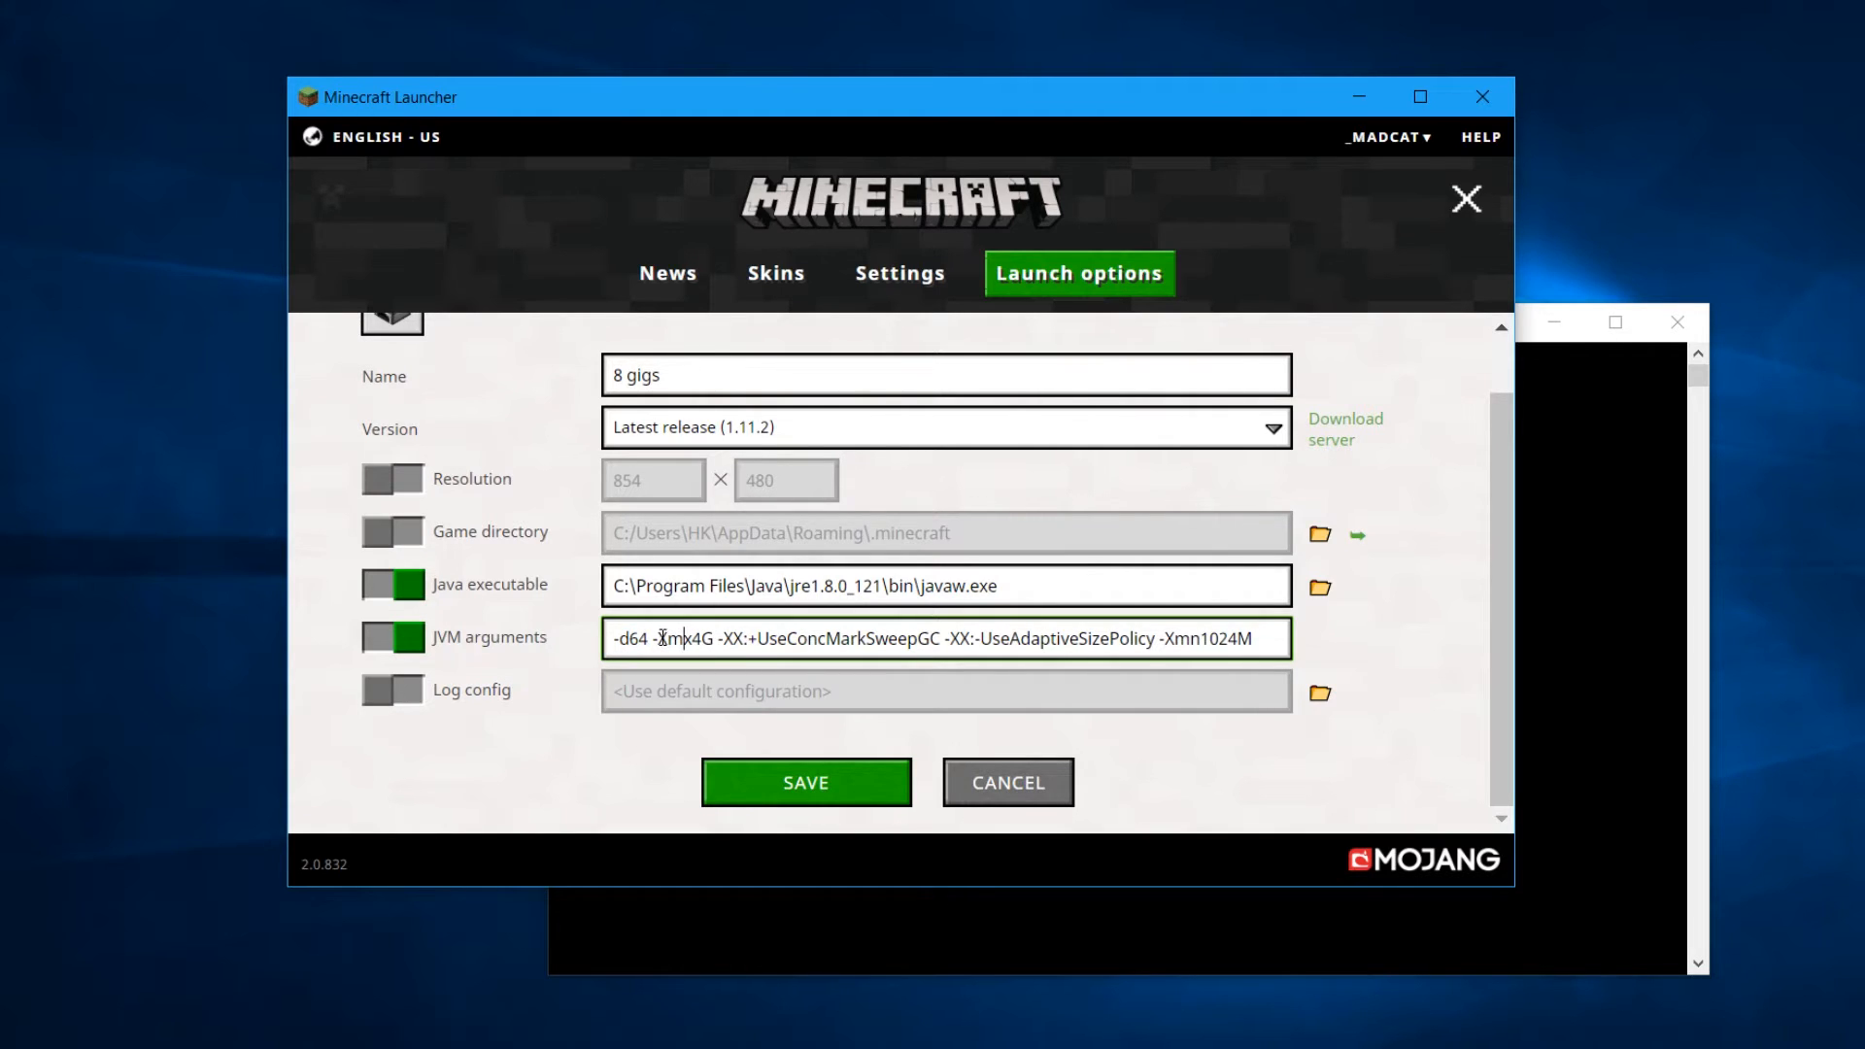
{"action": "double_click", "coordinate": [678, 639]}
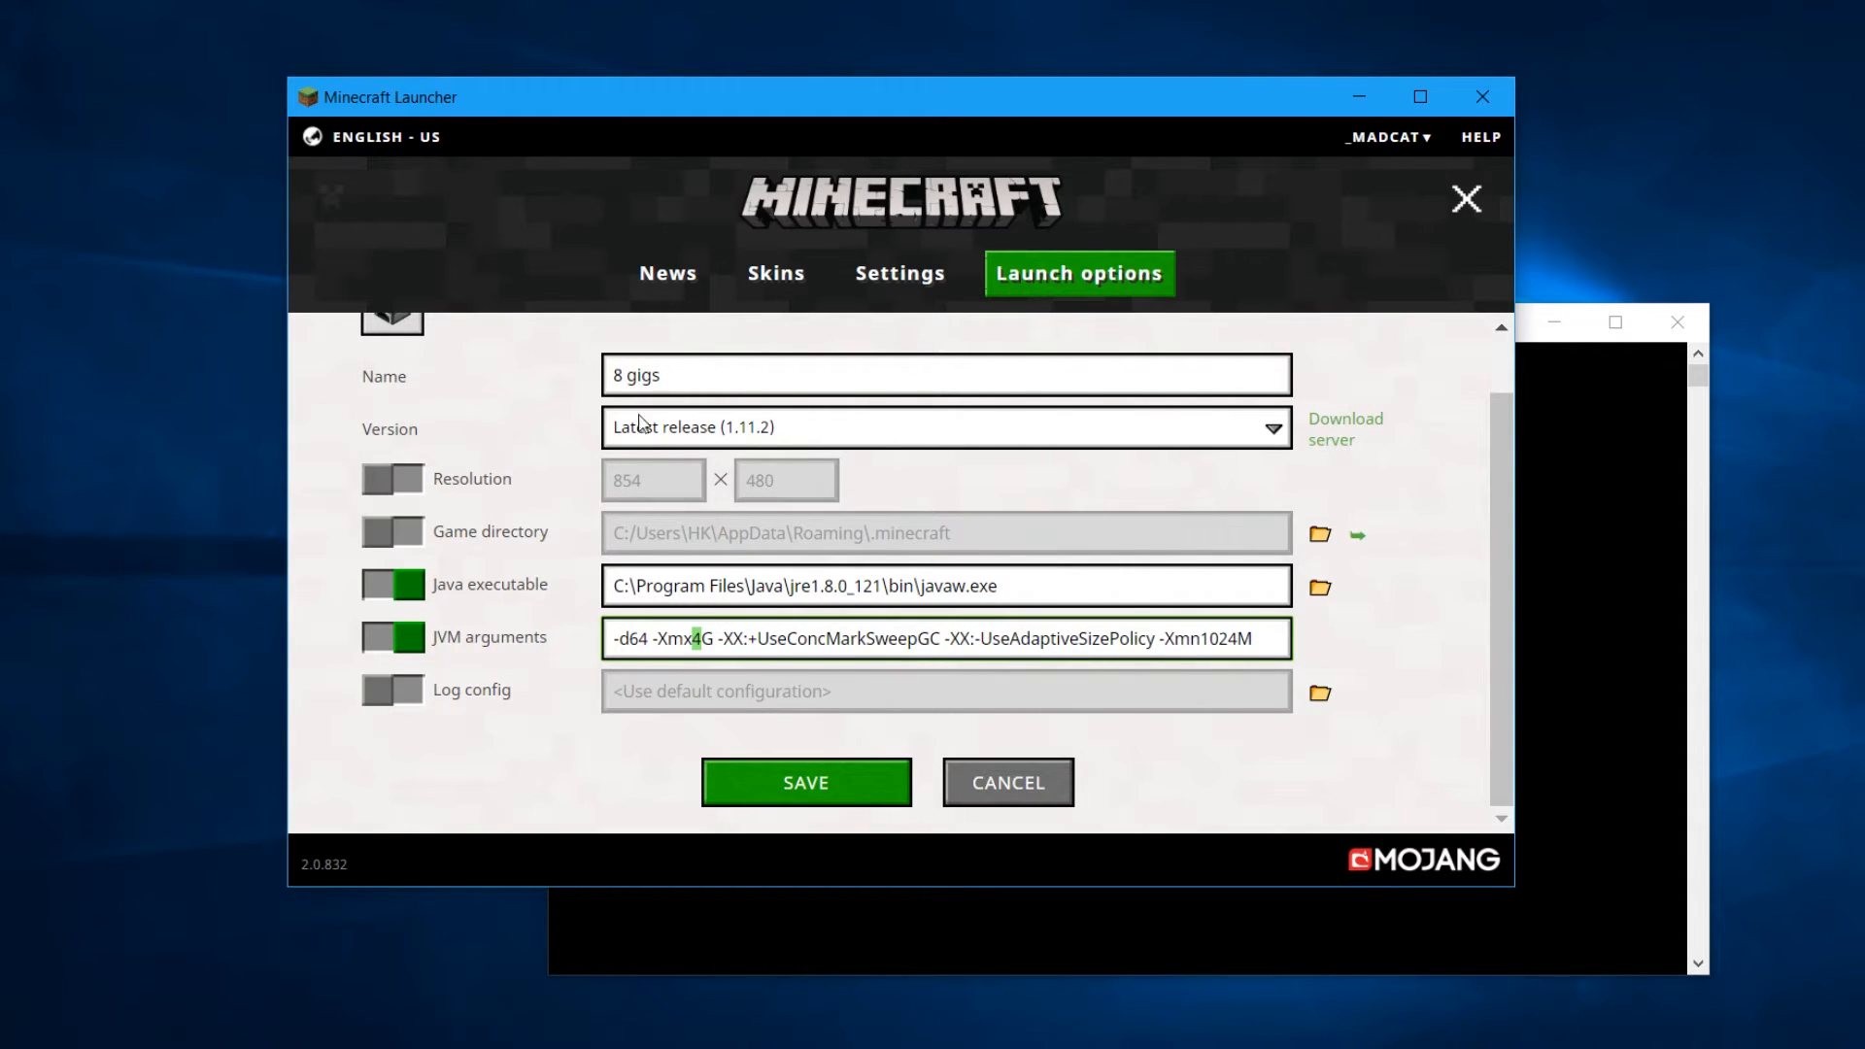
{"action": "mouse_move", "coordinate": [790, 661]}
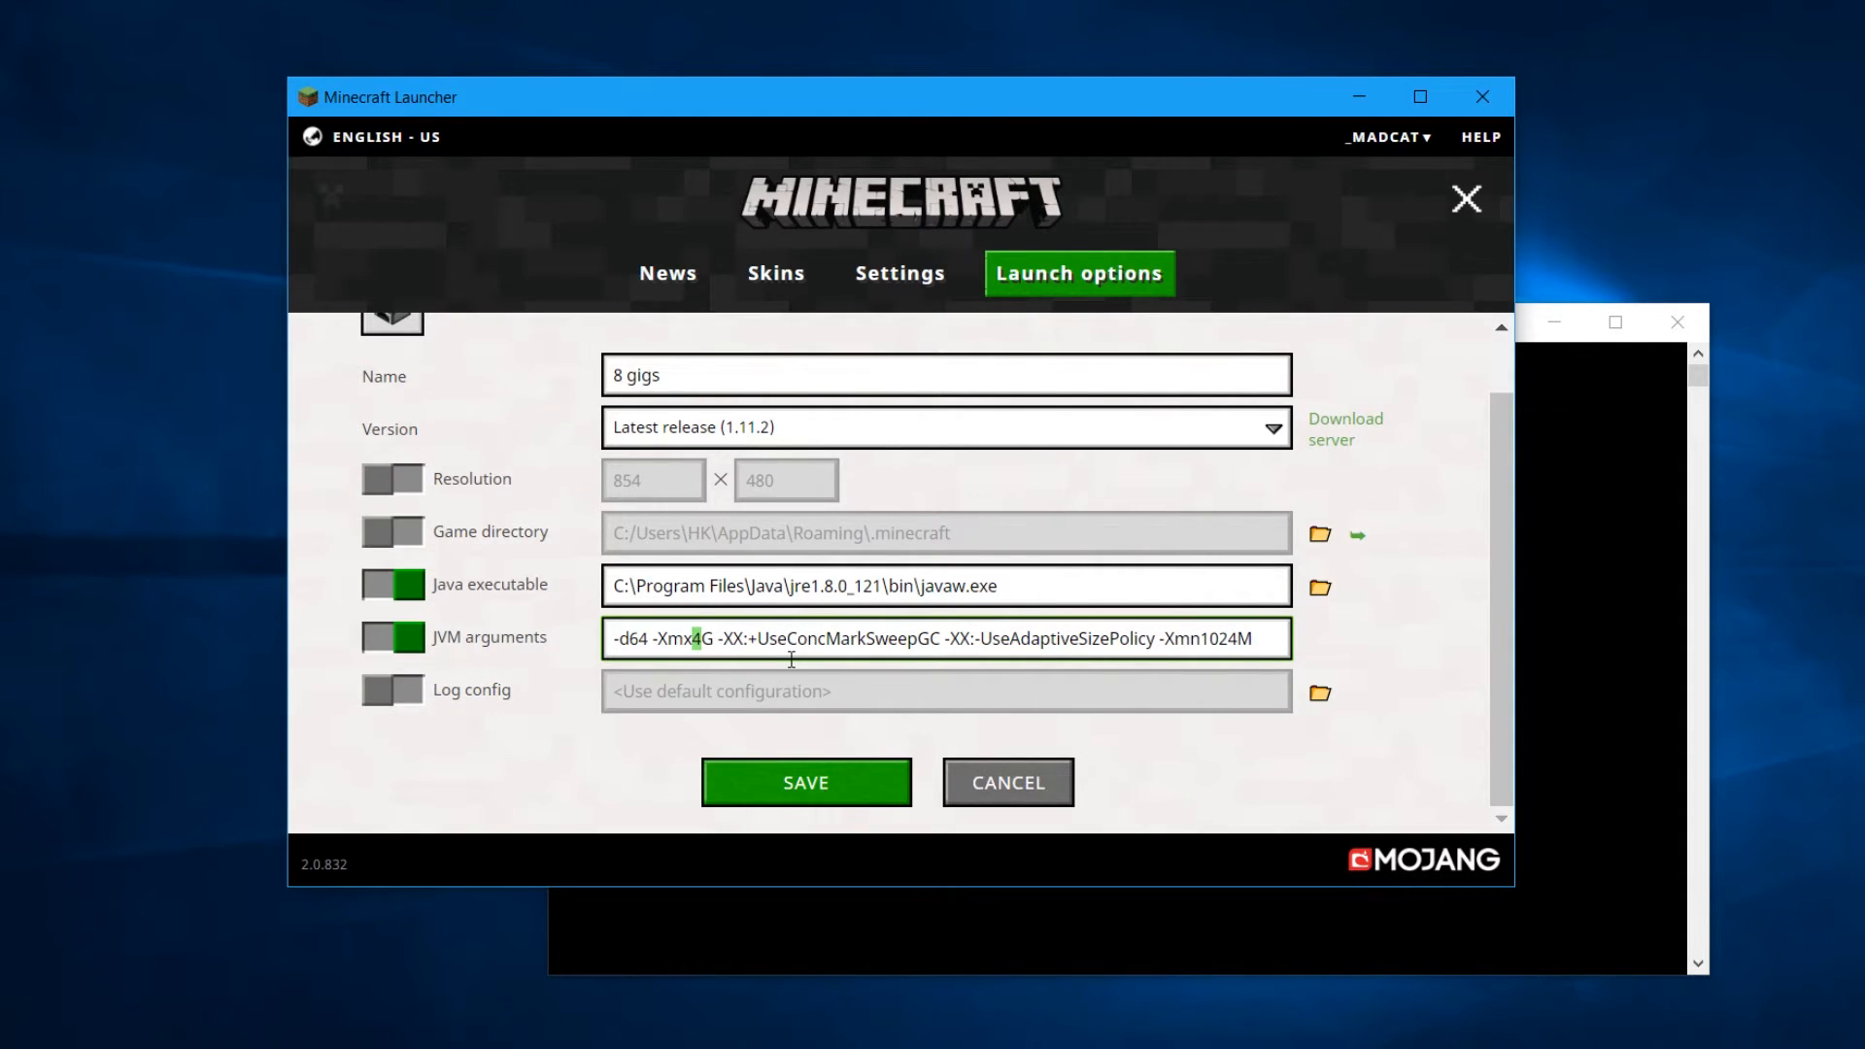
{"action": "type", "text": "8"}
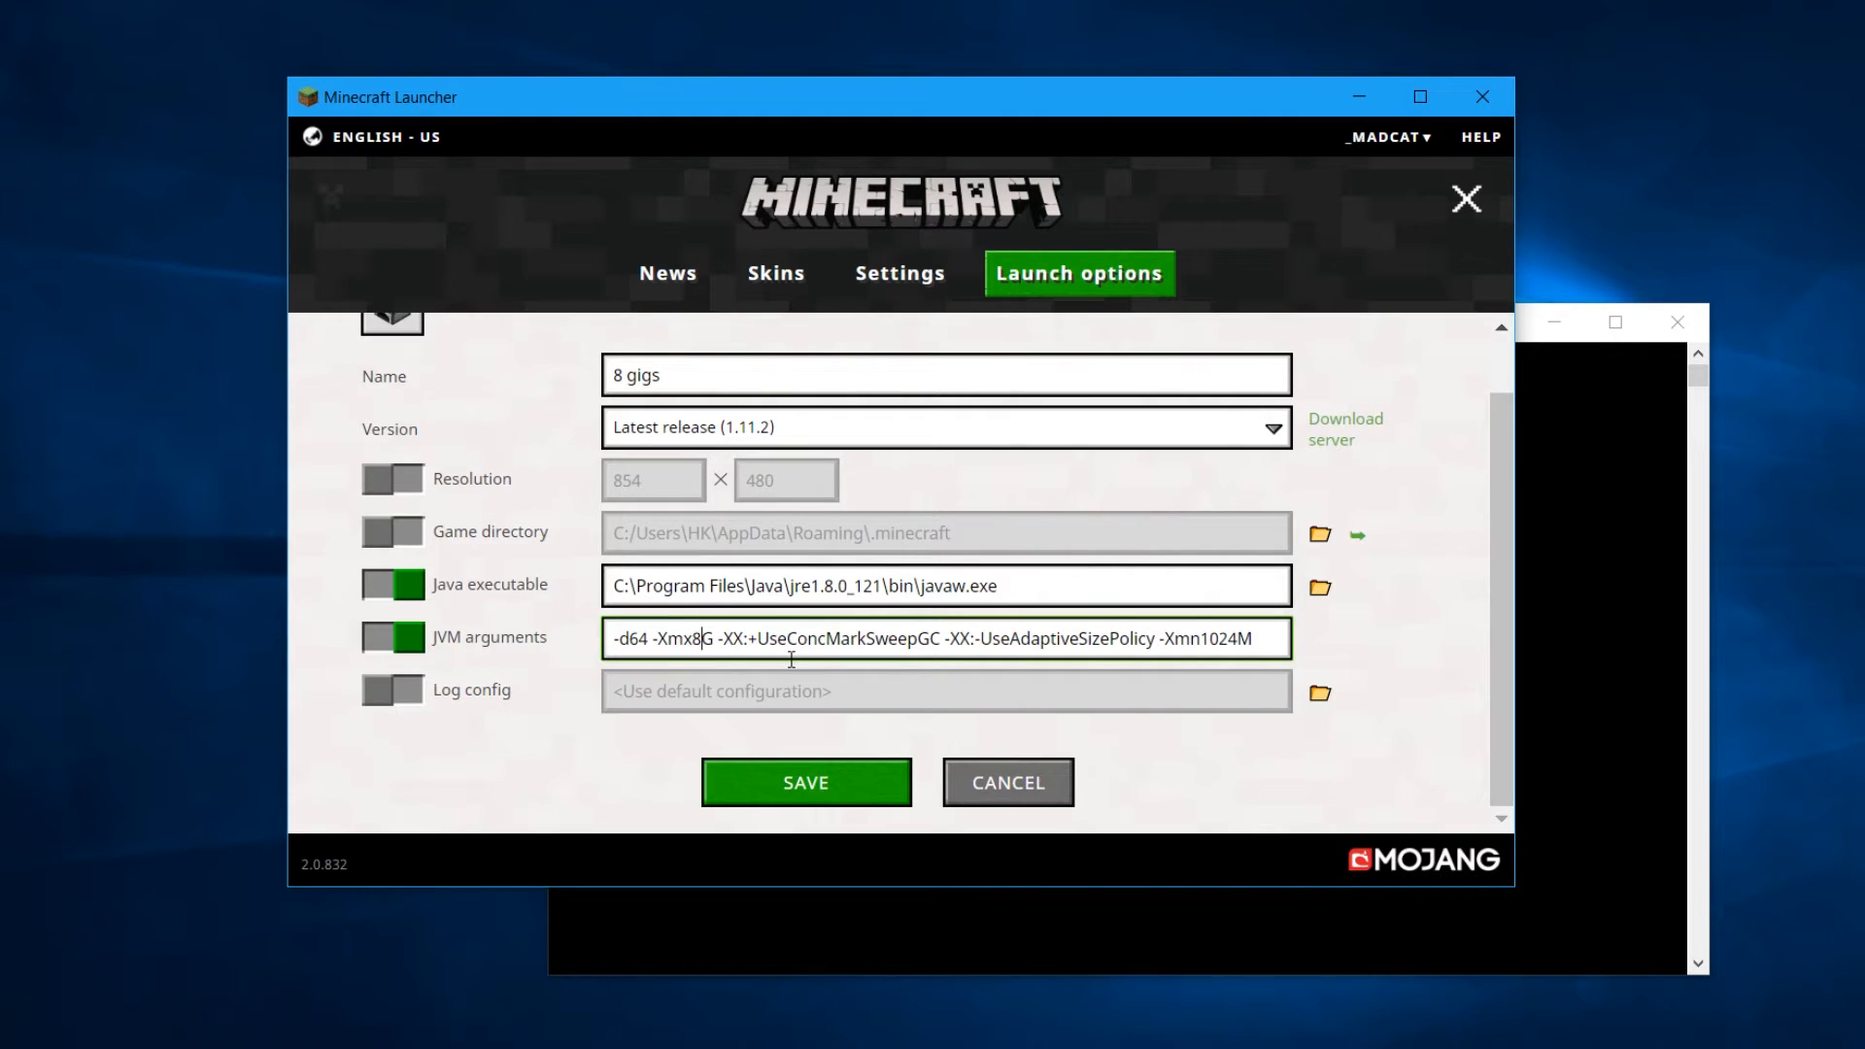
{"action": "mouse_move", "coordinate": [1154, 370]}
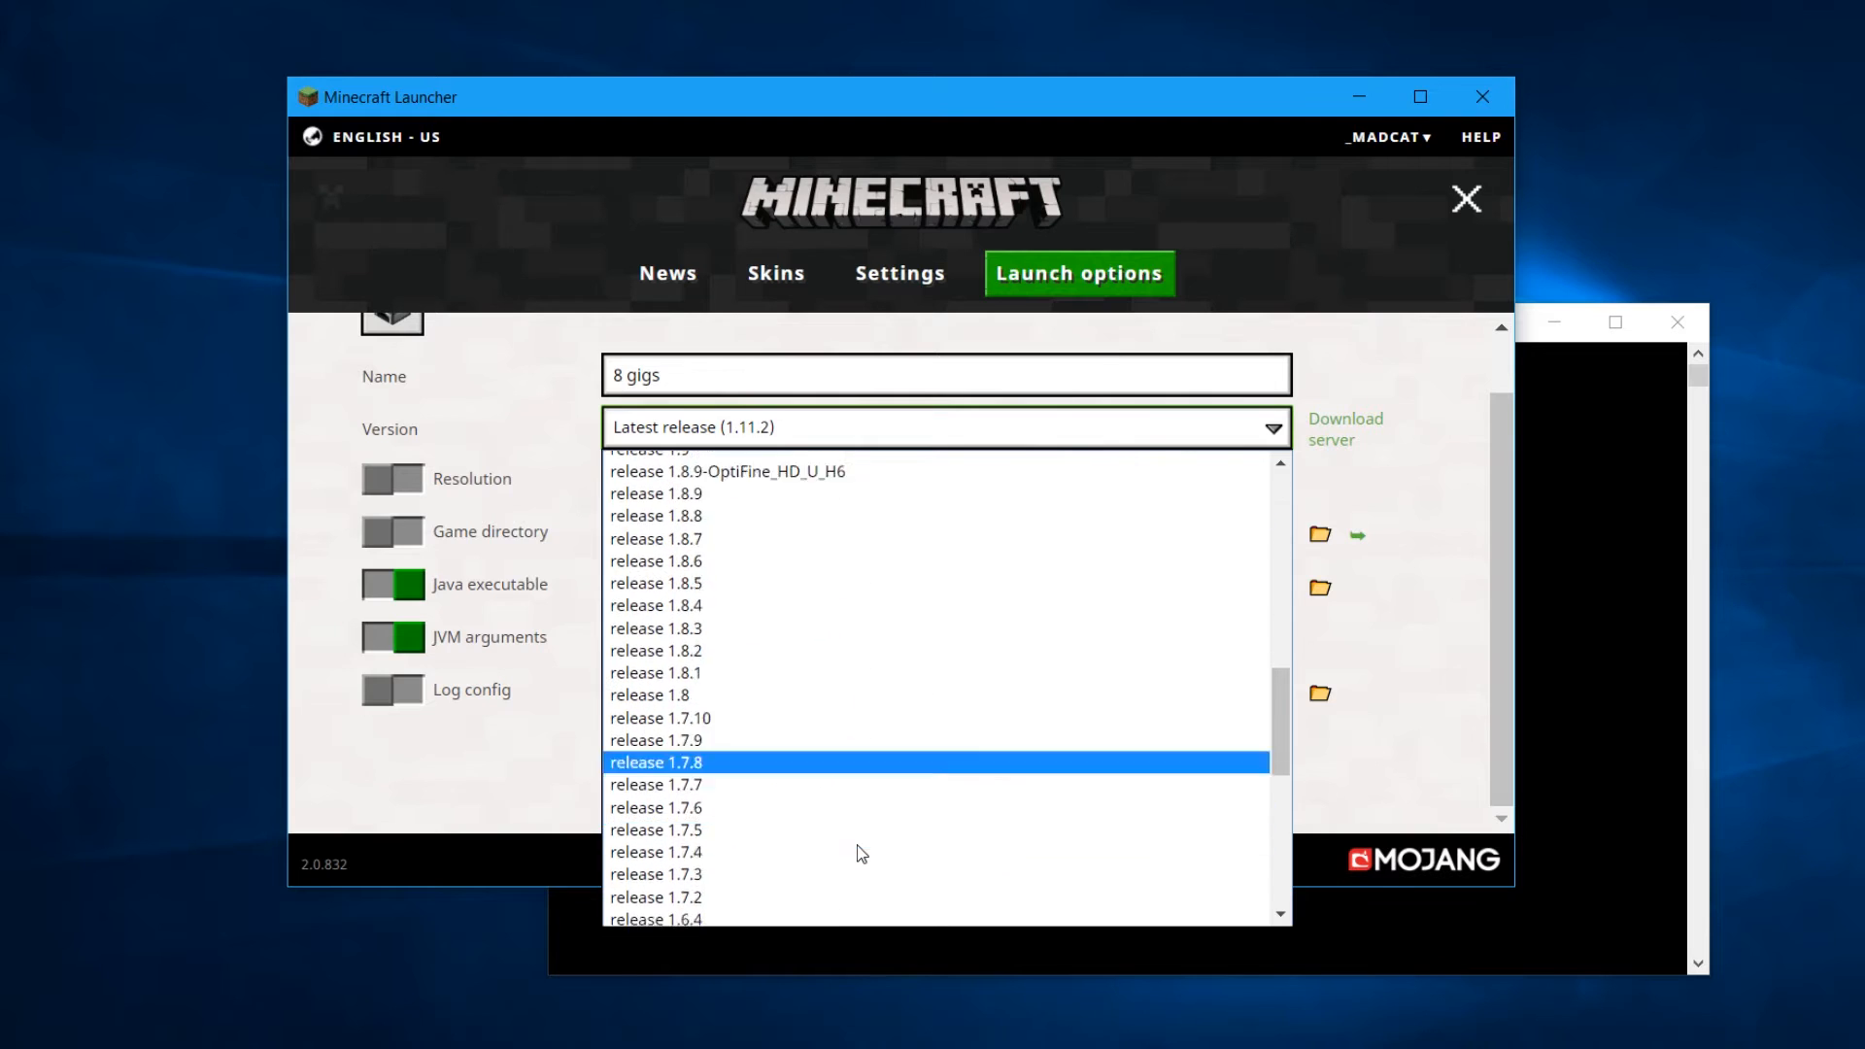
Choose release 1.11.2-forge1.11.2-13.20.0.2226 as the 8 gigs profile's version
{"action": "scroll", "scroll_direction": "down", "scroll_amount": 3}
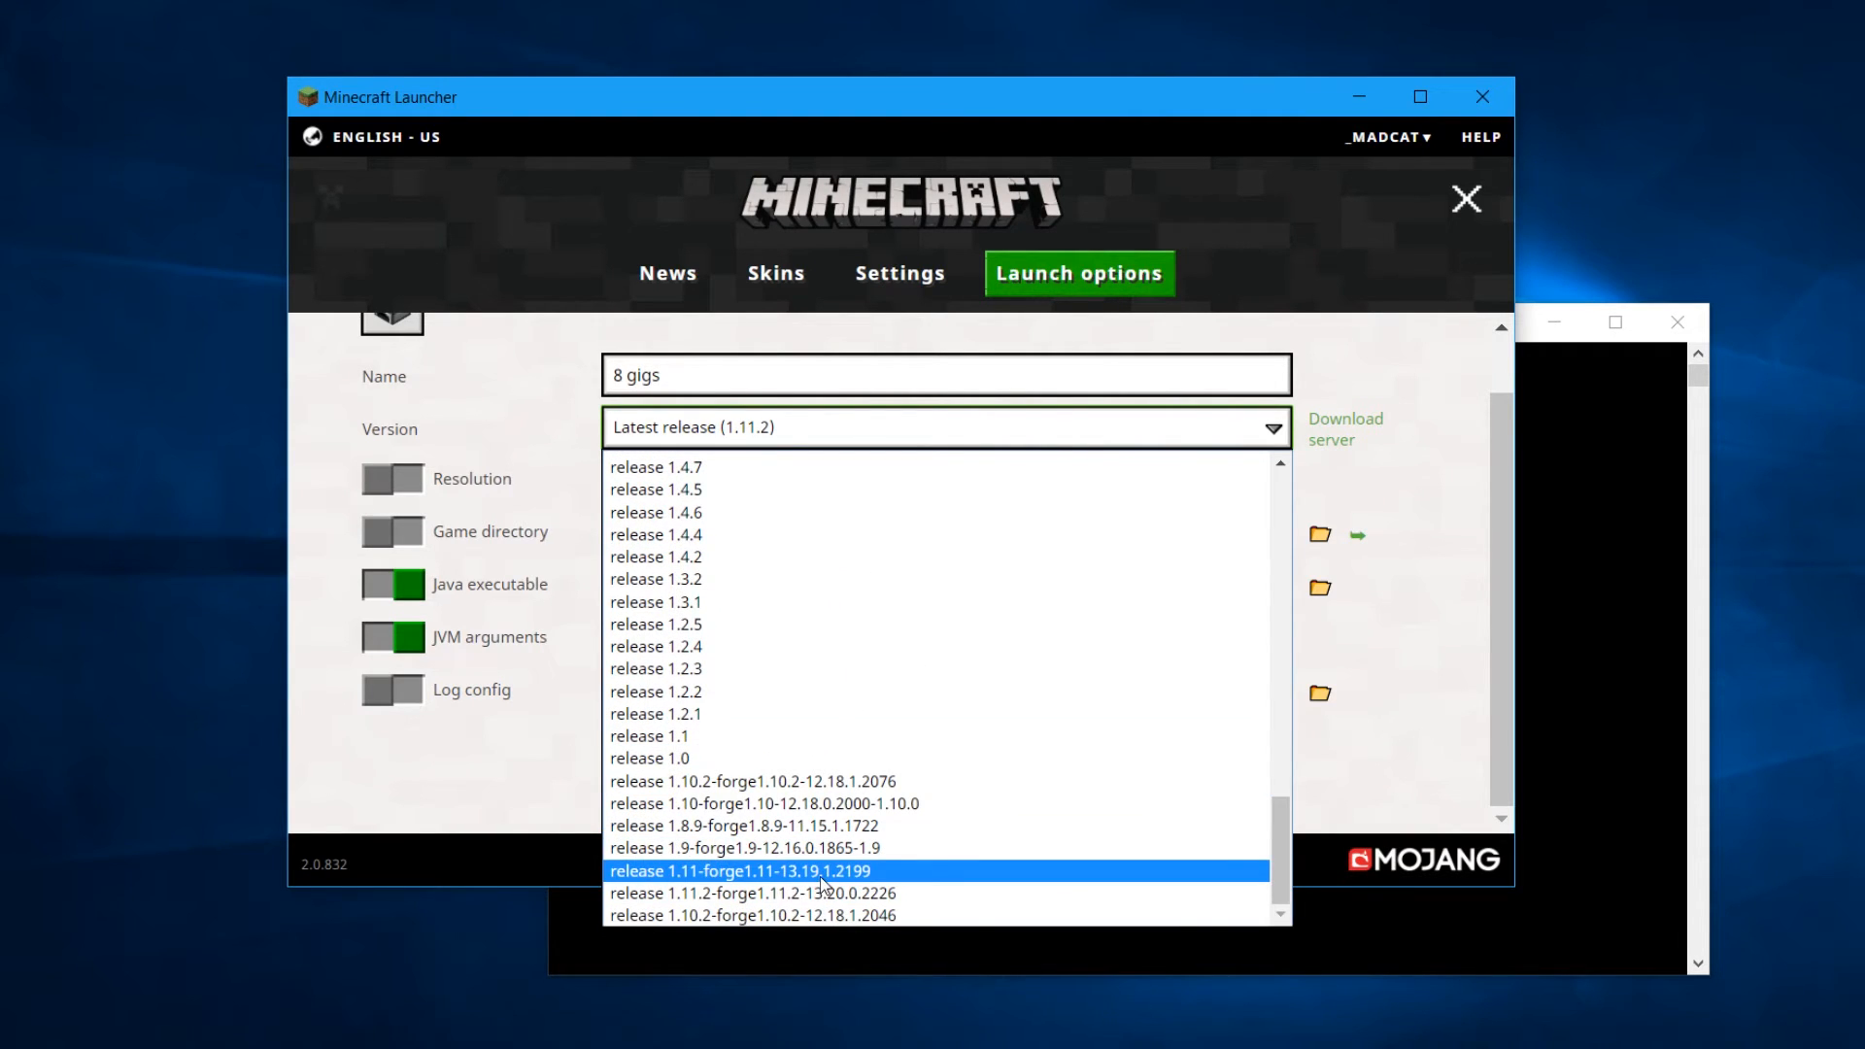
{"action": "left_click", "coordinate": [752, 892]}
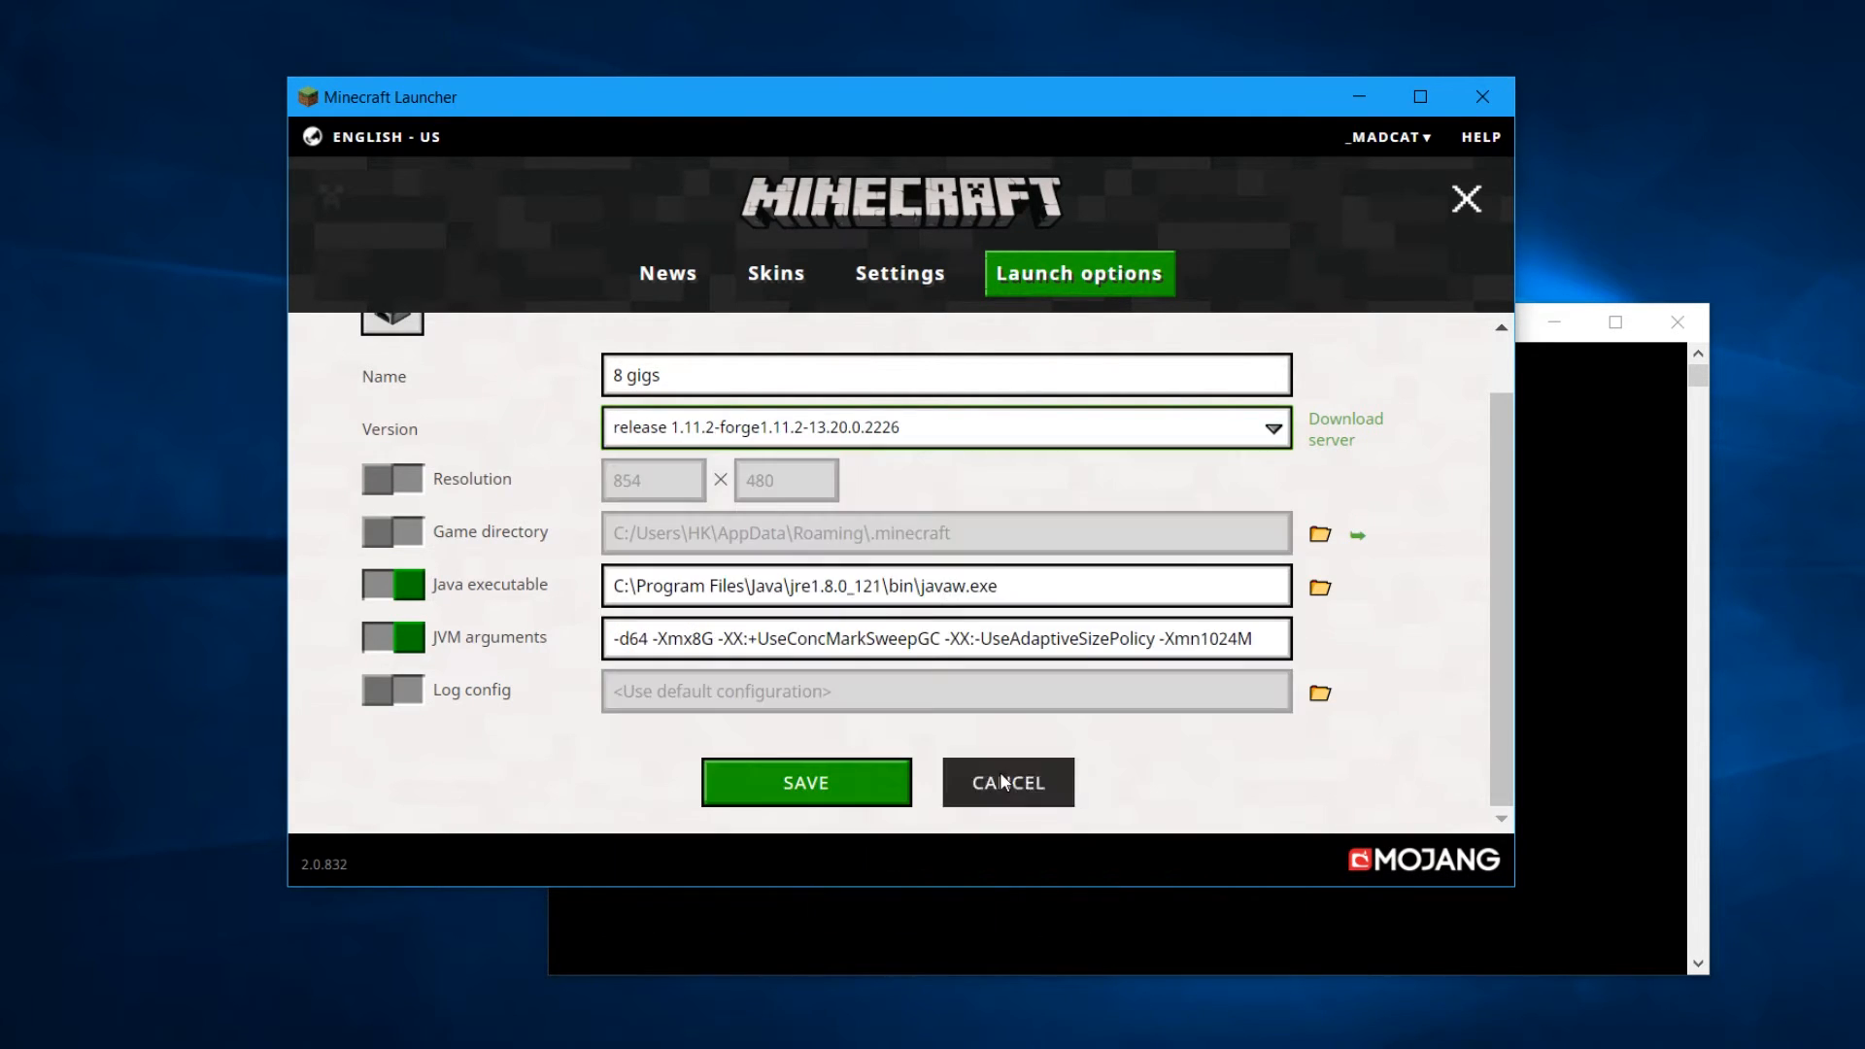
{"action": "mouse_move", "coordinate": [1365, 491]}
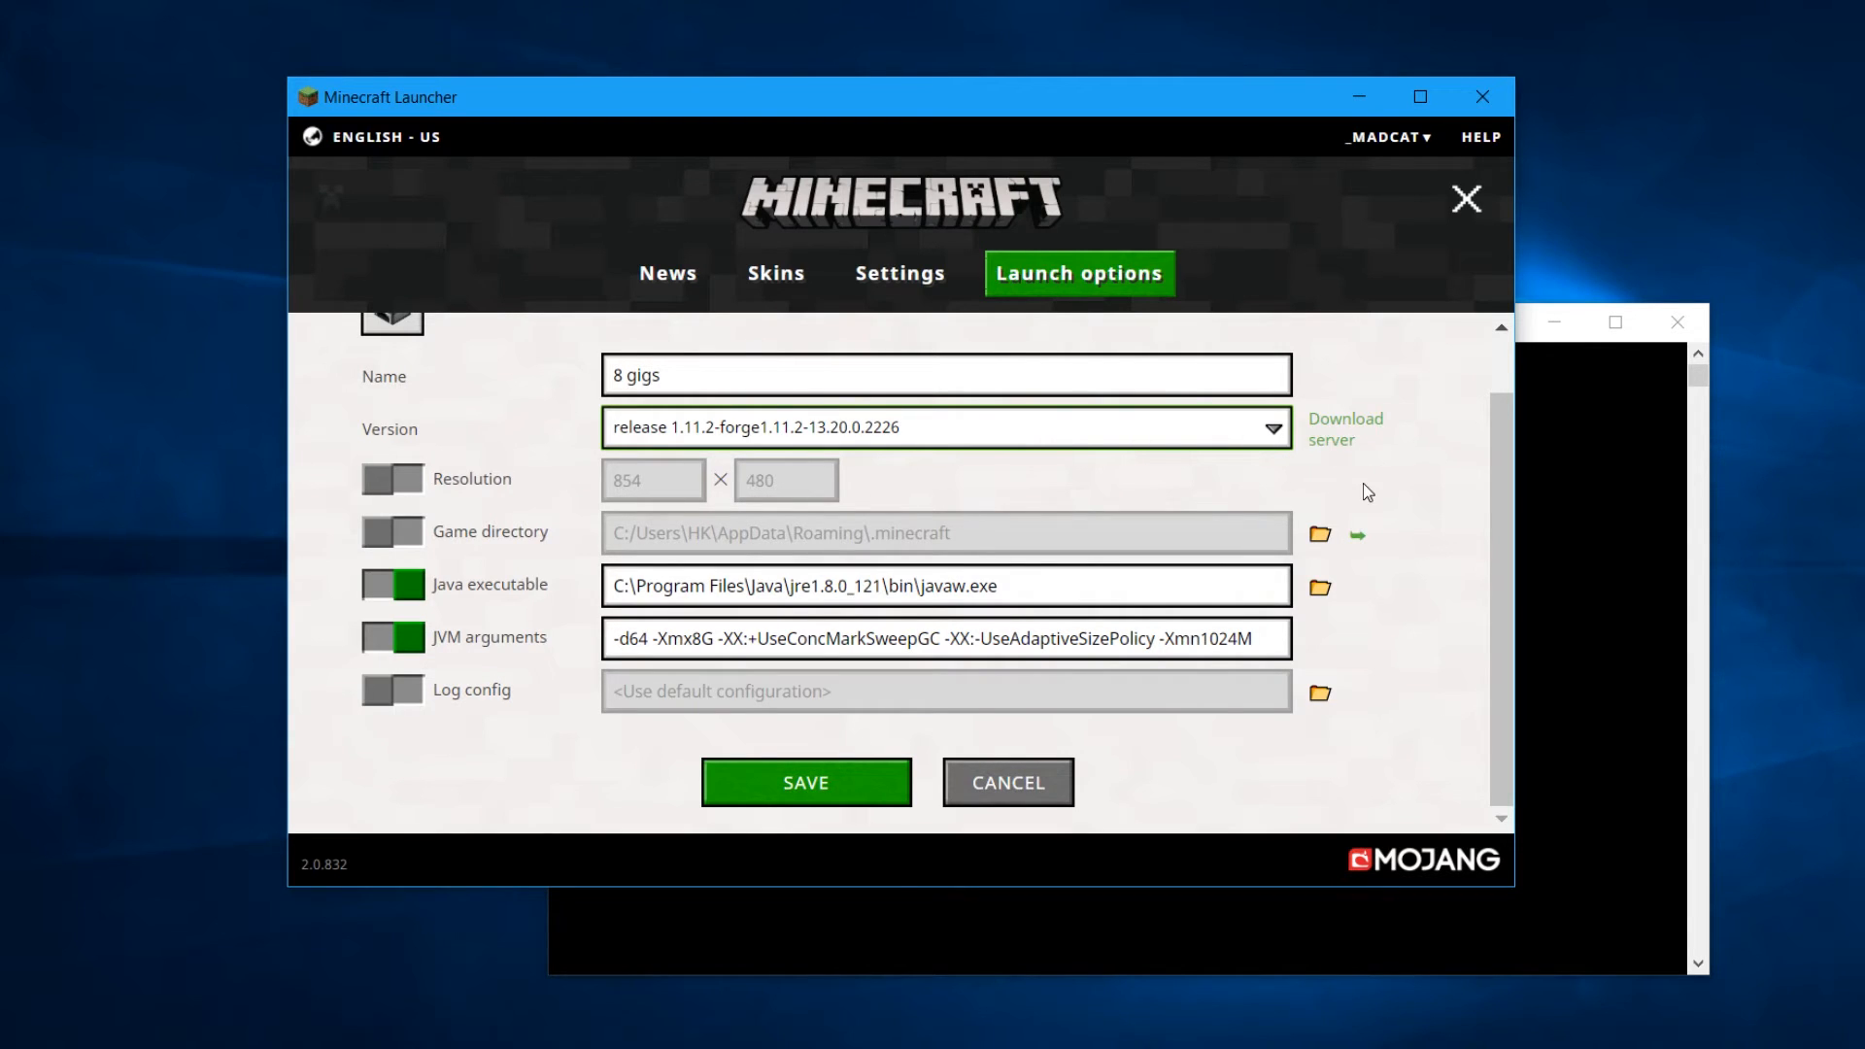
{"action": "mouse_move", "coordinate": [1144, 526]}
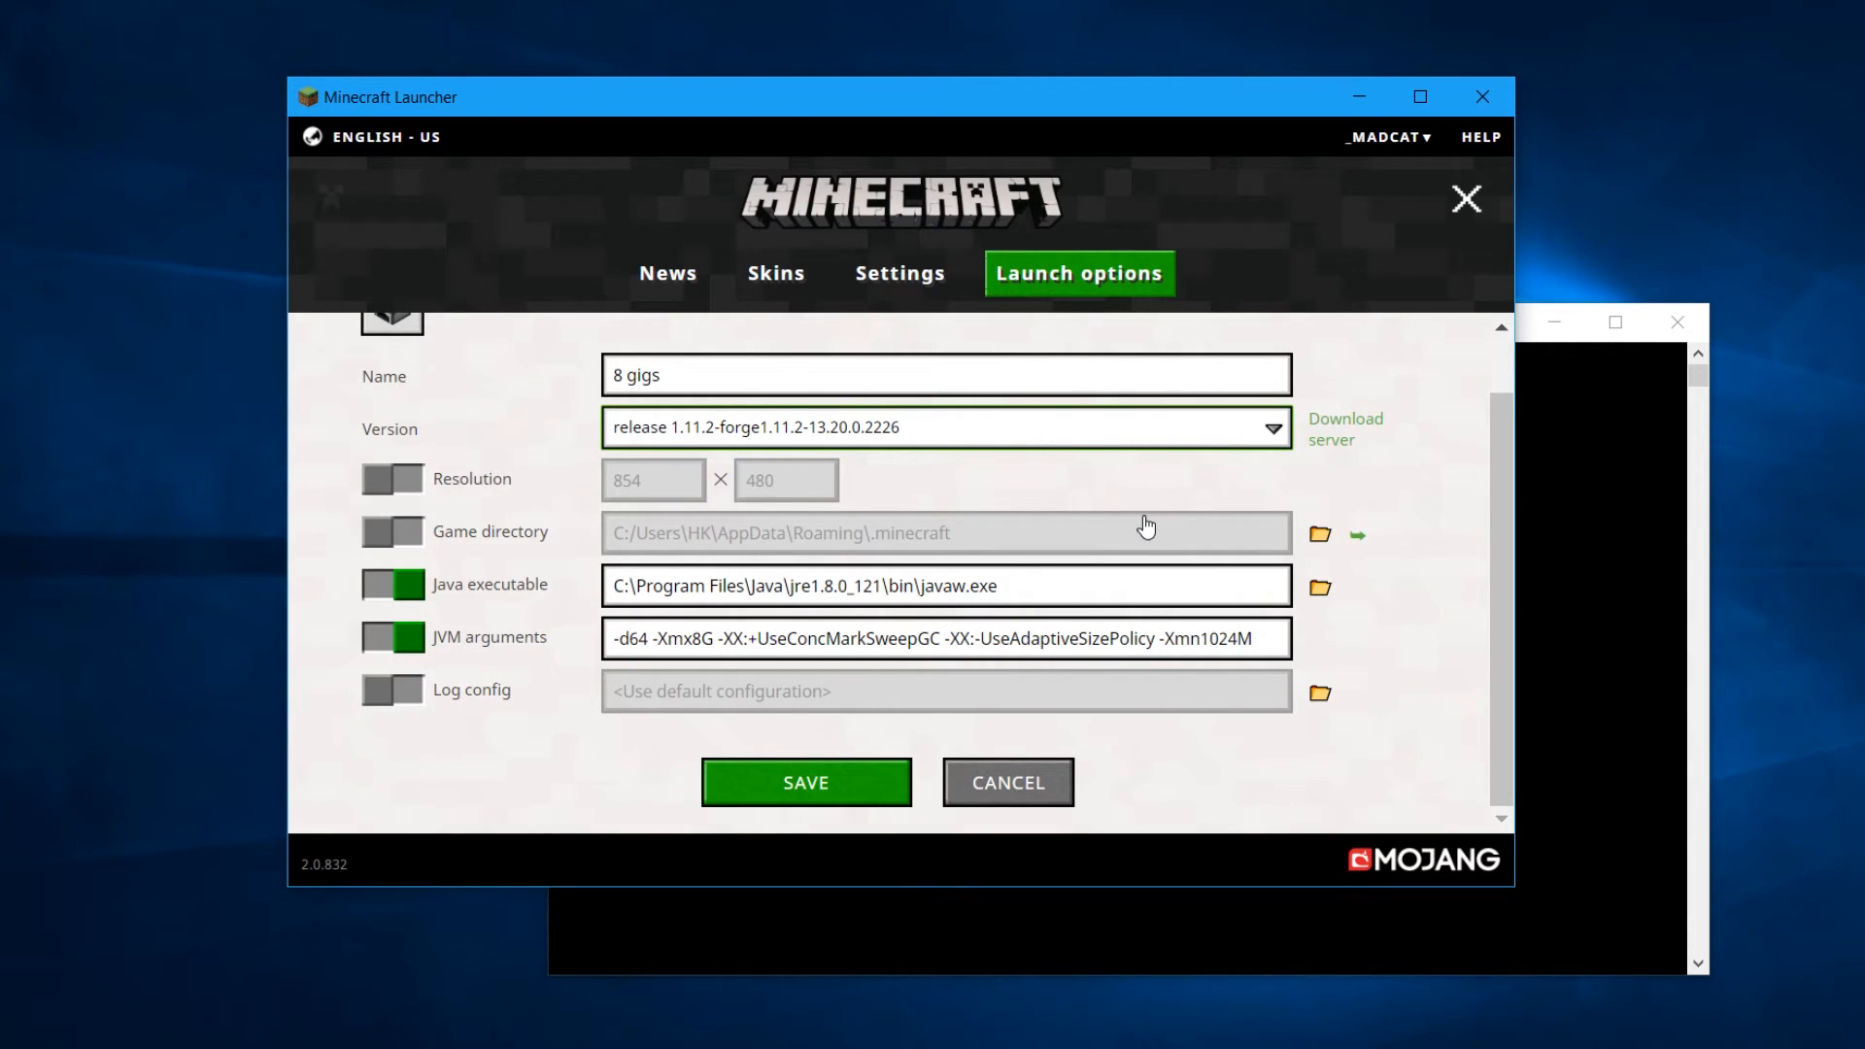
{"action": "mouse_move", "coordinate": [678, 434]}
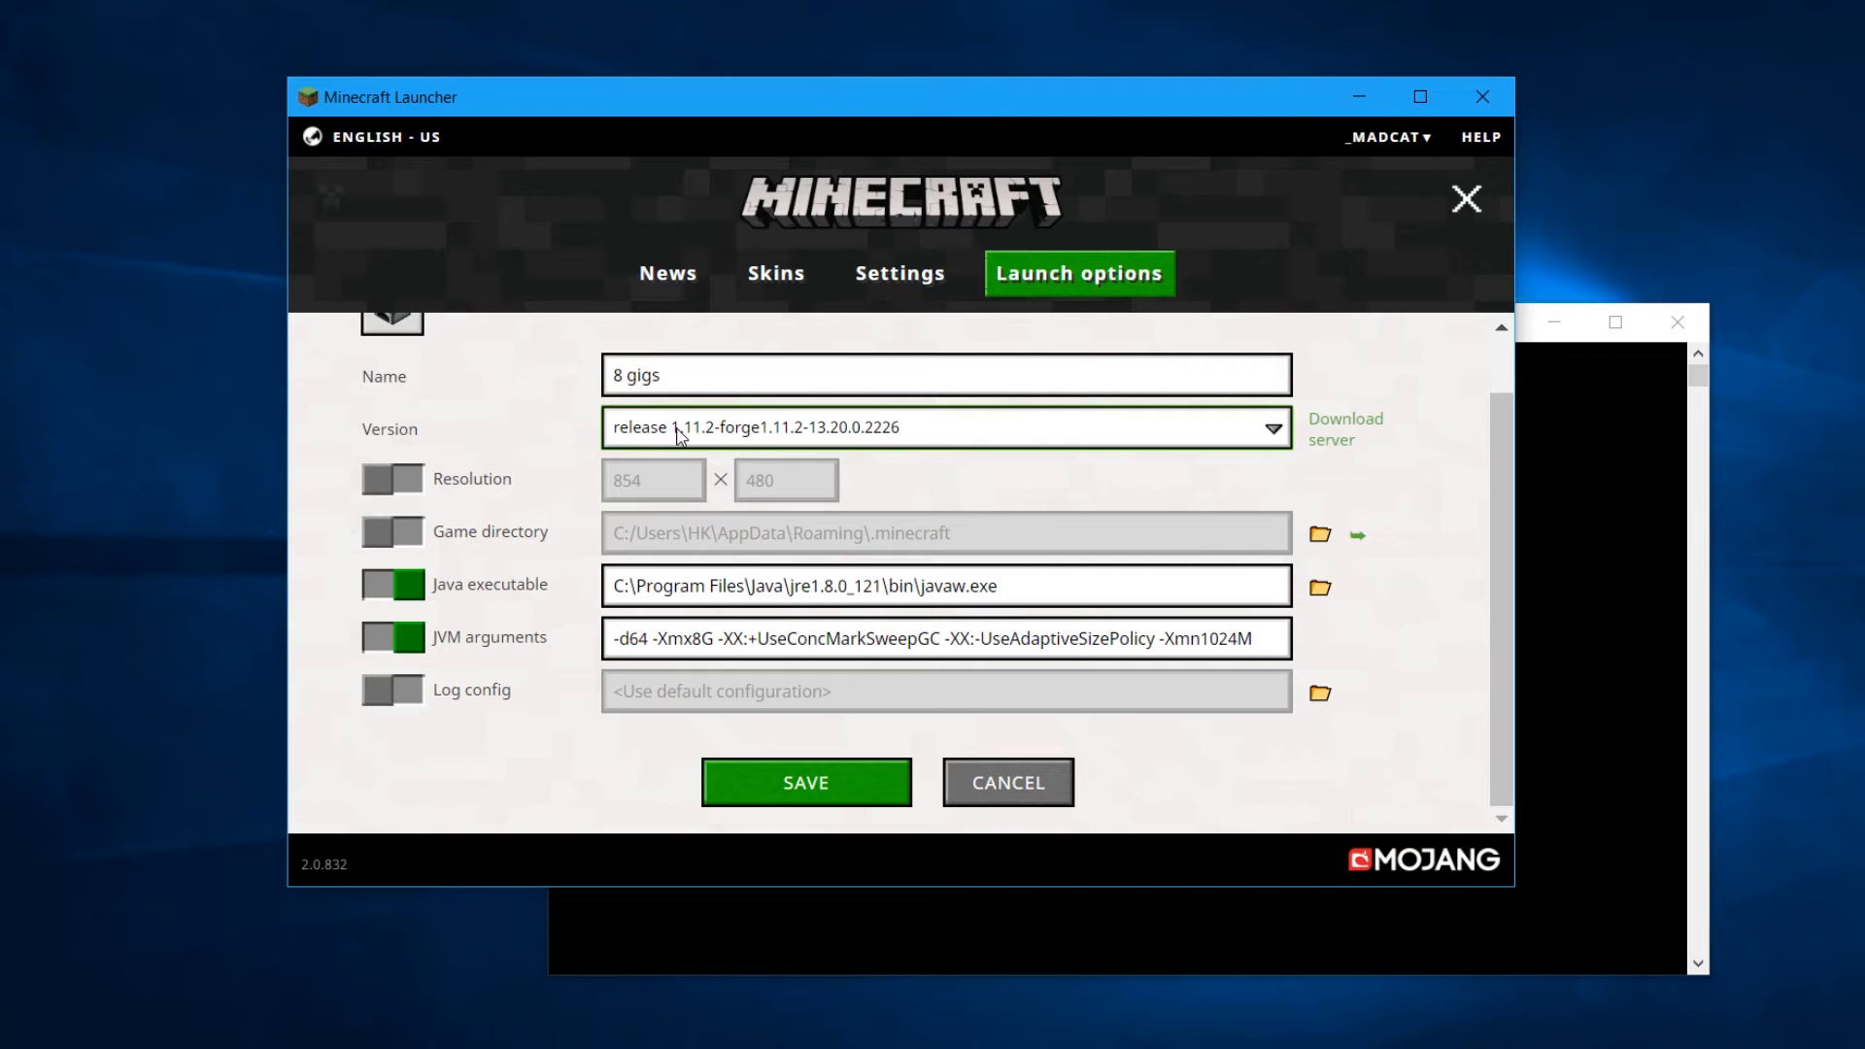
{"action": "mouse_move", "coordinate": [717, 435]}
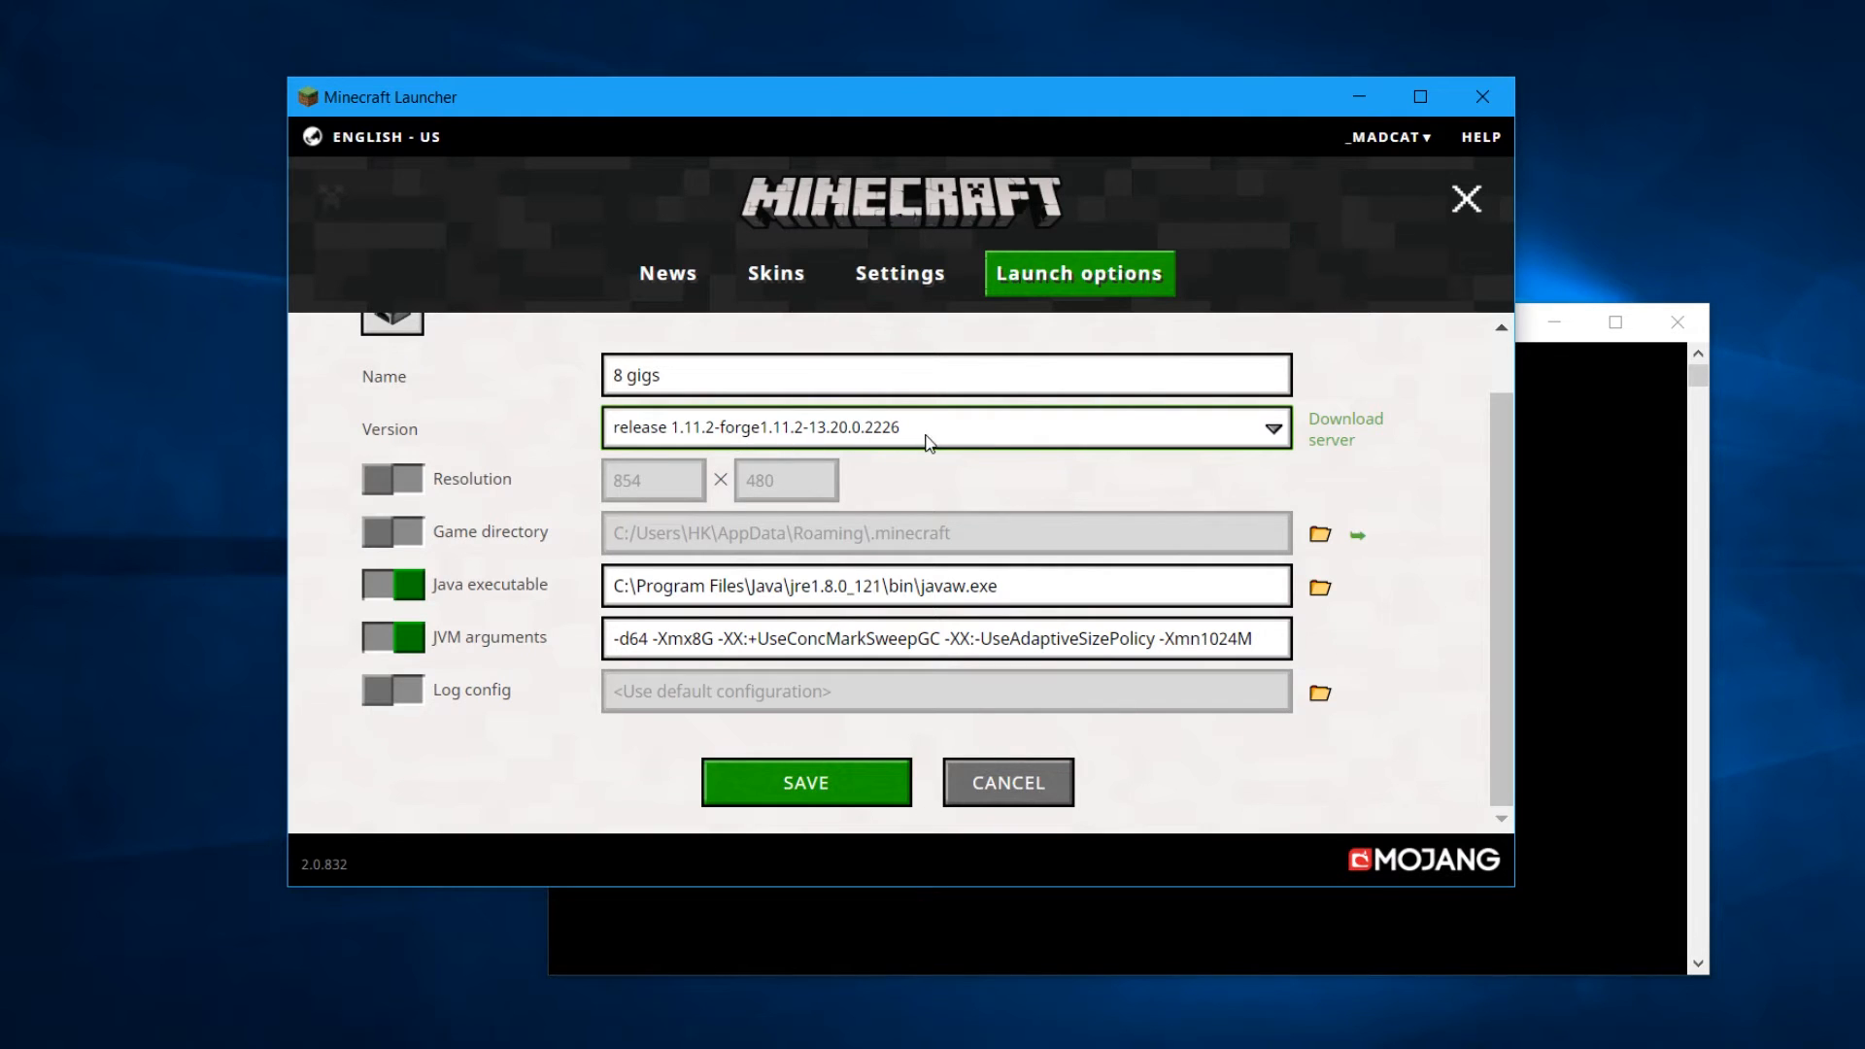
{"action": "mouse_move", "coordinate": [997, 462]}
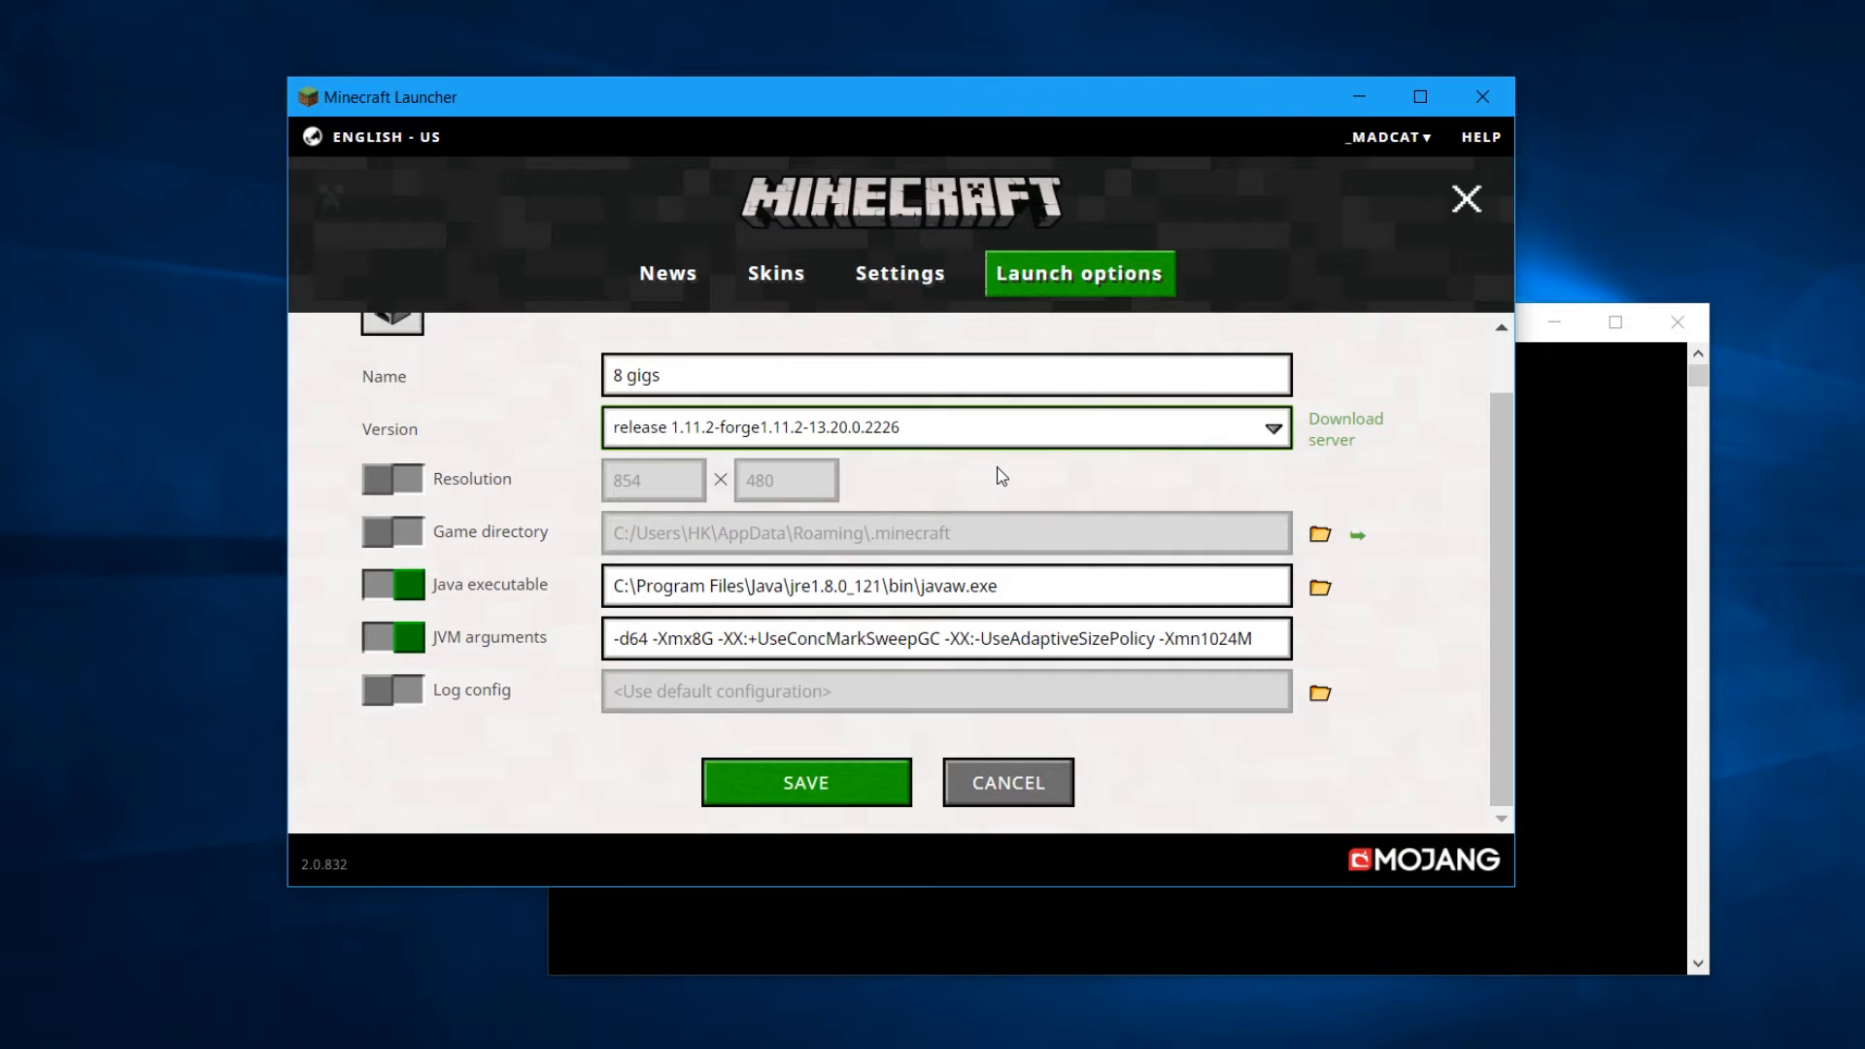
{"action": "mouse_move", "coordinate": [625, 394]}
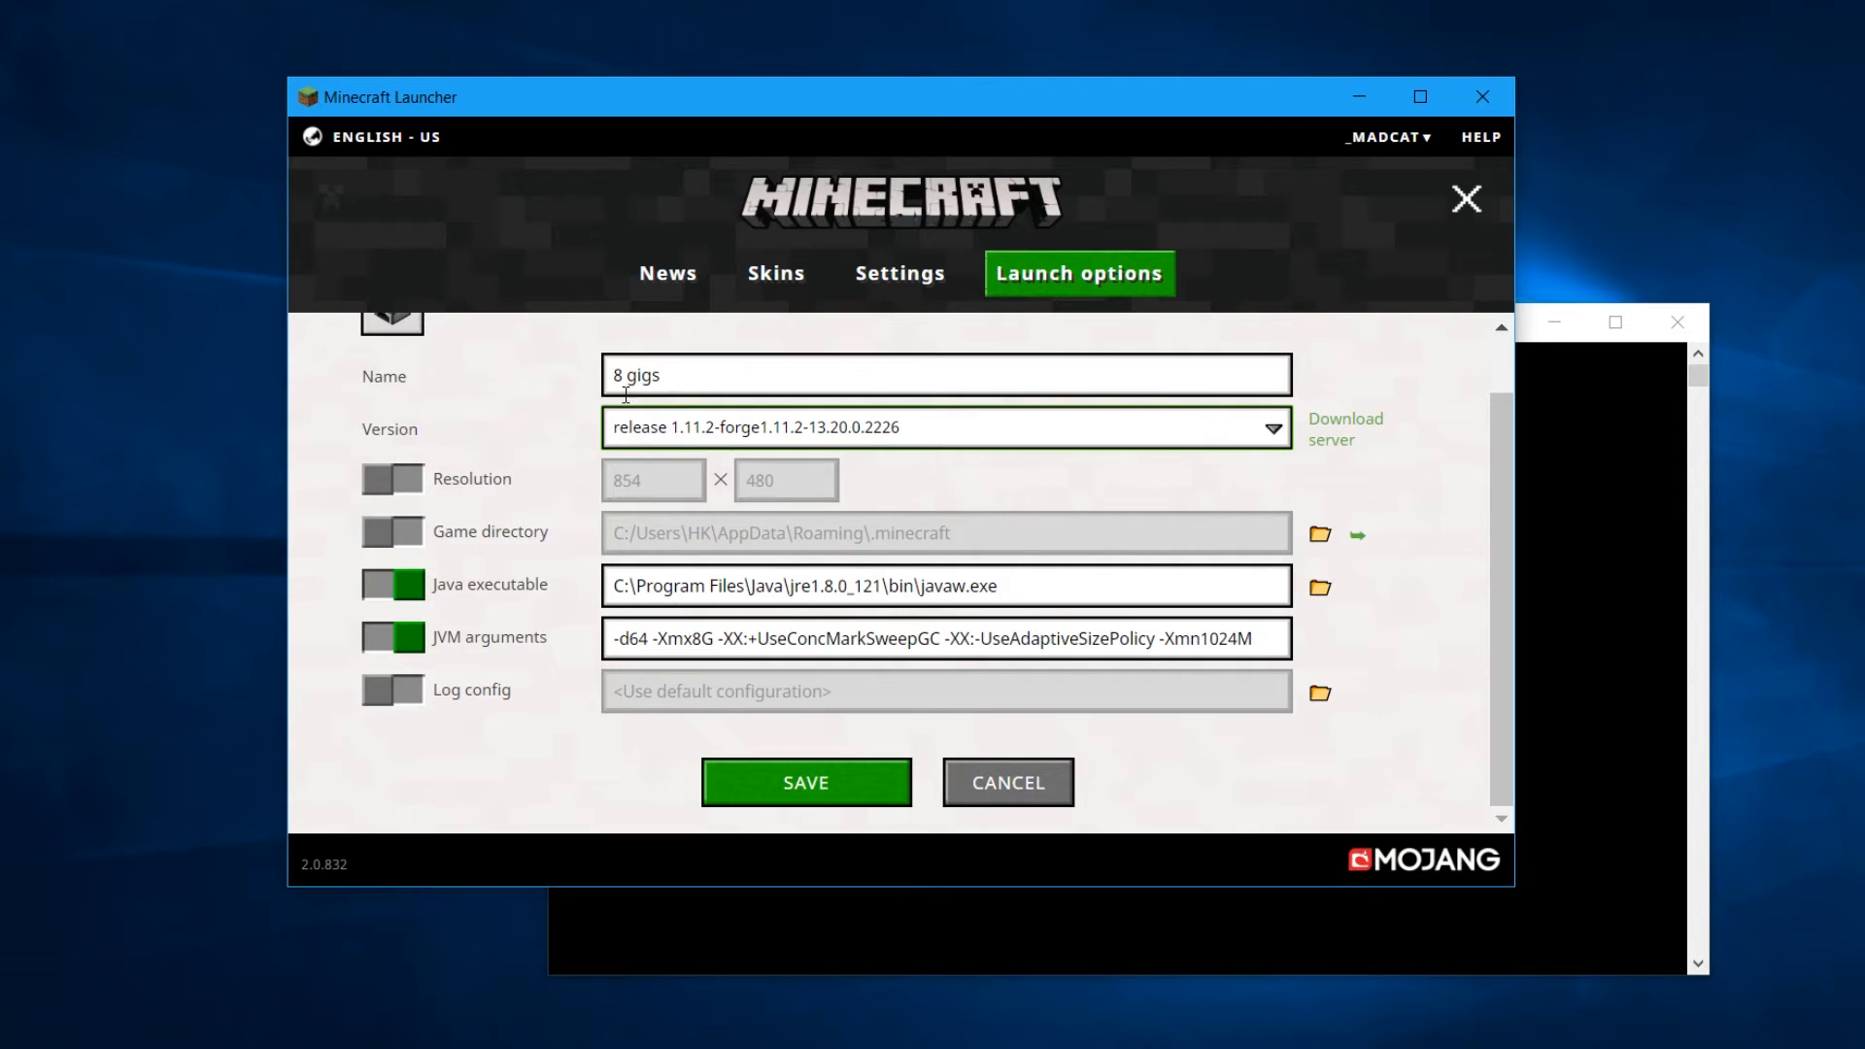
{"action": "mouse_move", "coordinate": [854, 567]}
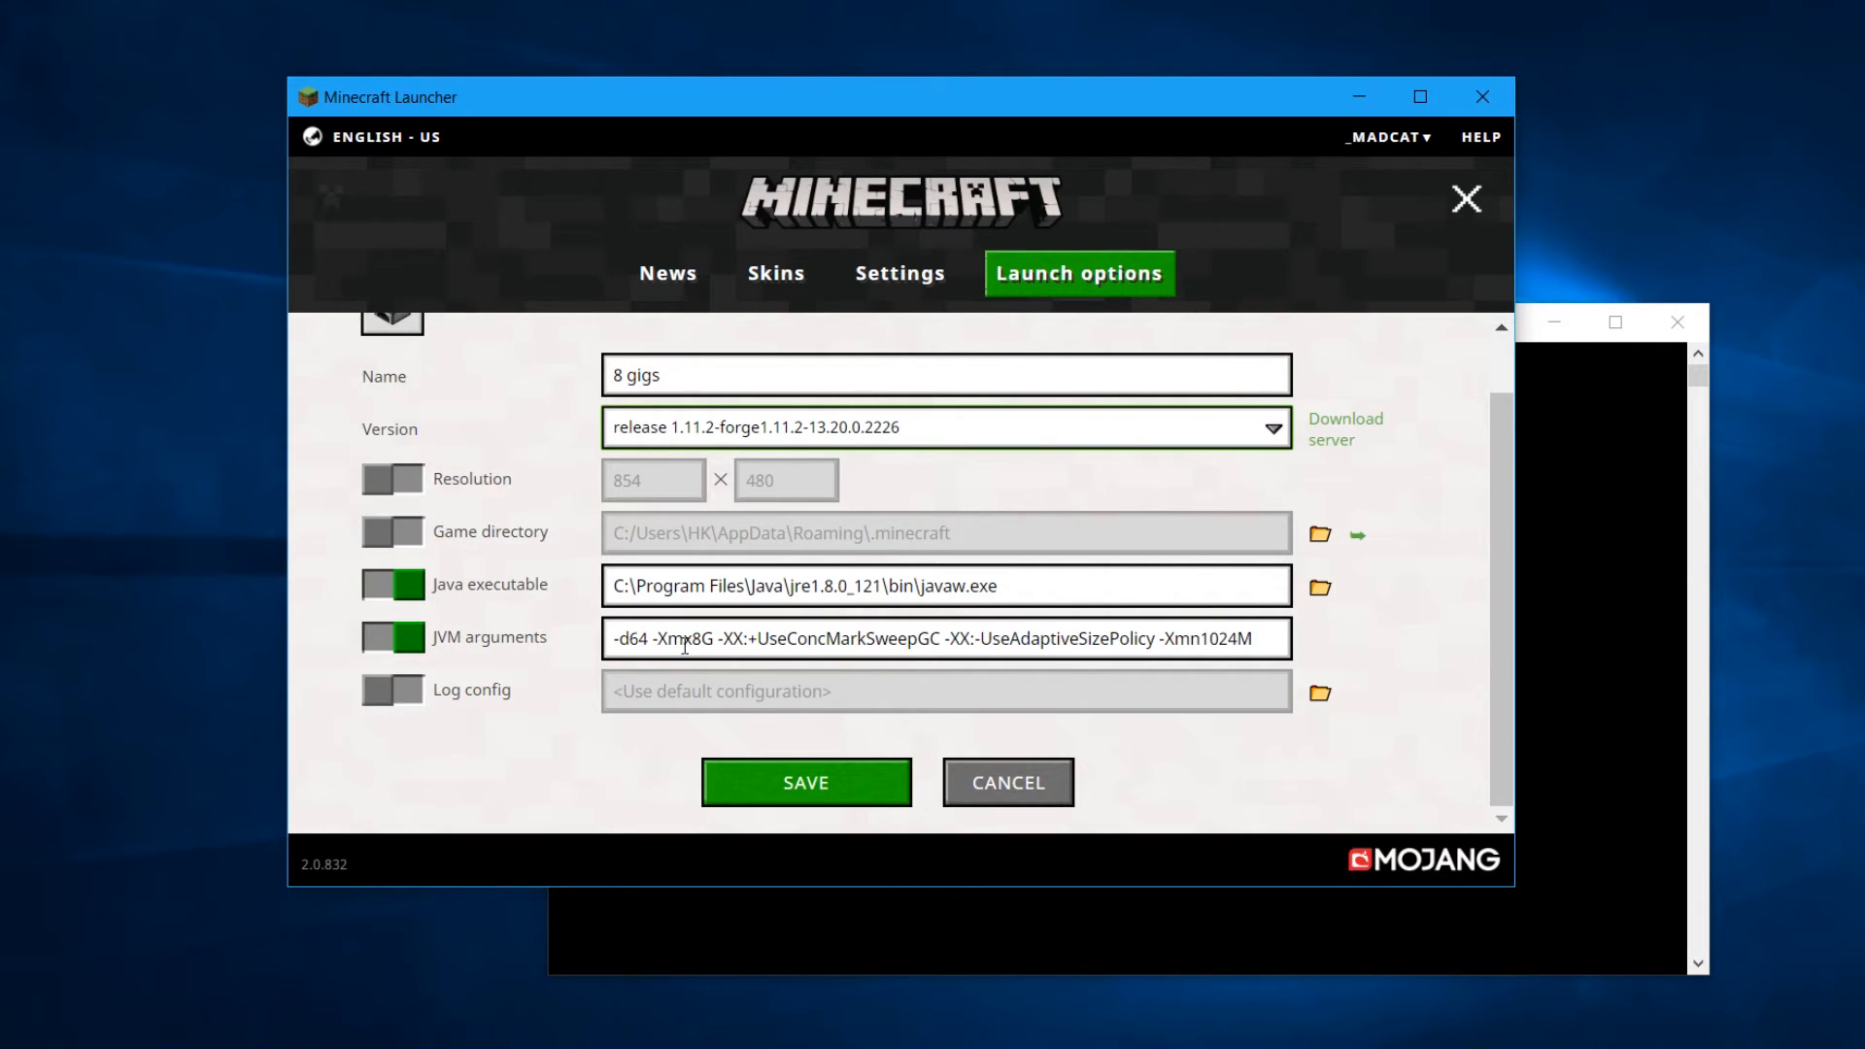
{"action": "double_click", "coordinate": [688, 639]}
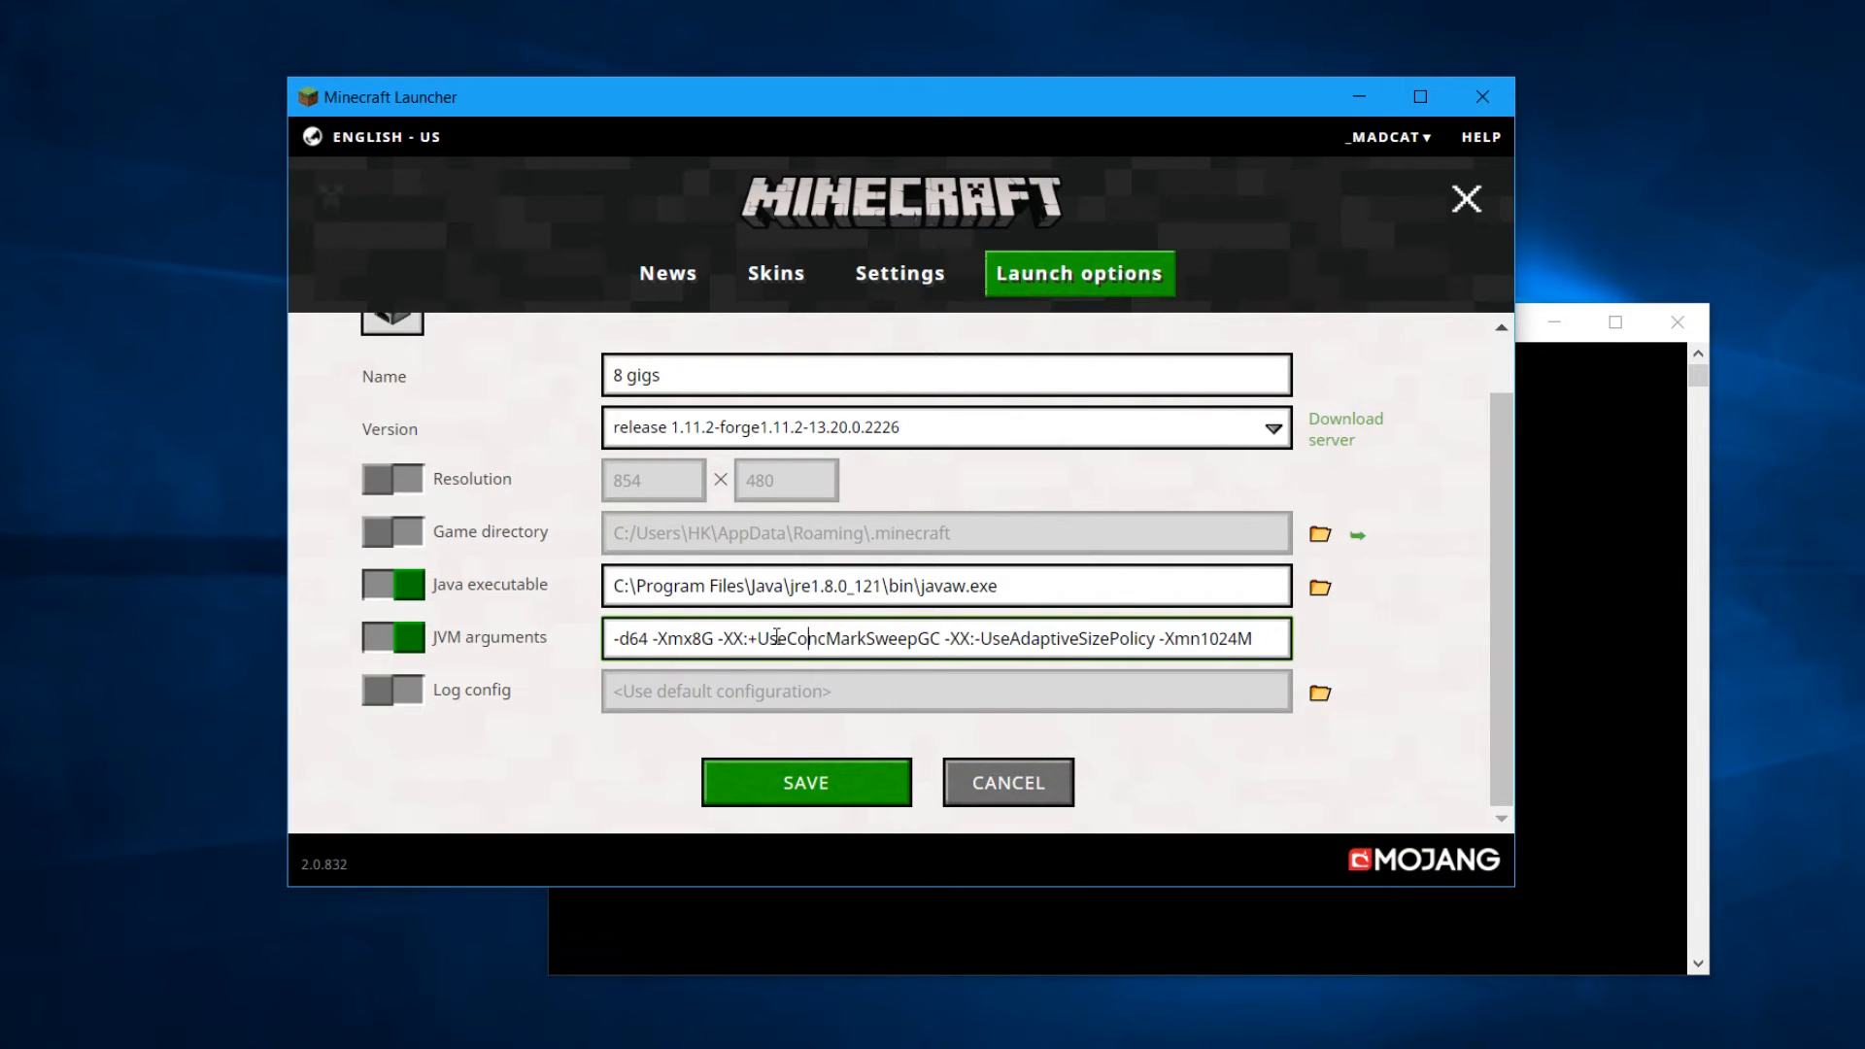
{"action": "double_click", "coordinate": [847, 639]}
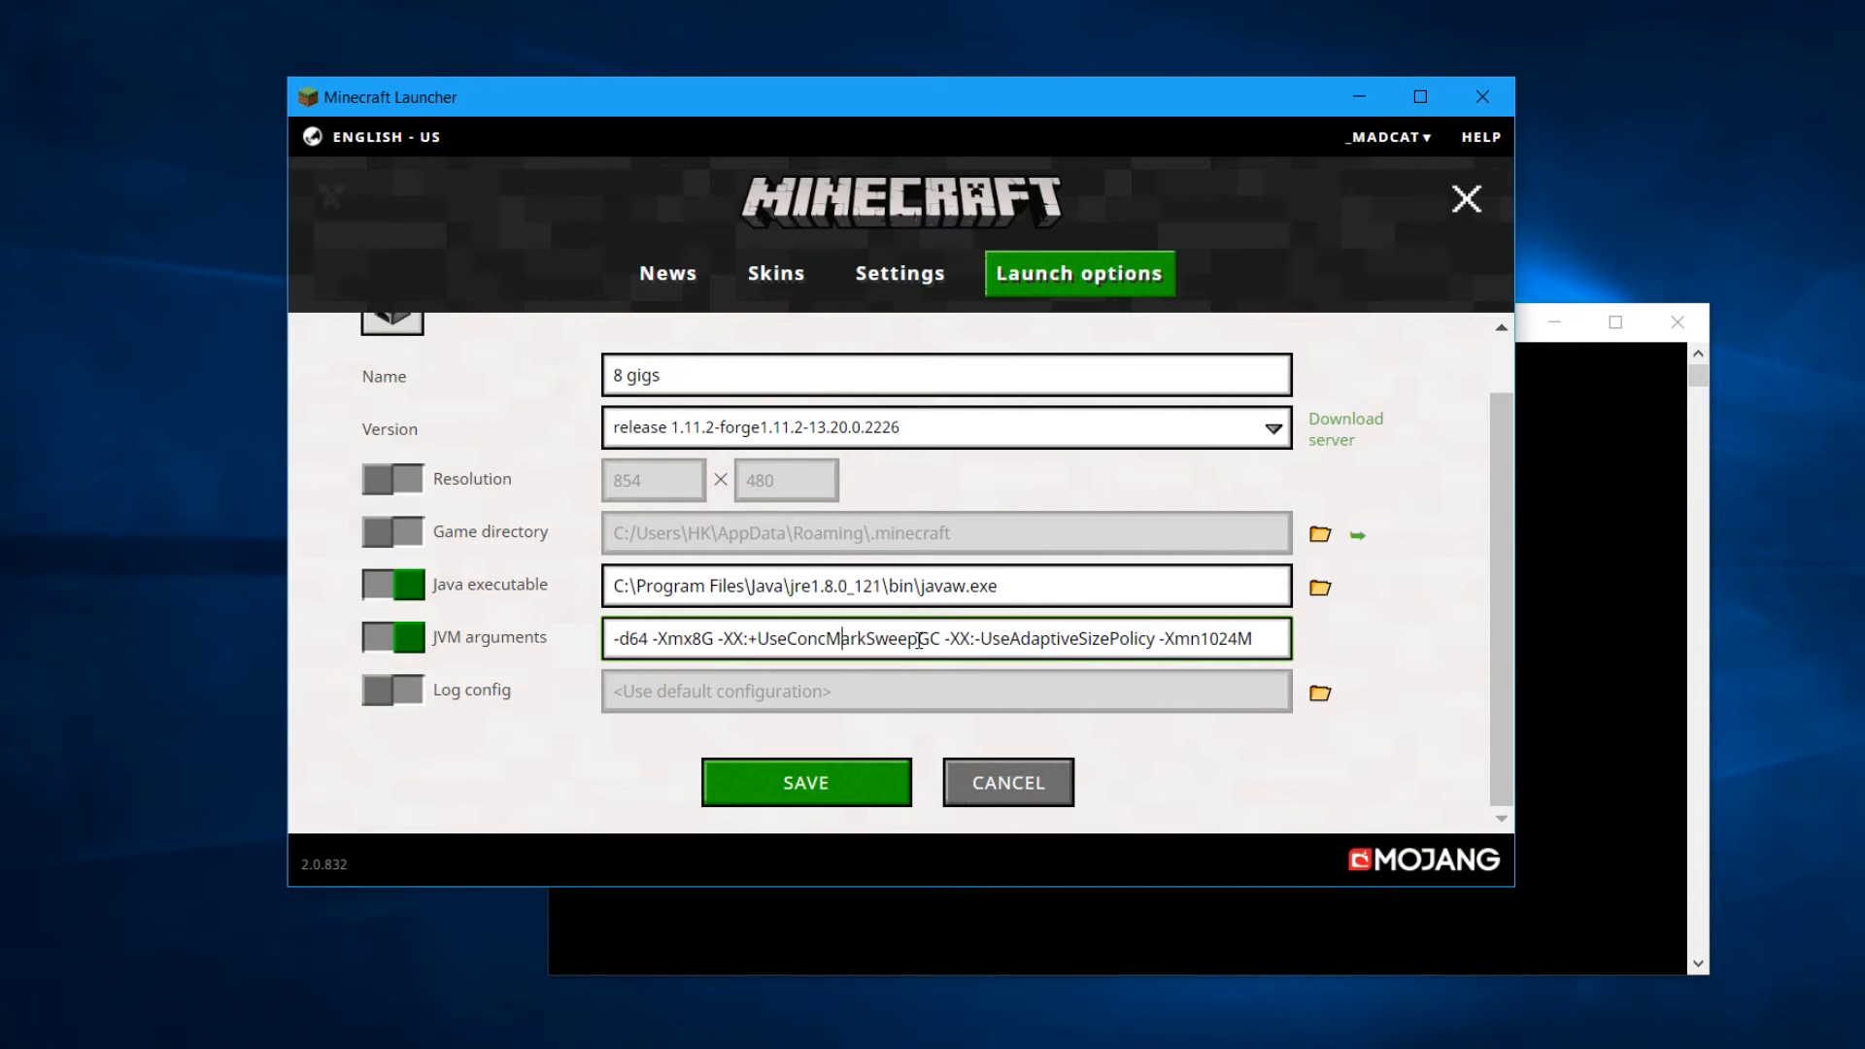
{"action": "double_click", "coordinate": [846, 639]}
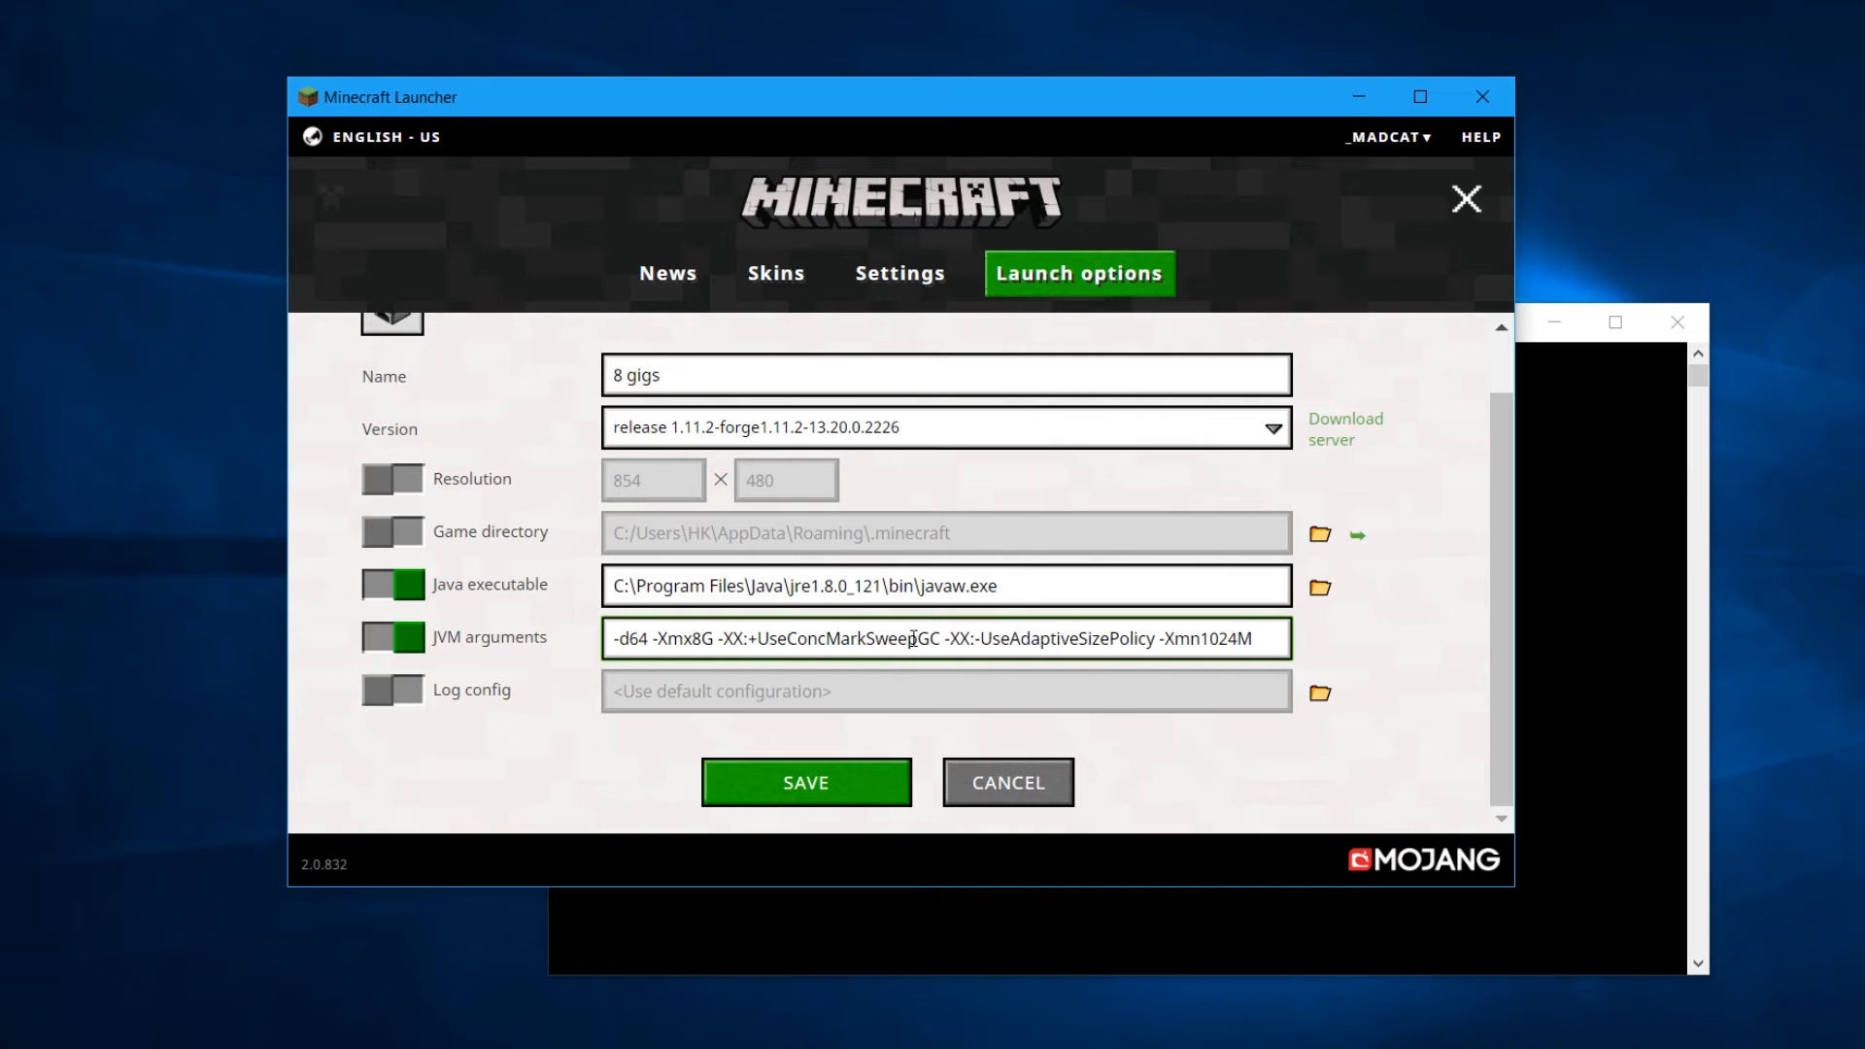
{"action": "double_click", "coordinate": [838, 639]}
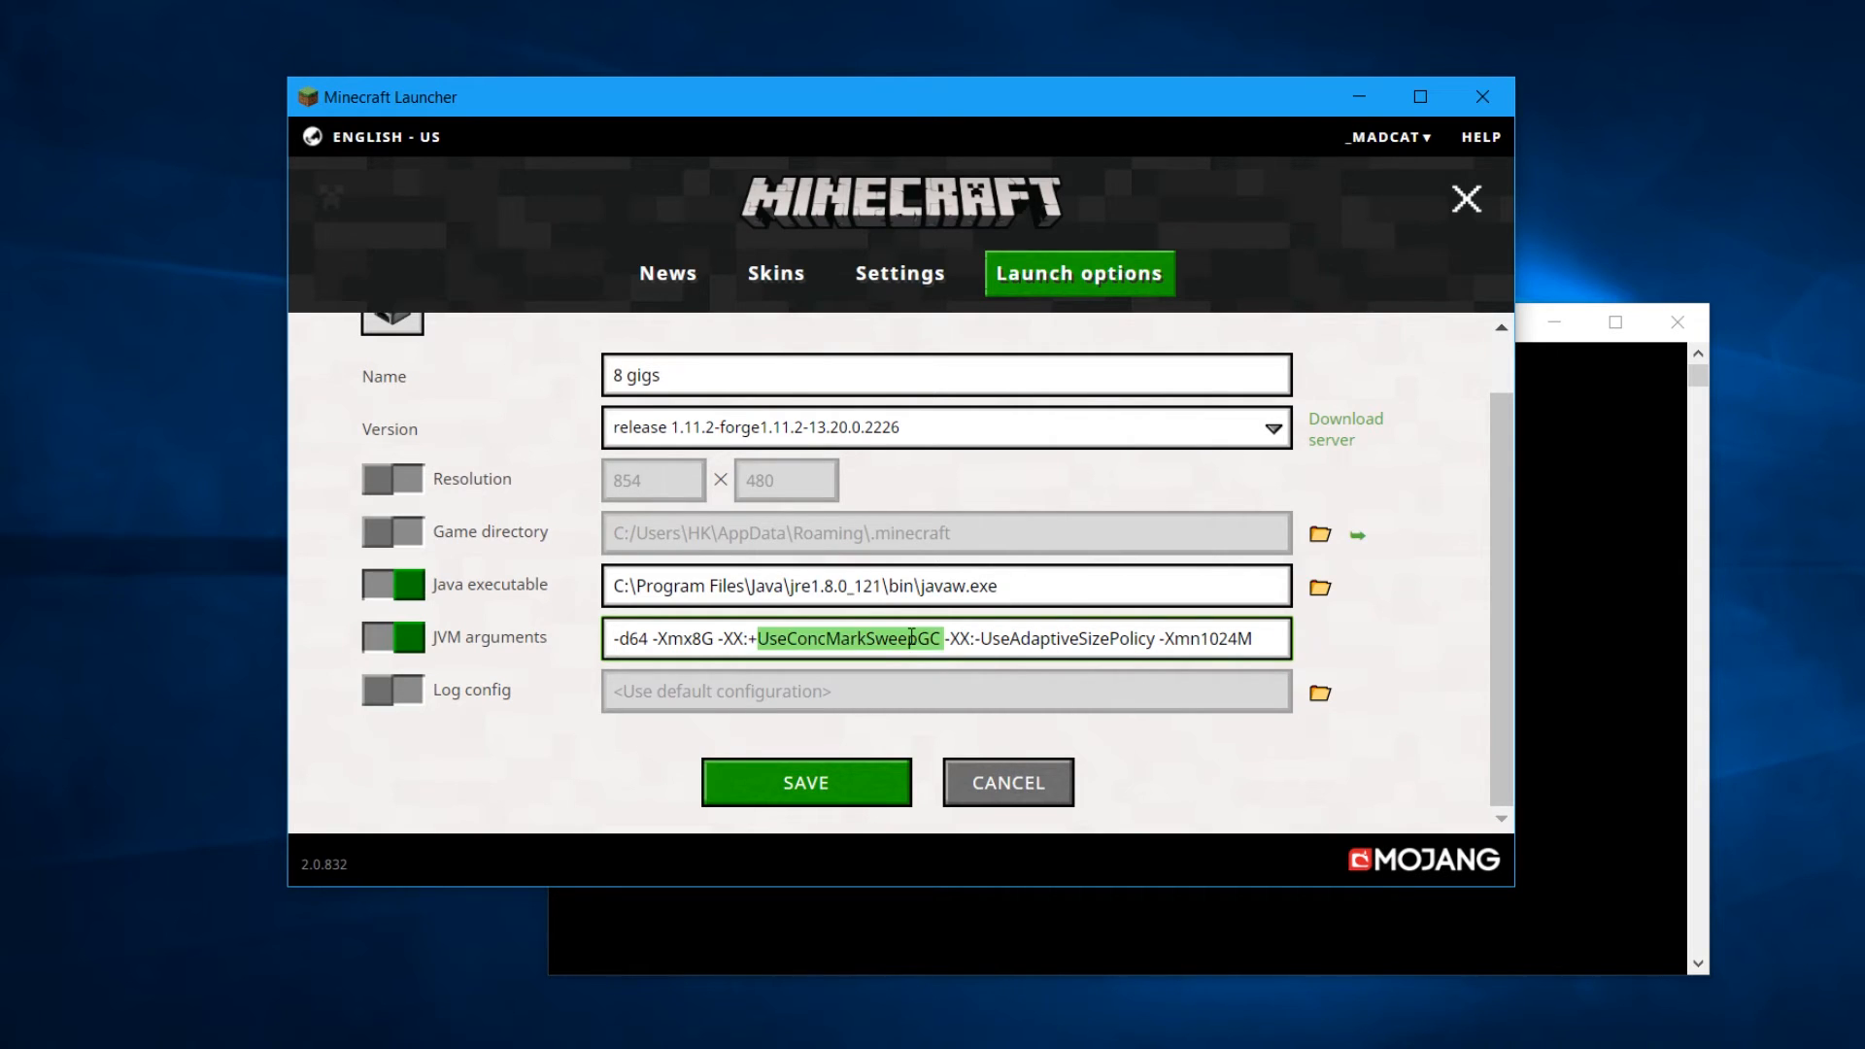
{"action": "left_click", "coordinate": [952, 657]}
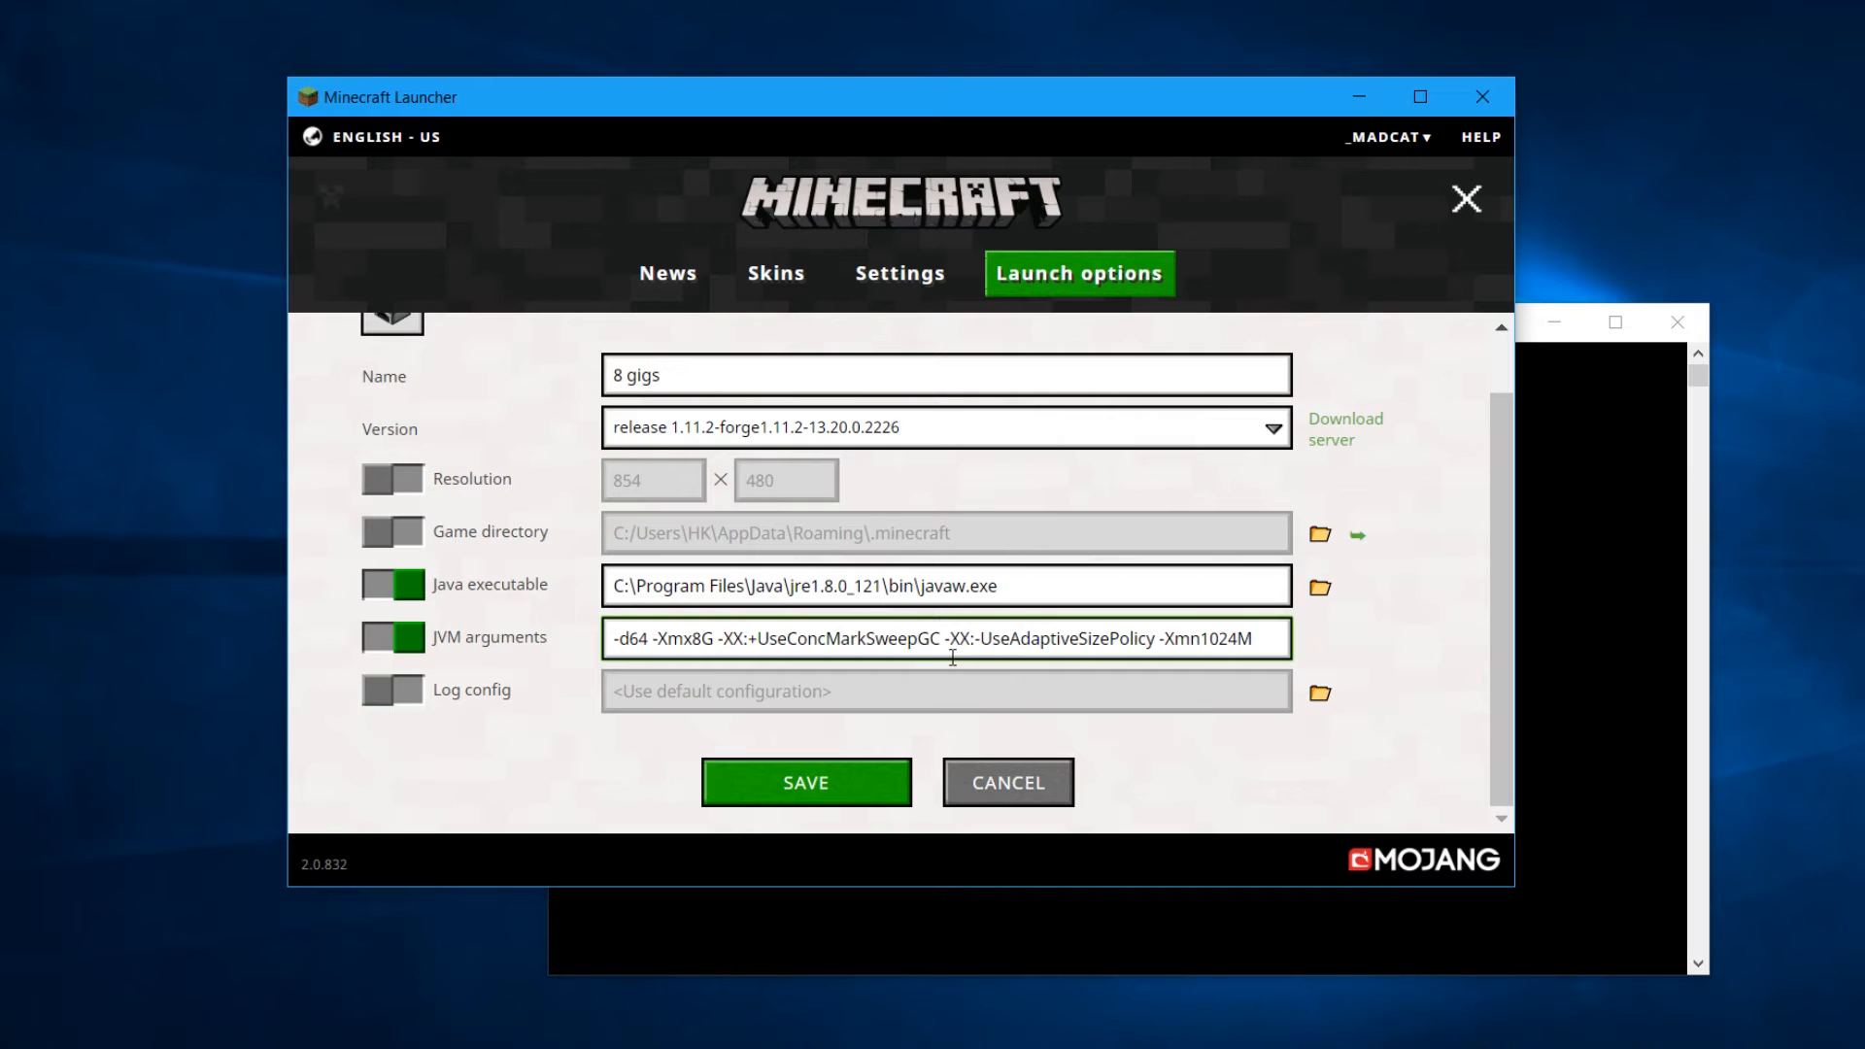
{"action": "mouse_move", "coordinate": [1006, 643]}
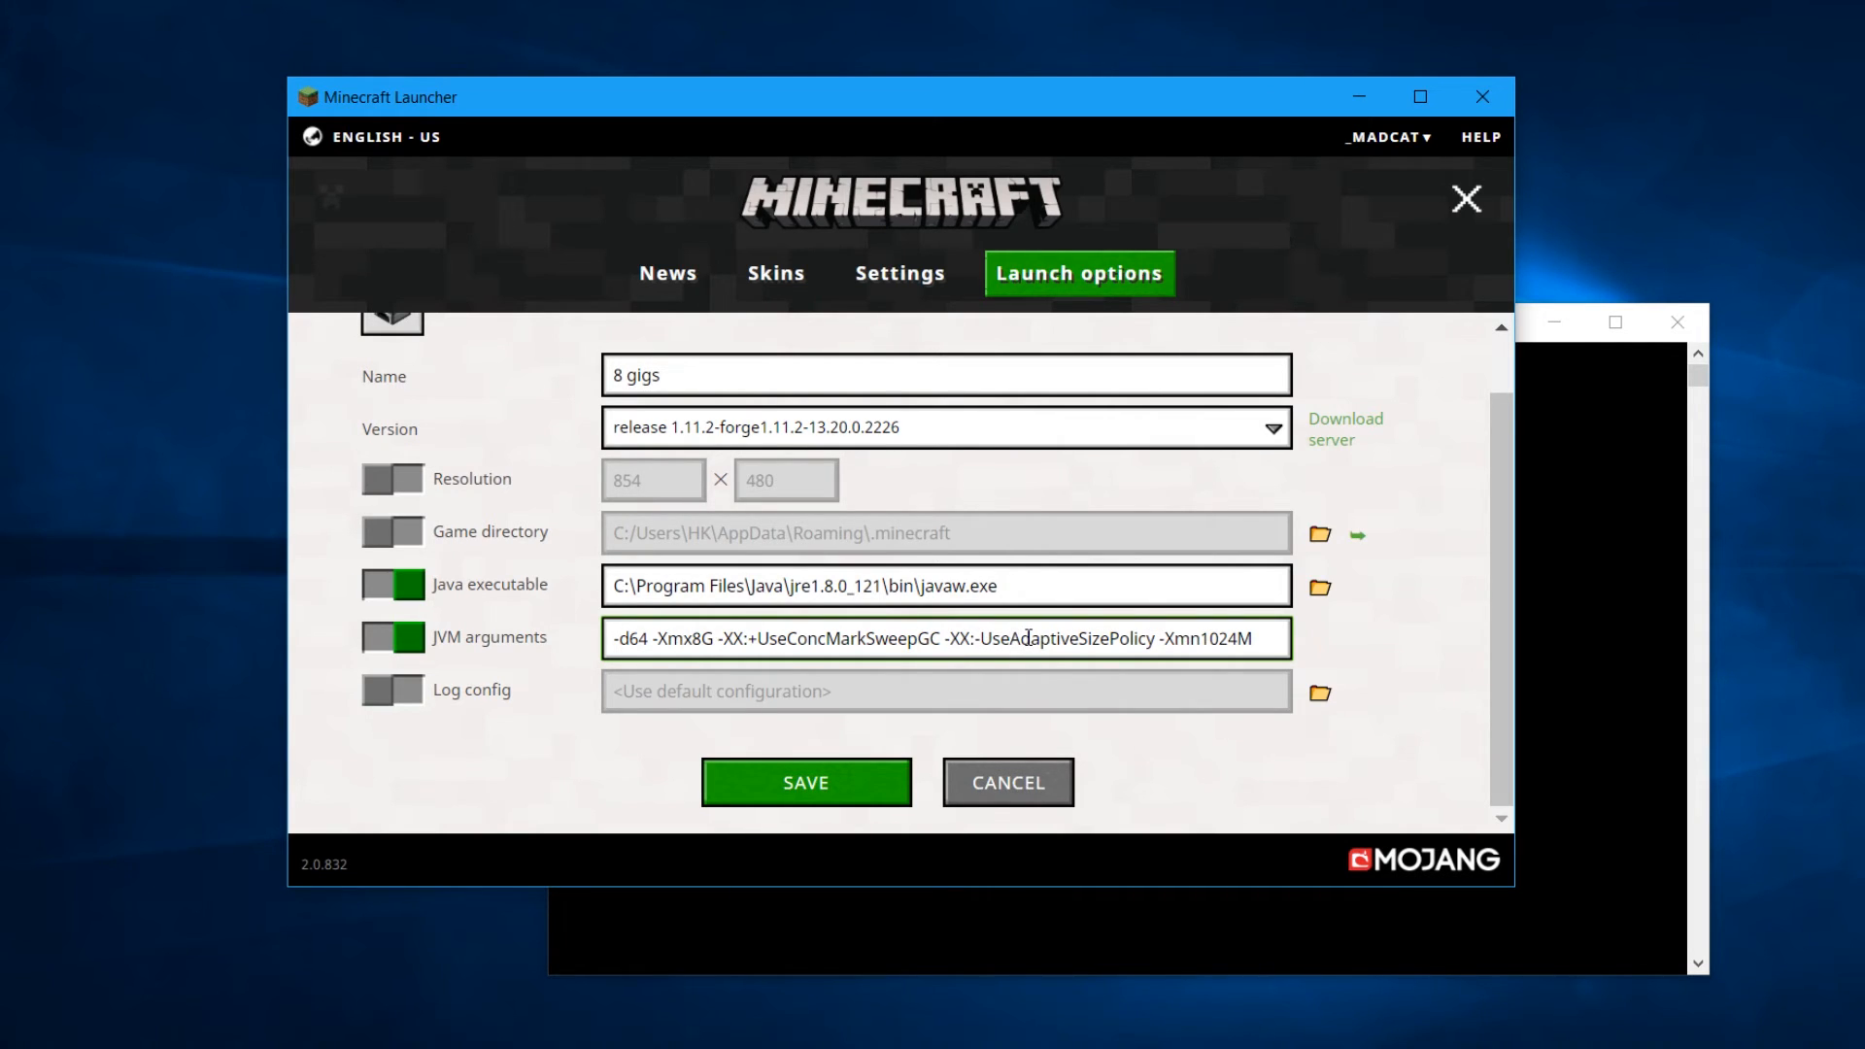
{"action": "double_click", "coordinate": [1065, 640]}
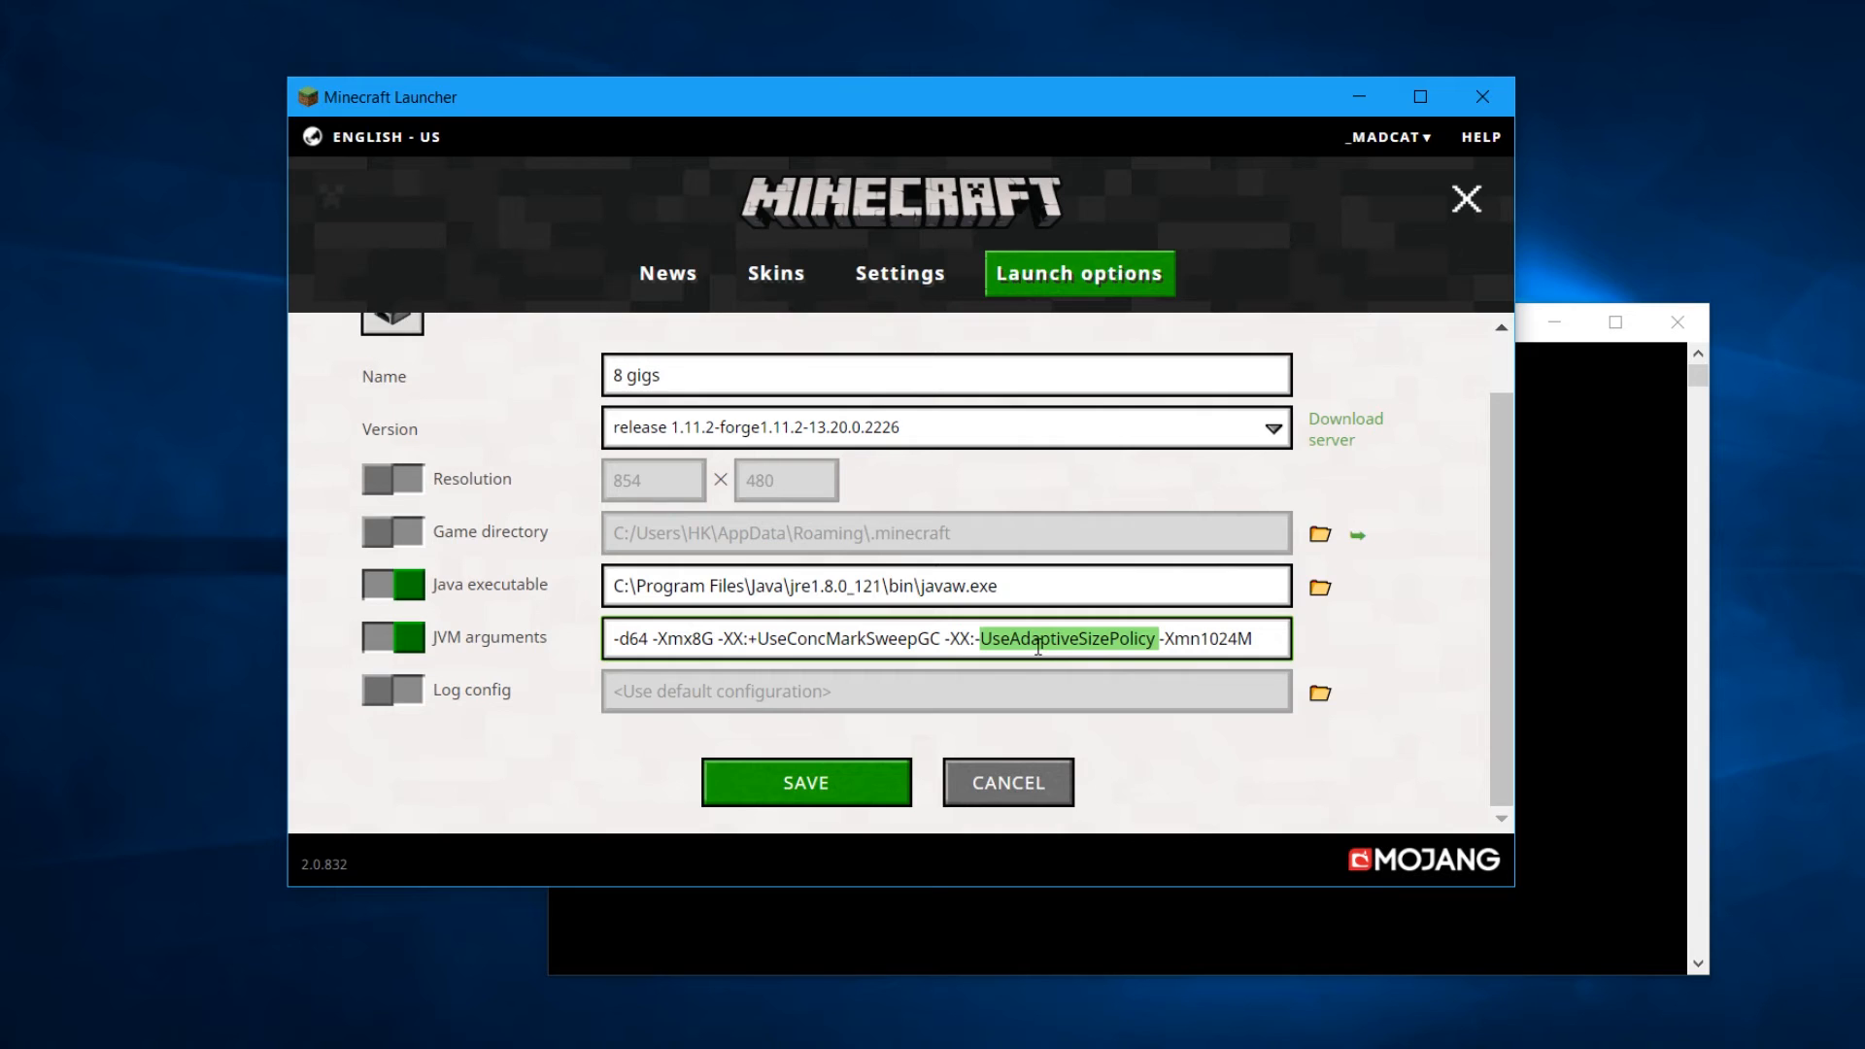
{"action": "double_click", "coordinate": [847, 639]}
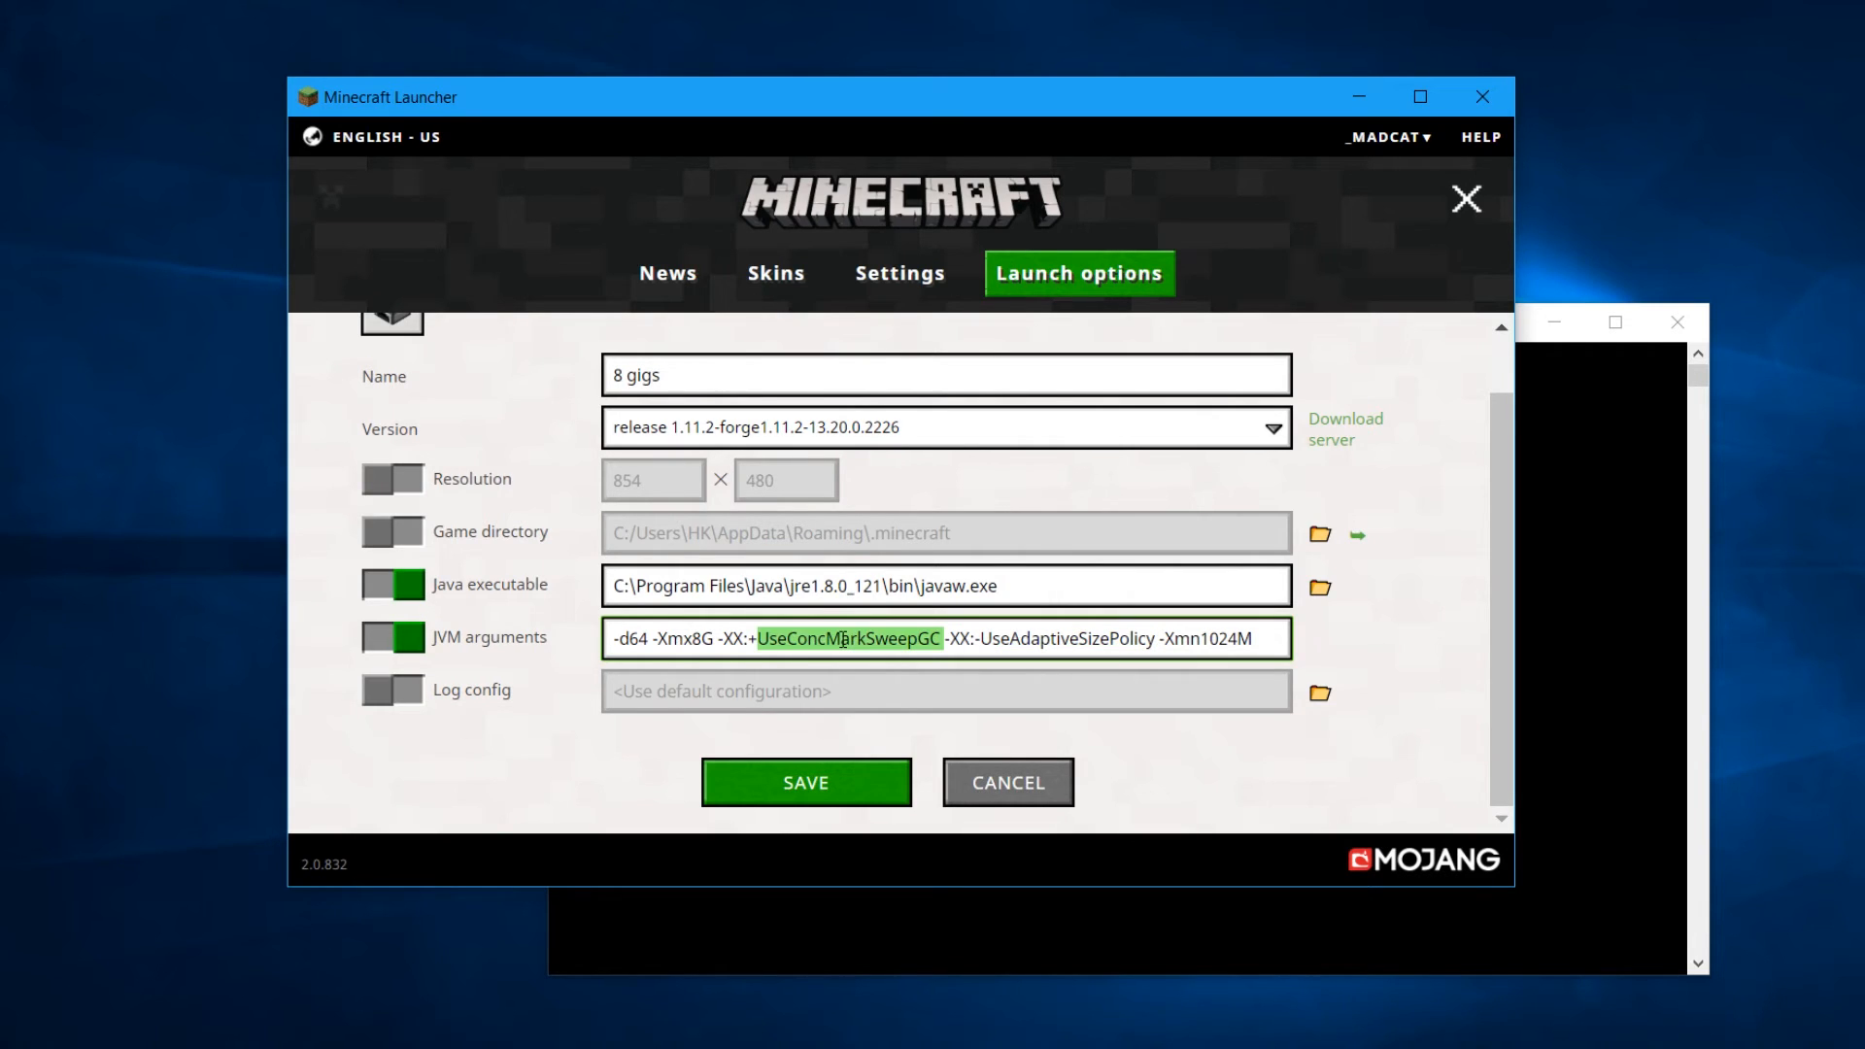
{"action": "mouse_move", "coordinate": [1092, 652]}
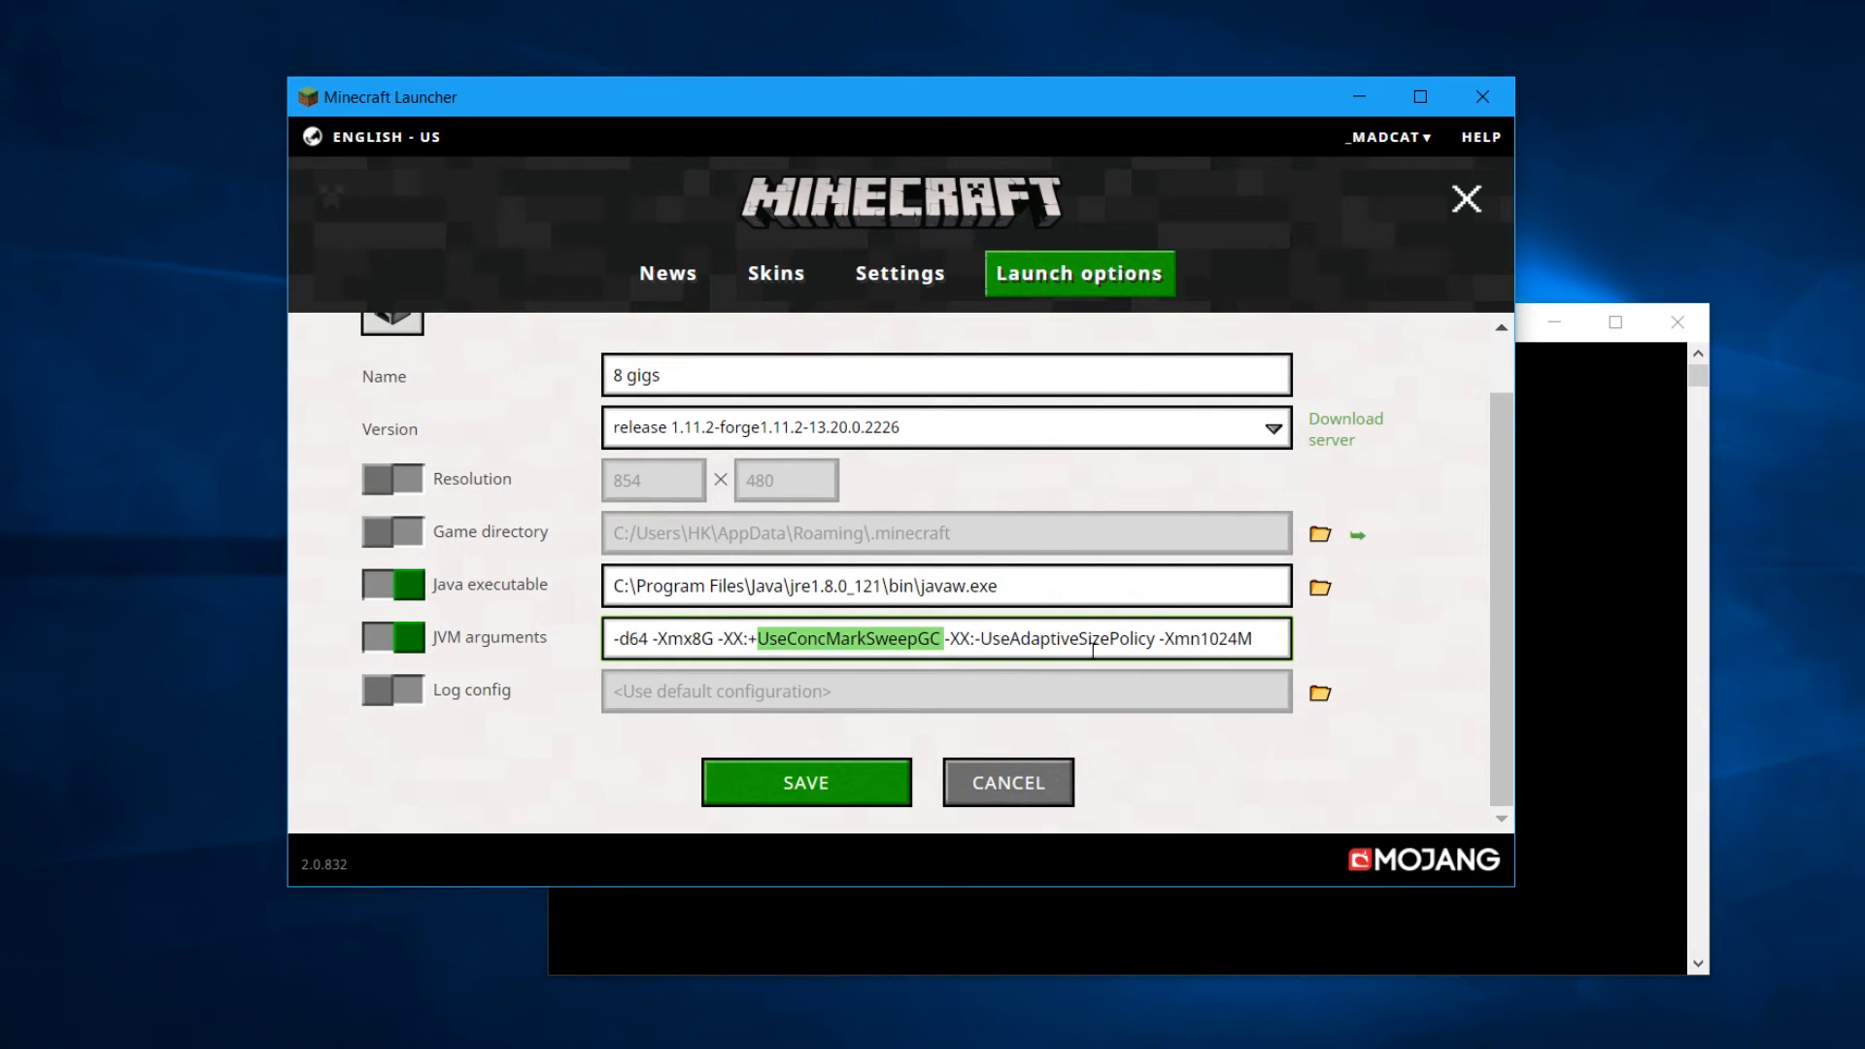
{"action": "double_click", "coordinate": [1071, 639]}
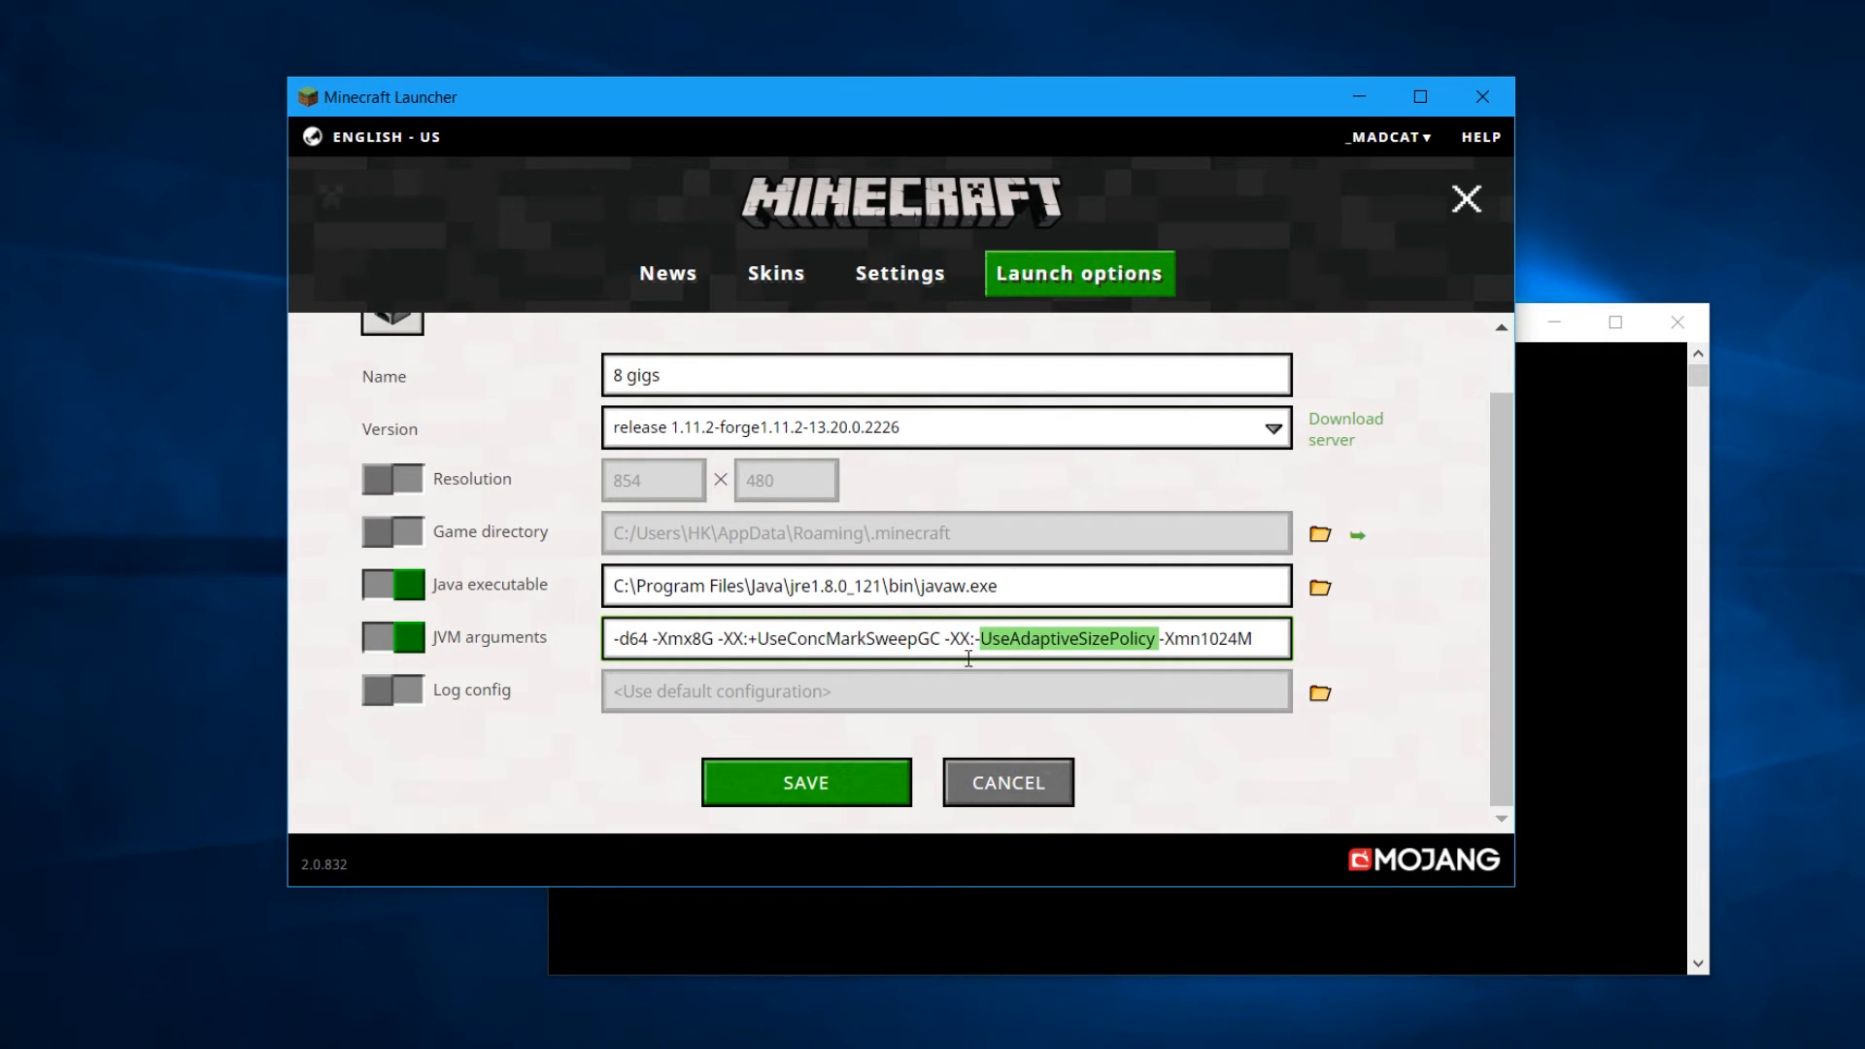
{"action": "mouse_move", "coordinate": [889, 642]}
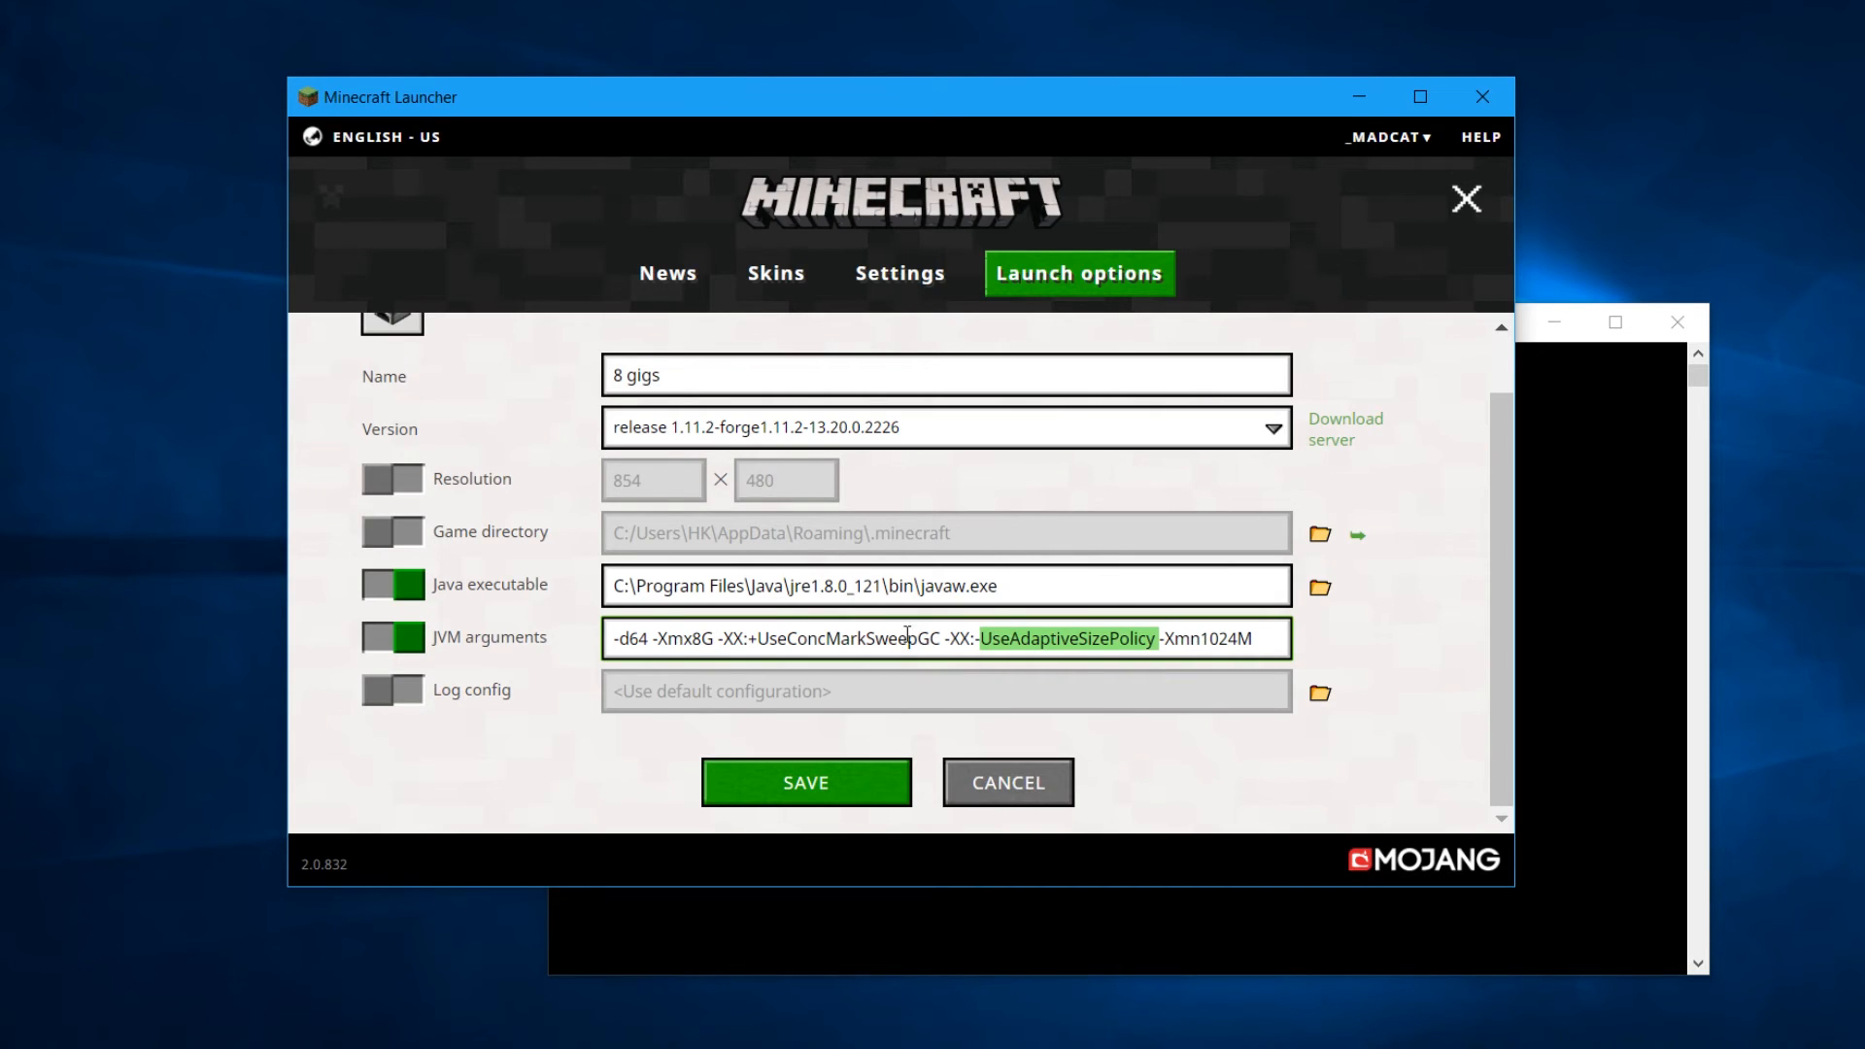
{"action": "double_click", "coordinate": [847, 639]}
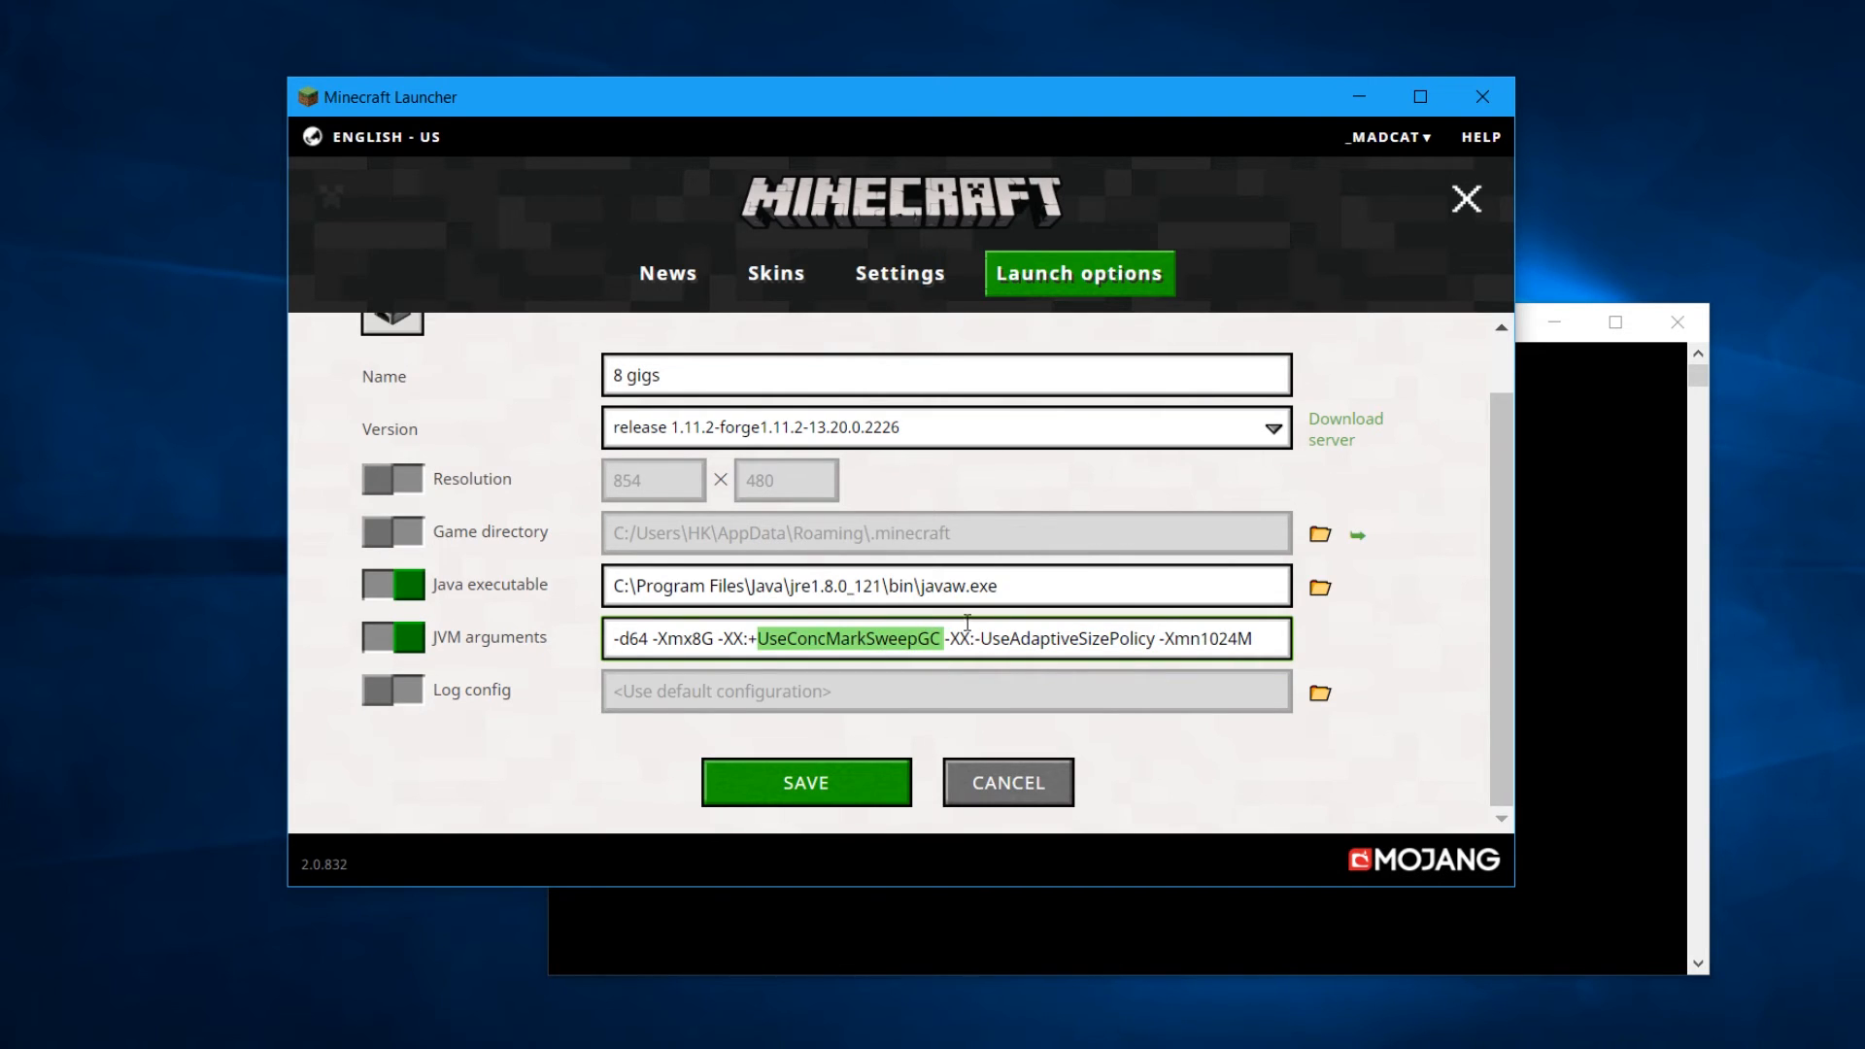
{"action": "left_click", "coordinate": [1059, 640]}
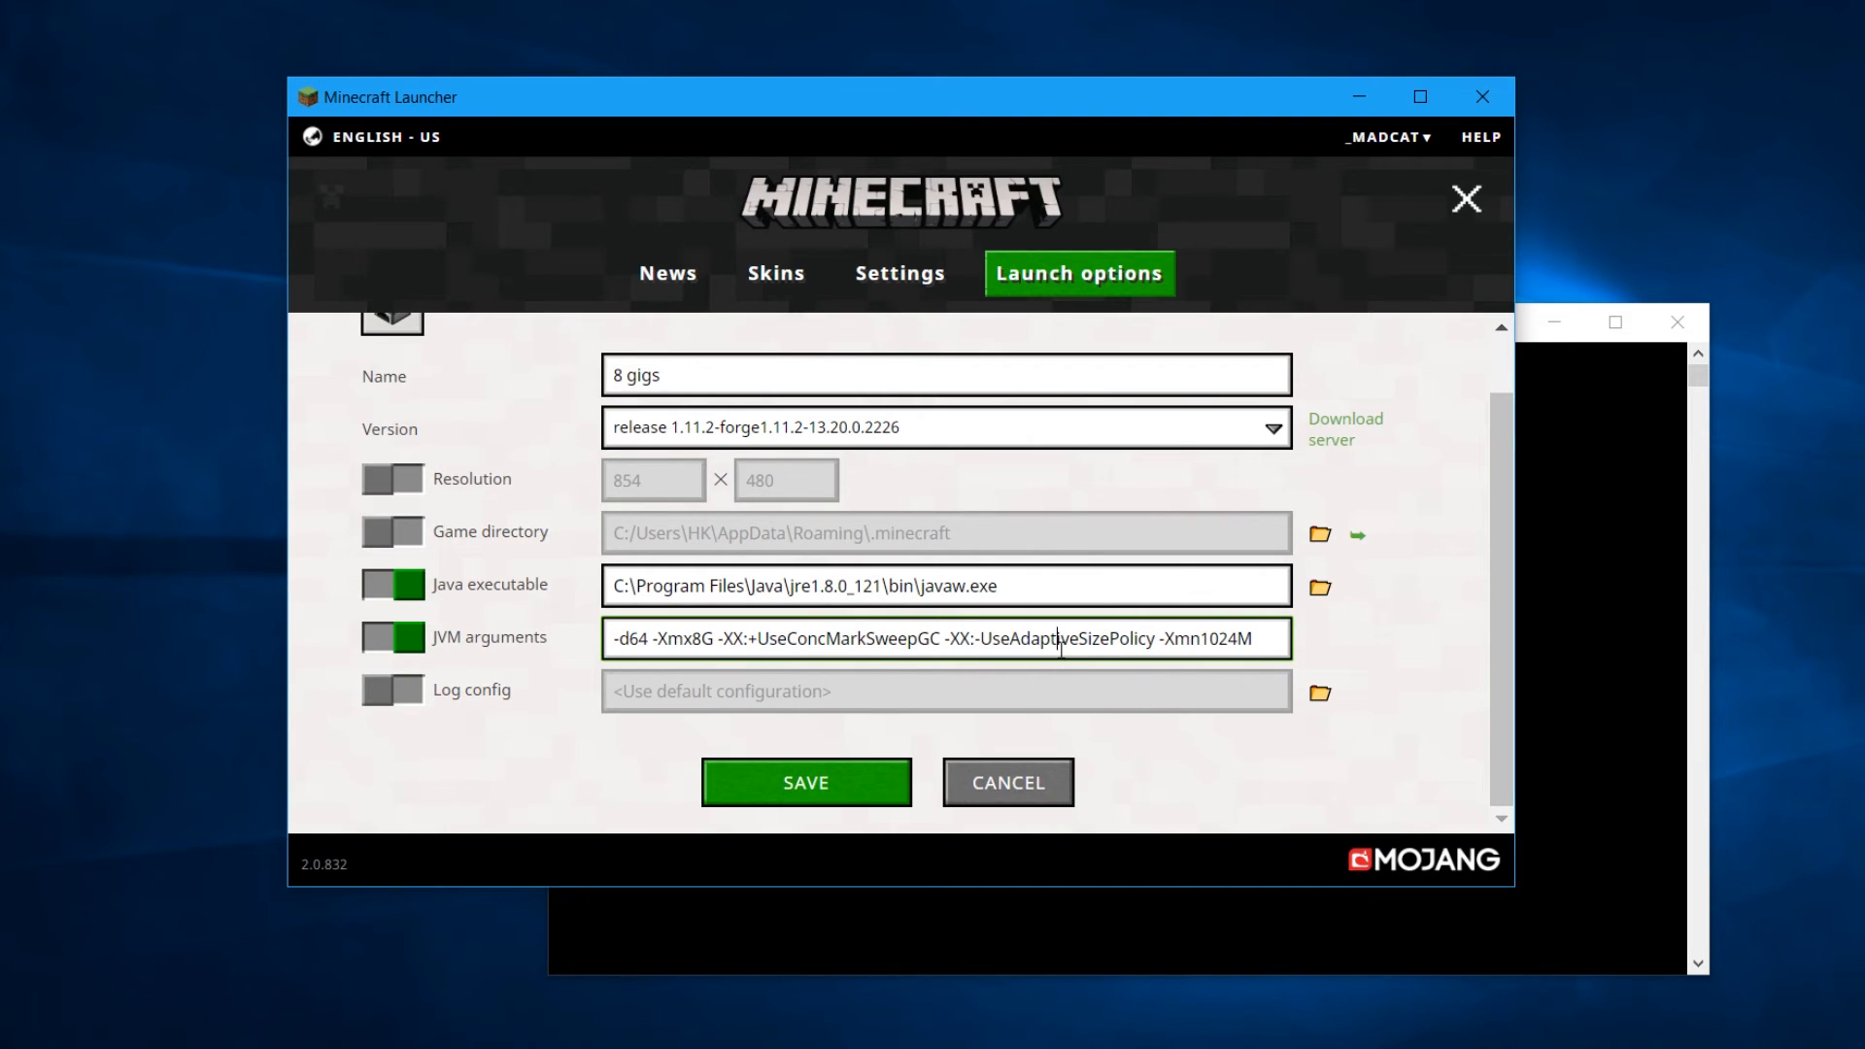
{"action": "double_click", "coordinate": [1071, 640]}
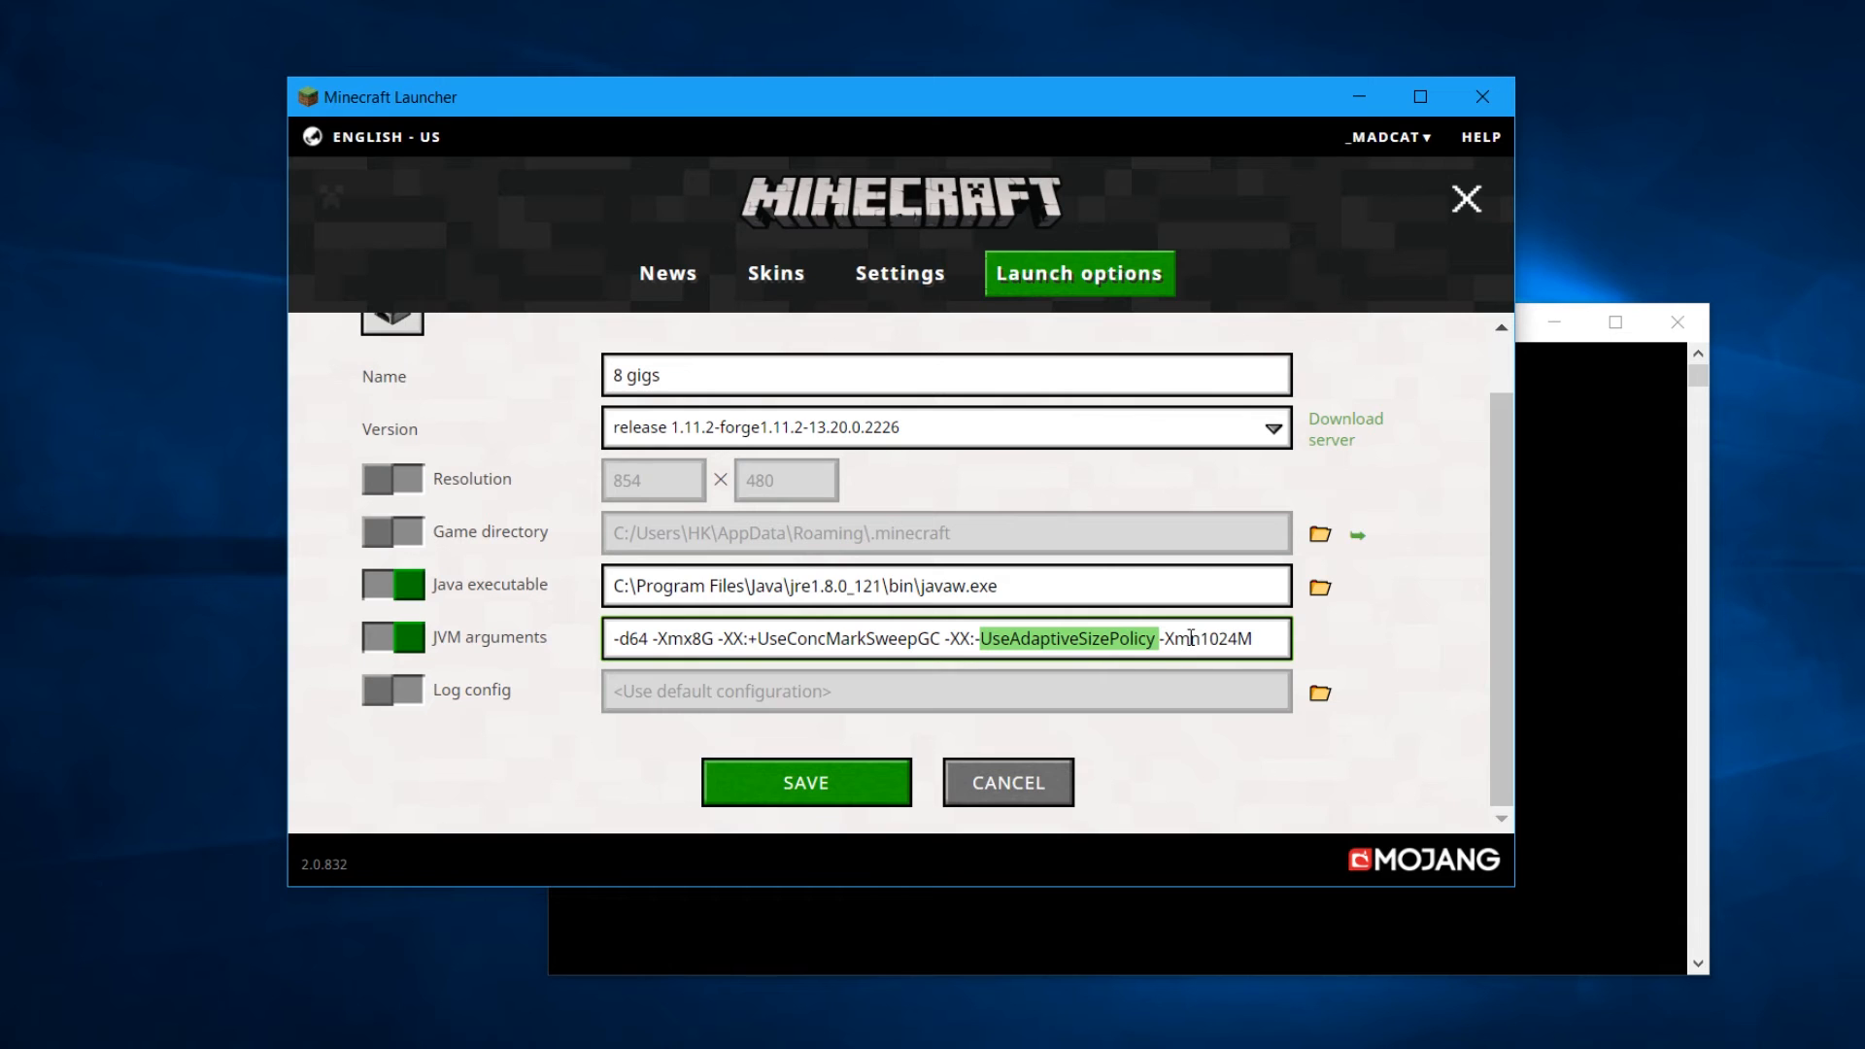
{"action": "mouse_move", "coordinate": [1078, 622]}
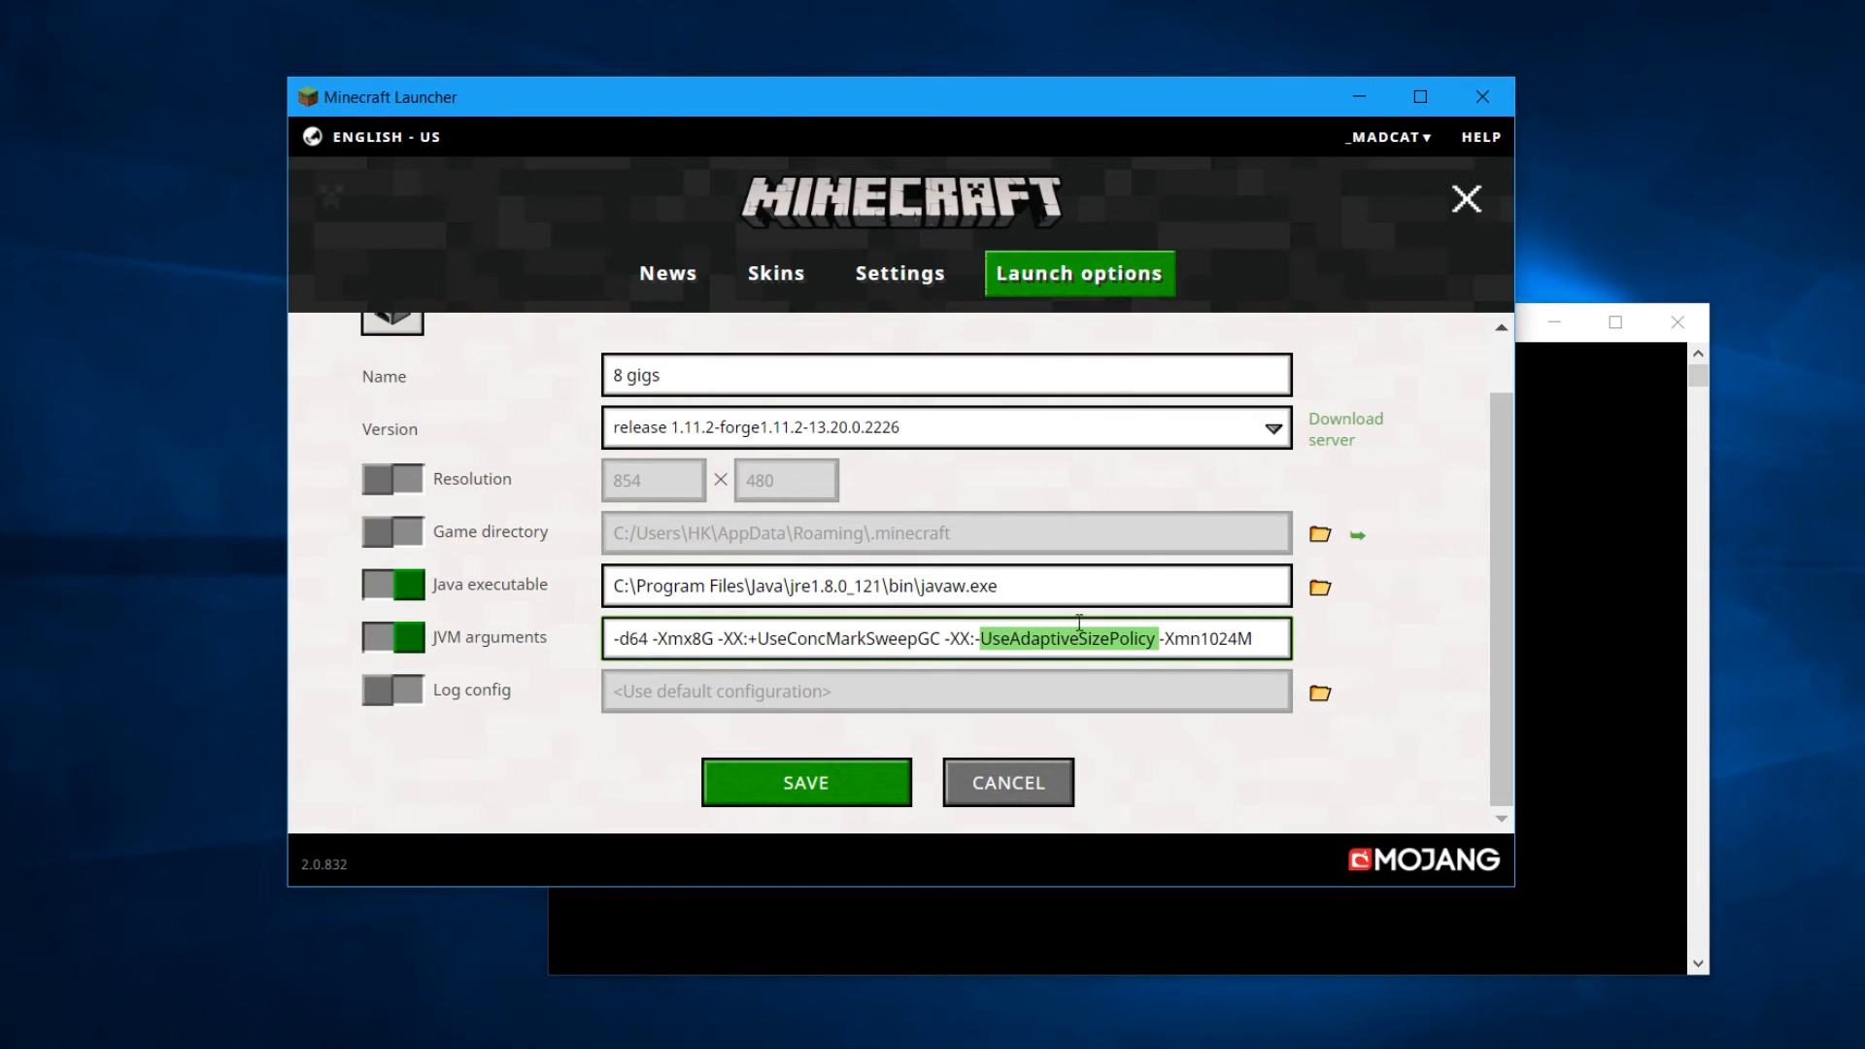
{"action": "double_click", "coordinate": [847, 639]}
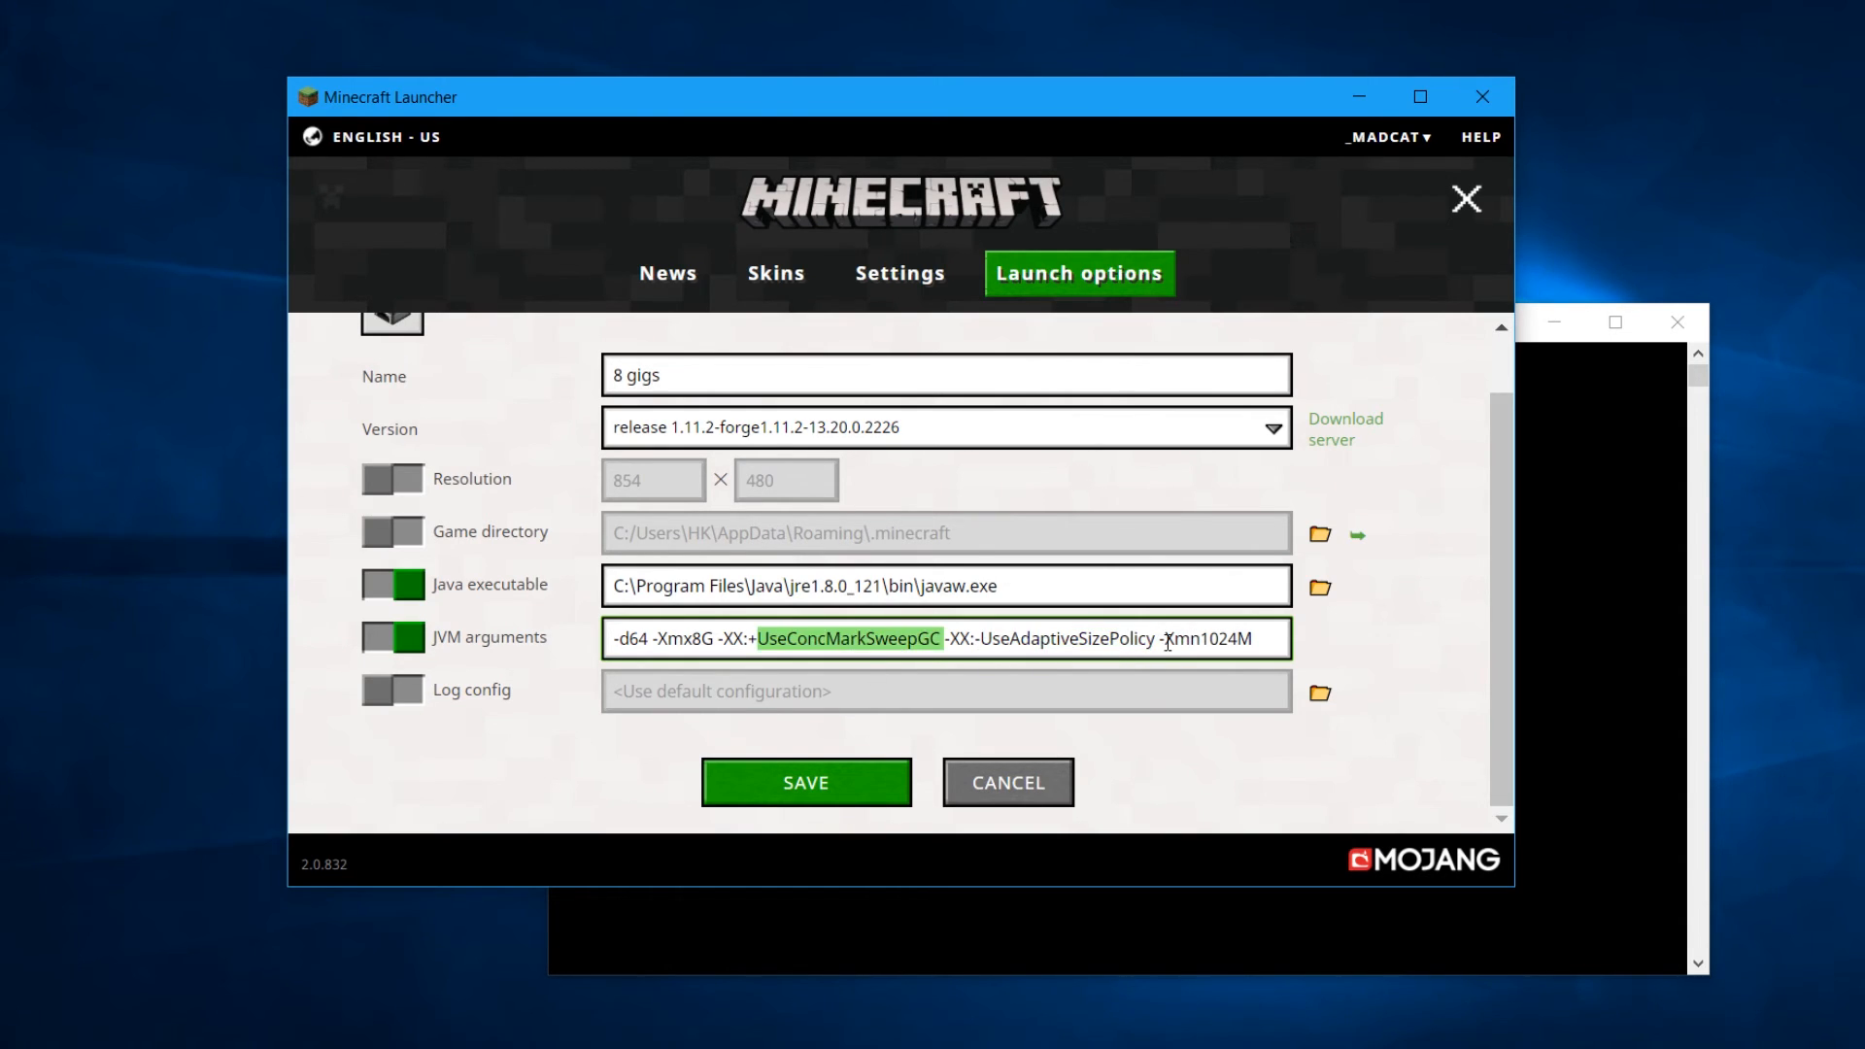
{"action": "mouse_move", "coordinate": [1177, 637]}
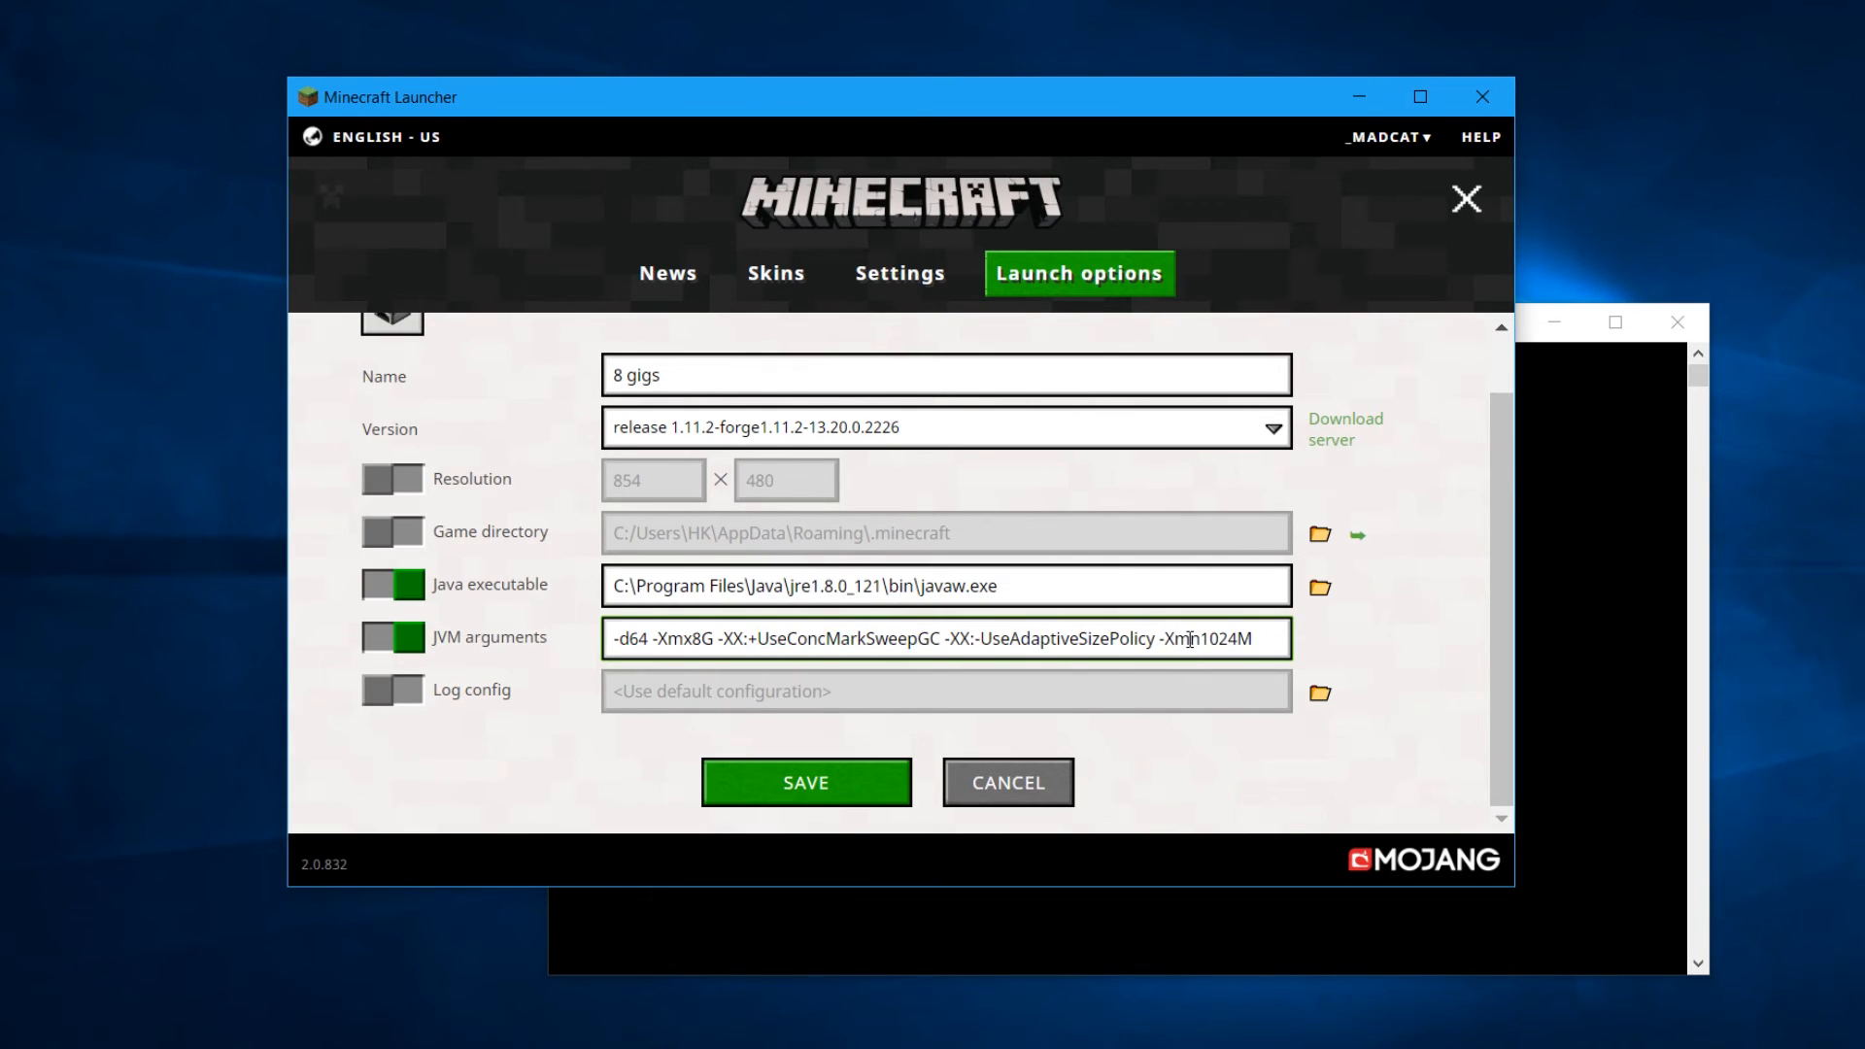
Review the -Xmx8G value and select the 1024 amount in -Xmn1024M for replacement
{"action": "double_click", "coordinate": [1182, 639]}
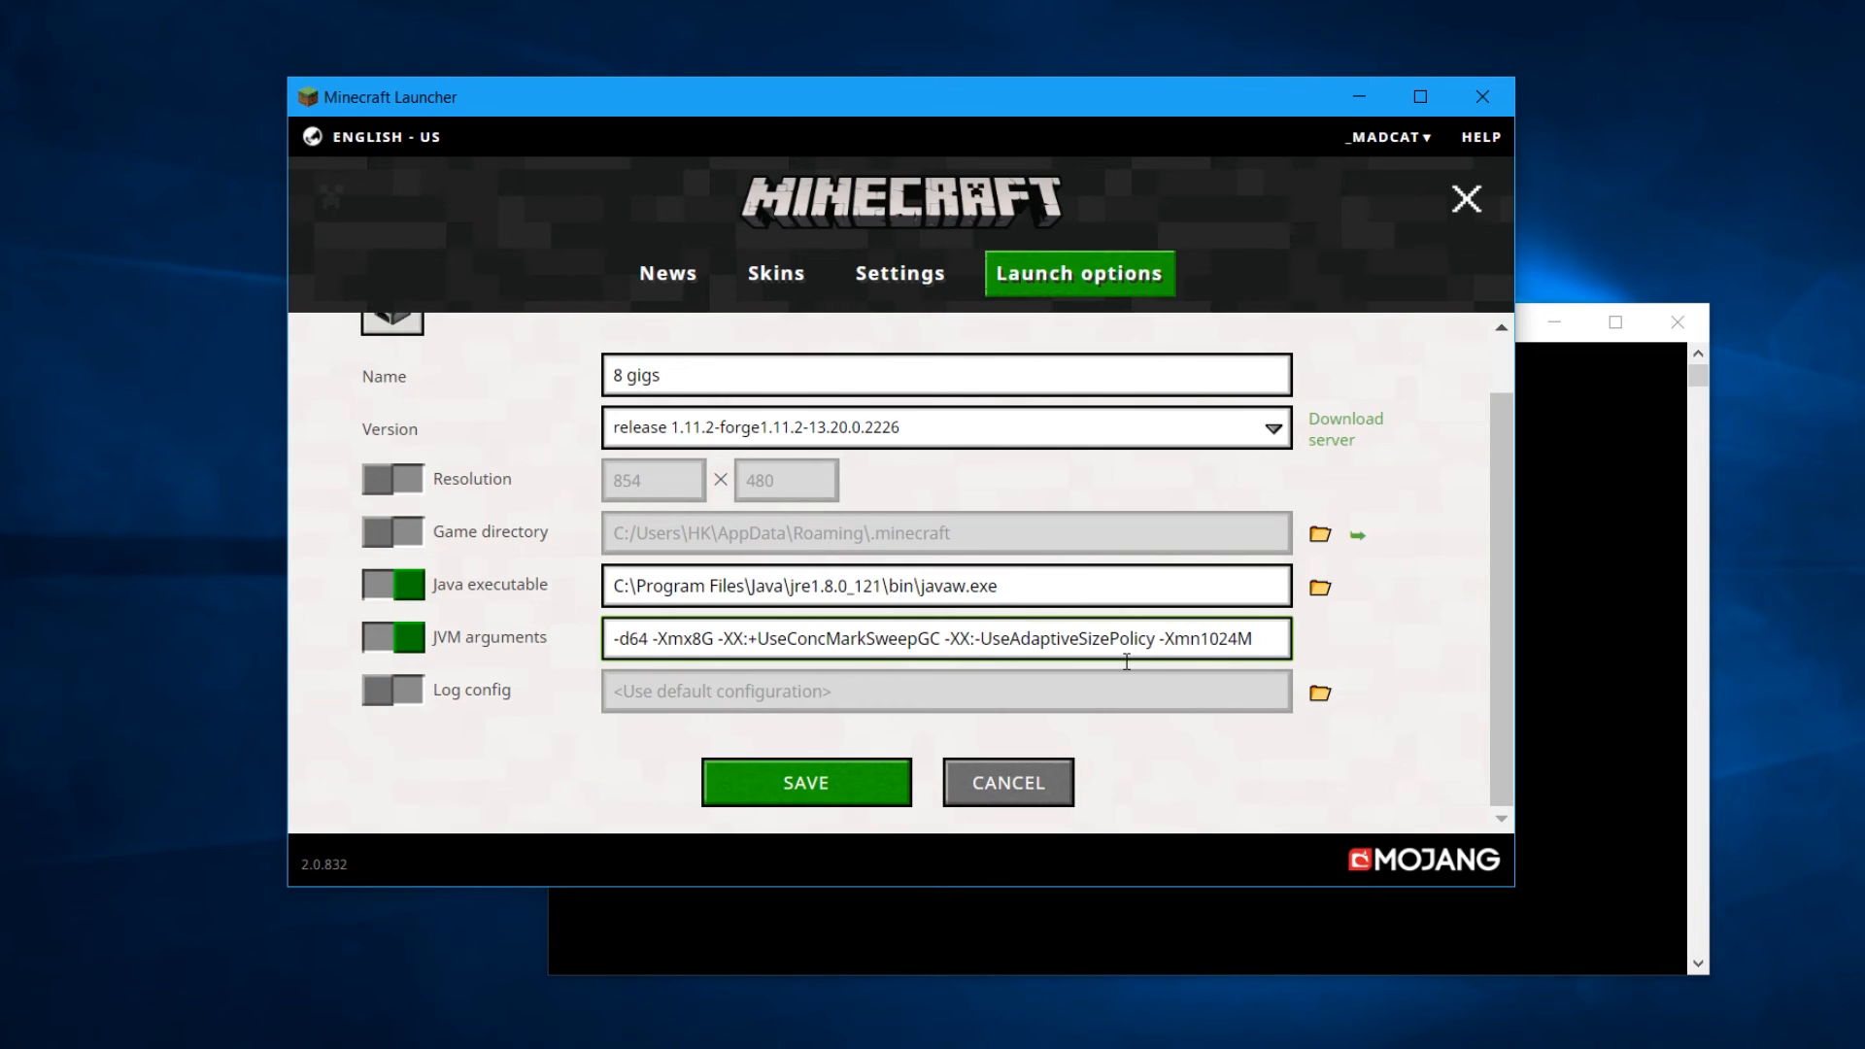
{"action": "mouse_move", "coordinate": [695, 636]}
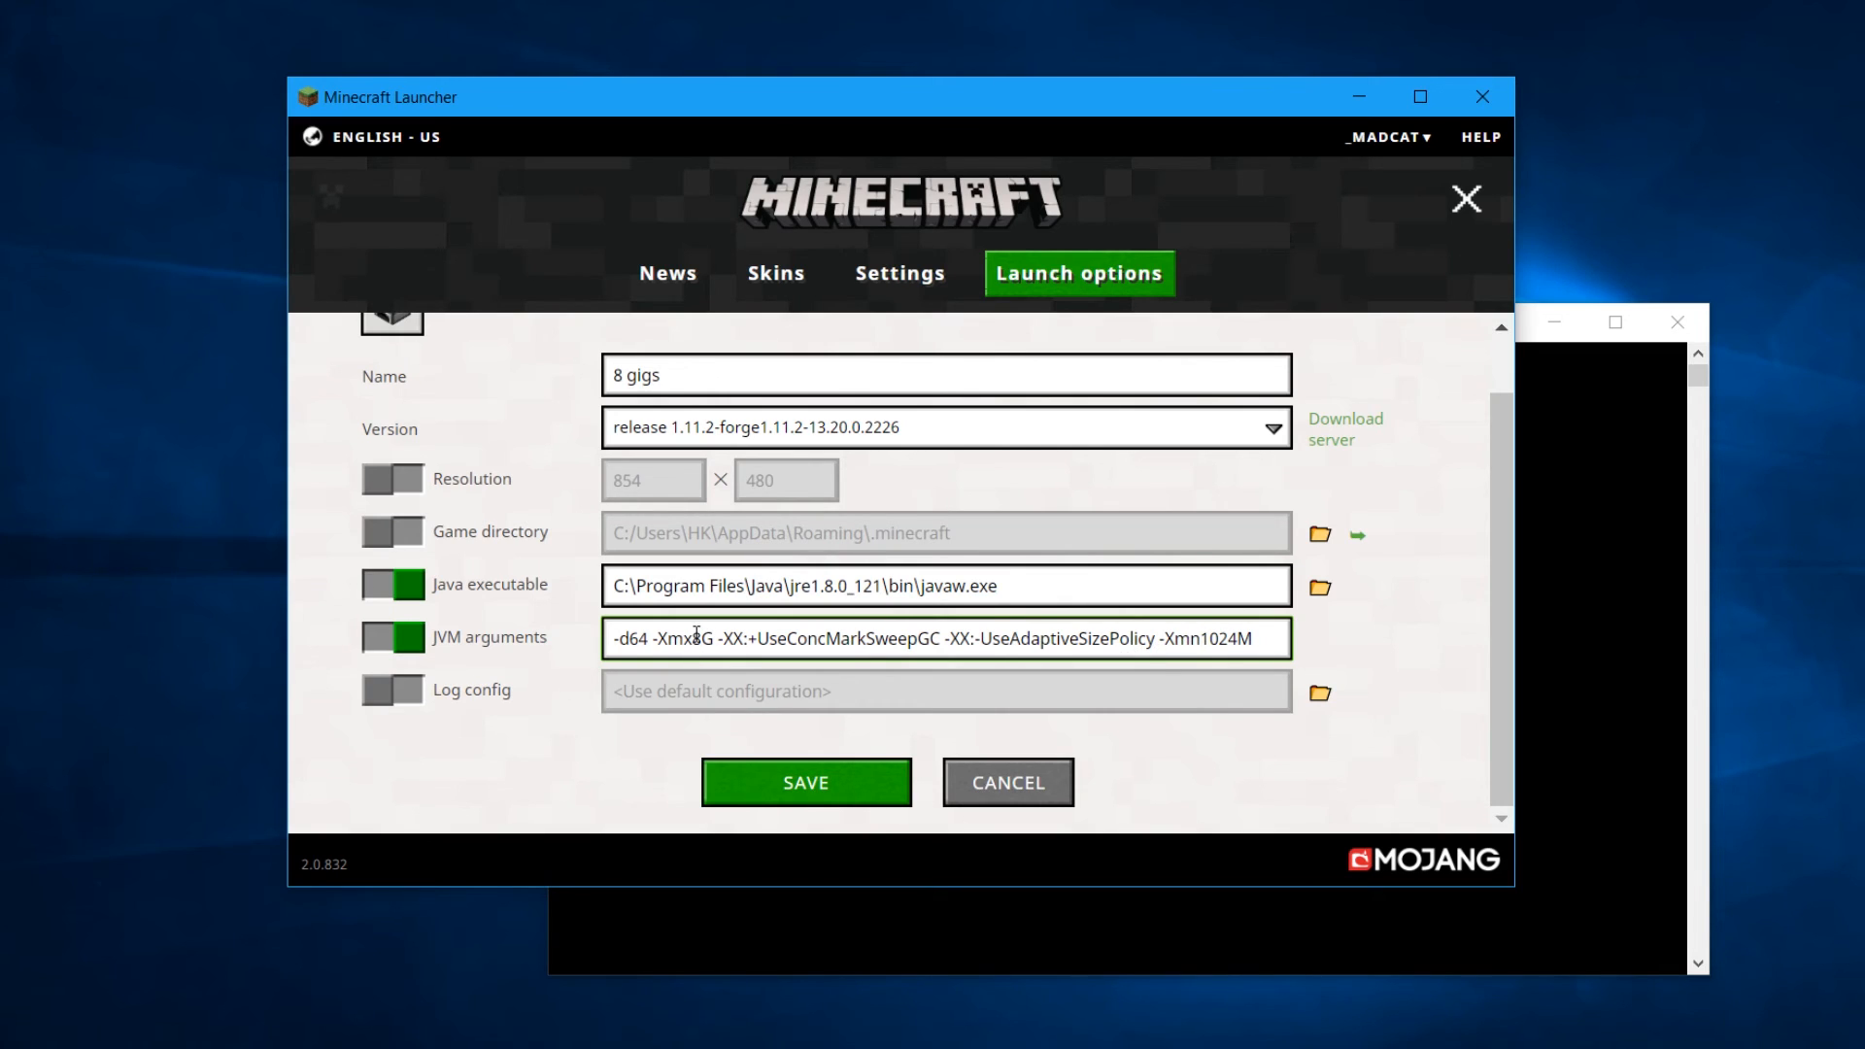
{"action": "double_click", "coordinate": [695, 639]}
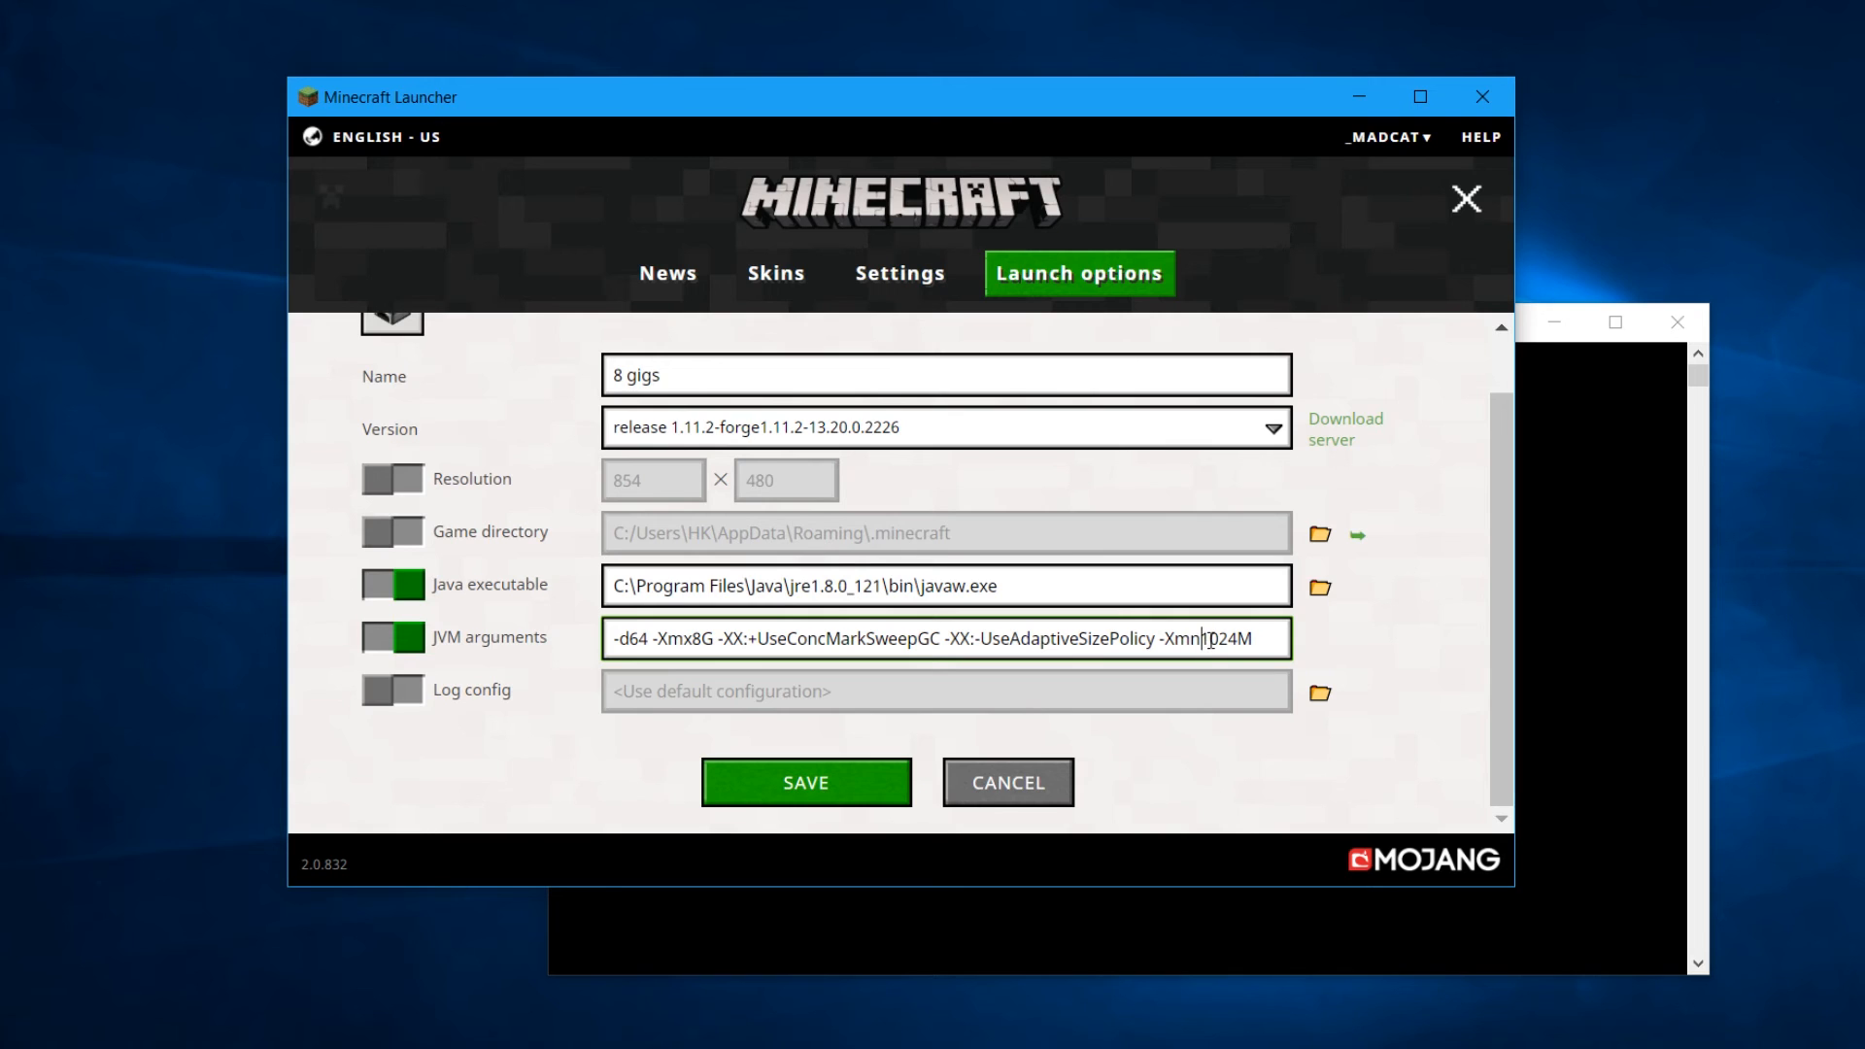
{"action": "double_click", "coordinate": [1215, 639]}
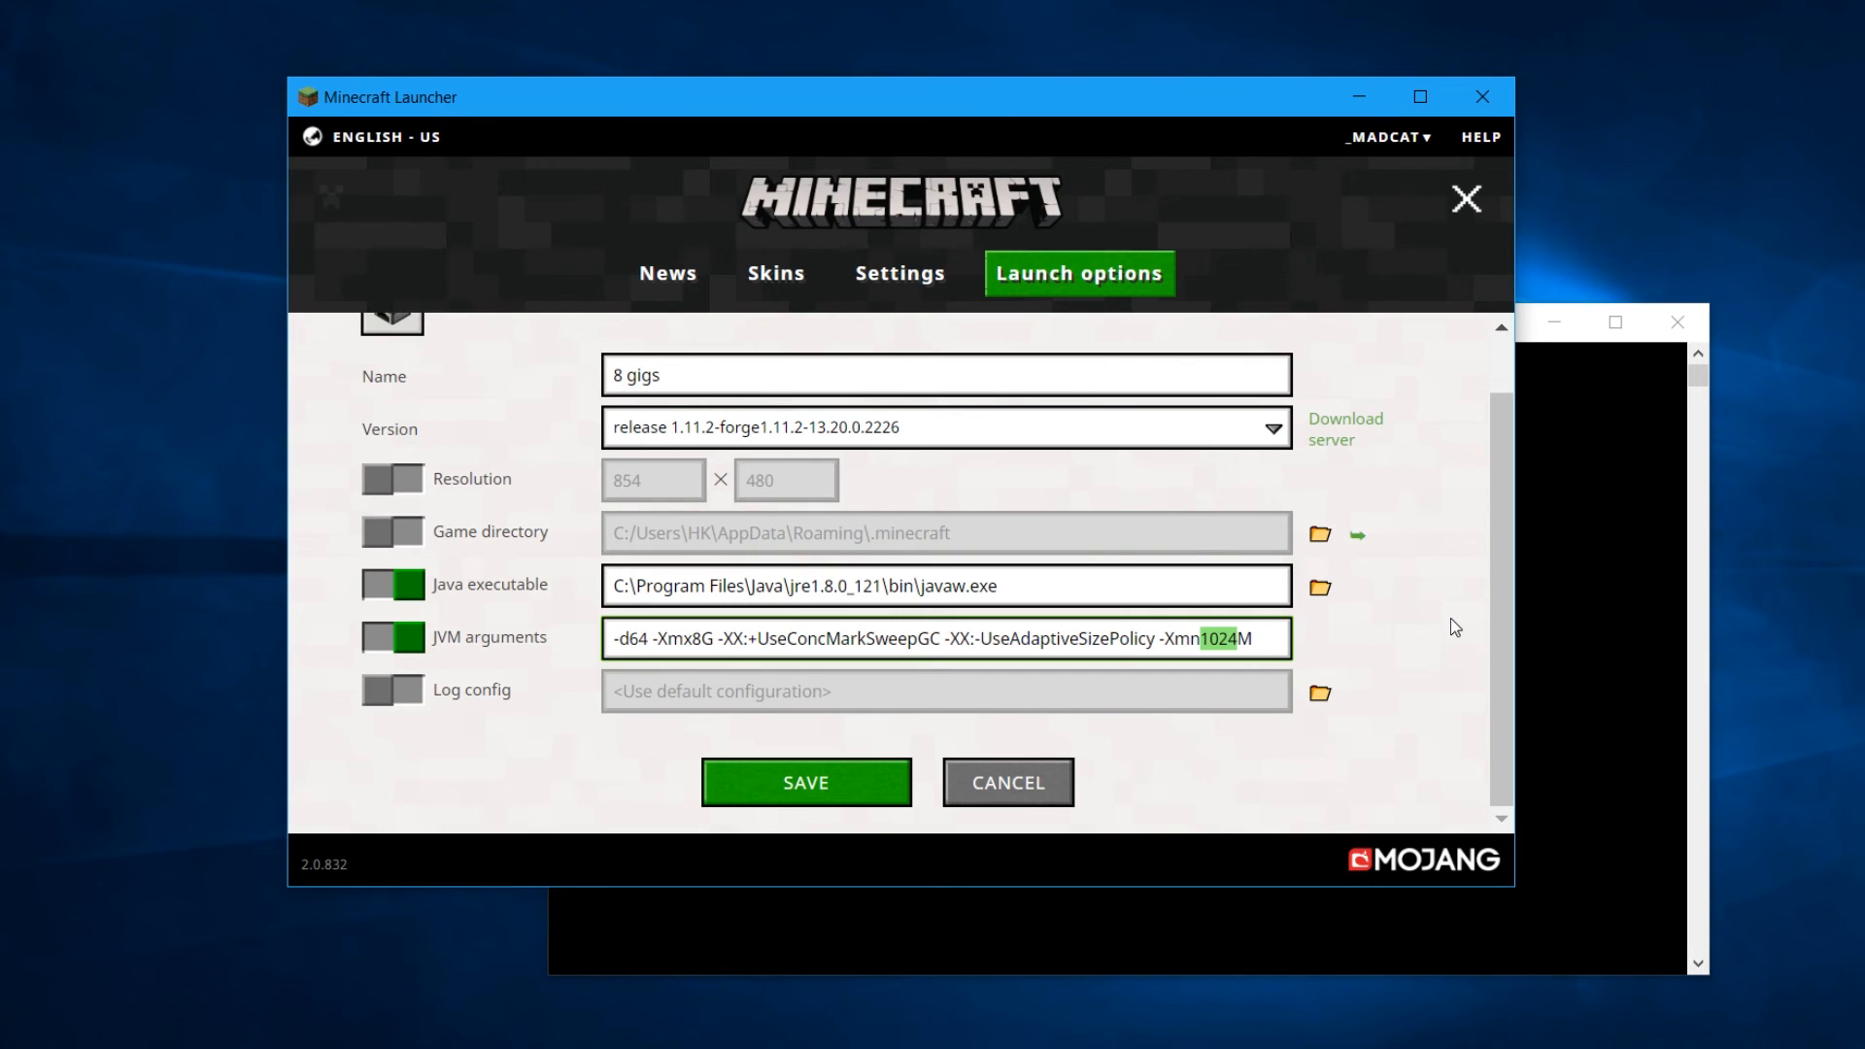
Change the young-generation argument to -Xmn2048M and review the -Xmx8G value and profile name
{"action": "type", "text": "2048"}
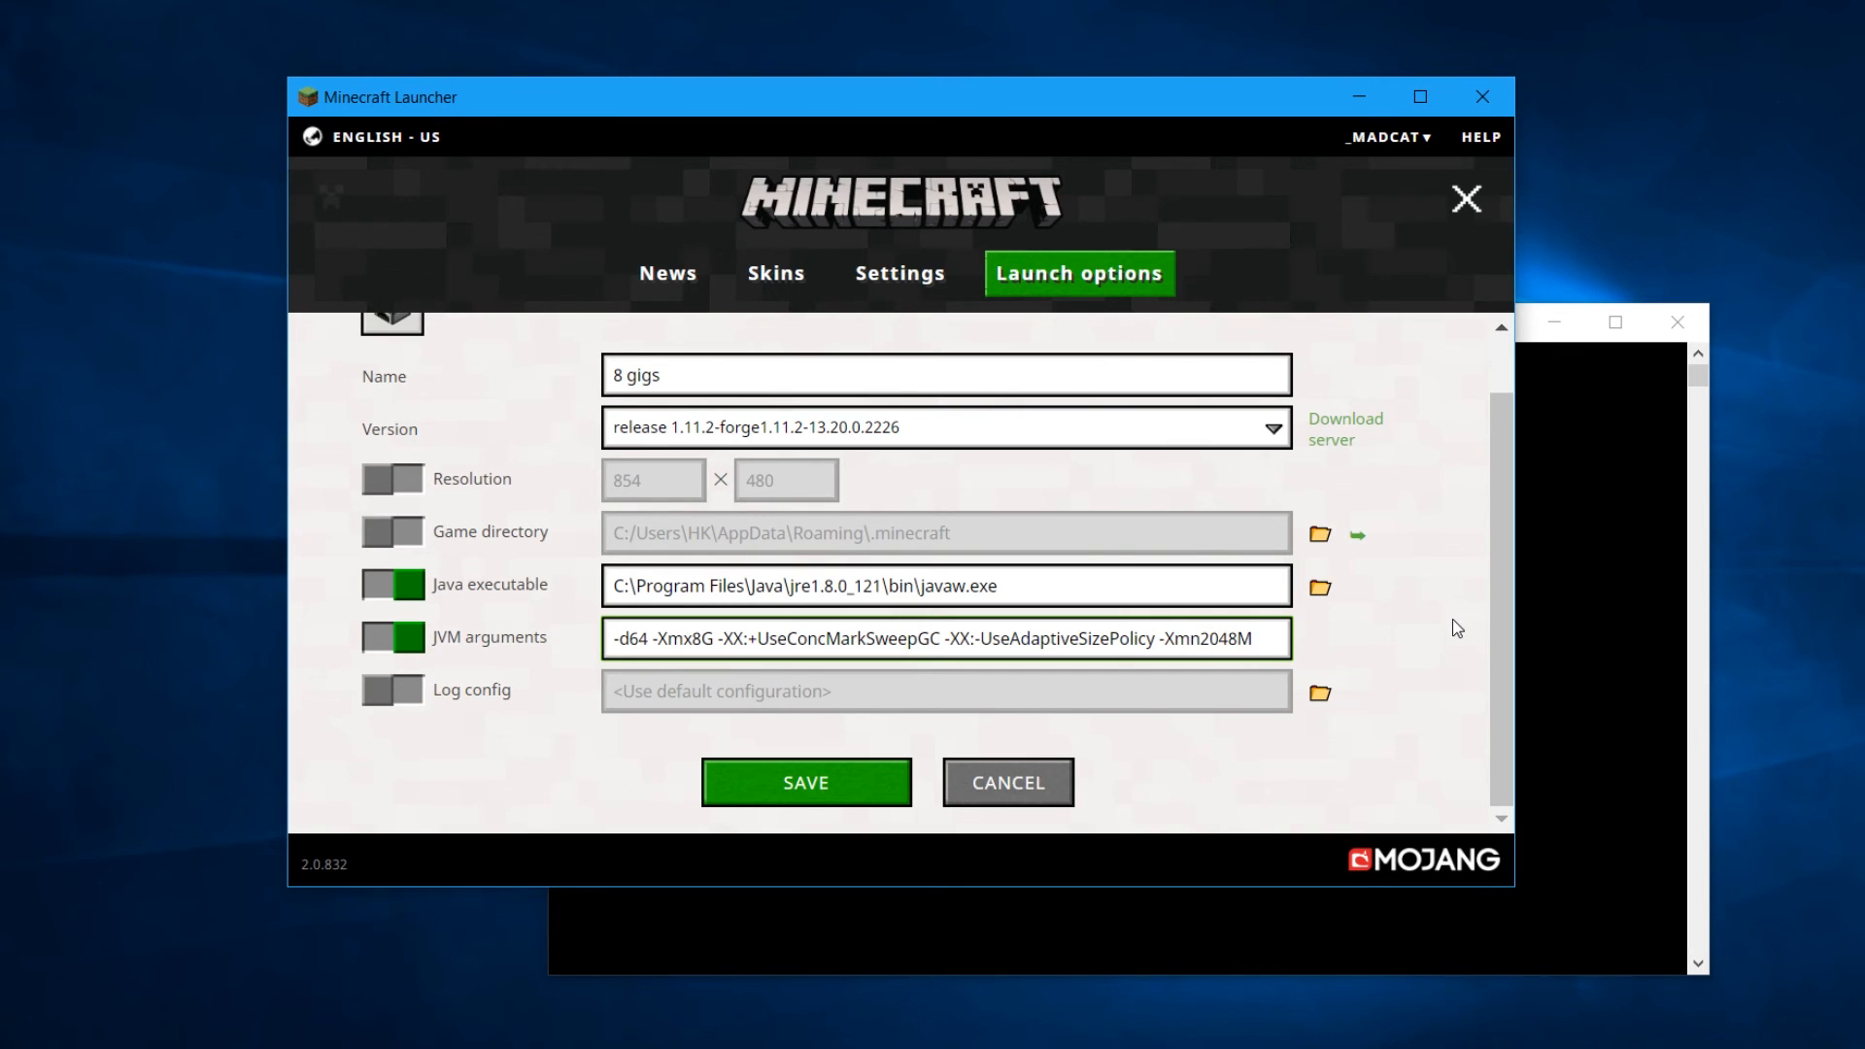
{"action": "double_click", "coordinate": [1204, 639]}
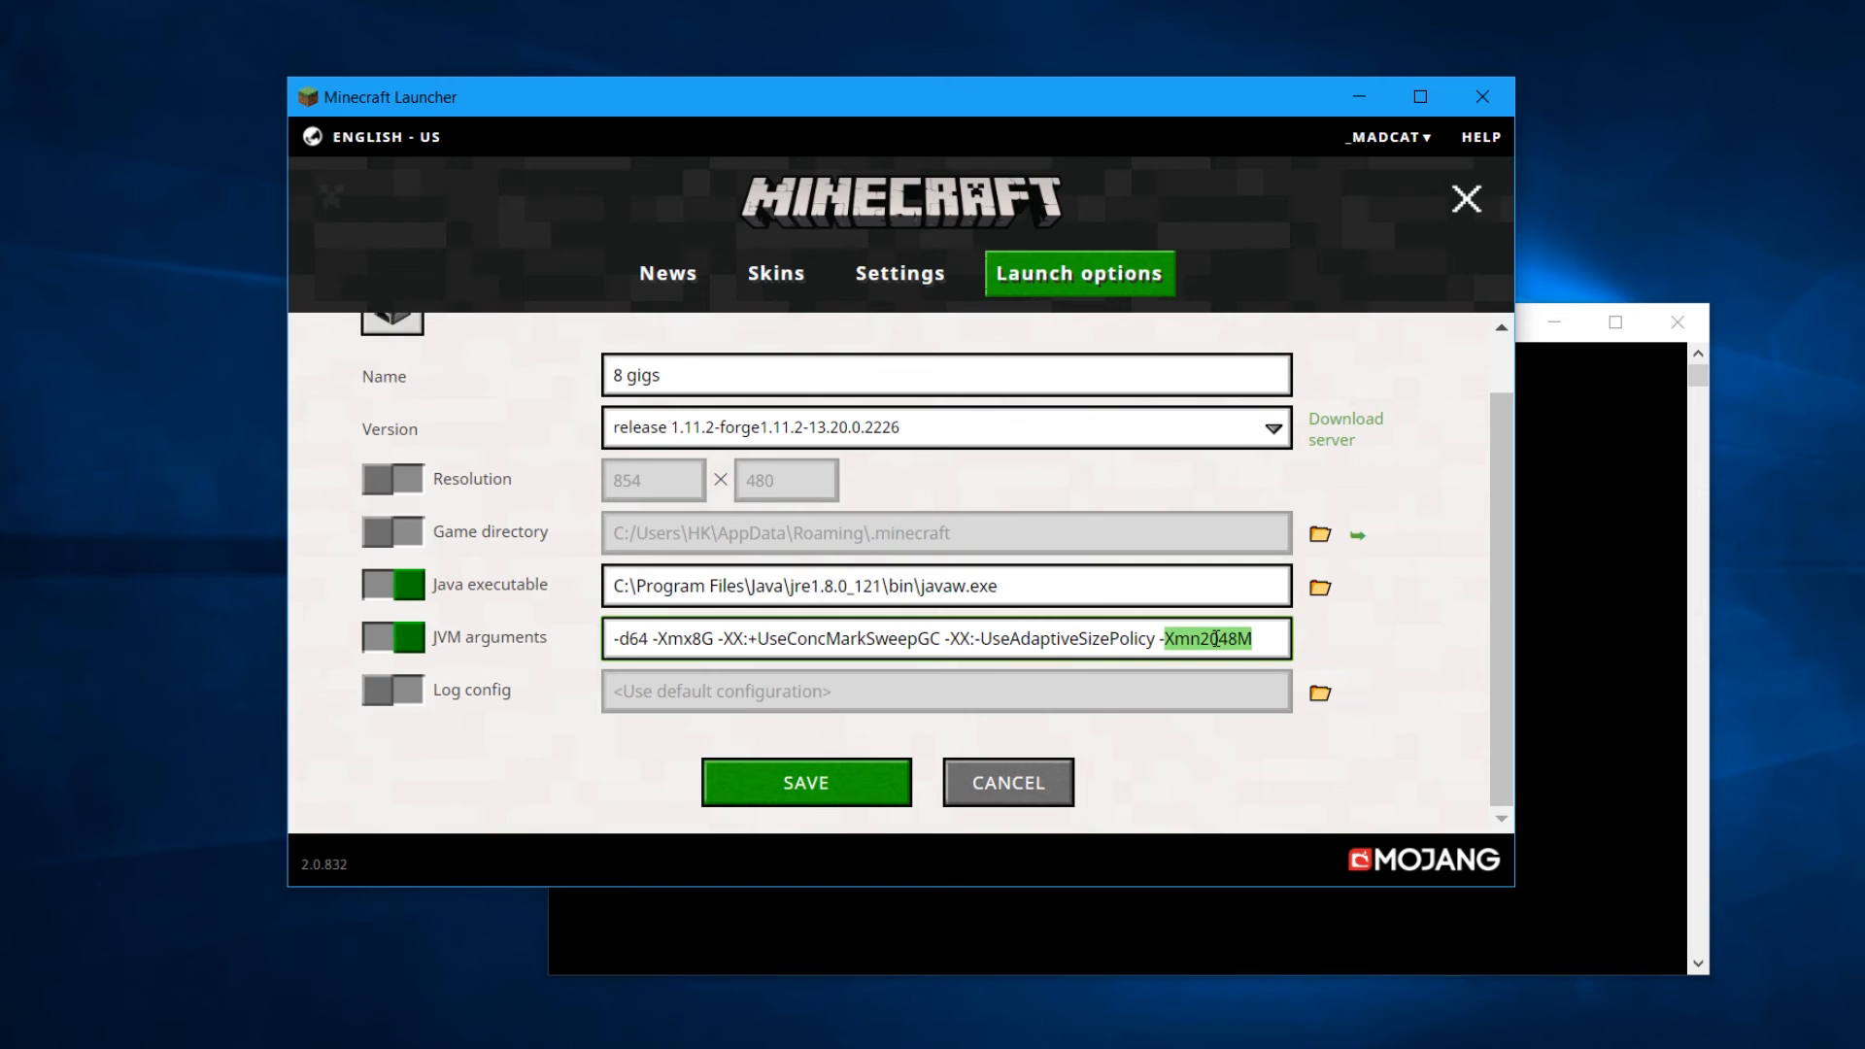
{"action": "left_click", "coordinate": [753, 639]}
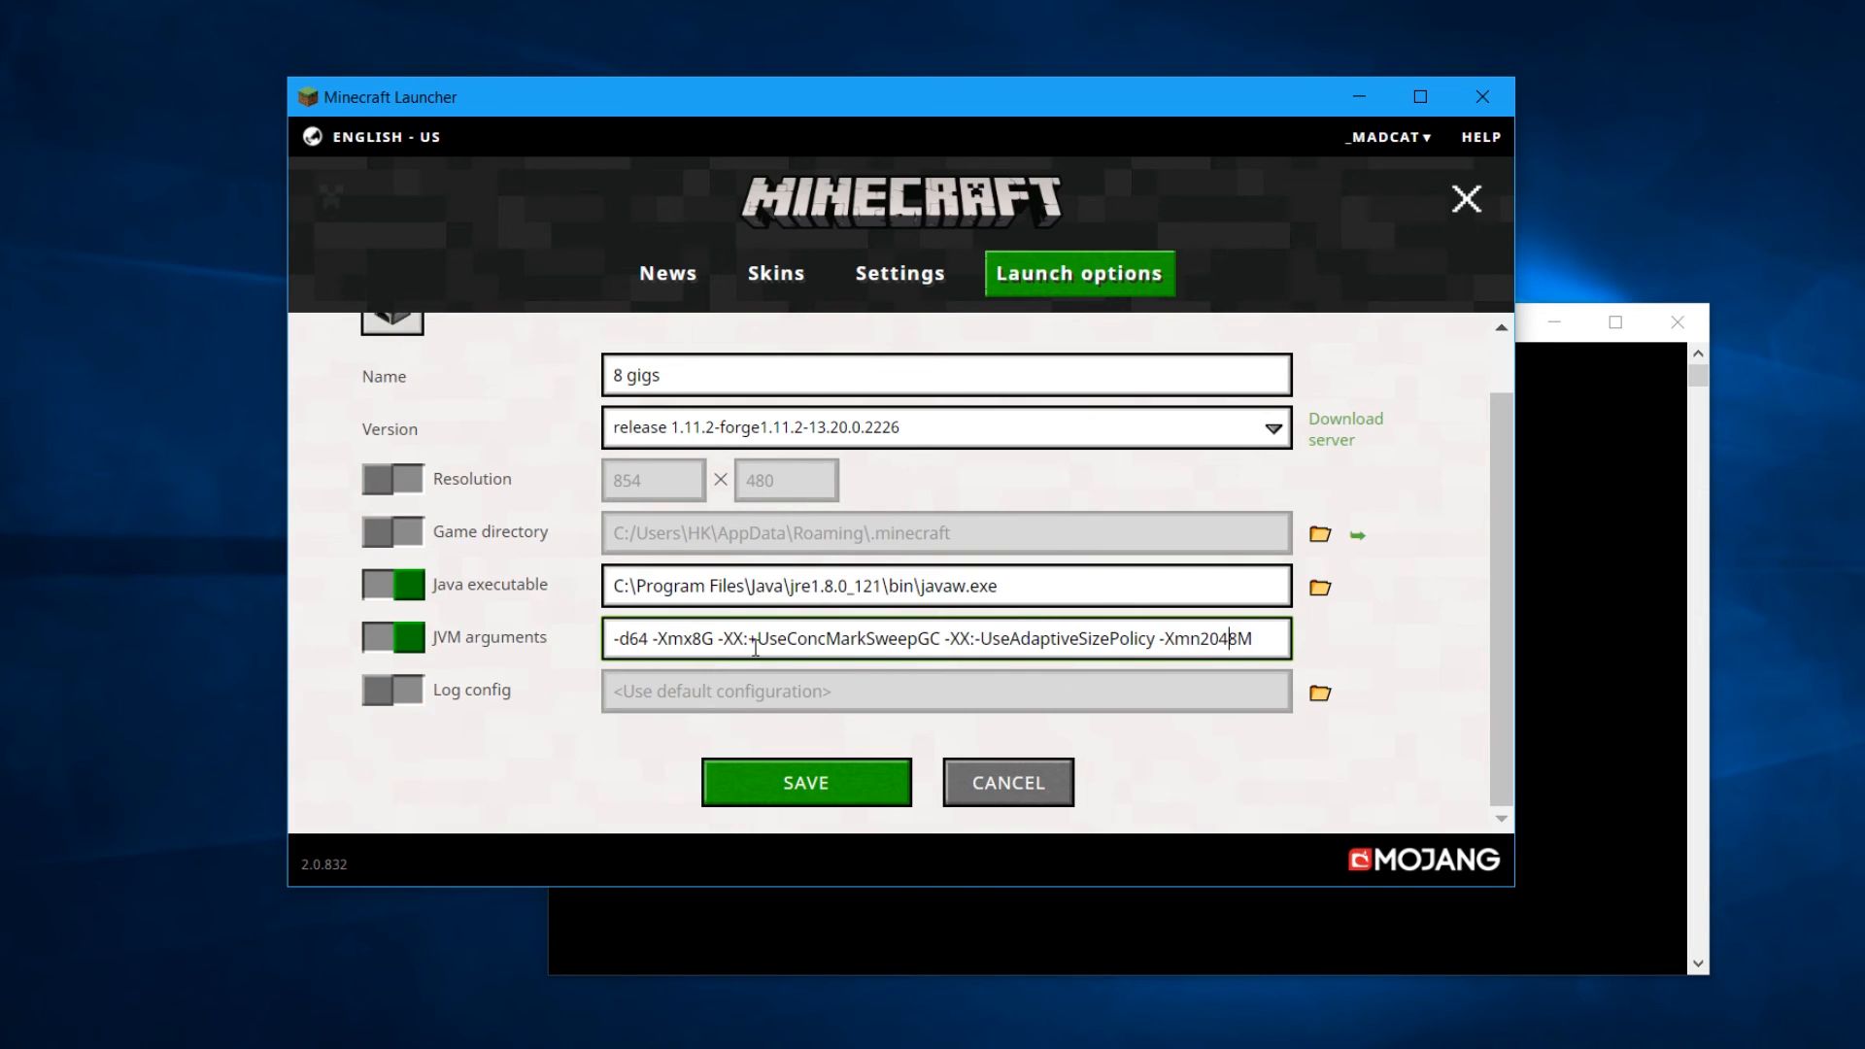
{"action": "double_click", "coordinate": [673, 640]}
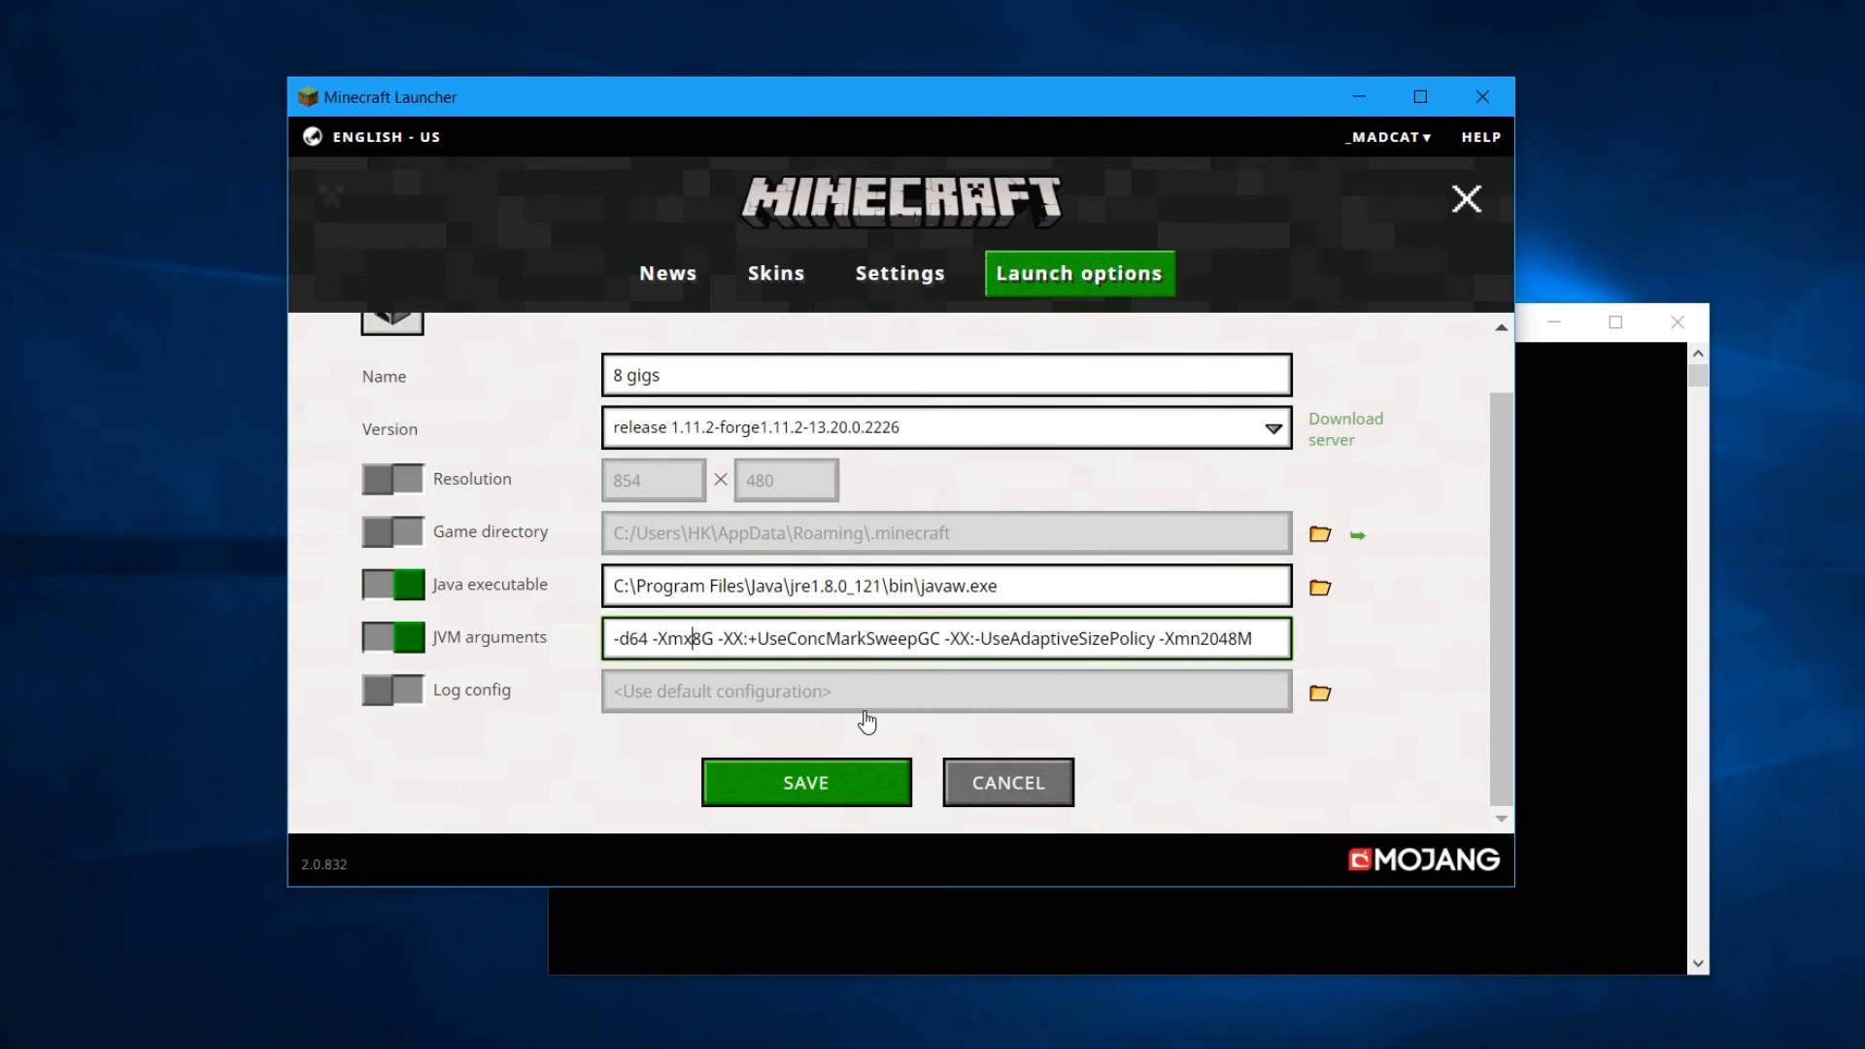
{"action": "scroll", "scroll_direction": "up", "scroll_amount": 3}
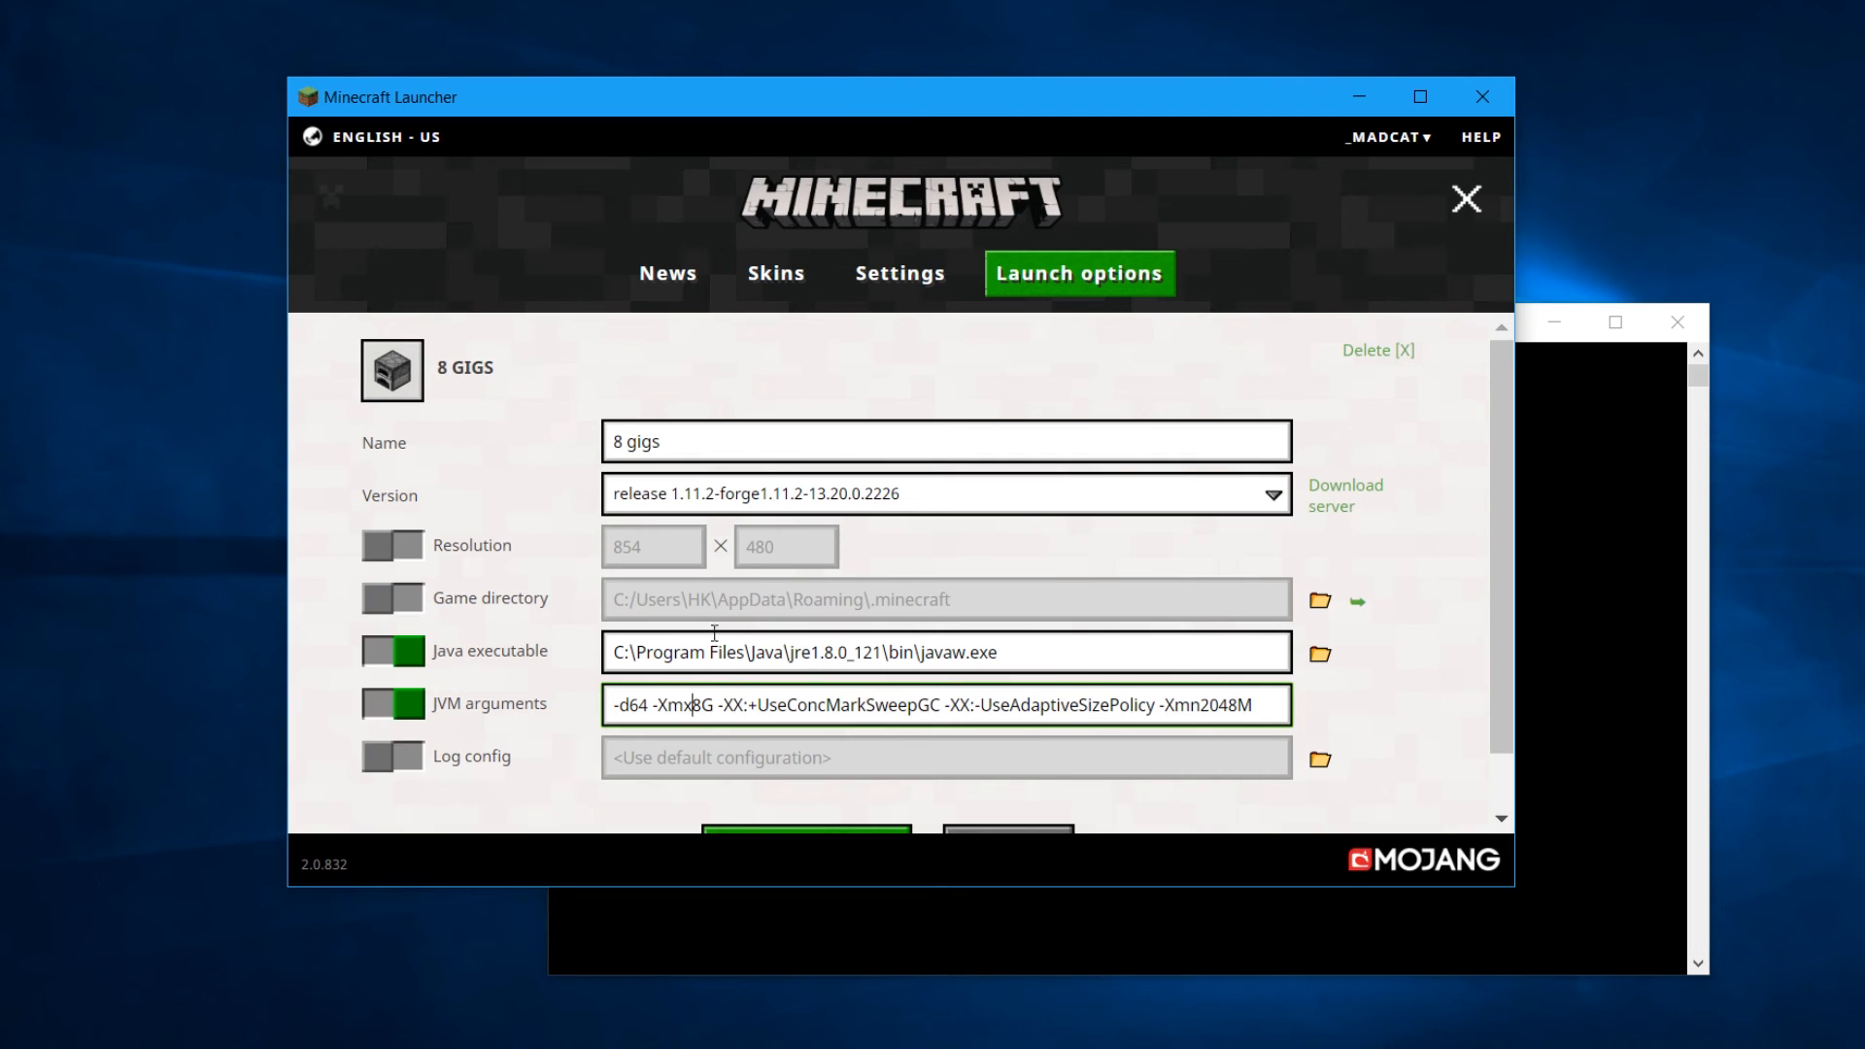
{"action": "left_click", "coordinate": [661, 440]}
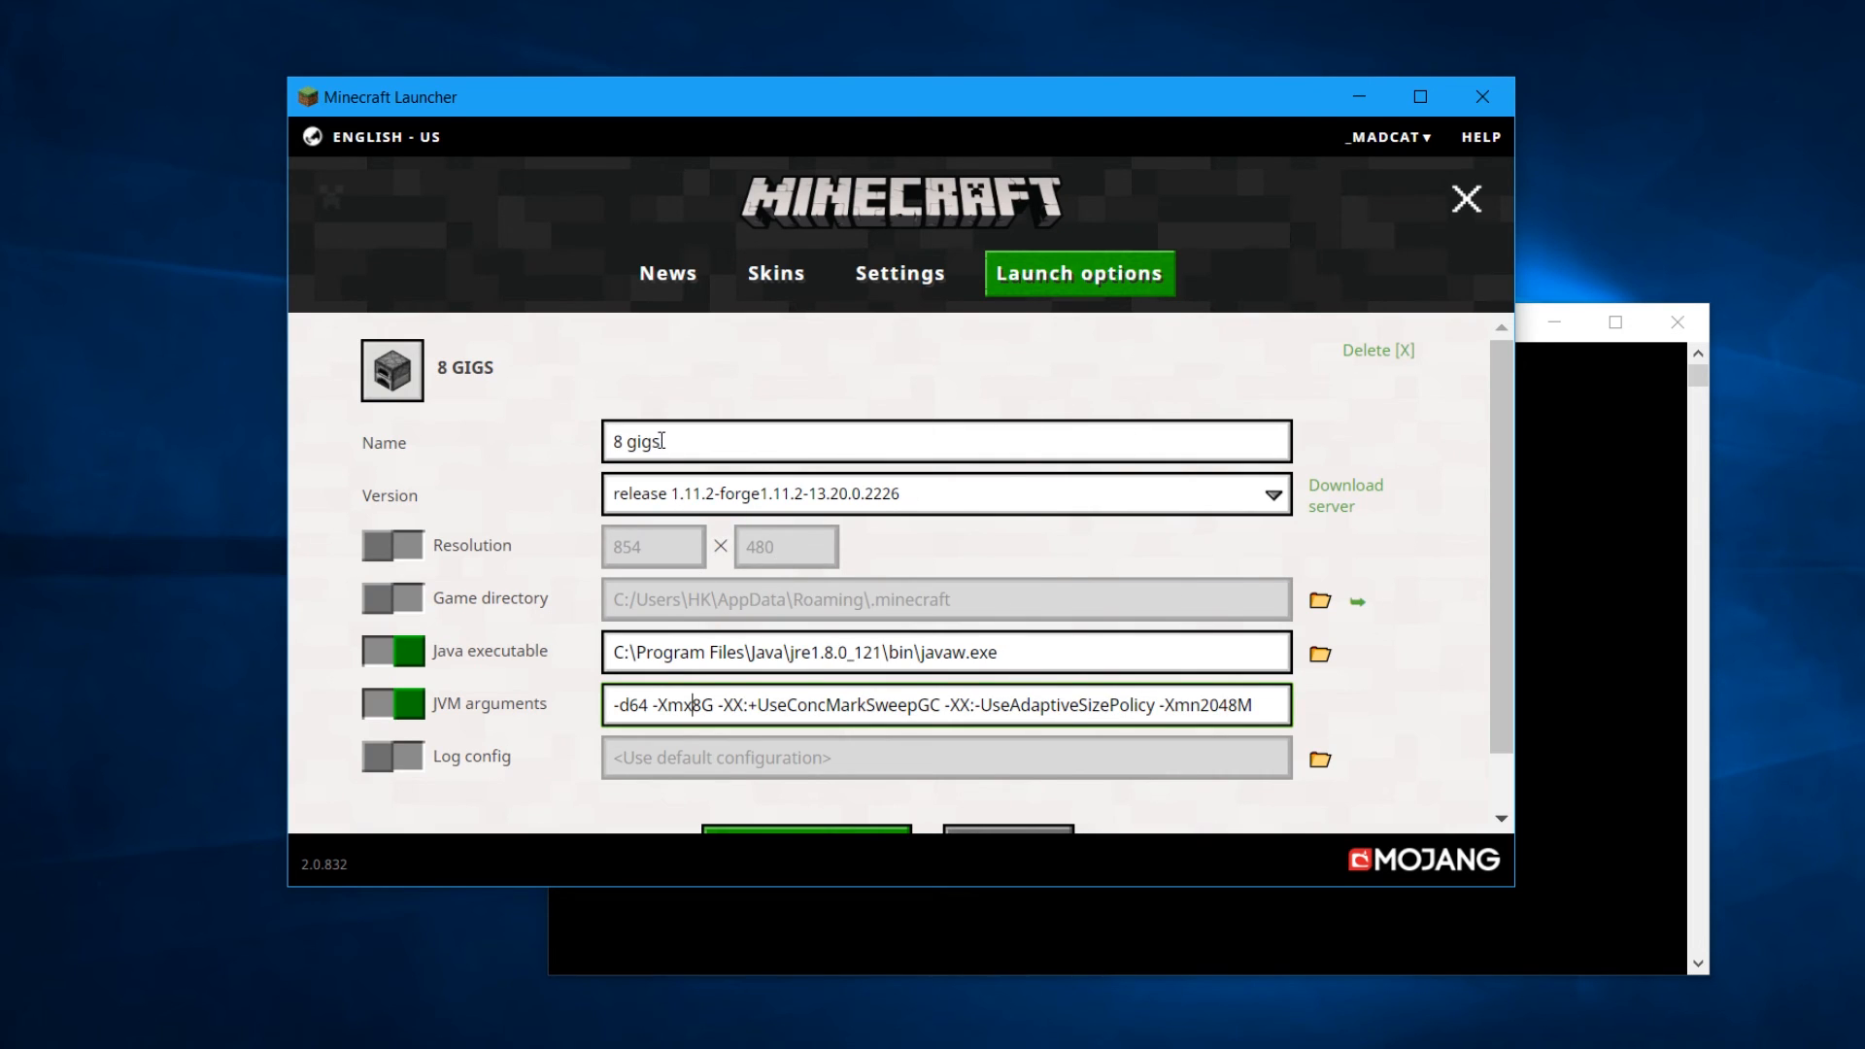
{"action": "scroll", "scroll_direction": "down", "scroll_amount": 3}
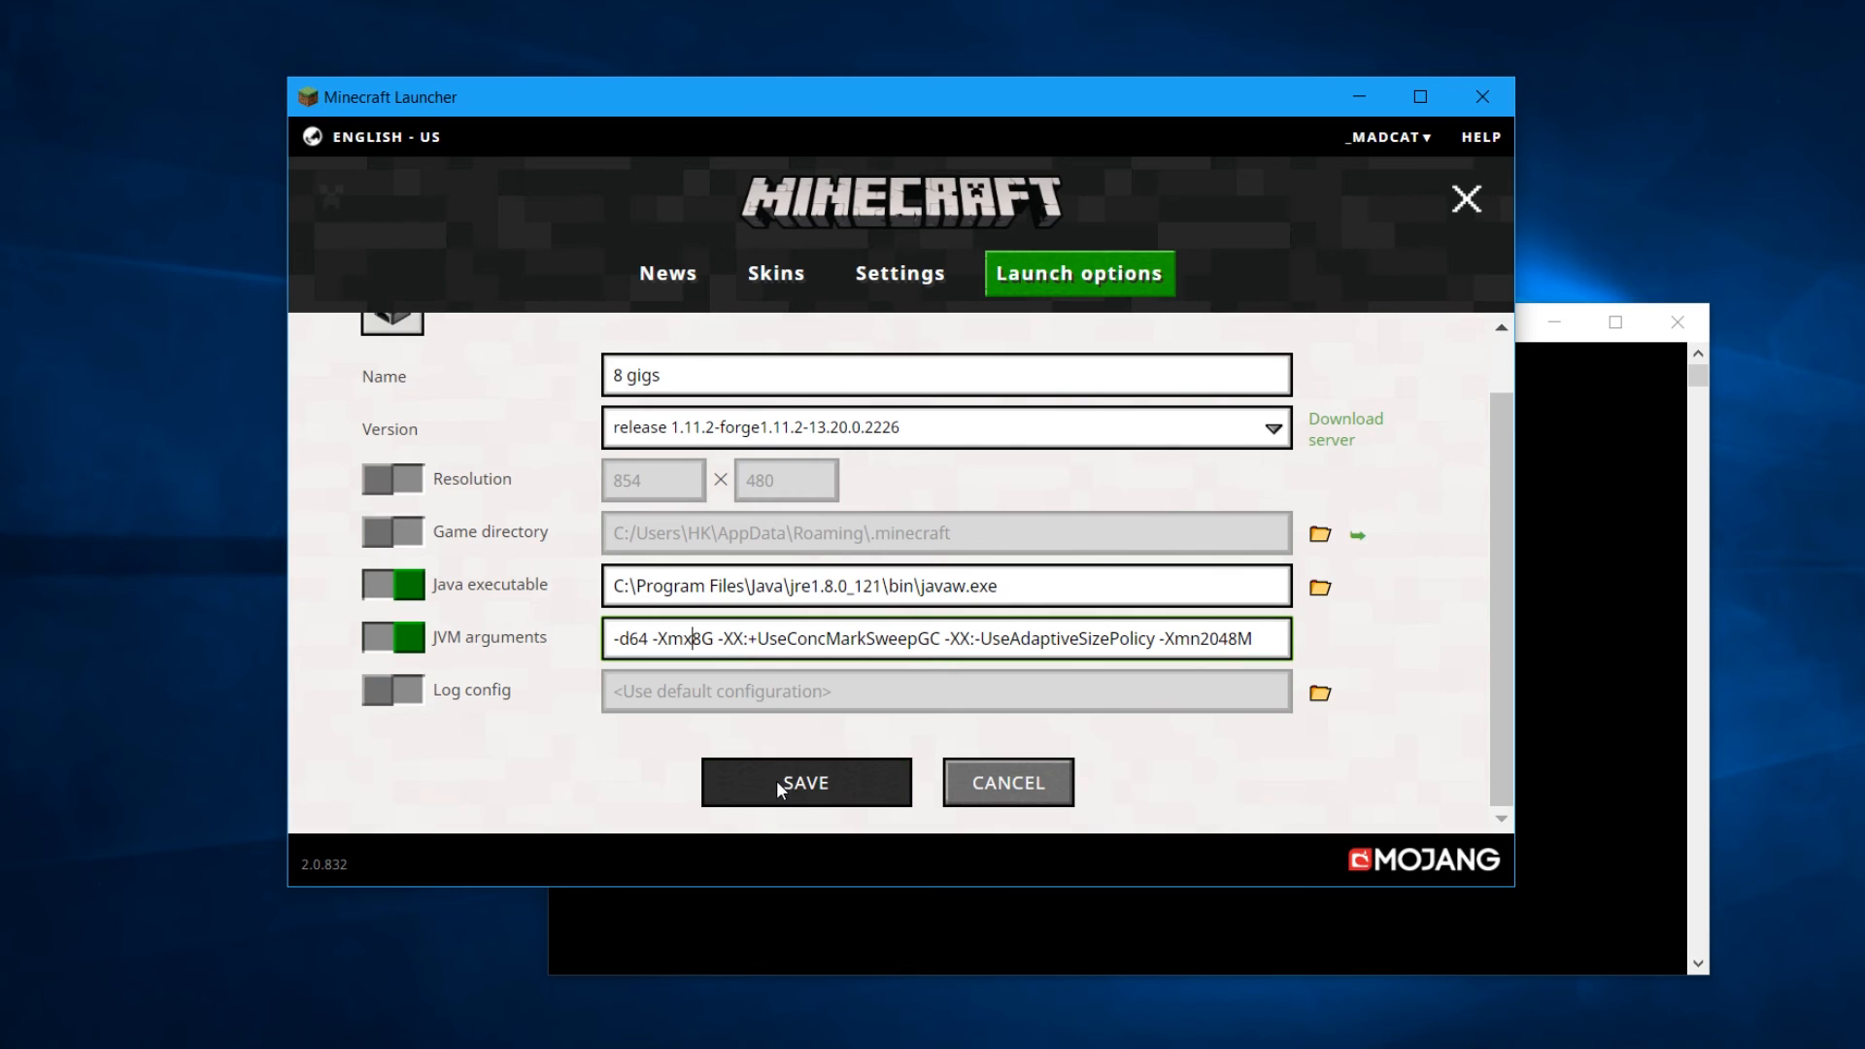
Save the 8 gigs profile and locate it in the launch options list
{"action": "left_click", "coordinate": [805, 781]}
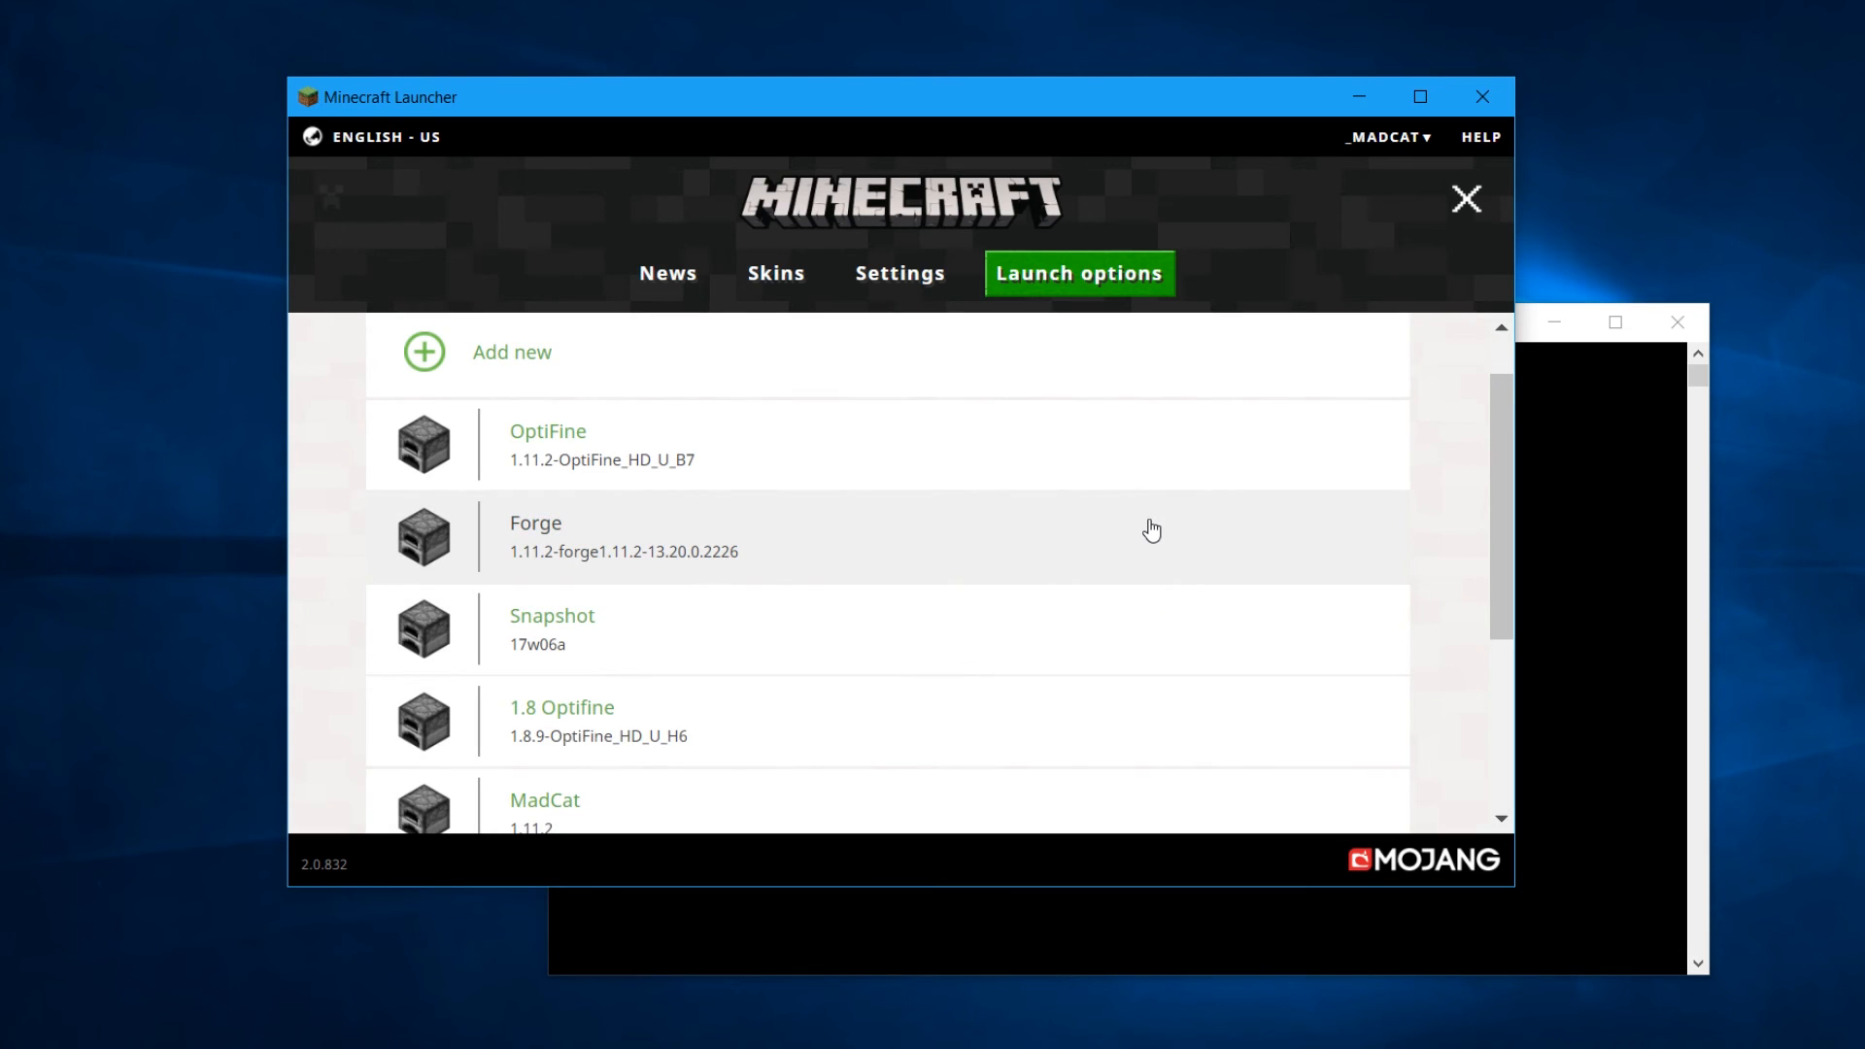
{"action": "scroll", "scroll_direction": "up", "scroll_amount": 3}
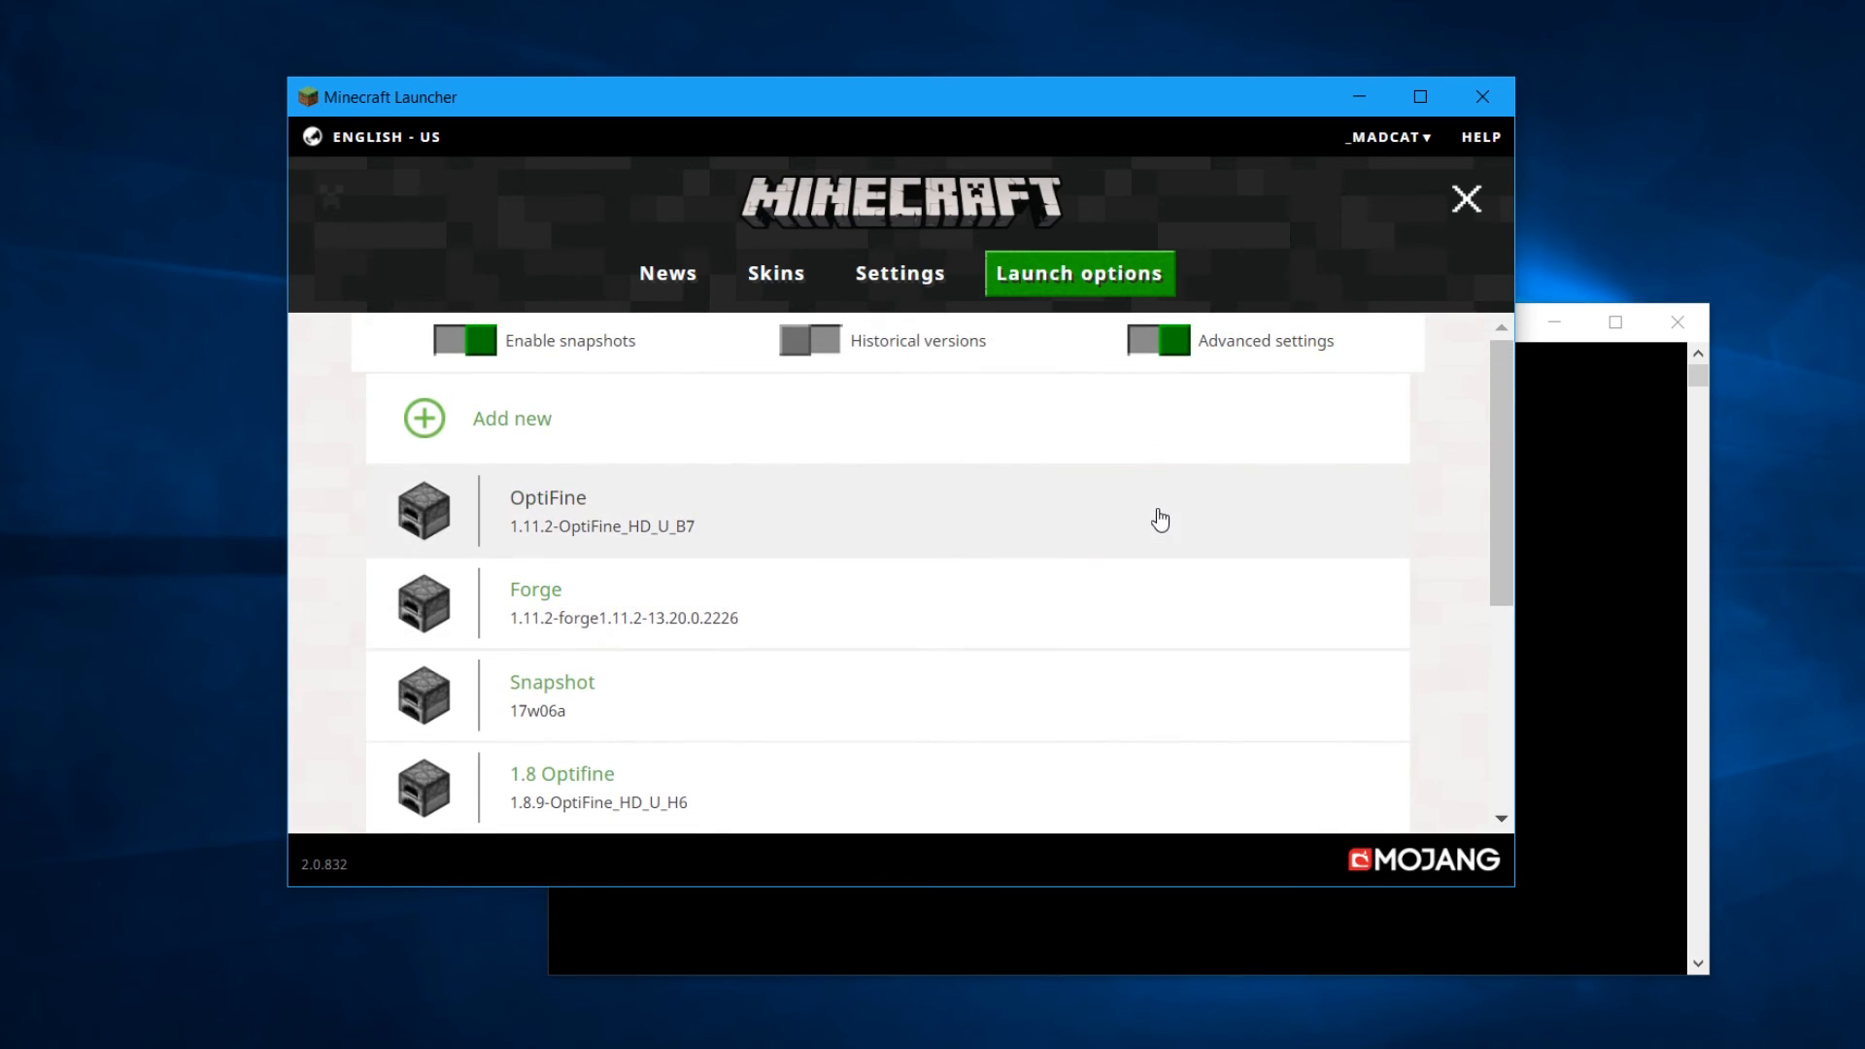
{"action": "mouse_move", "coordinate": [725, 557]}
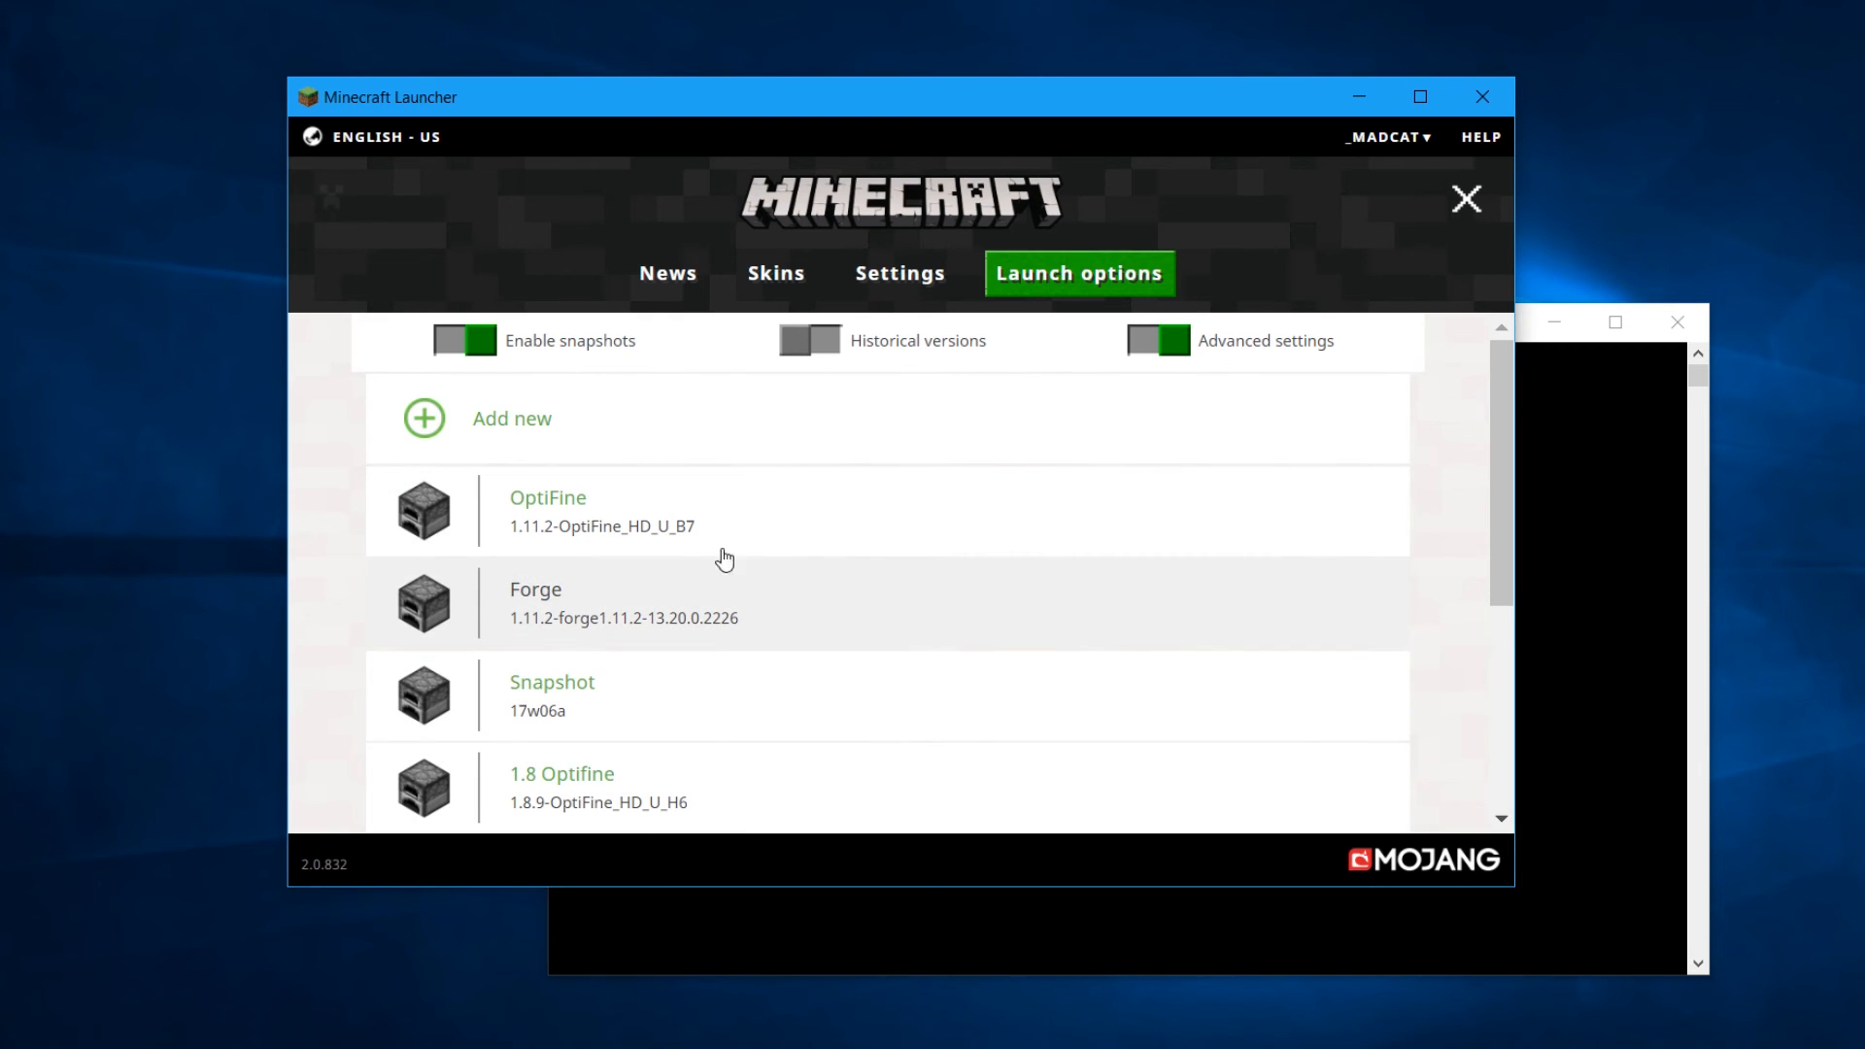
{"action": "scroll", "scroll_direction": "down", "scroll_amount": 3}
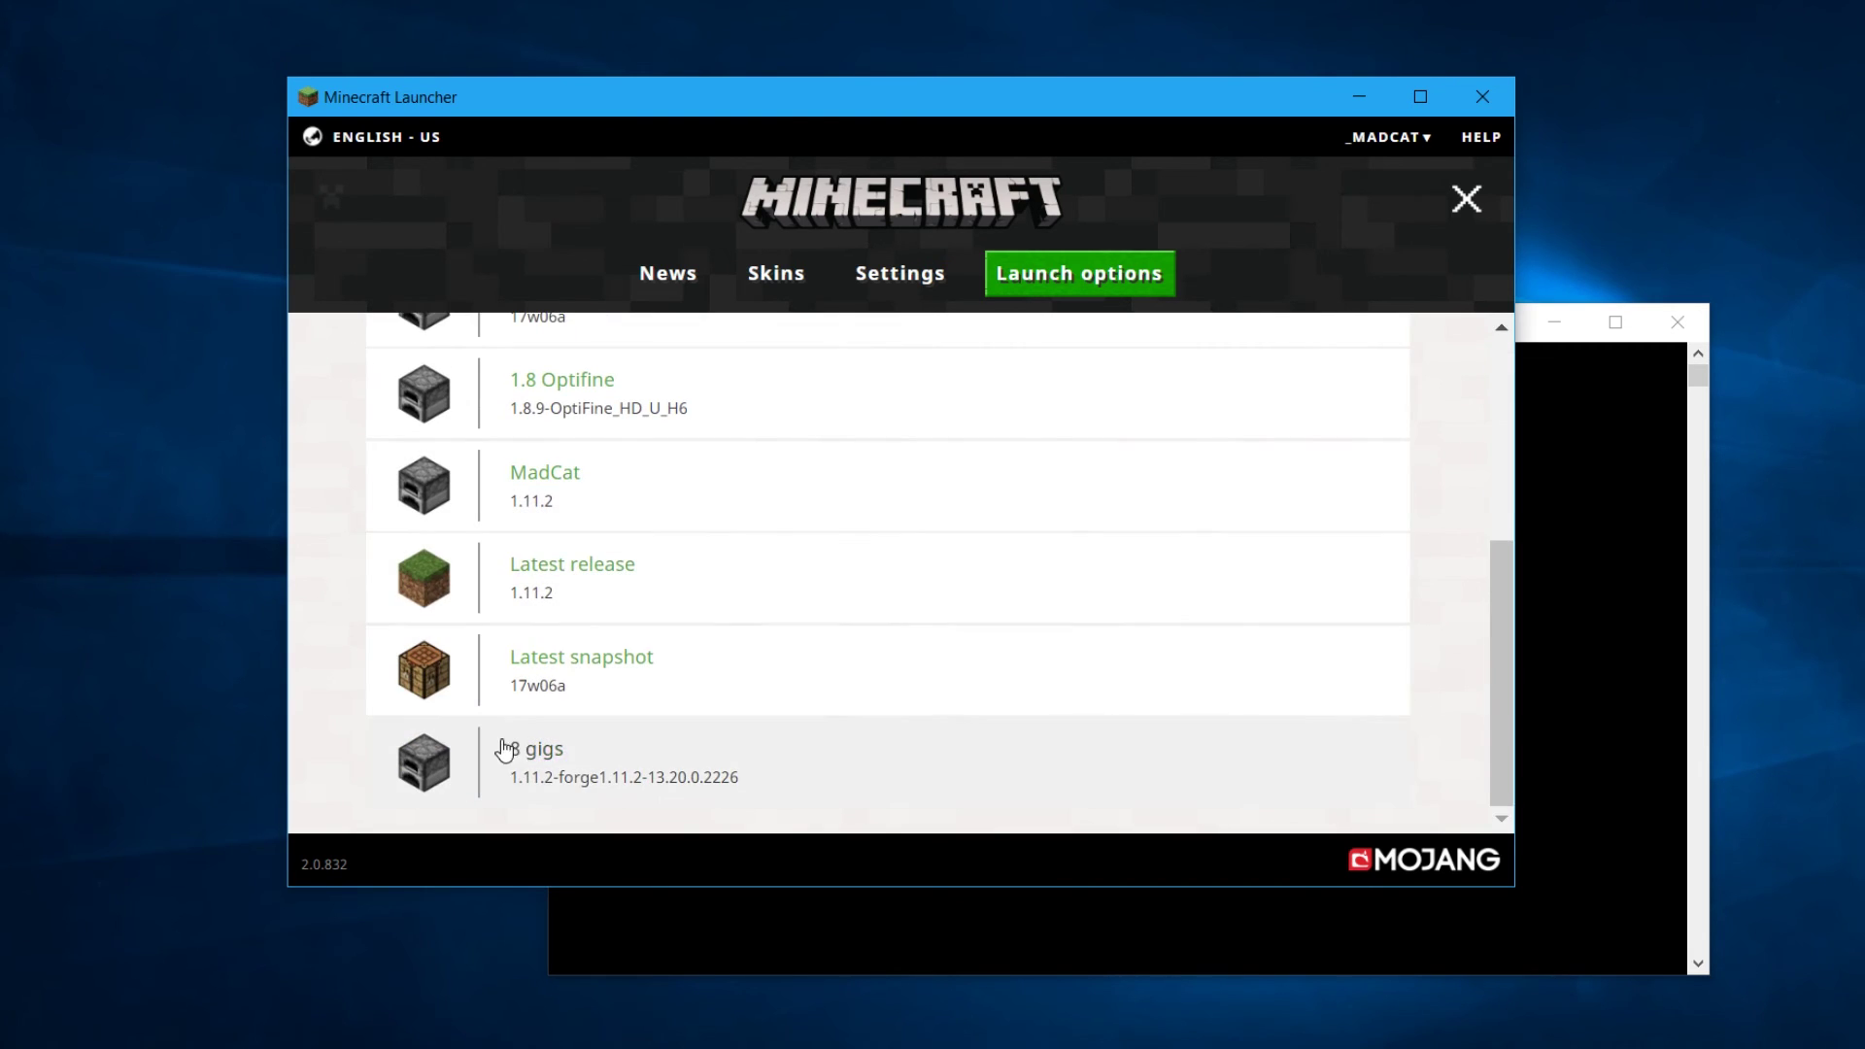
{"action": "scroll", "scroll_direction": "up", "scroll_amount": 3}
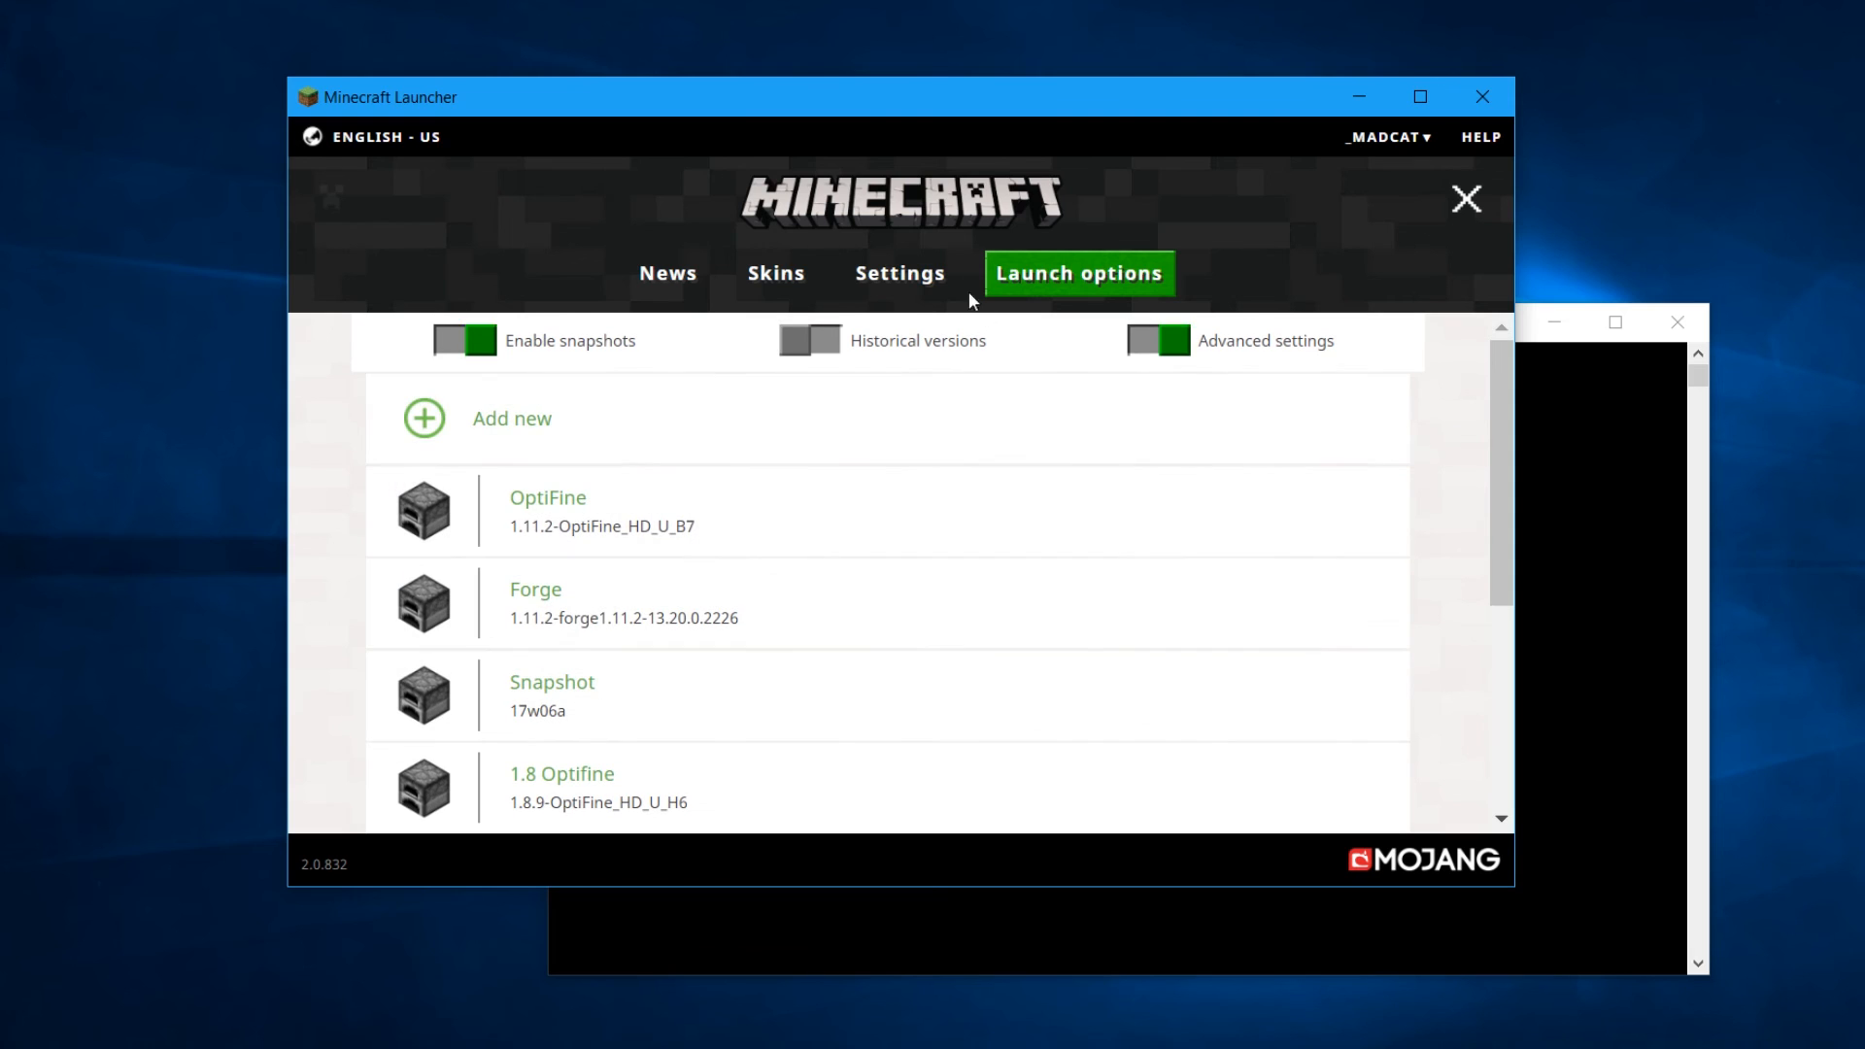
From the News page, select the 8 gigs profile in the Play button's profile list
{"action": "left_click", "coordinate": [667, 272]}
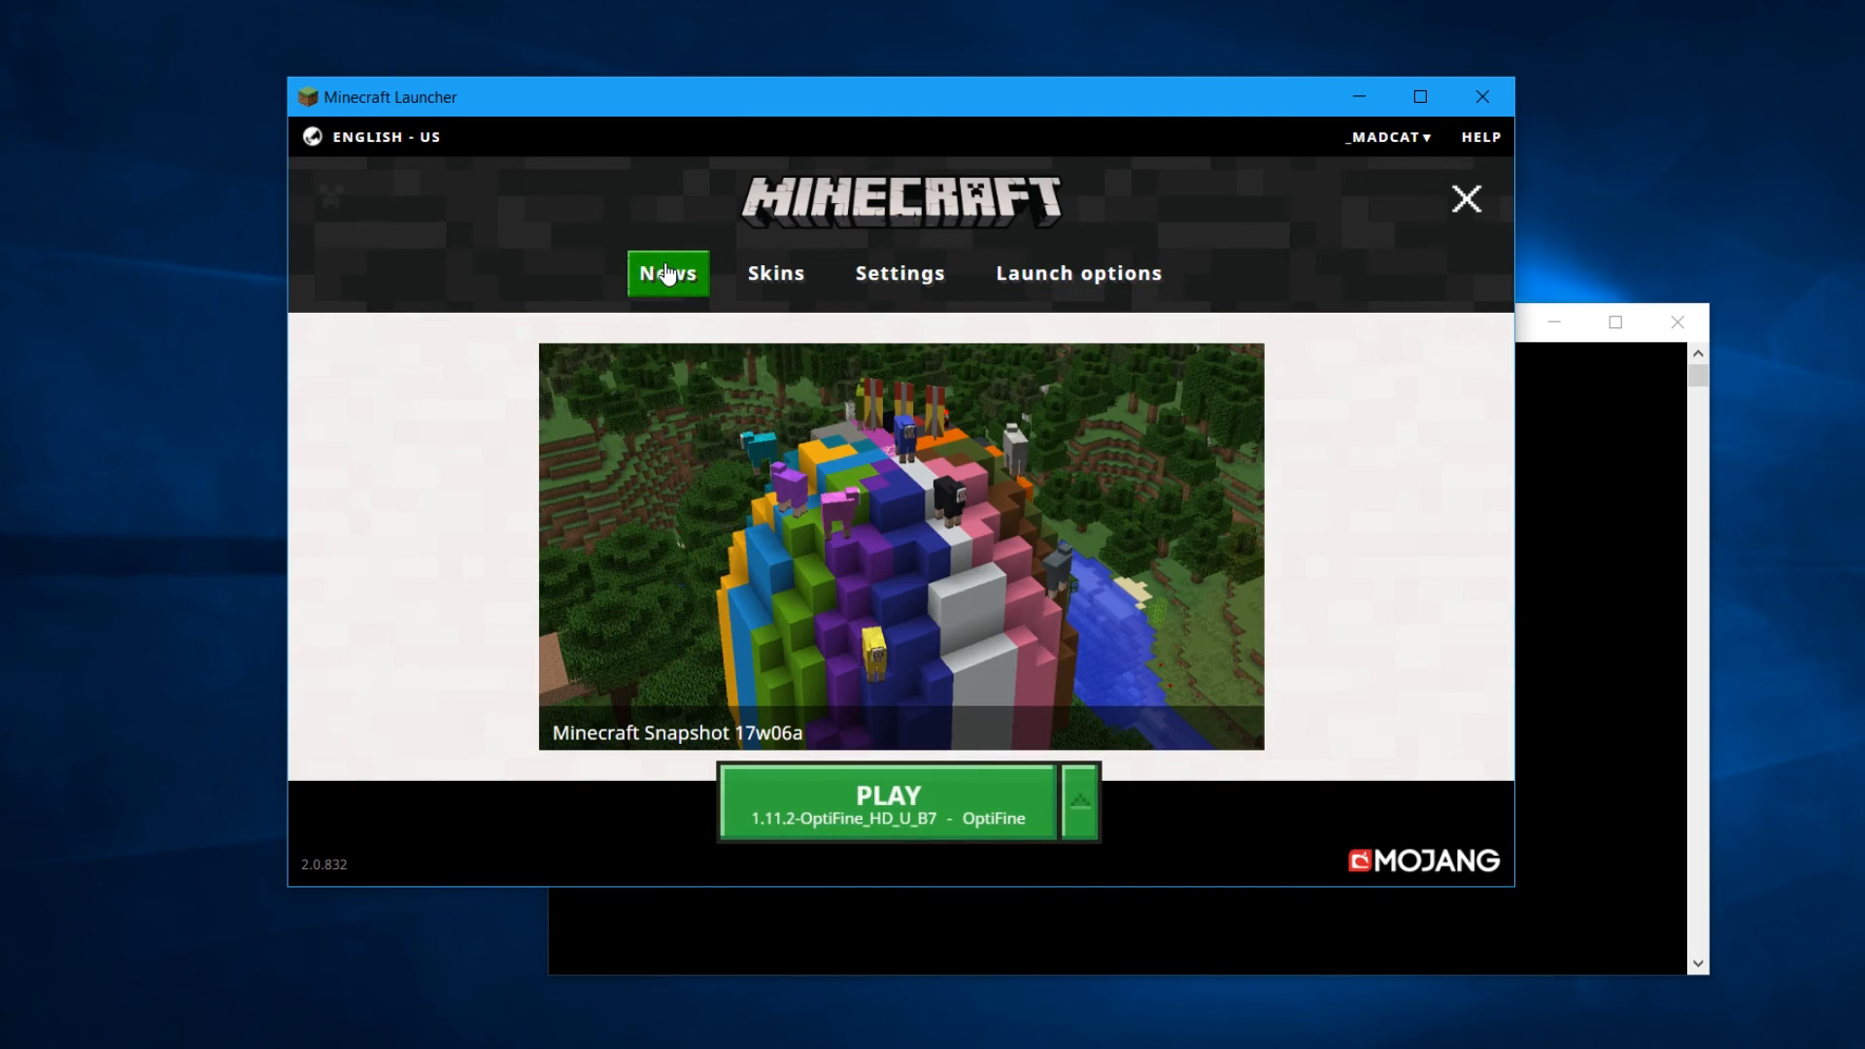
{"action": "mouse_move", "coordinate": [1077, 815]}
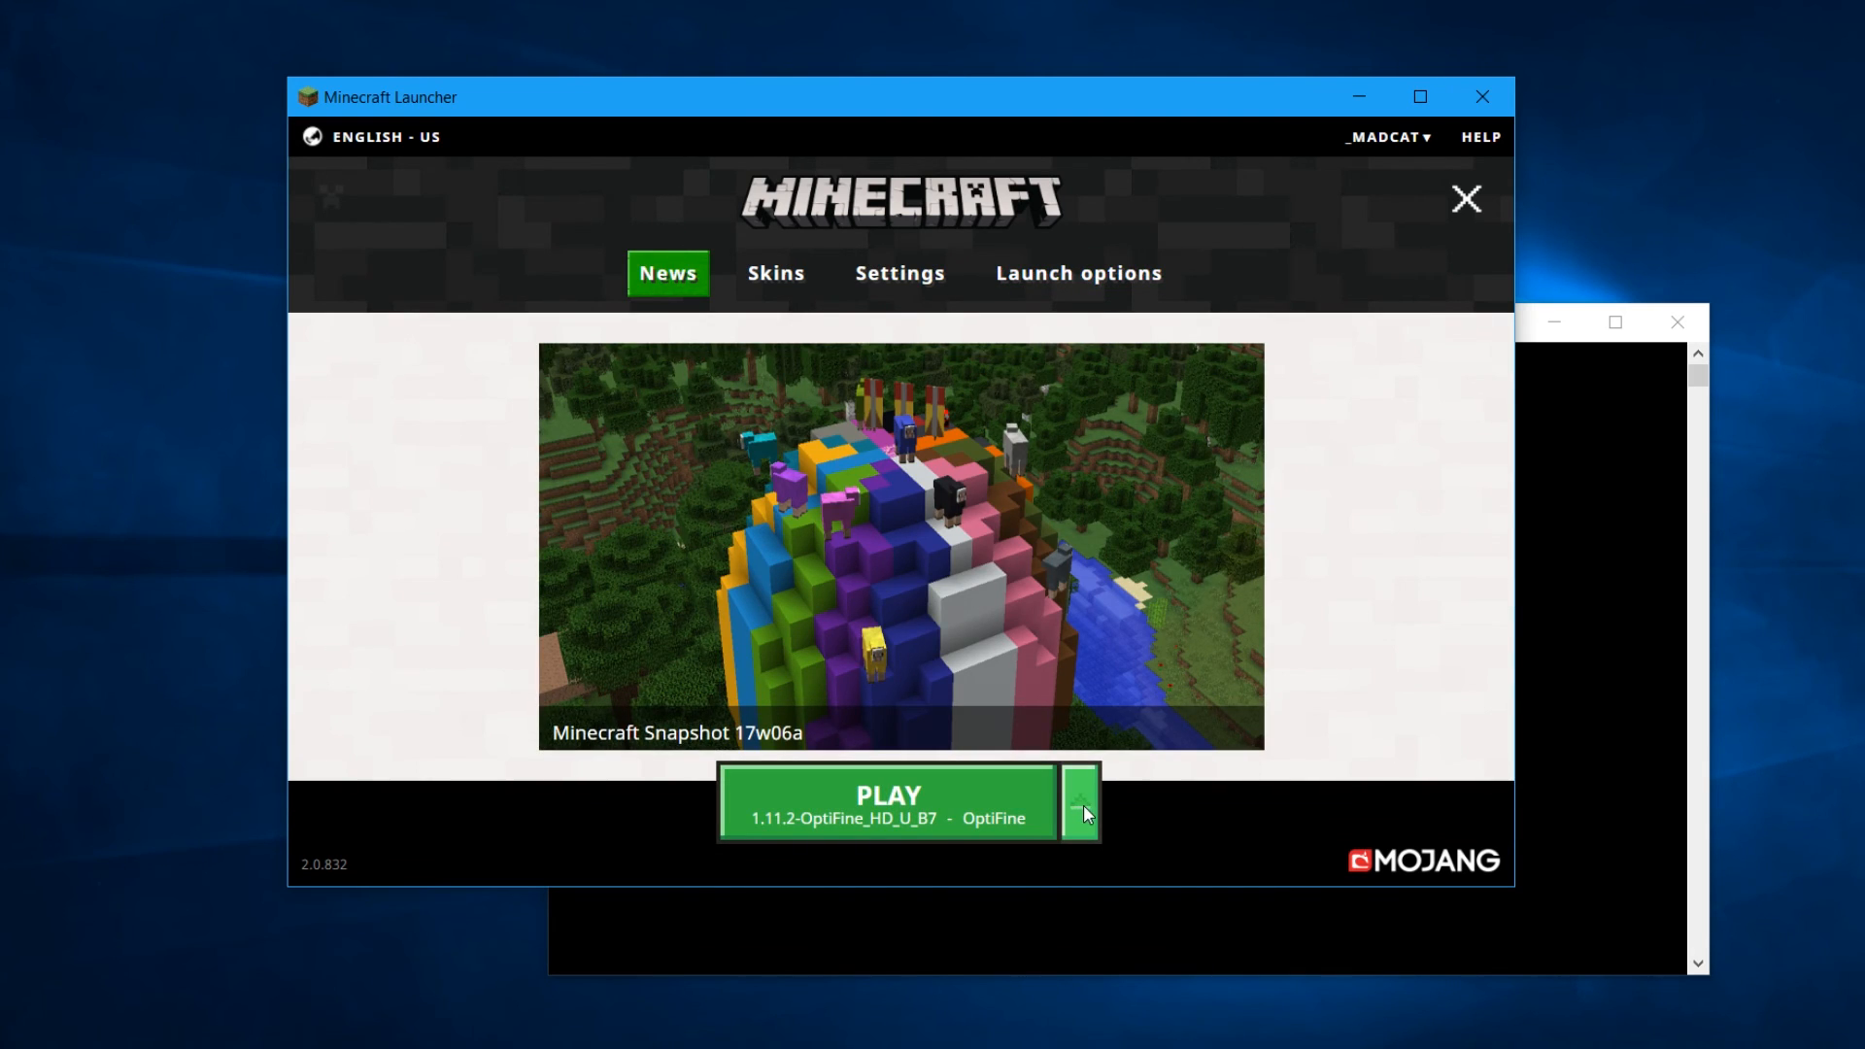
{"action": "left_click", "coordinate": [1080, 801]}
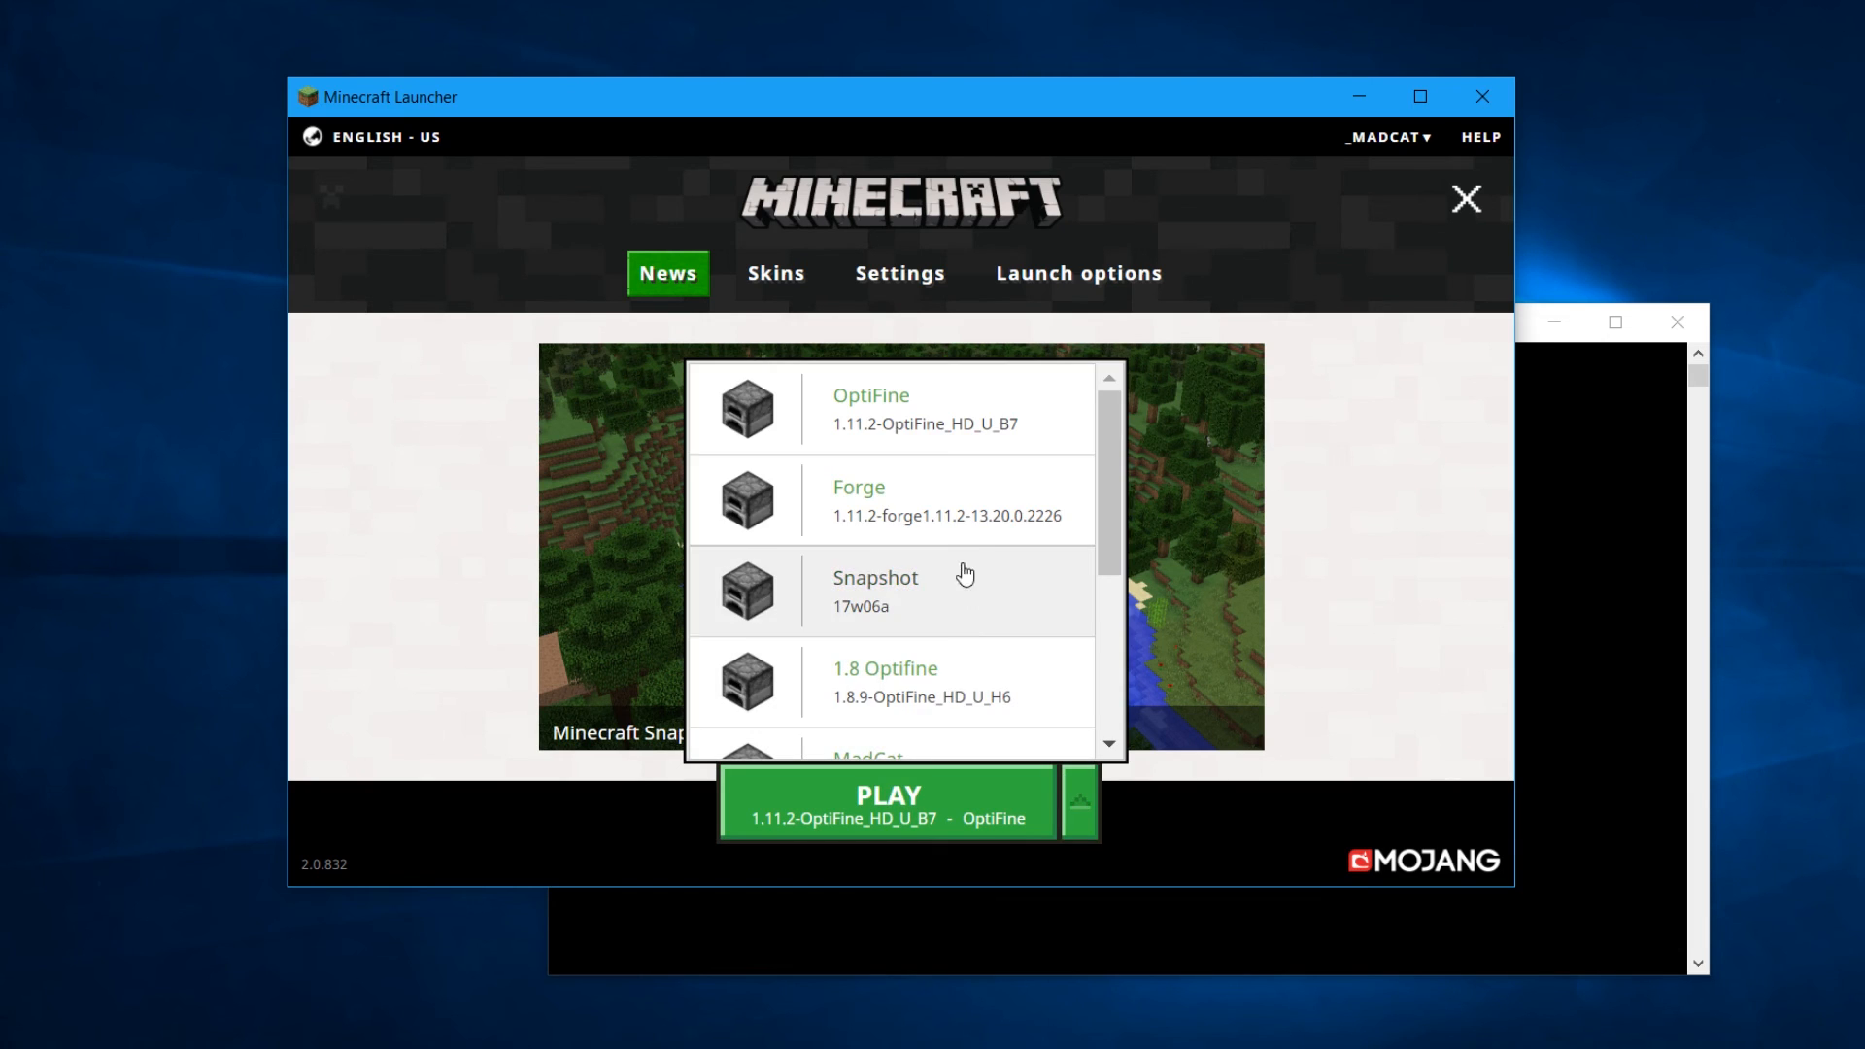
{"action": "scroll", "scroll_direction": "down", "scroll_amount": 3}
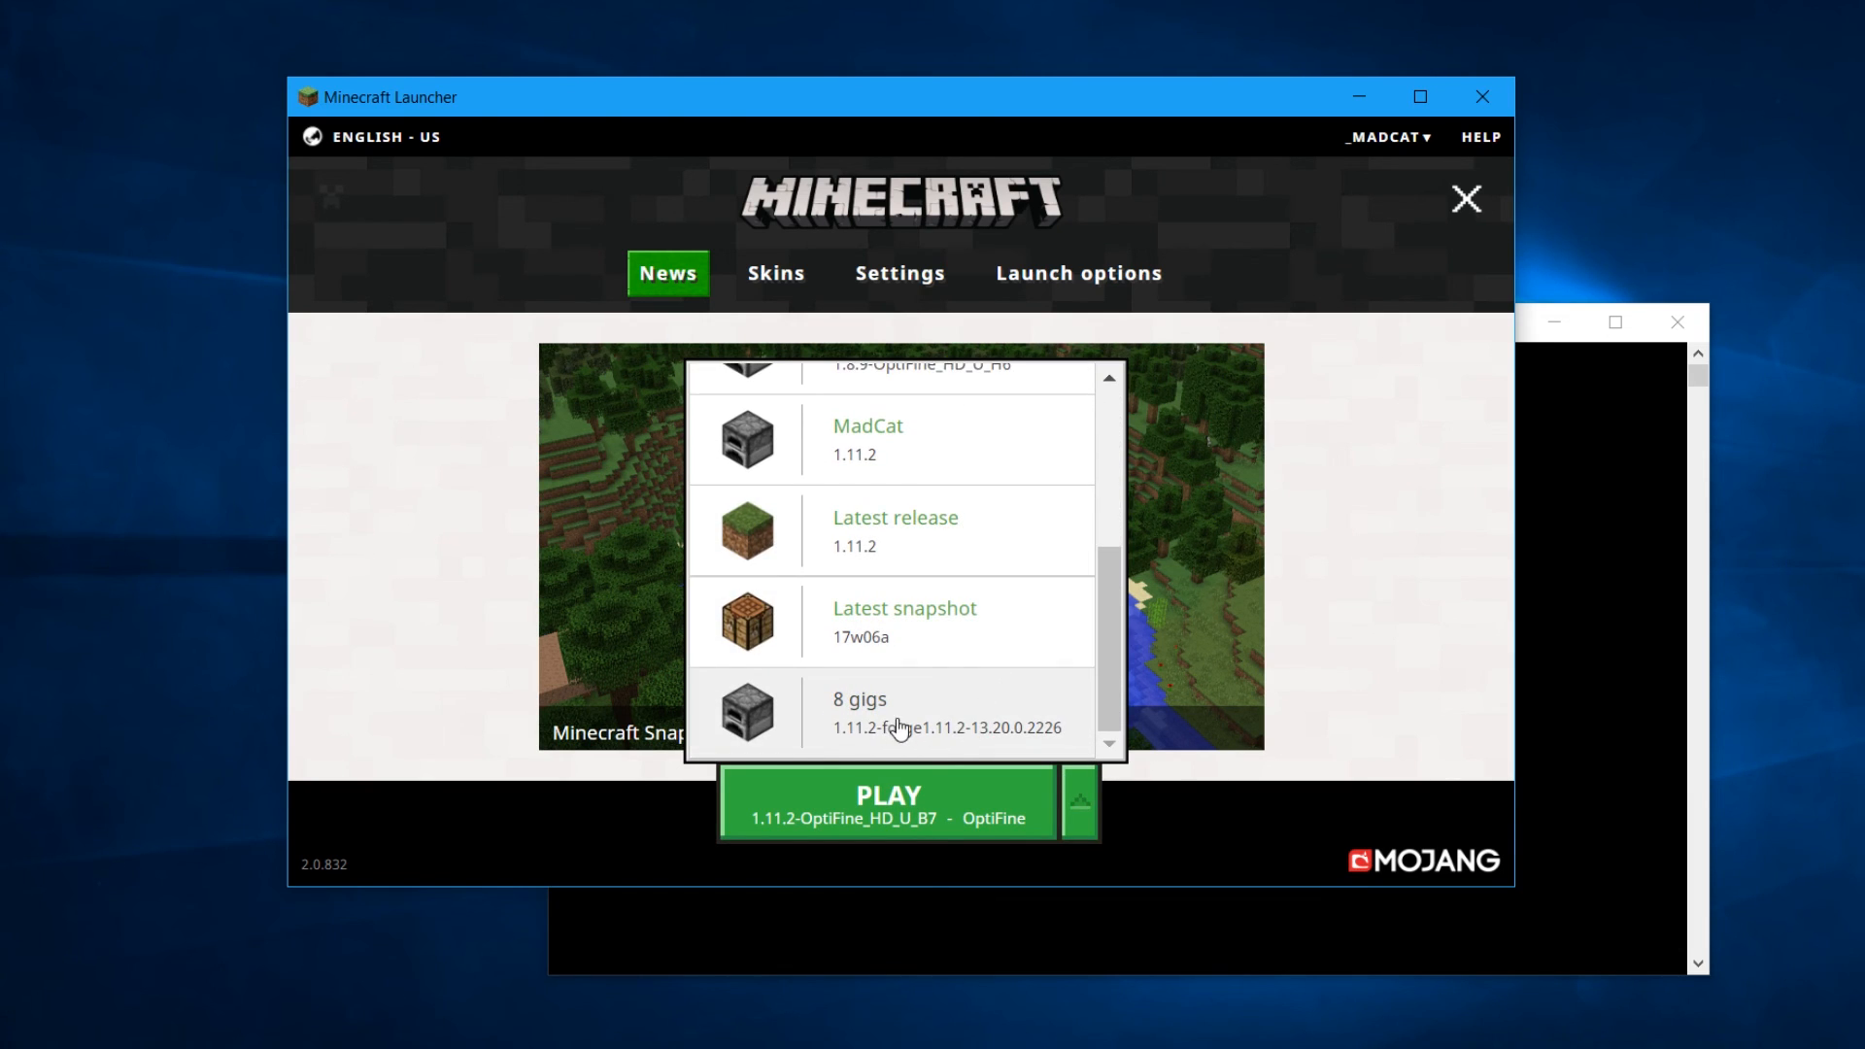
{"action": "left_click", "coordinate": [859, 711]}
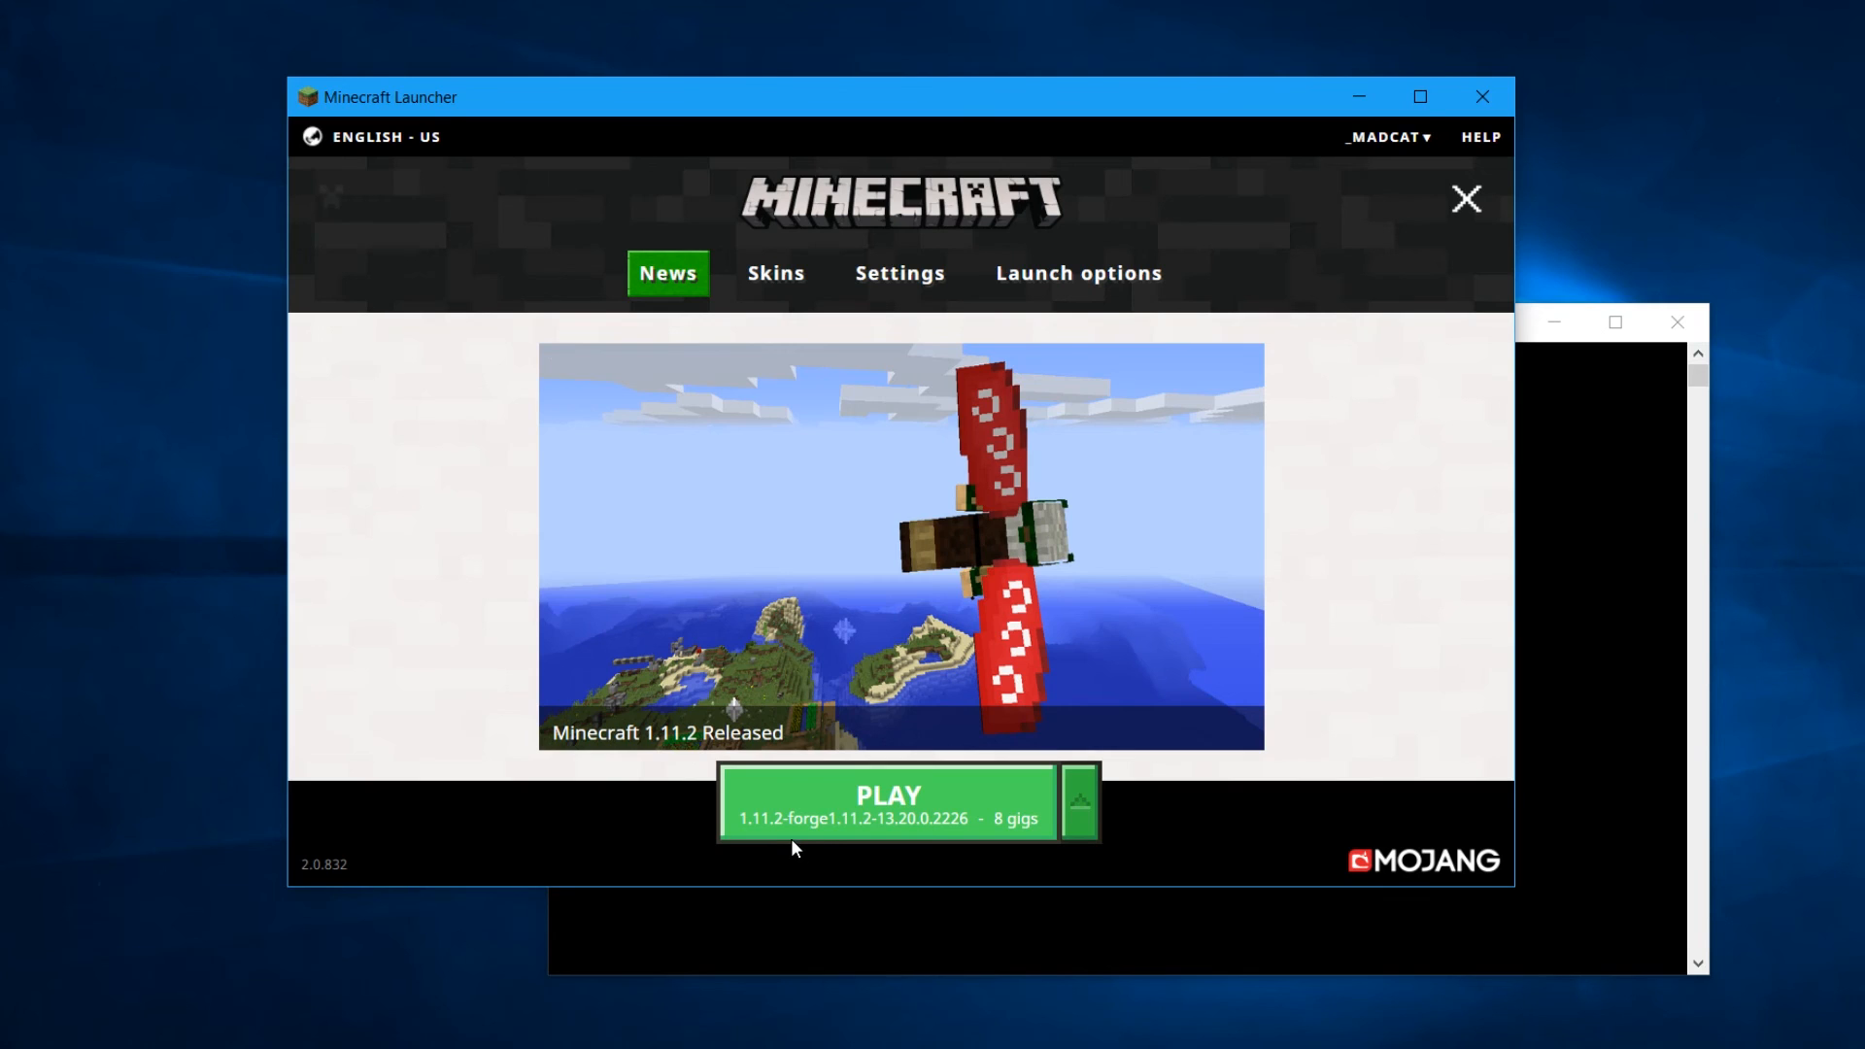
{"action": "mouse_move", "coordinate": [768, 832]}
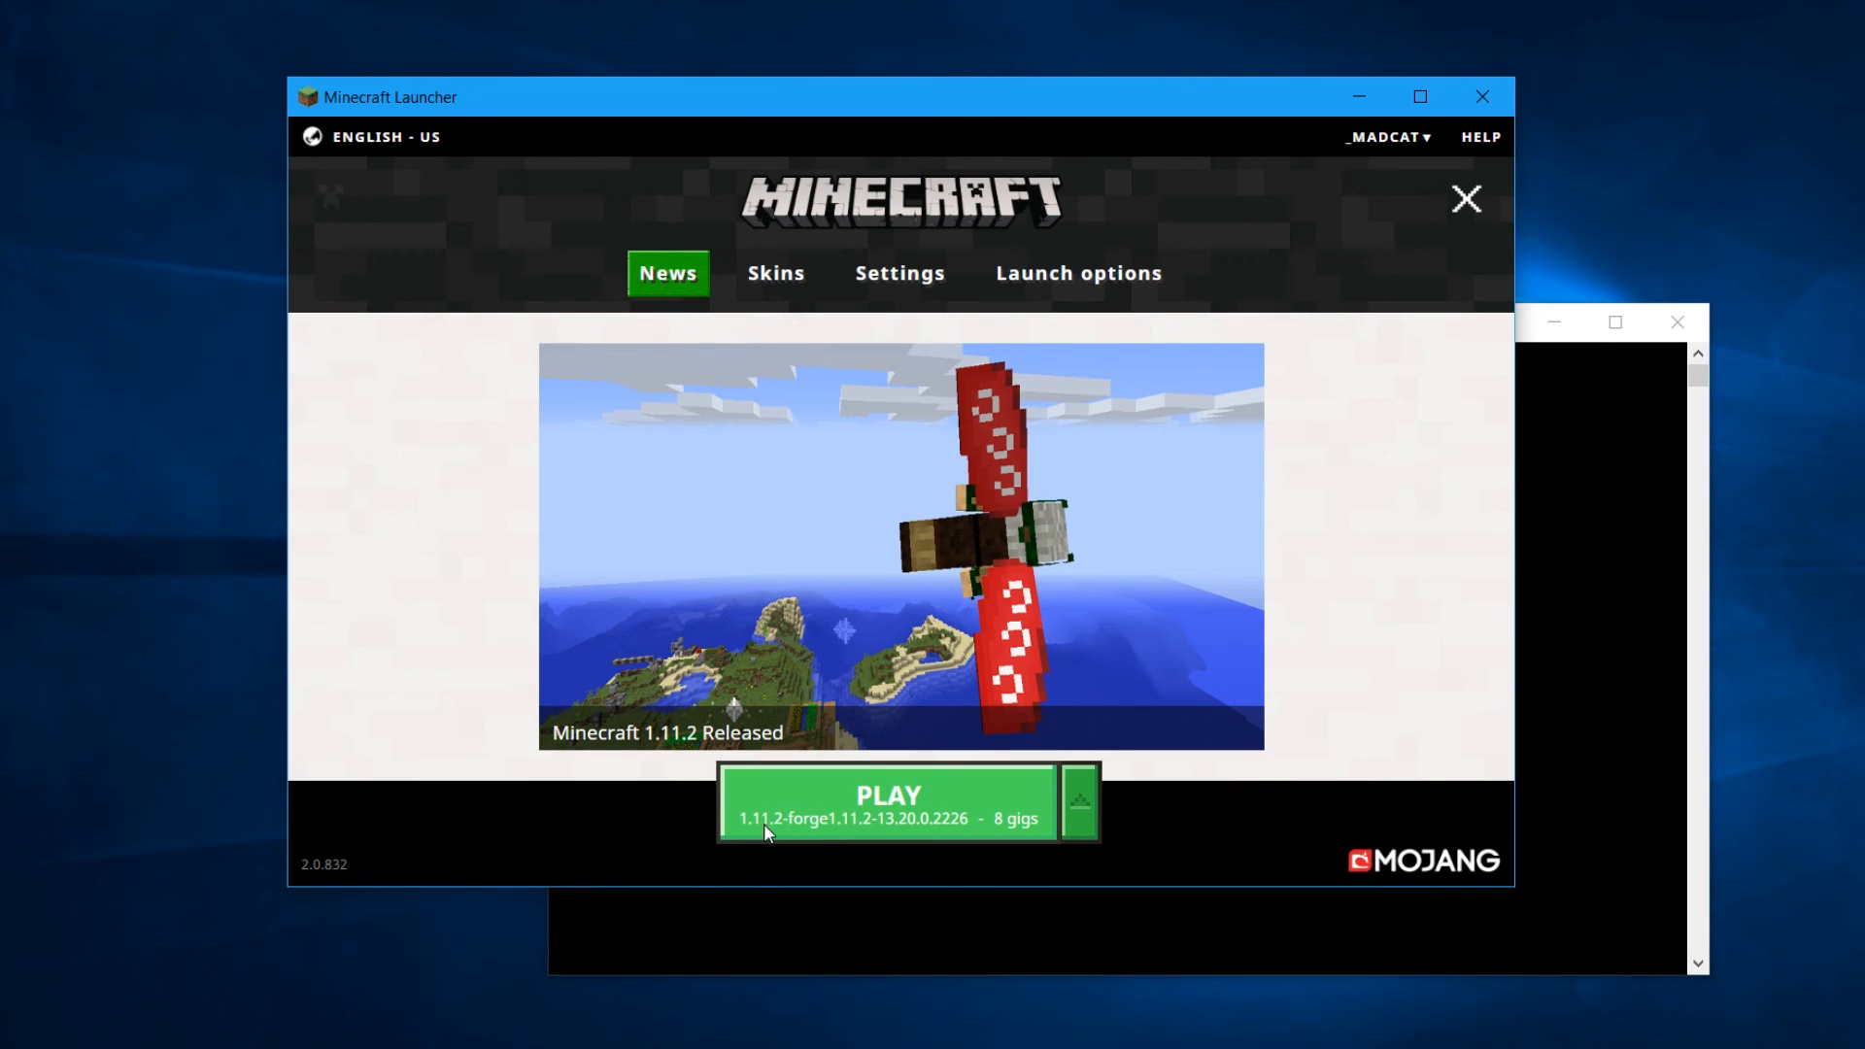
{"action": "mouse_move", "coordinate": [1116, 814]}
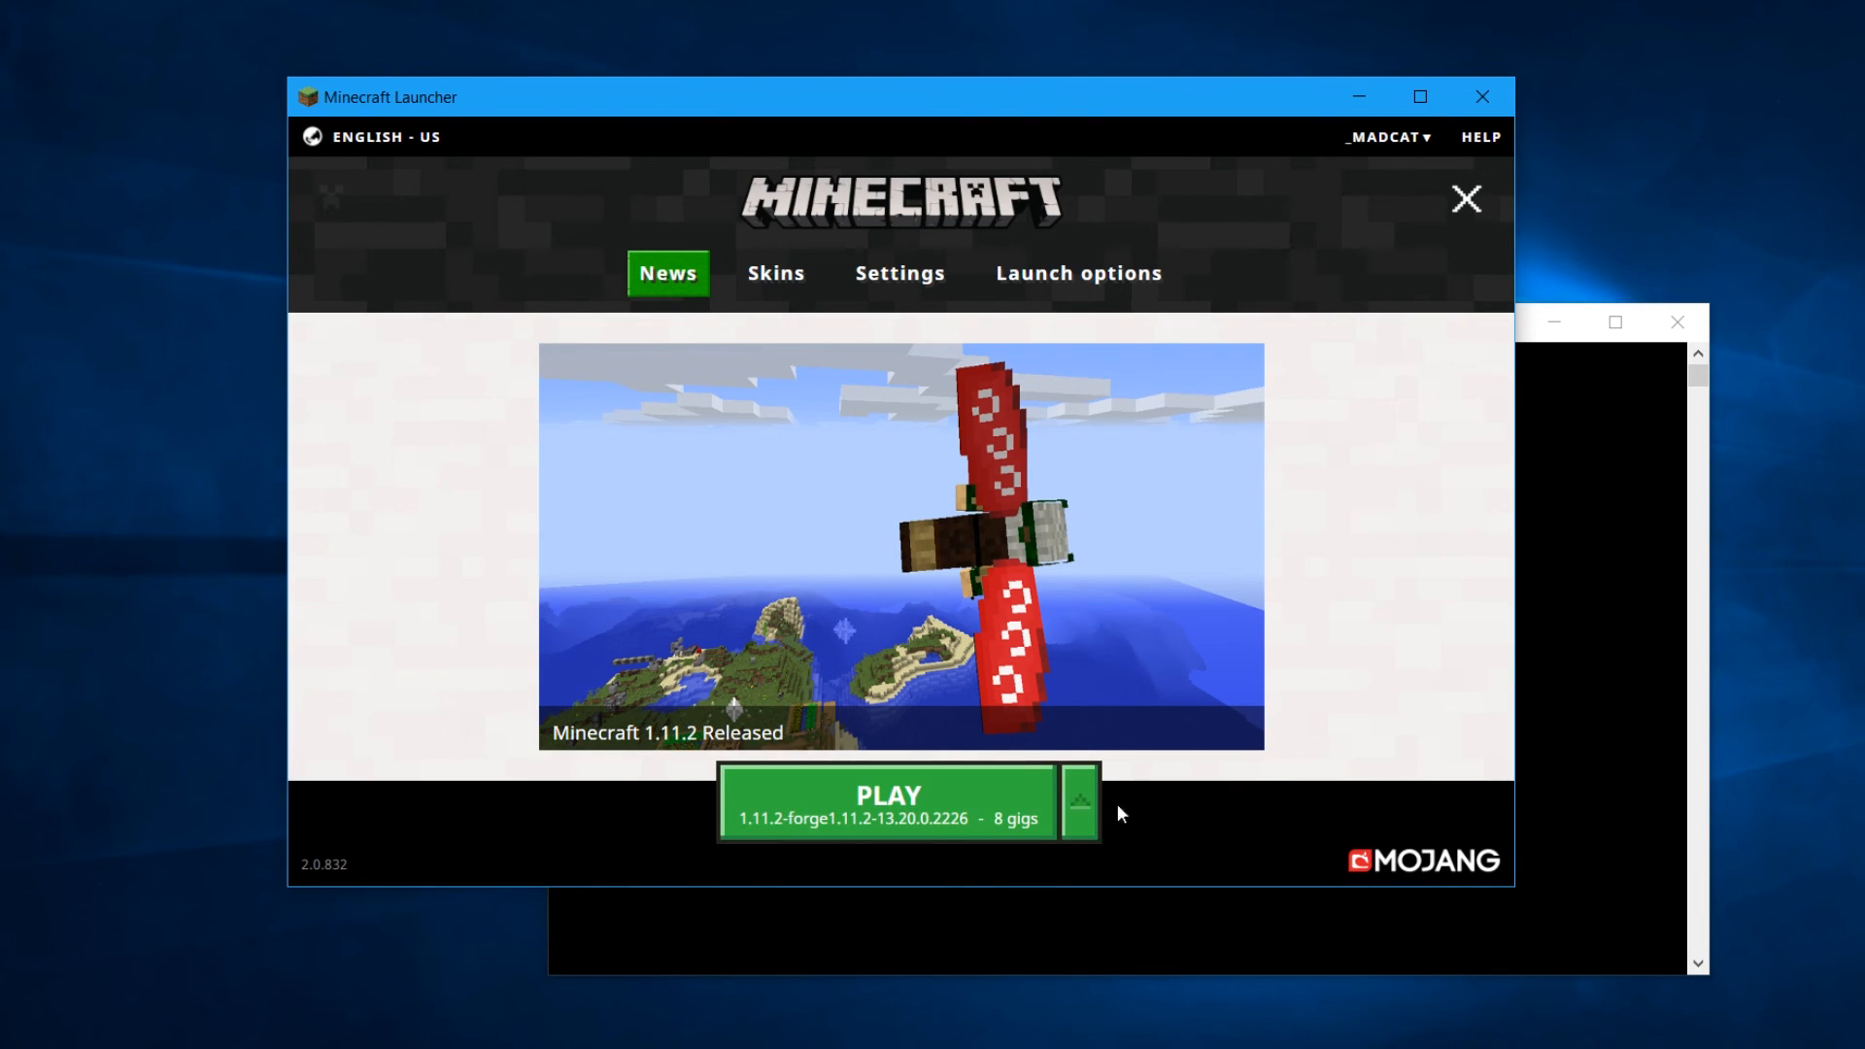
Launch Minecraft 1.11.2 Forge with the 8 gigs profile to the title screen
{"action": "left_click", "coordinate": [887, 800]}
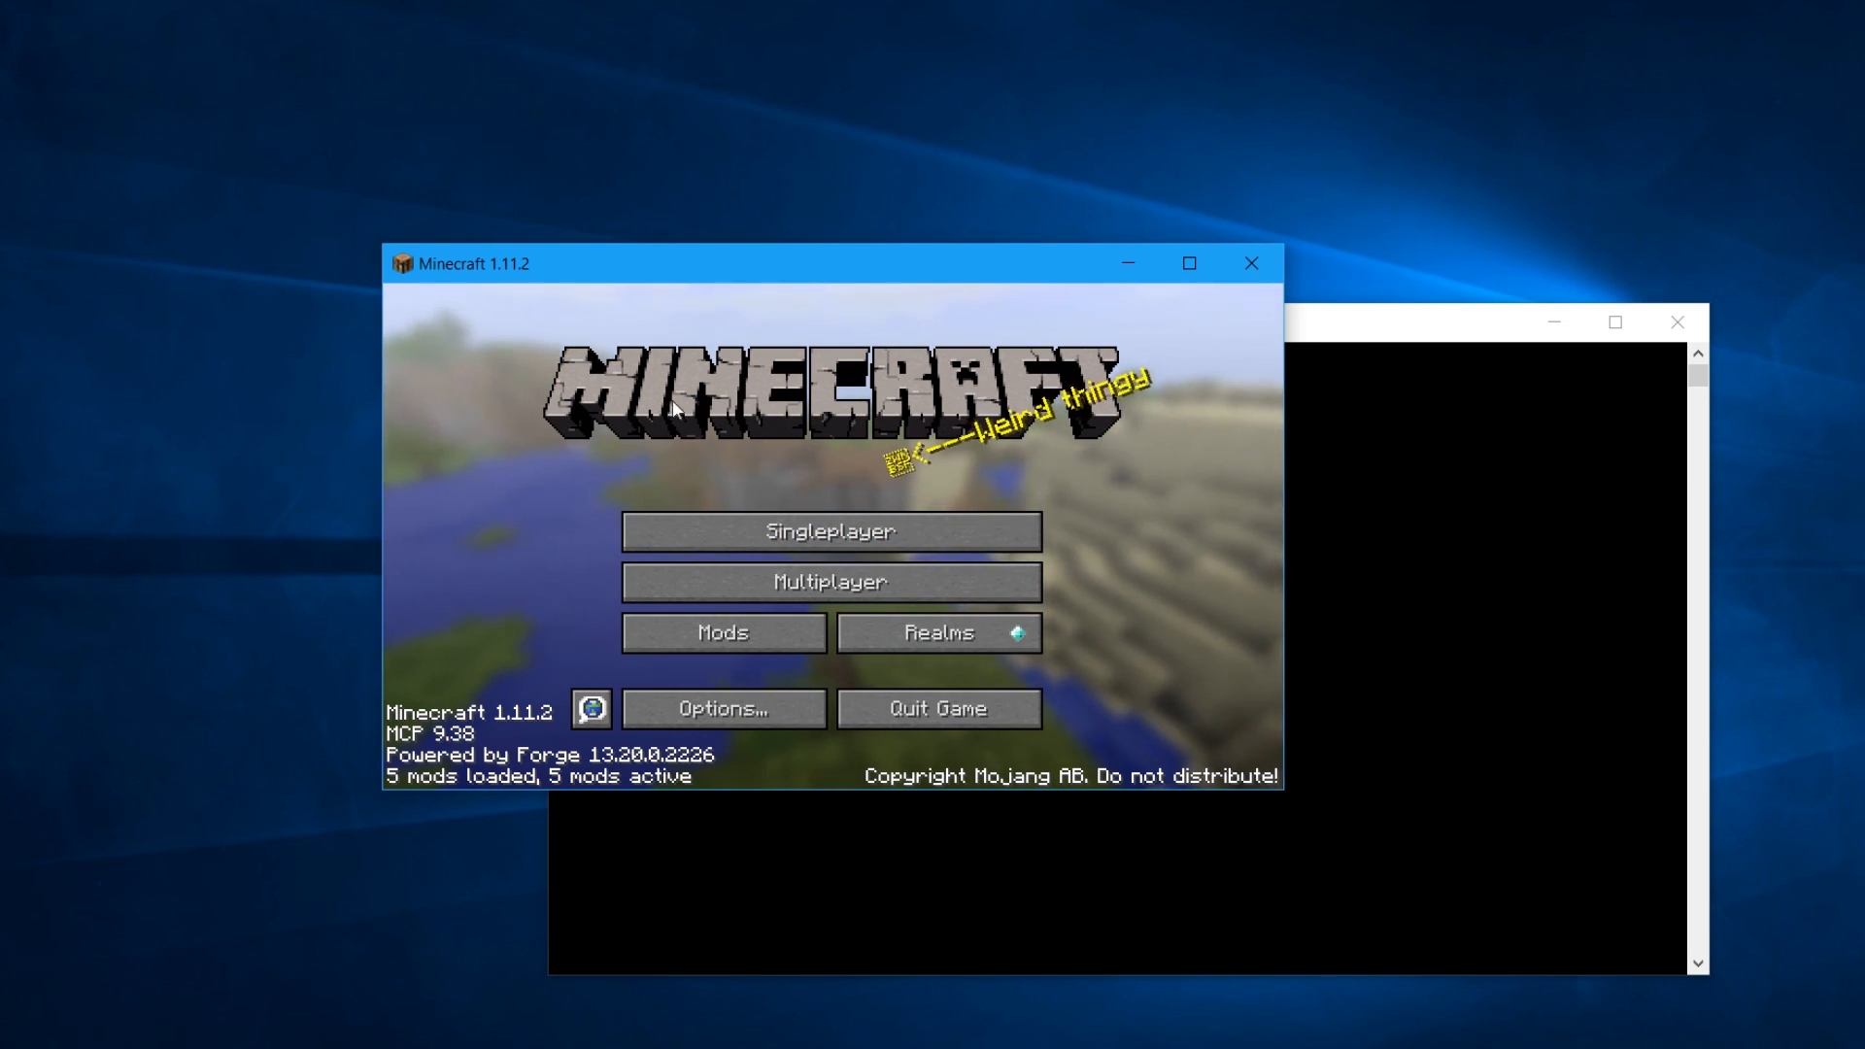
{"action": "mouse_move", "coordinate": [737, 464]}
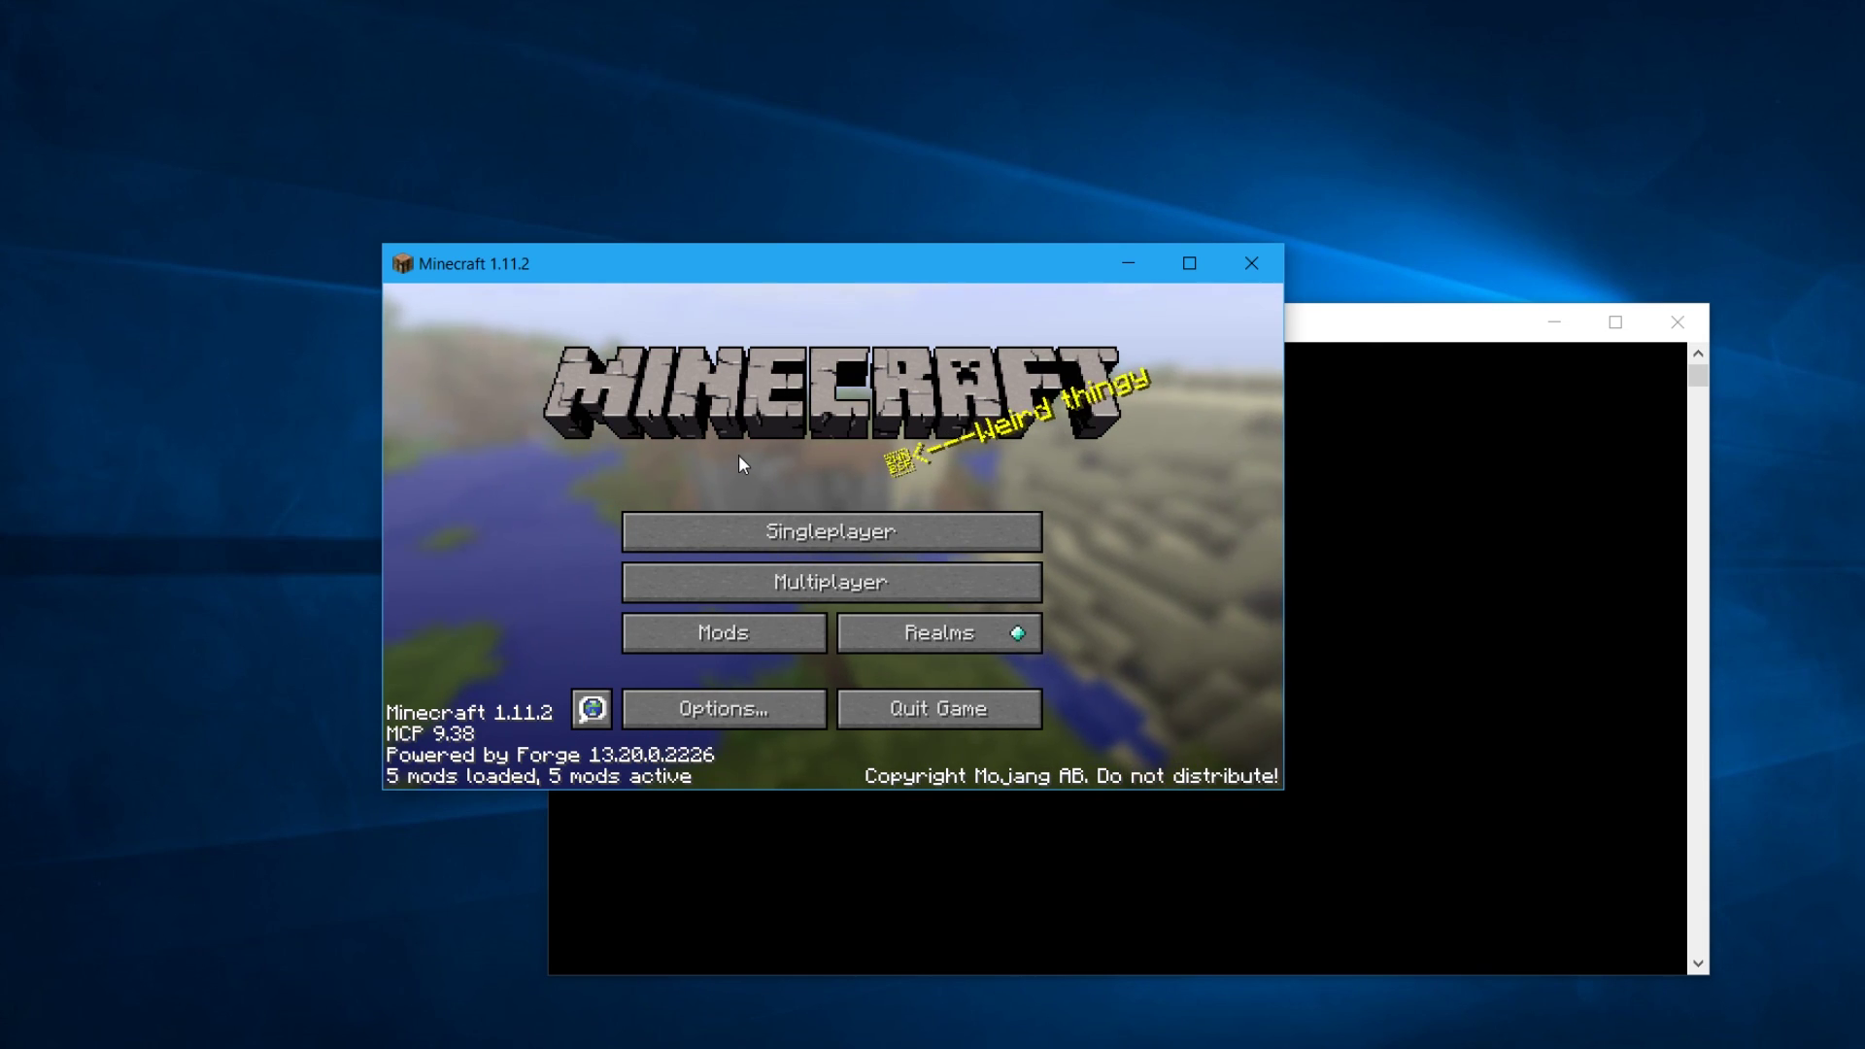
{"action": "mouse_move", "coordinate": [1137, 452]}
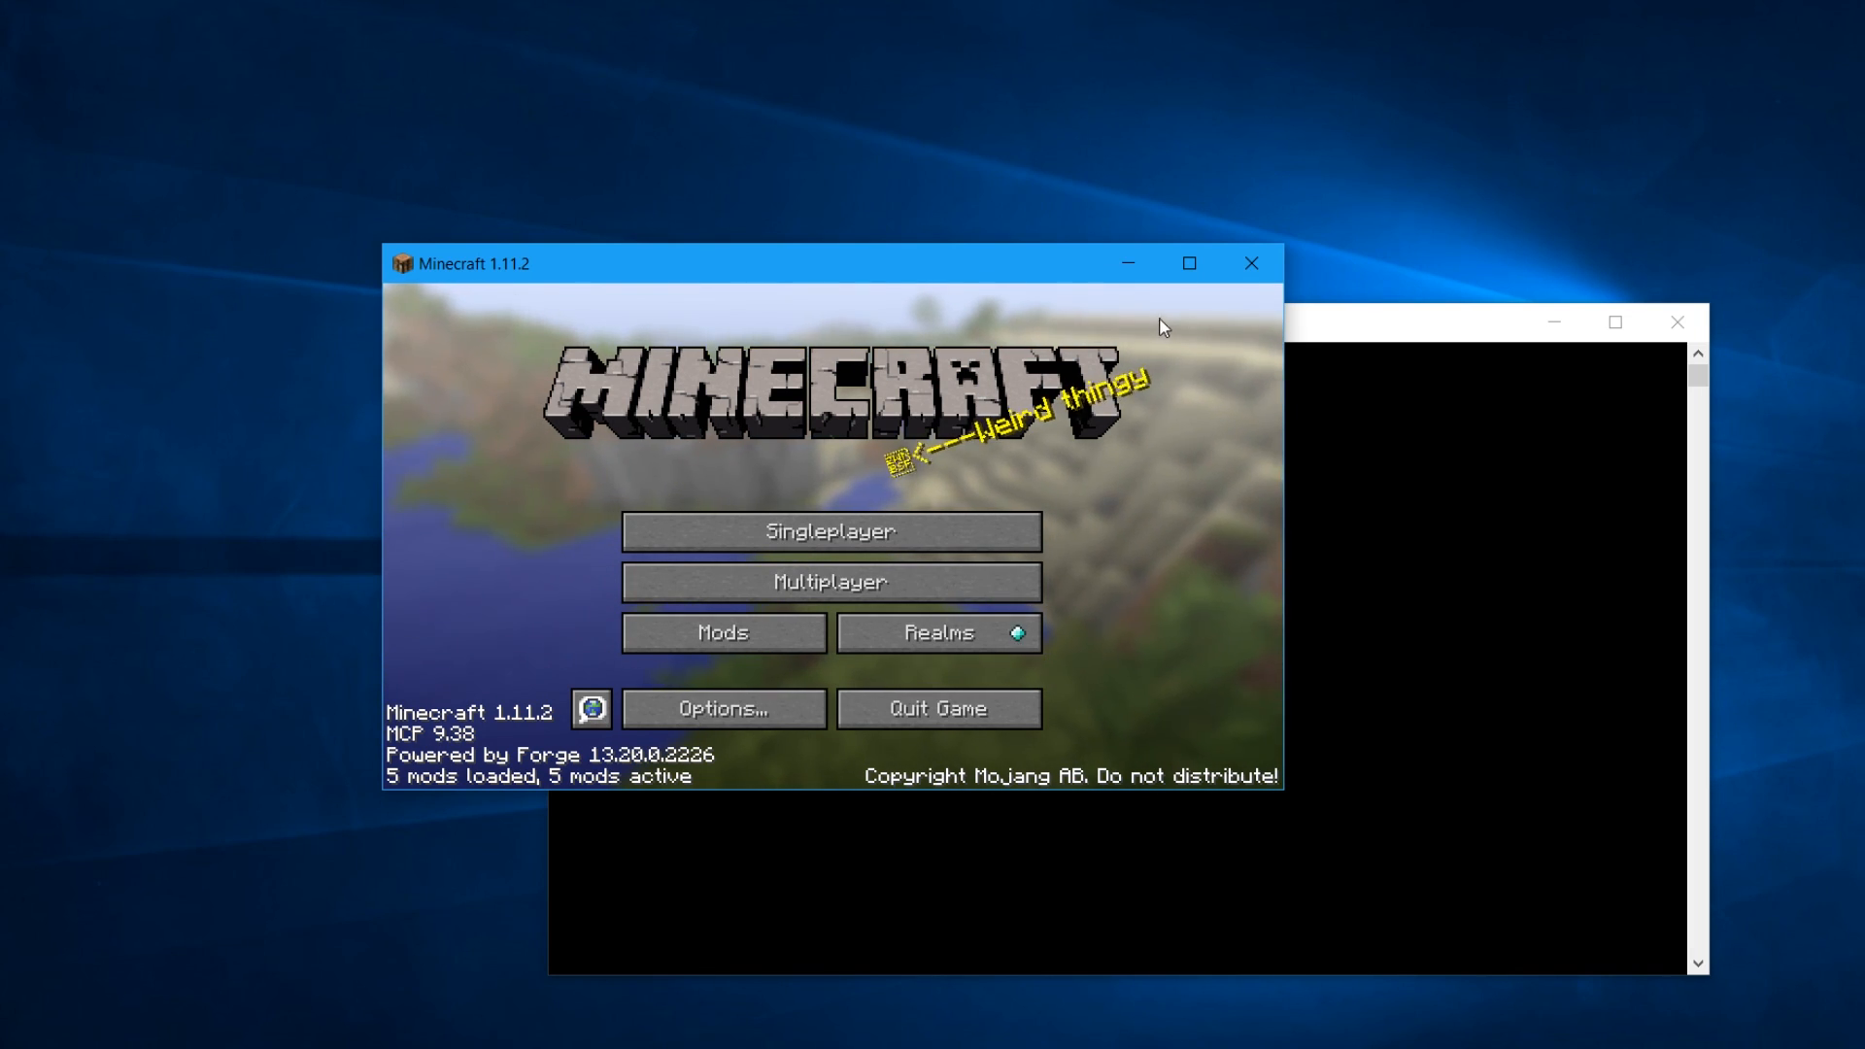
{"action": "mouse_move", "coordinate": [1159, 498]}
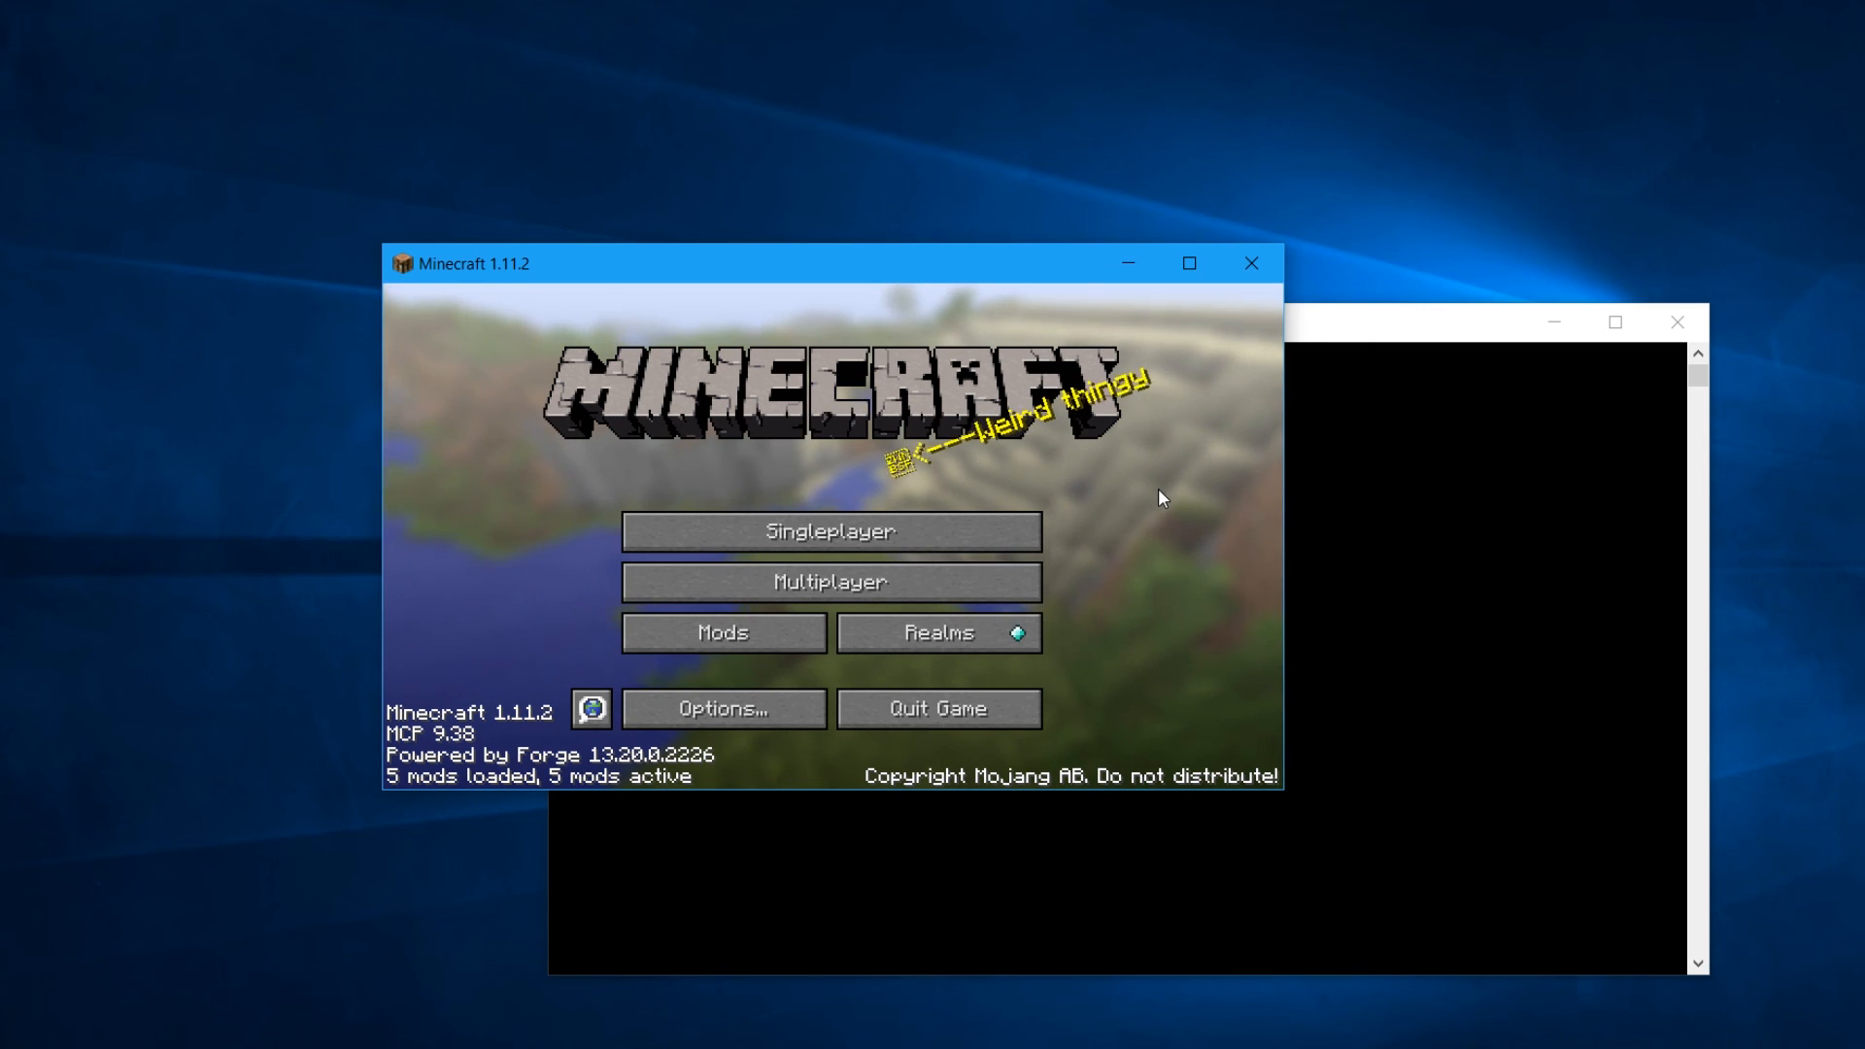
{"action": "mouse_move", "coordinate": [470, 337]}
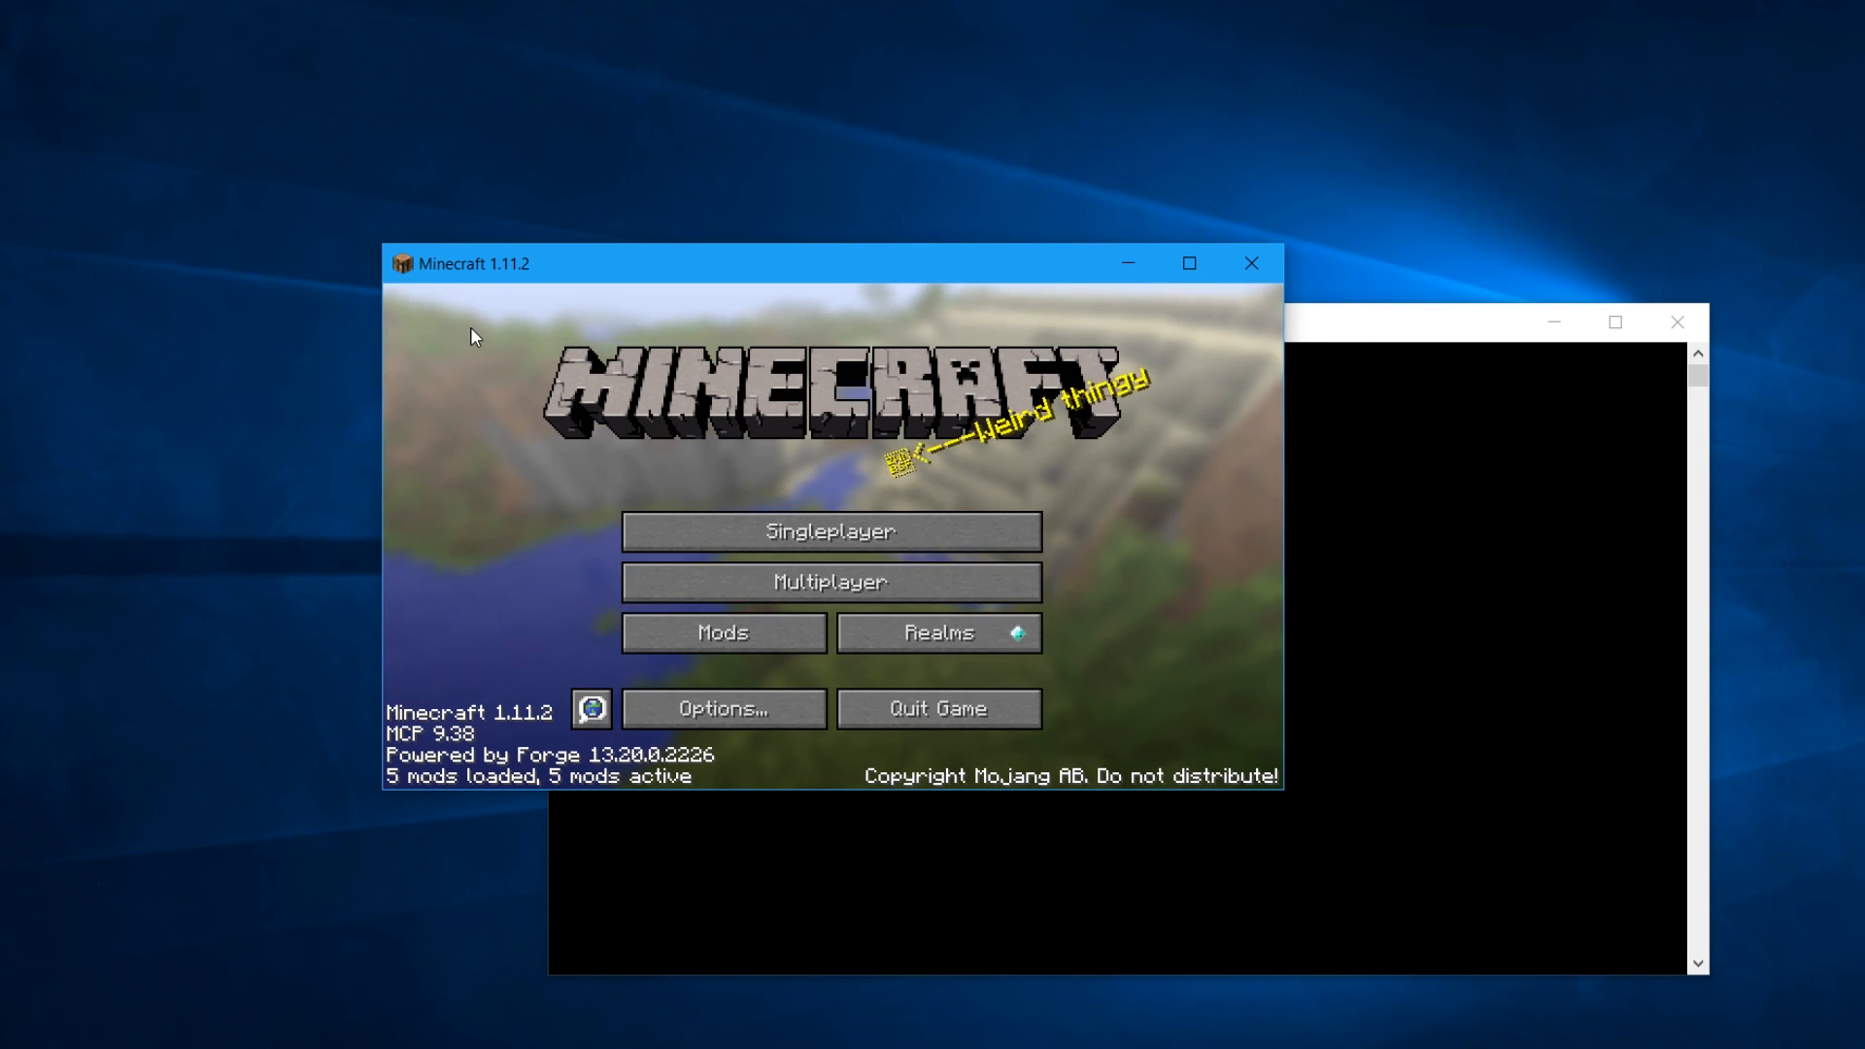
{"action": "mouse_move", "coordinate": [1149, 481]}
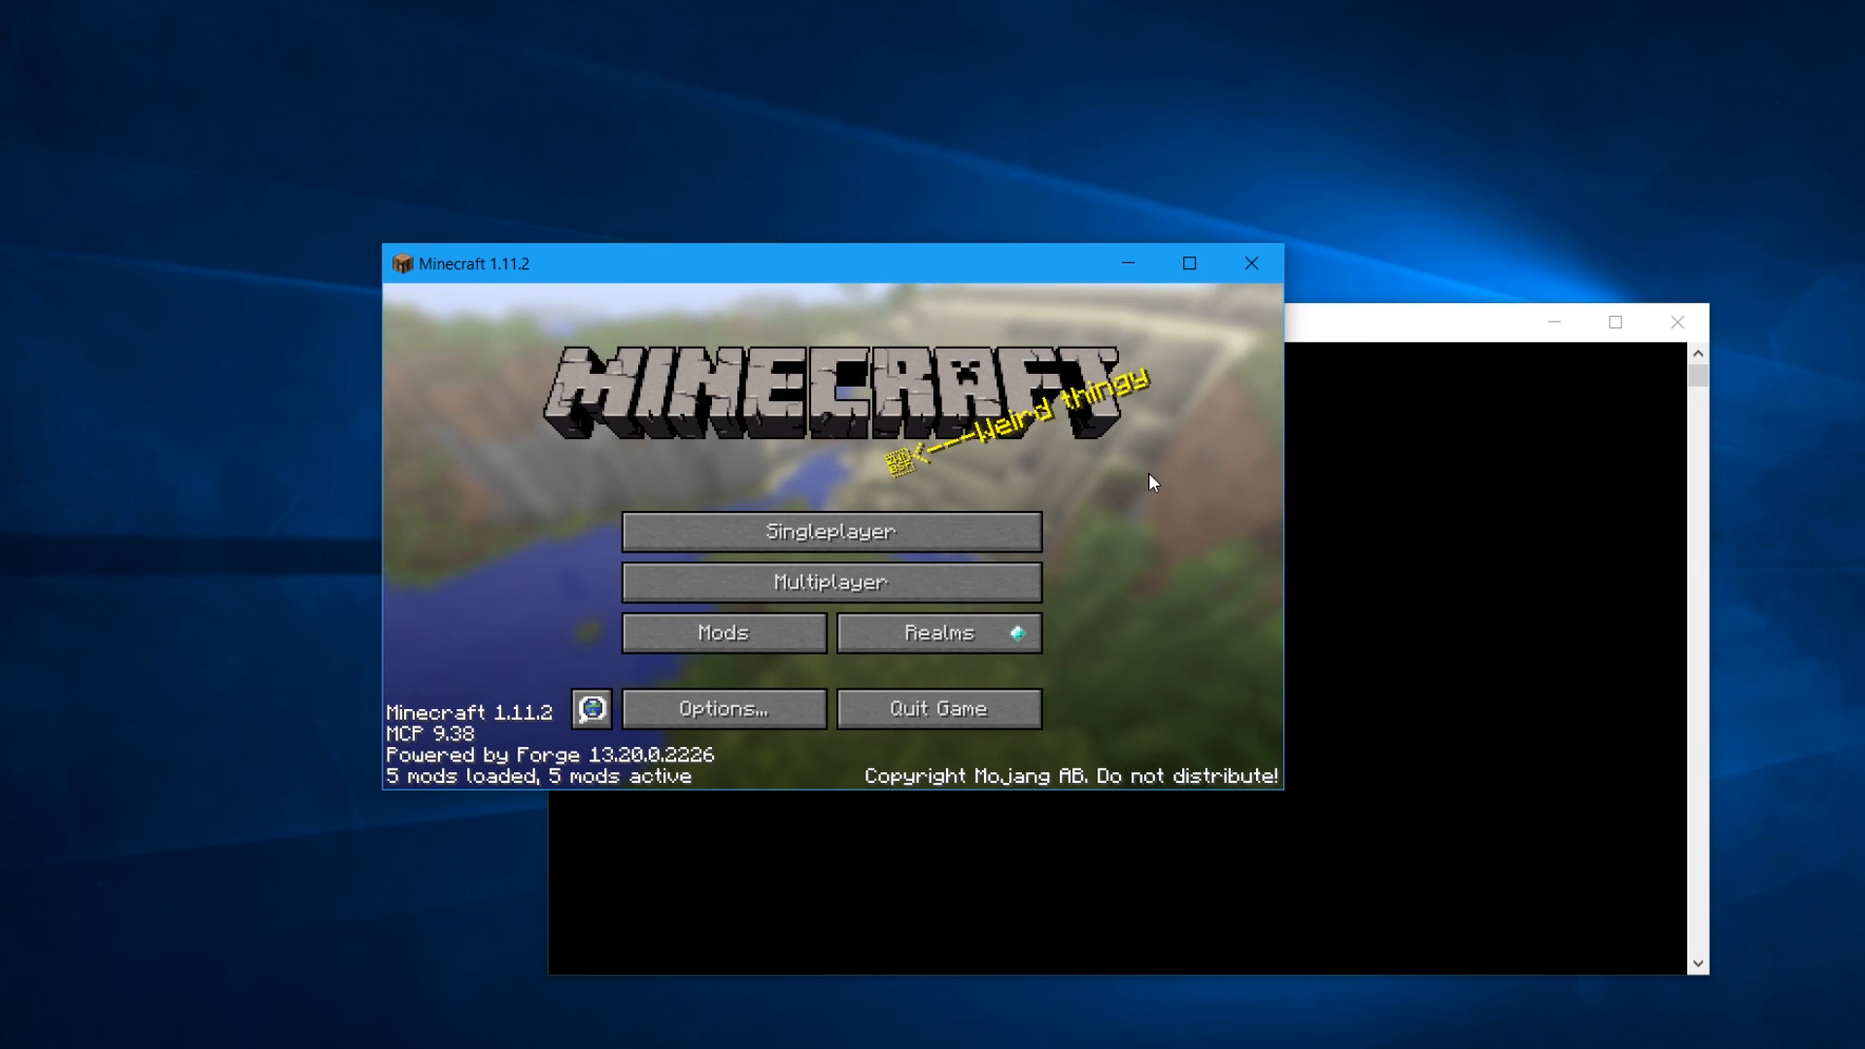